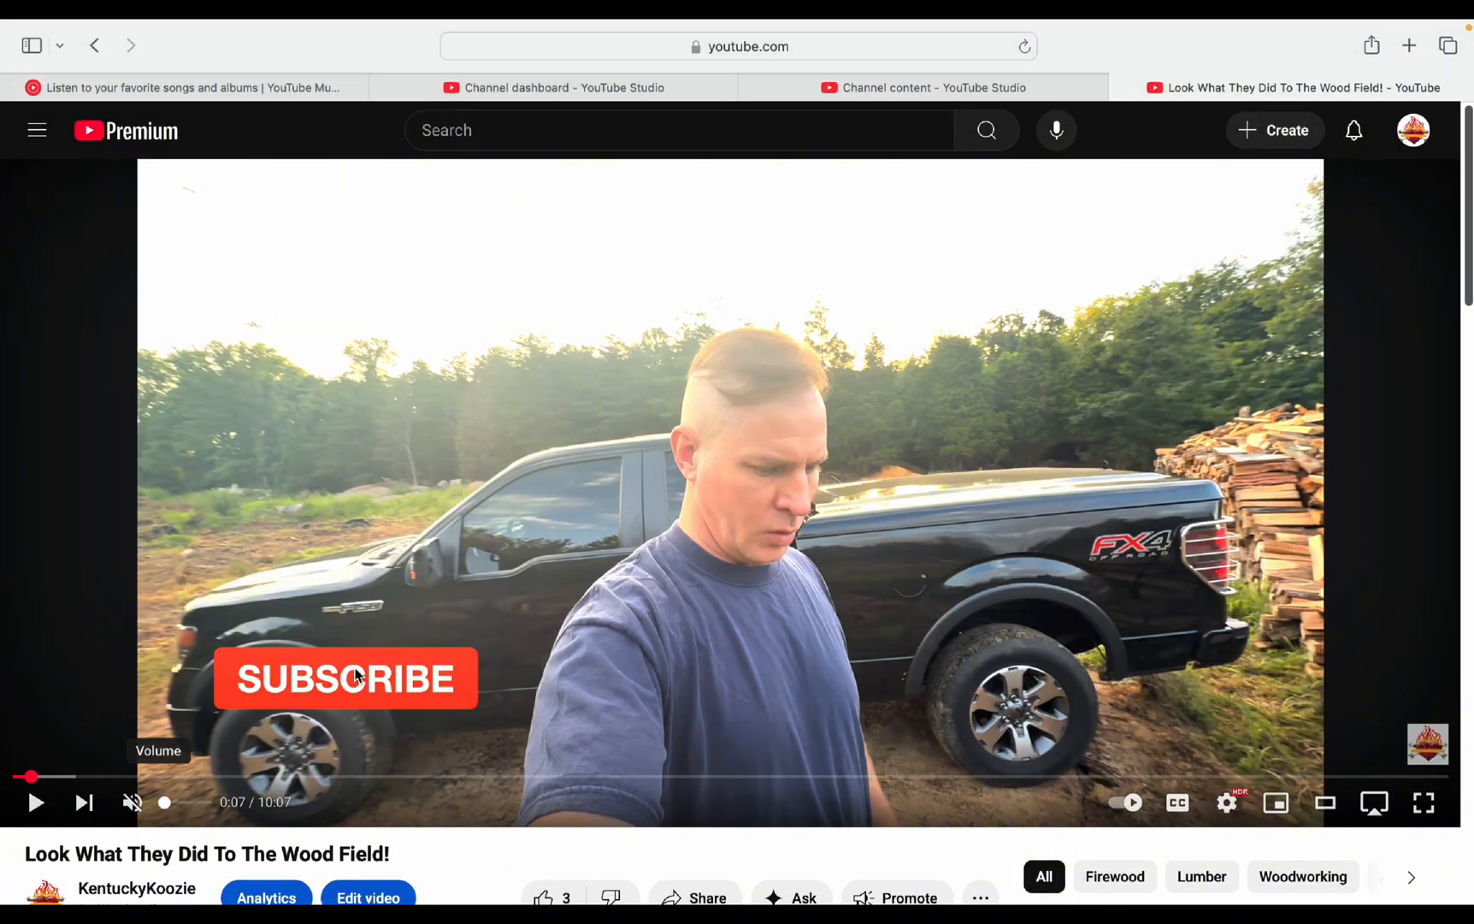
Step: Review the player's seven subtitle tracks, including Chinese, Greek, Norwegian, Russian and Thai, with captions left off
{"action": "left_click", "coordinate": [1227, 803]}
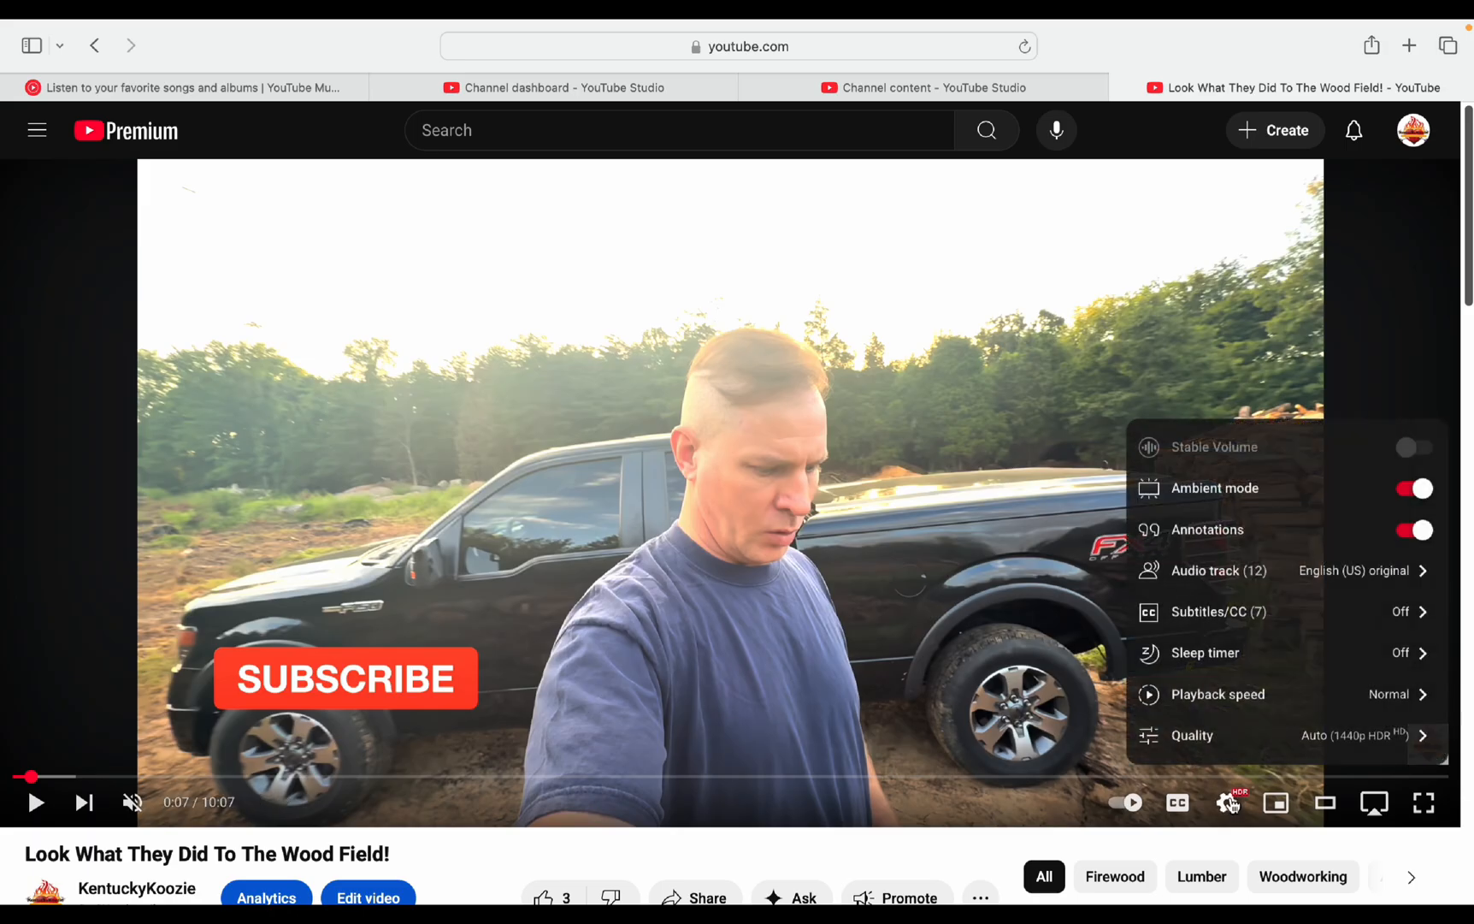
{"action": "mouse_move", "coordinate": [1217, 653]}
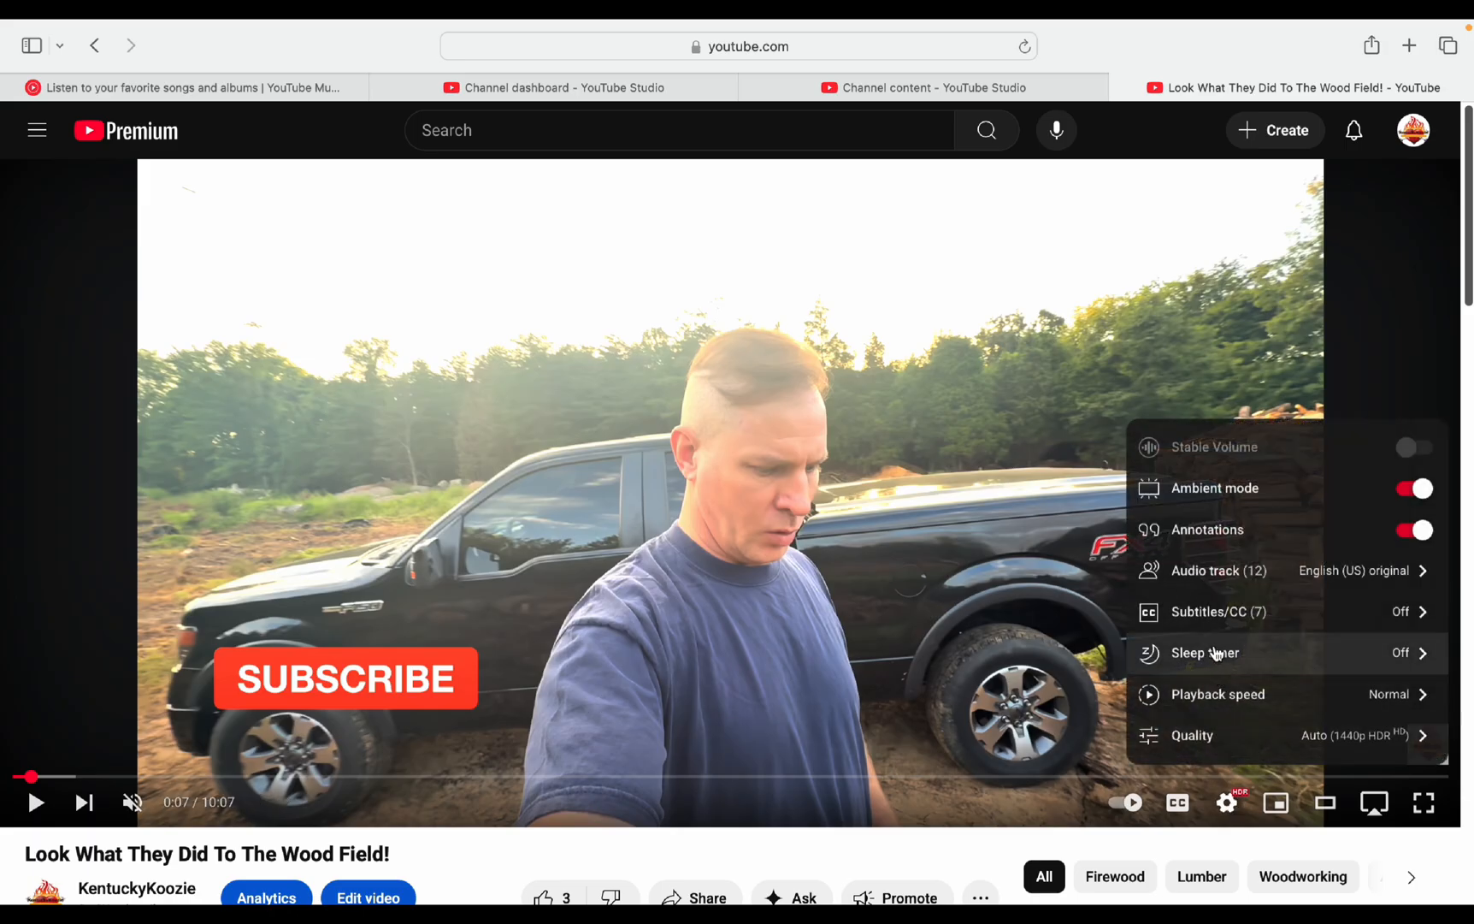
{"action": "mouse_move", "coordinate": [1244, 611]}
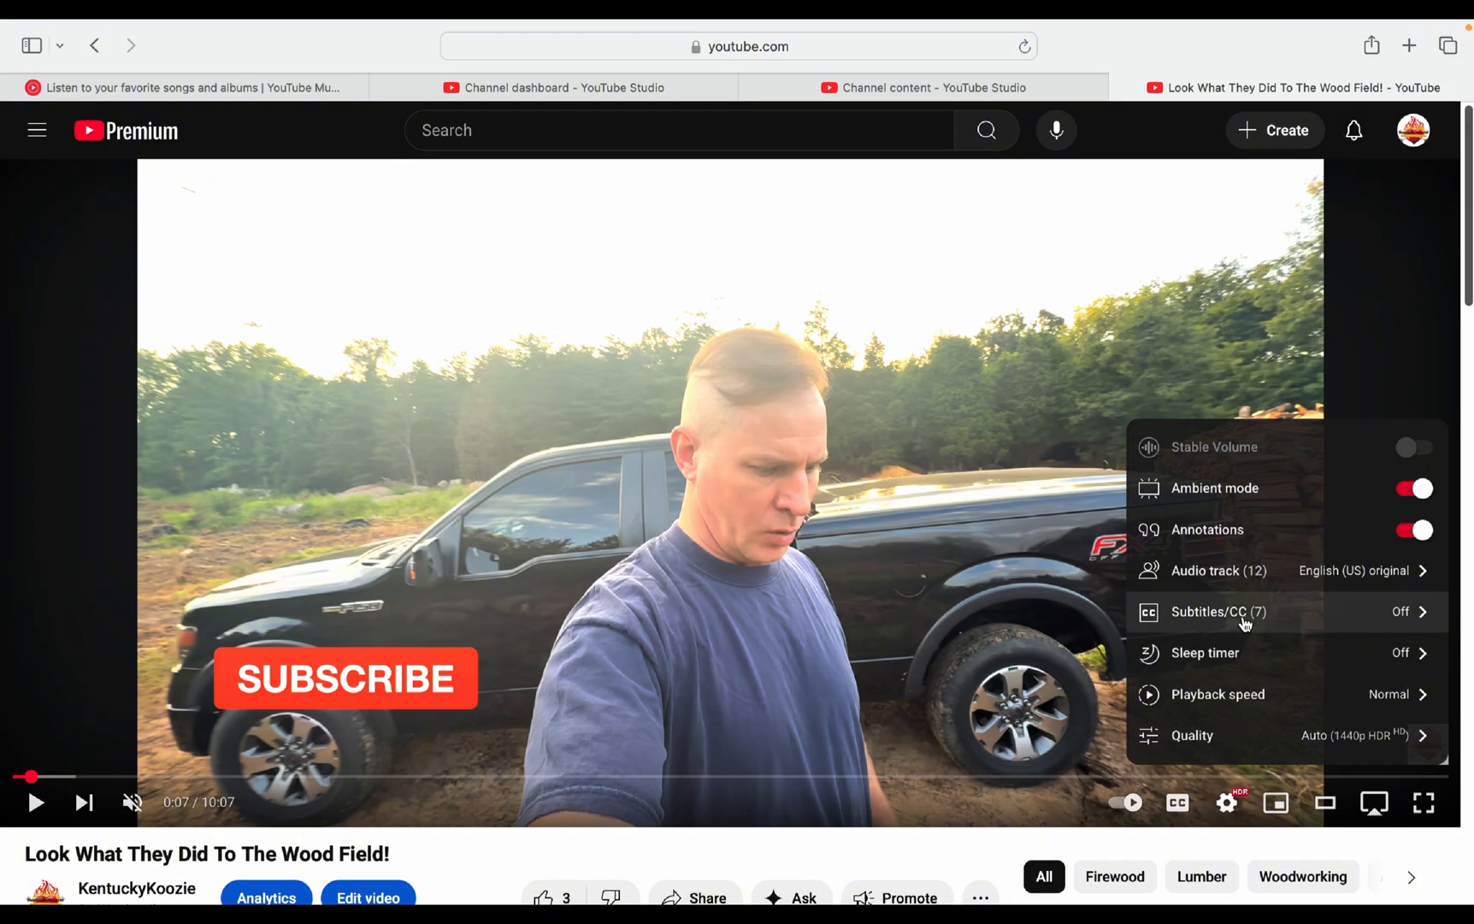
{"action": "mouse_move", "coordinate": [1352, 625]}
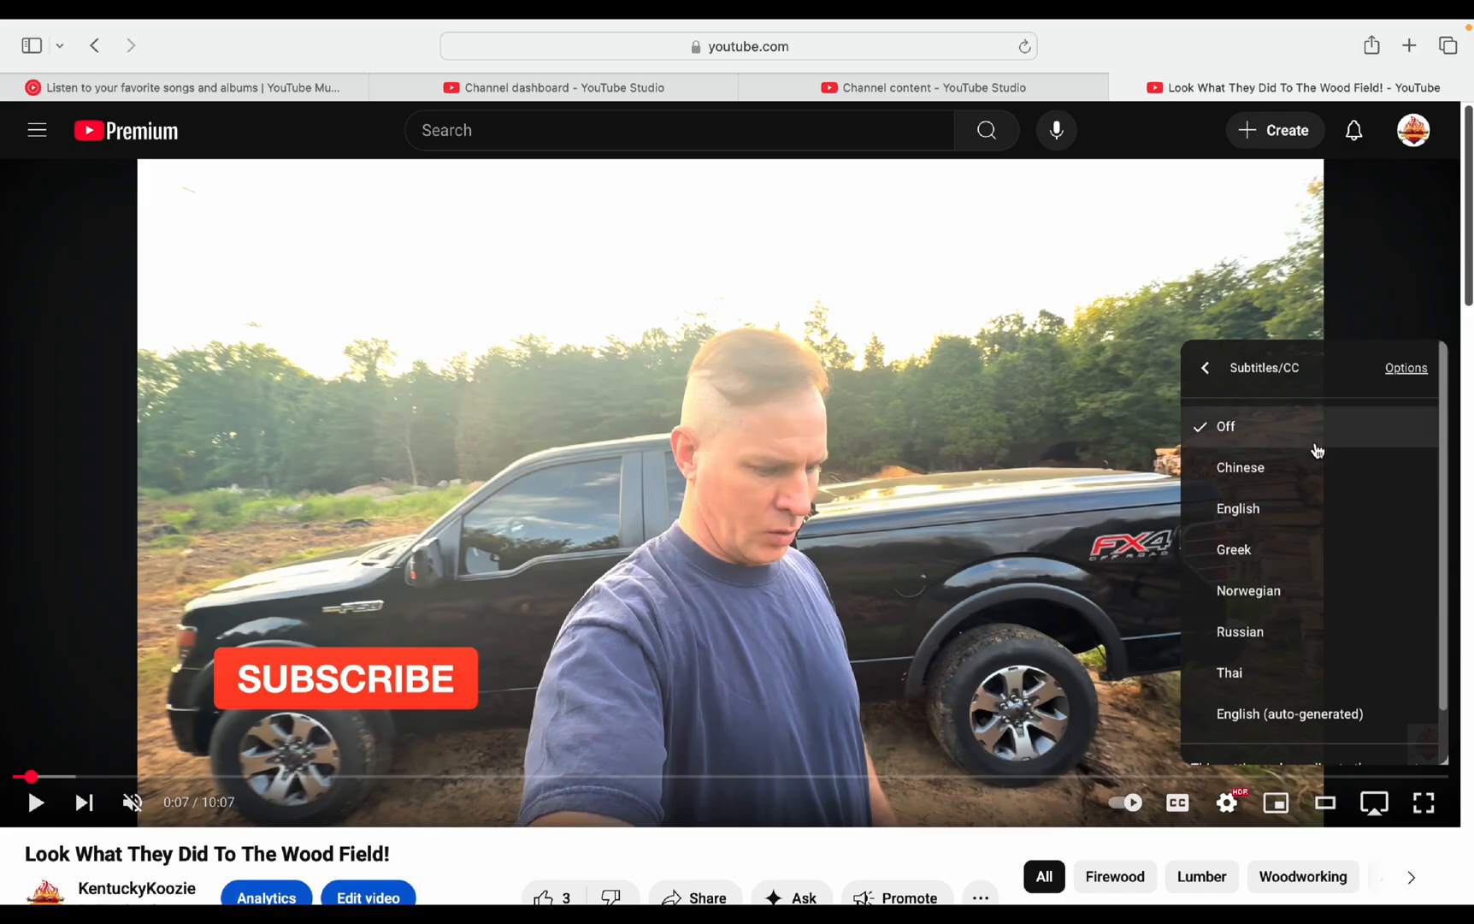
{"action": "mouse_move", "coordinate": [1251, 591]}
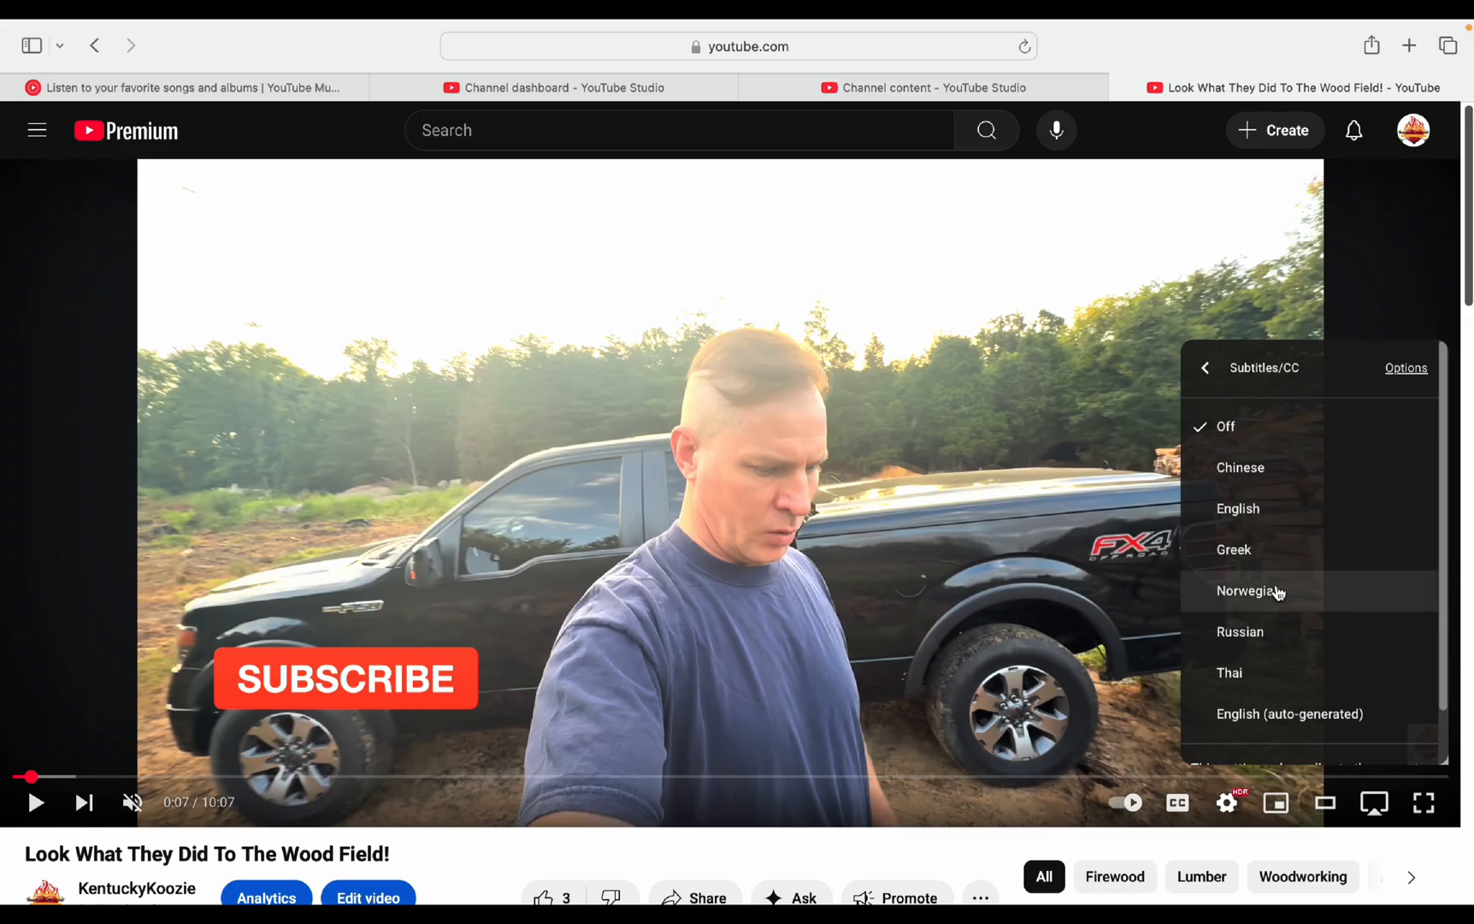
{"action": "mouse_move", "coordinate": [1278, 661]}
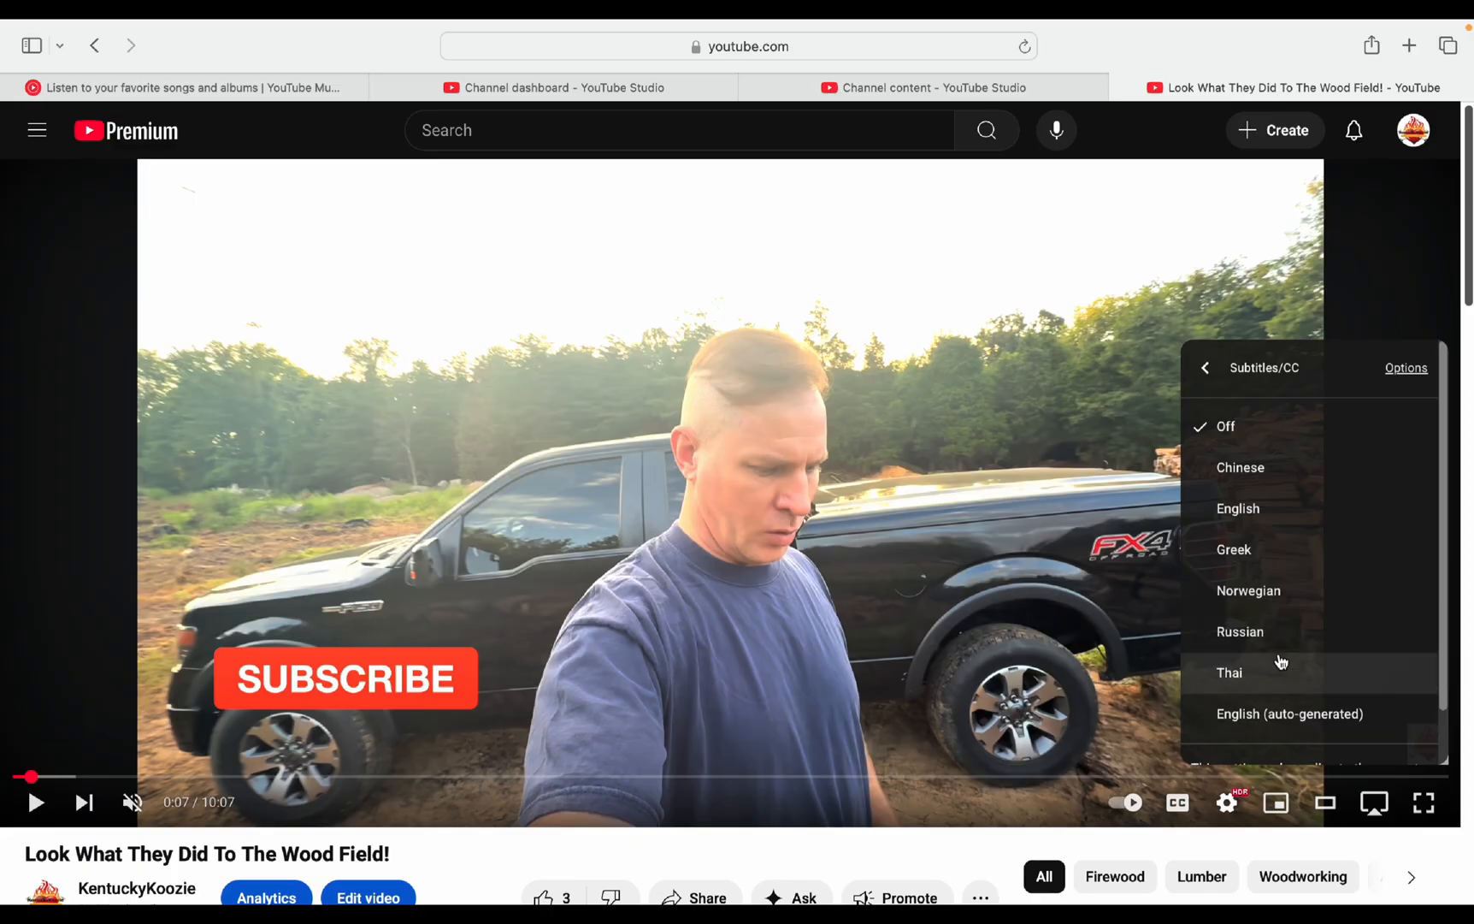
{"action": "mouse_move", "coordinate": [1269, 549]}
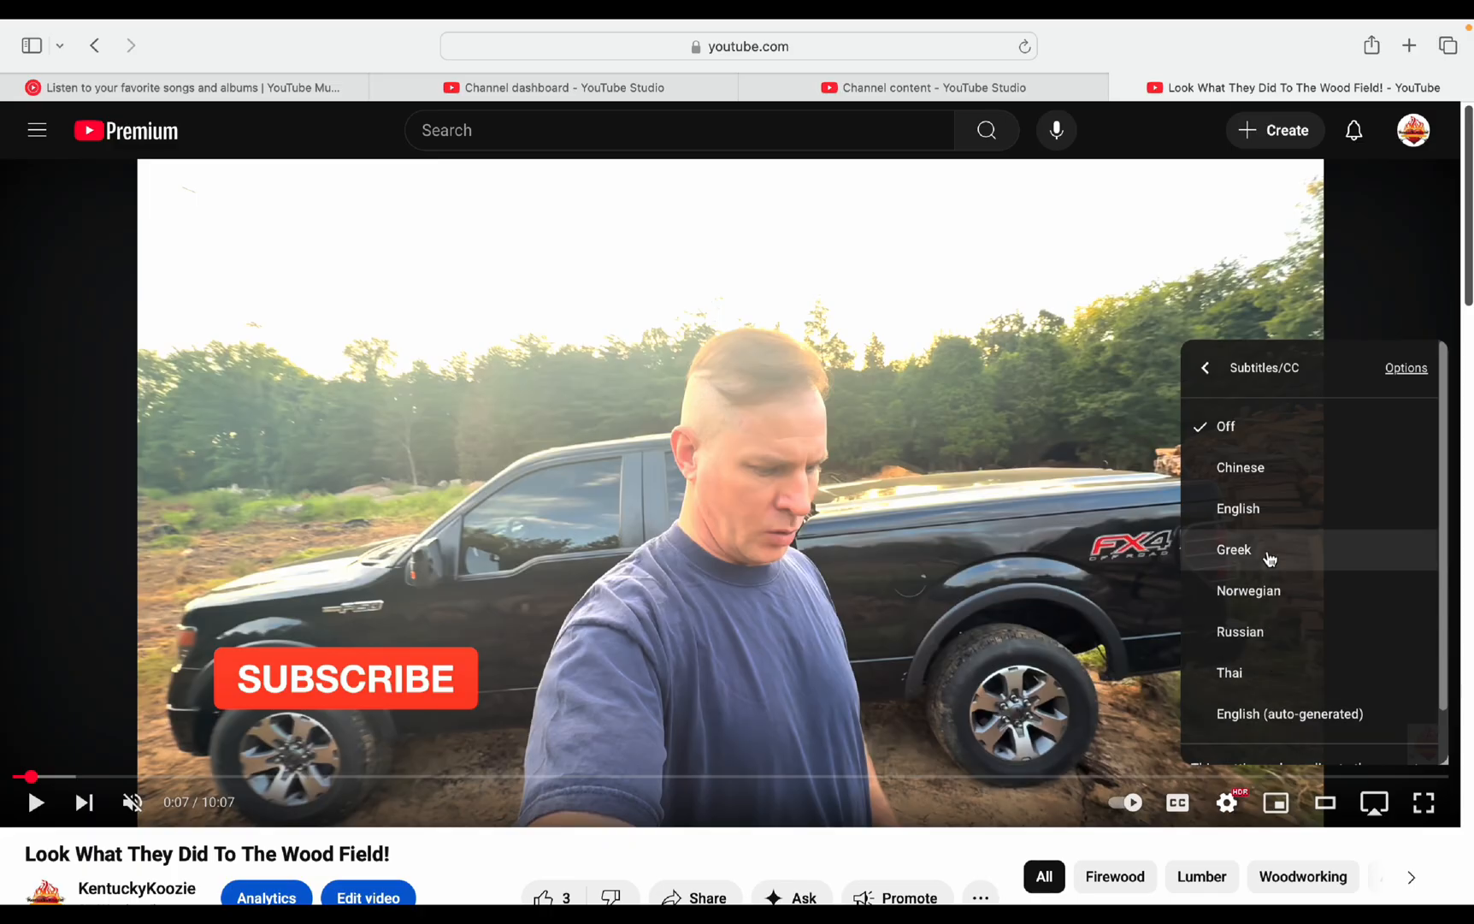
{"action": "mouse_move", "coordinate": [1256, 509]}
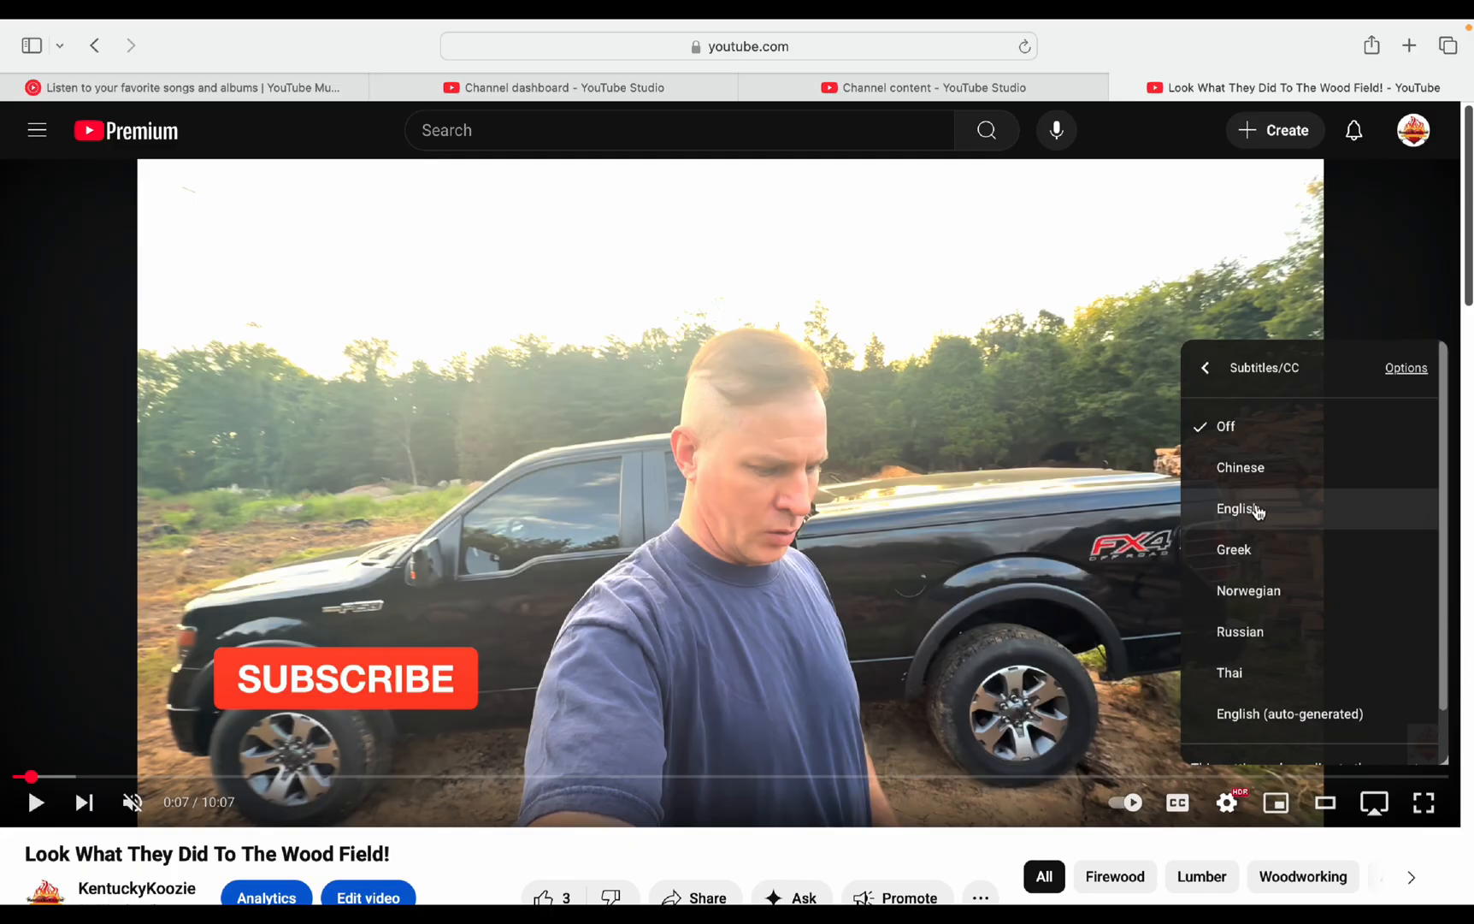
{"action": "mouse_move", "coordinate": [1240, 468]}
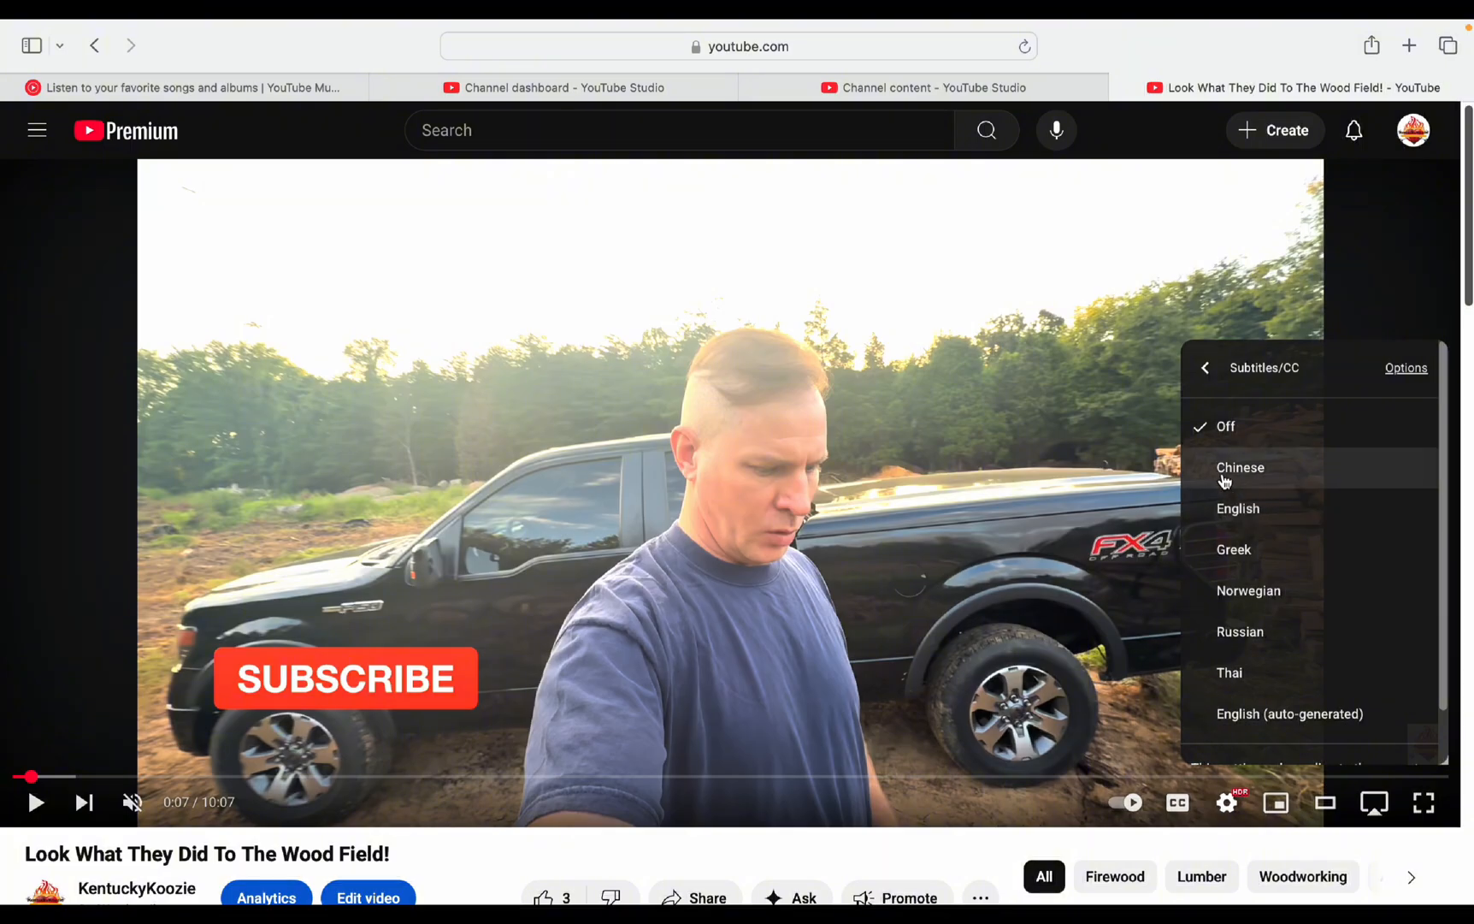
{"action": "mouse_move", "coordinate": [1279, 558]}
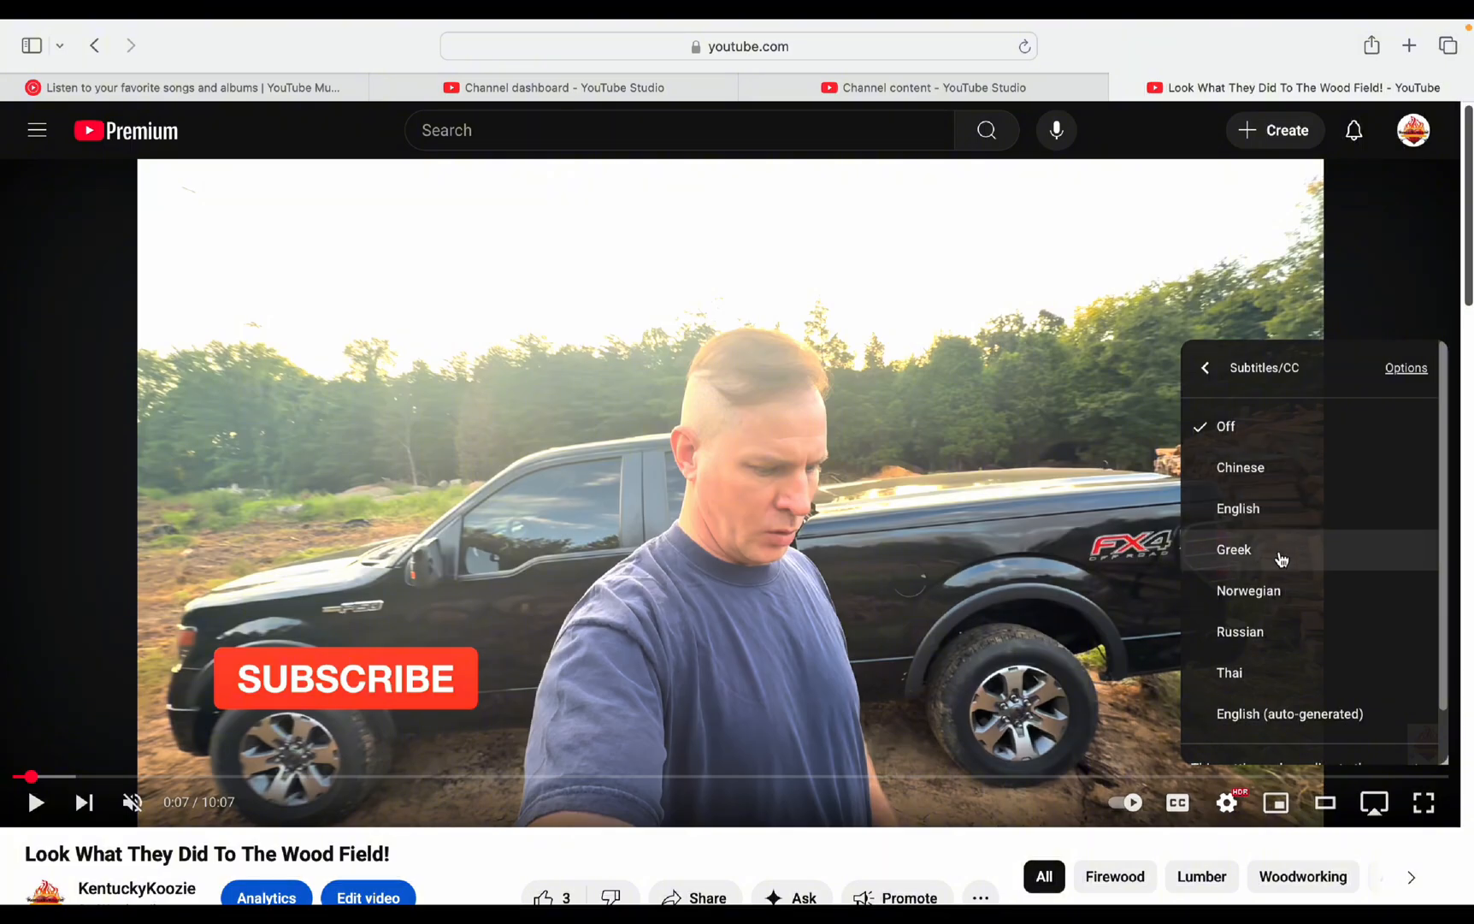
{"action": "left_click", "coordinate": [1204, 368]}
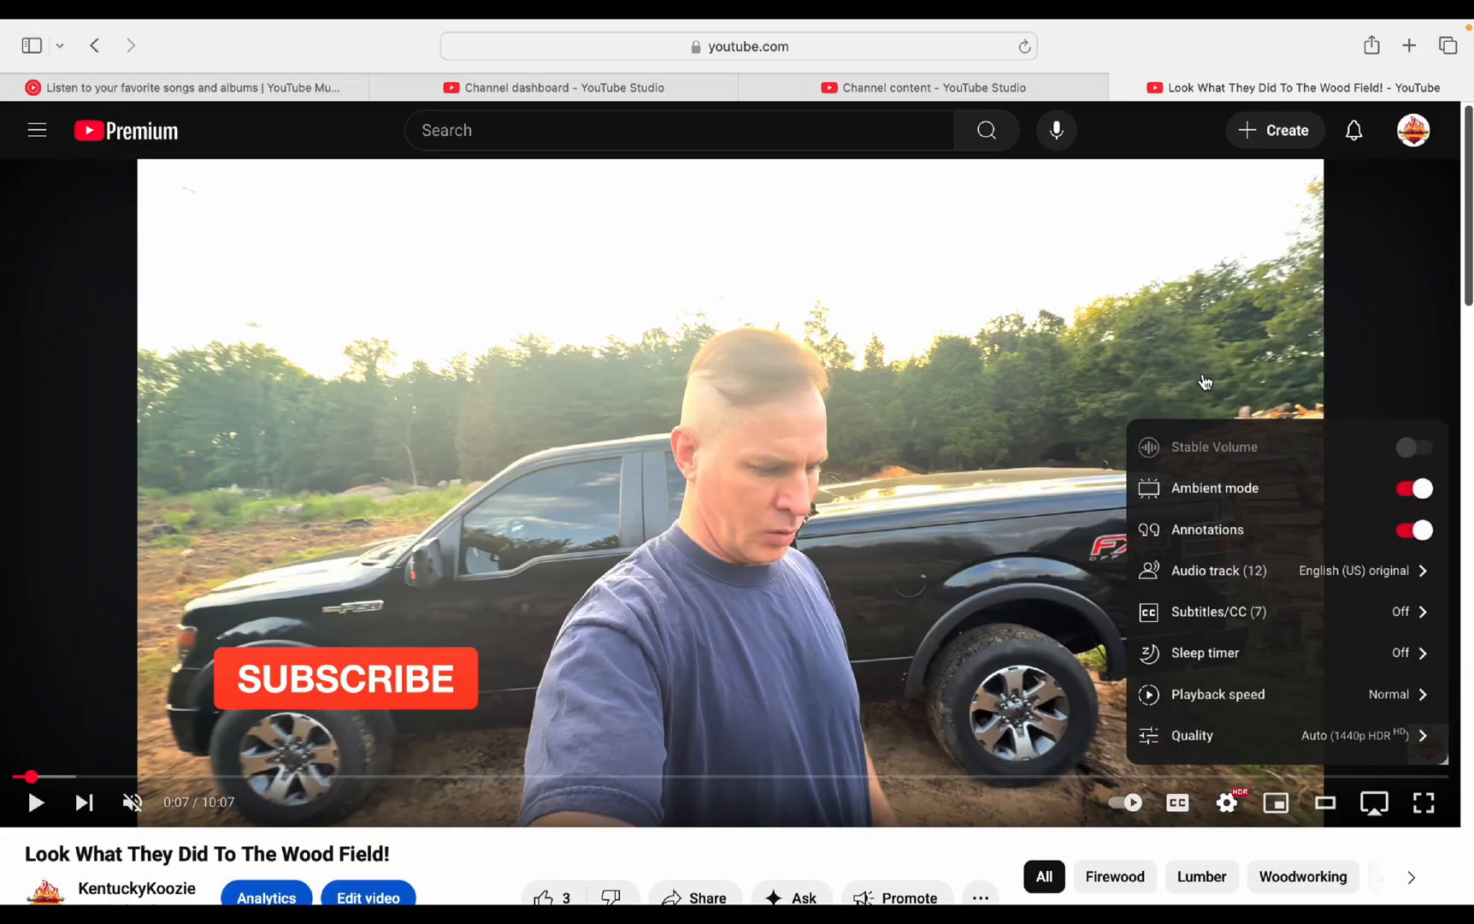
{"action": "mouse_move", "coordinate": [1208, 536]}
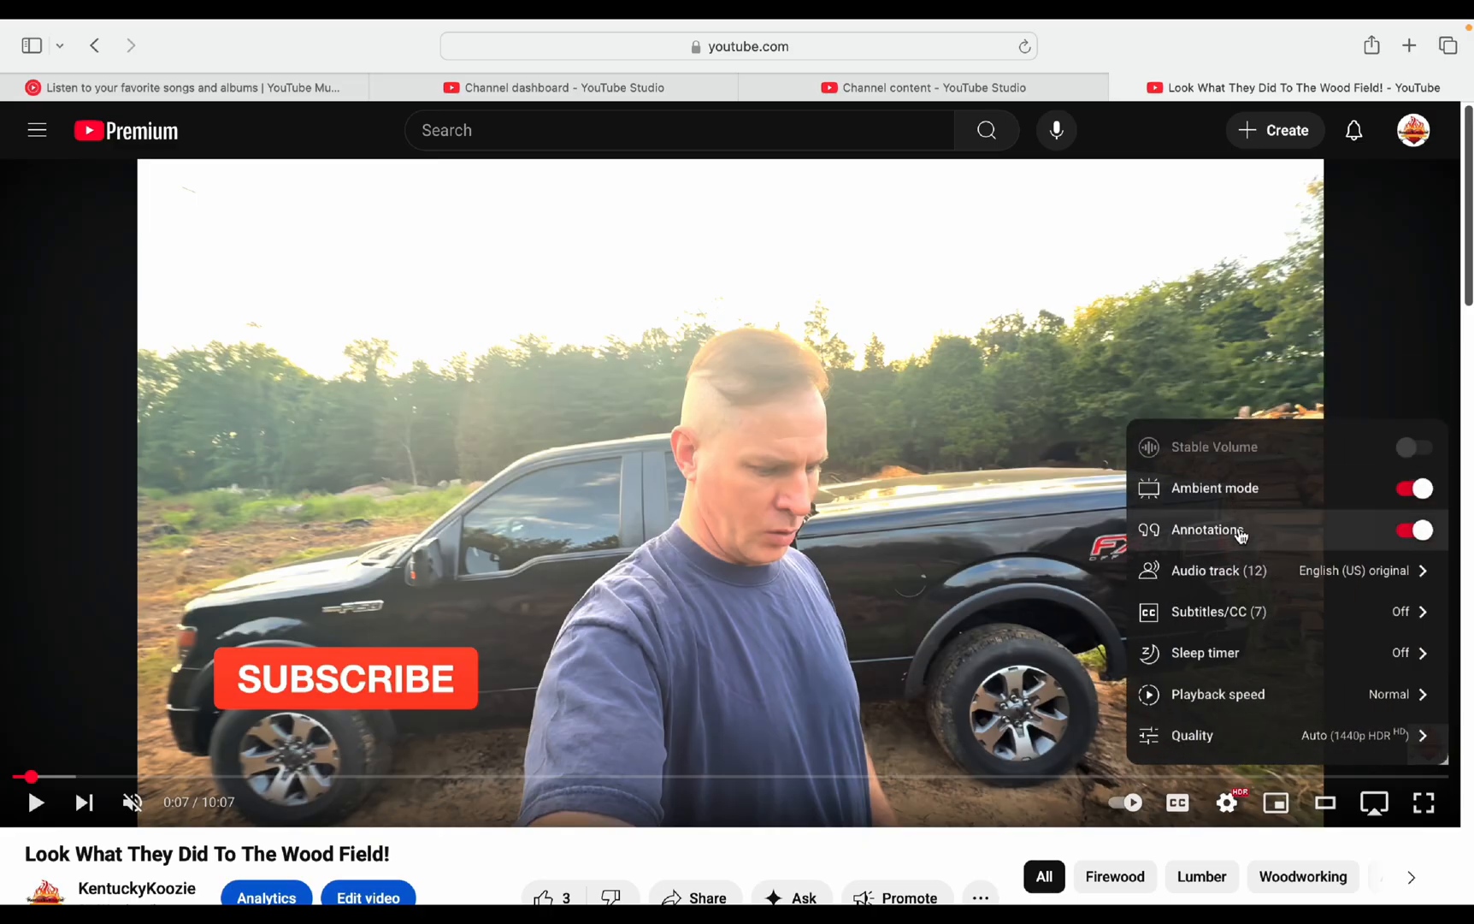
{"action": "mouse_move", "coordinate": [1370, 572]}
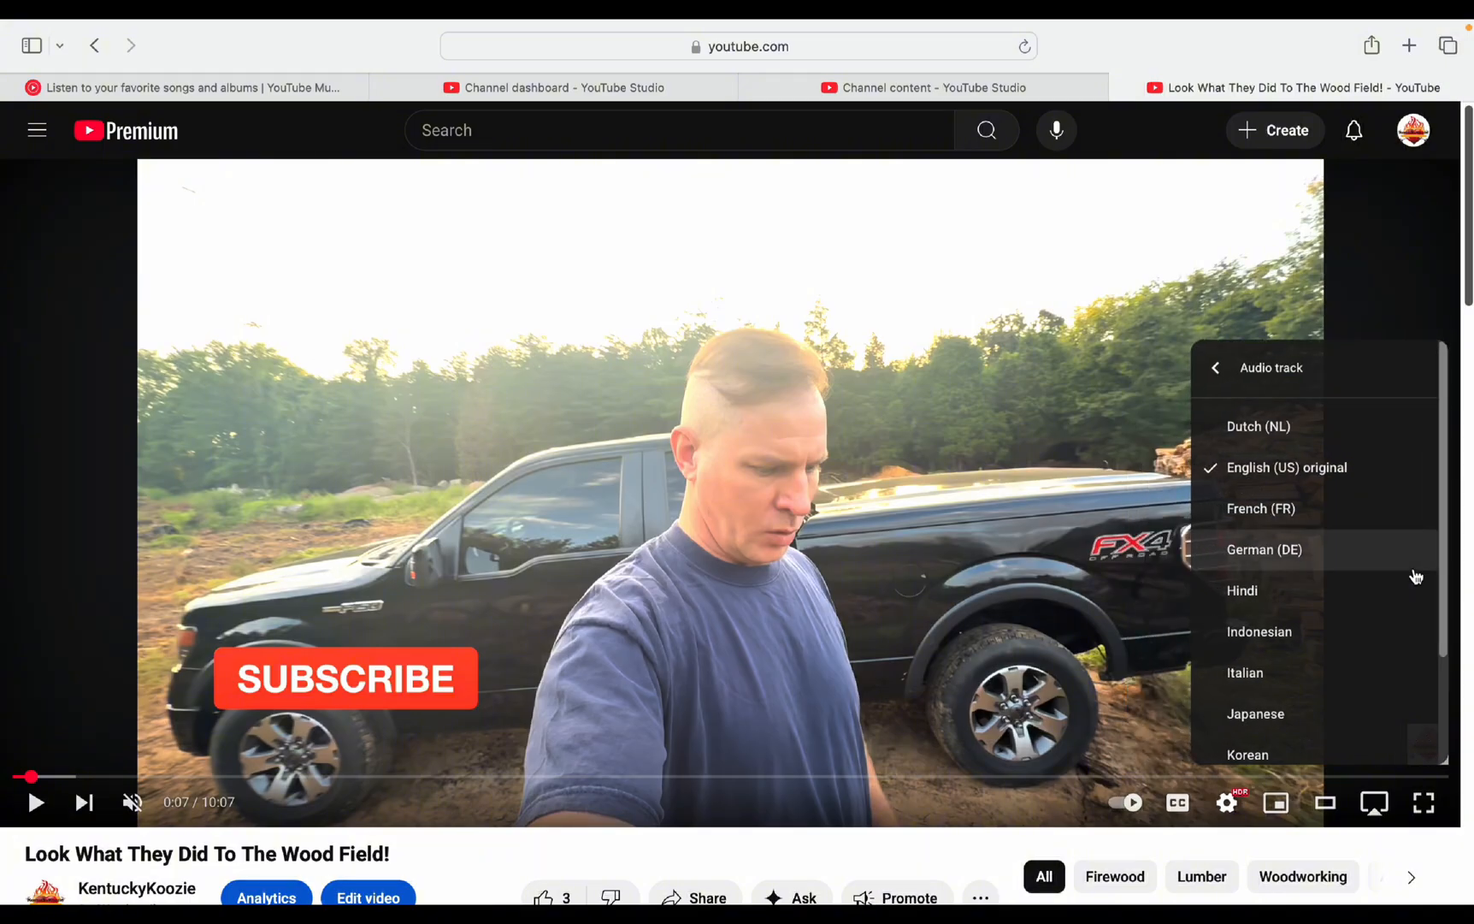
{"action": "mouse_move", "coordinate": [1329, 397]}
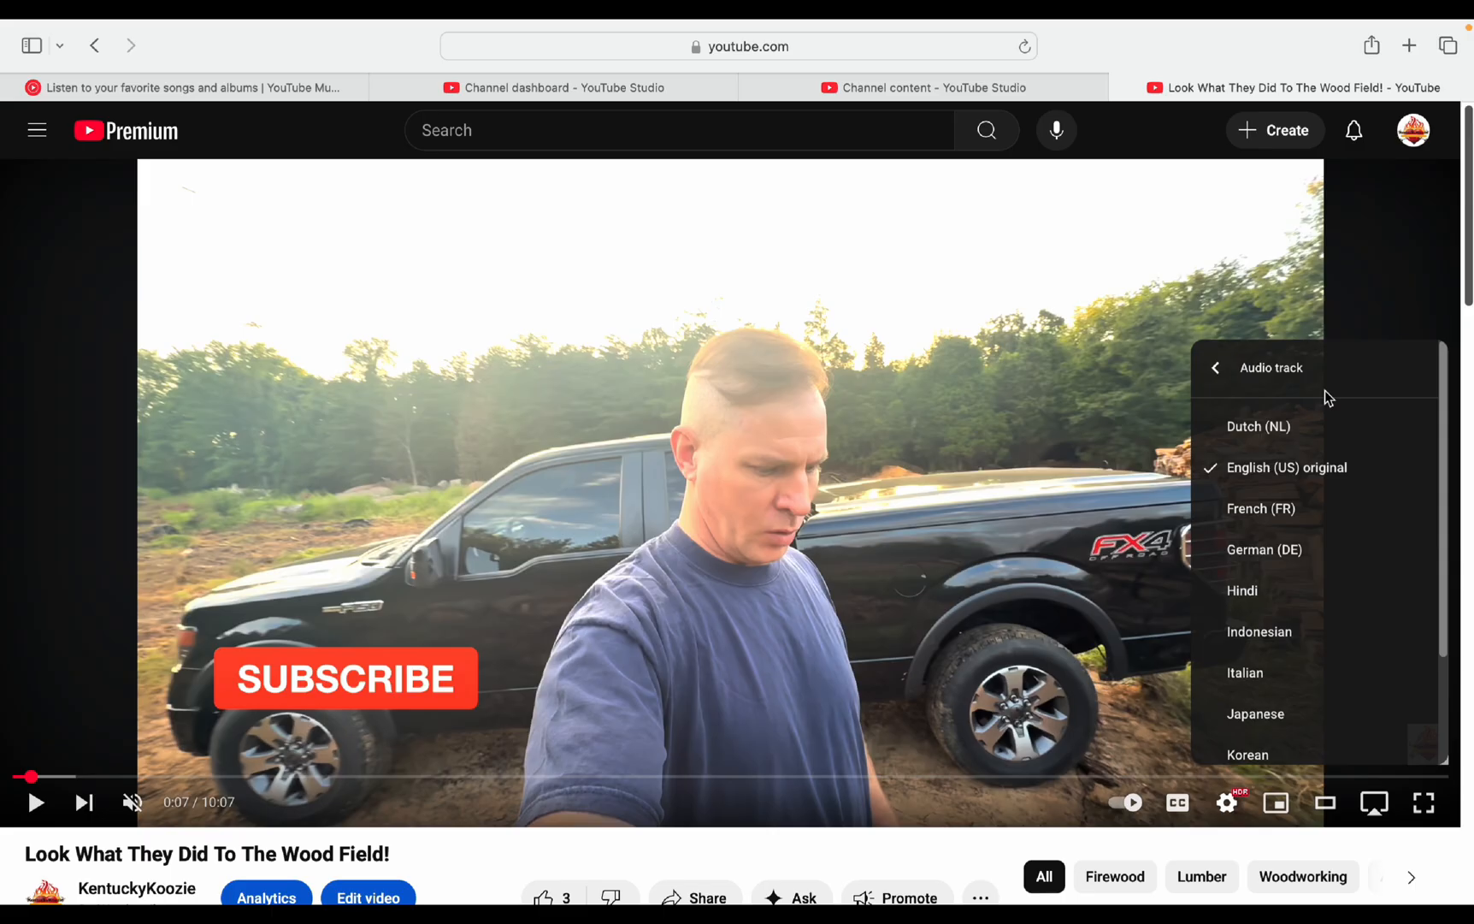
{"action": "mouse_move", "coordinate": [1258, 427]}
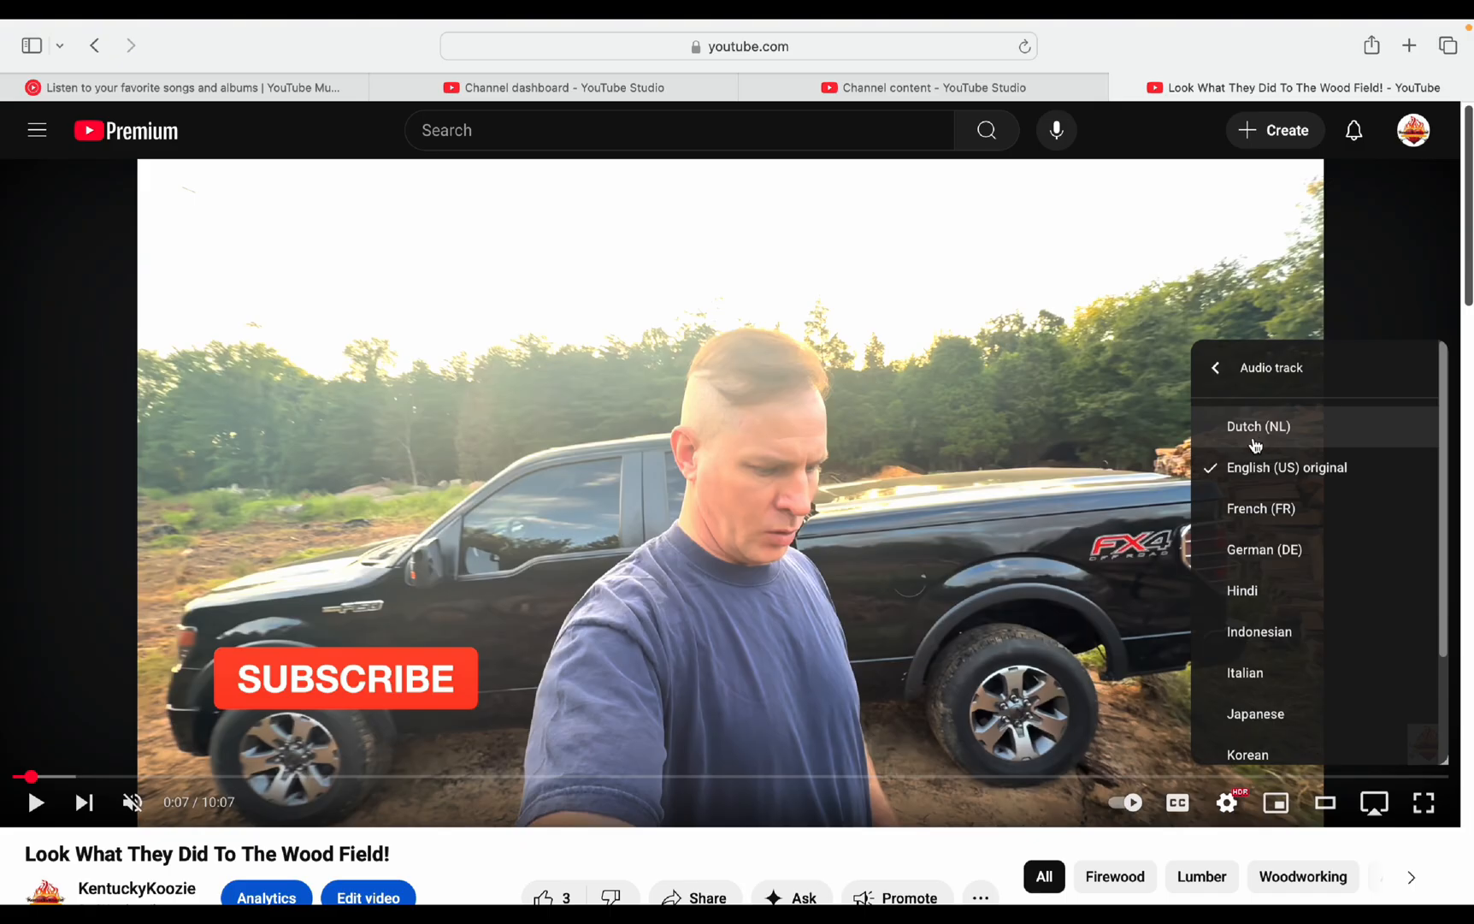
{"action": "mouse_move", "coordinate": [1246, 444]}
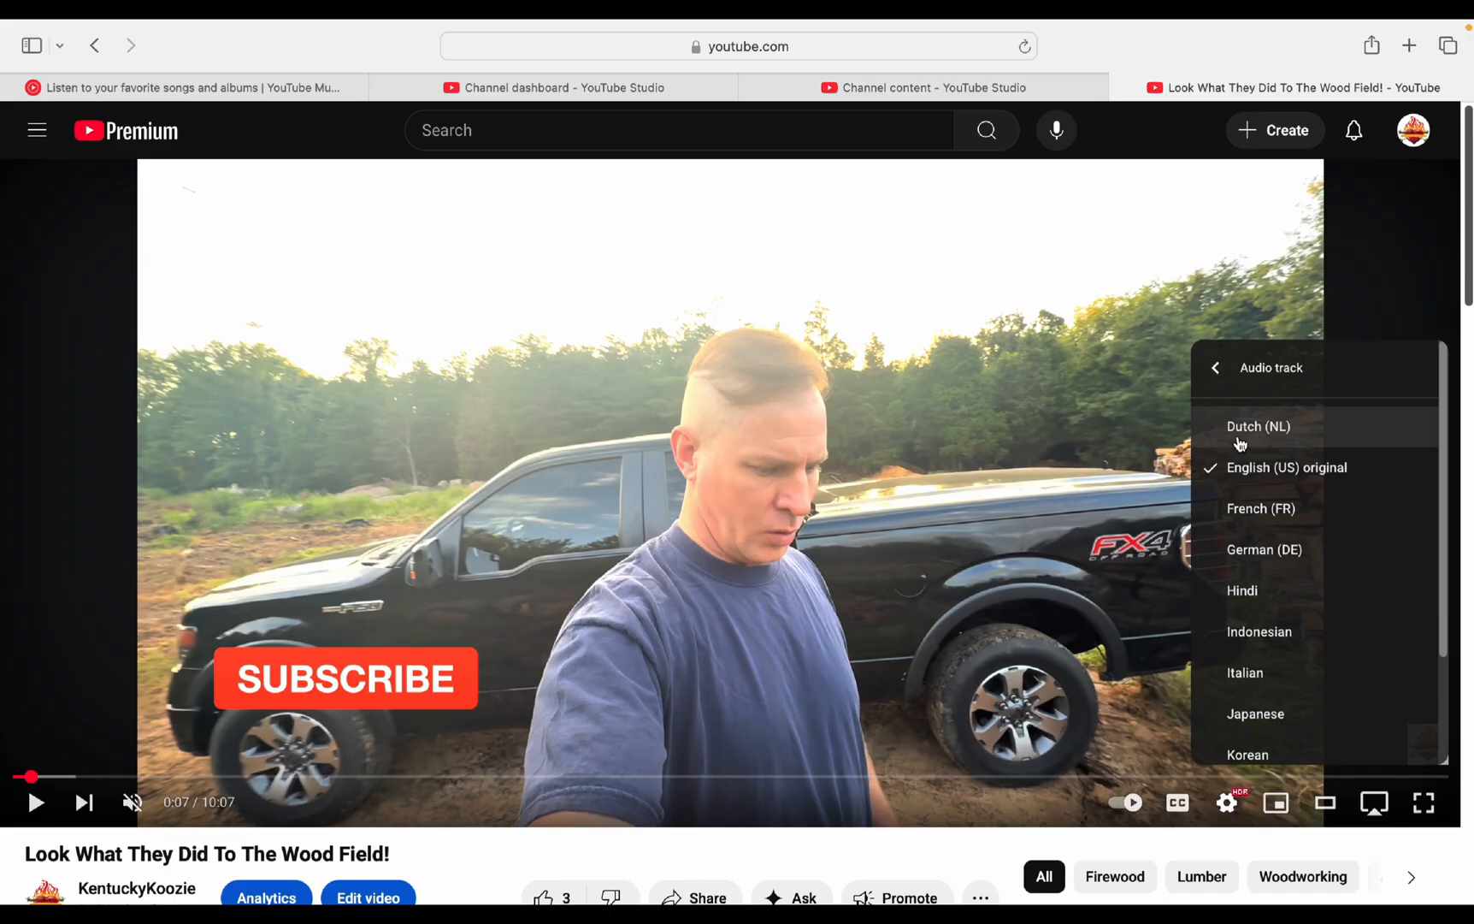
{"action": "mouse_move", "coordinate": [1246, 525]}
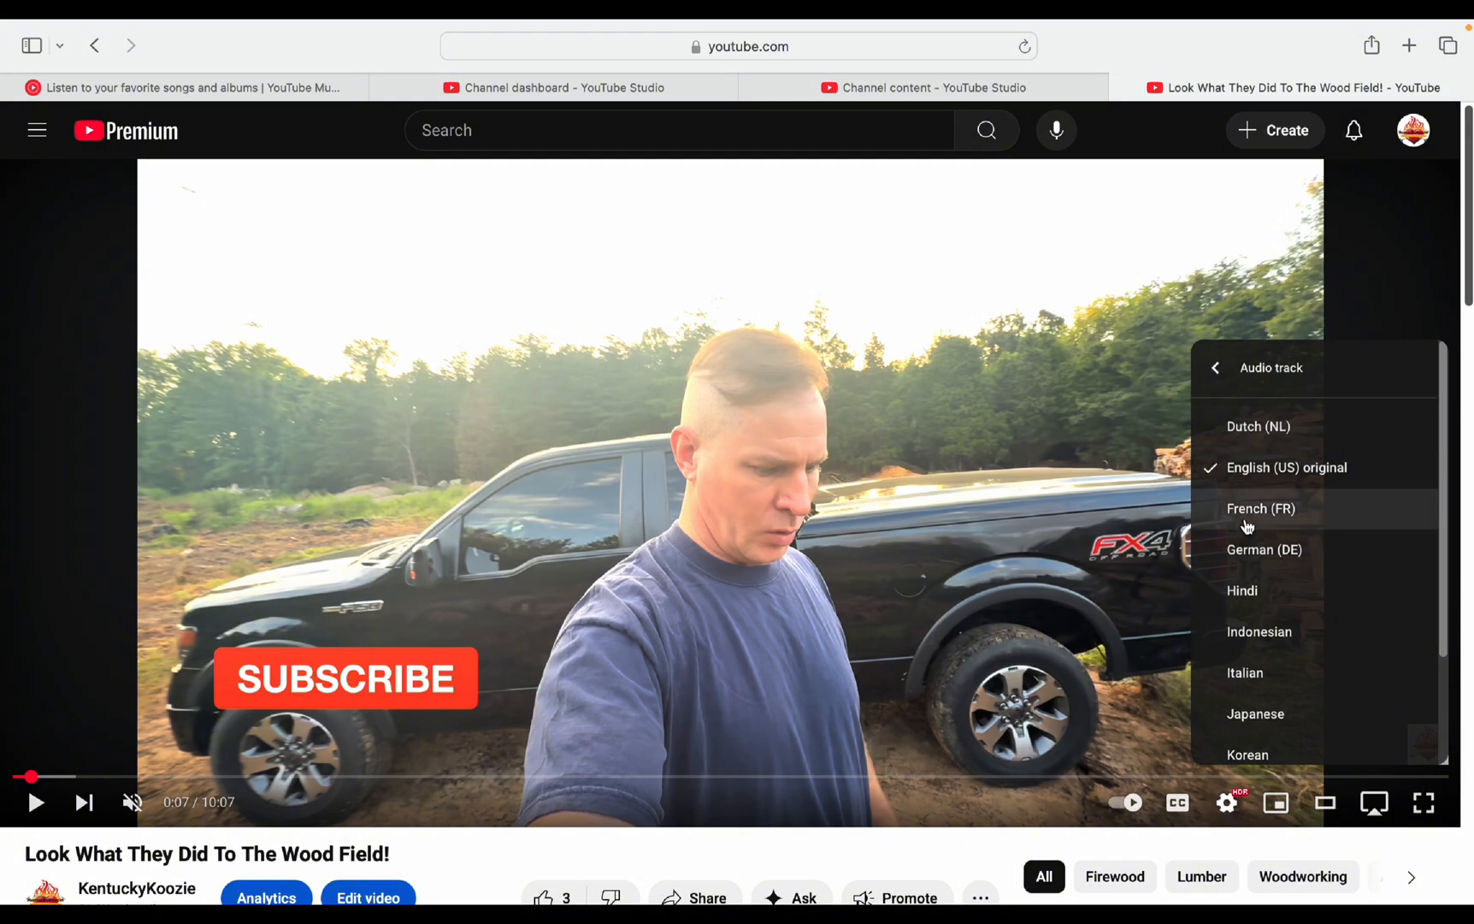
{"action": "mouse_move", "coordinate": [1259, 426]}
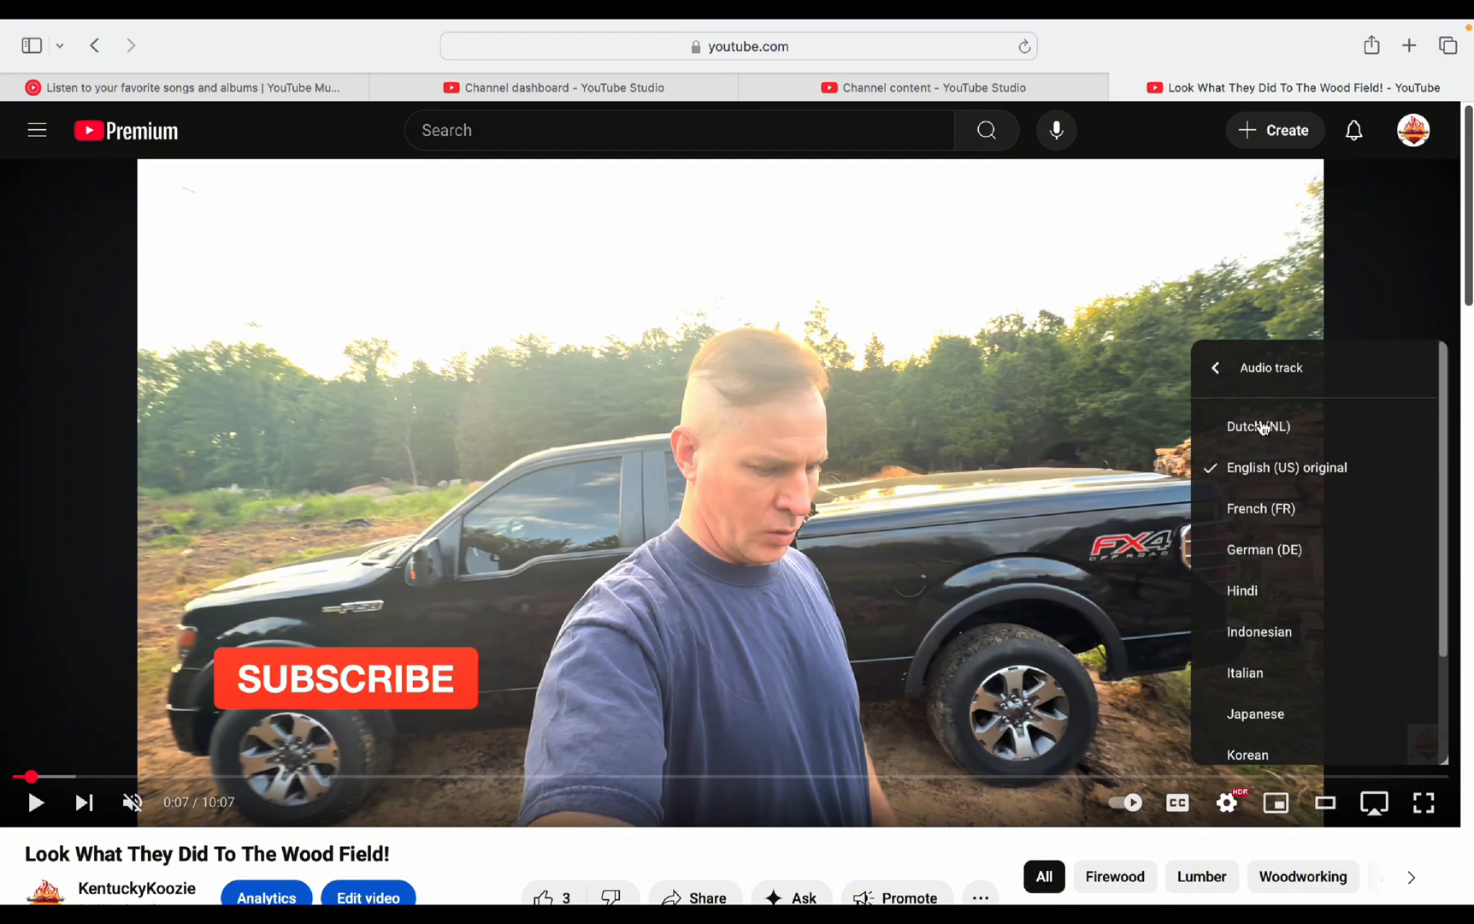
{"action": "mouse_move", "coordinate": [1267, 501]}
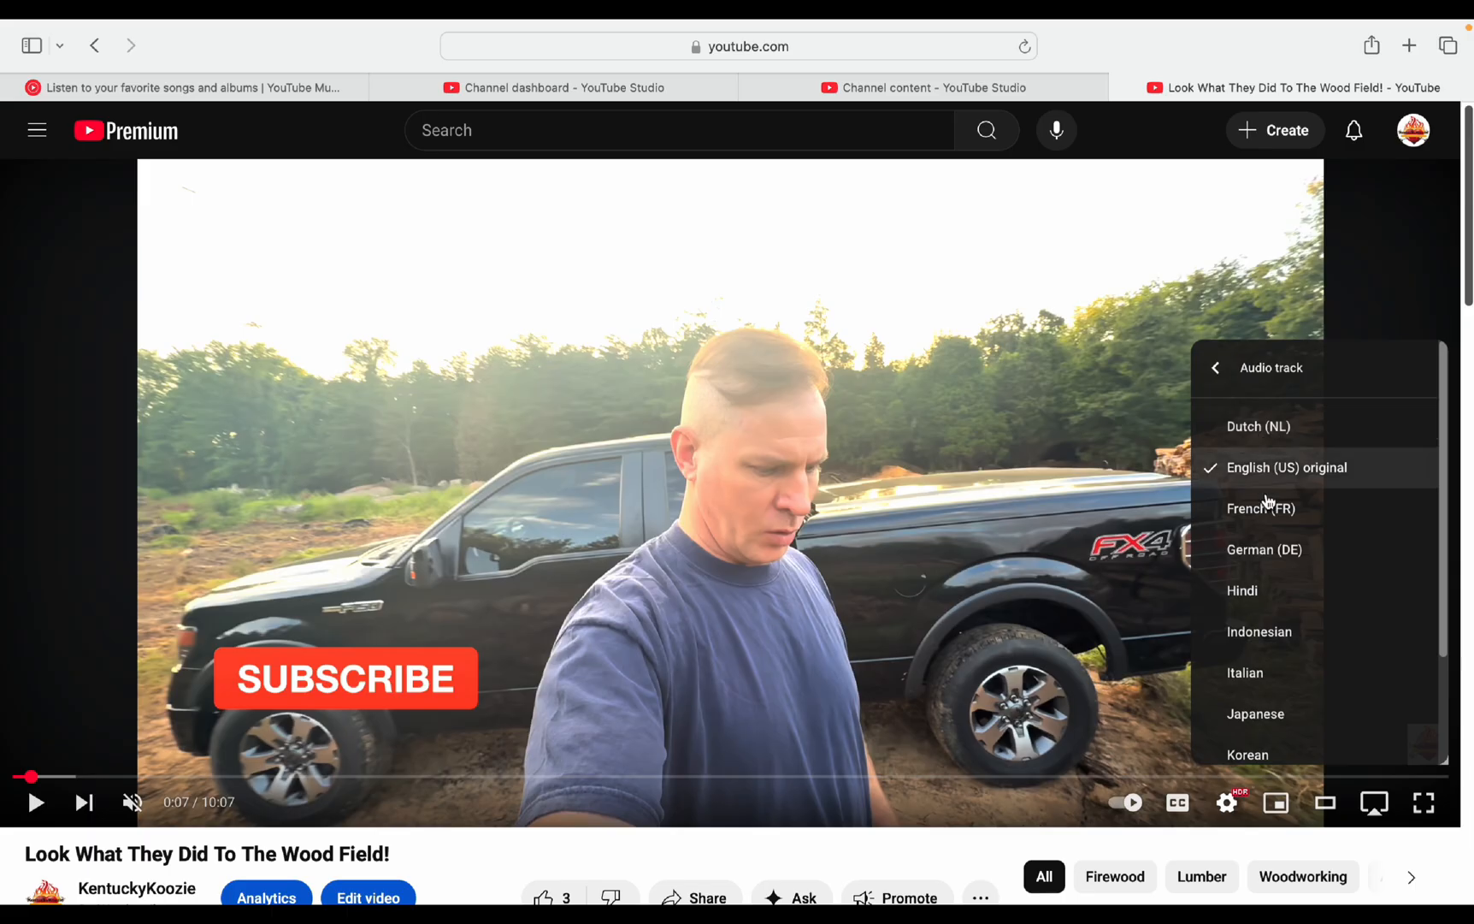
Step: Scroll the audio tracks, Dutch through Spanish (US), keeping English original, then close the menu
{"action": "scroll", "scroll_direction": "down", "scroll_amount": 3}
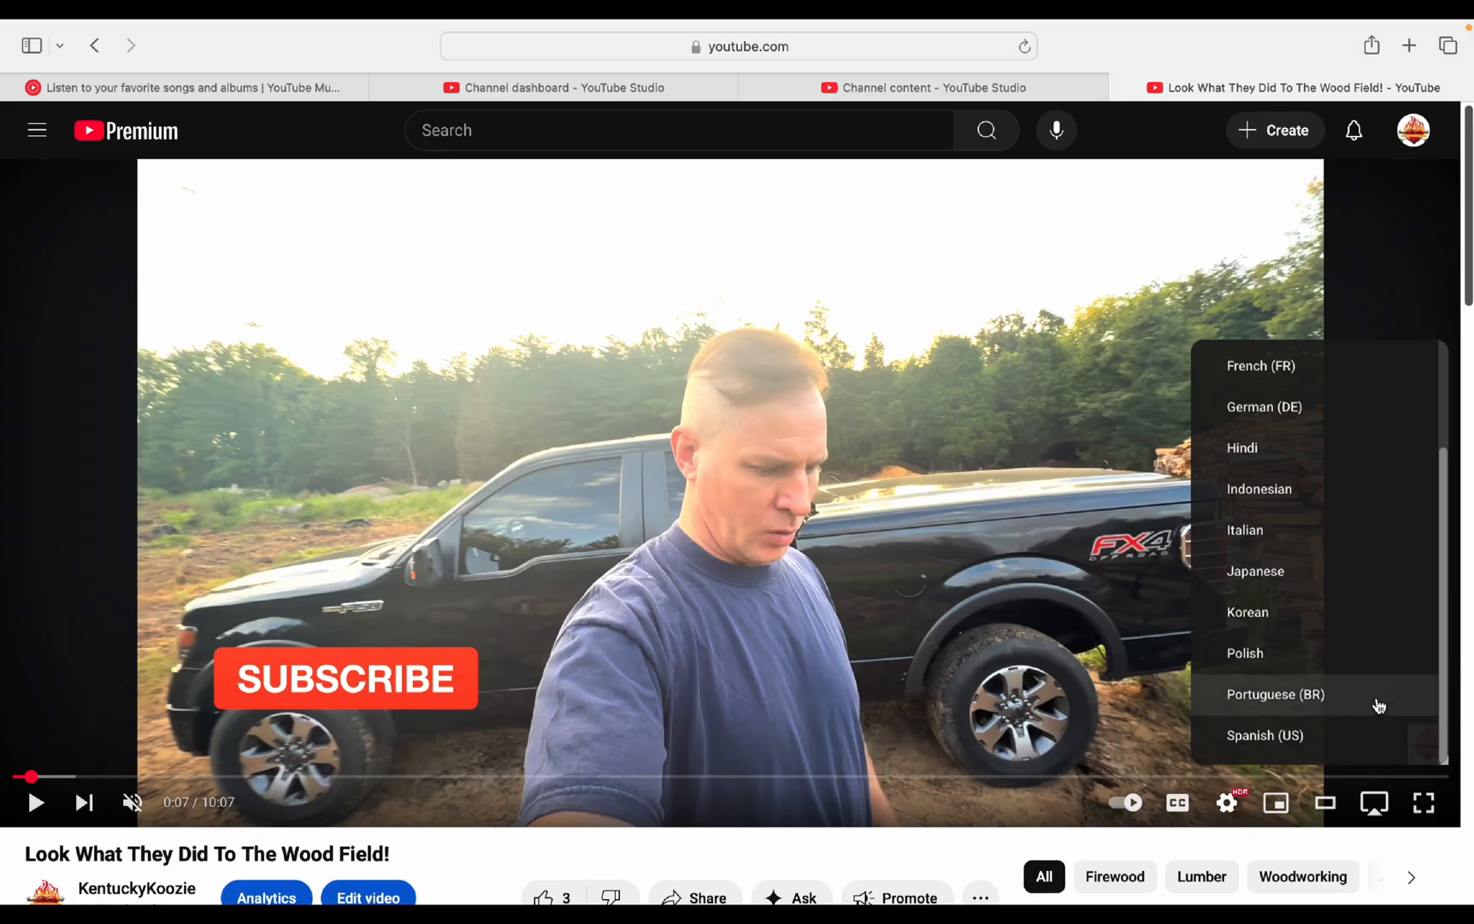
{"action": "mouse_move", "coordinate": [1344, 746]}
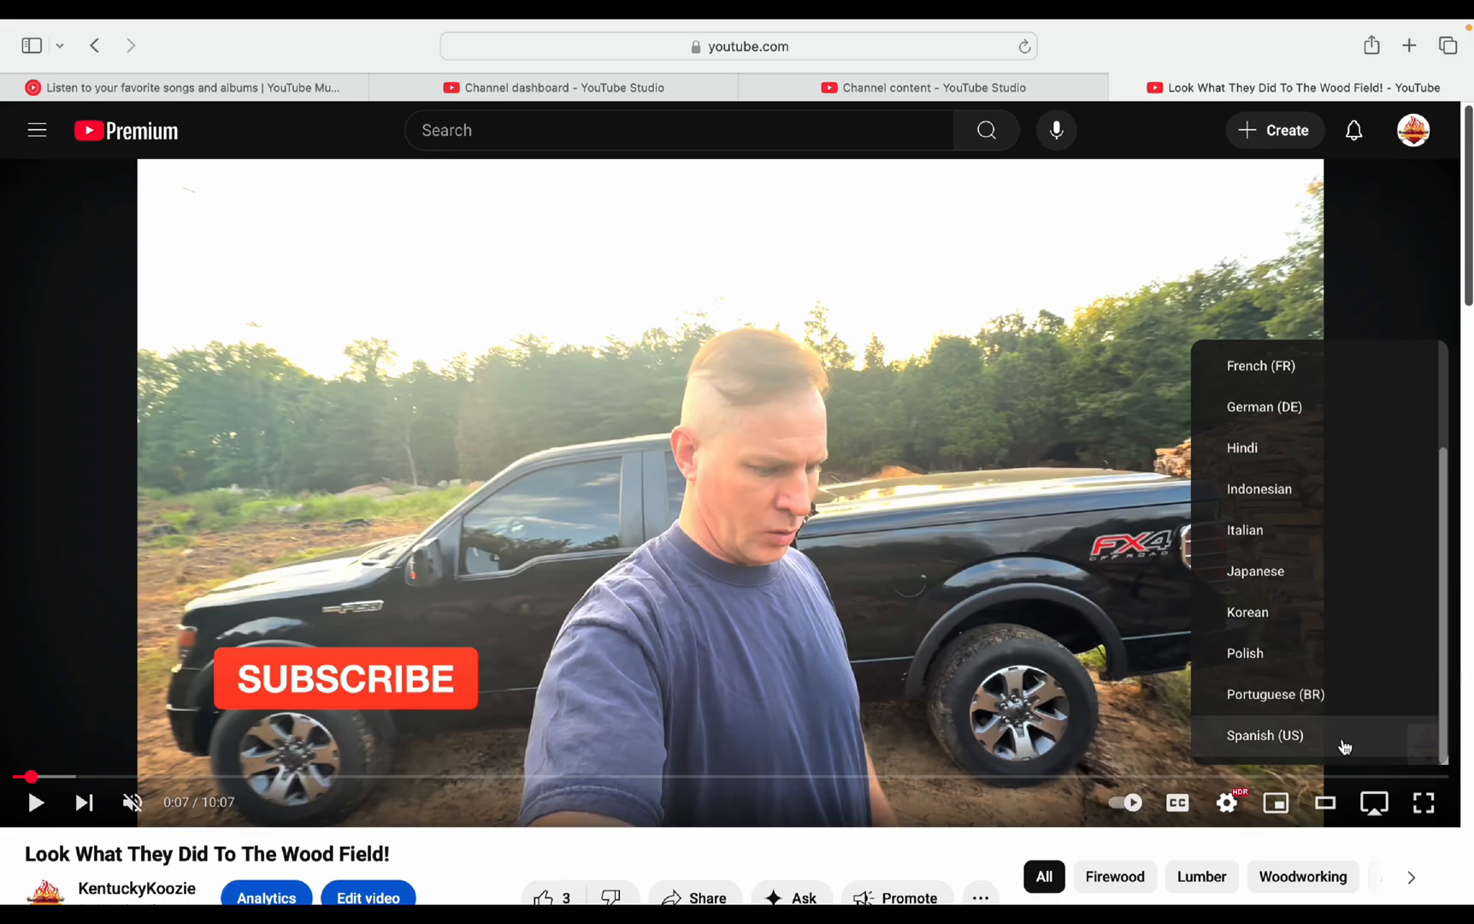
{"action": "left_click", "coordinate": [1110, 160]}
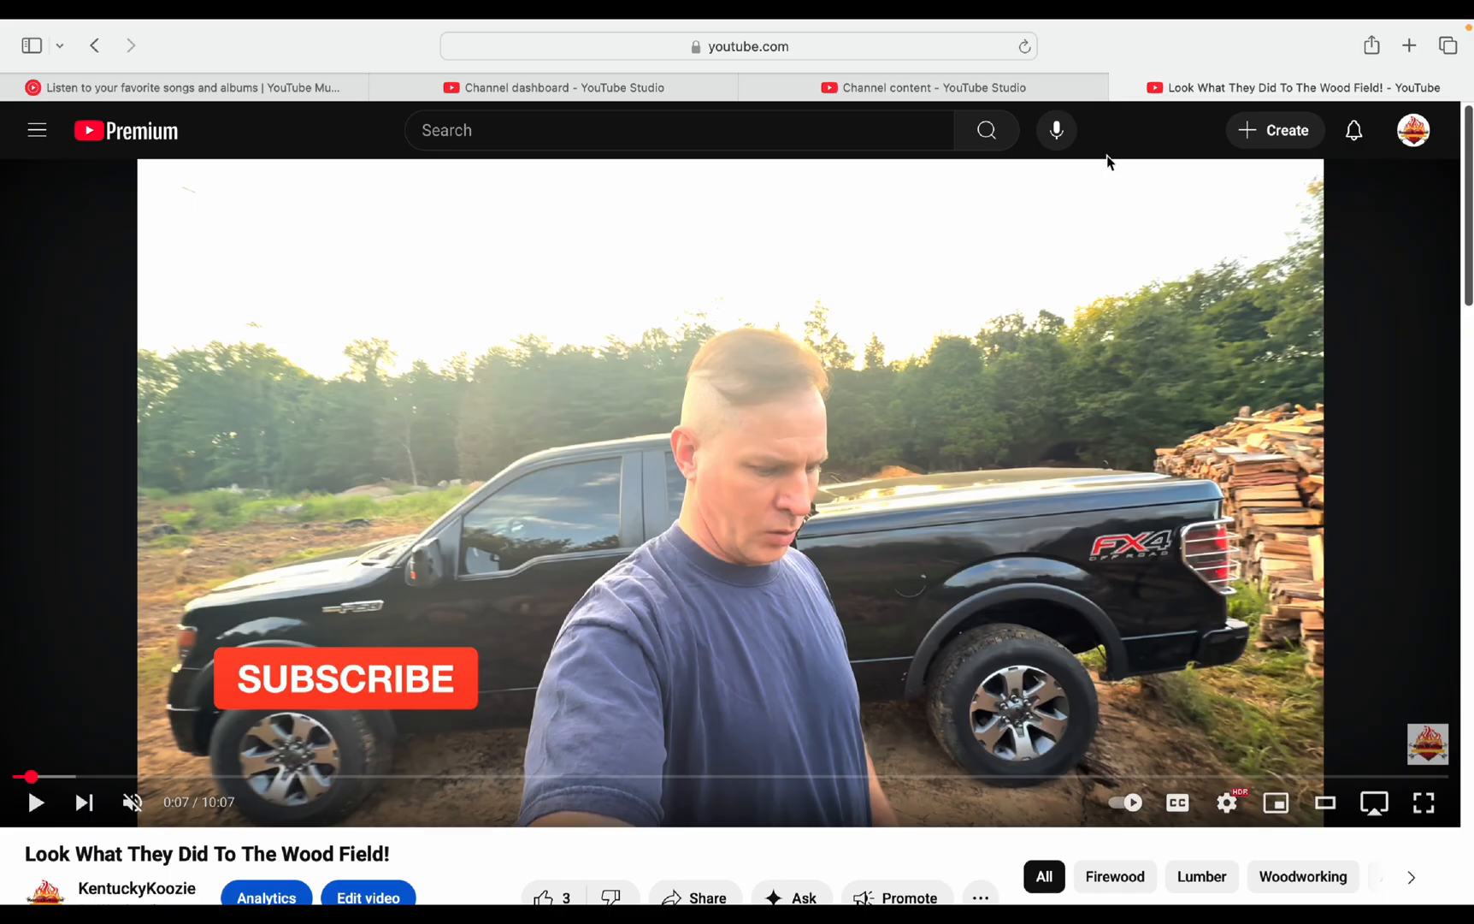
{"action": "mouse_move", "coordinate": [987, 139]}
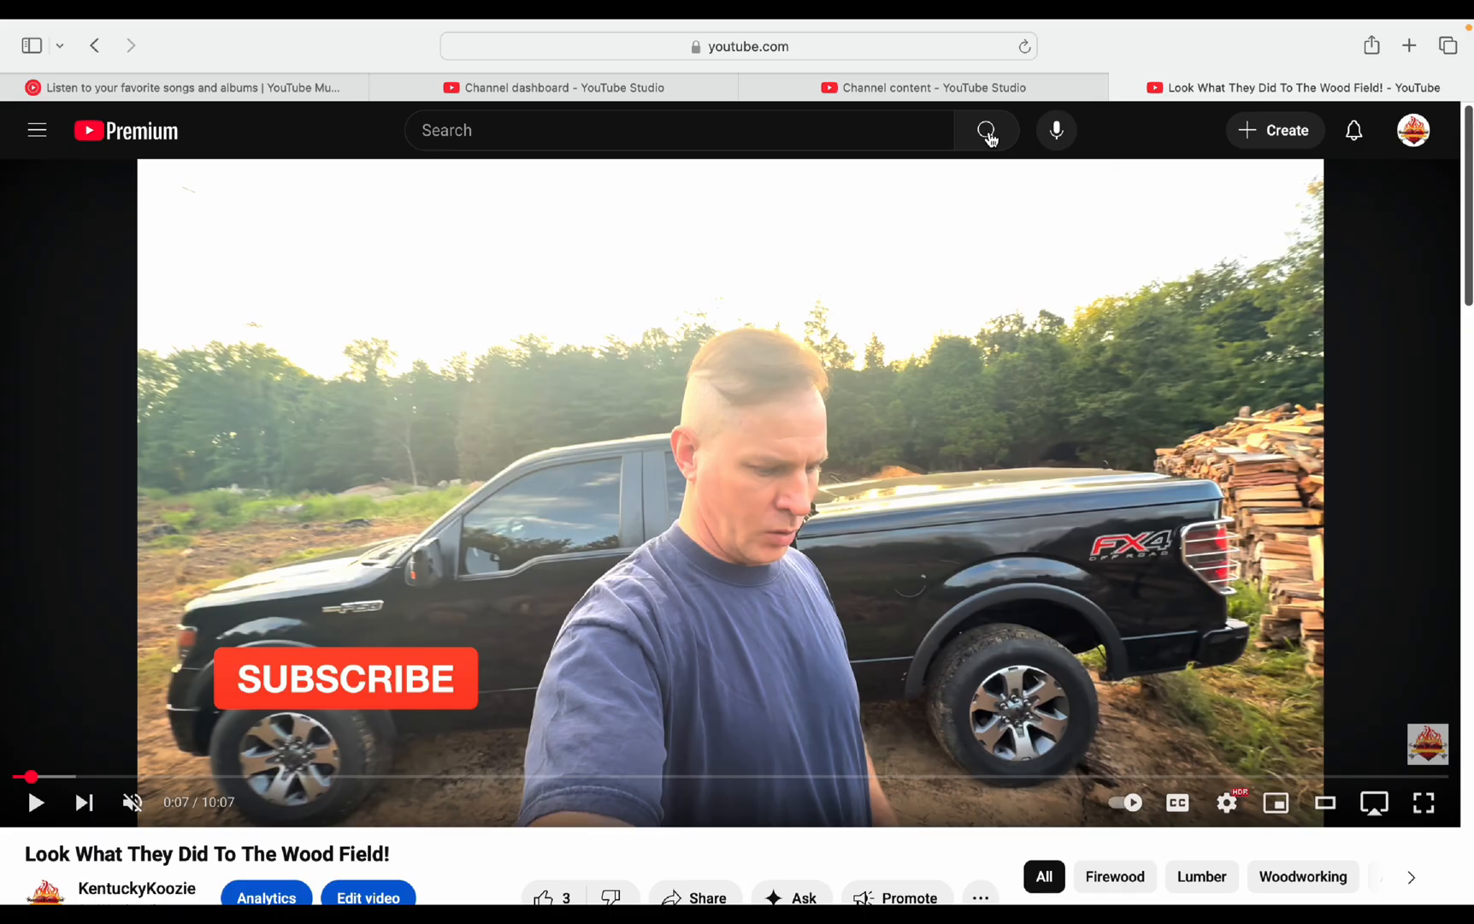
Step: Go to the YouTube Studio channel dashboard to reach the Advanced upload defaults
{"action": "left_click", "coordinate": [564, 68]}
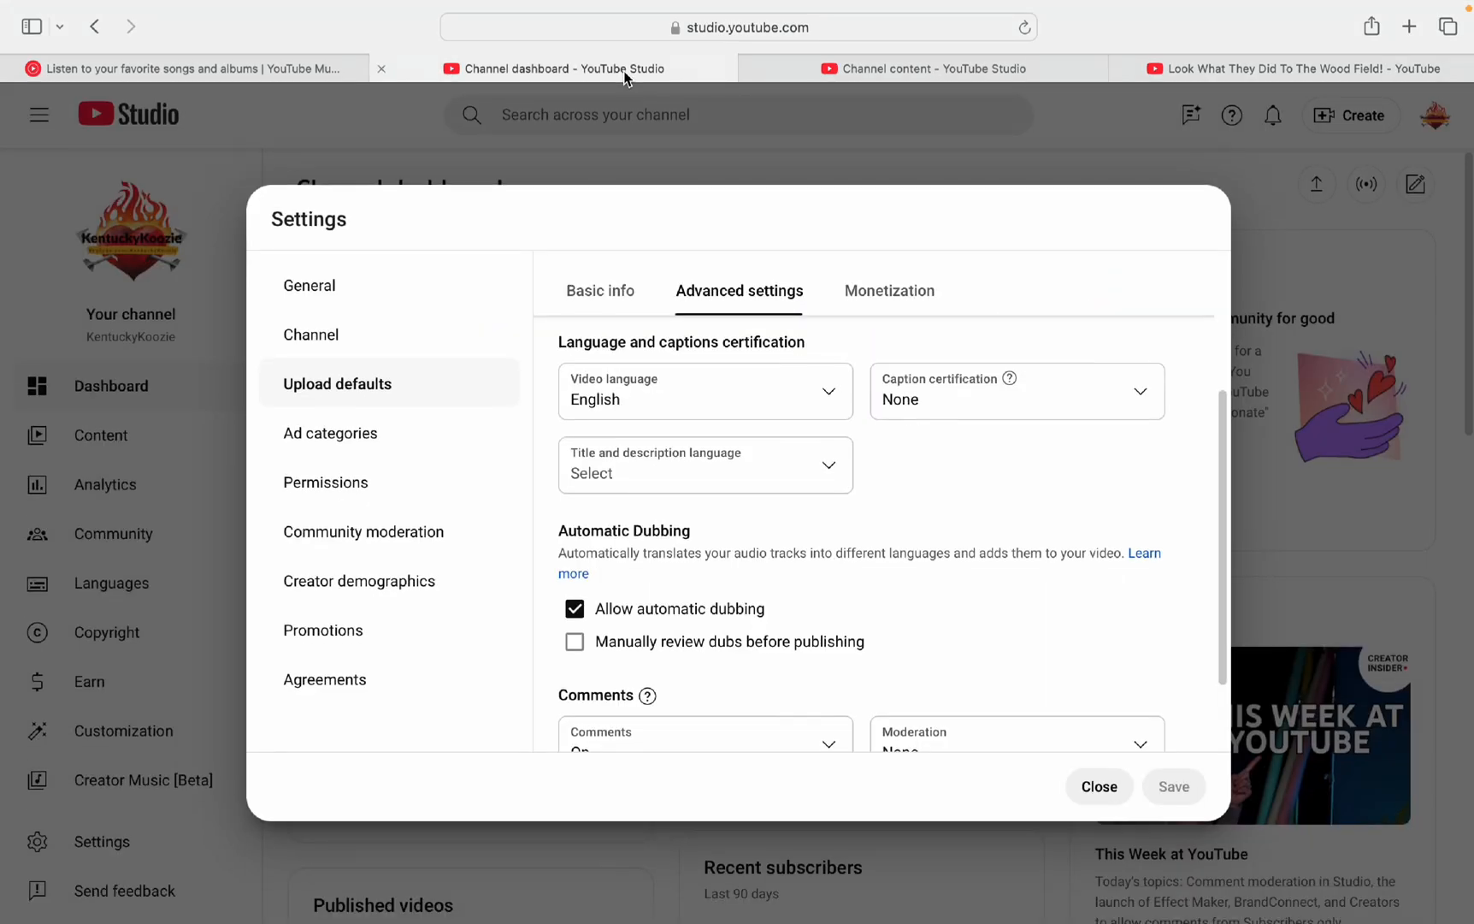
{"action": "mouse_move", "coordinate": [632, 149]}
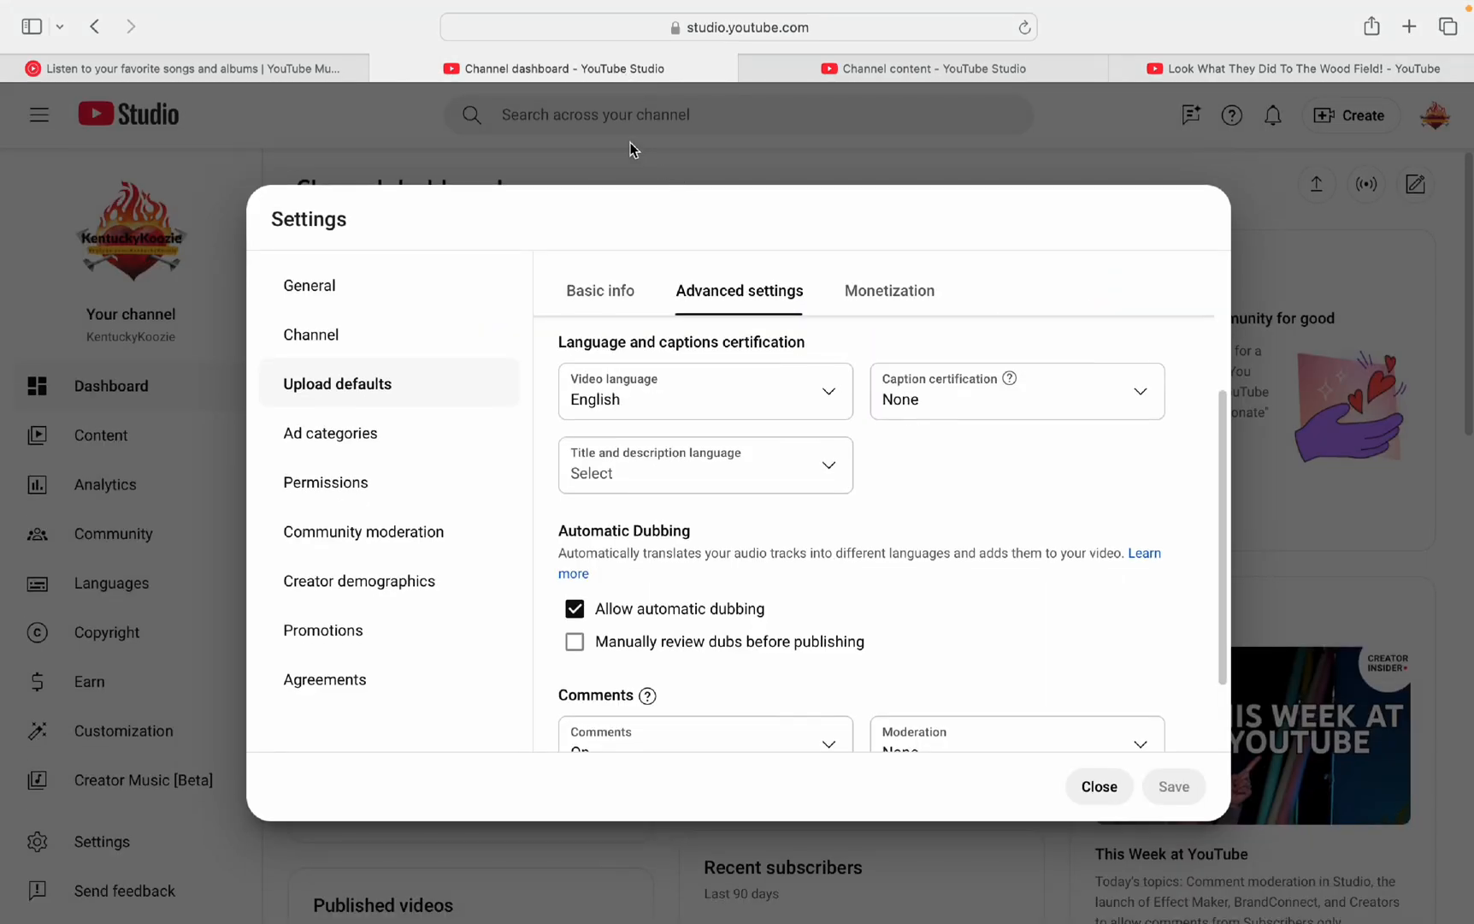
{"action": "mouse_move", "coordinate": [78, 859]}
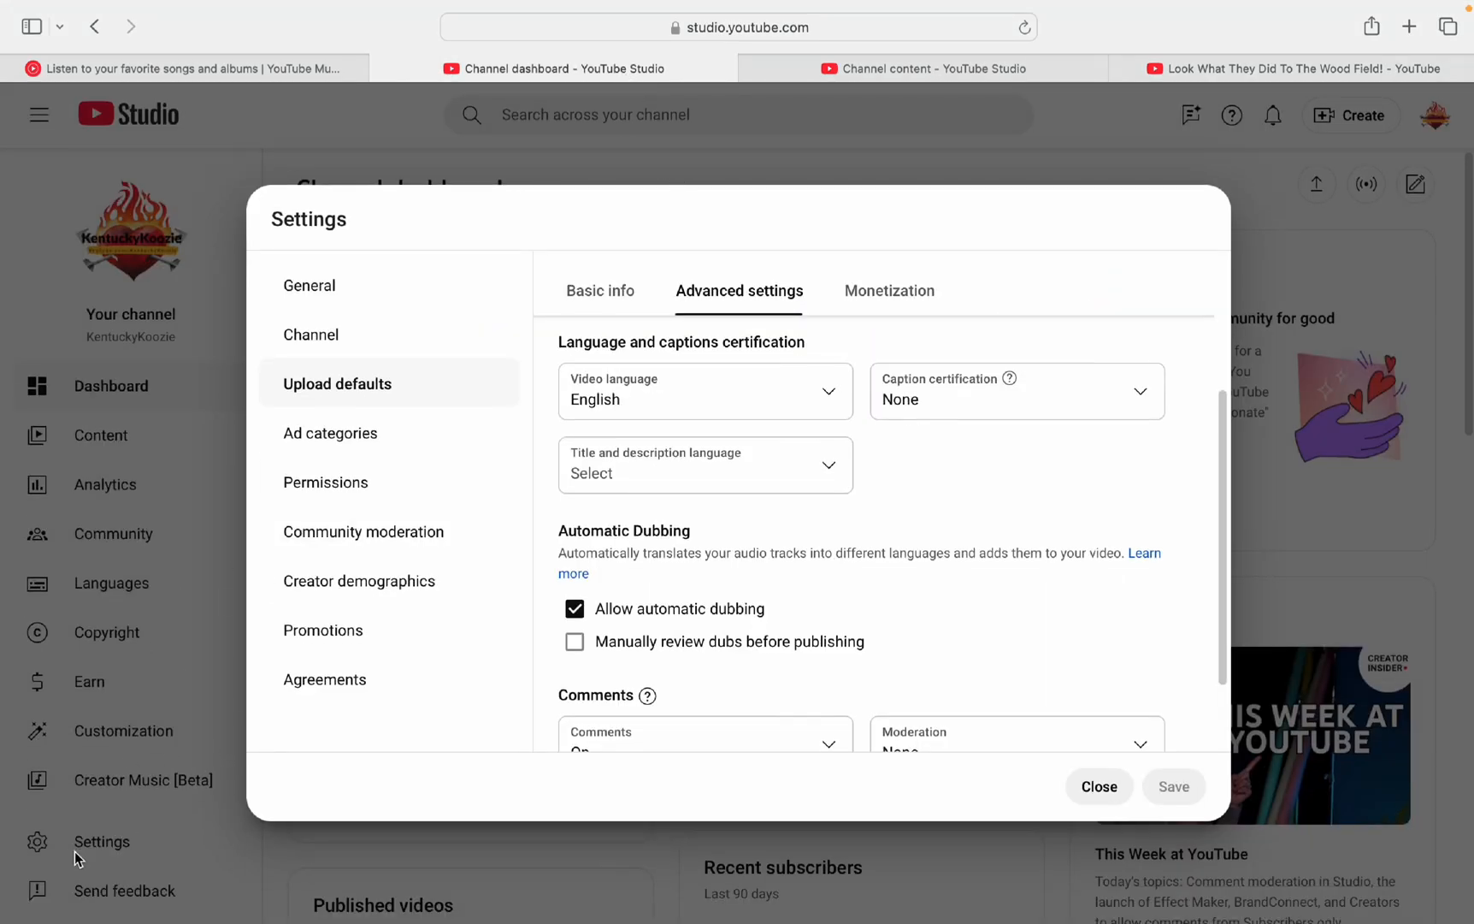
{"action": "mouse_move", "coordinate": [101, 842]}
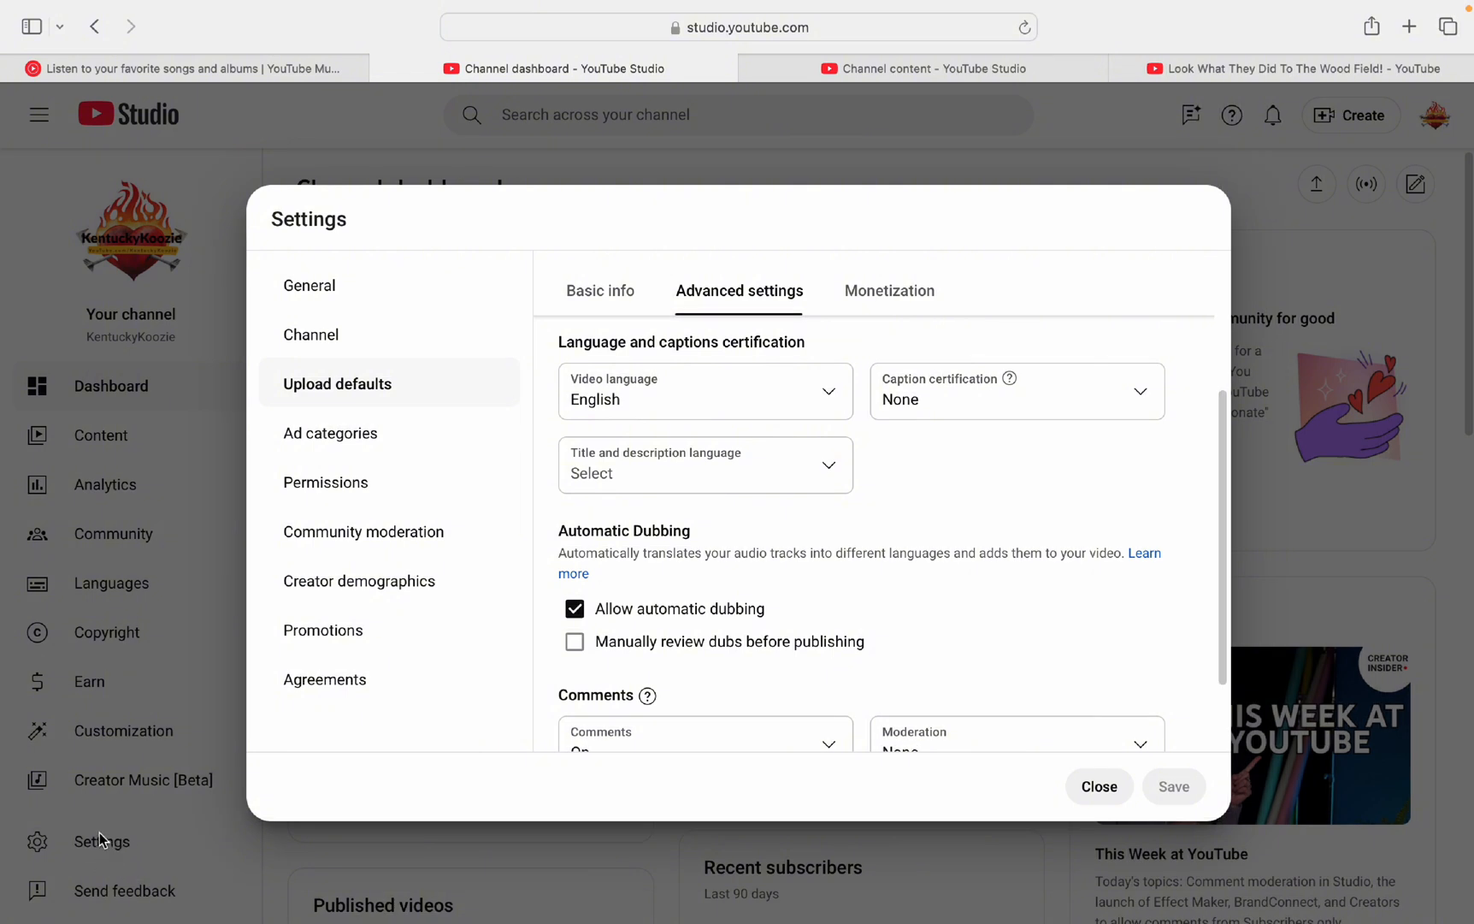
{"action": "mouse_move", "coordinate": [460, 333]}
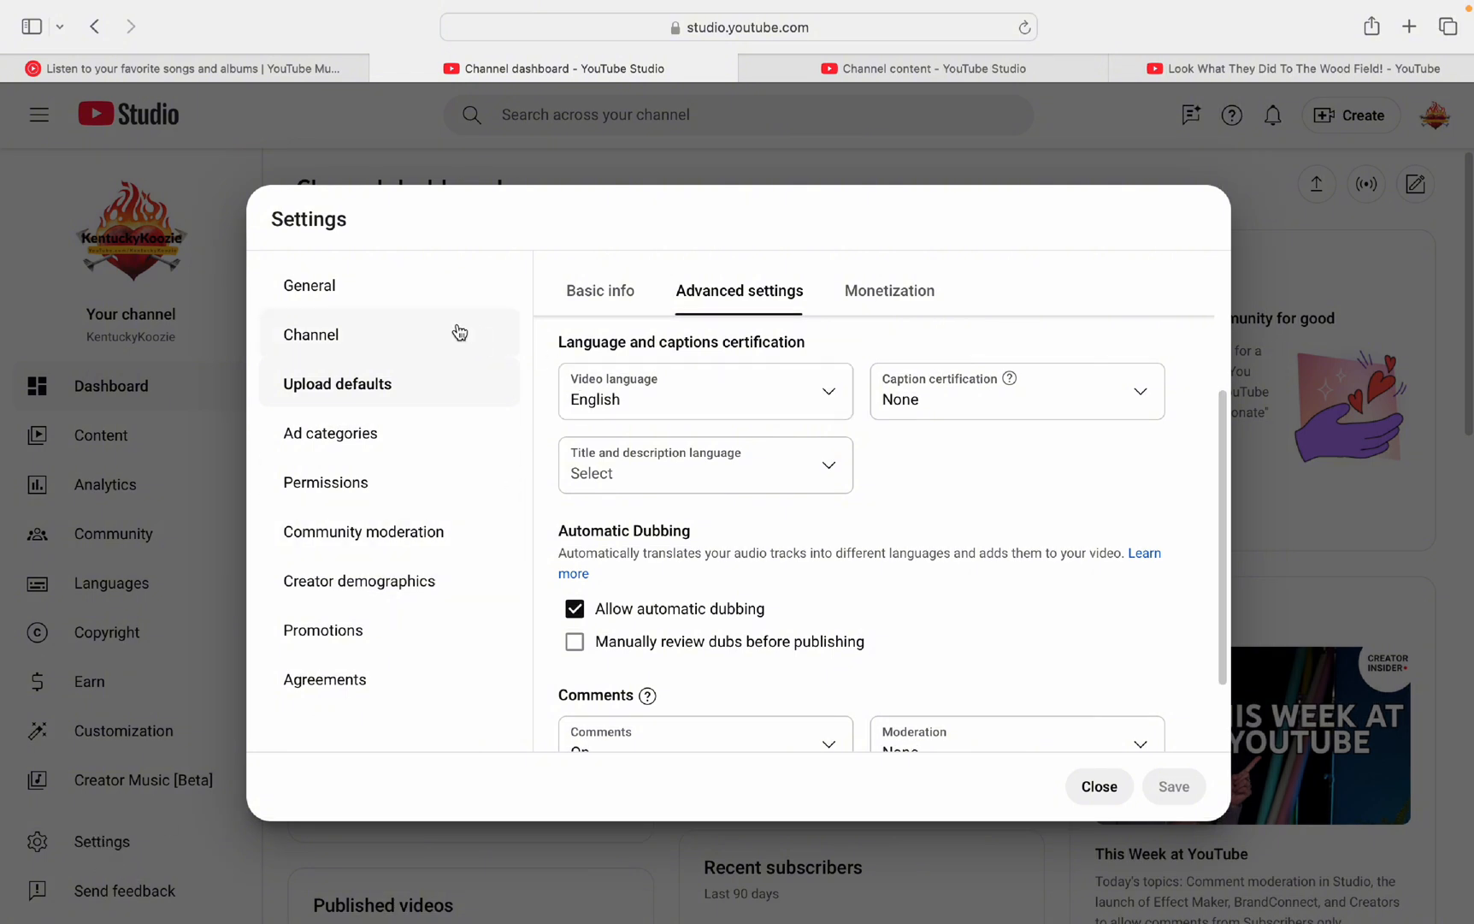
{"action": "mouse_move", "coordinate": [337, 384]}
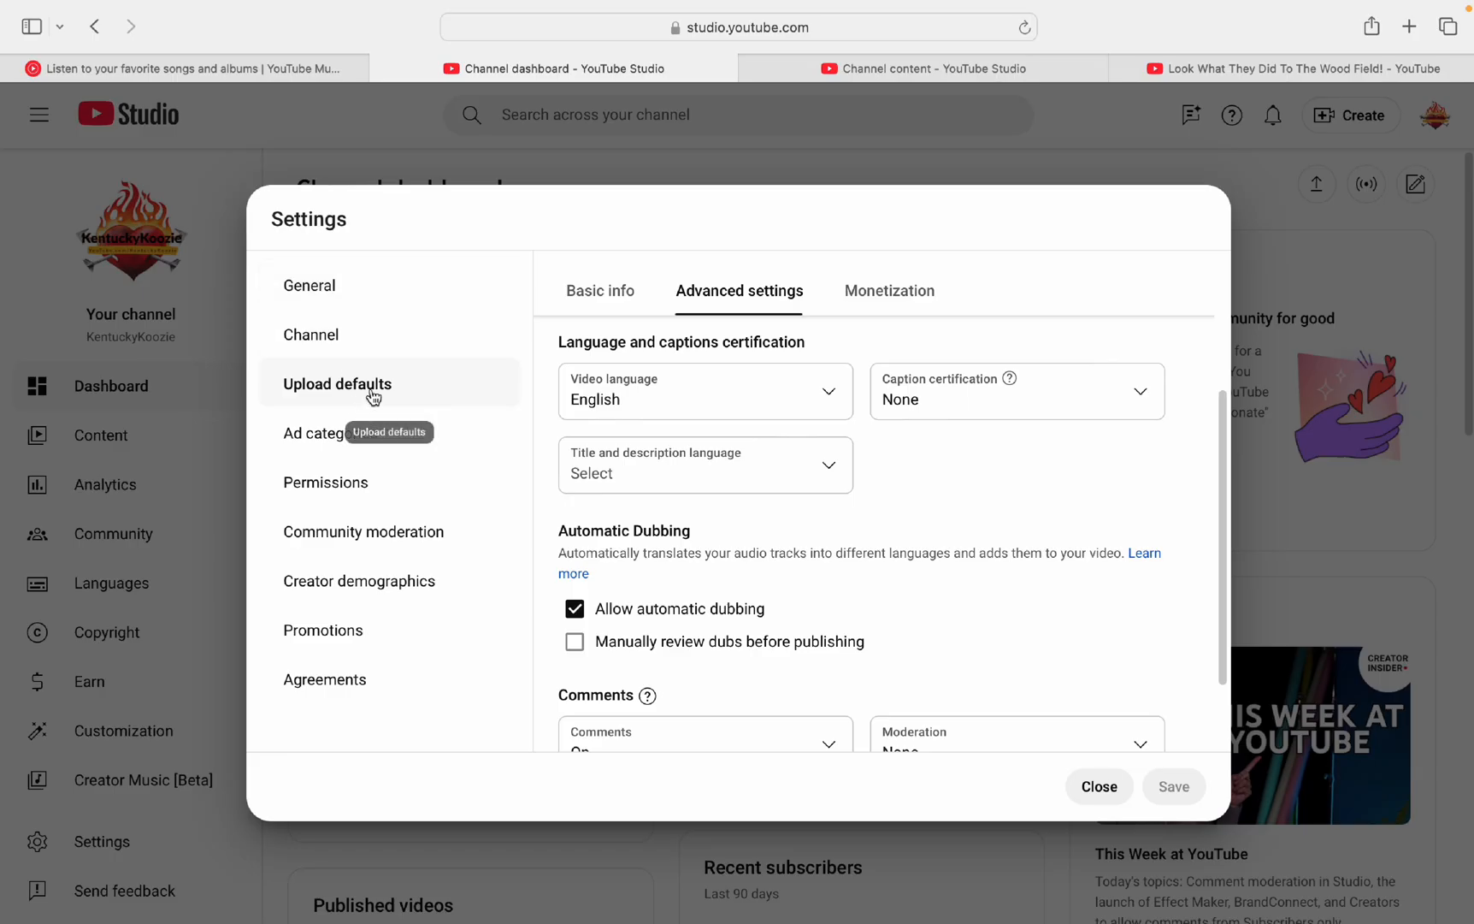
{"action": "mouse_move", "coordinate": [678, 338]}
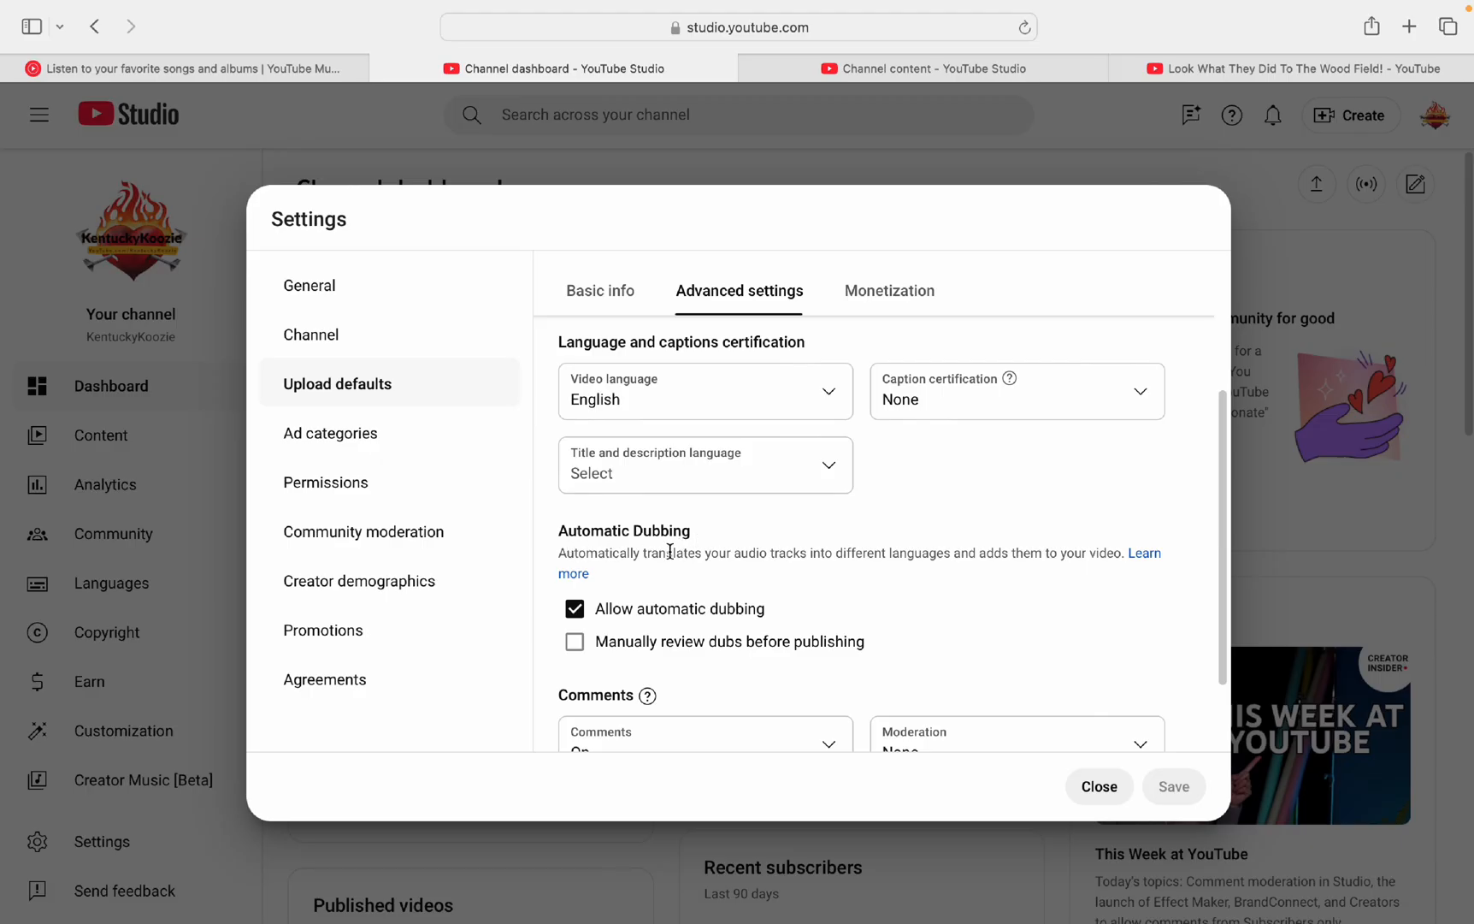
{"action": "mouse_move", "coordinate": [690, 621]}
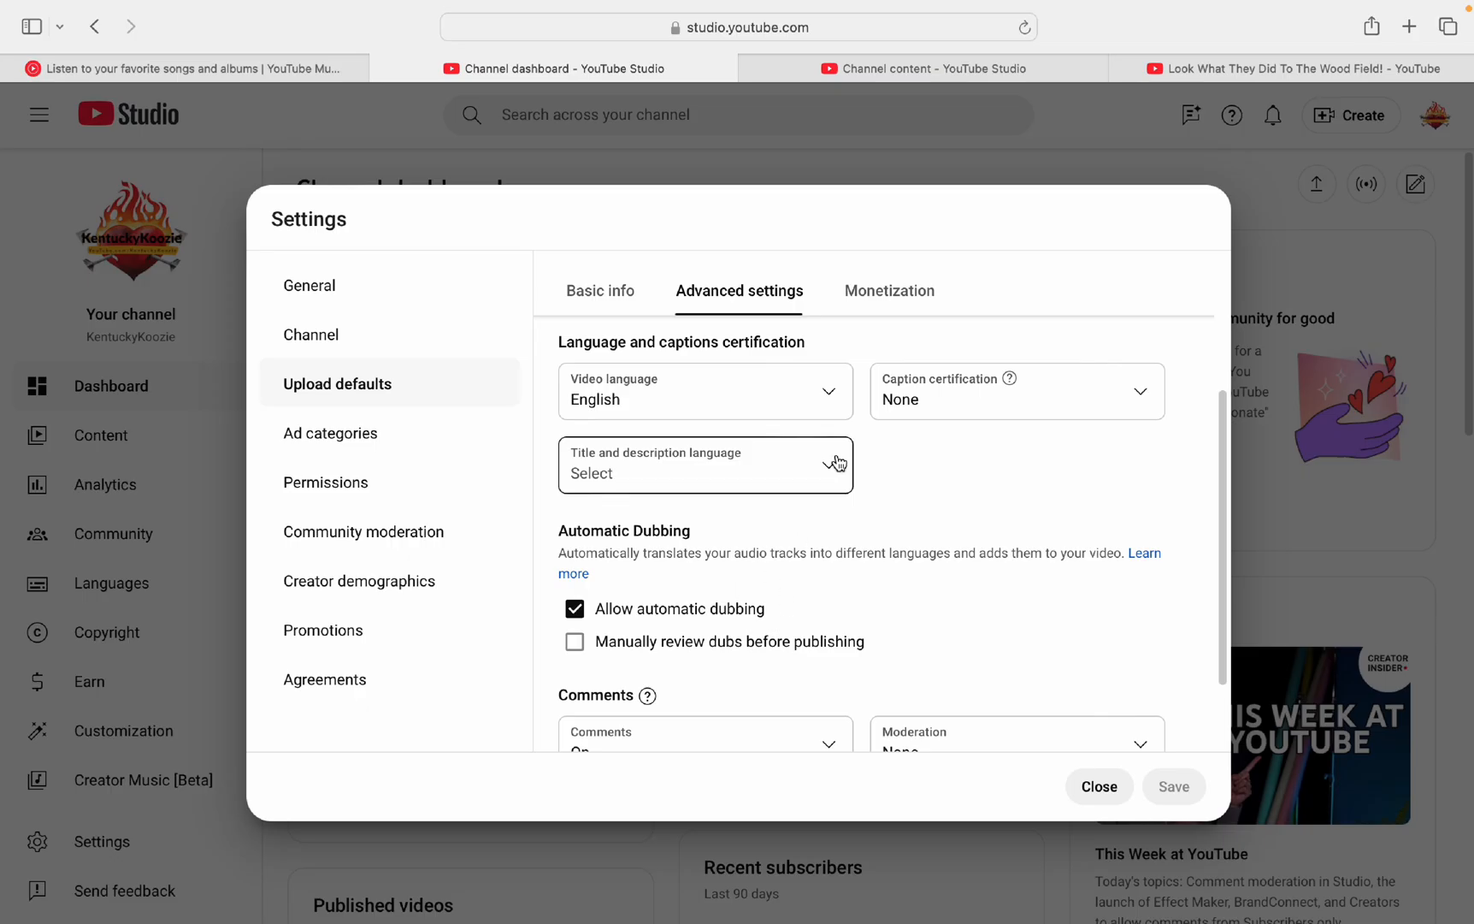
{"action": "mouse_move", "coordinate": [814, 611]}
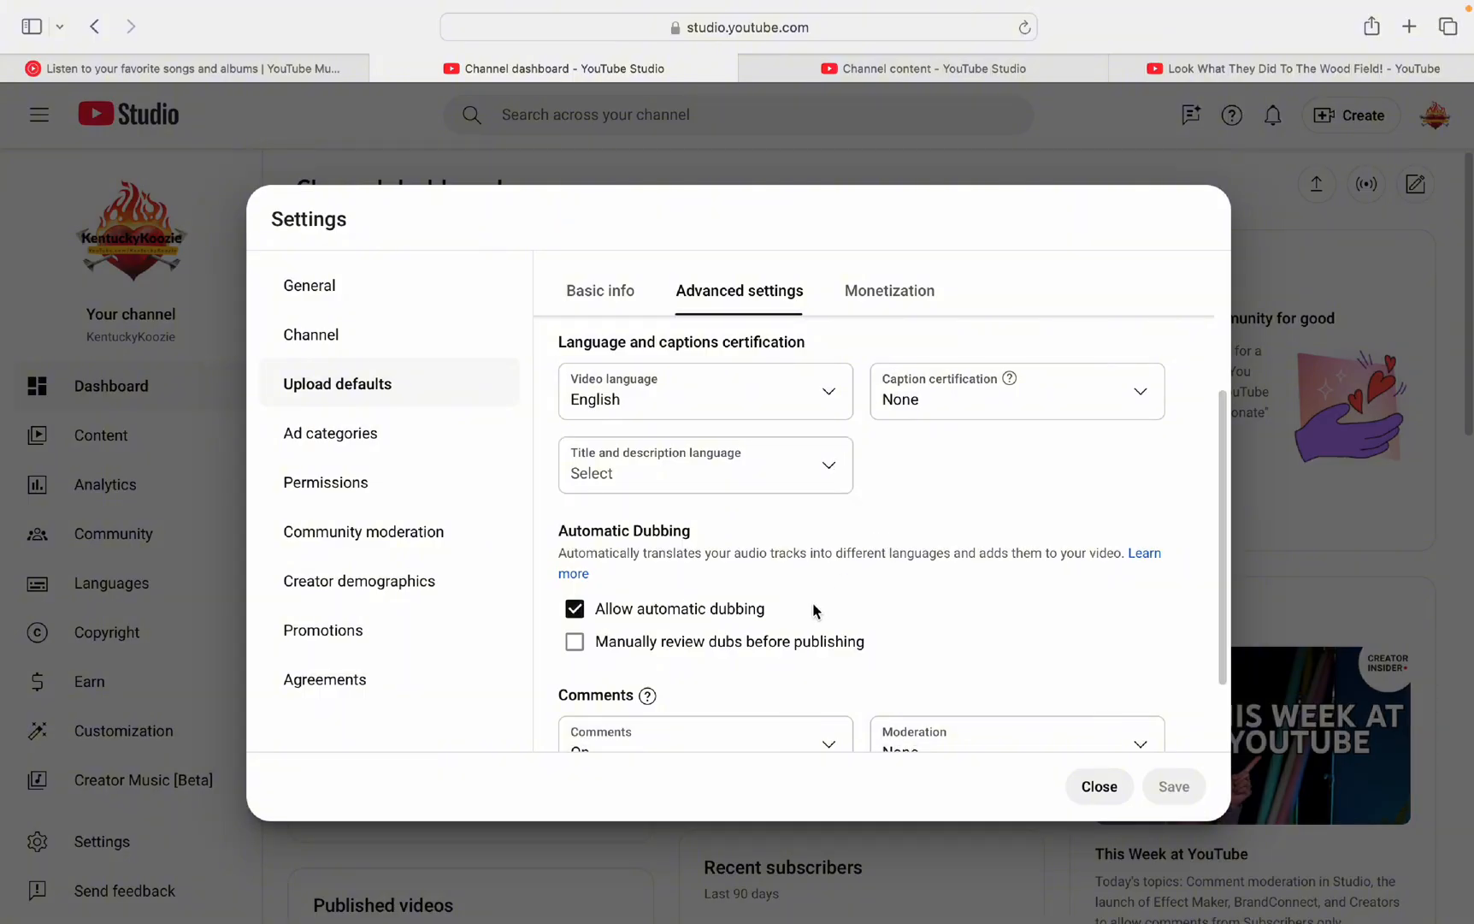
{"action": "mouse_move", "coordinate": [414, 432]}
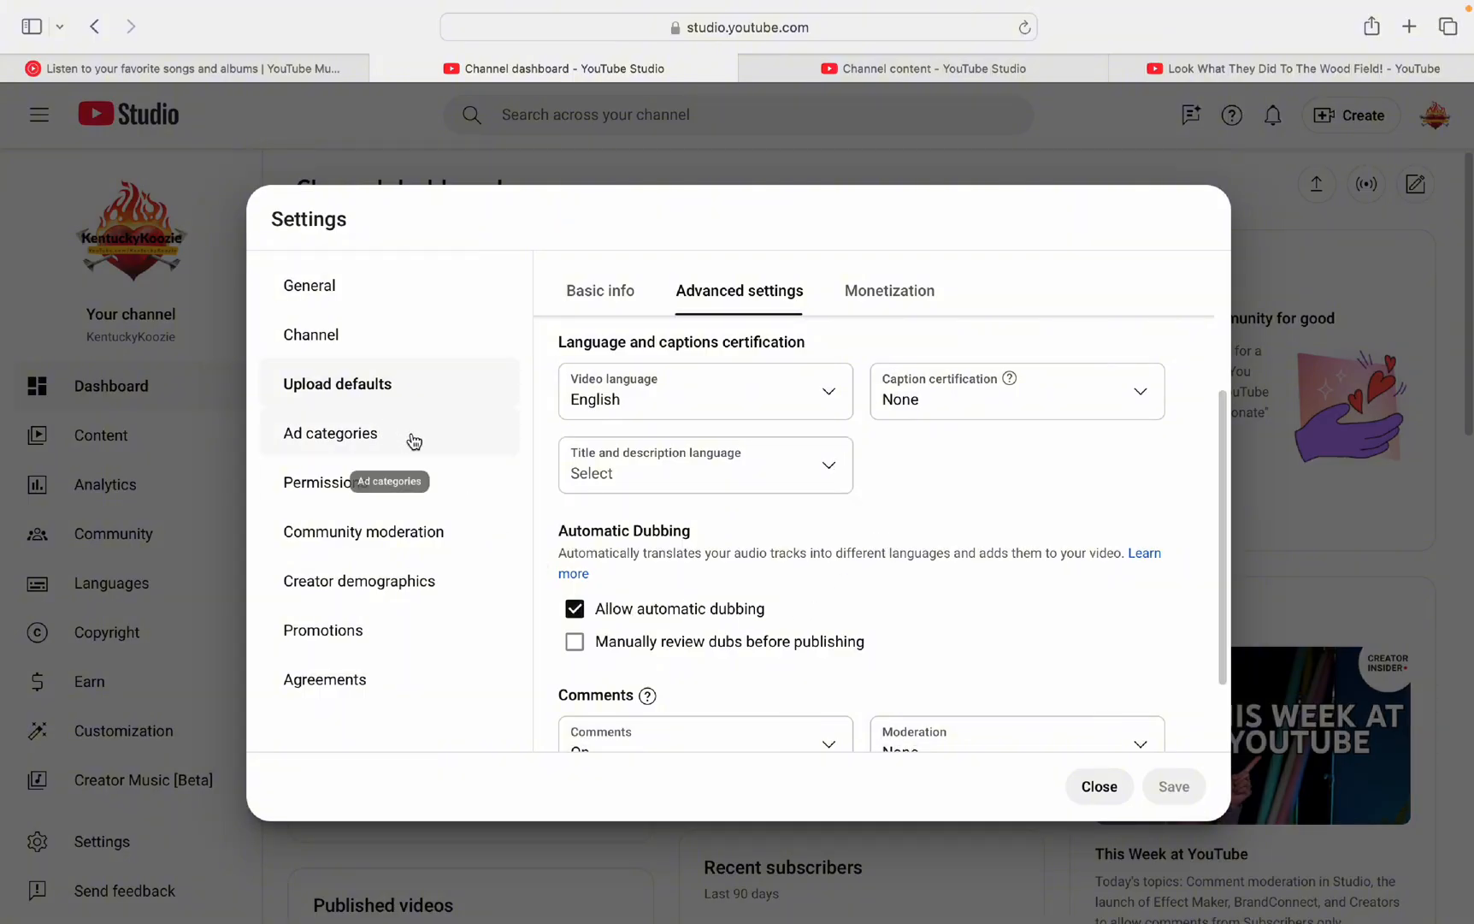
{"action": "mouse_move", "coordinate": [683, 304]}
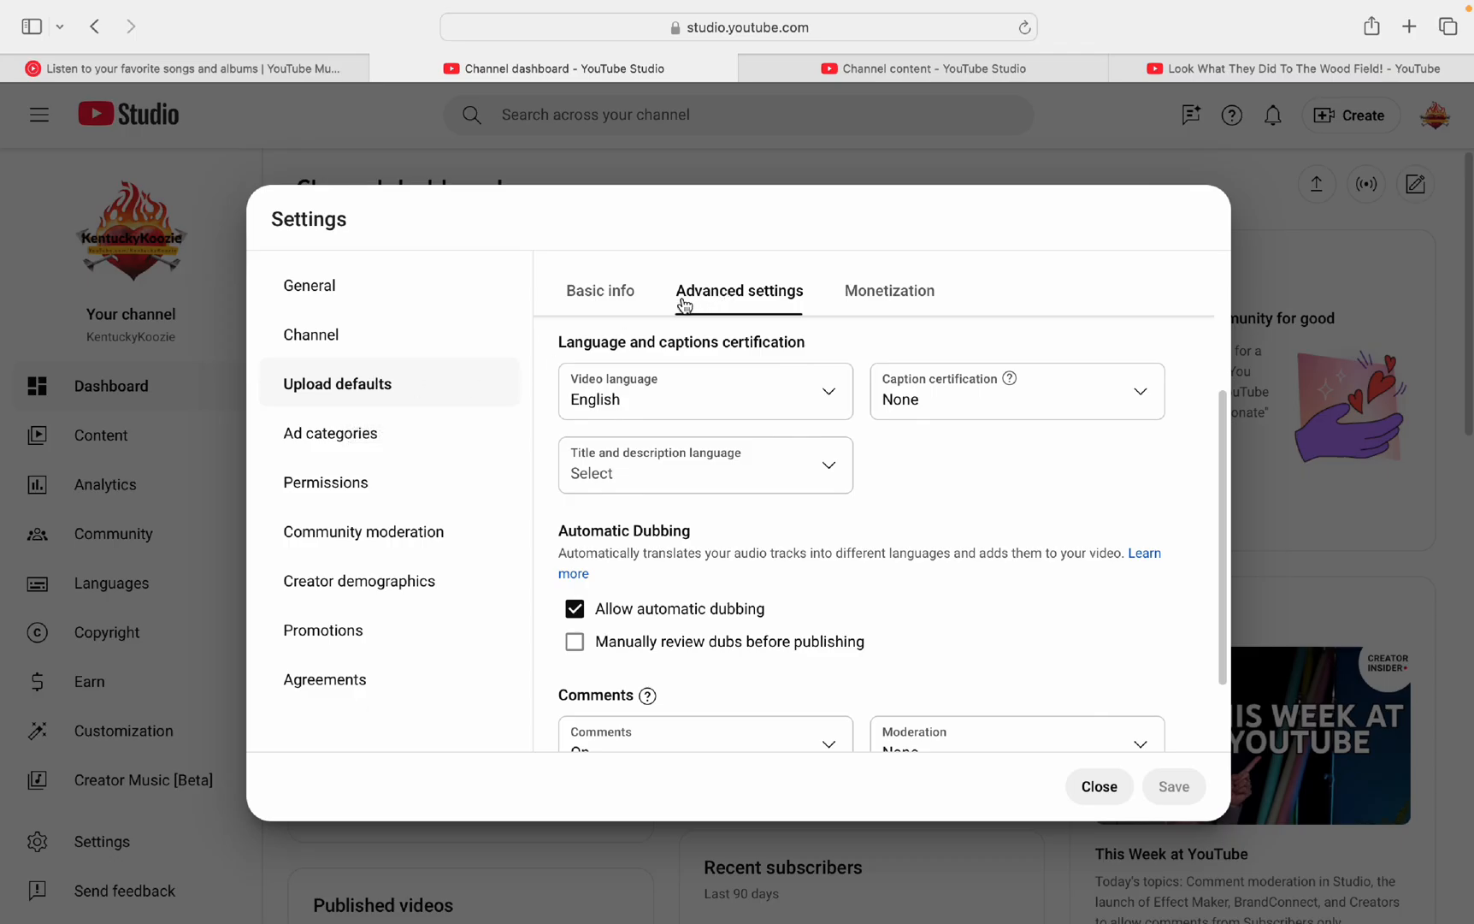
{"action": "mouse_move", "coordinate": [670, 624]}
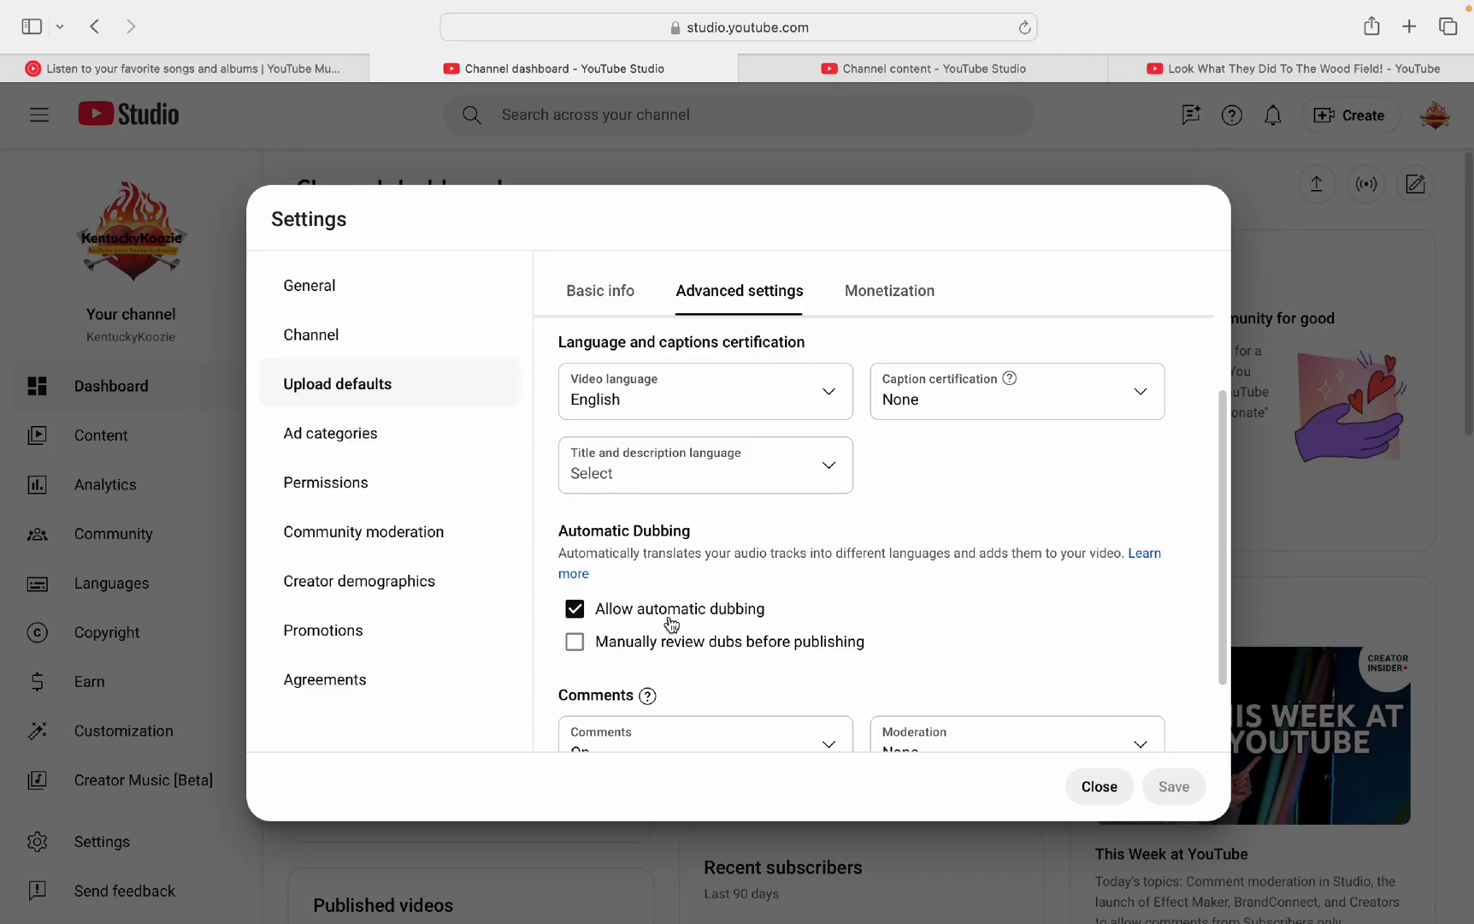
{"action": "mouse_move", "coordinate": [908, 130]}
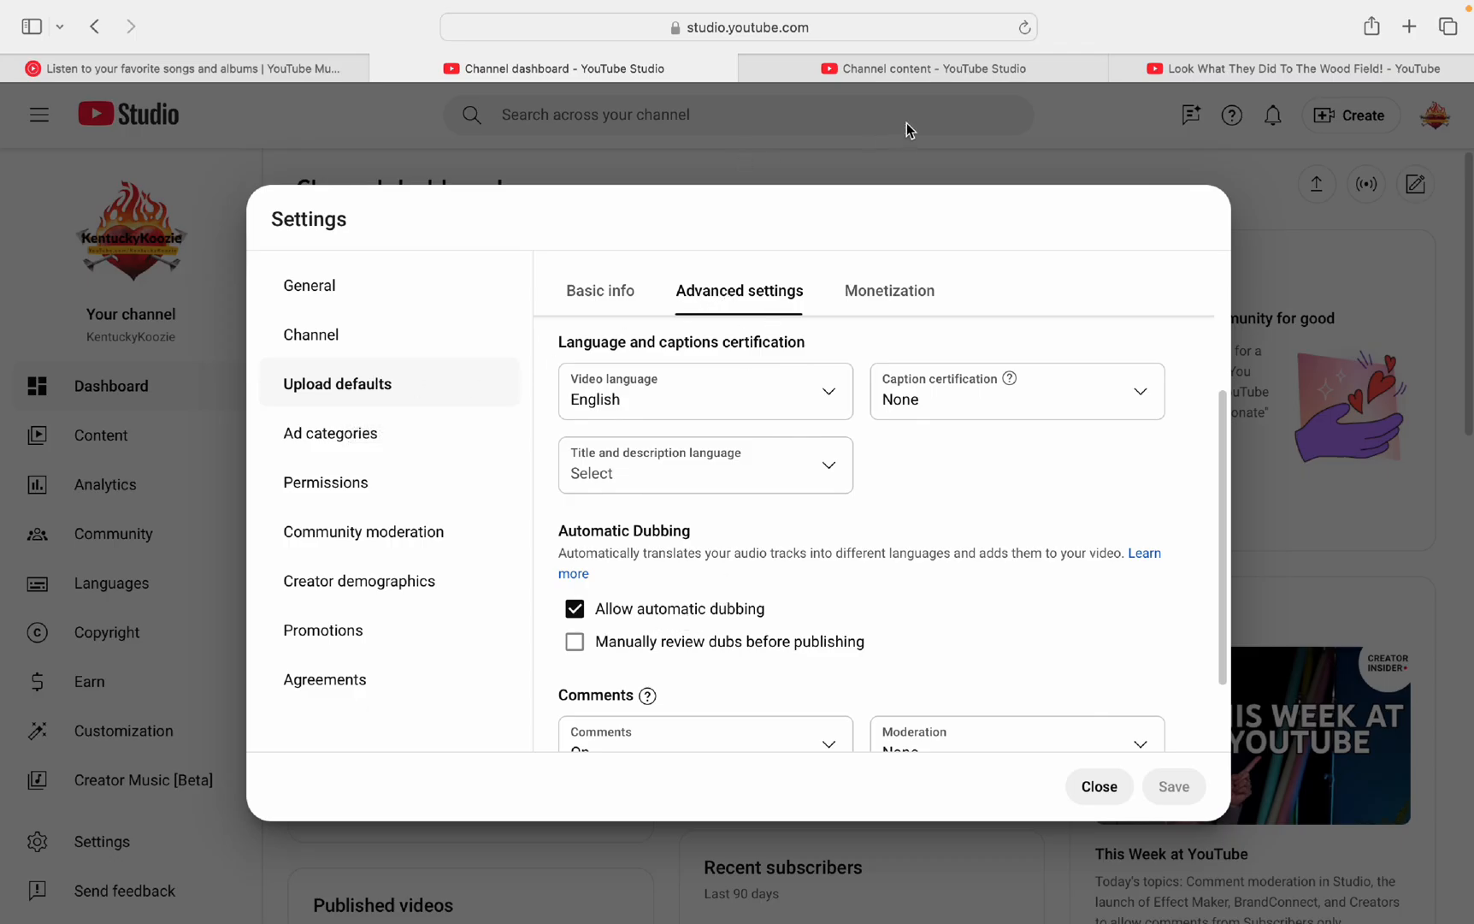
Step: Show the channel's videos list with scheduled and public uploads under Channel content
{"action": "left_click", "coordinate": [1097, 786]}
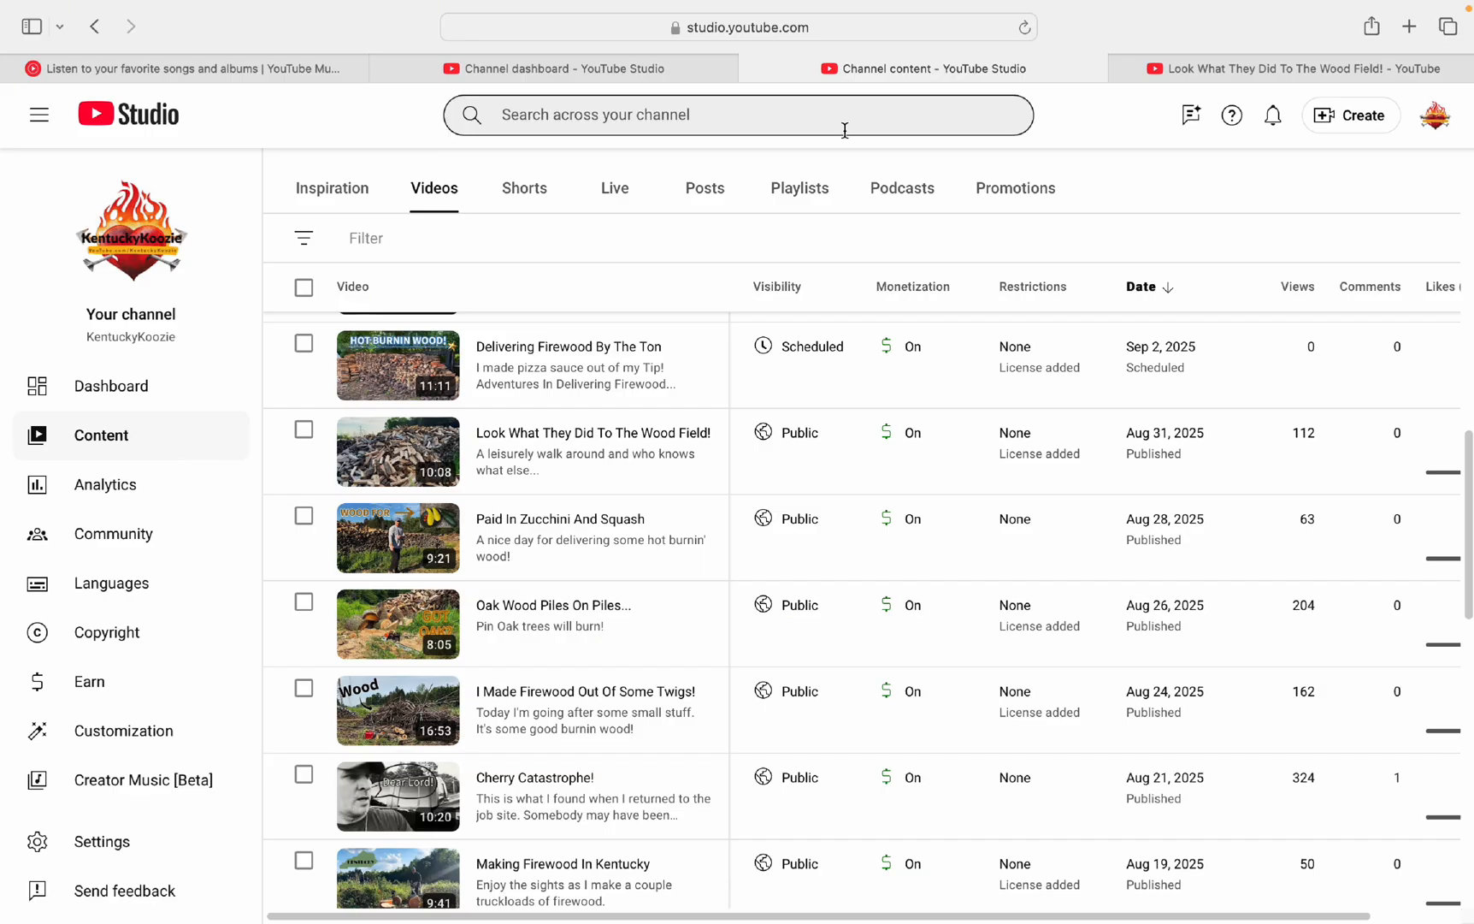
{"action": "mouse_move", "coordinate": [536, 365]}
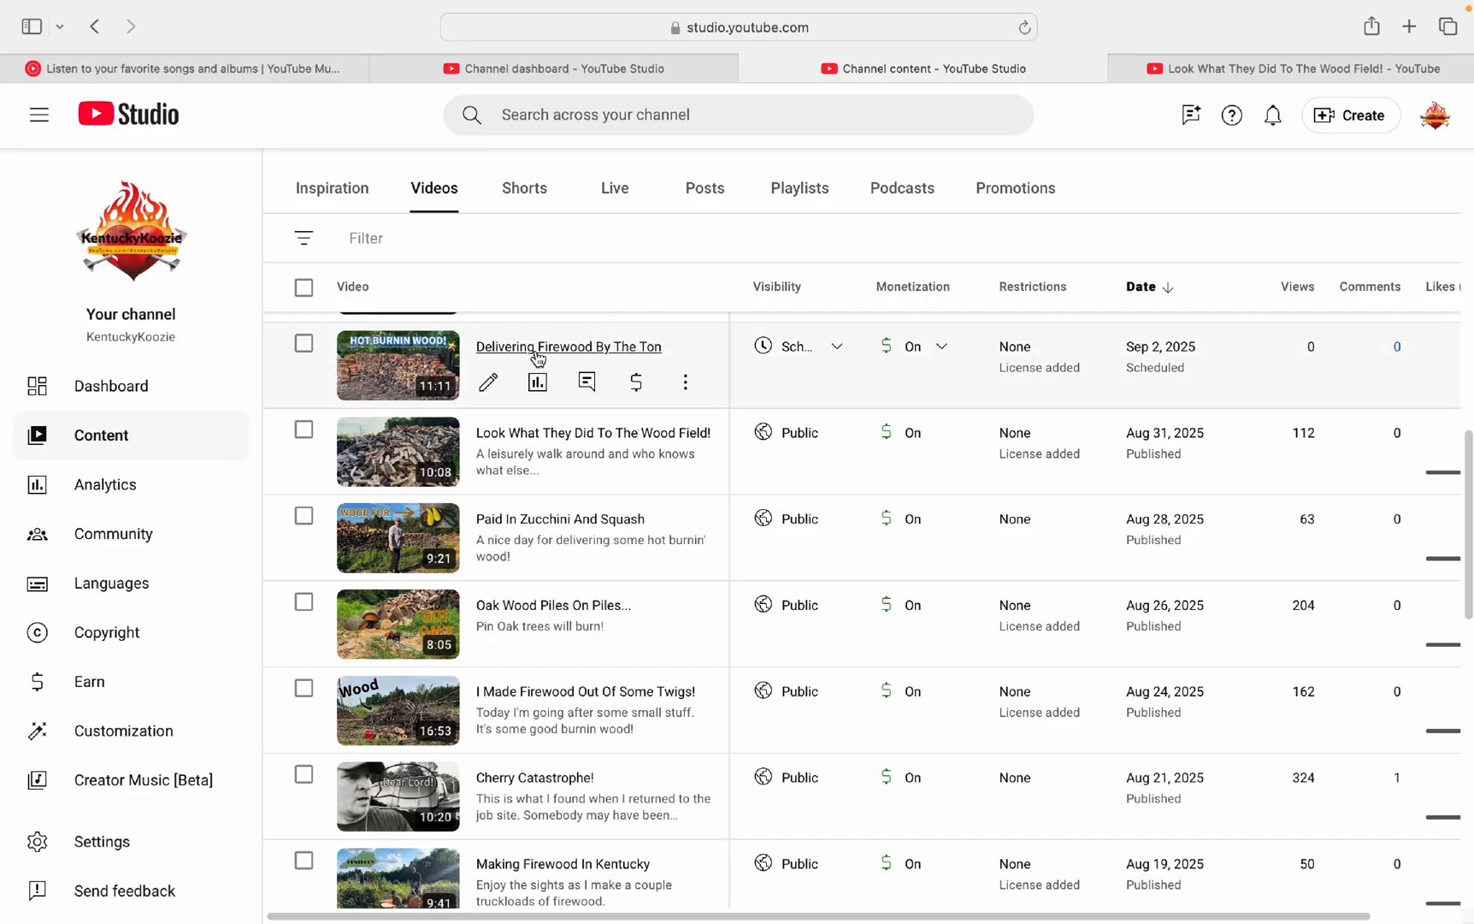
{"action": "mouse_move", "coordinate": [561, 356]}
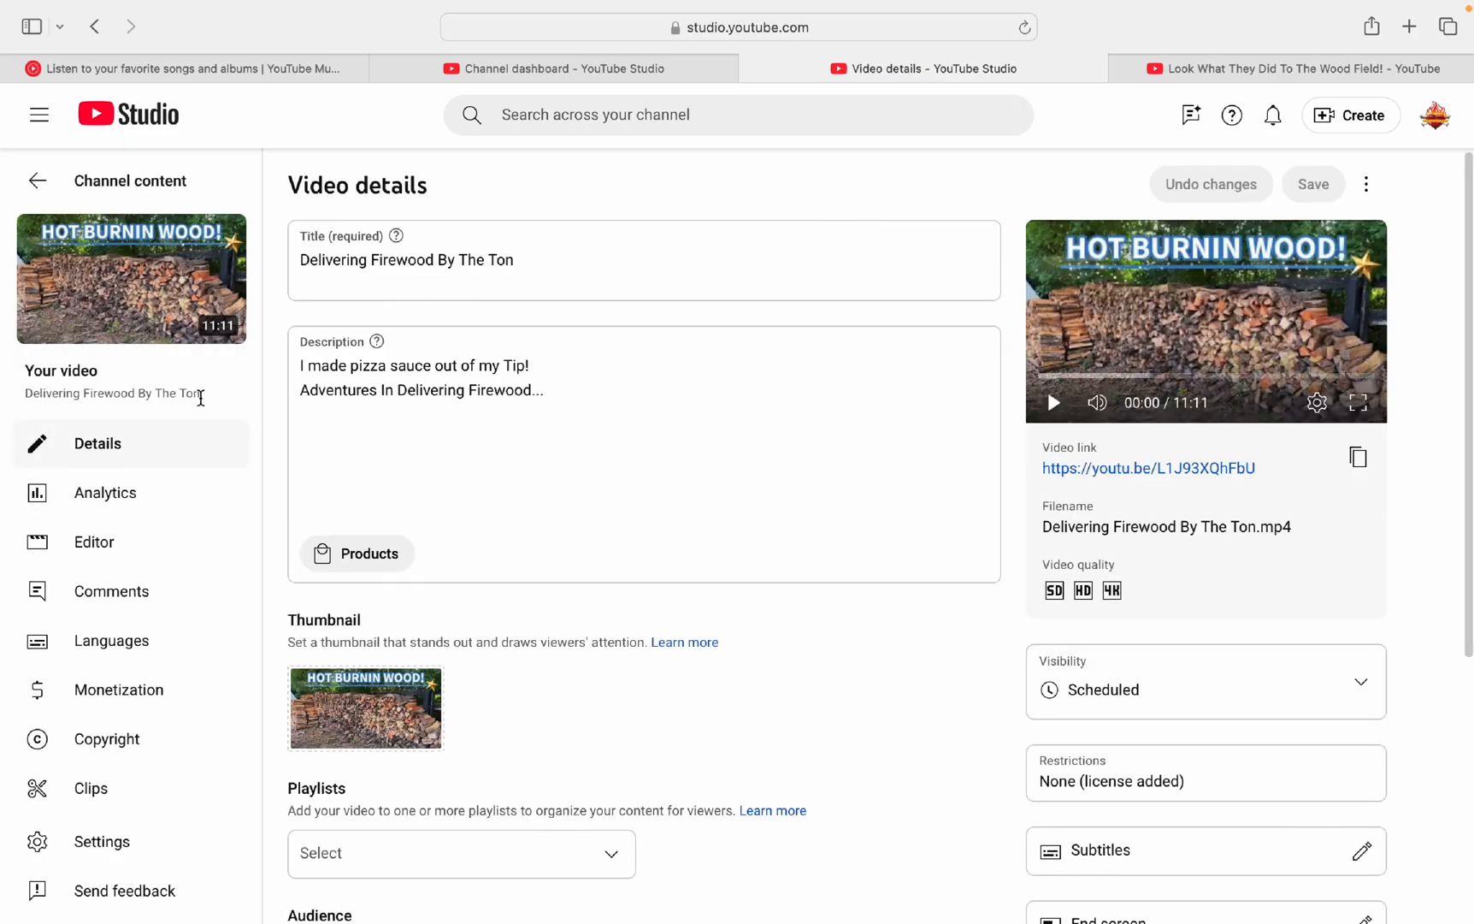
{"action": "mouse_move", "coordinate": [130, 653]}
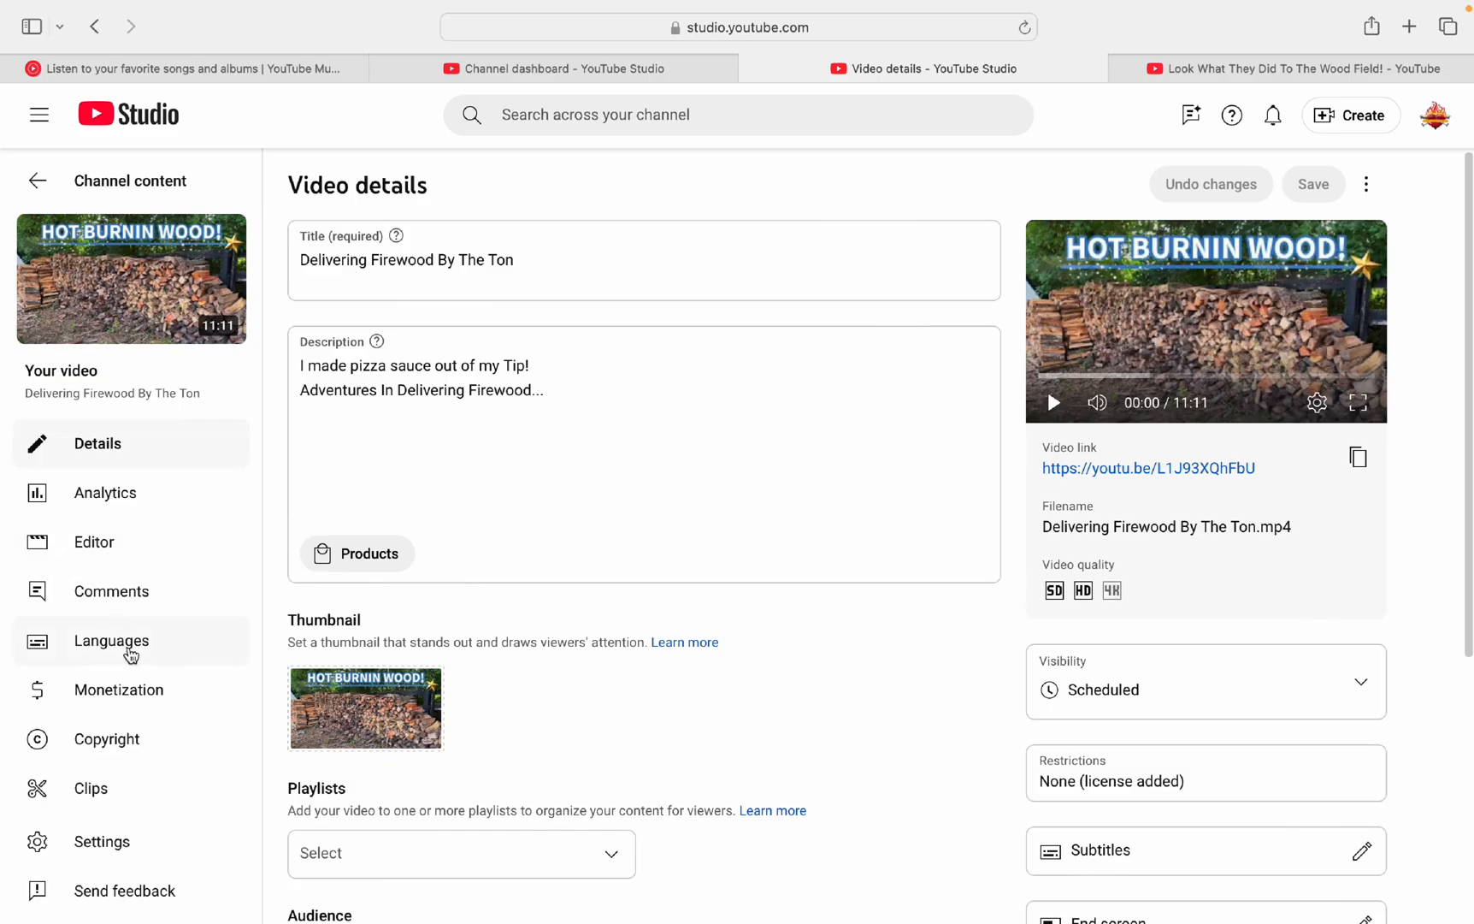
{"action": "mouse_move", "coordinate": [161, 650]}
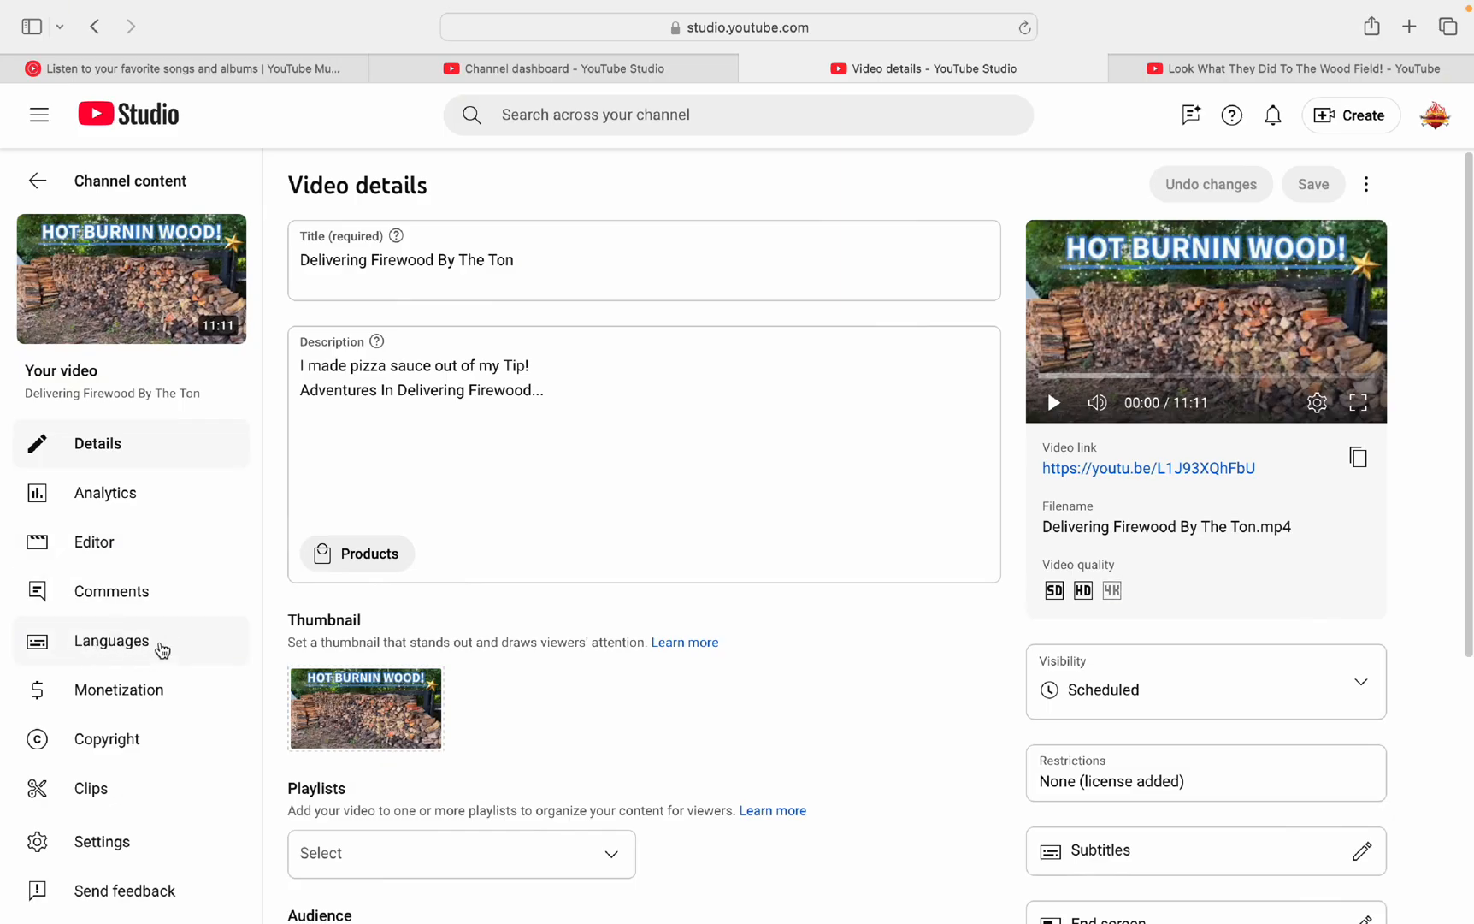
{"action": "mouse_move", "coordinate": [132, 651]}
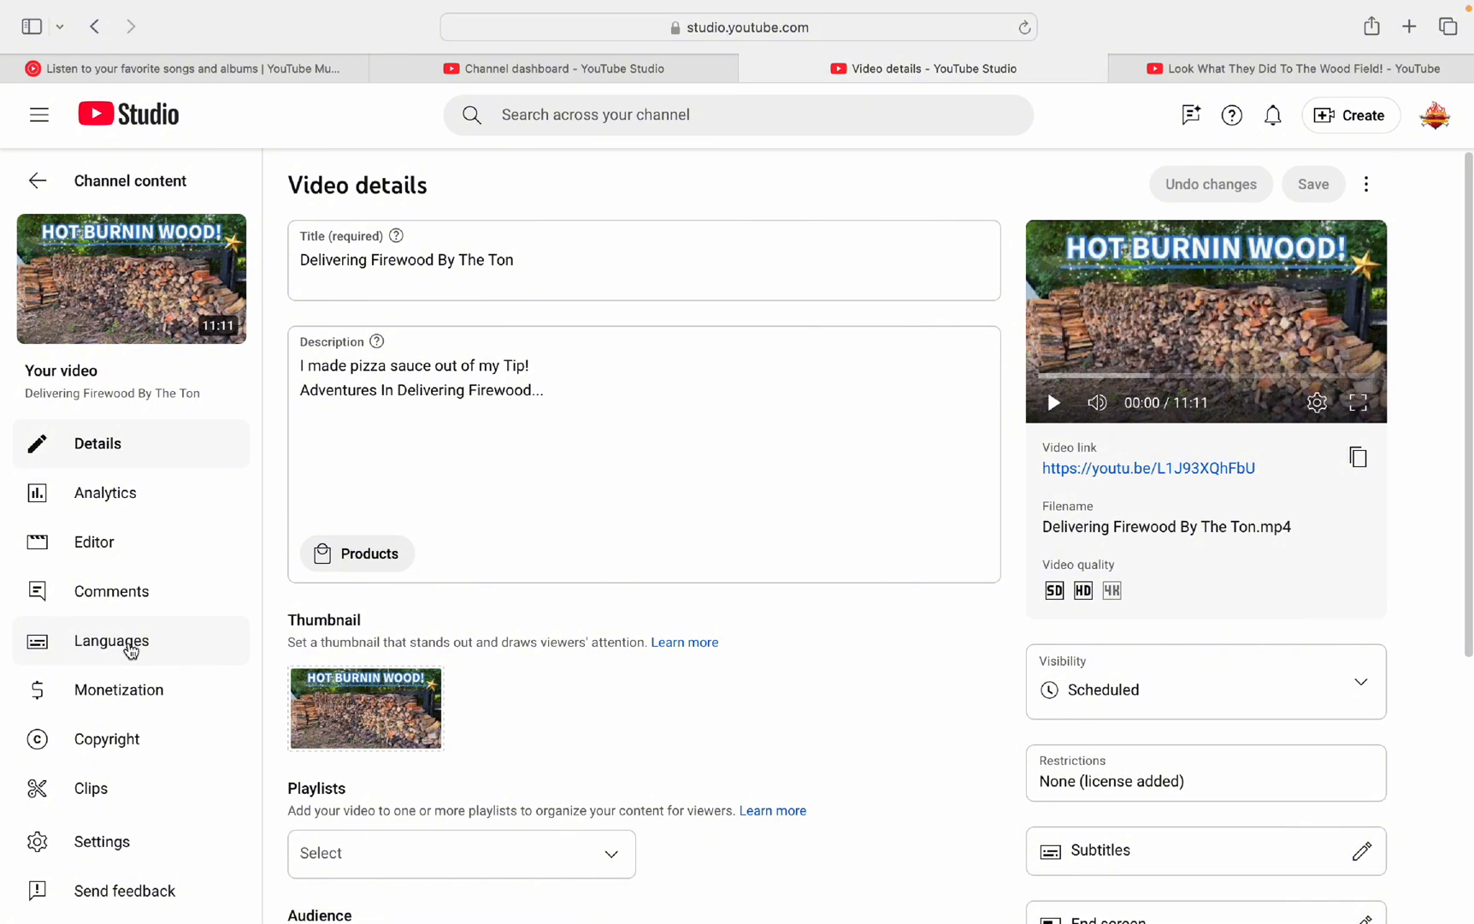
{"action": "mouse_move", "coordinate": [83, 652]}
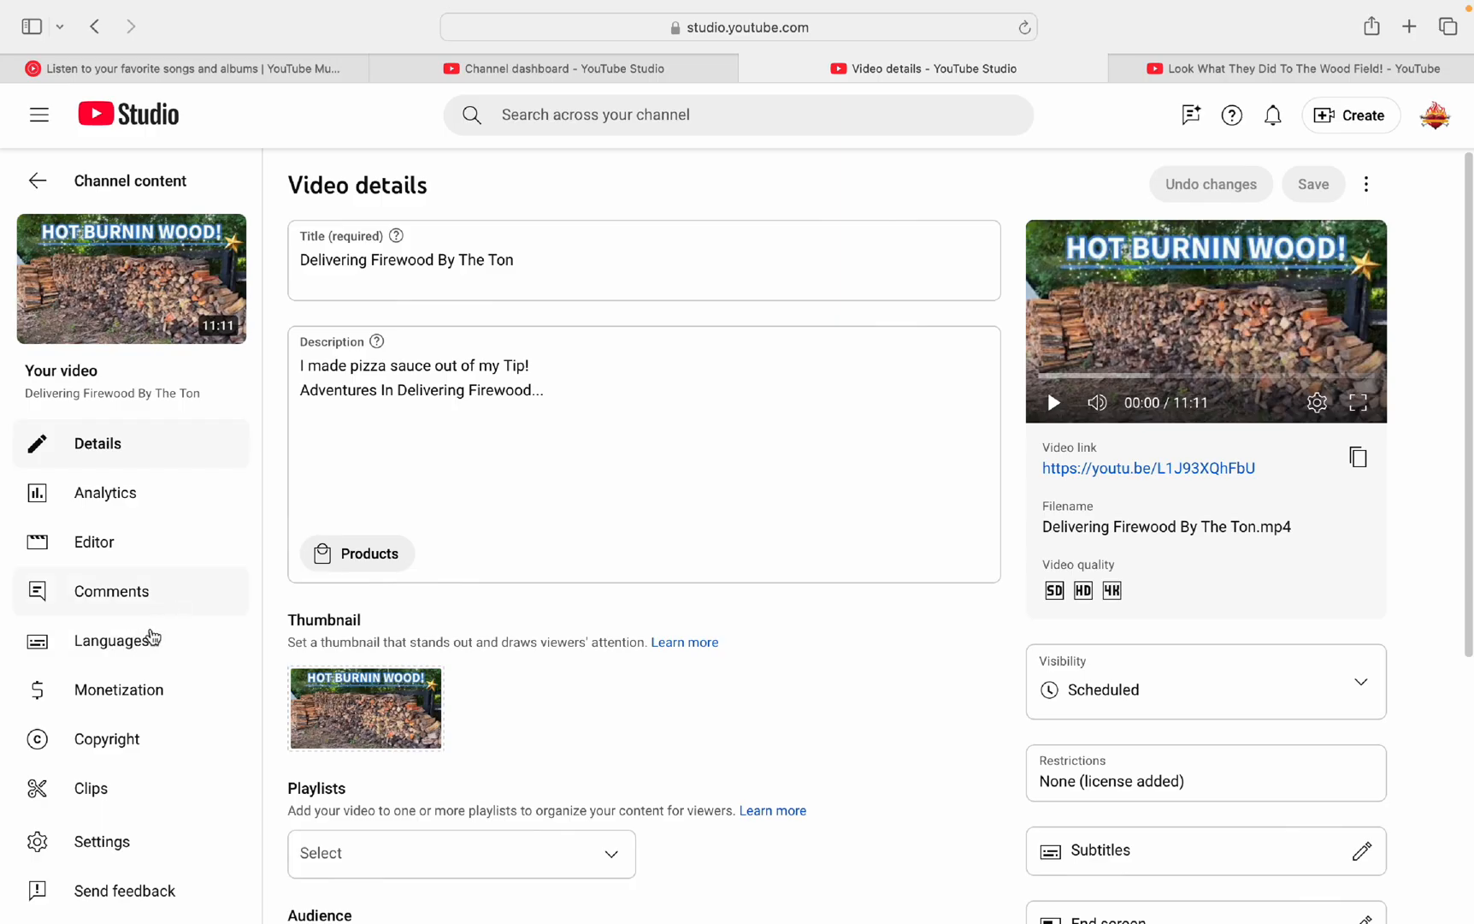
{"action": "mouse_move", "coordinate": [111, 646]}
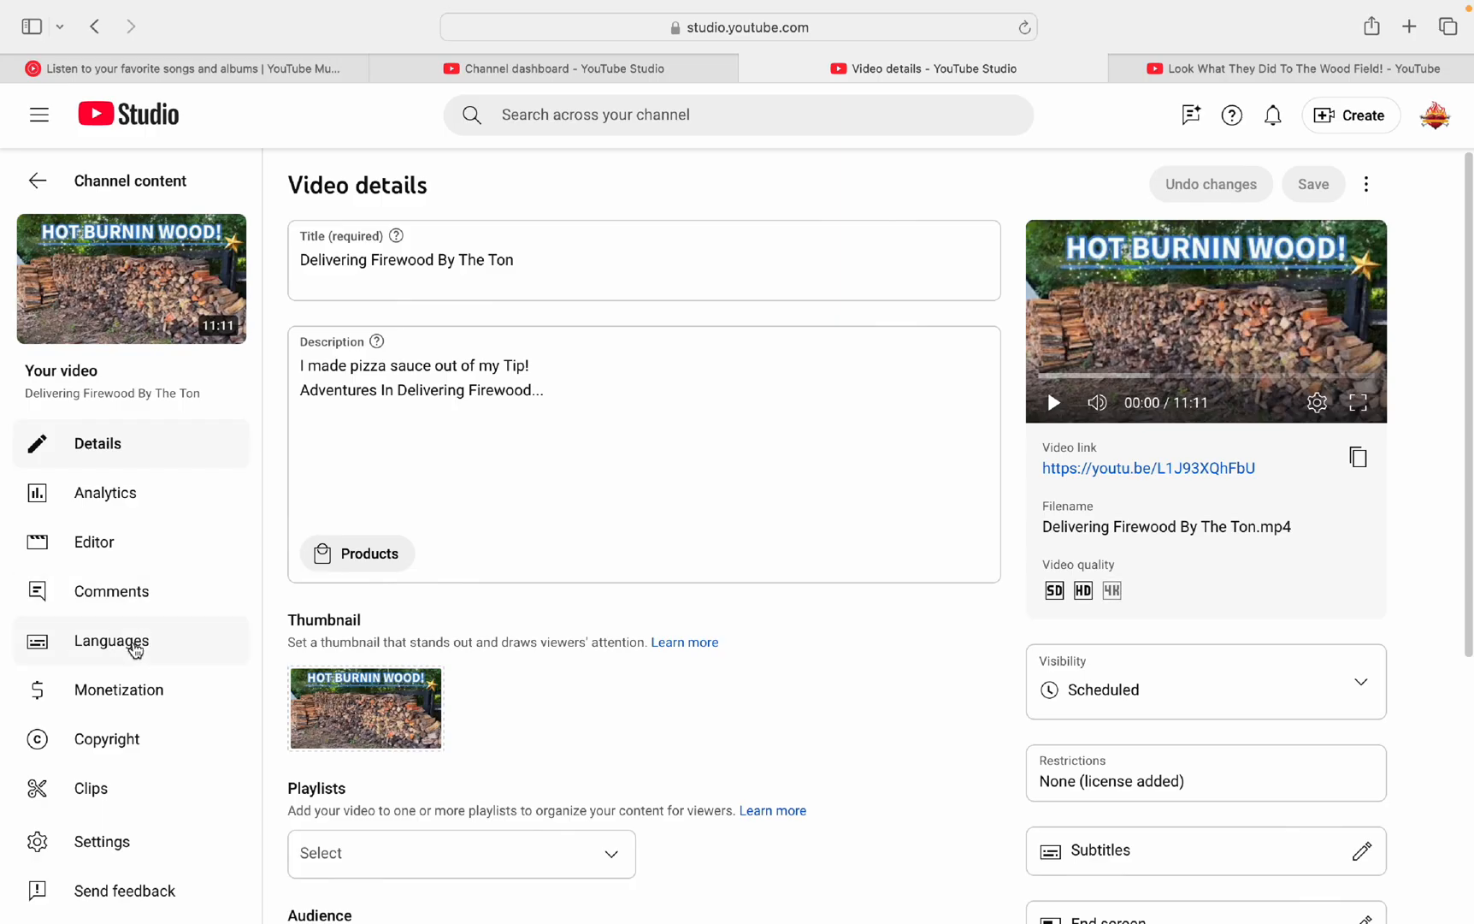
Step: Open the video's Languages page and scroll its auto-dubbed translations, Dutch through Spanish (US)
{"action": "left_click", "coordinate": [111, 641]}
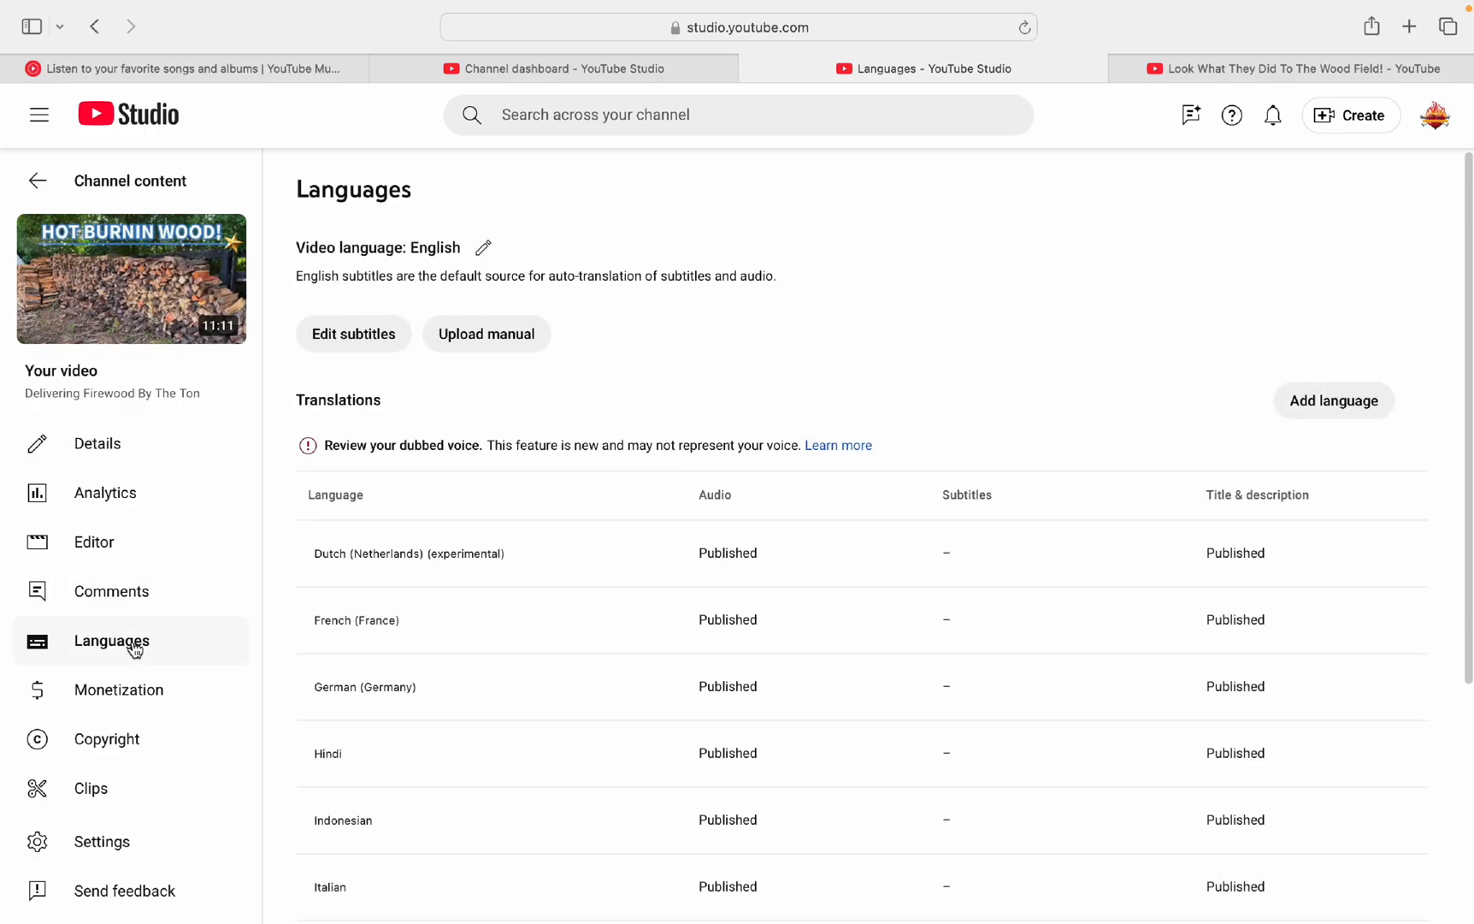
{"action": "mouse_move", "coordinate": [1442, 312]}
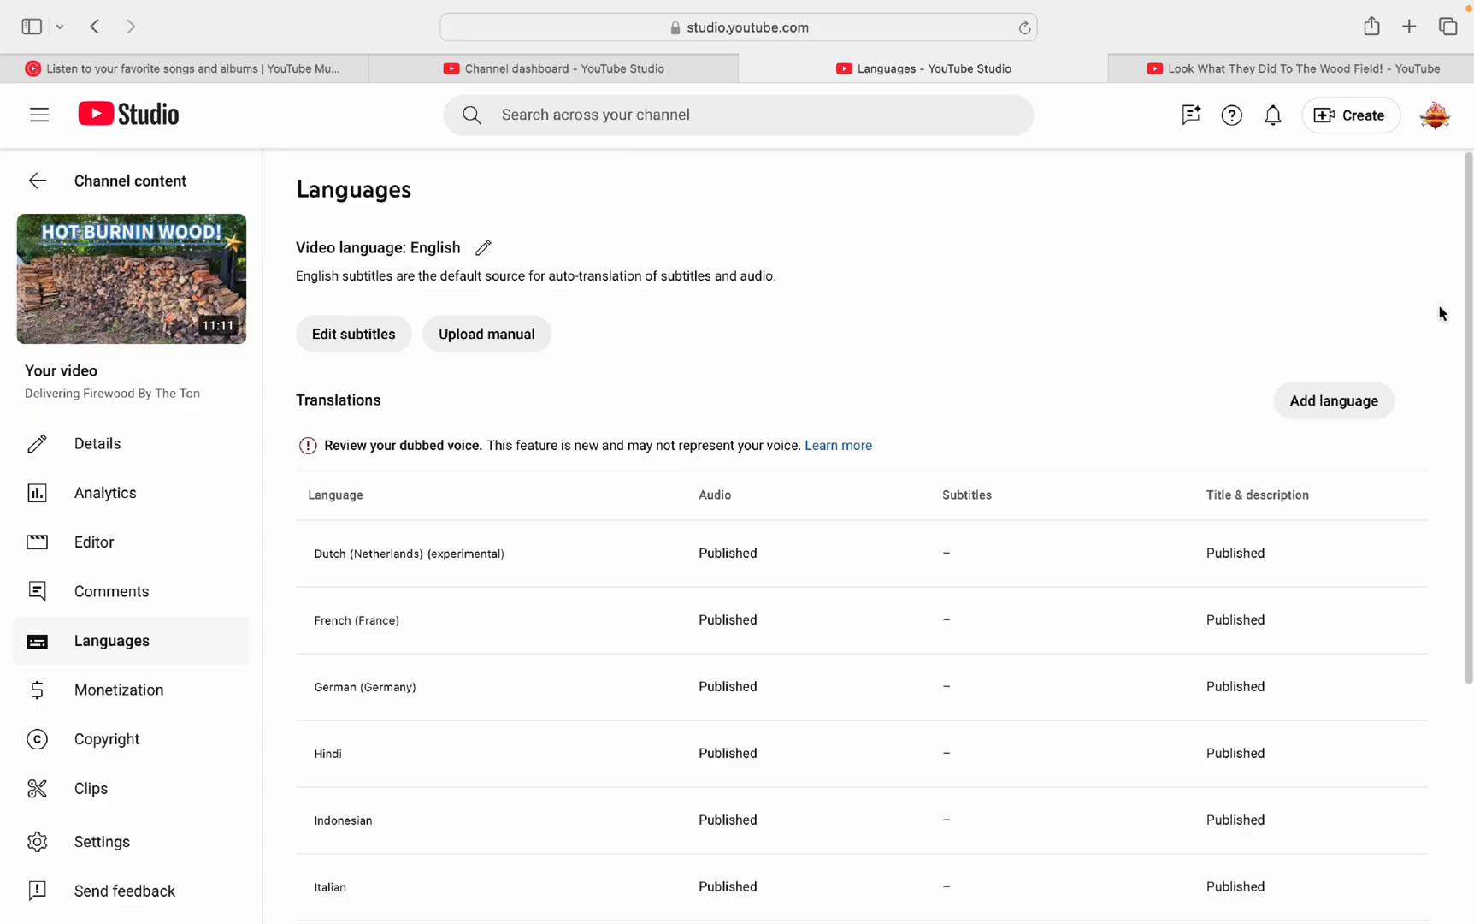
{"action": "scroll", "scroll_direction": "down", "scroll_amount": 3}
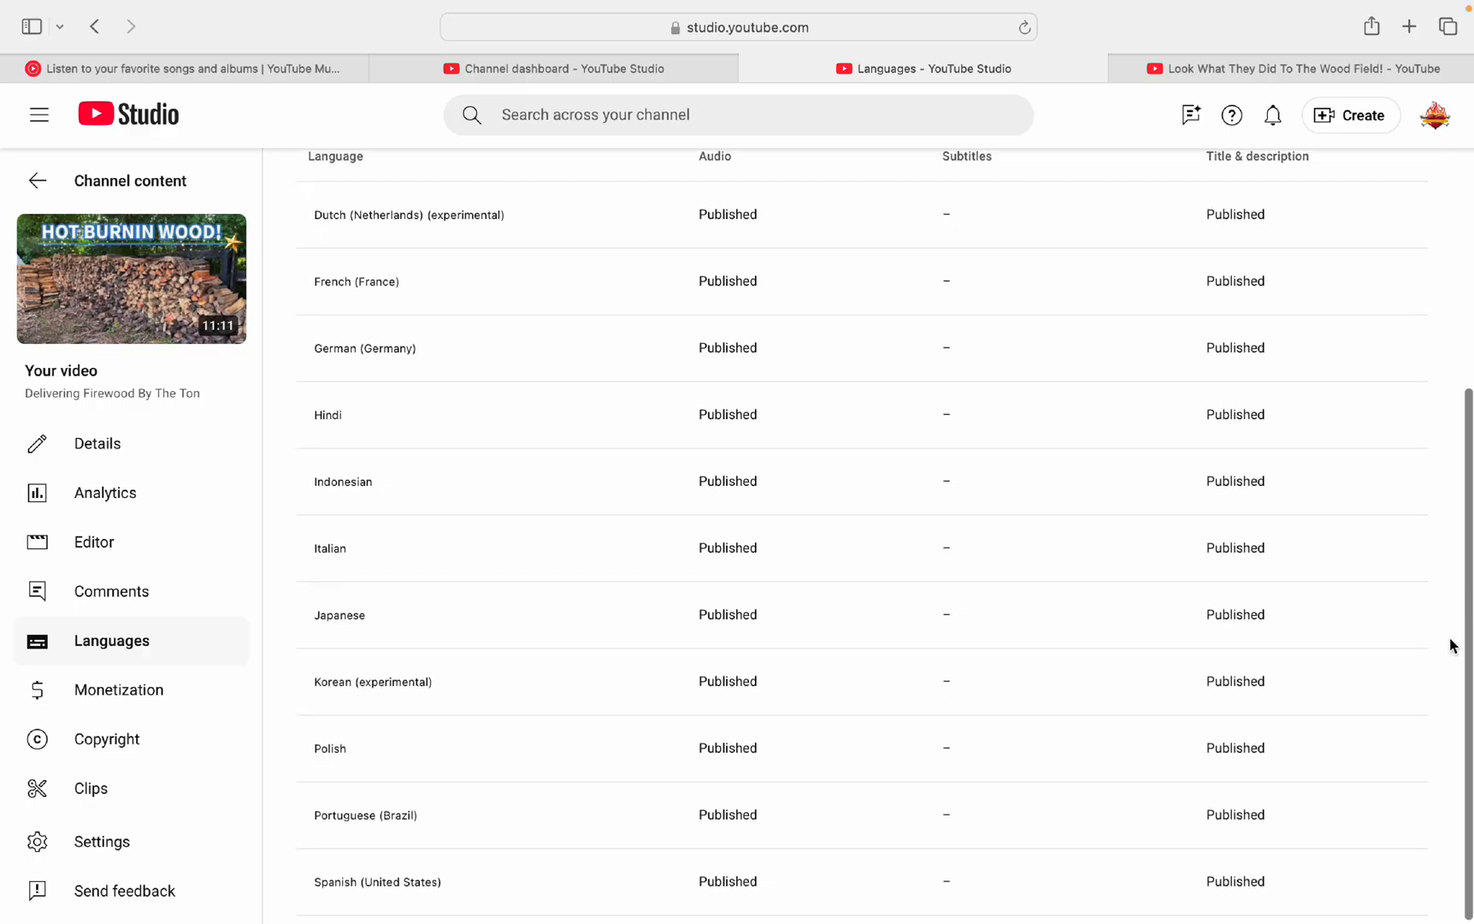
{"action": "scroll", "scroll_direction": "up", "scroll_amount": 3}
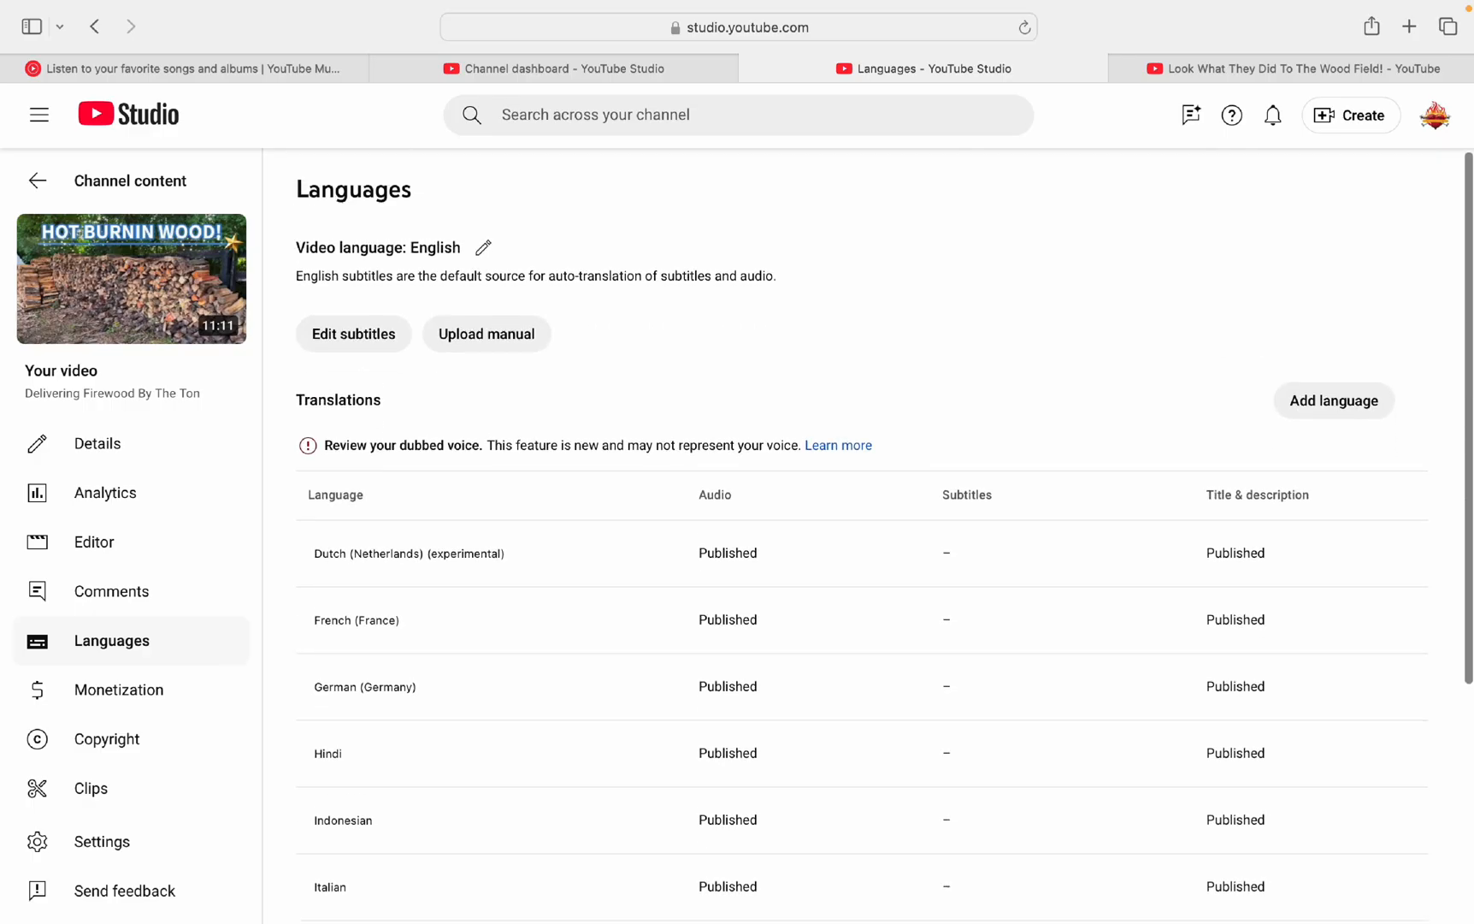
{"action": "mouse_move", "coordinate": [785, 233]}
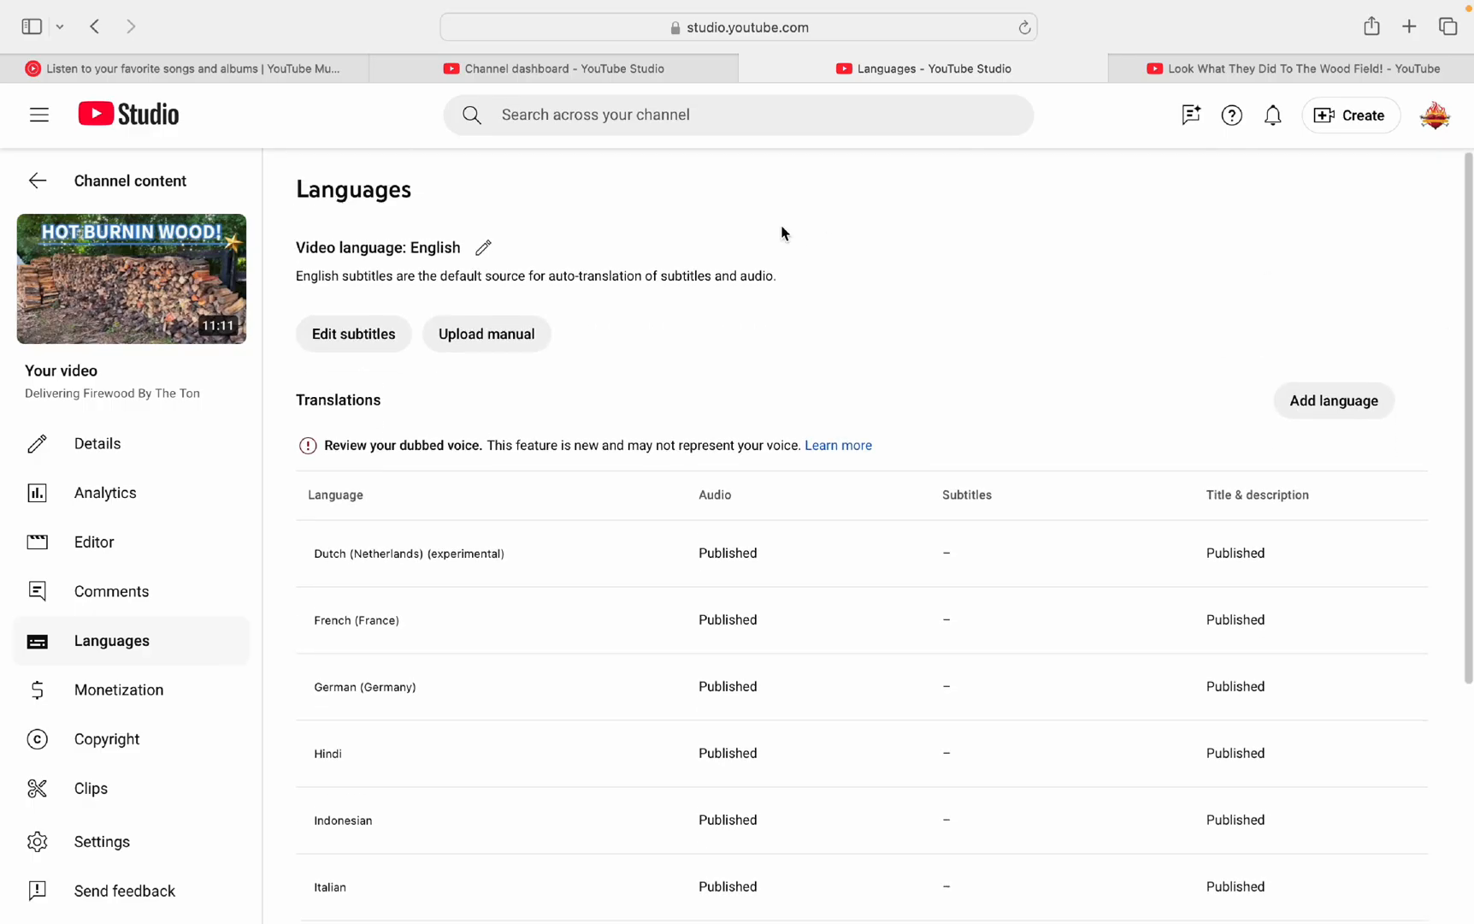
{"action": "mouse_move", "coordinate": [318, 441]}
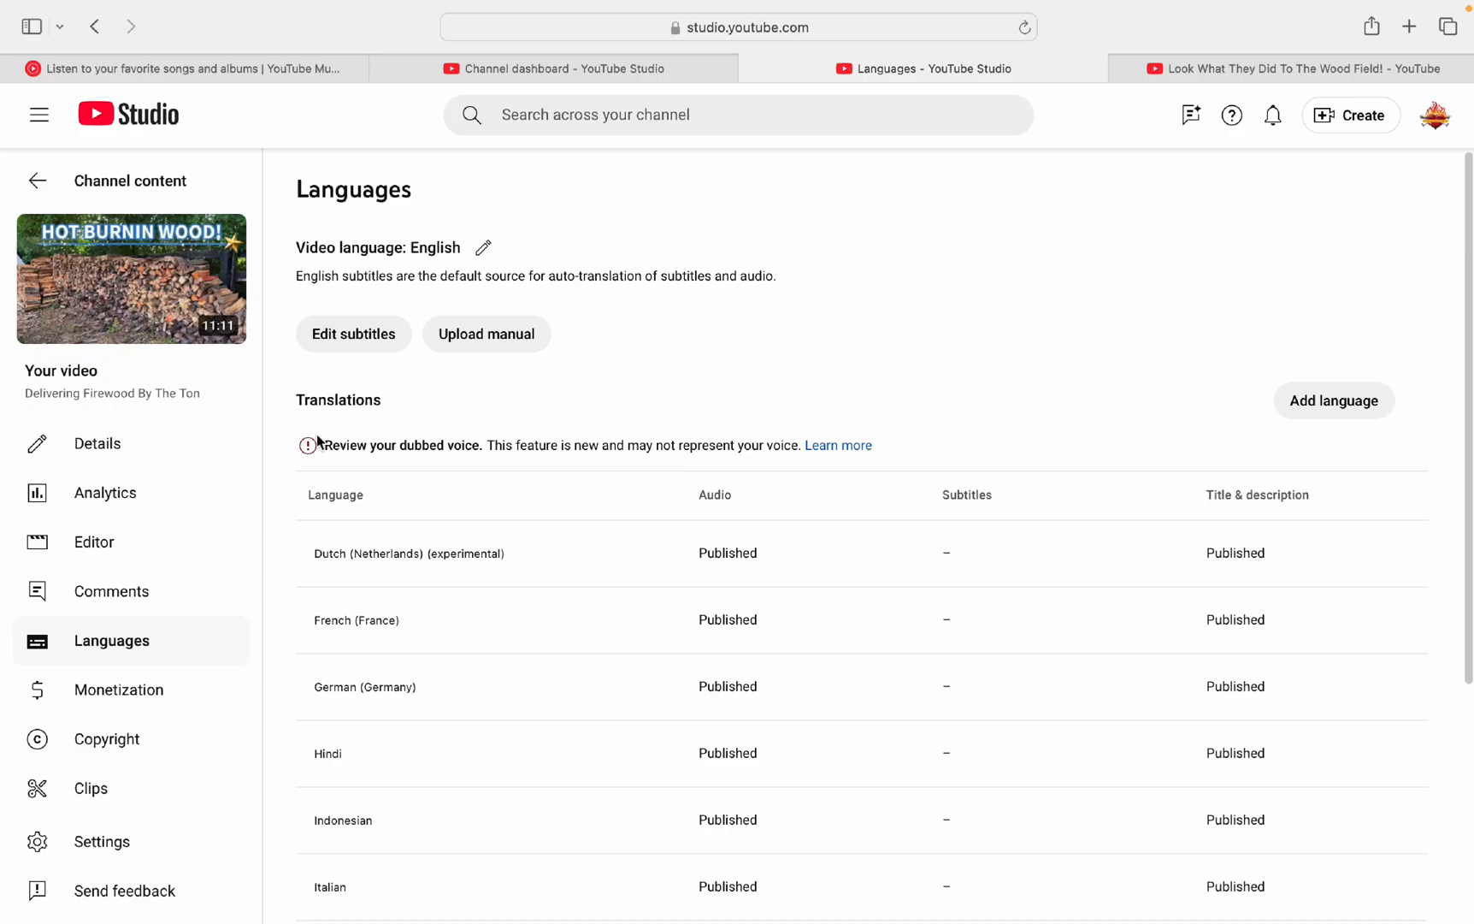
{"action": "mouse_move", "coordinate": [317, 447]}
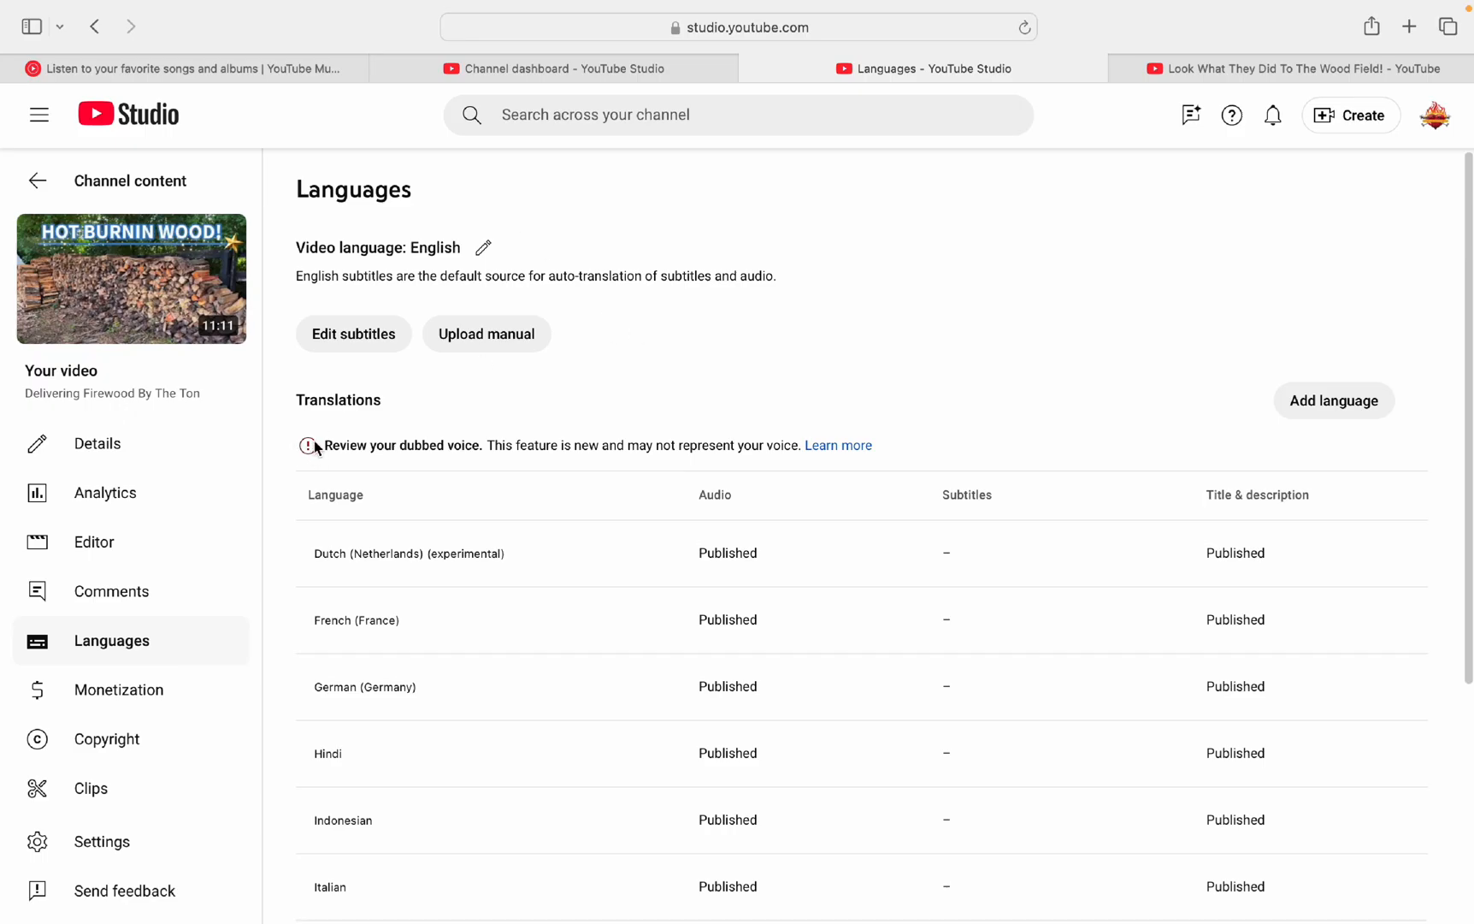
{"action": "mouse_move", "coordinate": [466, 446]}
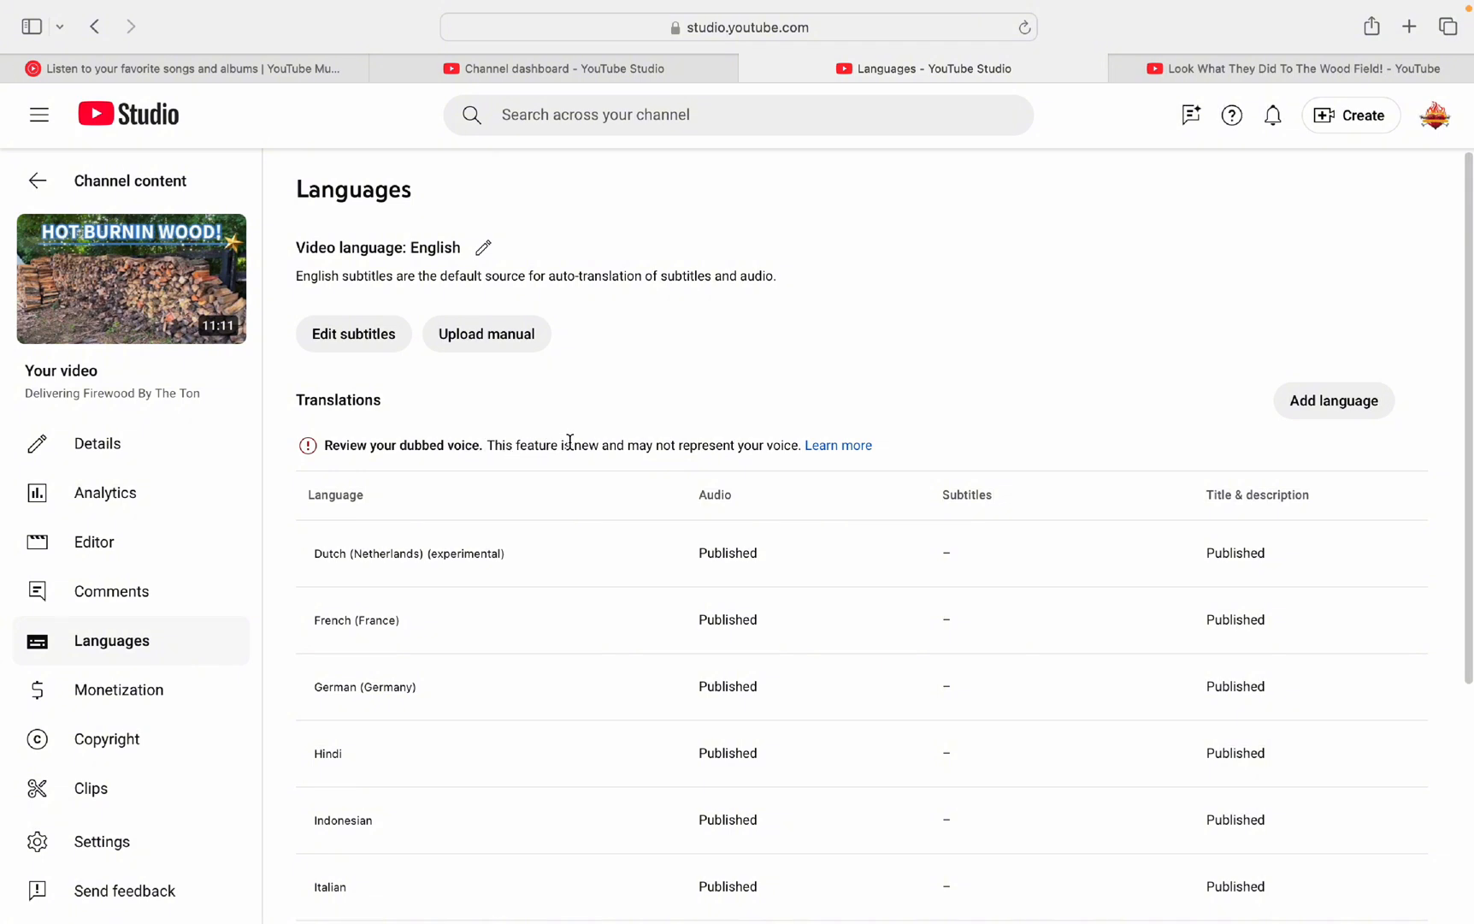
{"action": "mouse_move", "coordinate": [738, 444]}
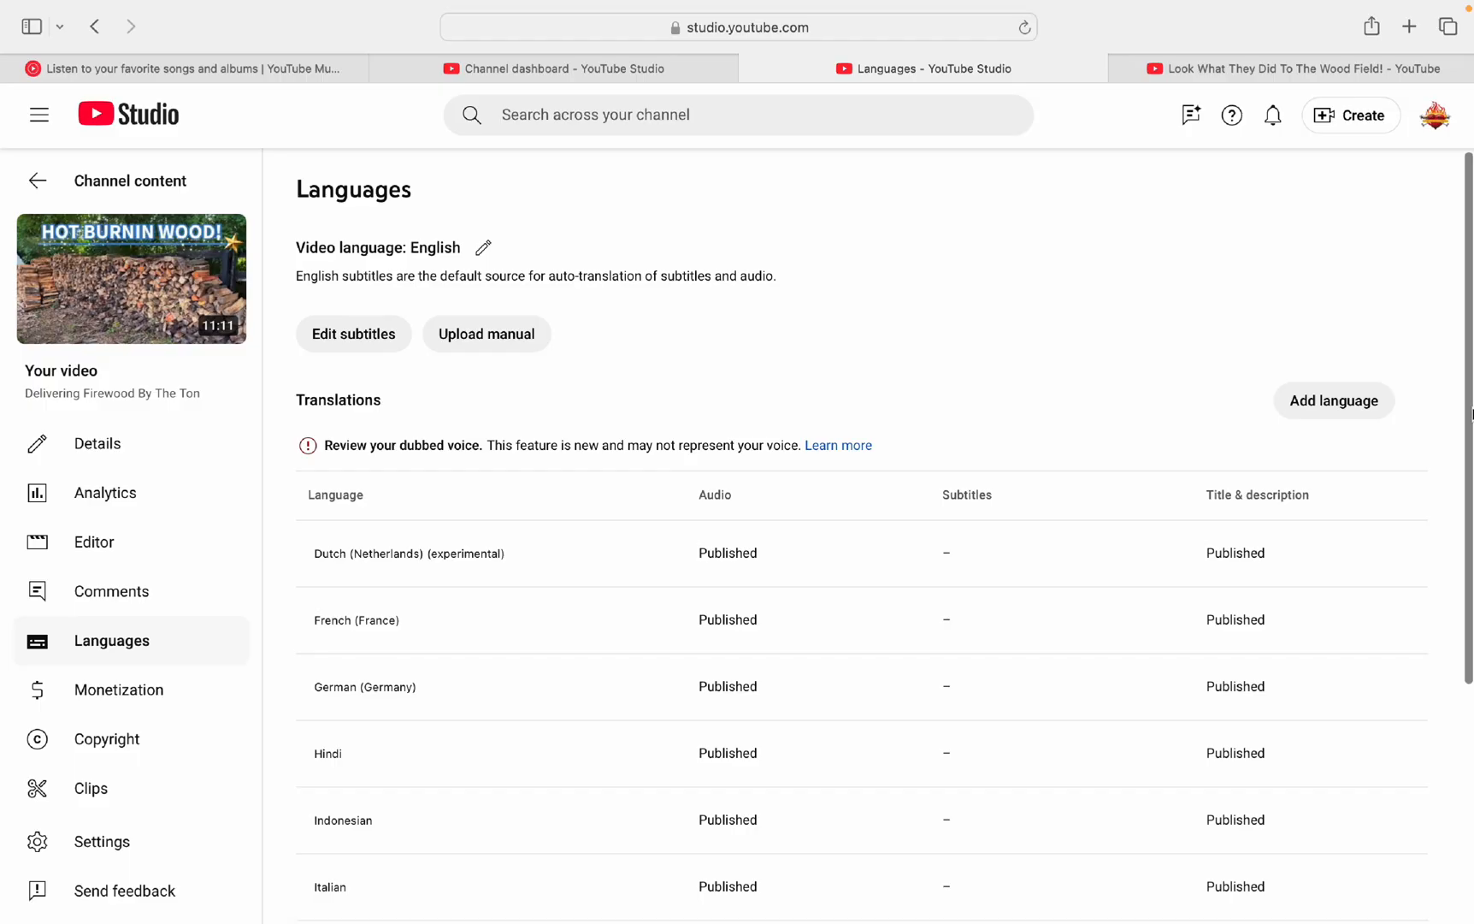
{"action": "scroll", "scroll_direction": "down", "scroll_amount": 3}
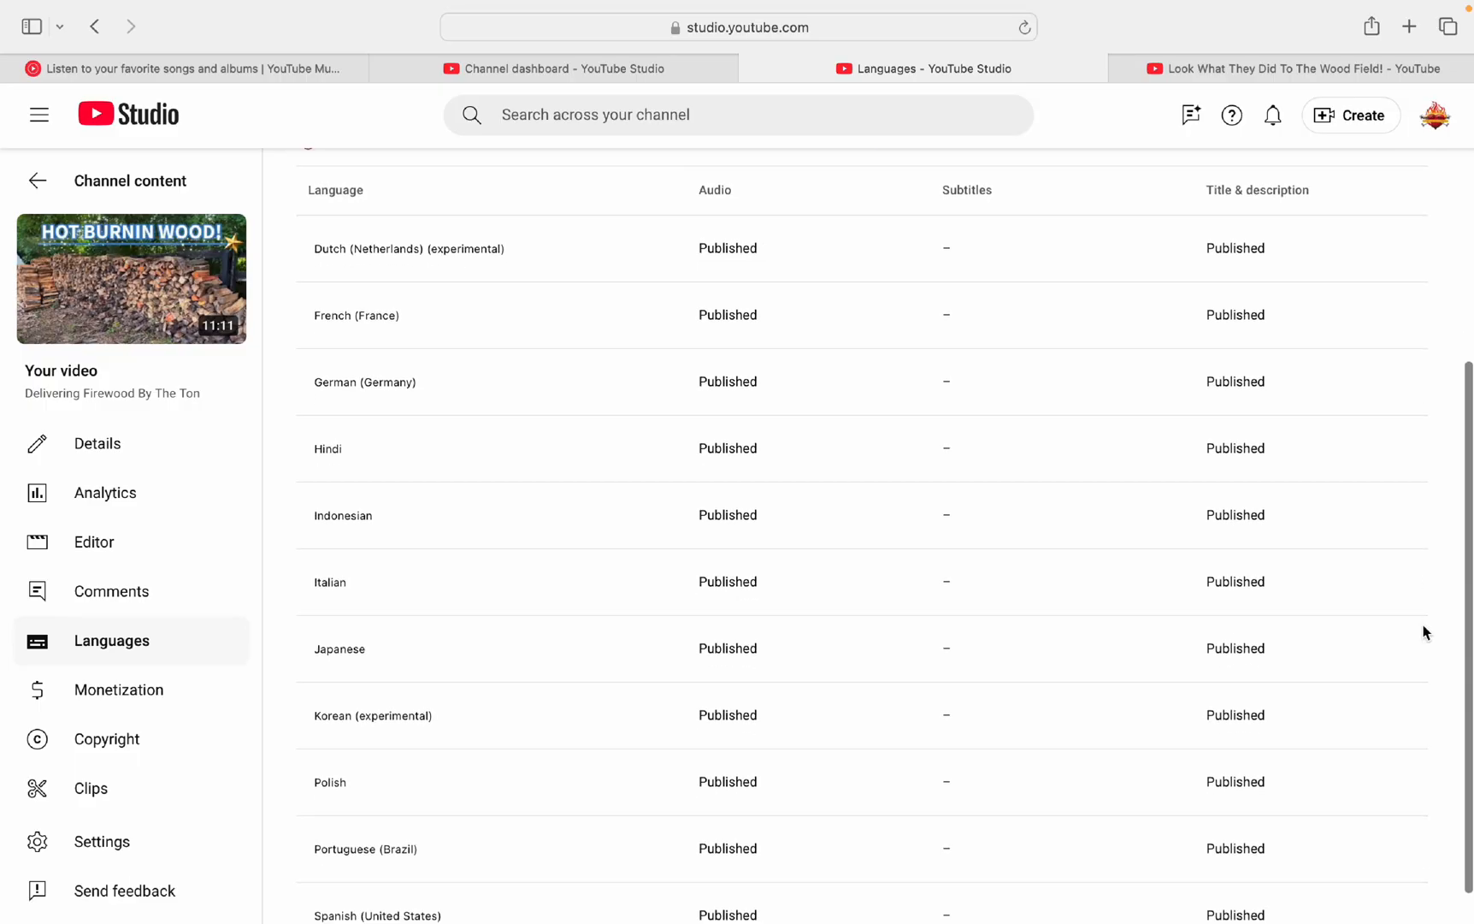
{"action": "scroll", "scroll_direction": "up", "scroll_amount": 3}
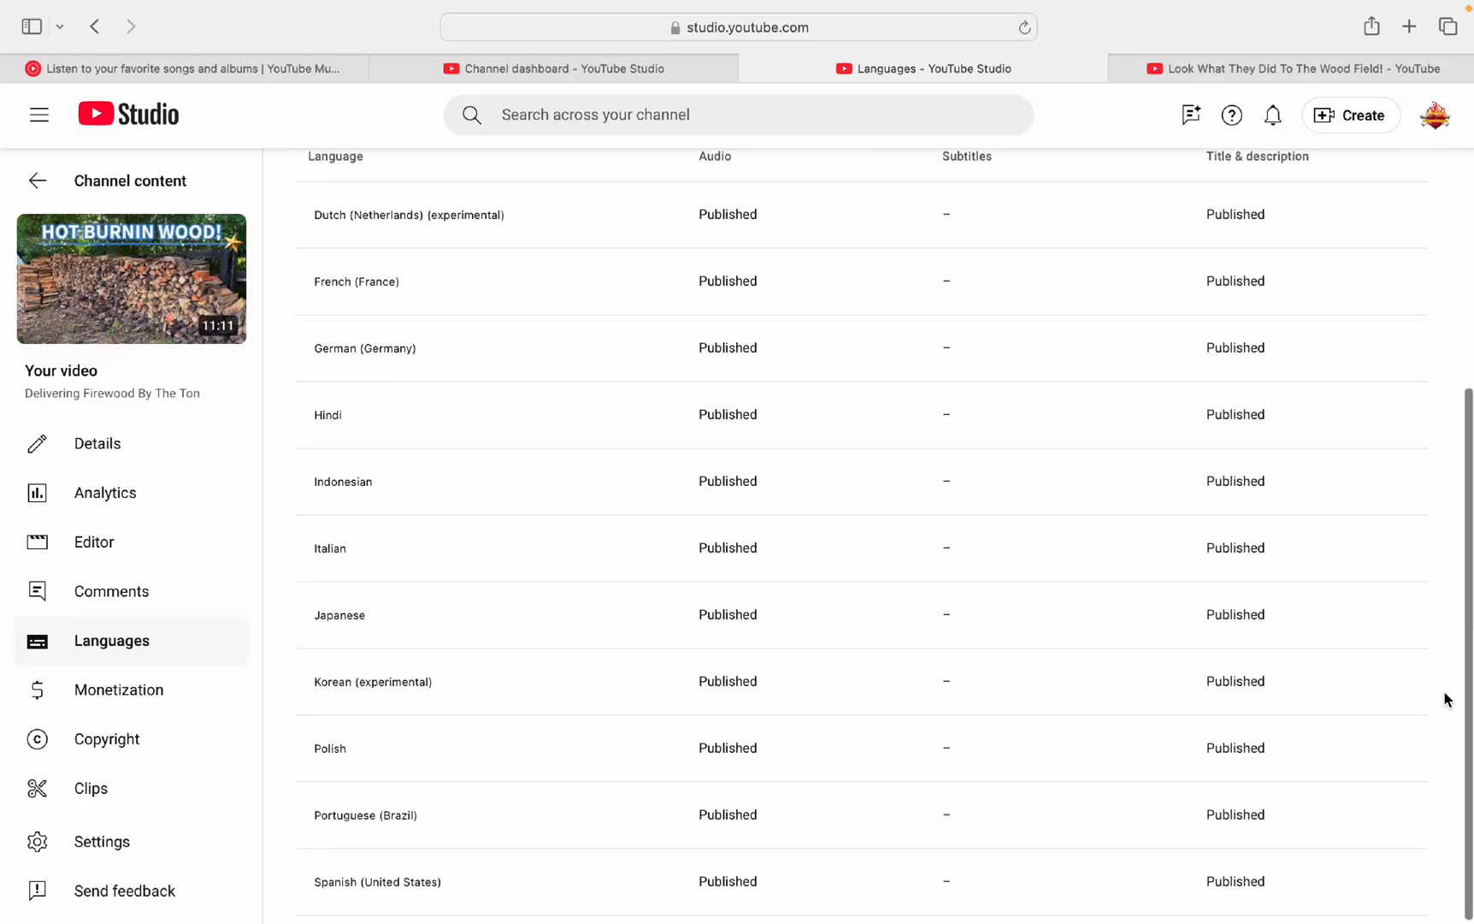
{"action": "scroll", "scroll_direction": "up", "scroll_amount": 3}
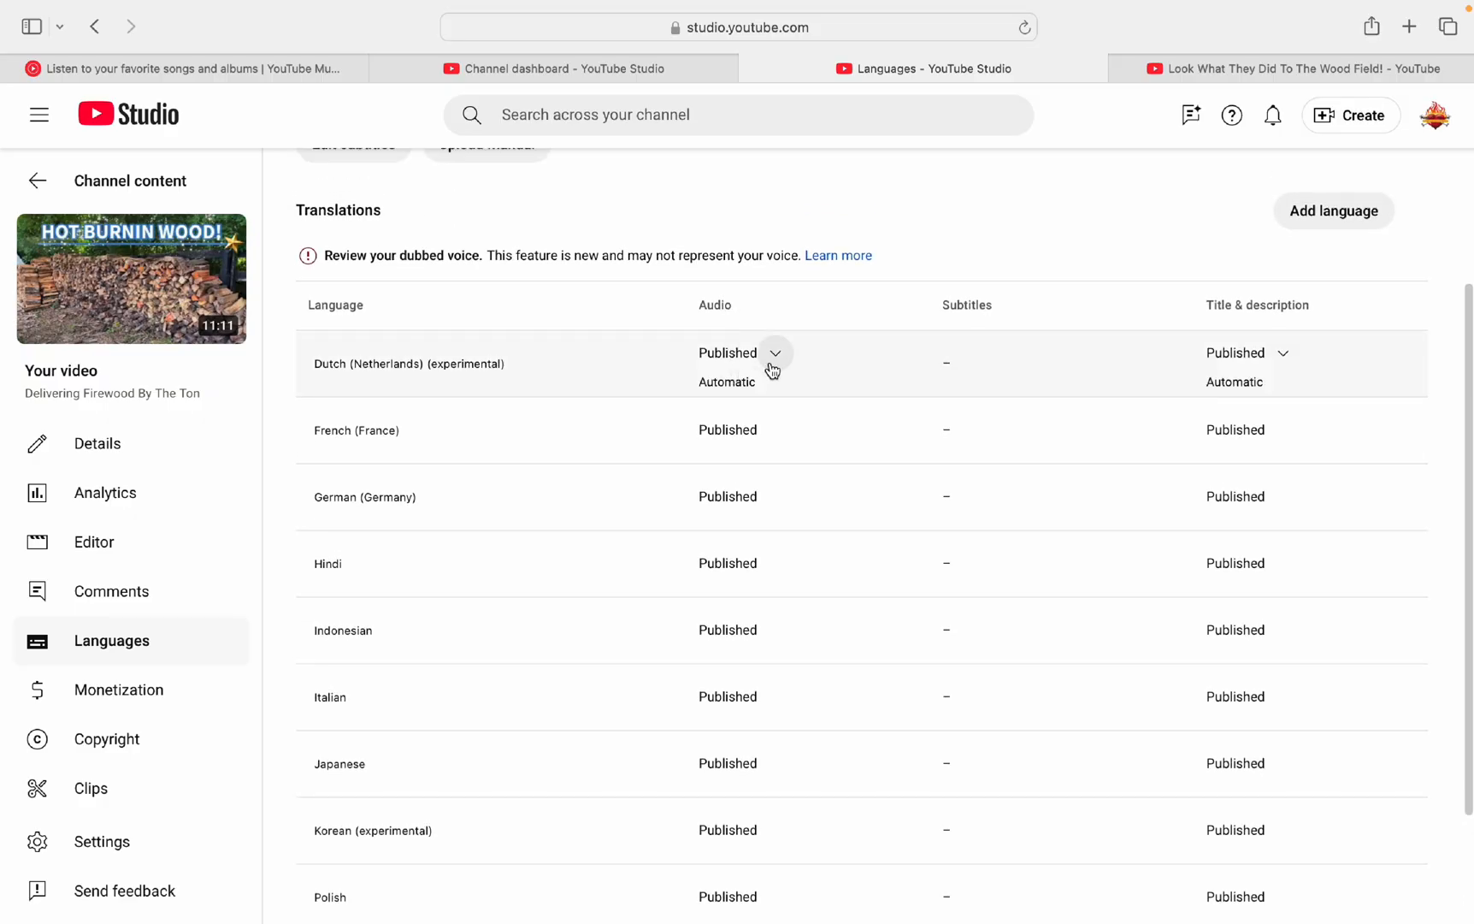
{"action": "left_click", "coordinate": [775, 352]}
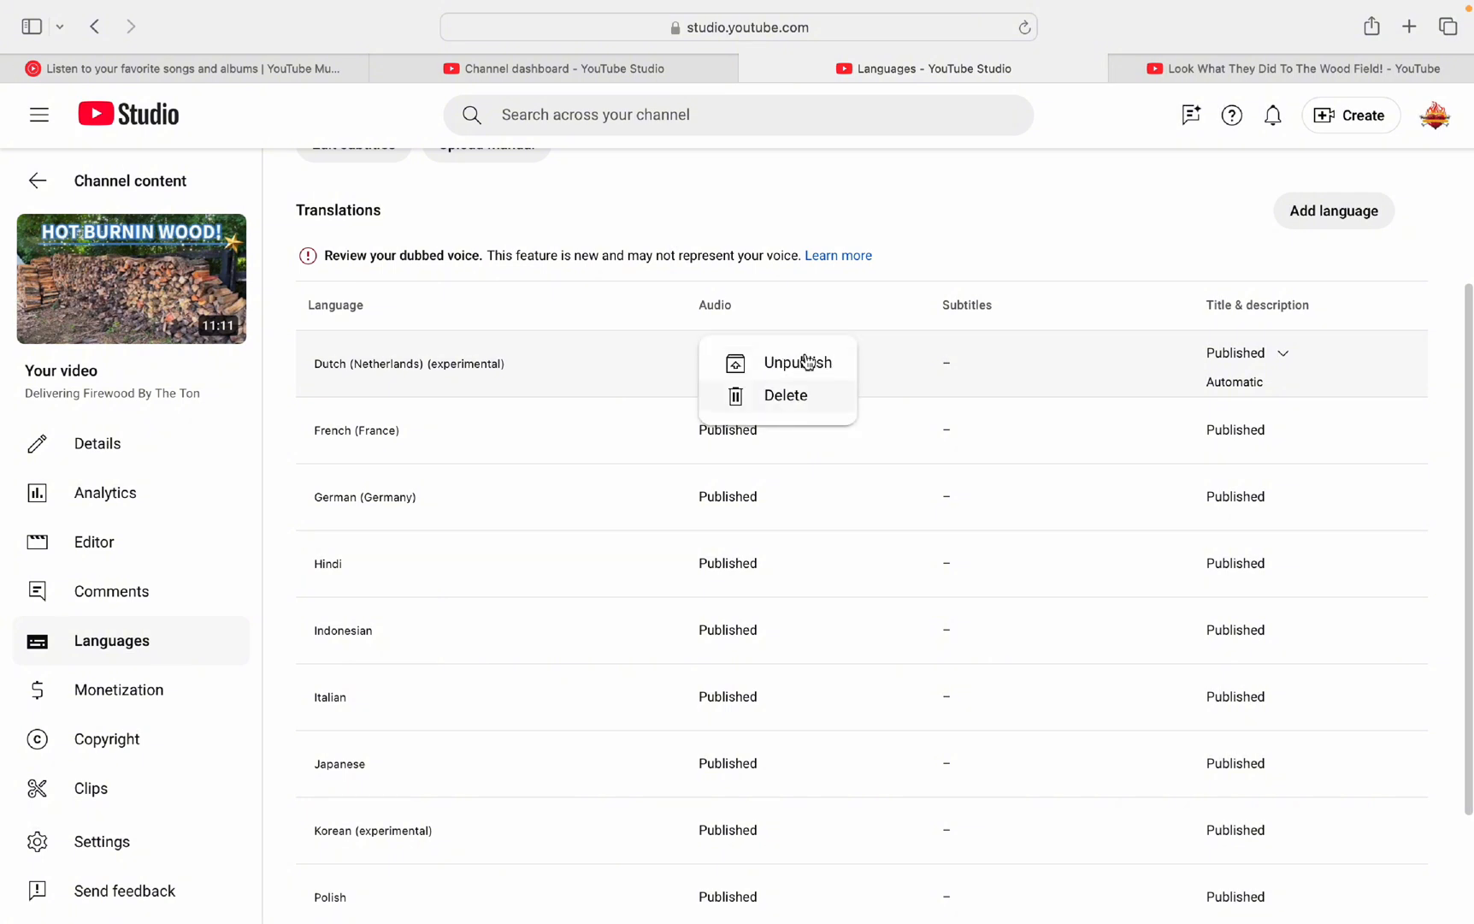
{"action": "left_click", "coordinate": [918, 232]}
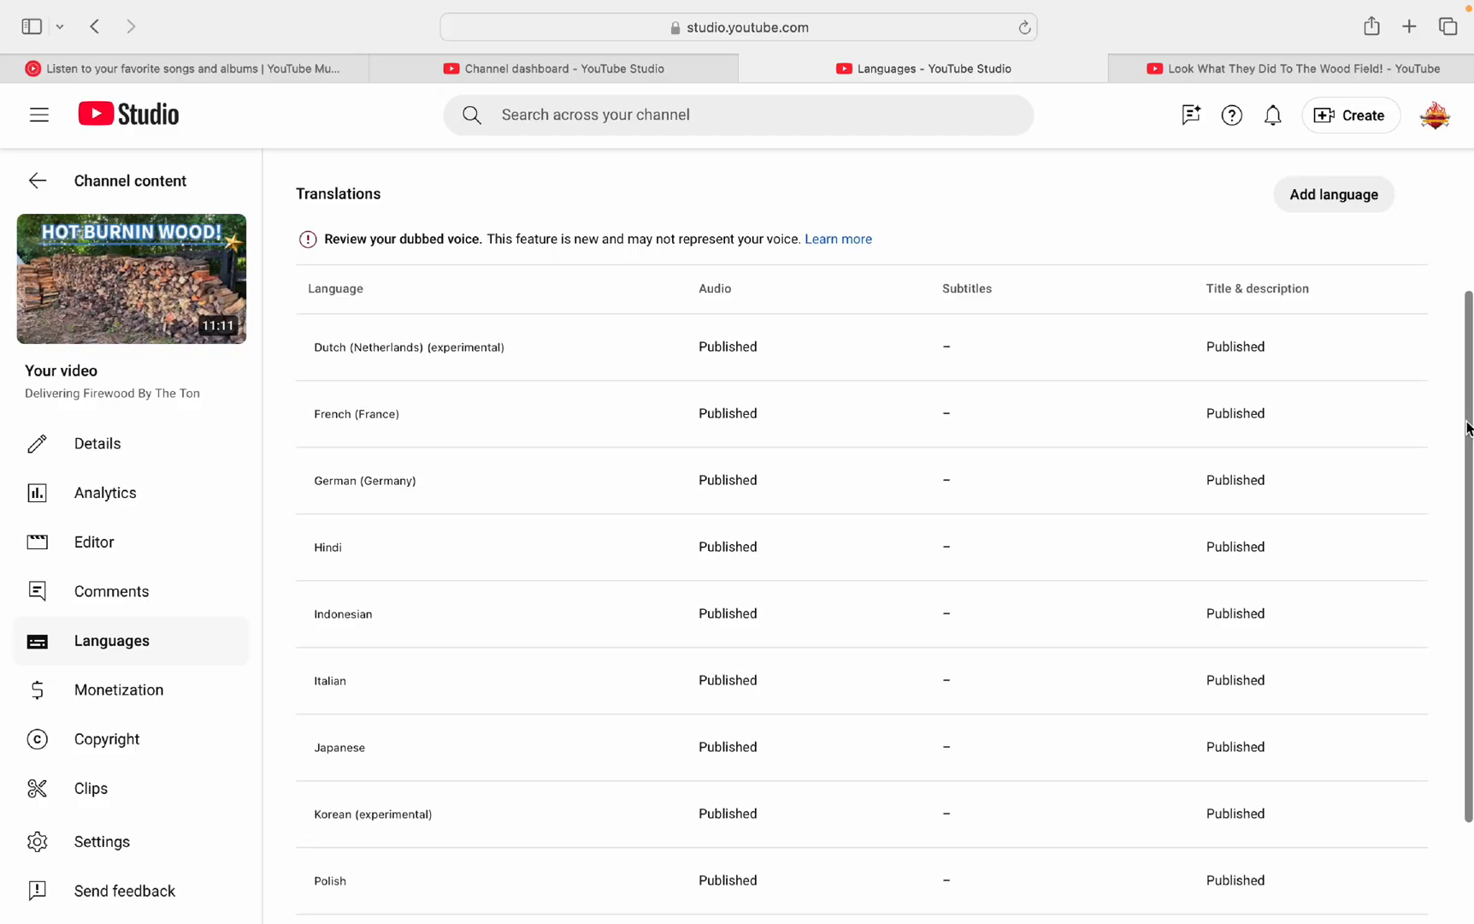
{"action": "scroll", "scroll_direction": "down", "scroll_amount": 3}
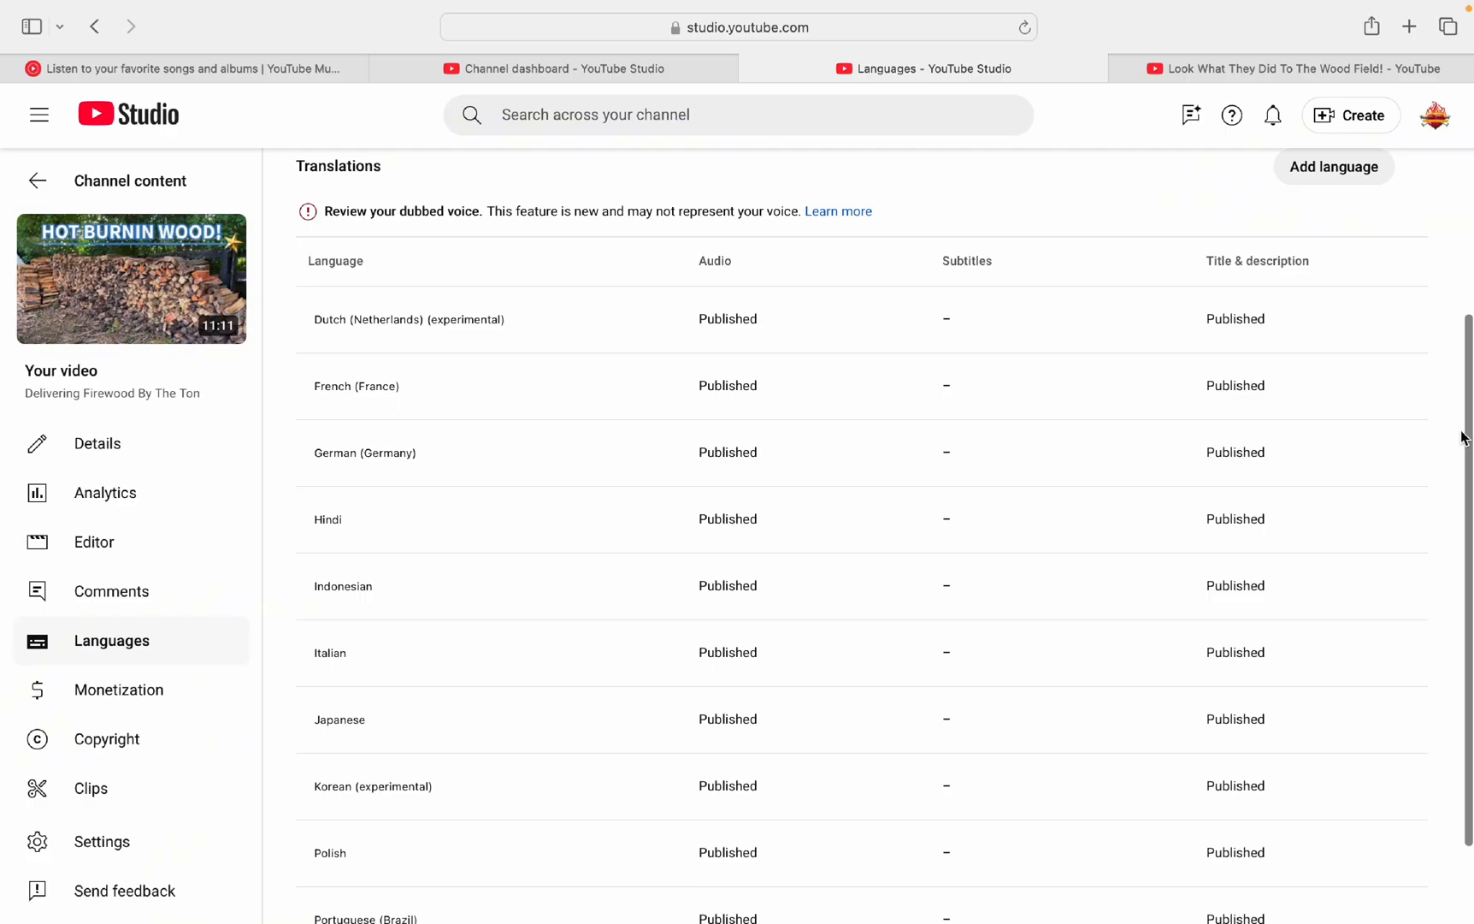
{"action": "scroll", "scroll_direction": "up", "scroll_amount": 3}
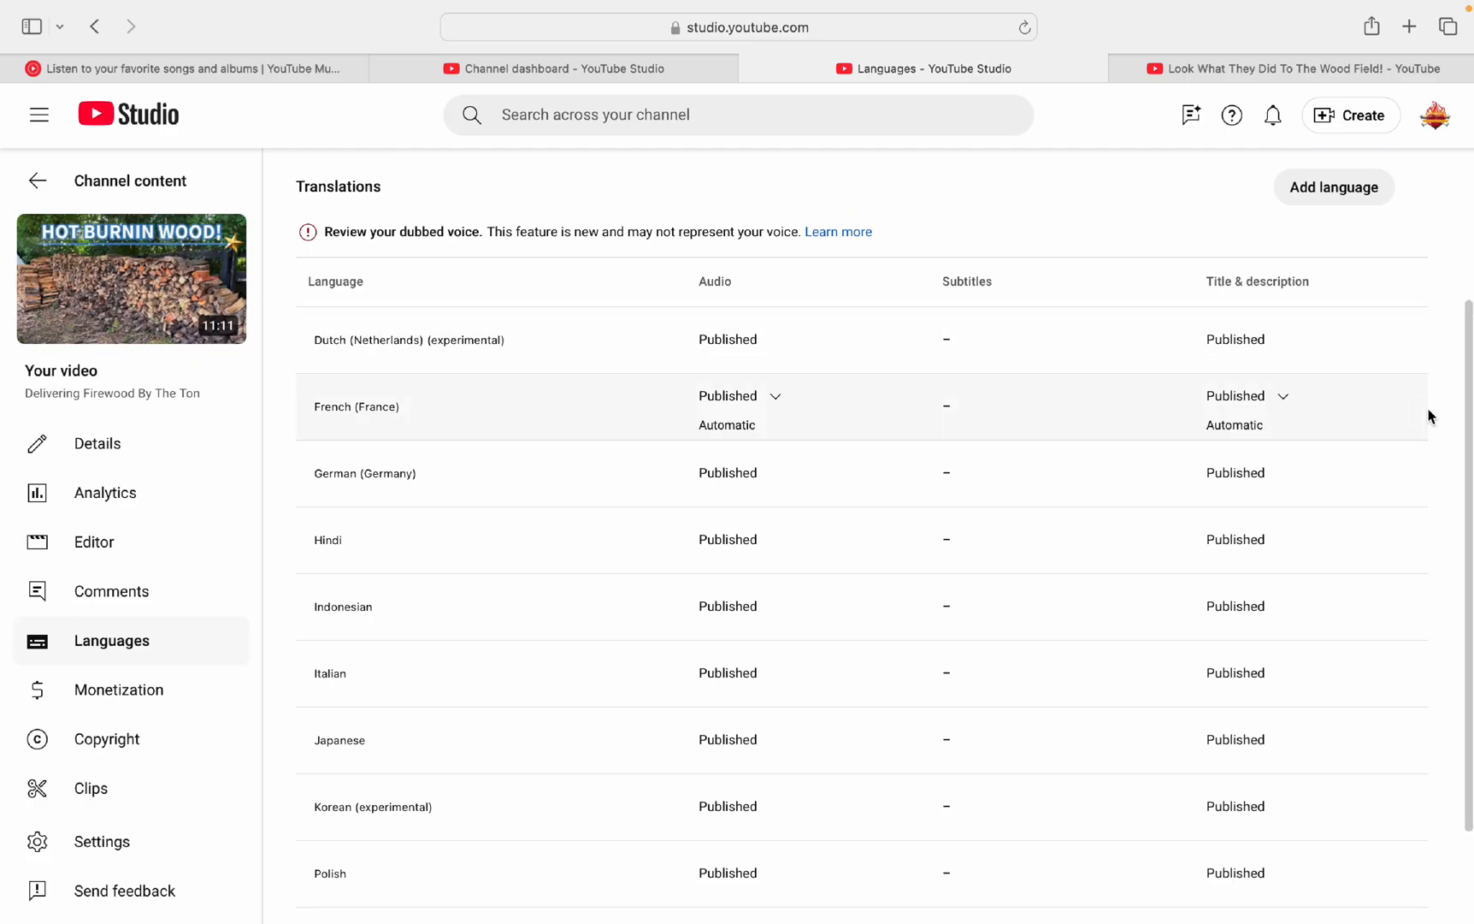
{"action": "scroll", "scroll_direction": "up", "scroll_amount": 3}
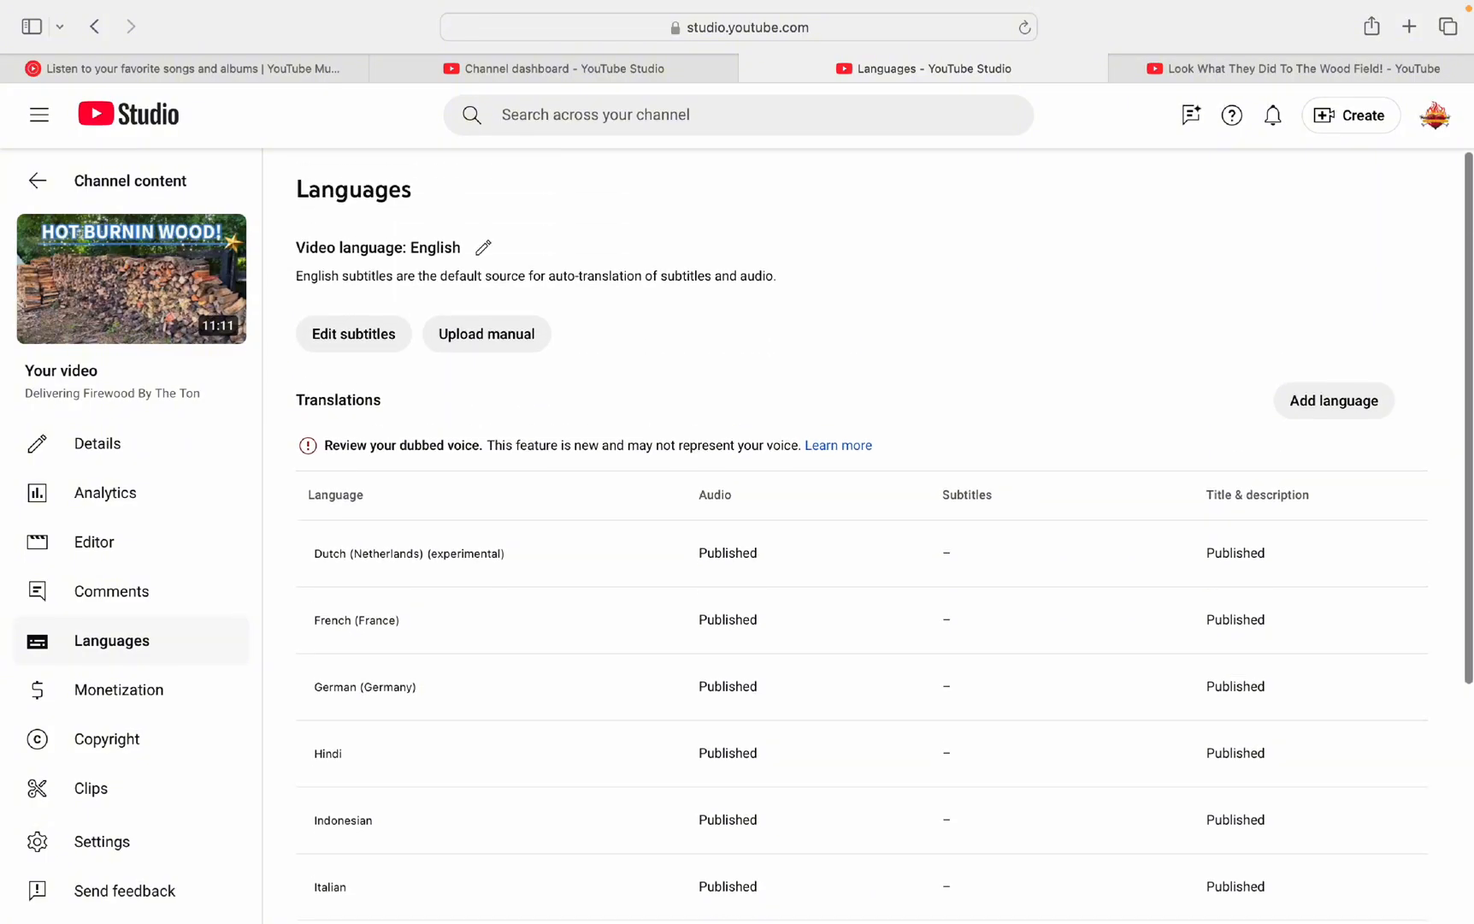
{"action": "mouse_move", "coordinate": [1282, 226]}
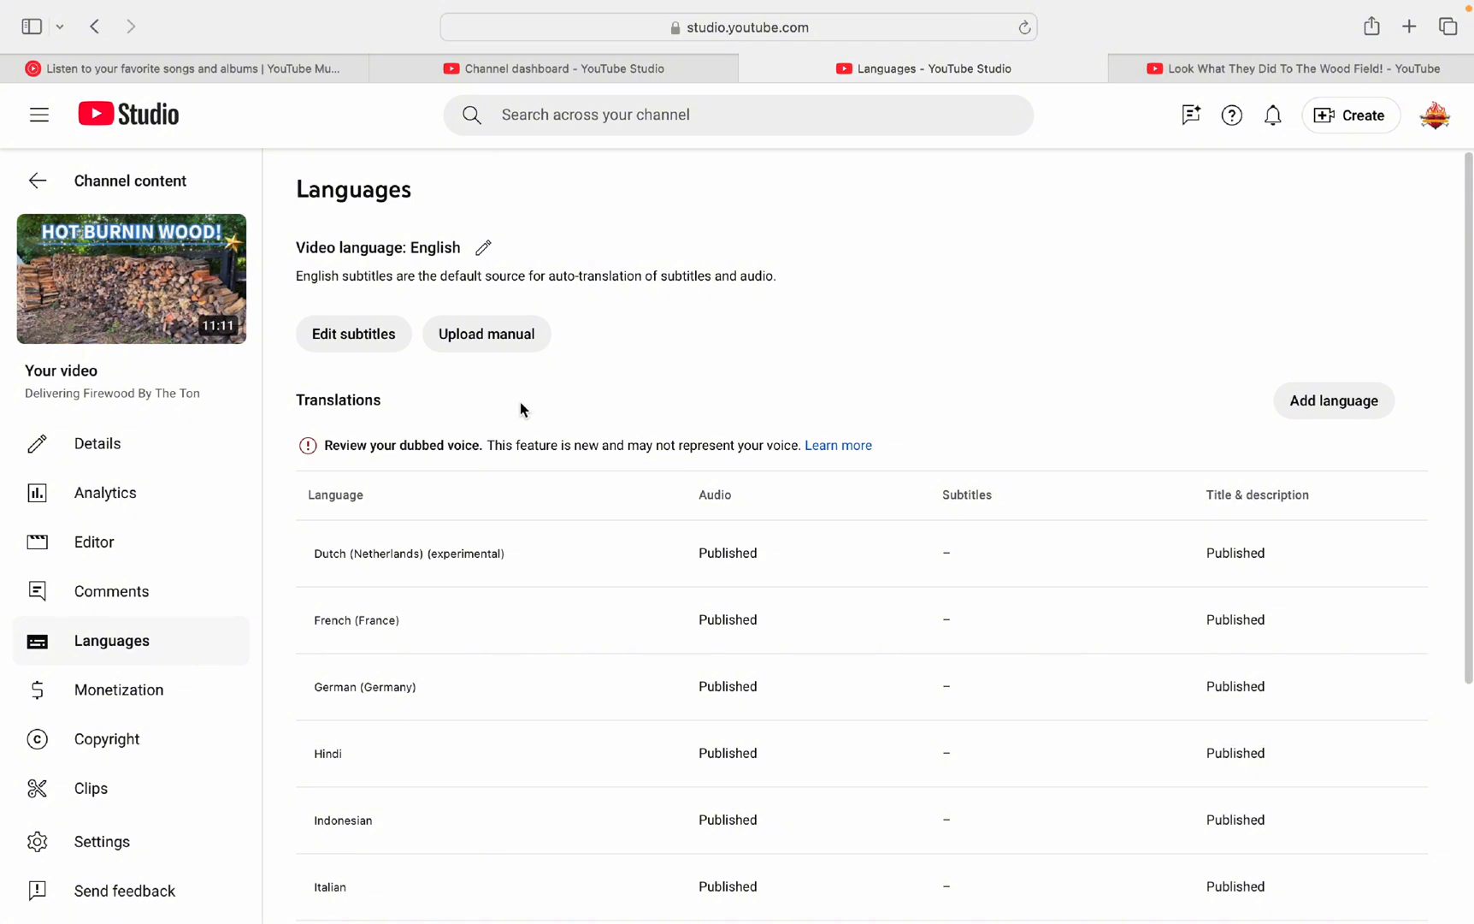
{"action": "mouse_move", "coordinate": [530, 405]}
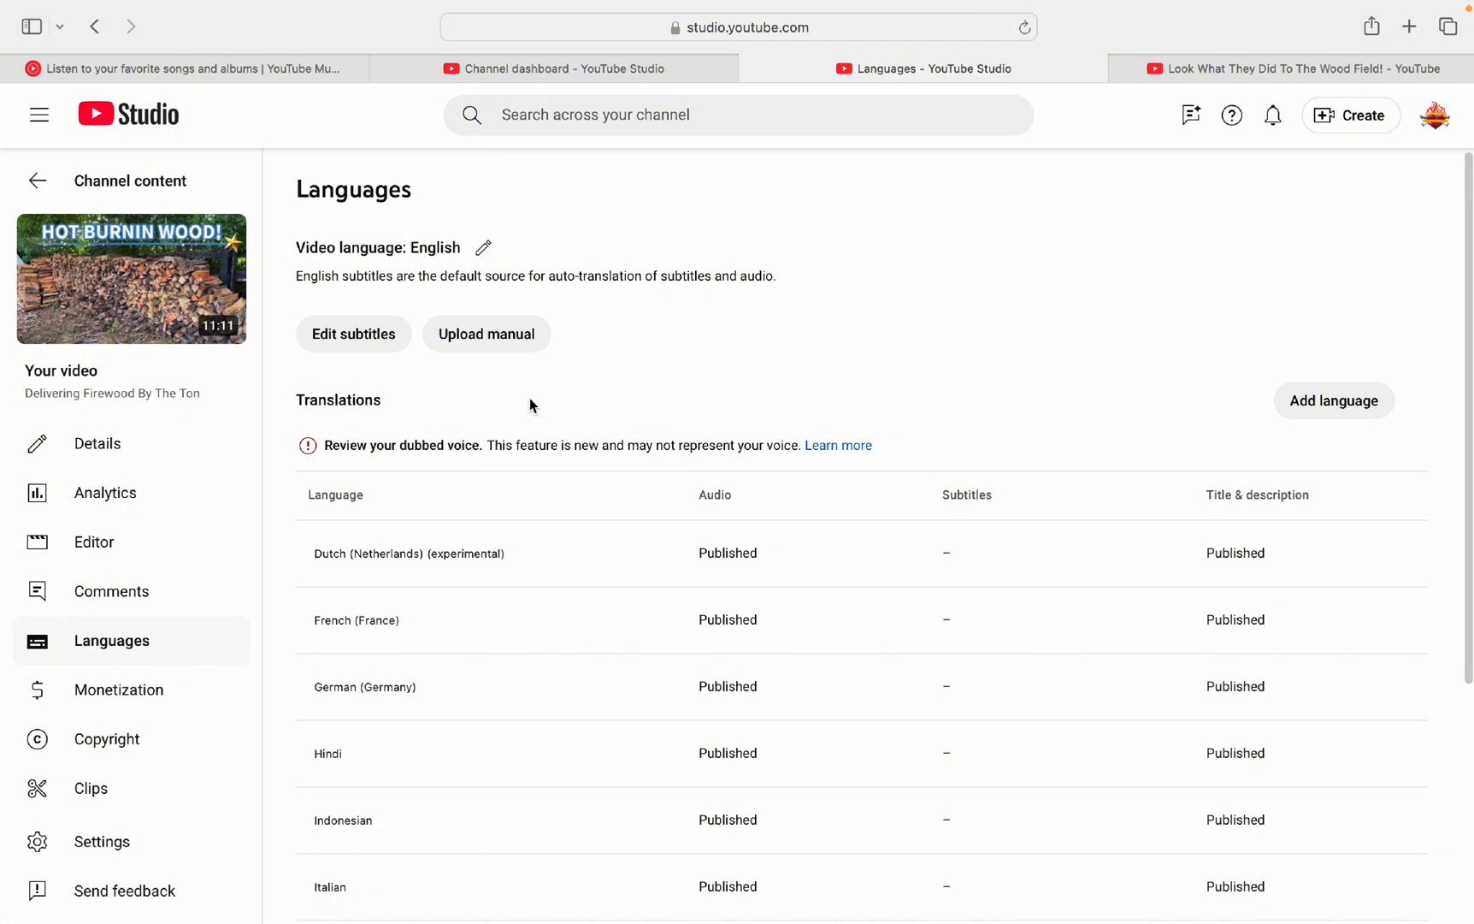
{"action": "mouse_move", "coordinate": [324, 272]}
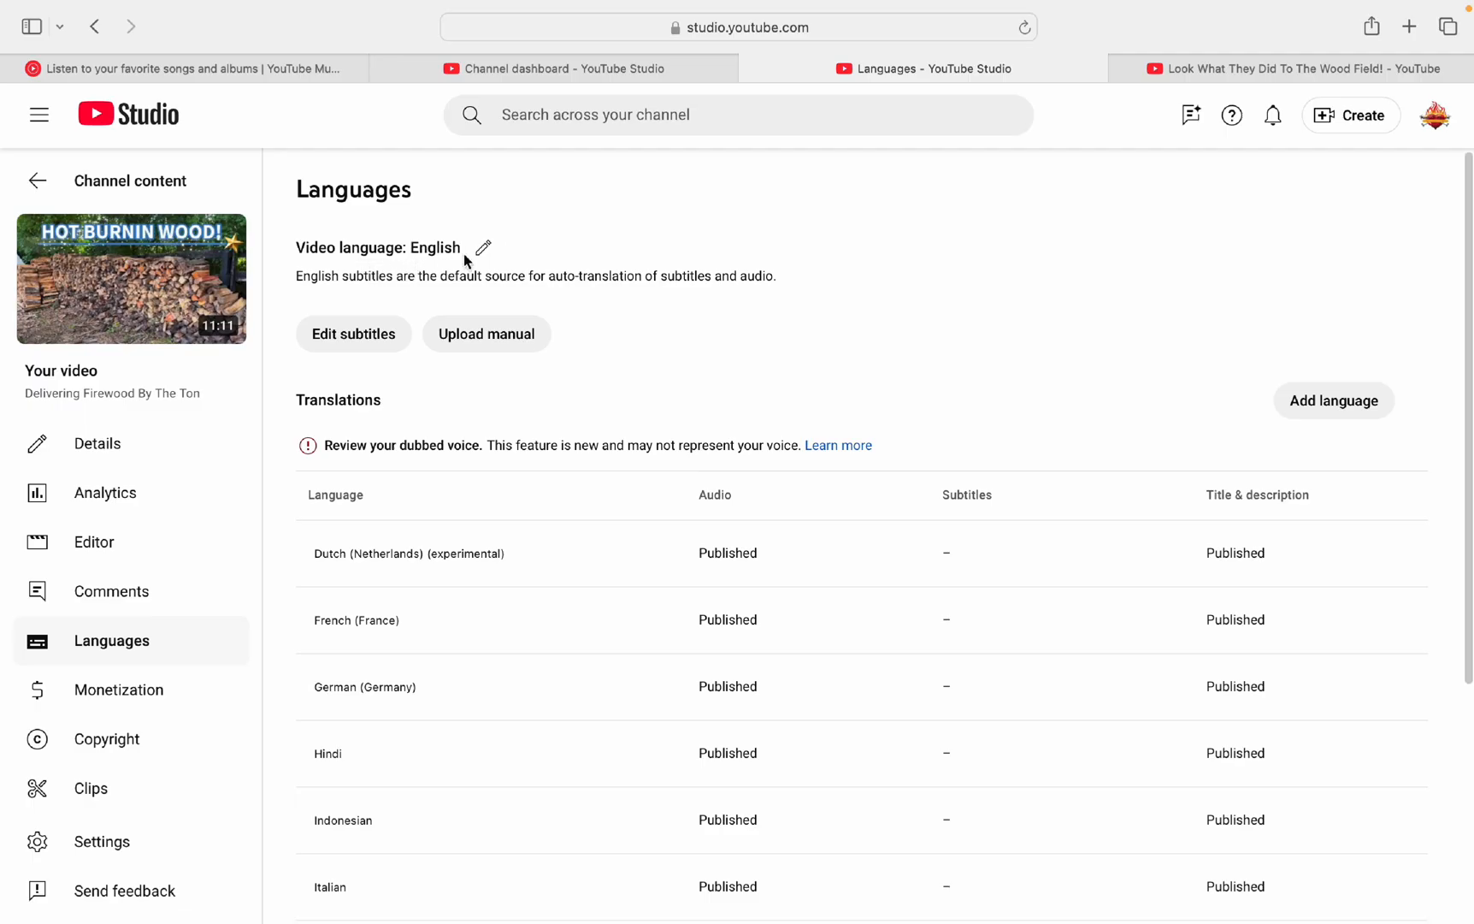
{"action": "mouse_move", "coordinate": [423, 295]}
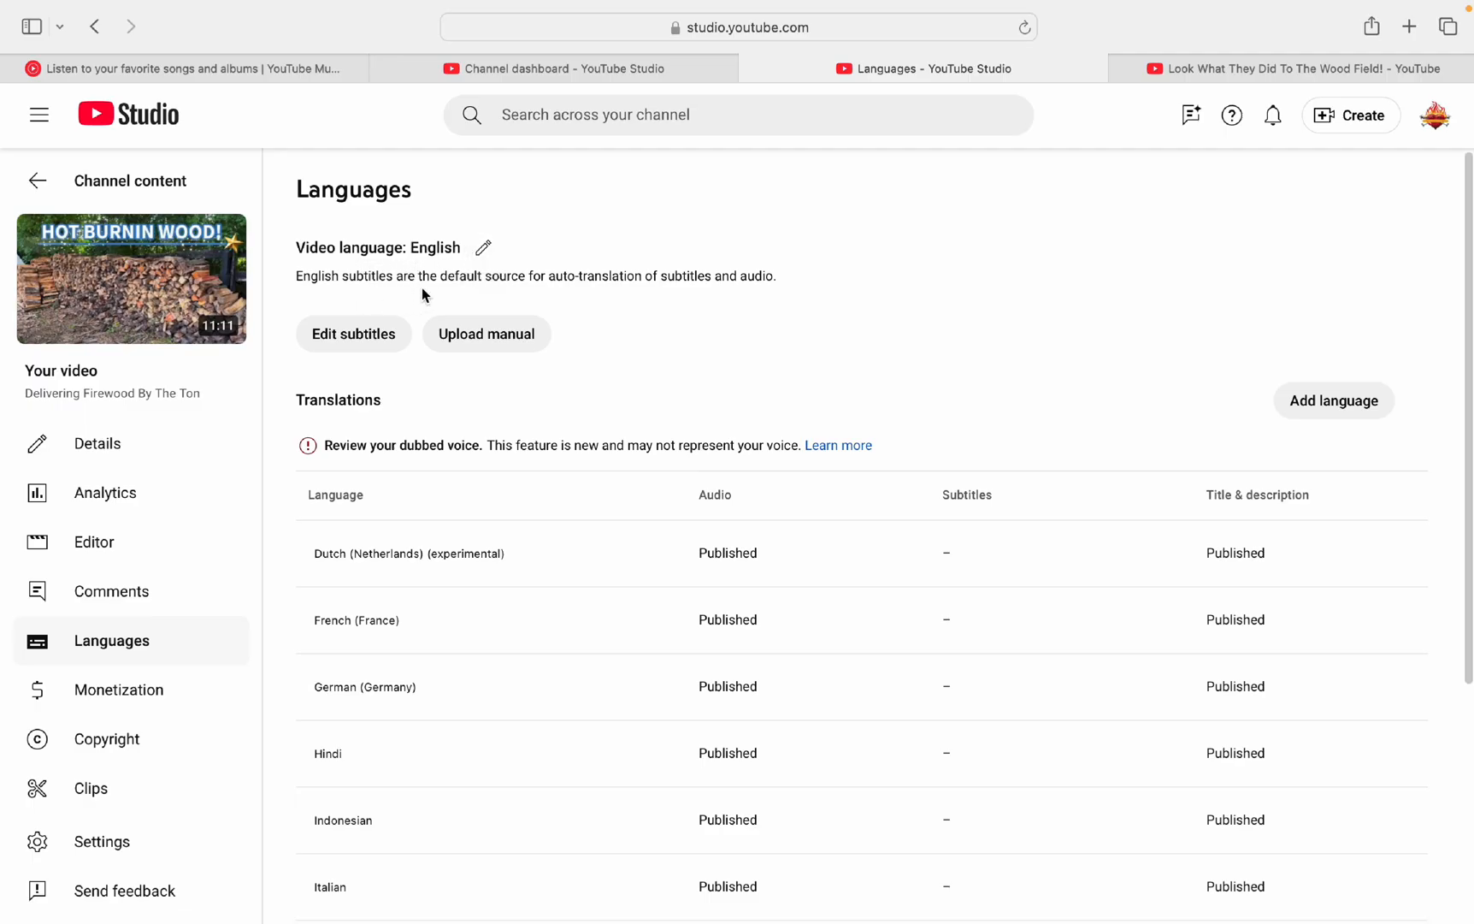
{"action": "mouse_move", "coordinate": [551, 290]}
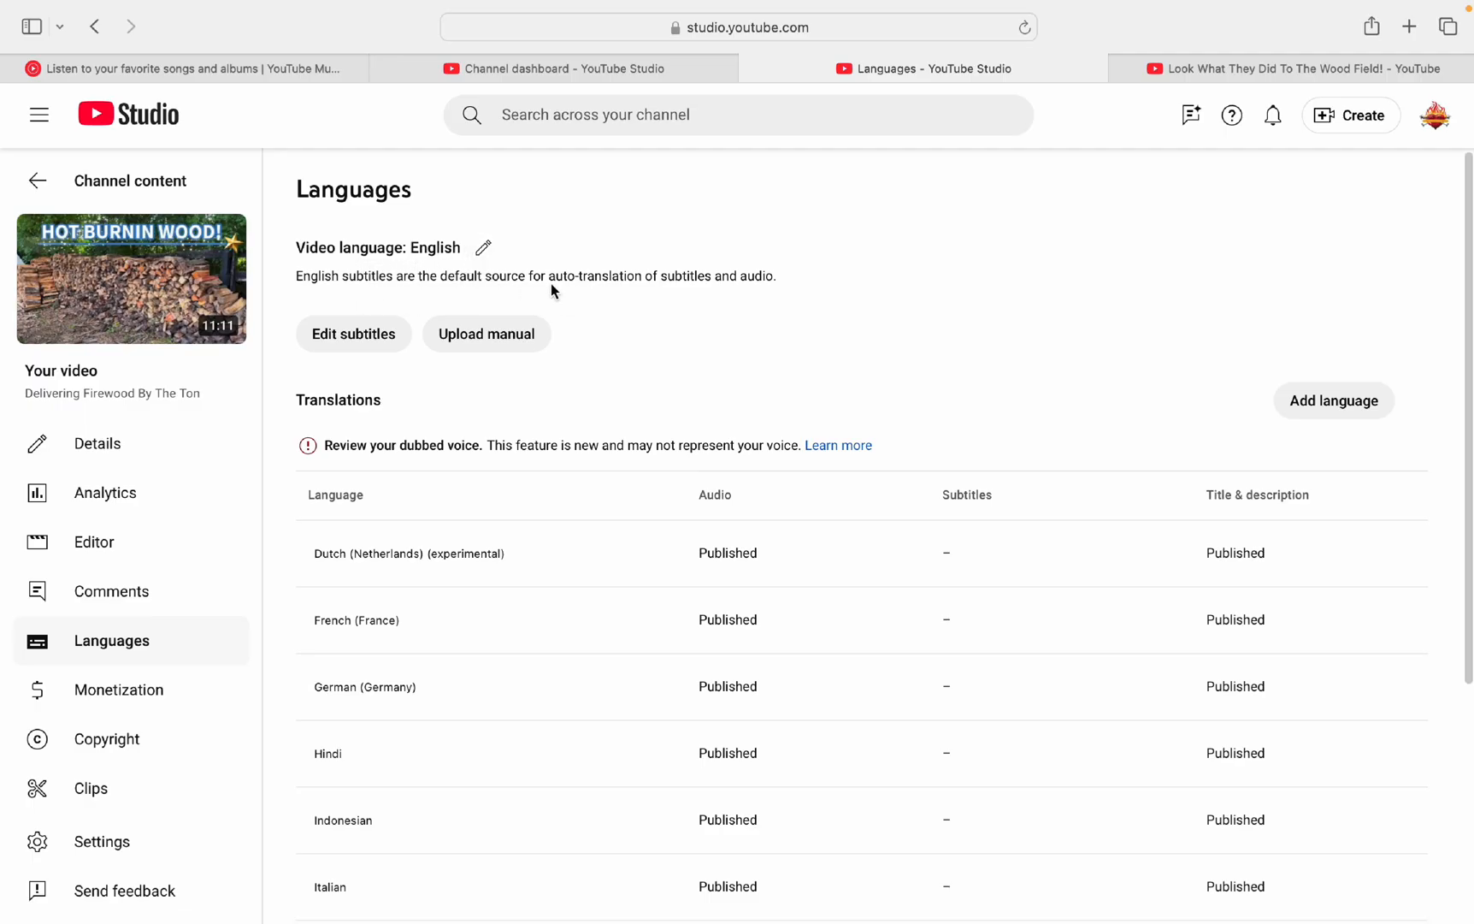
{"action": "mouse_move", "coordinate": [715, 293]}
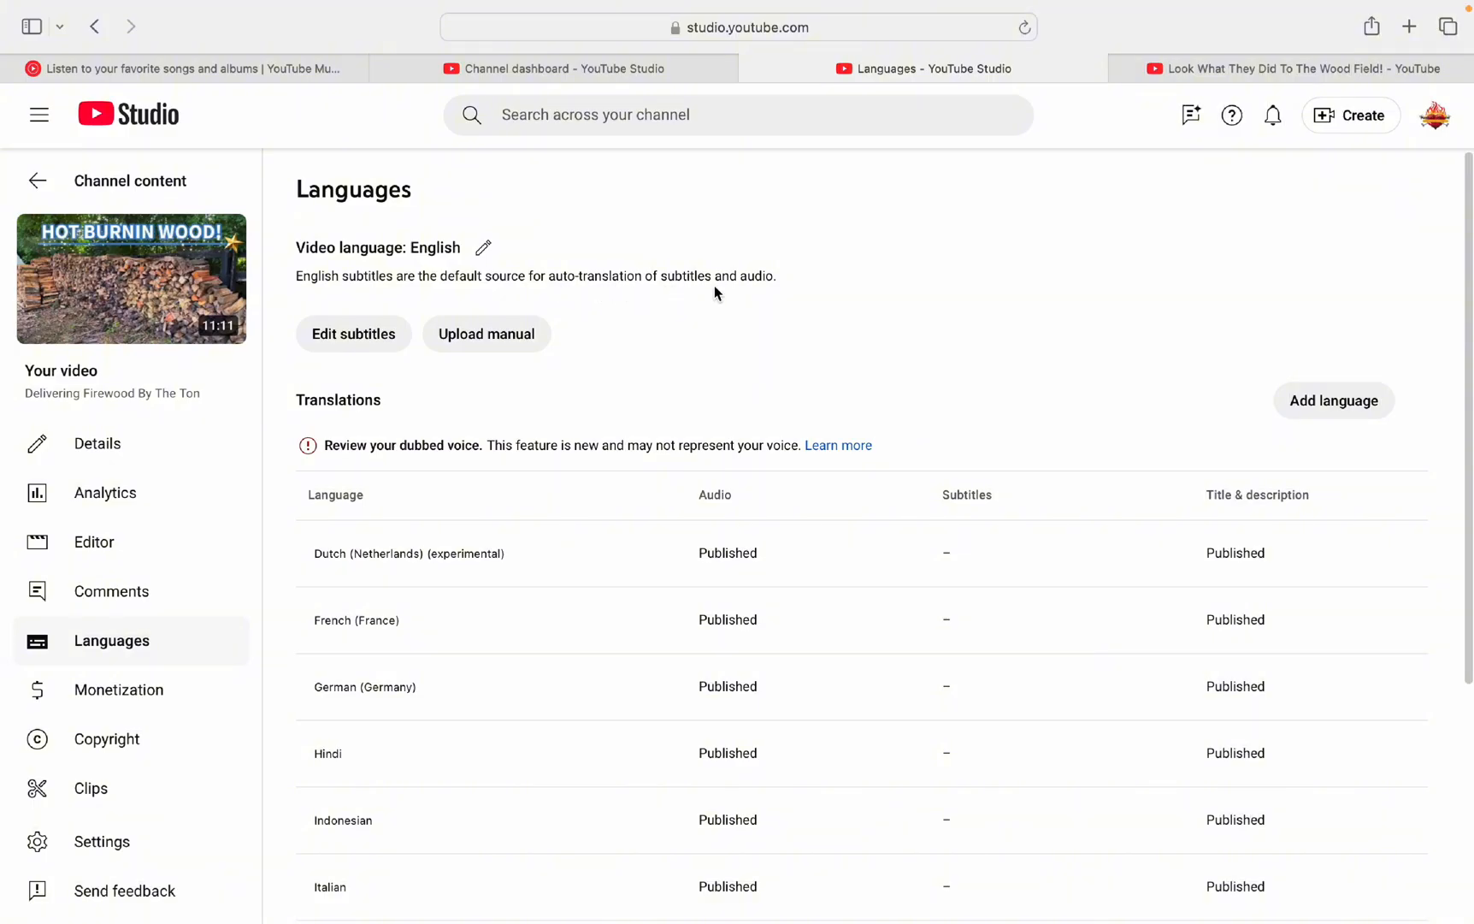
{"action": "mouse_move", "coordinate": [427, 328]}
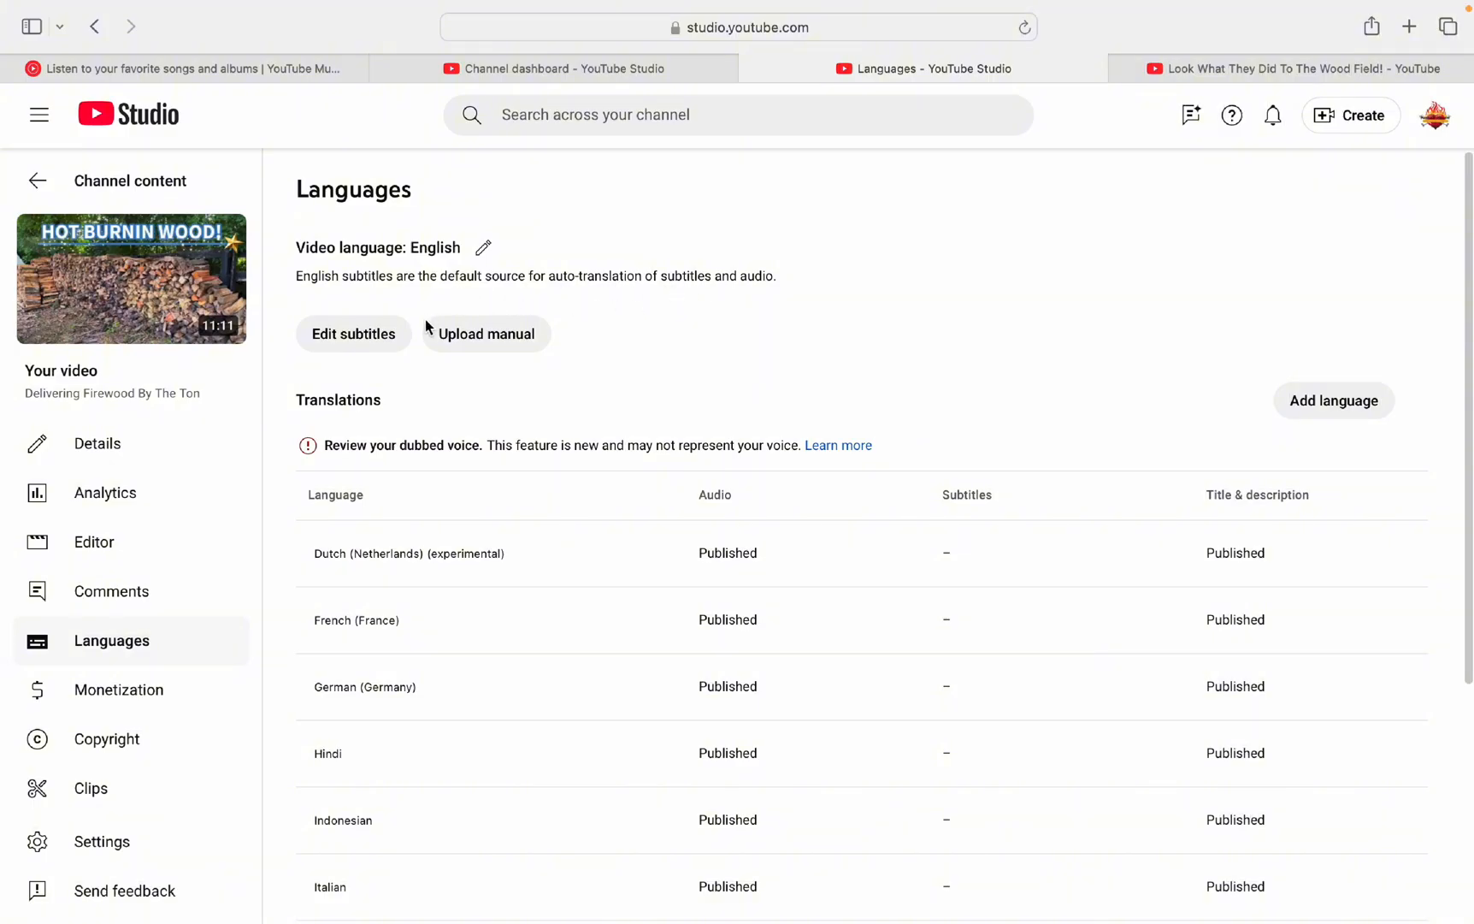
{"action": "mouse_move", "coordinate": [435, 302]}
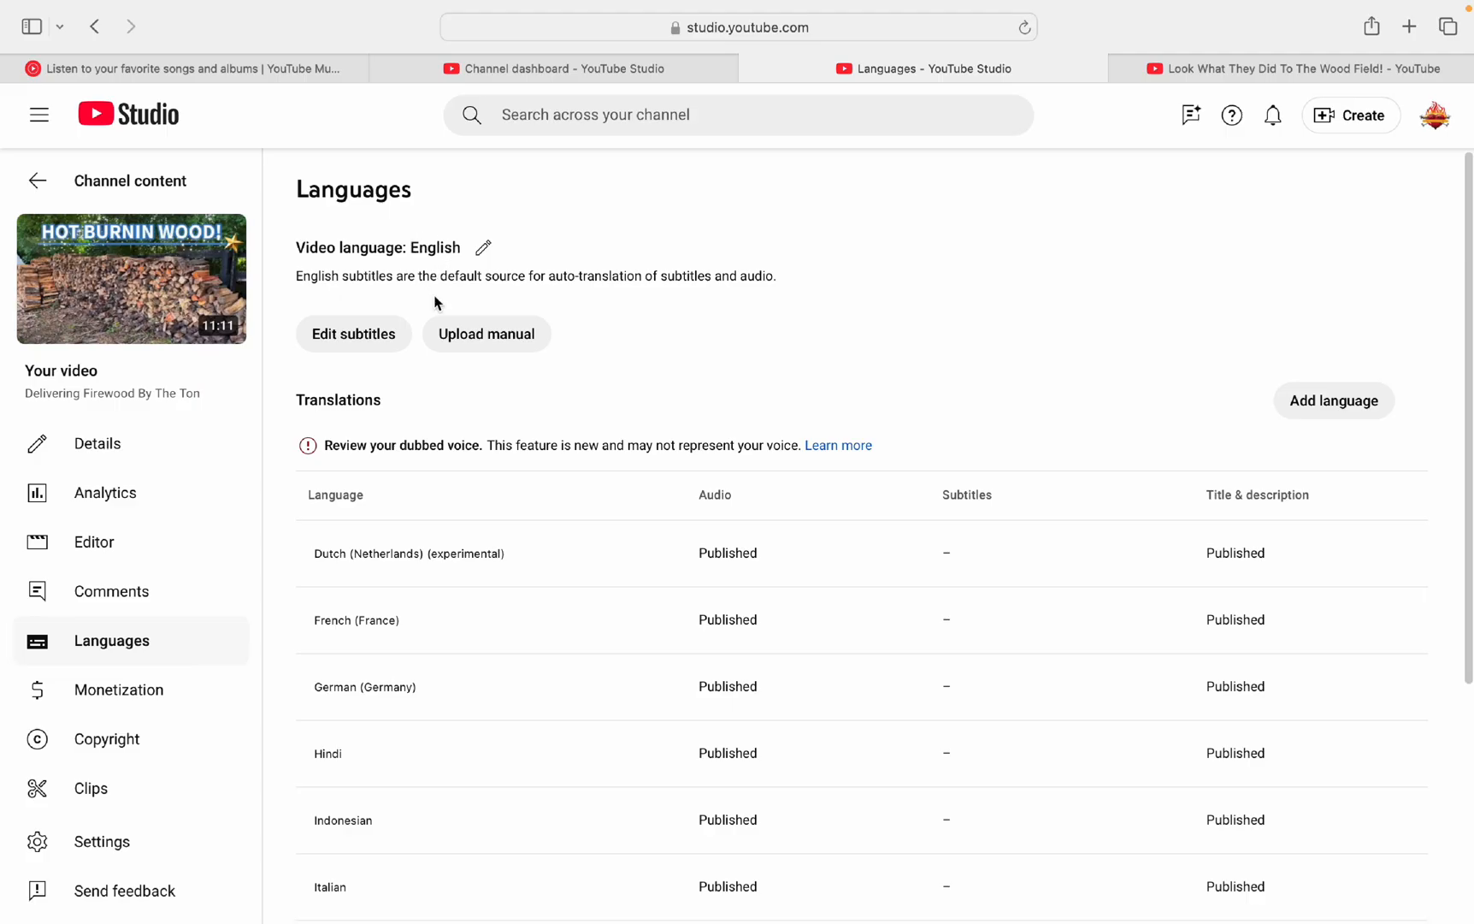
{"action": "mouse_move", "coordinate": [507, 350]}
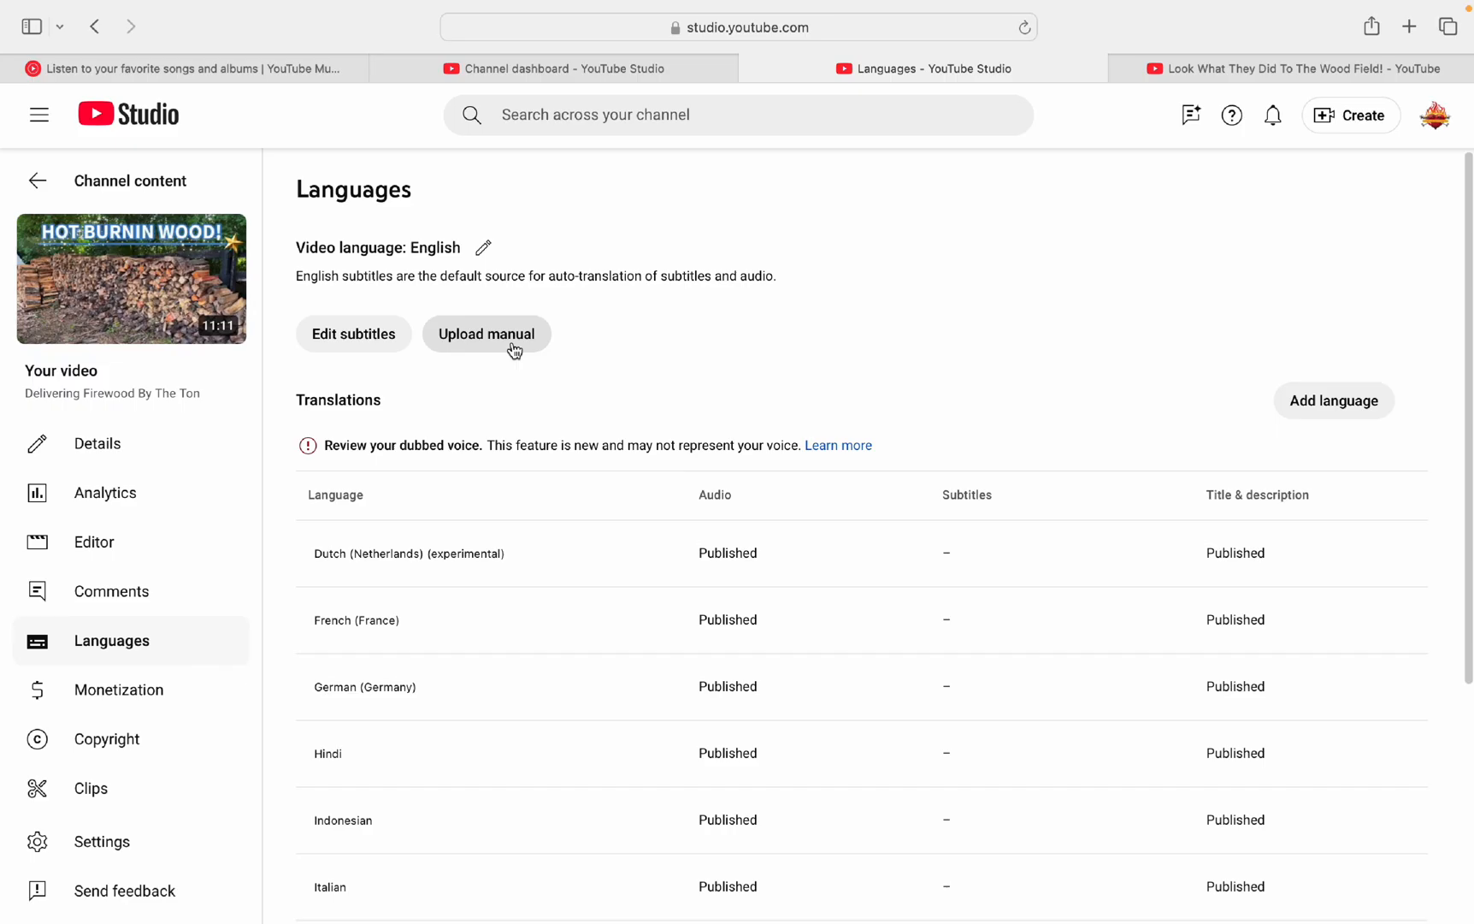
{"action": "mouse_move", "coordinate": [535, 317]}
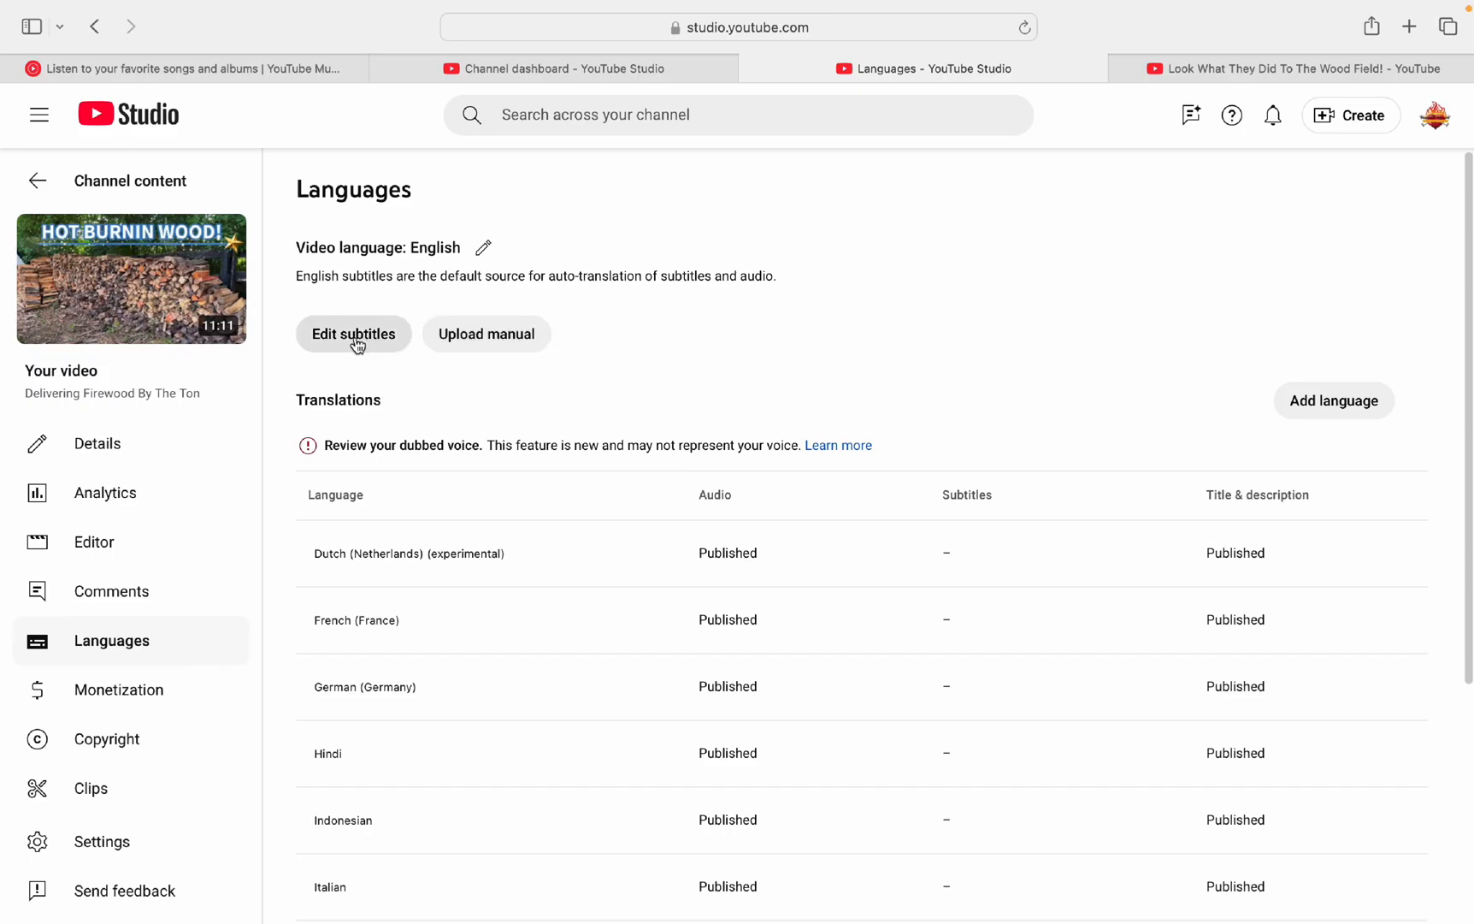
Step: Open the English subtitle editor and scroll through the auto-generated transcript
{"action": "left_click", "coordinate": [352, 333]}
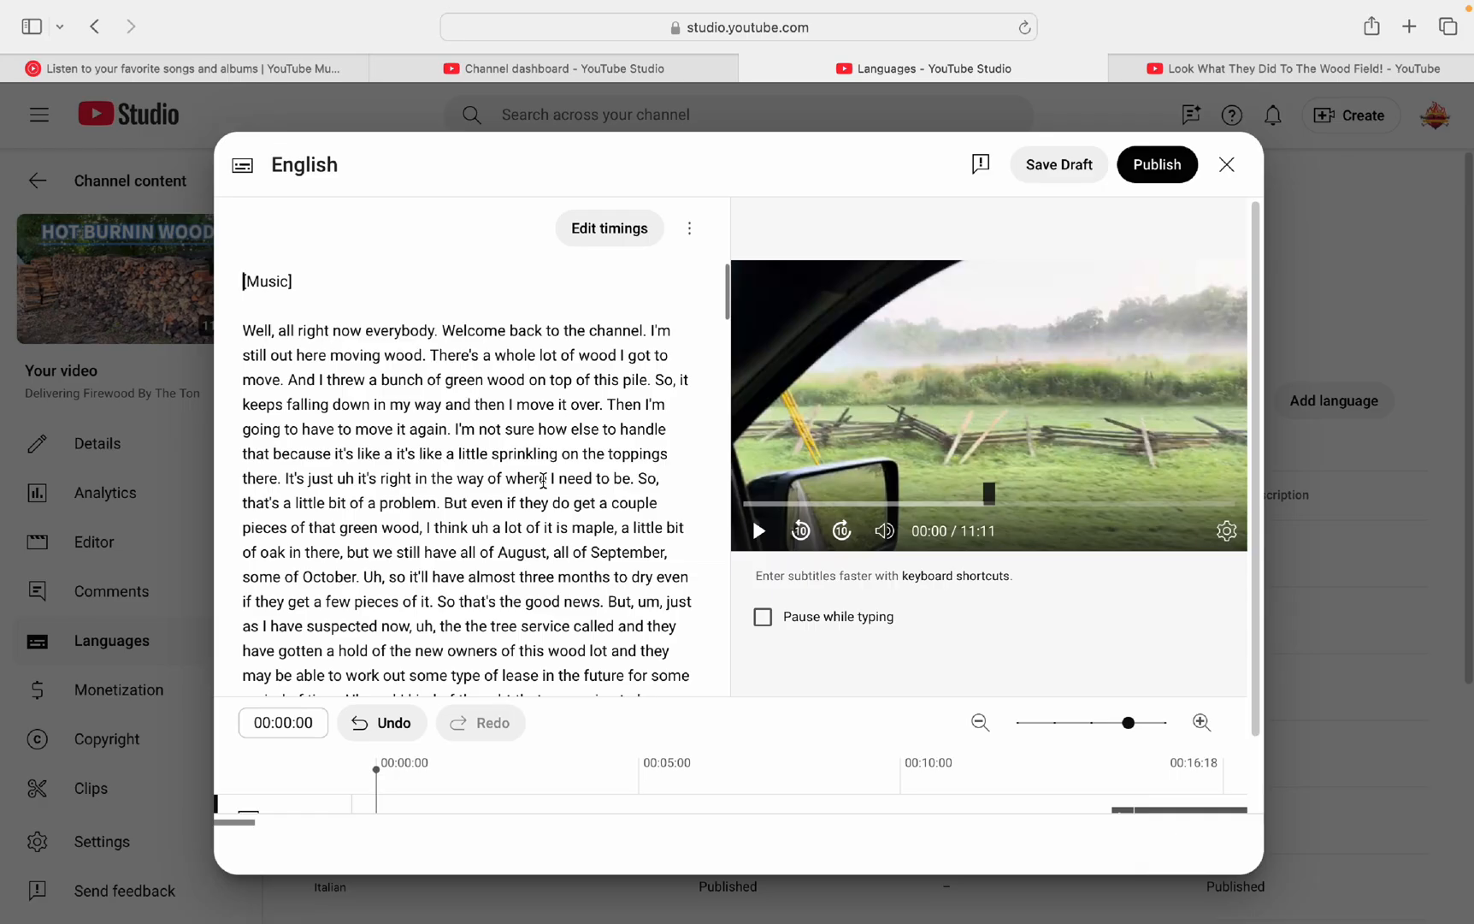
{"action": "mouse_move", "coordinate": [604, 439]}
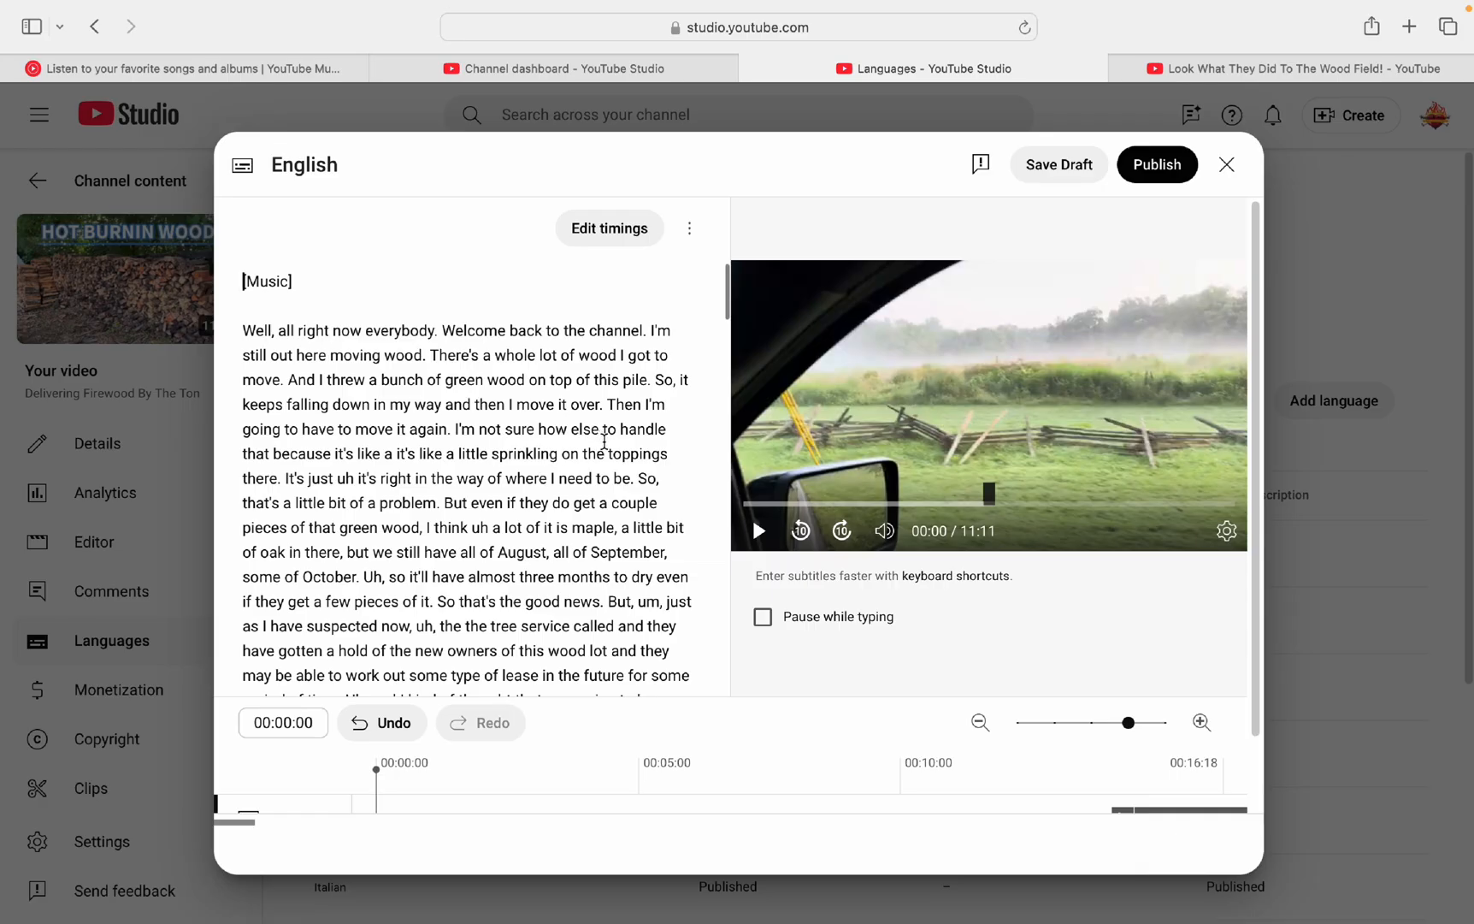
{"action": "mouse_move", "coordinate": [730, 301]}
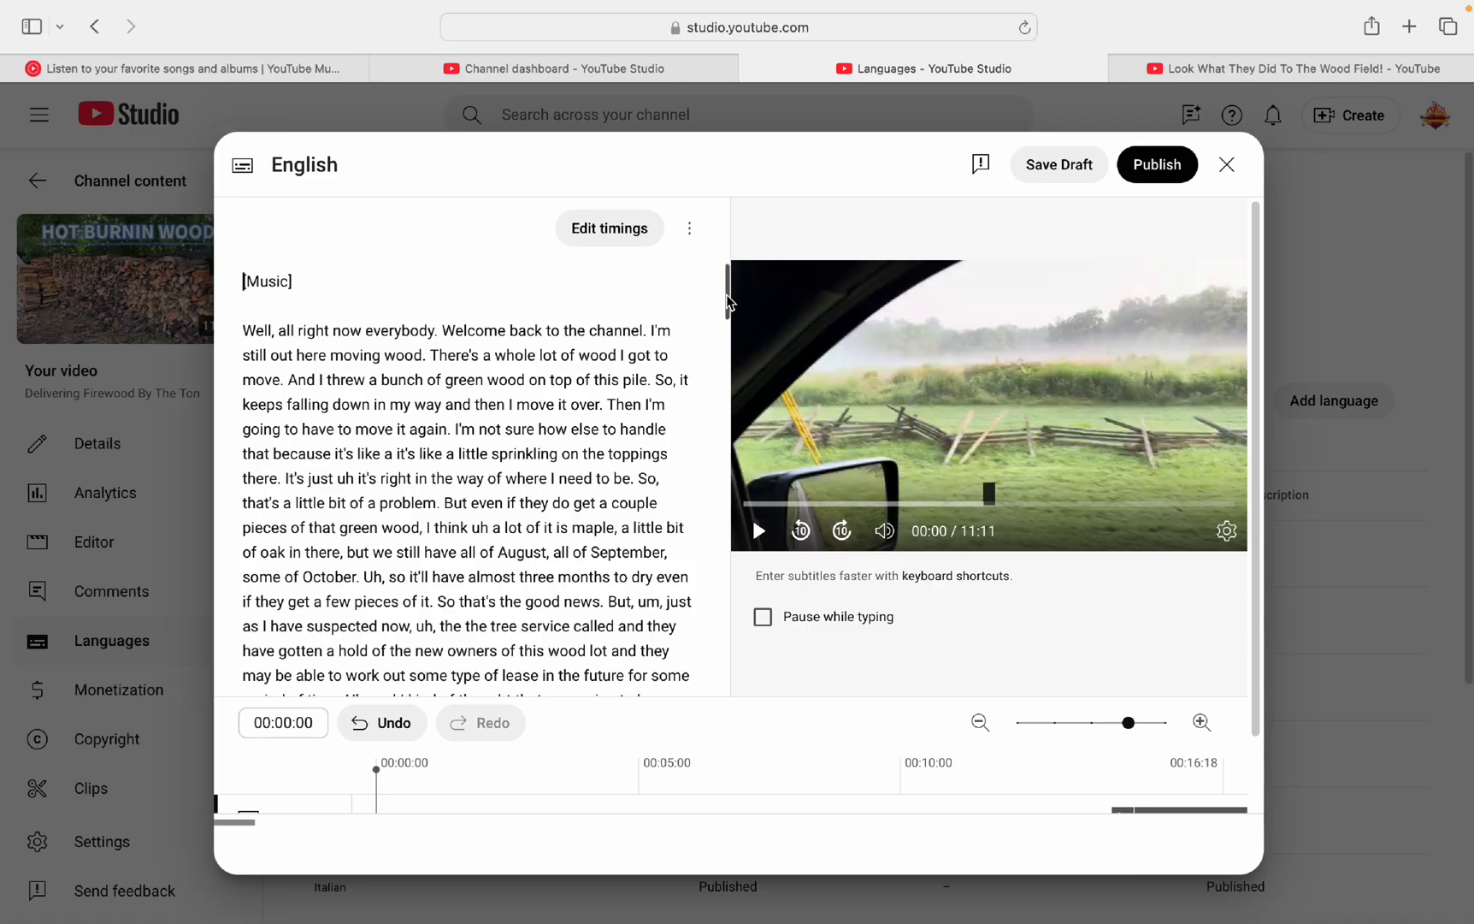
{"action": "scroll", "scroll_direction": "down", "scroll_amount": 3}
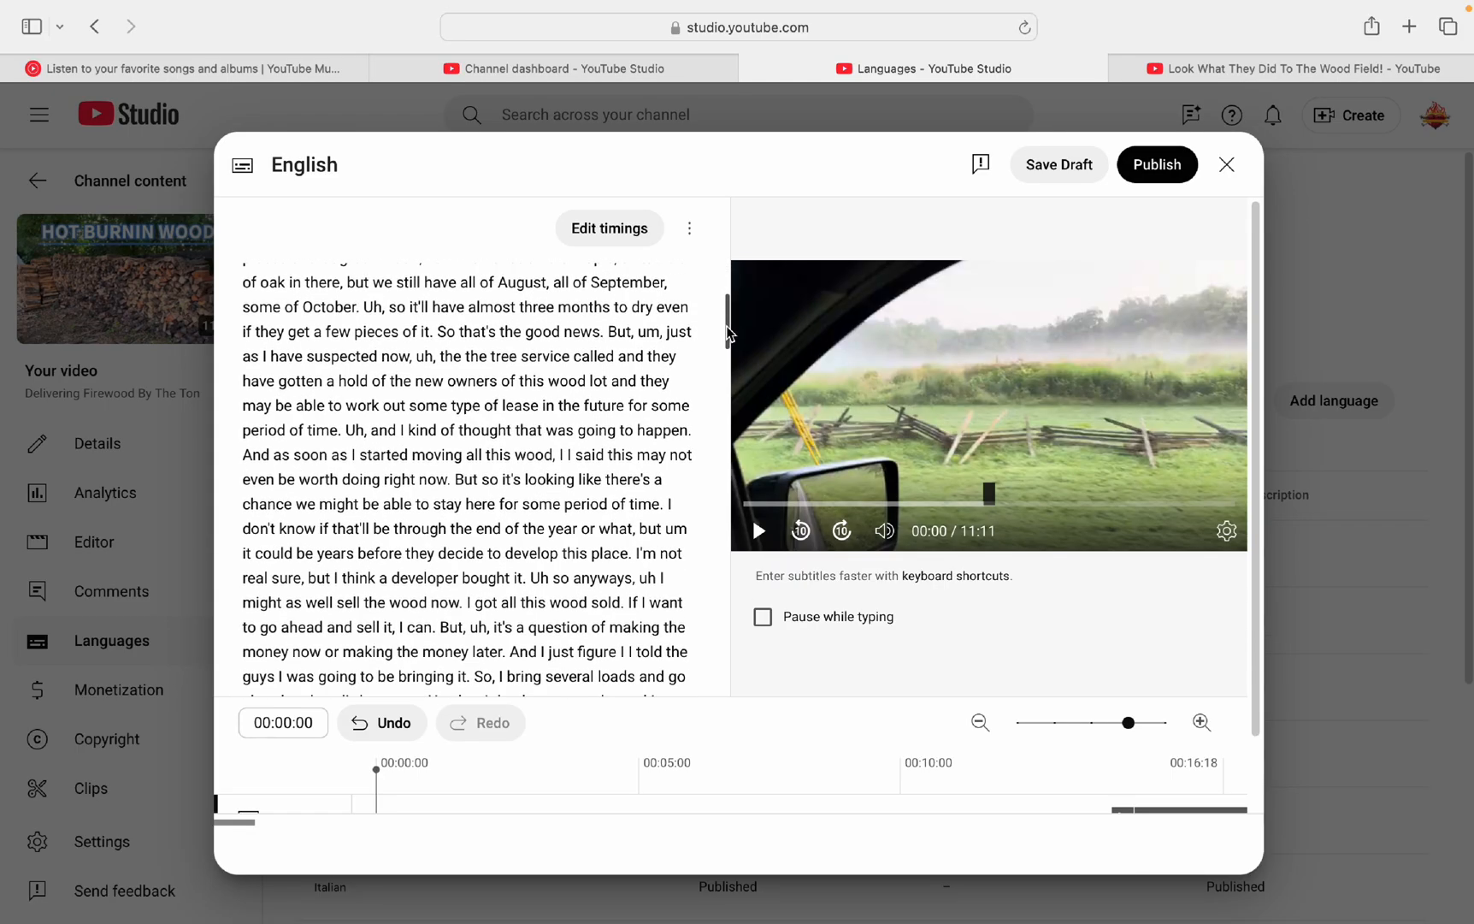
{"action": "scroll", "scroll_direction": "up", "scroll_amount": 3}
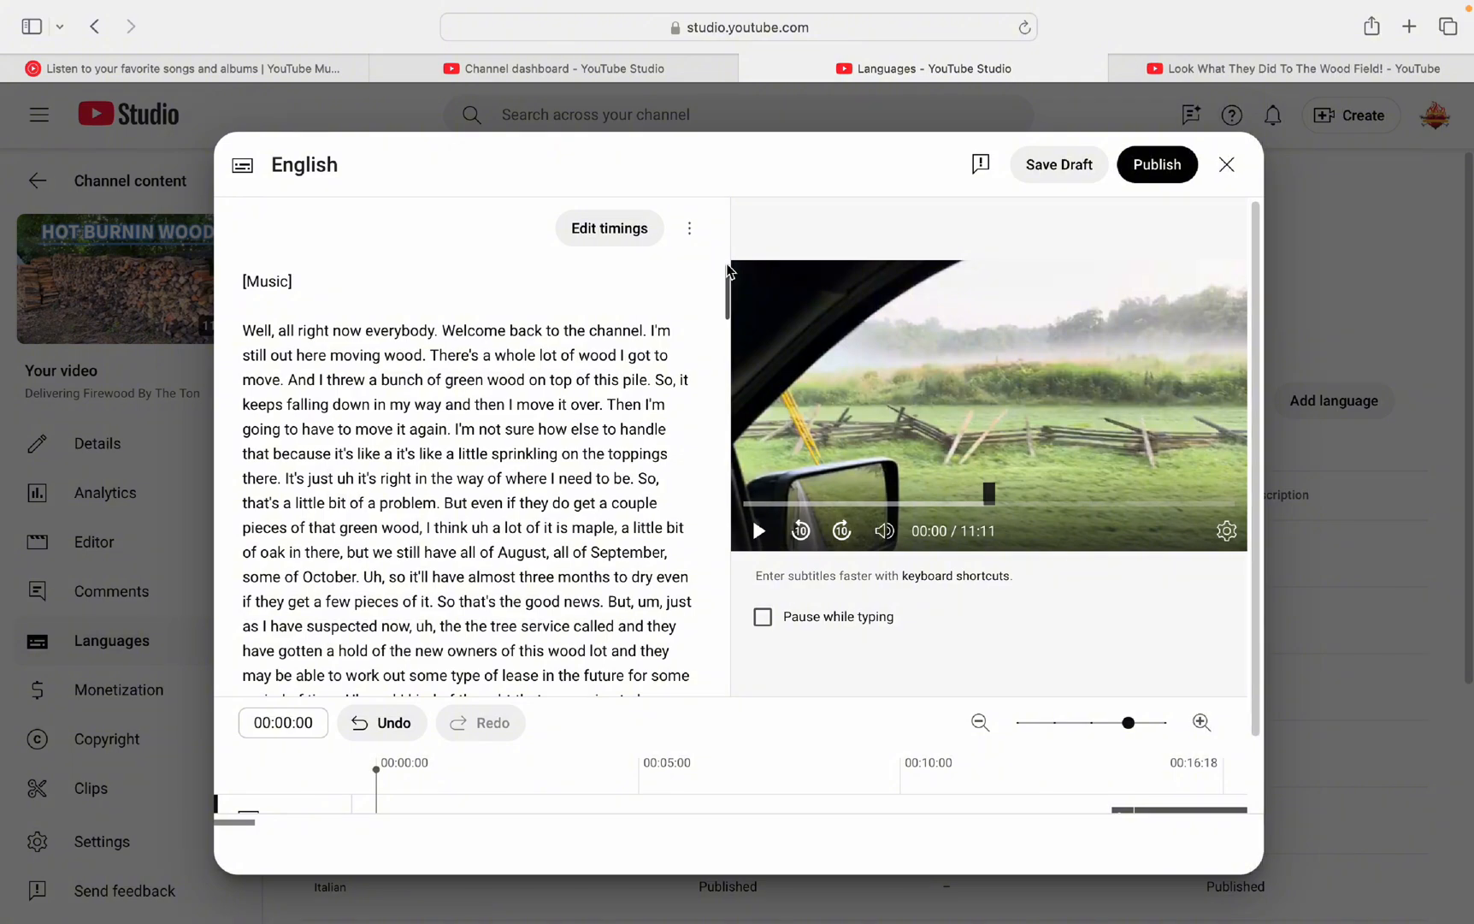
{"action": "scroll", "scroll_direction": "down", "scroll_amount": 3}
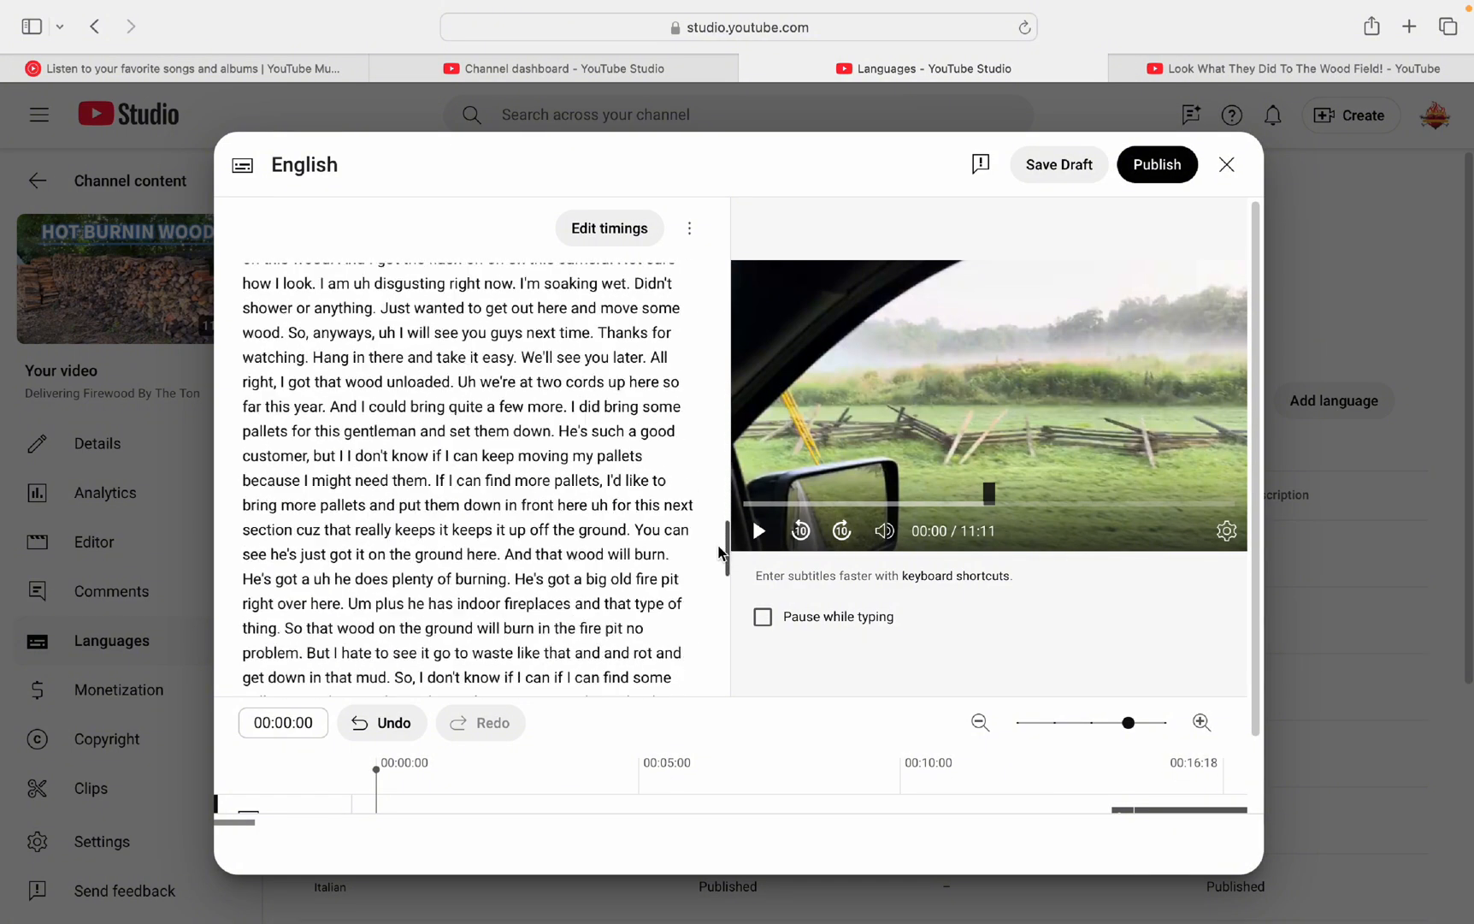
{"action": "scroll", "scroll_direction": "up", "scroll_amount": 3}
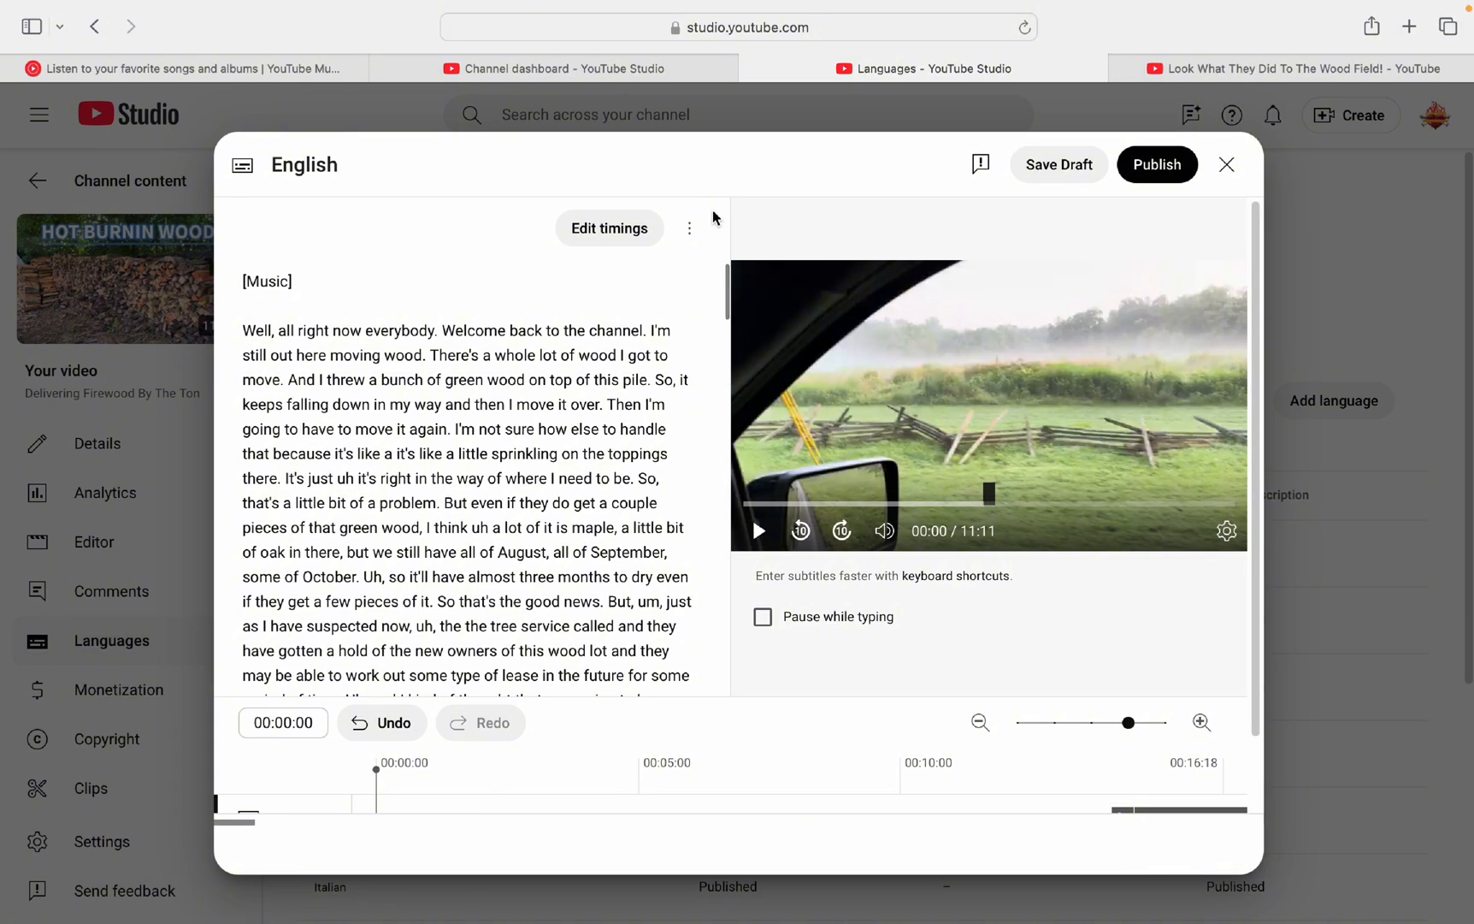
{"action": "mouse_move", "coordinate": [728, 290]}
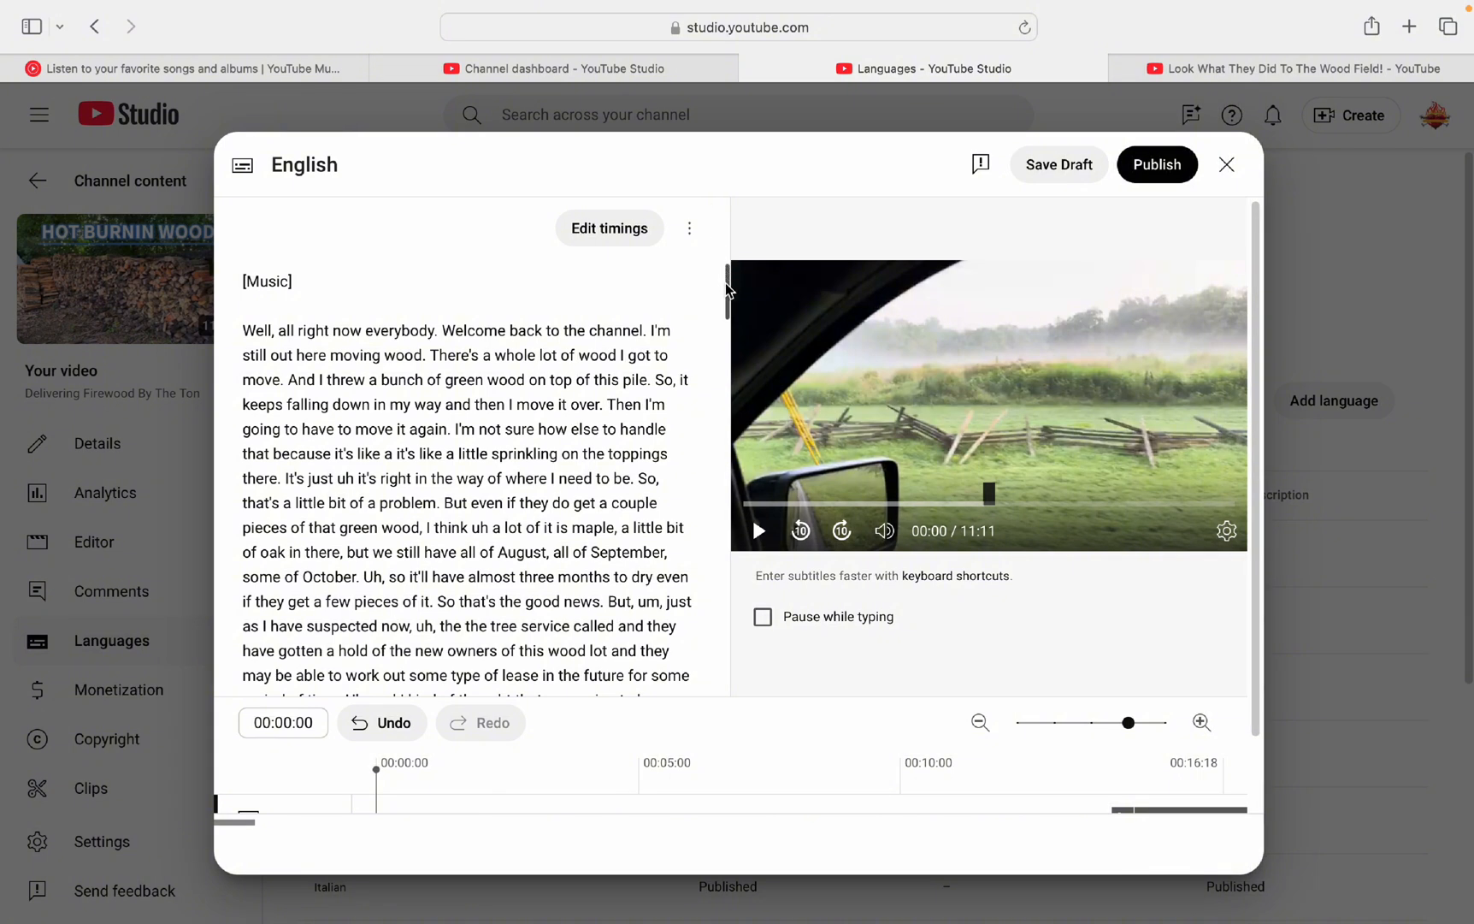
{"action": "scroll", "scroll_direction": "down", "scroll_amount": 3}
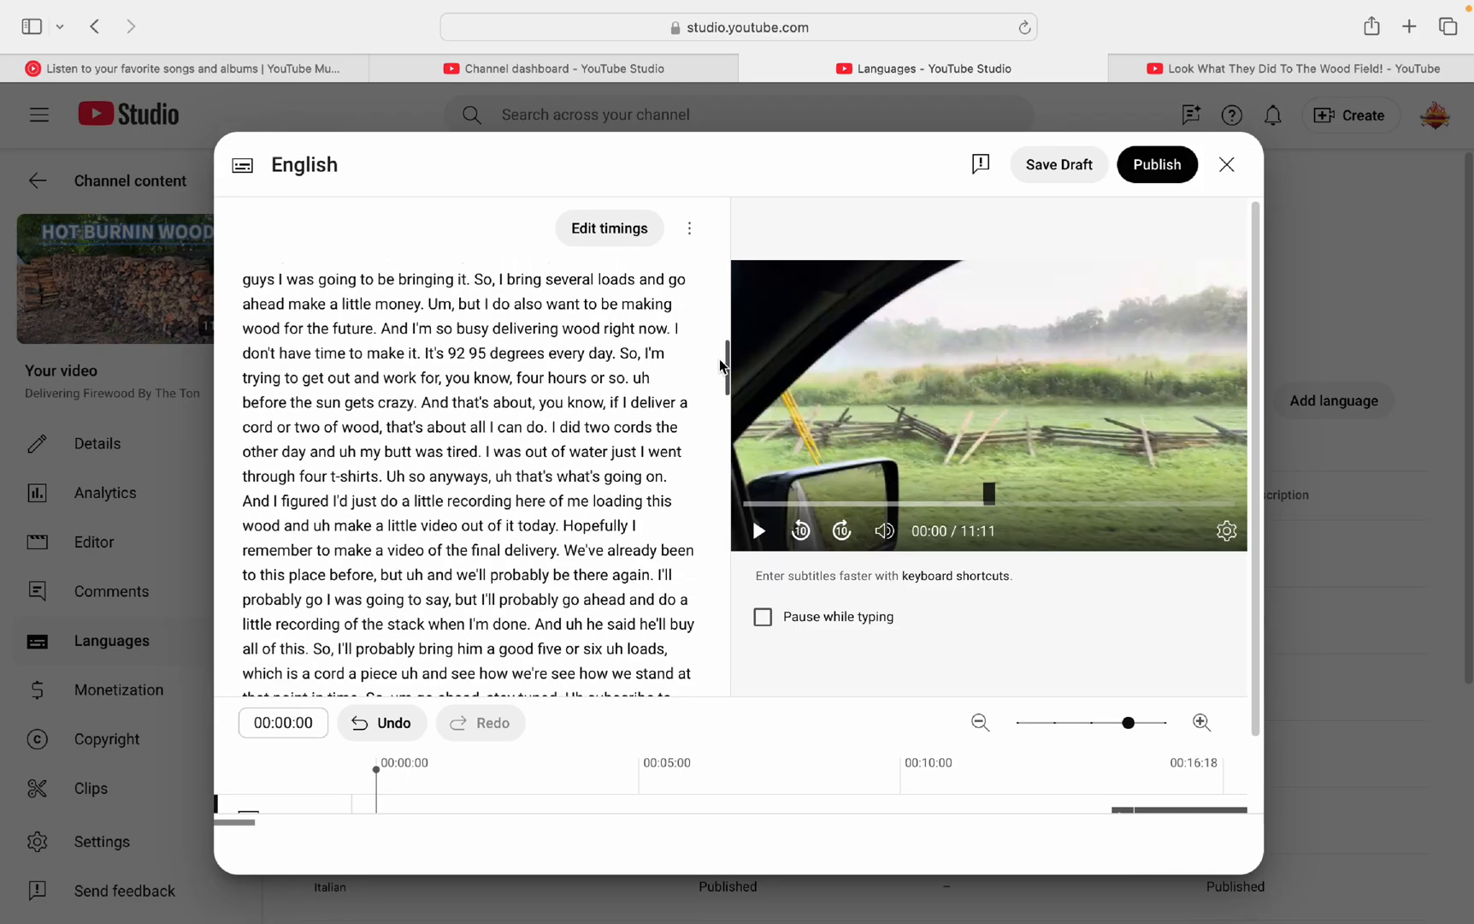
{"action": "scroll", "scroll_direction": "down", "scroll_amount": 3}
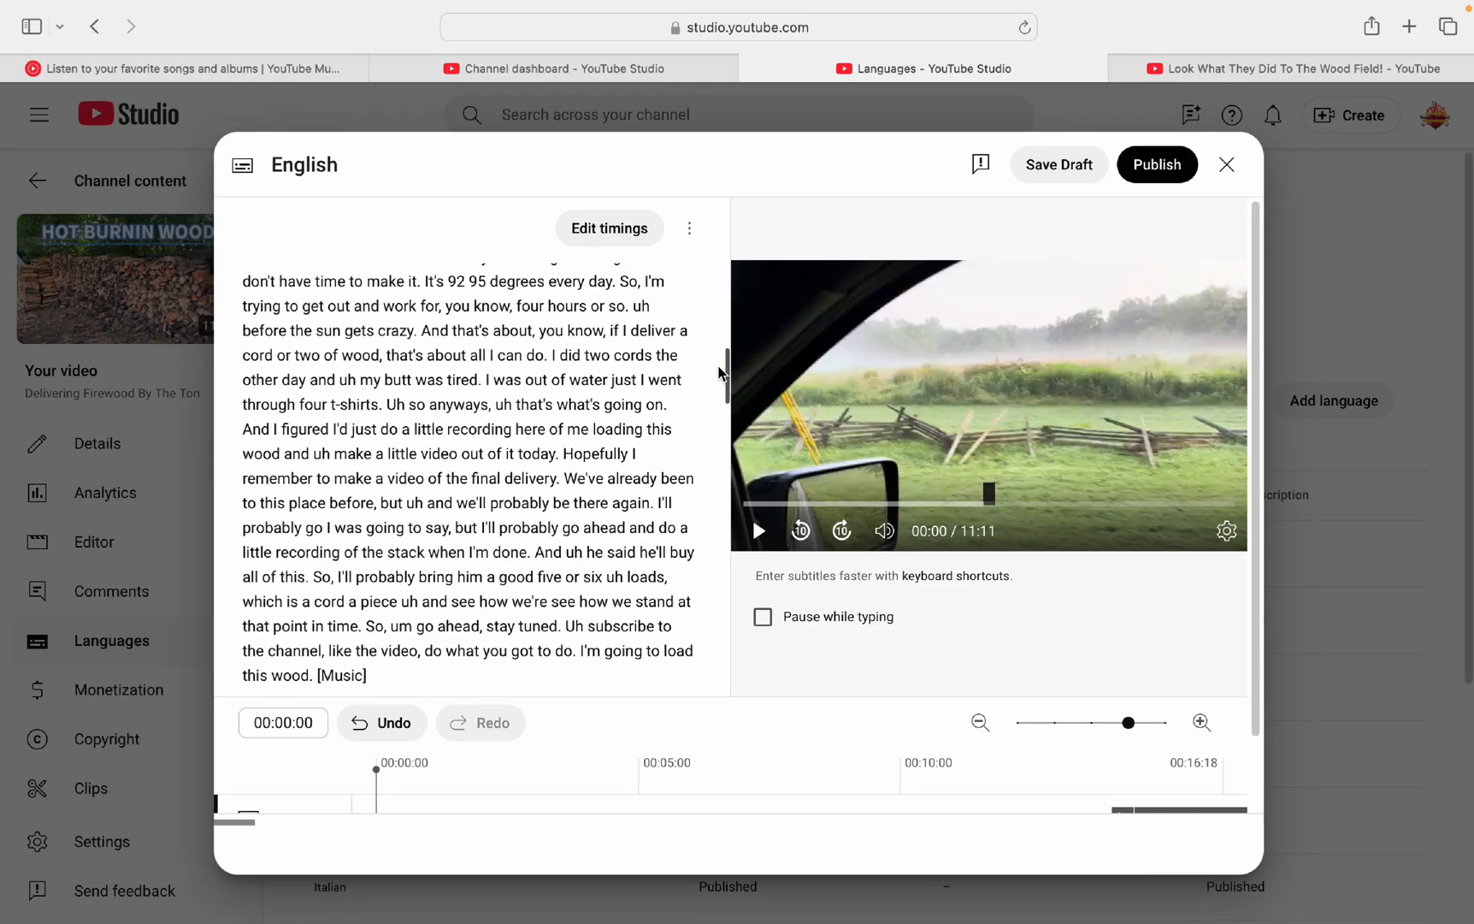
{"action": "scroll", "scroll_direction": "up", "scroll_amount": 3}
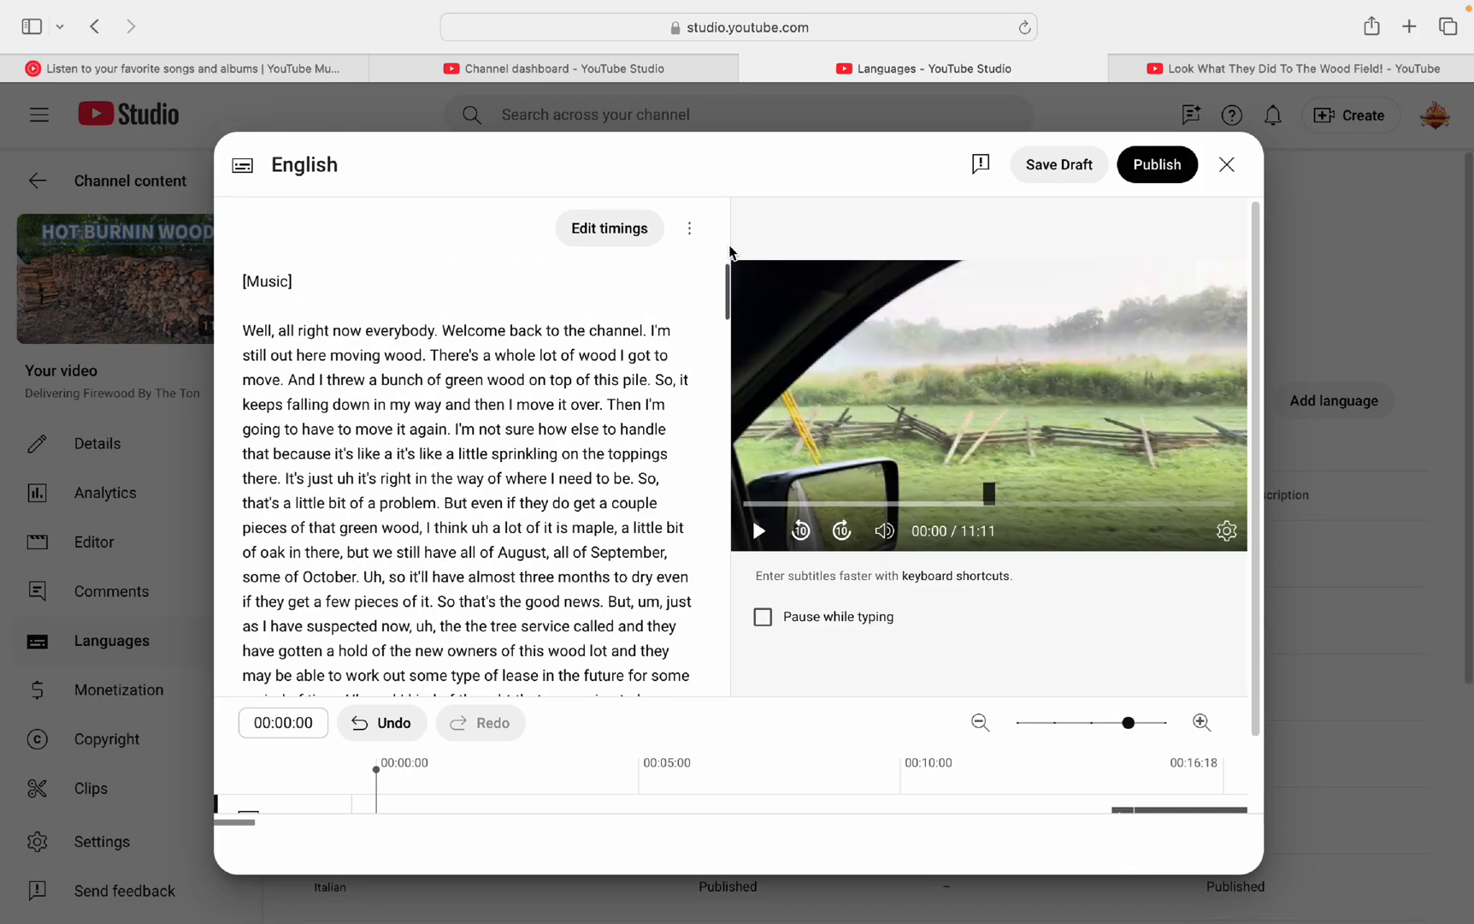
{"action": "scroll", "scroll_direction": "down", "scroll_amount": 3}
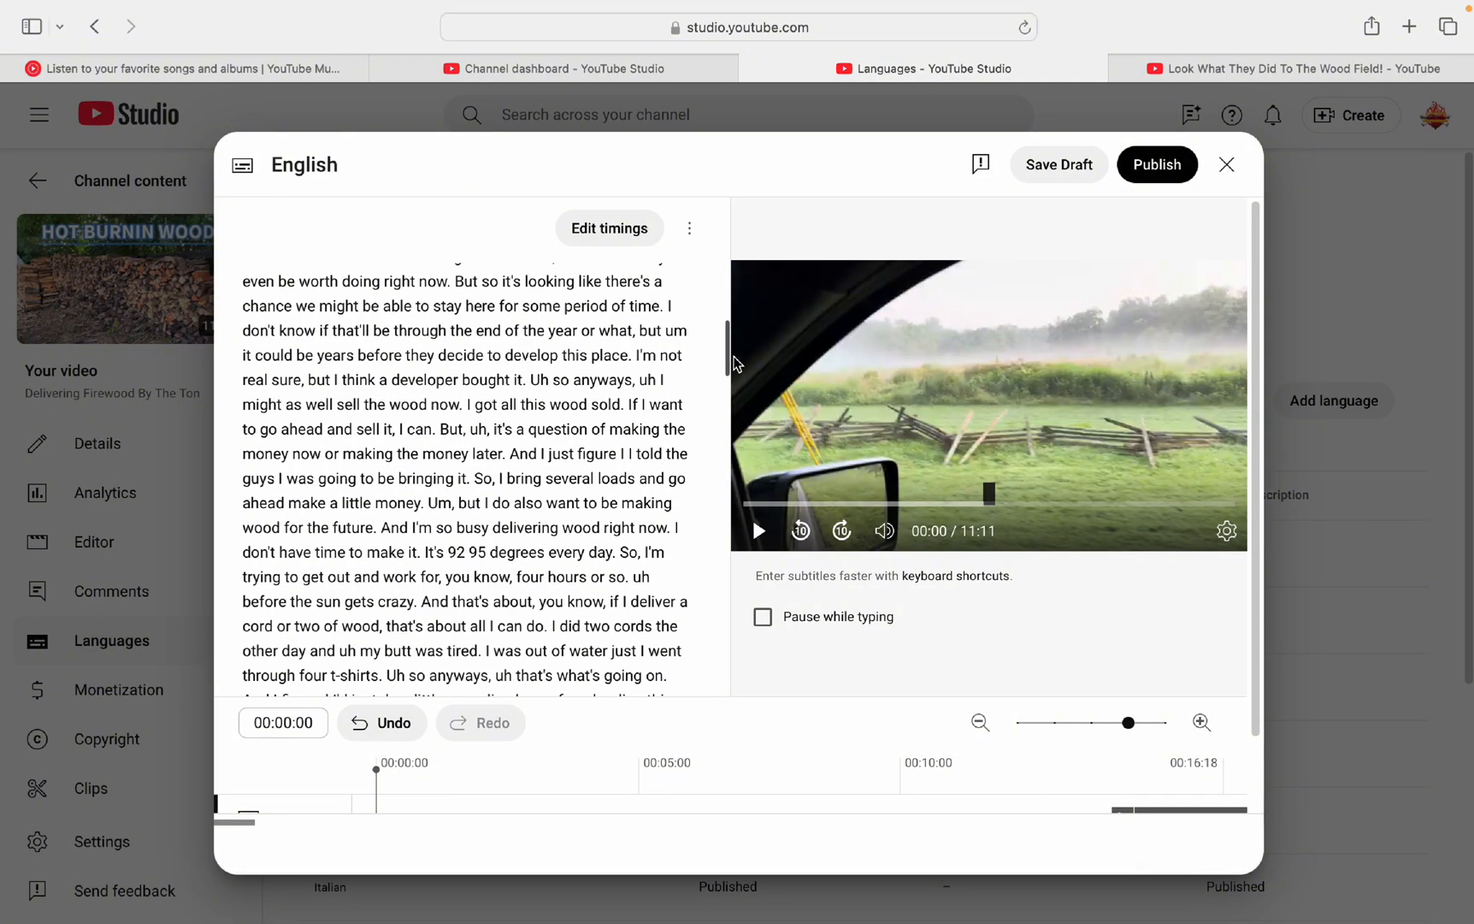
{"action": "scroll", "scroll_direction": "down", "scroll_amount": 3}
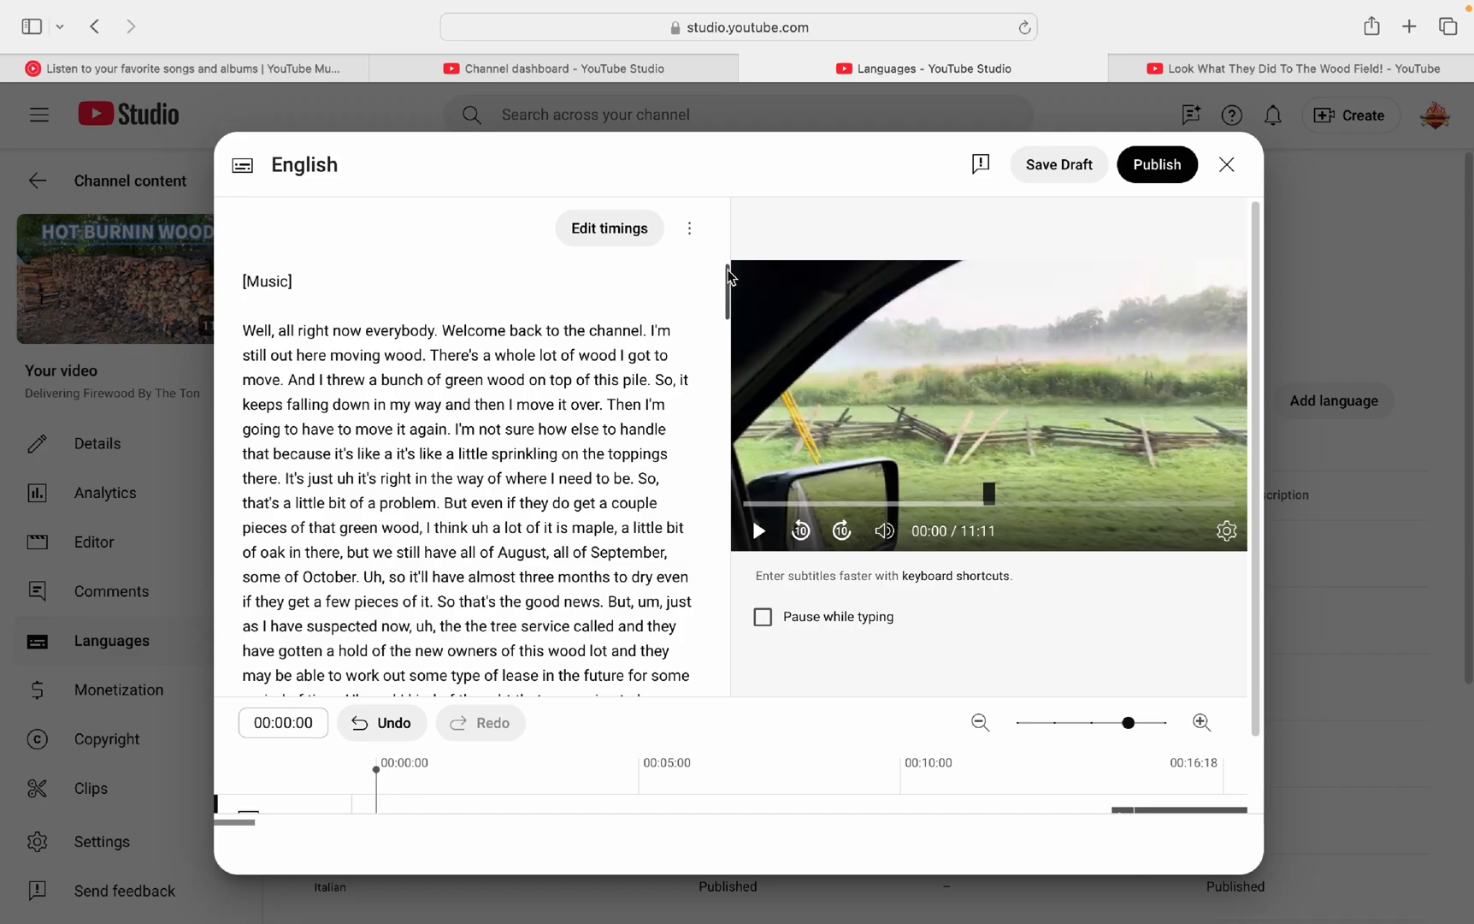
{"action": "mouse_move", "coordinate": [910, 267]}
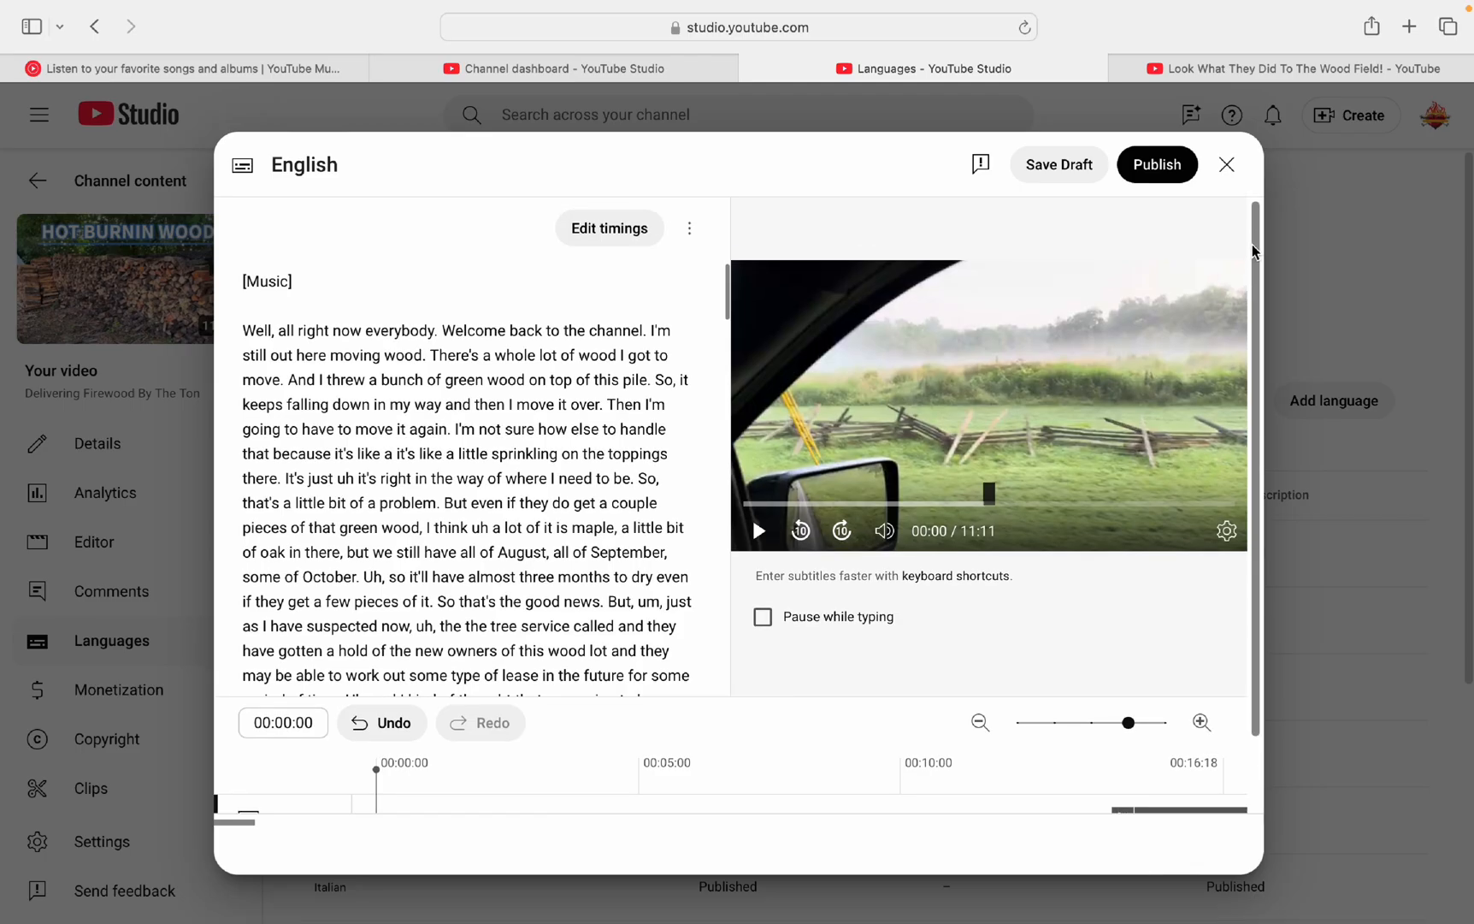
{"action": "mouse_move", "coordinate": [667, 387]}
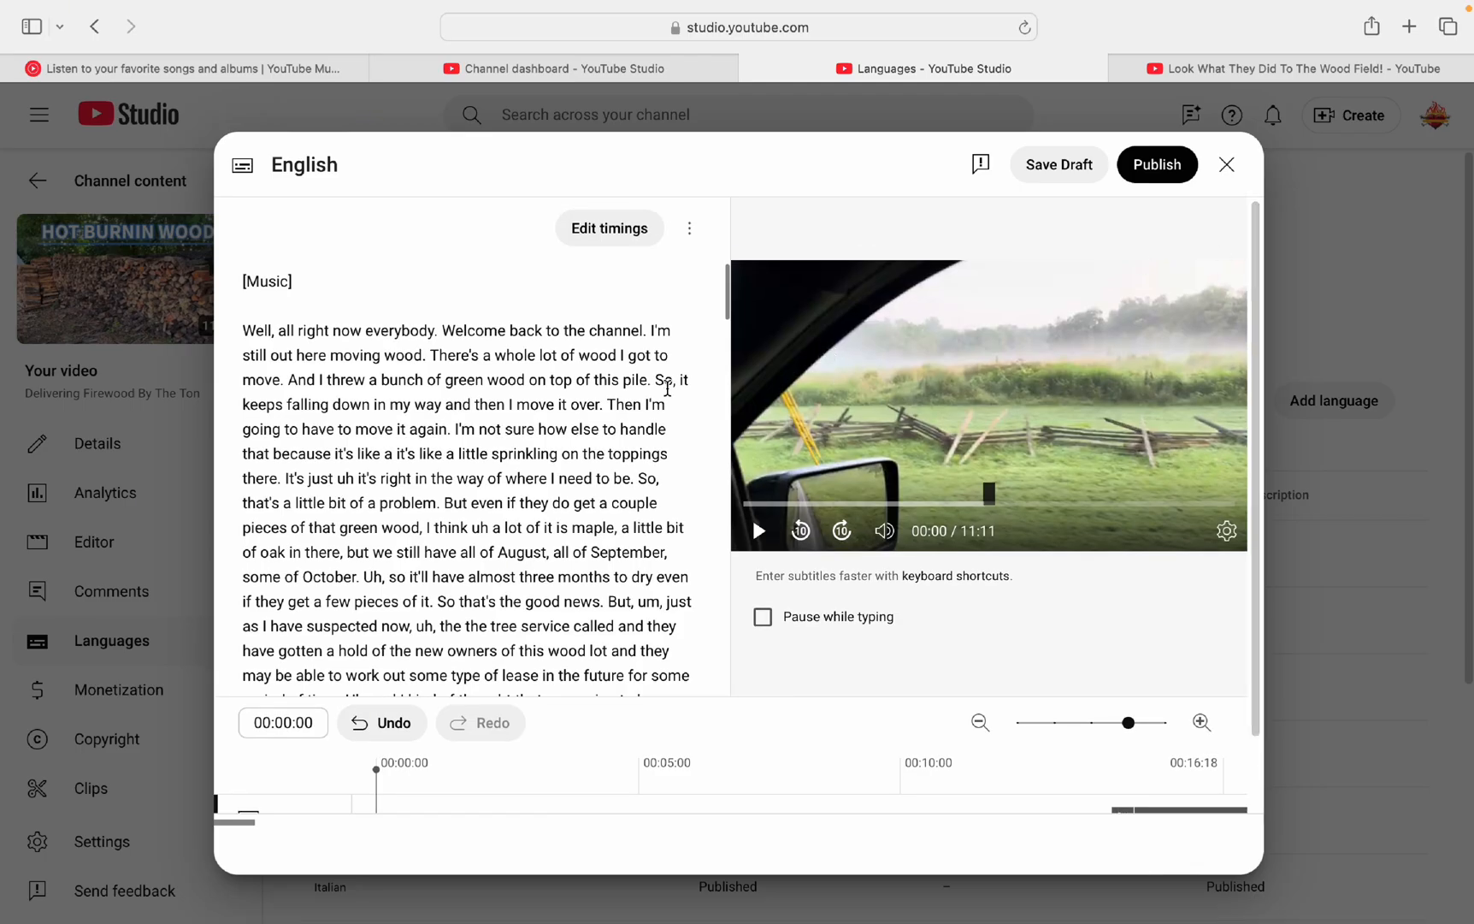
{"action": "mouse_move", "coordinate": [720, 405]}
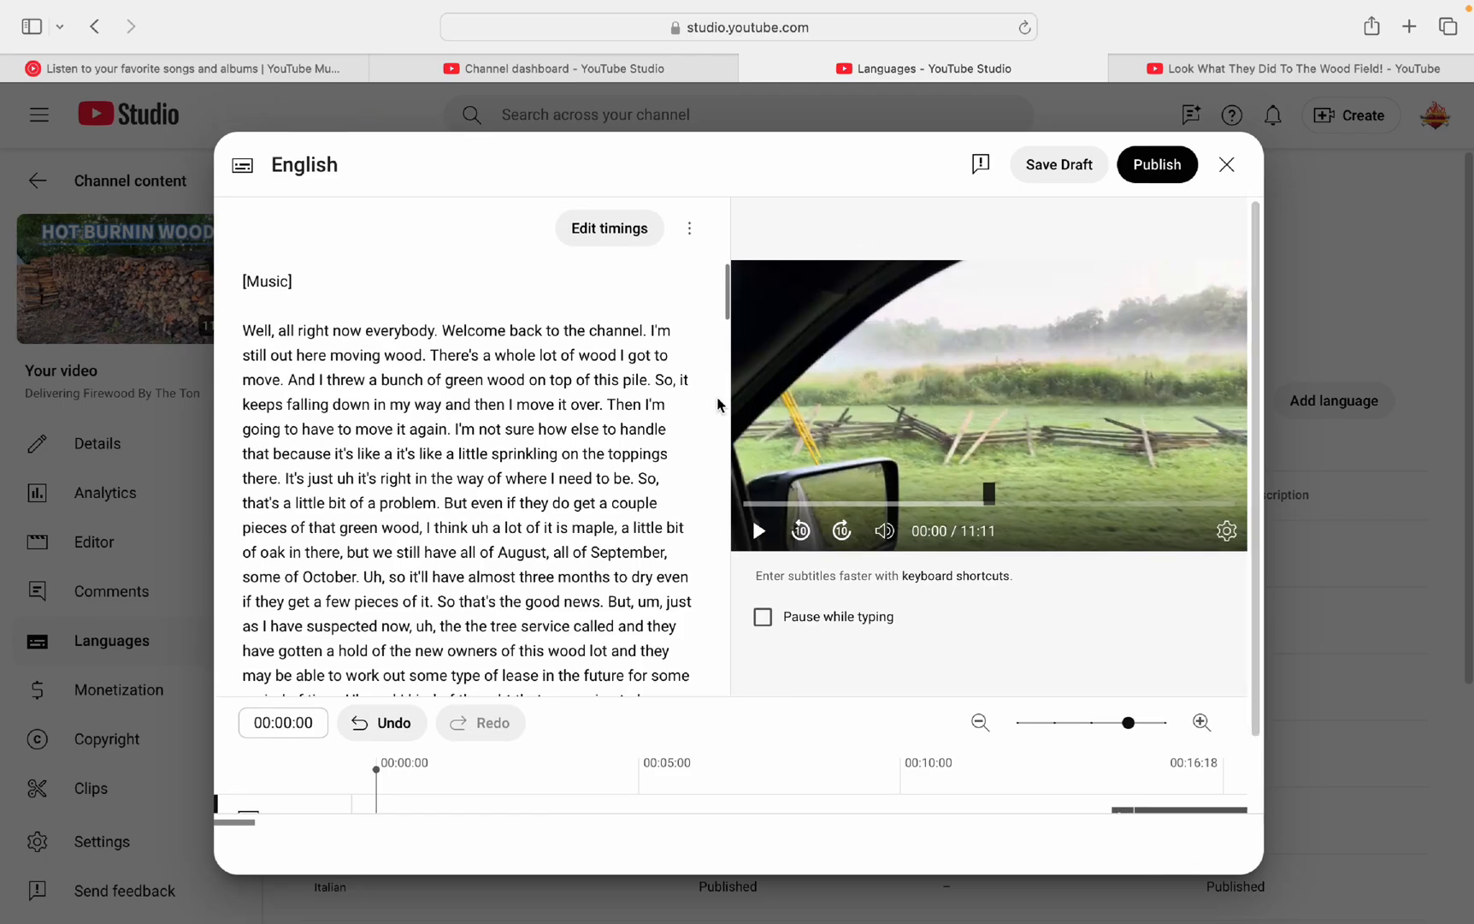
{"action": "mouse_move", "coordinate": [825, 418]}
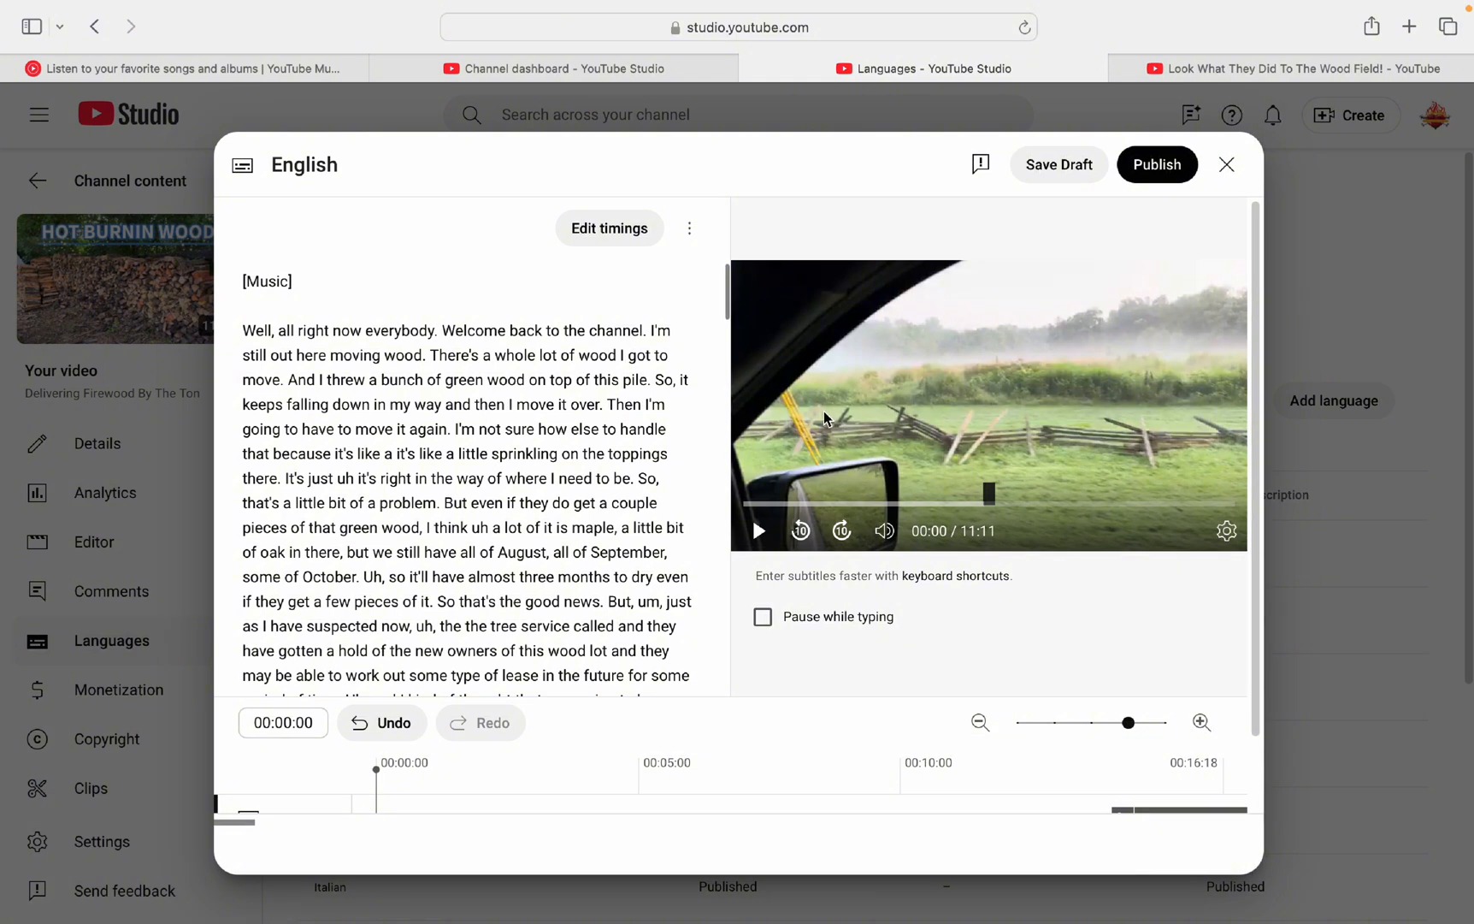
{"action": "mouse_move", "coordinate": [783, 291]}
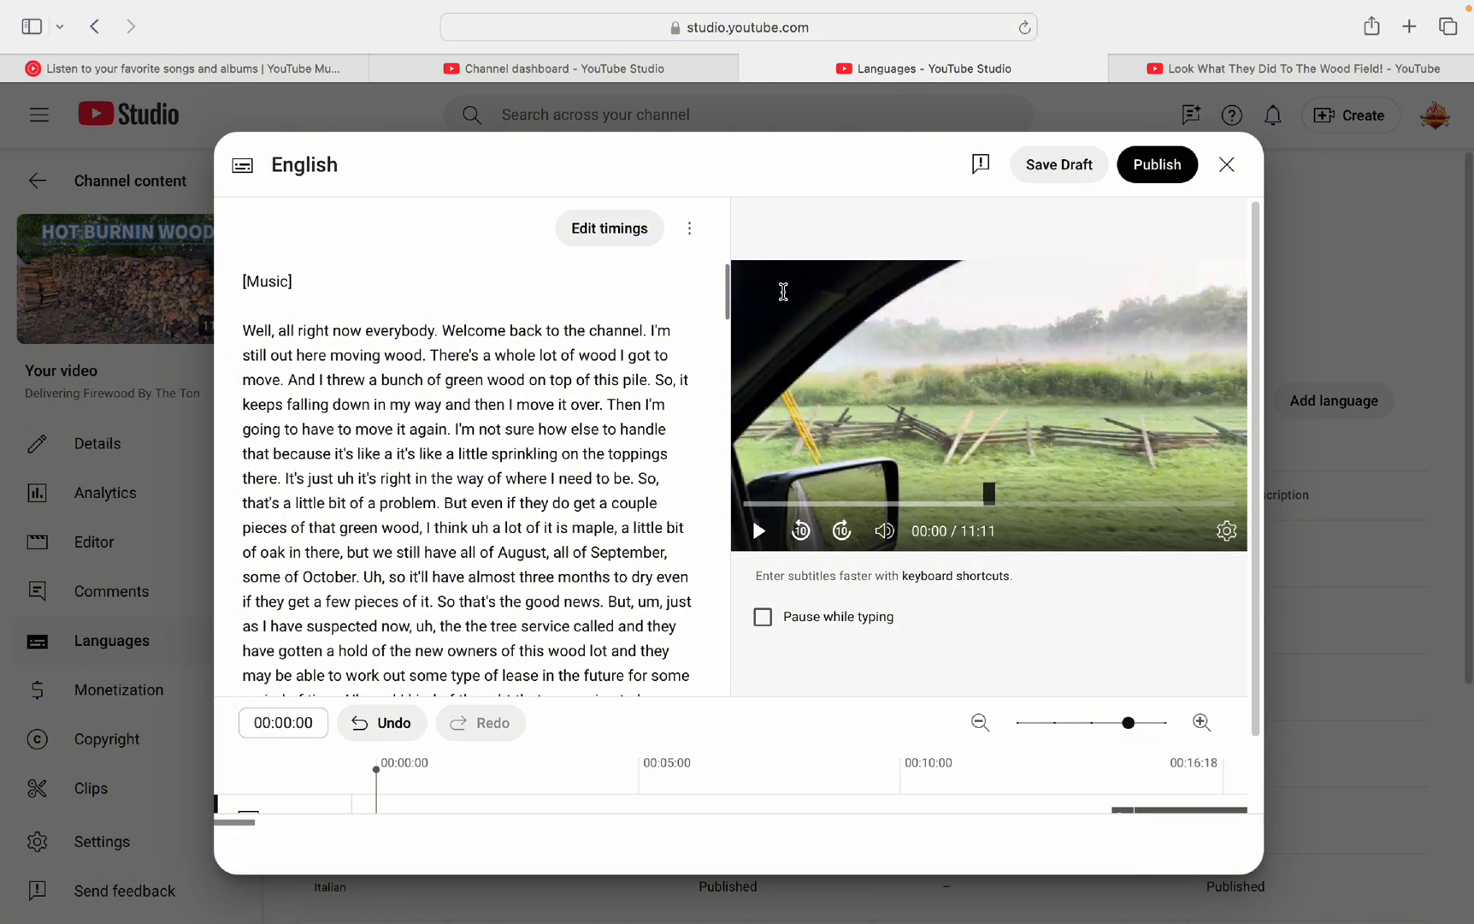
{"action": "mouse_move", "coordinate": [630, 298]}
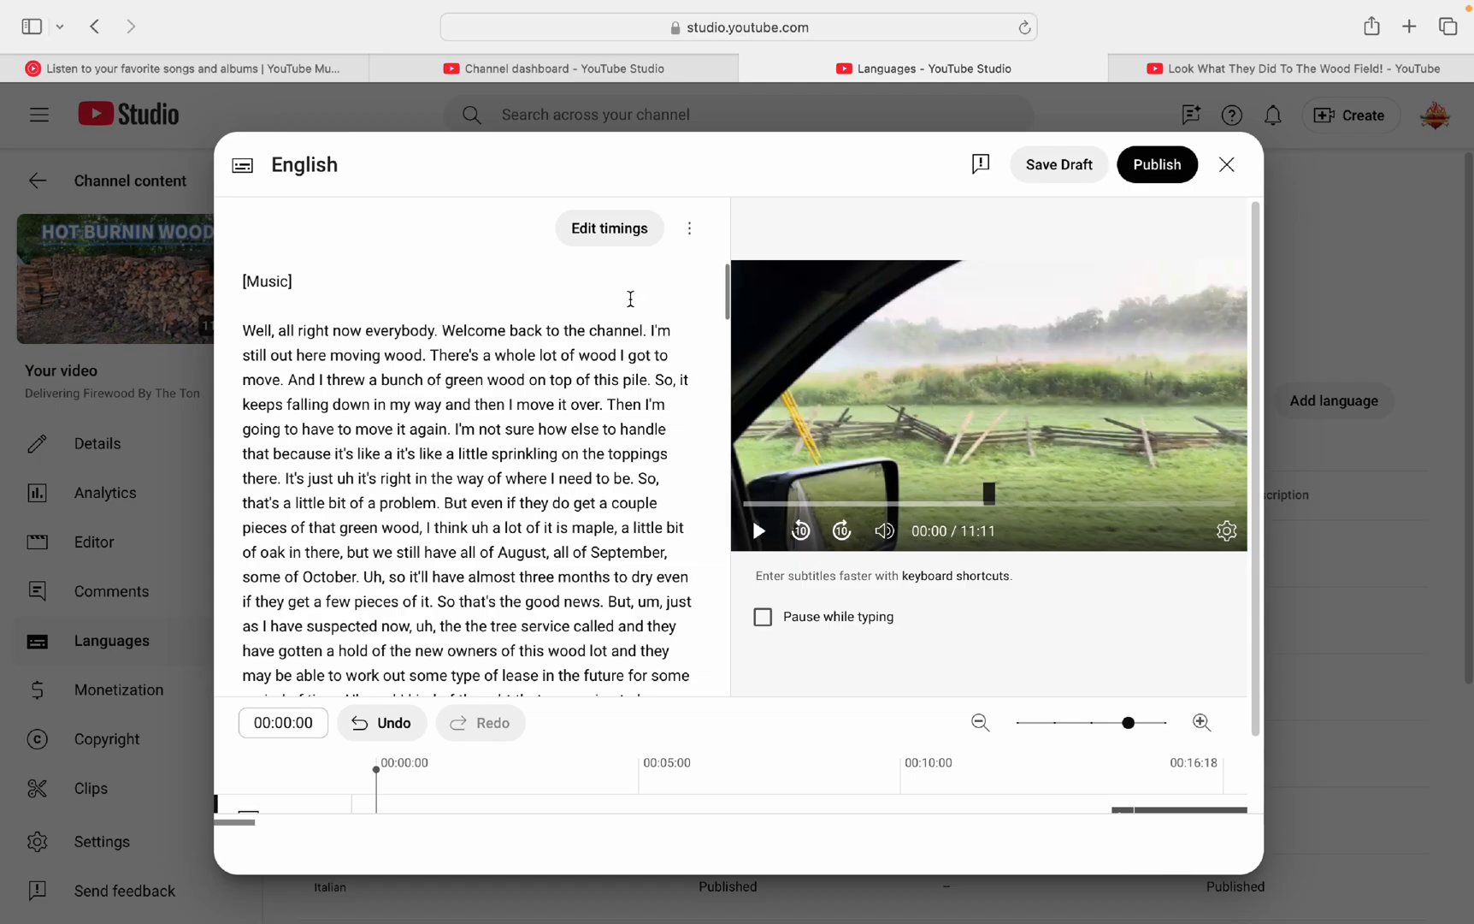
{"action": "mouse_move", "coordinate": [759, 358]}
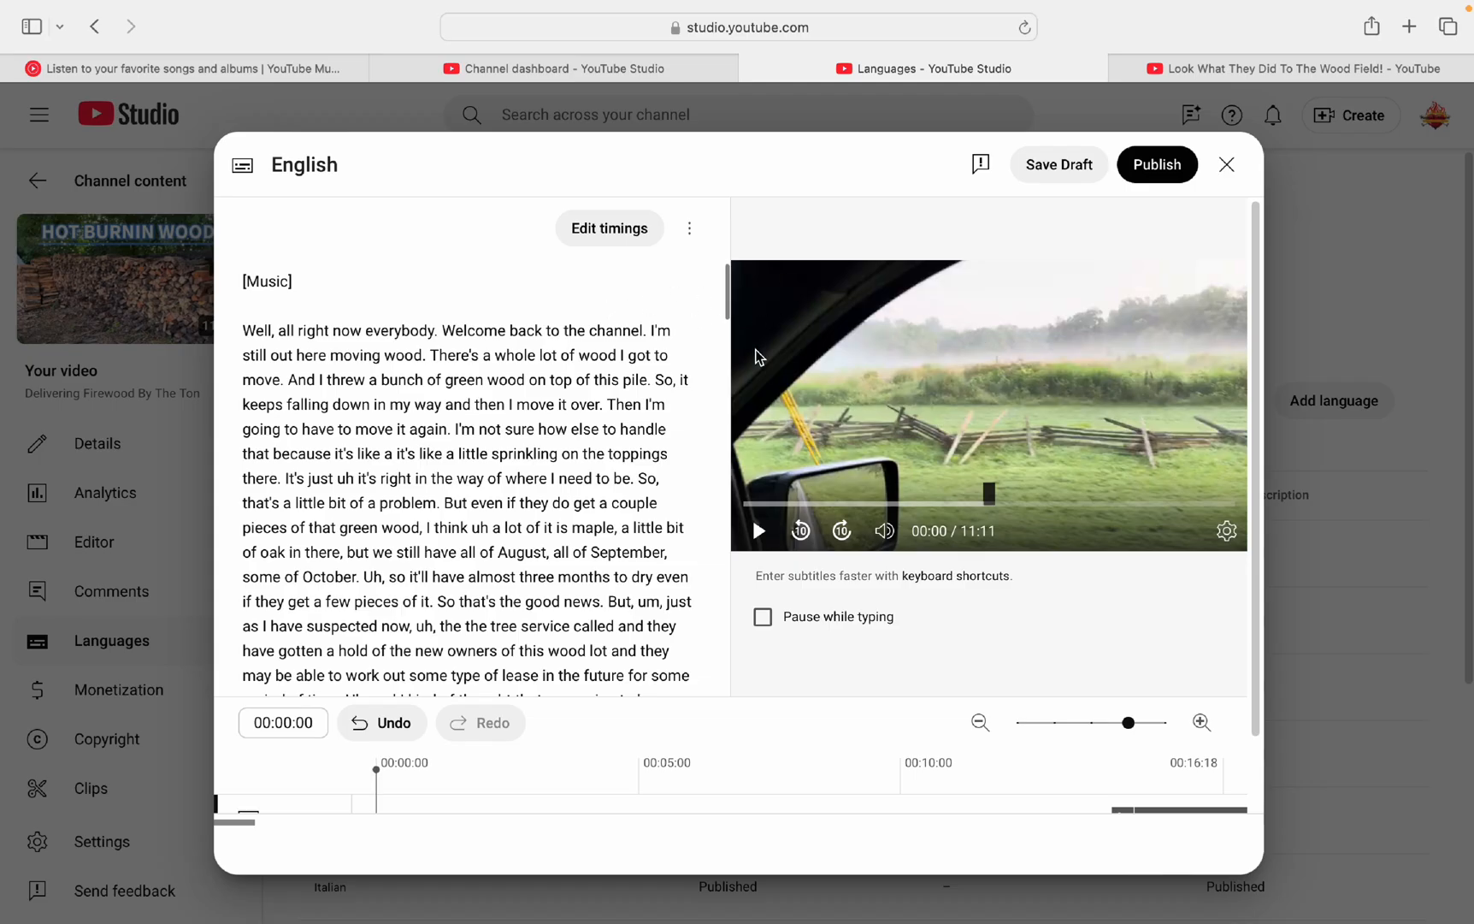
{"action": "mouse_move", "coordinate": [731, 306]}
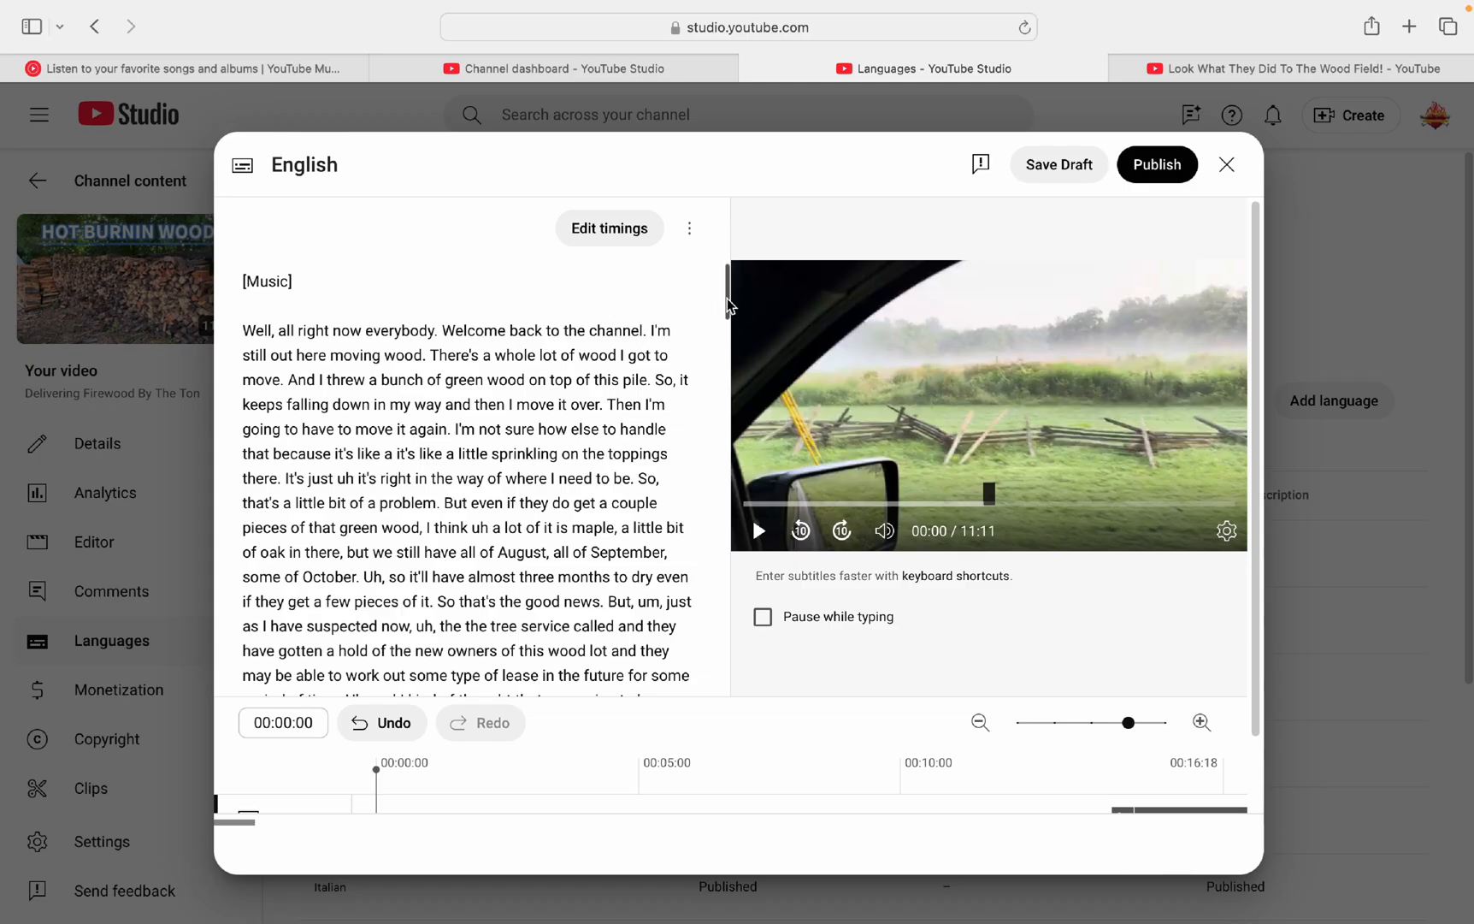
{"action": "mouse_move", "coordinate": [731, 275]}
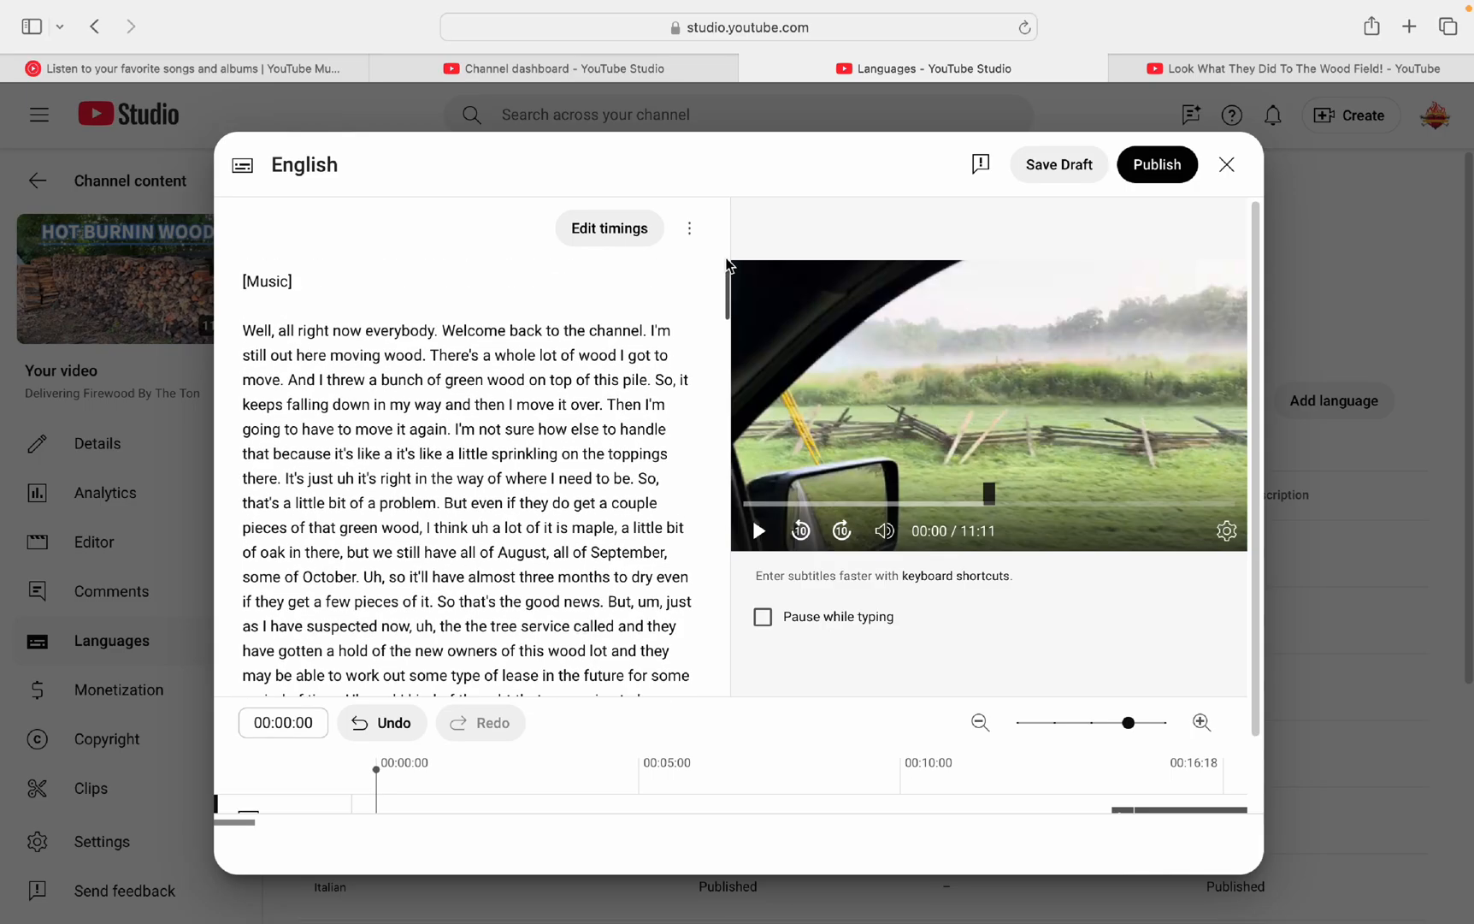
{"action": "mouse_move", "coordinate": [1118, 770]}
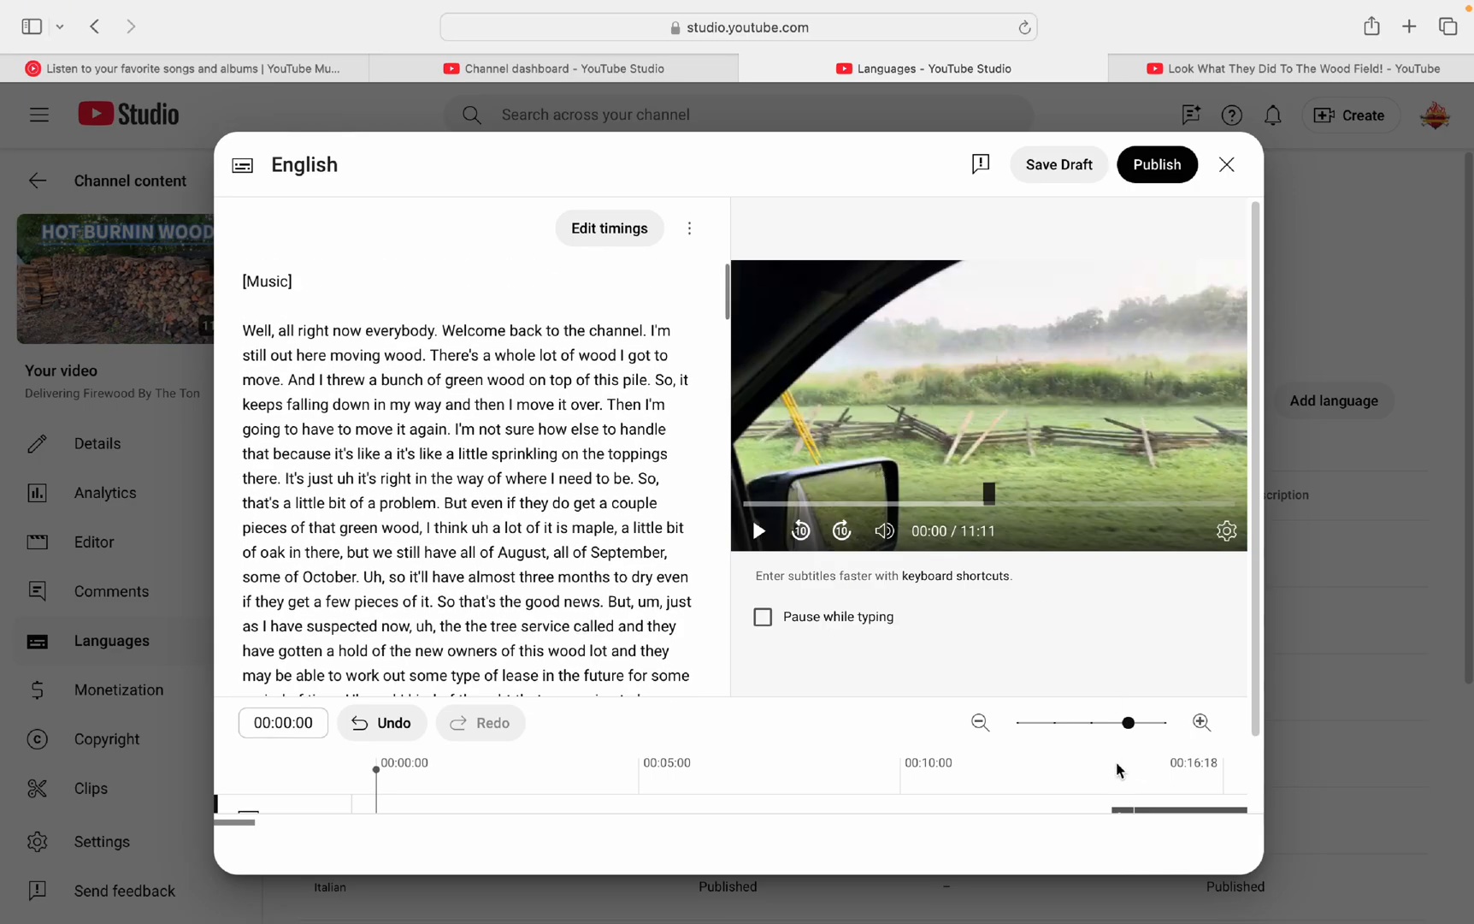
{"action": "mouse_move", "coordinate": [977, 696]}
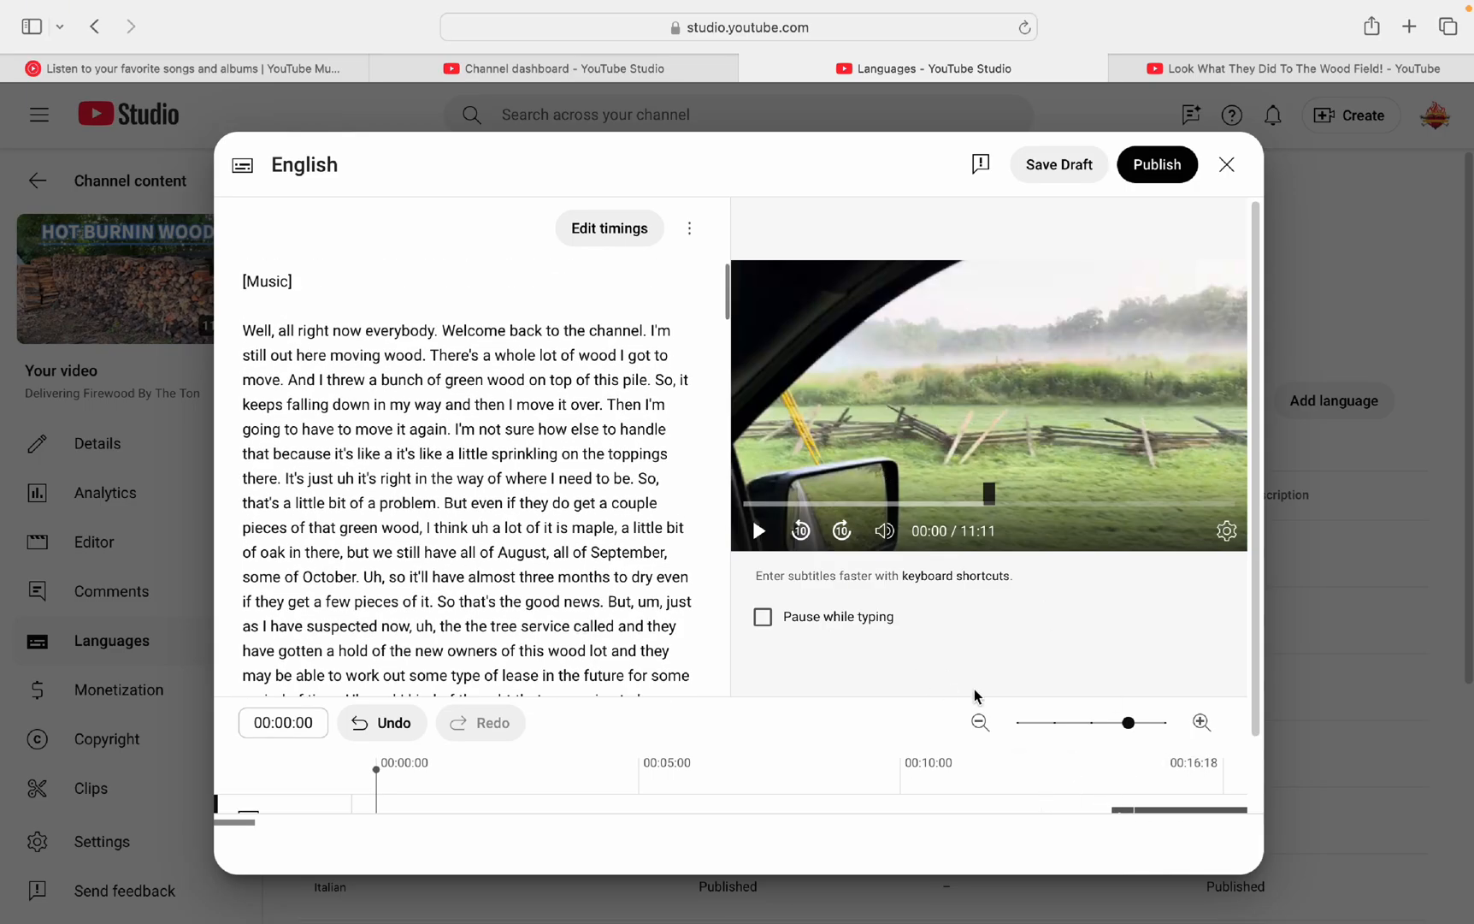
{"action": "mouse_move", "coordinate": [1098, 811]}
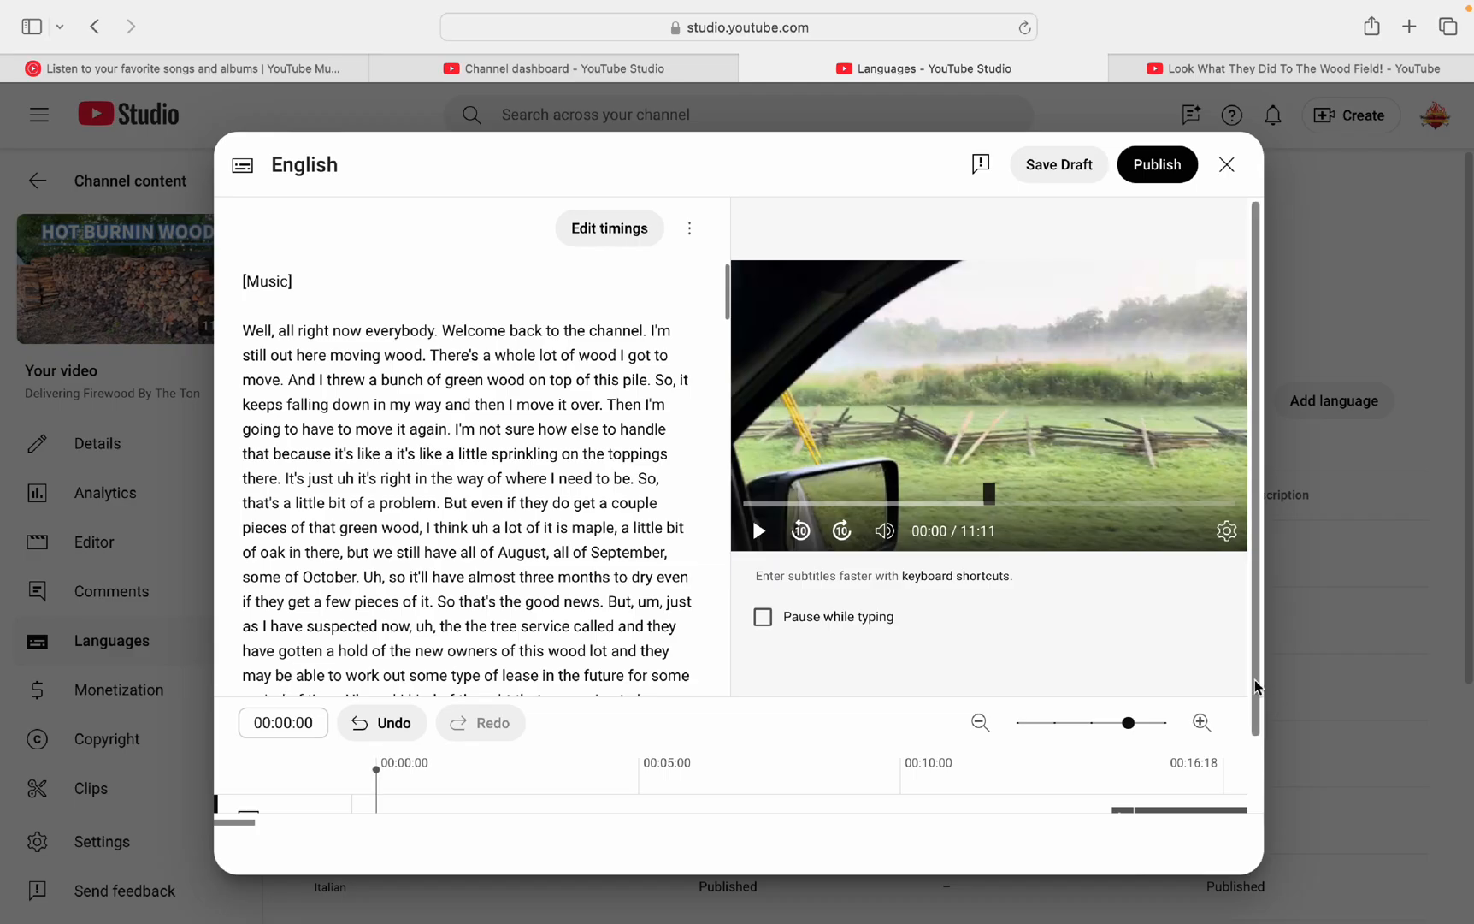
{"action": "scroll", "scroll_direction": "down", "scroll_amount": 3}
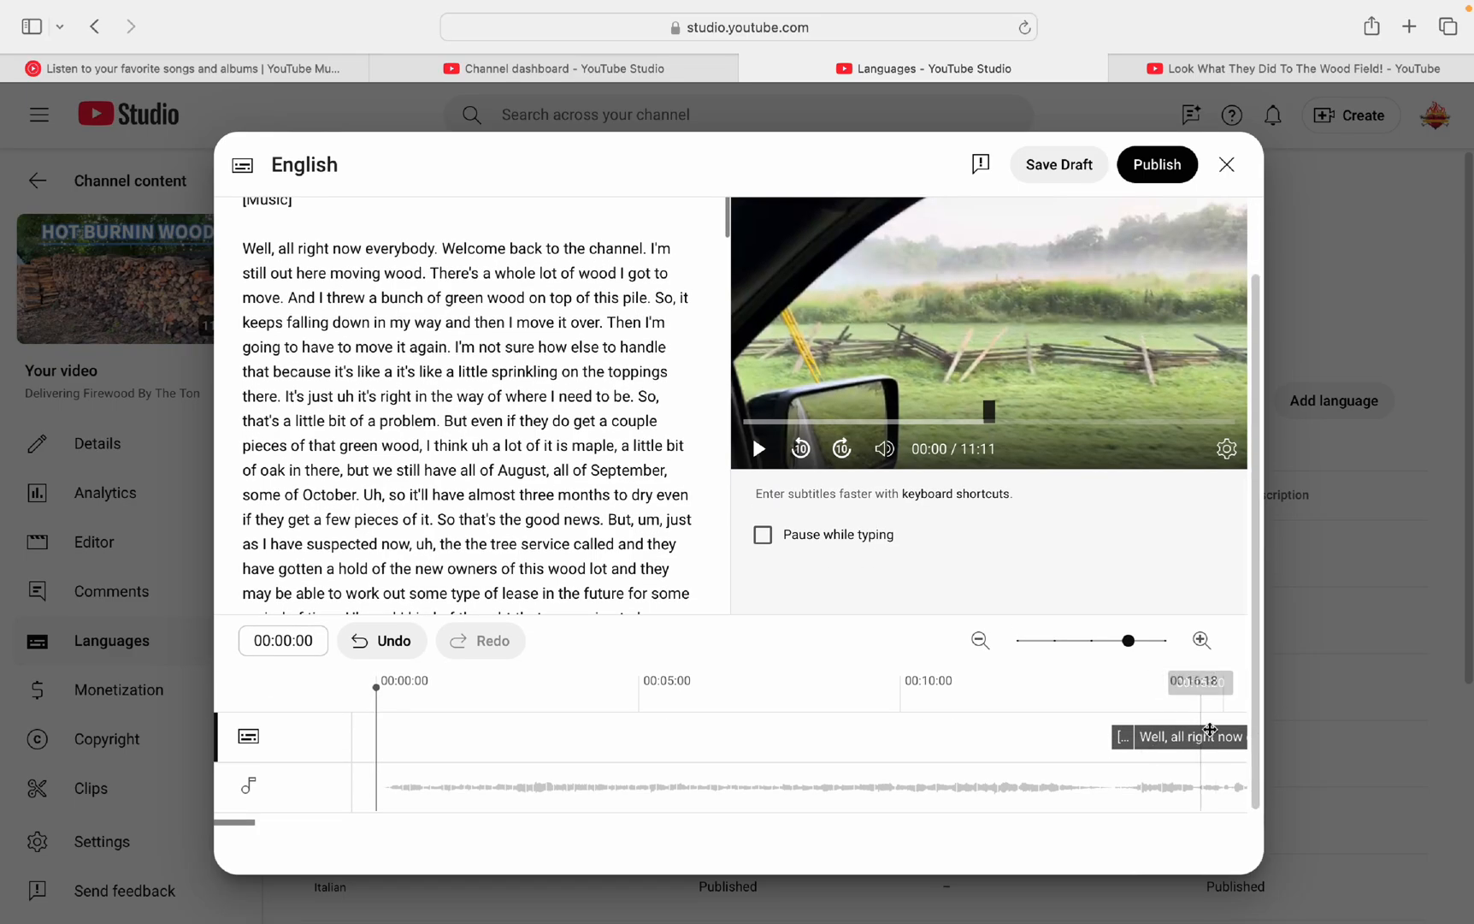
{"action": "mouse_move", "coordinate": [756, 769]}
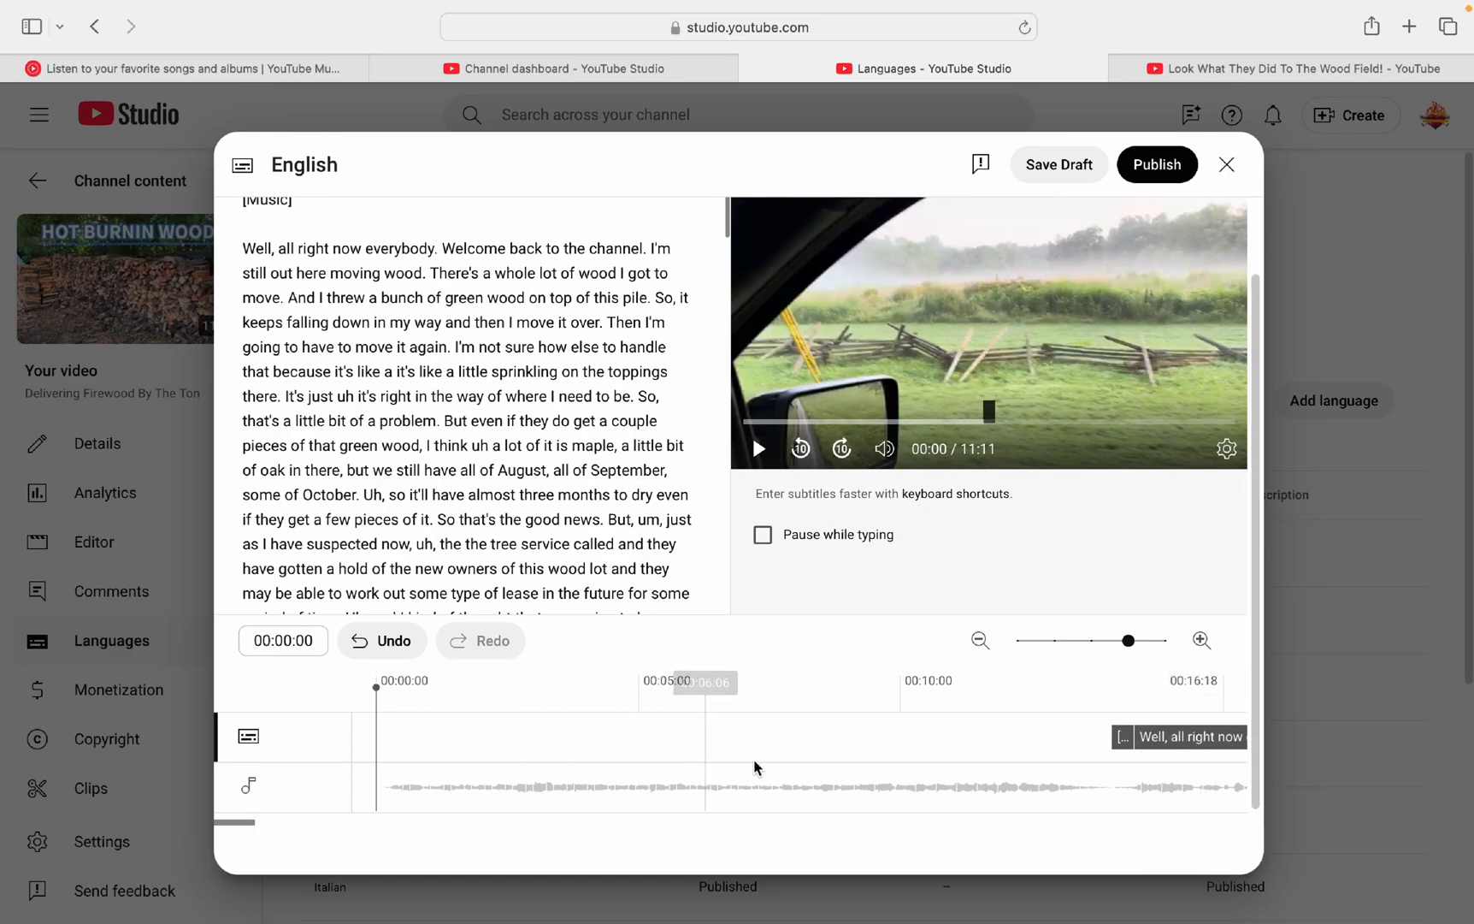
{"action": "mouse_move", "coordinate": [1166, 750]}
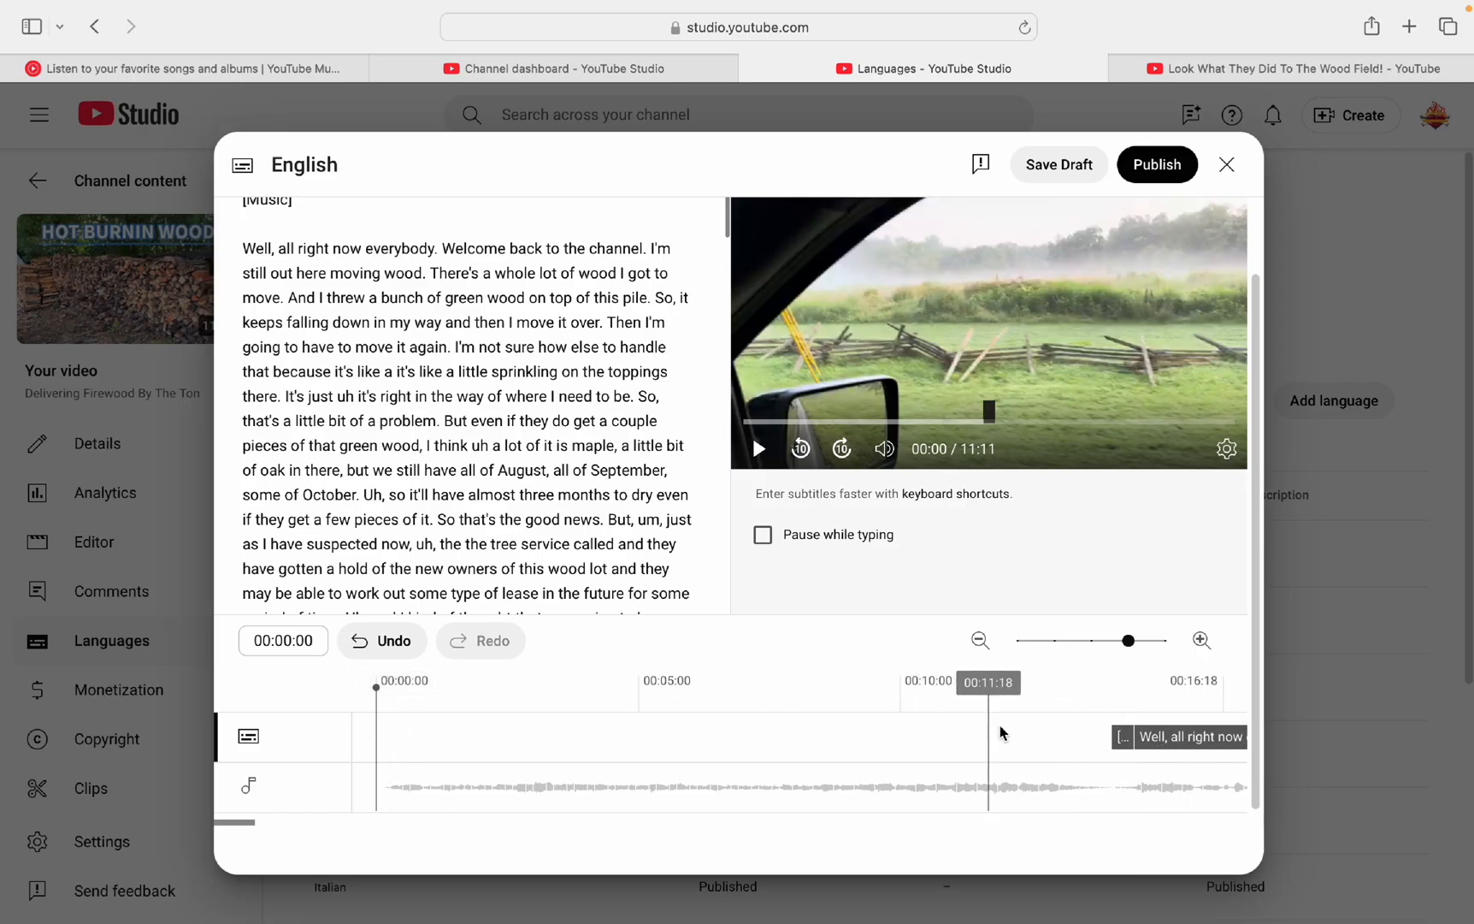
{"action": "mouse_move", "coordinate": [1258, 716]}
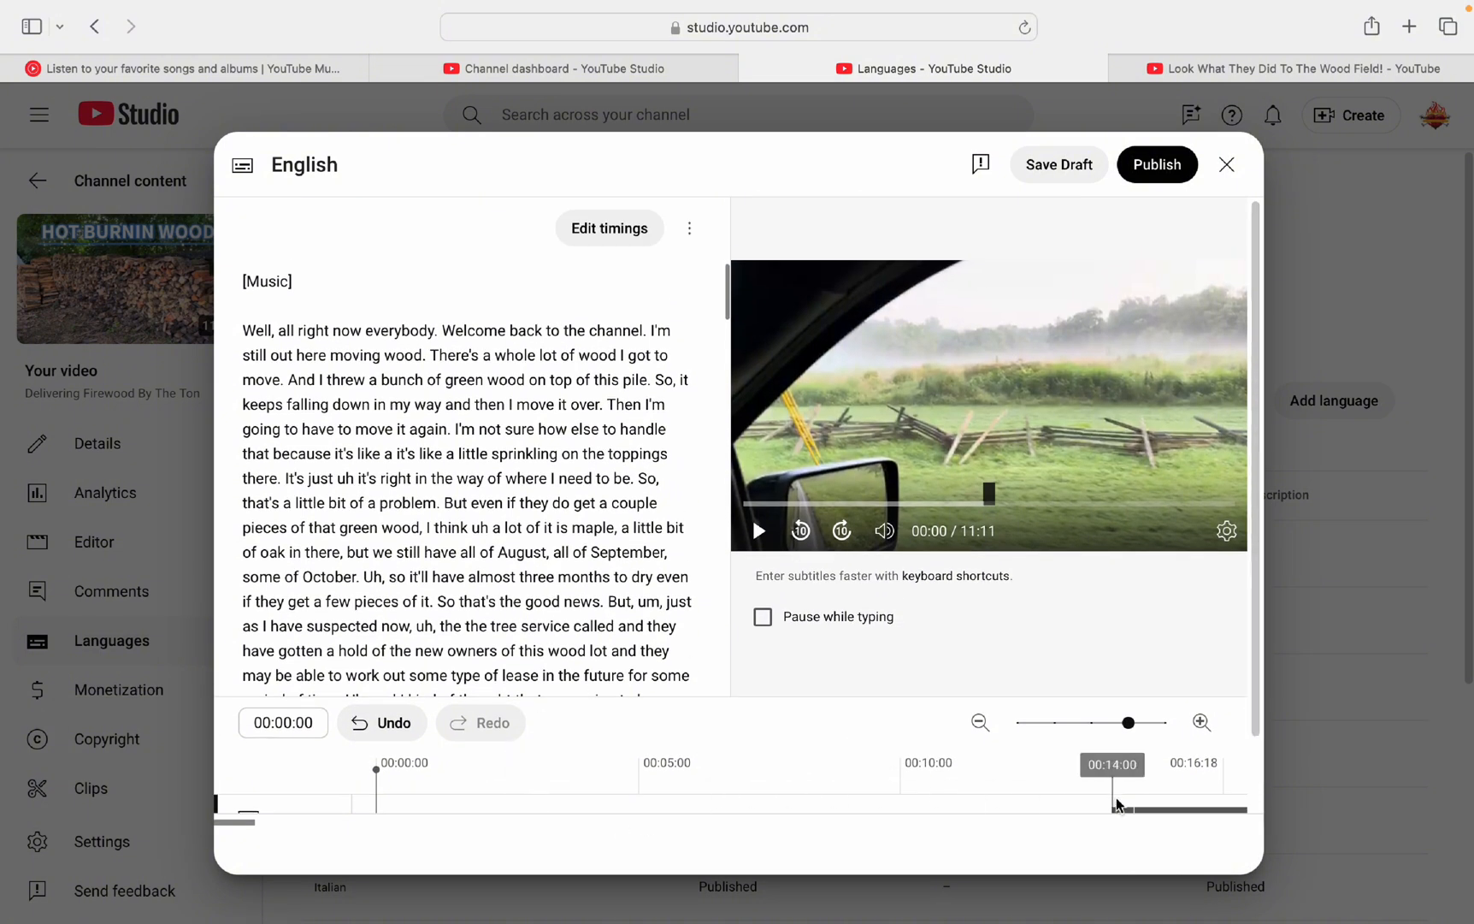
{"action": "mouse_move", "coordinate": [1265, 819]}
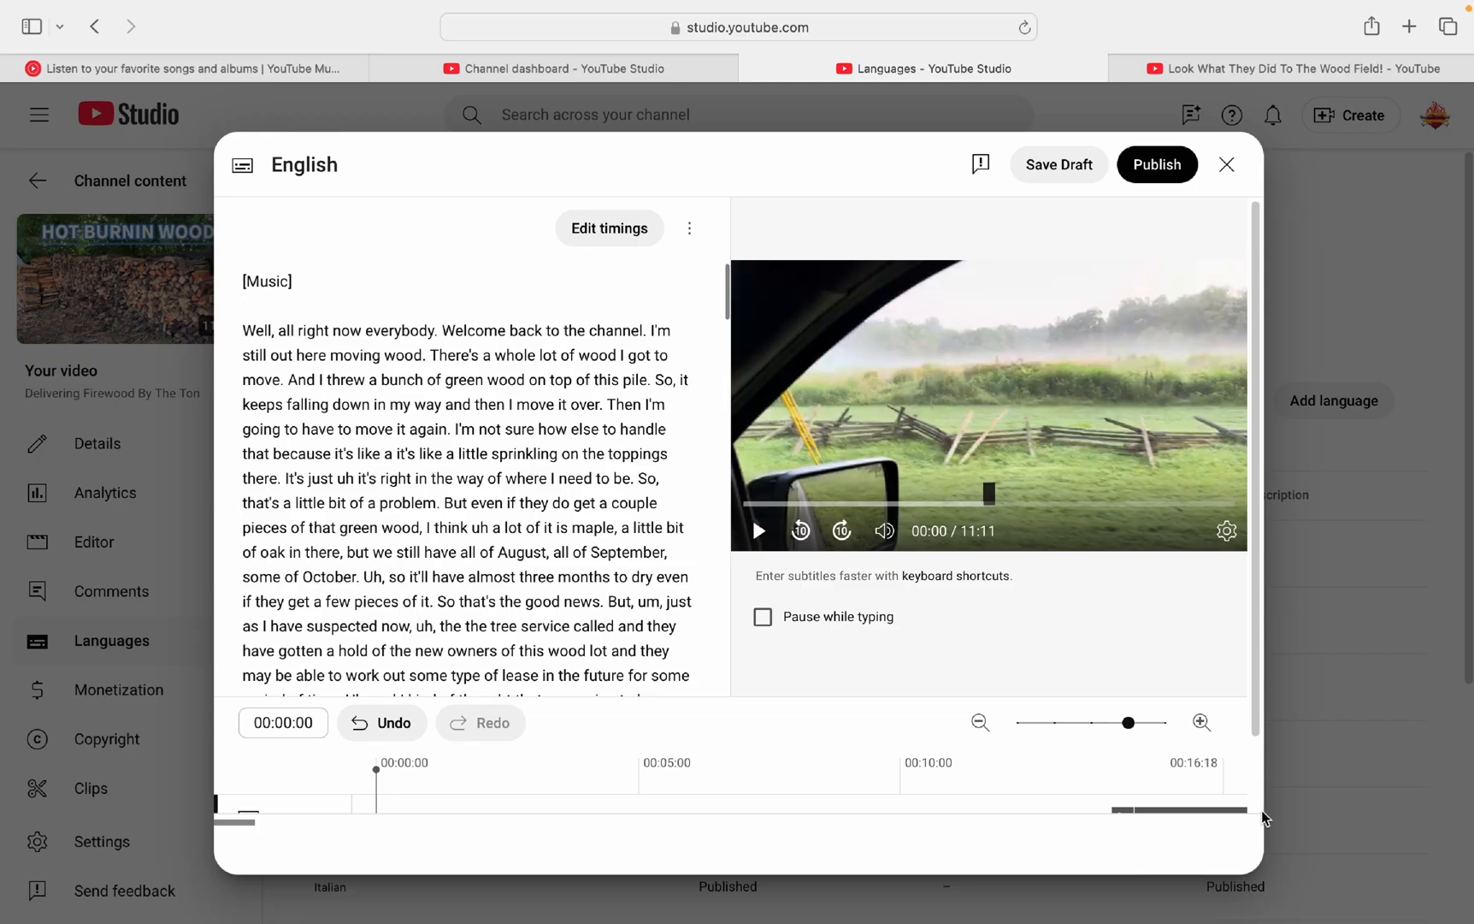
{"action": "mouse_move", "coordinate": [1178, 550]}
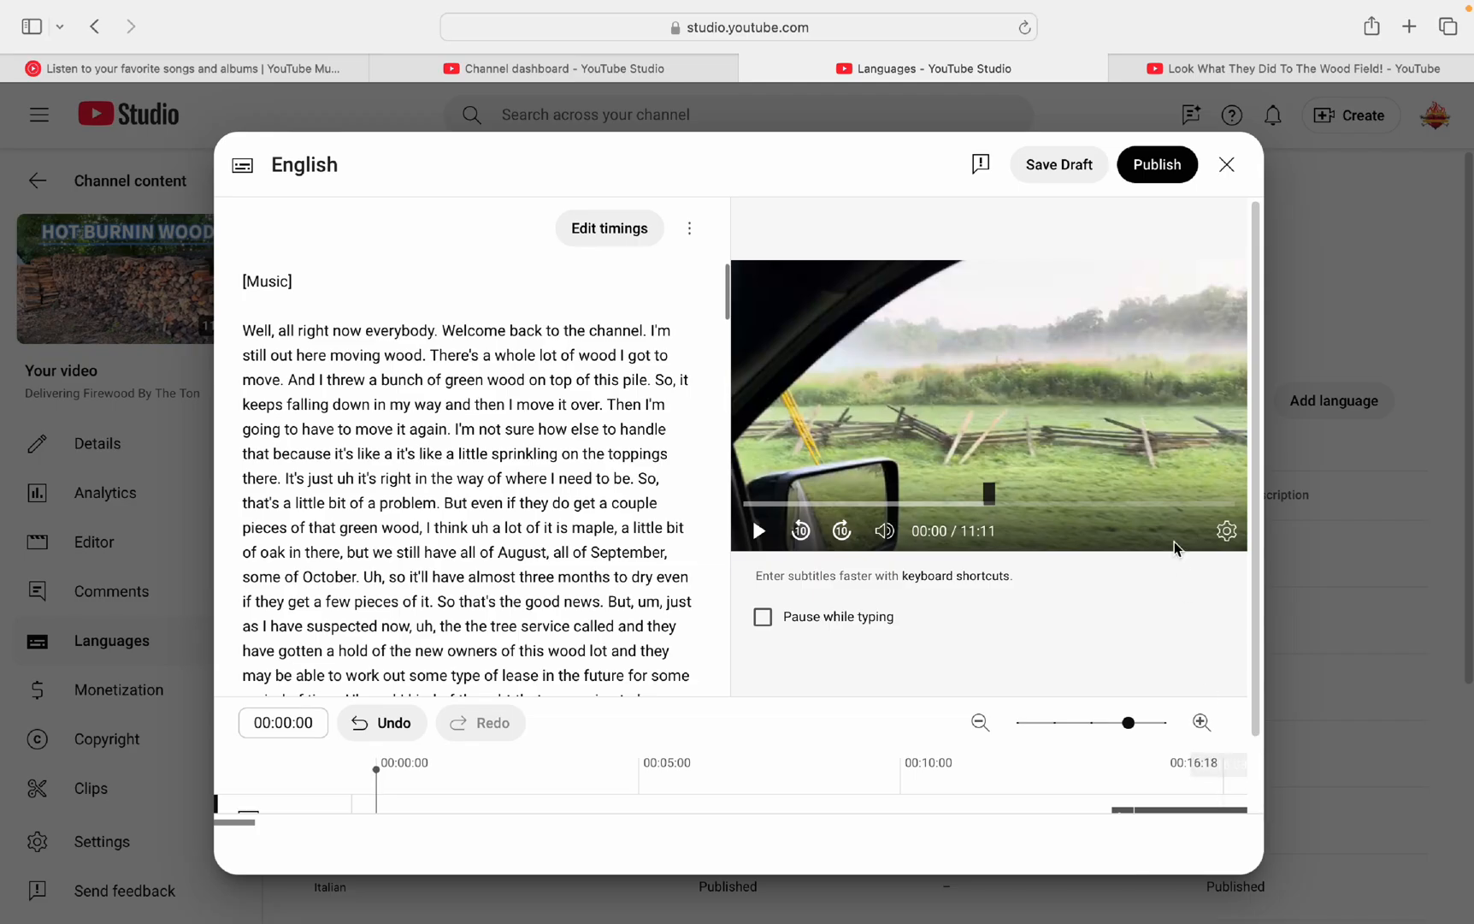
{"action": "mouse_move", "coordinate": [1173, 195]}
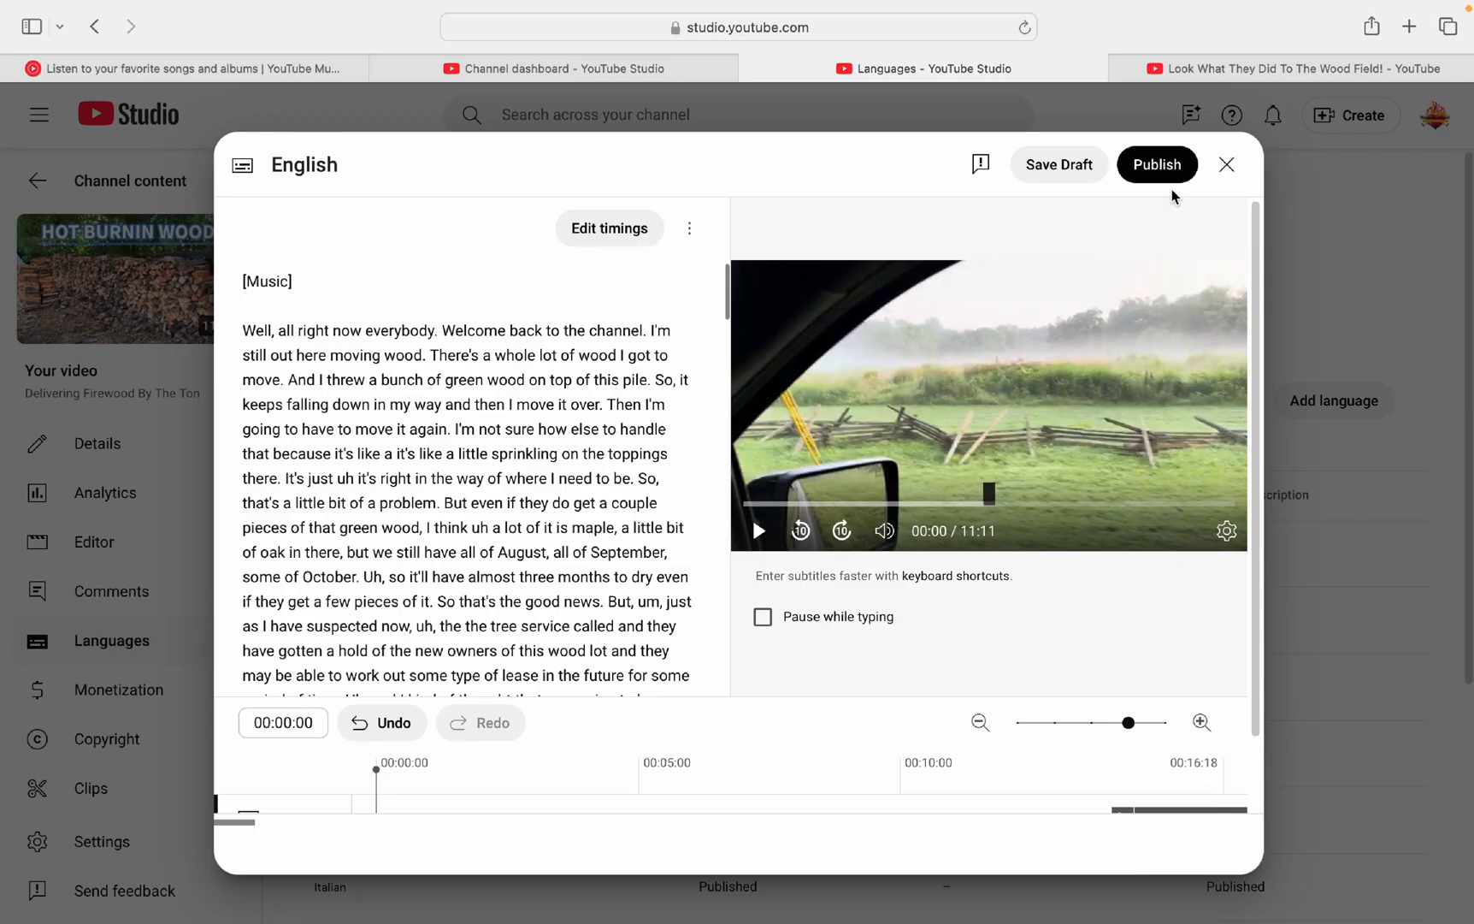
{"action": "mouse_move", "coordinate": [1146, 385]}
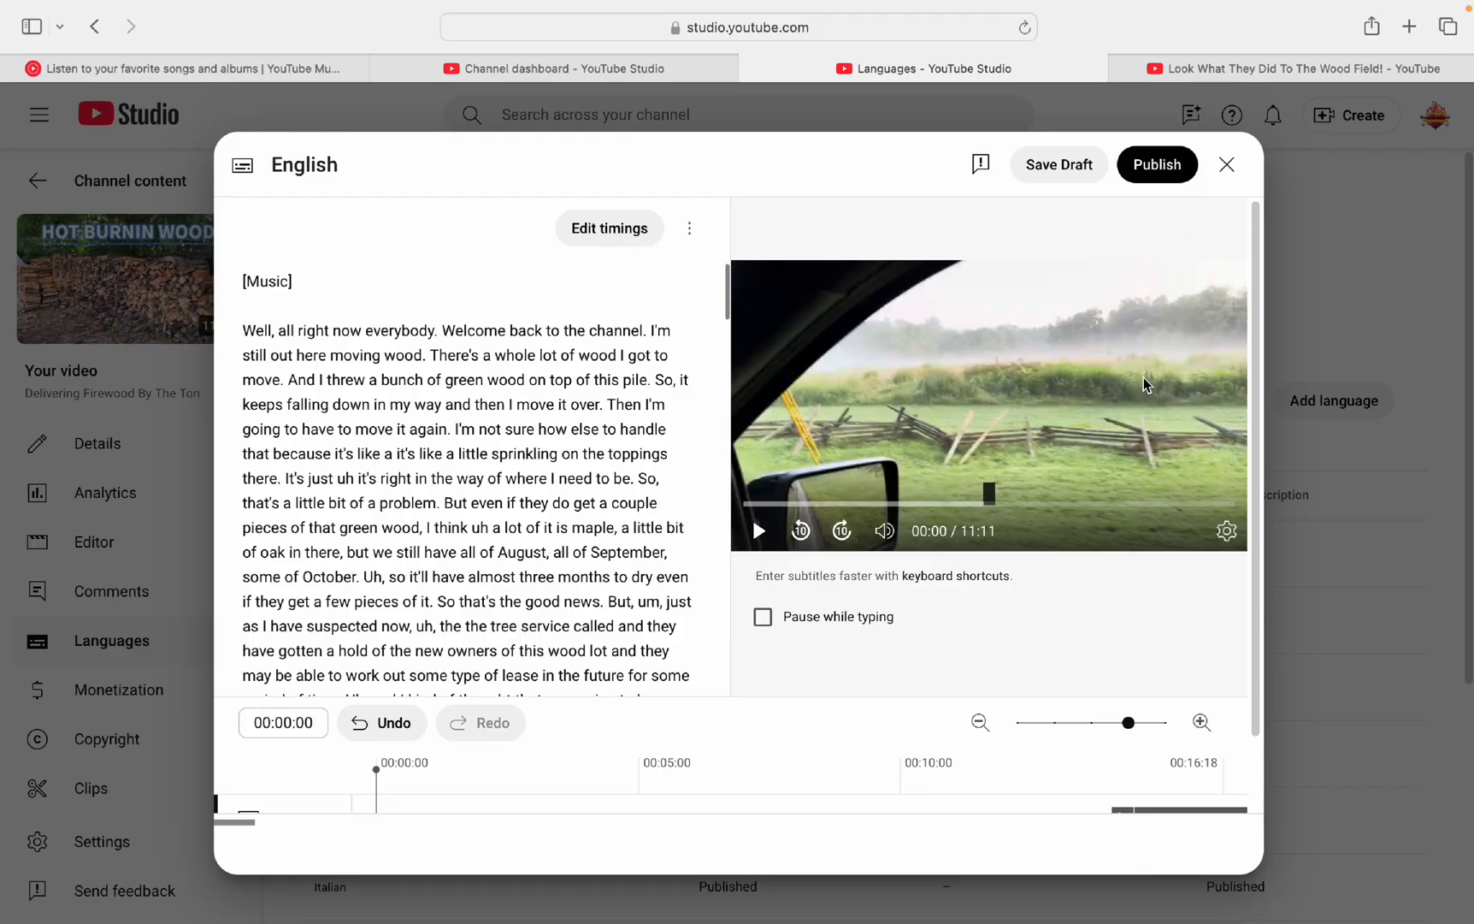
{"action": "mouse_move", "coordinate": [738, 398]}
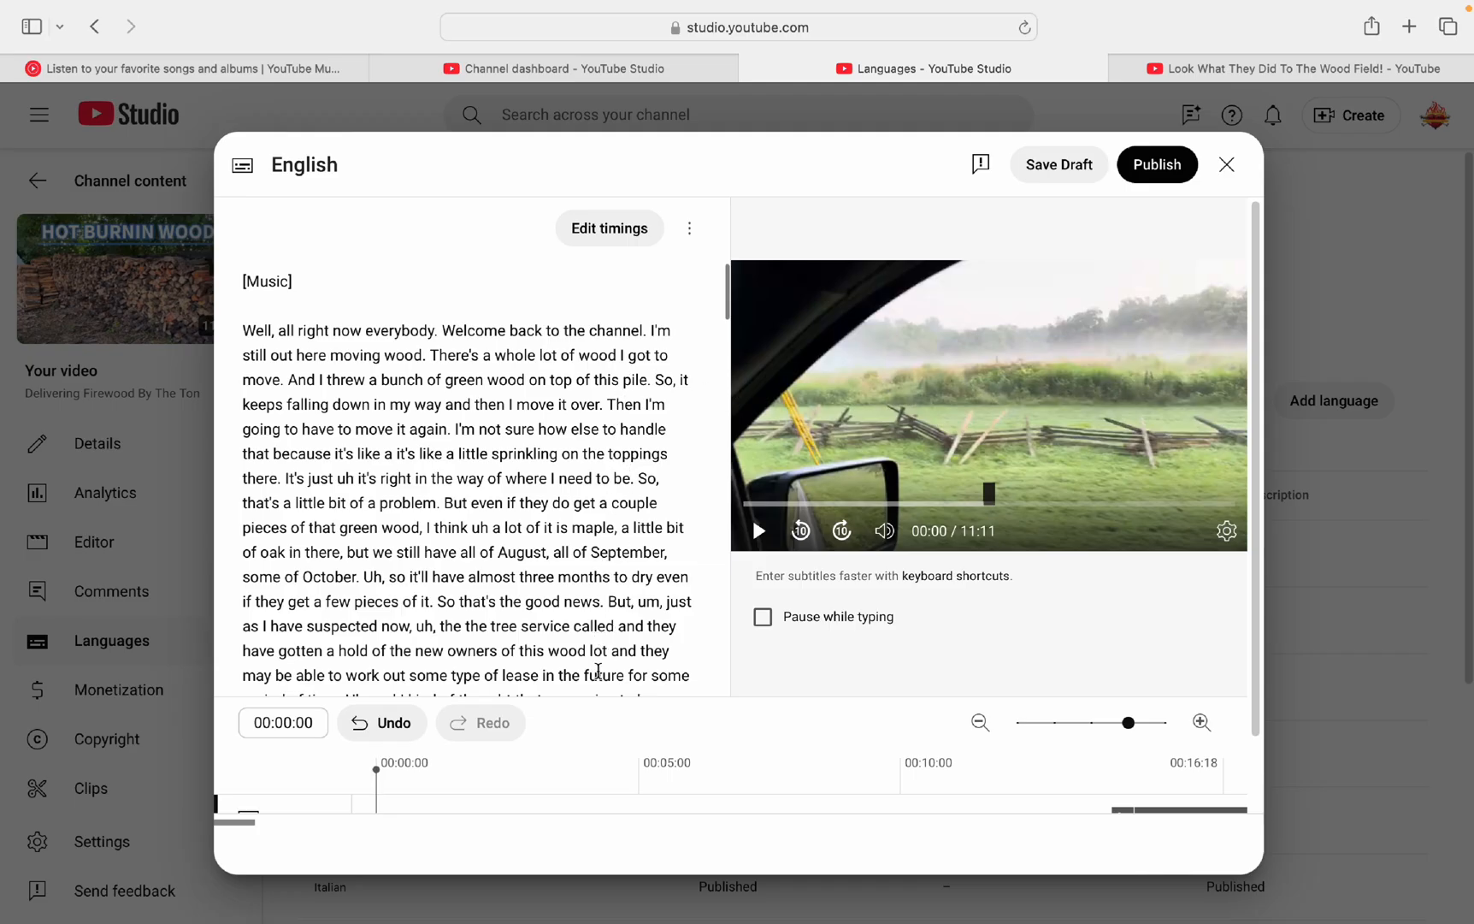
{"action": "mouse_move", "coordinate": [1239, 694]}
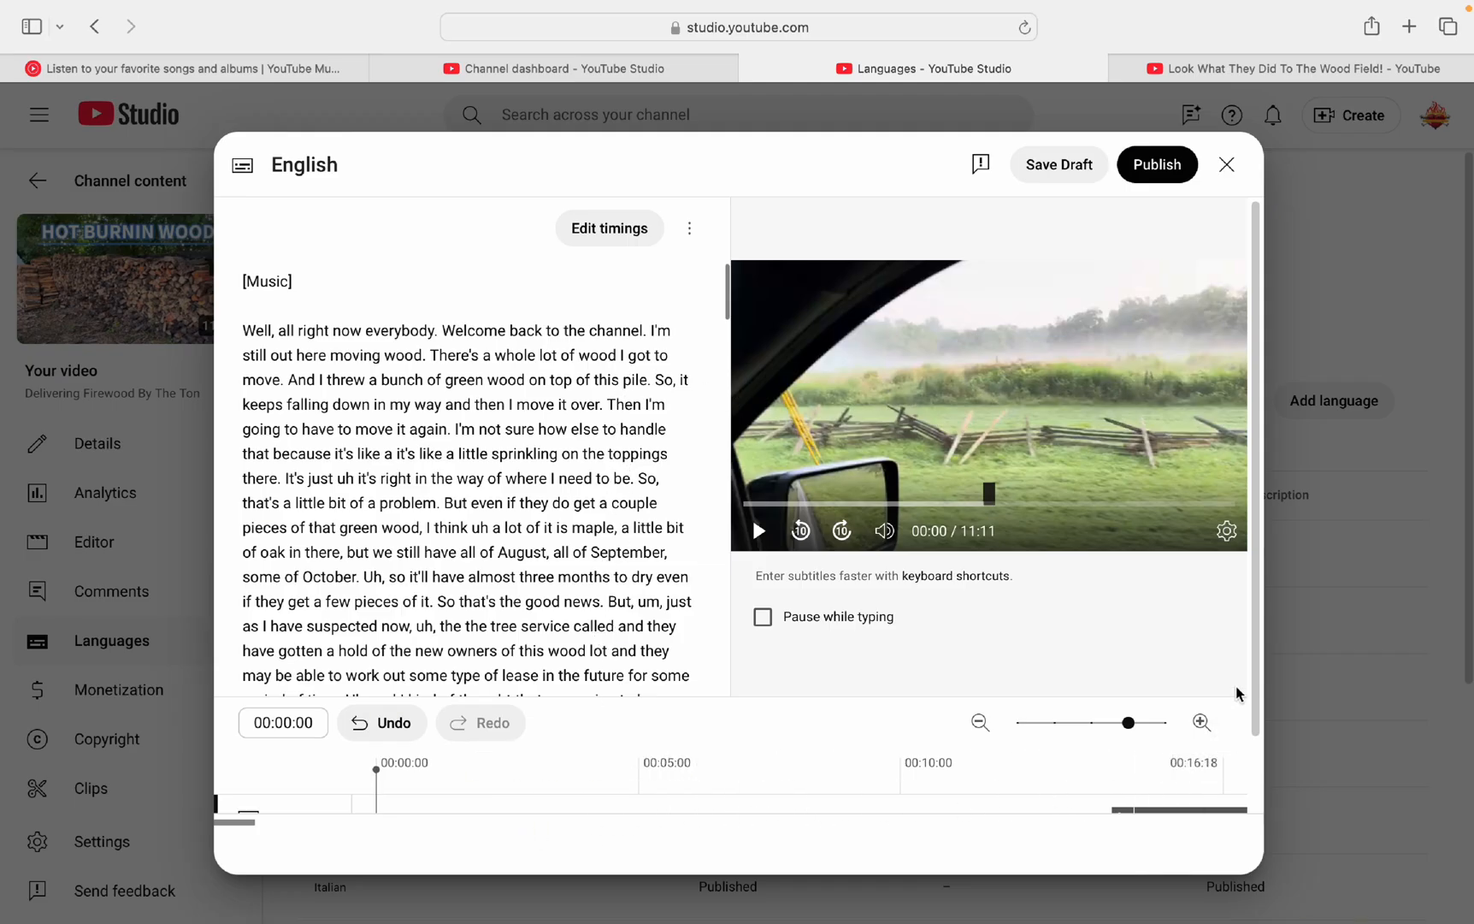
{"action": "mouse_move", "coordinate": [1268, 647]}
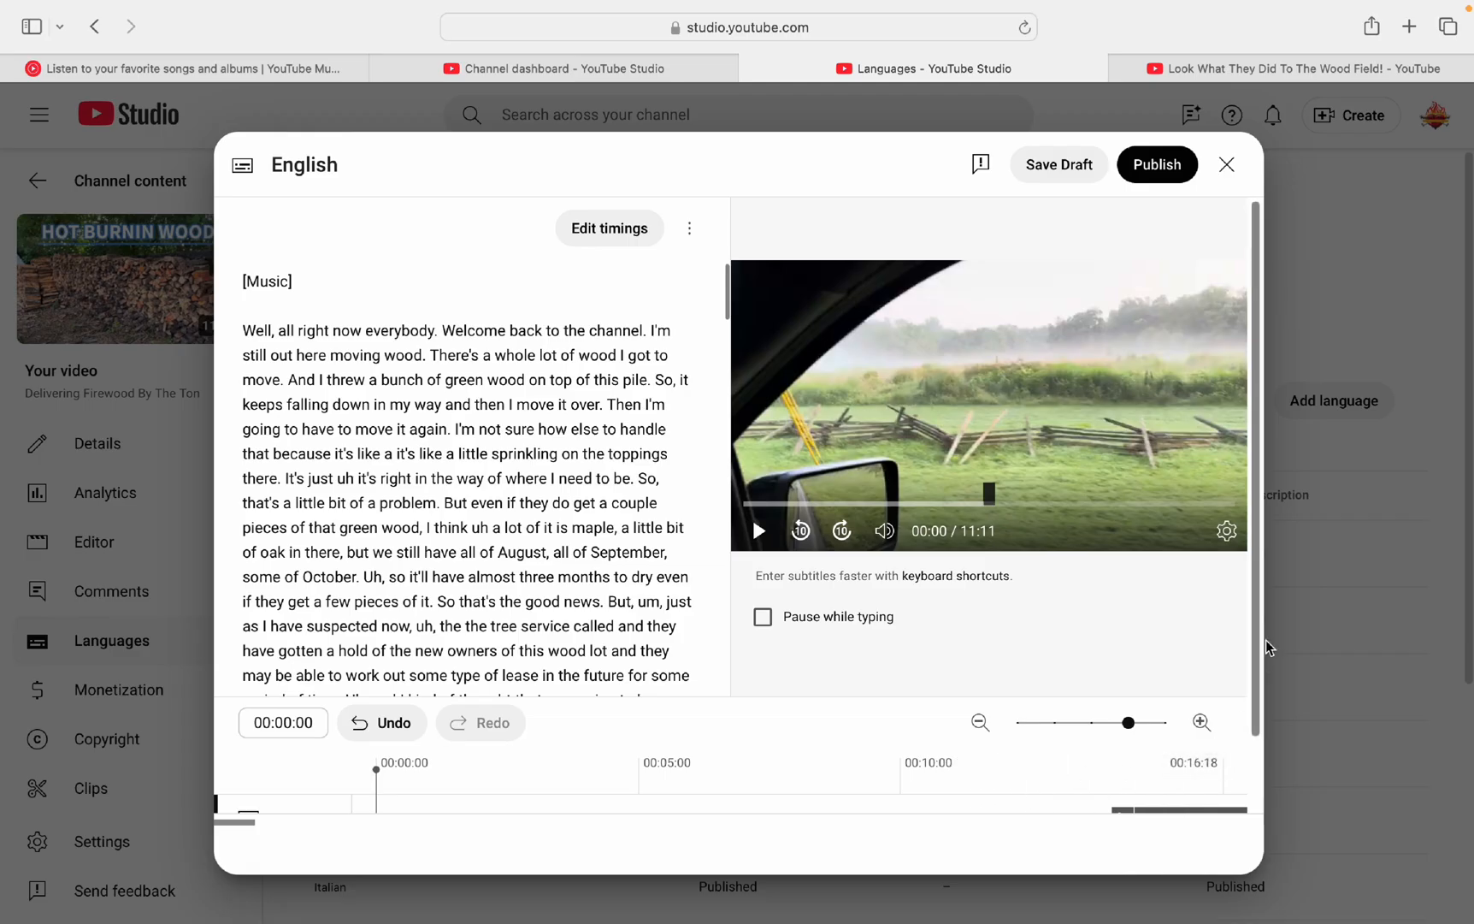
{"action": "scroll", "scroll_direction": "down", "scroll_amount": 3}
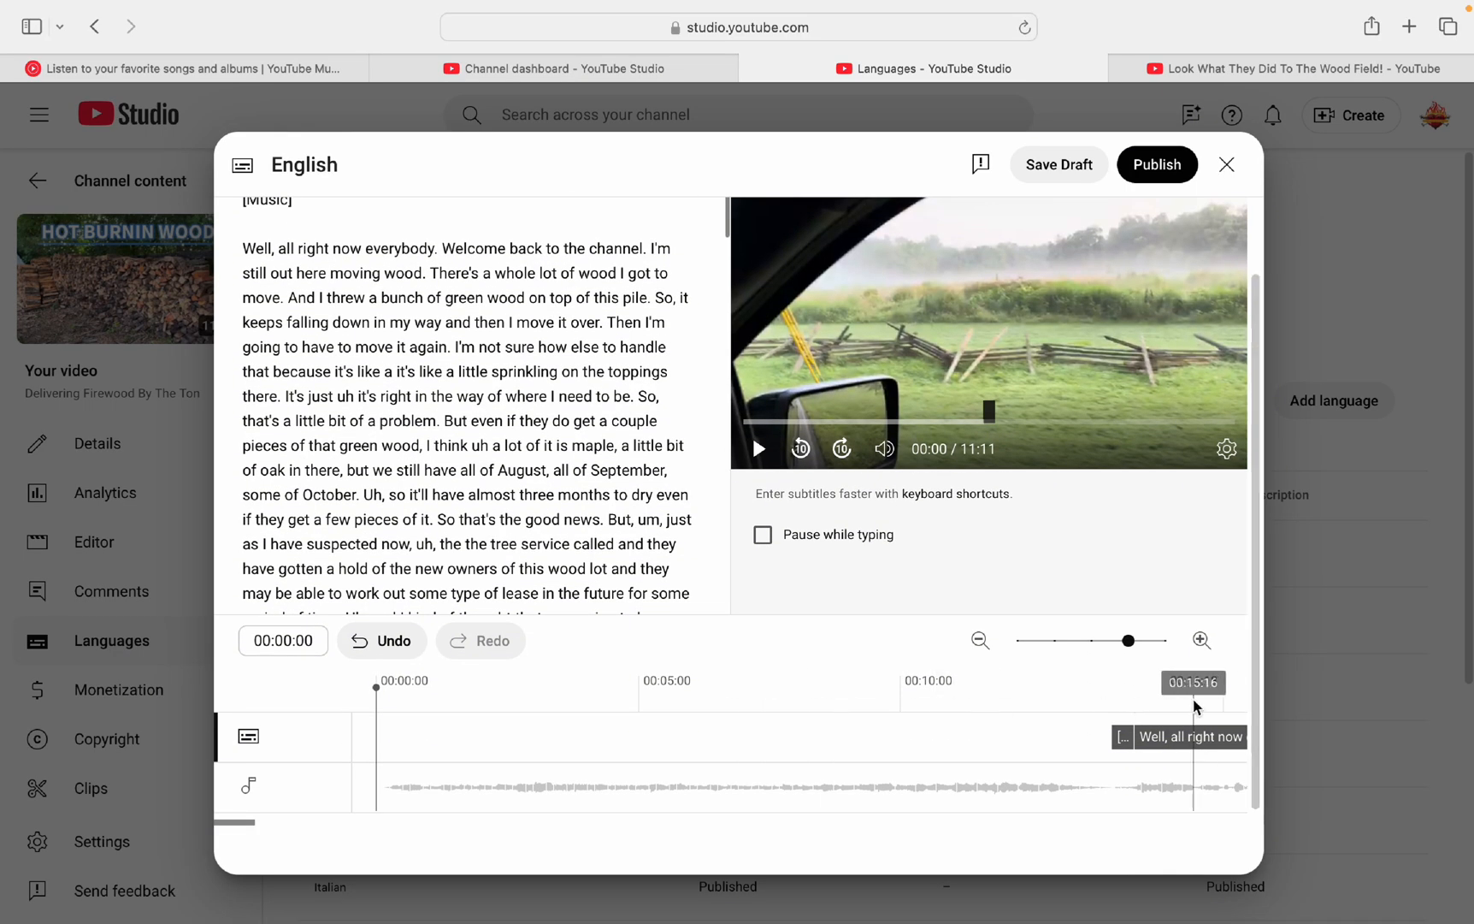
{"action": "mouse_move", "coordinate": [1256, 643]}
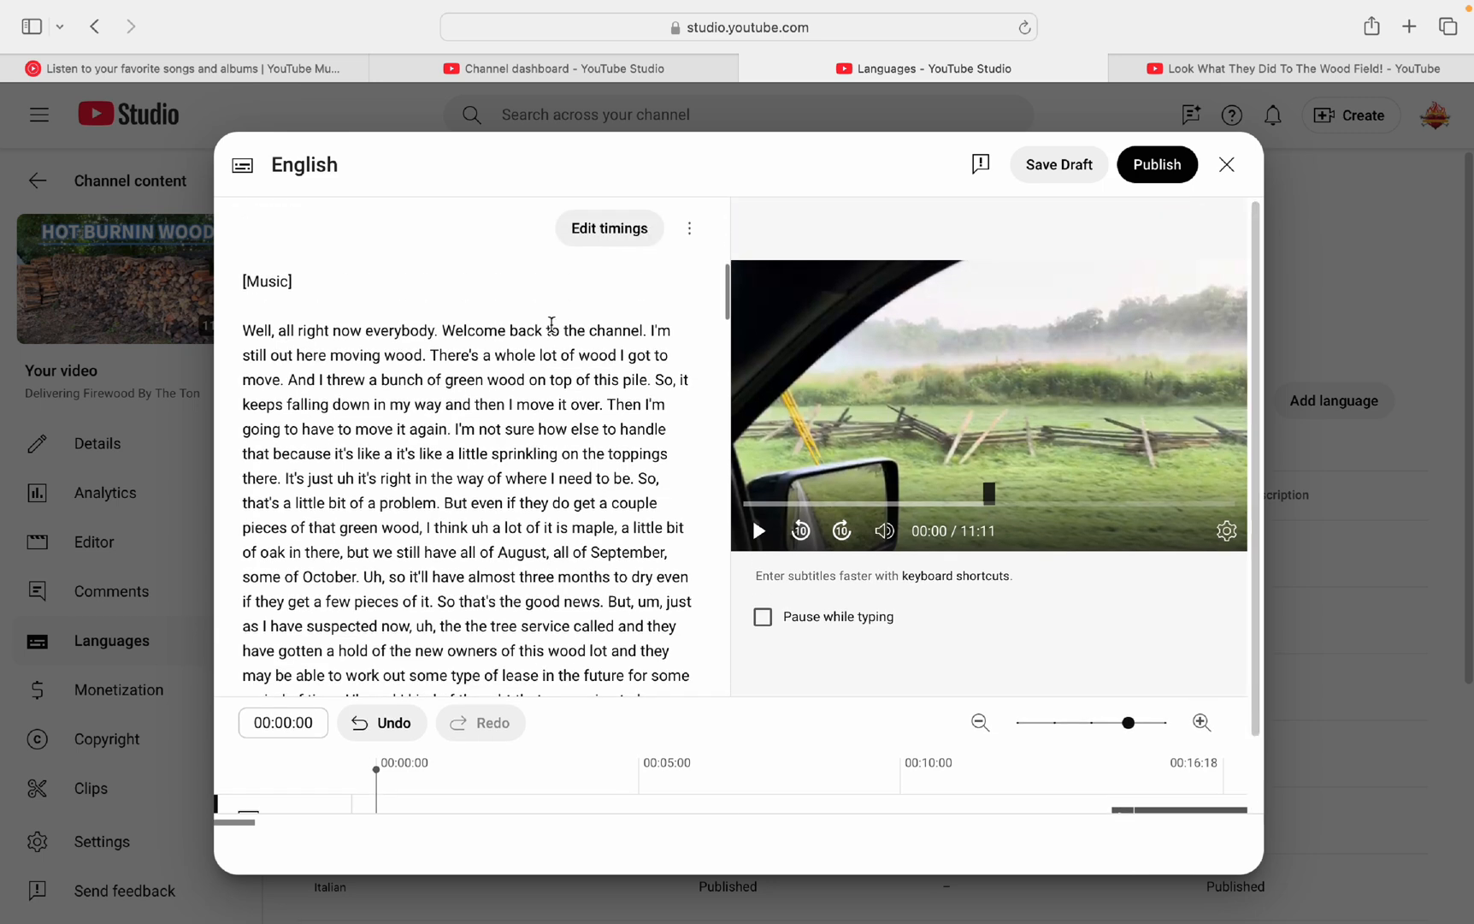
{"action": "mouse_move", "coordinate": [575, 600]}
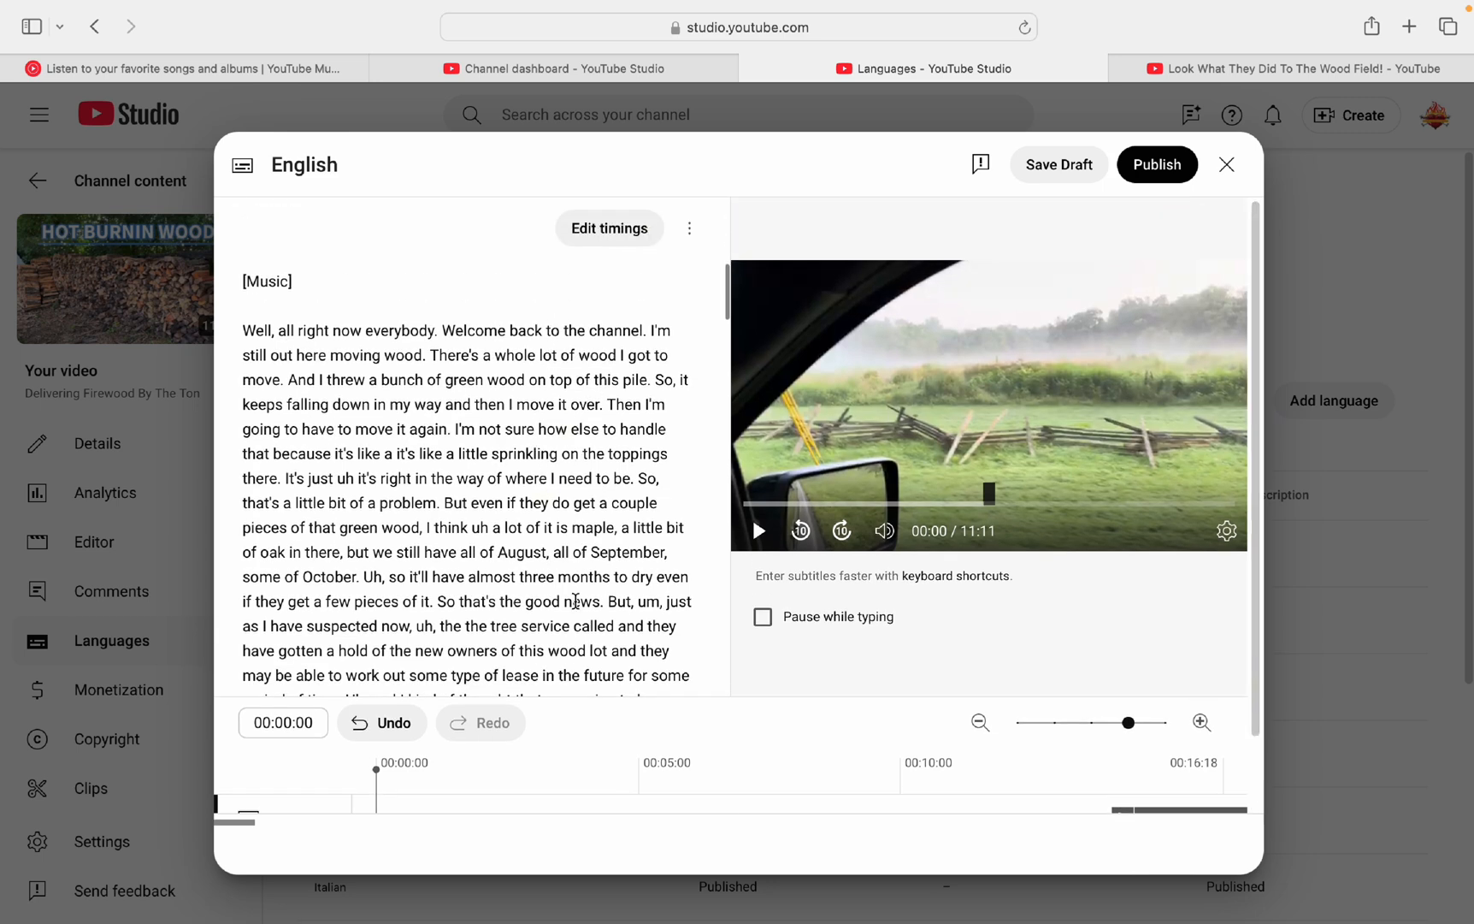
{"action": "mouse_move", "coordinate": [1081, 290]}
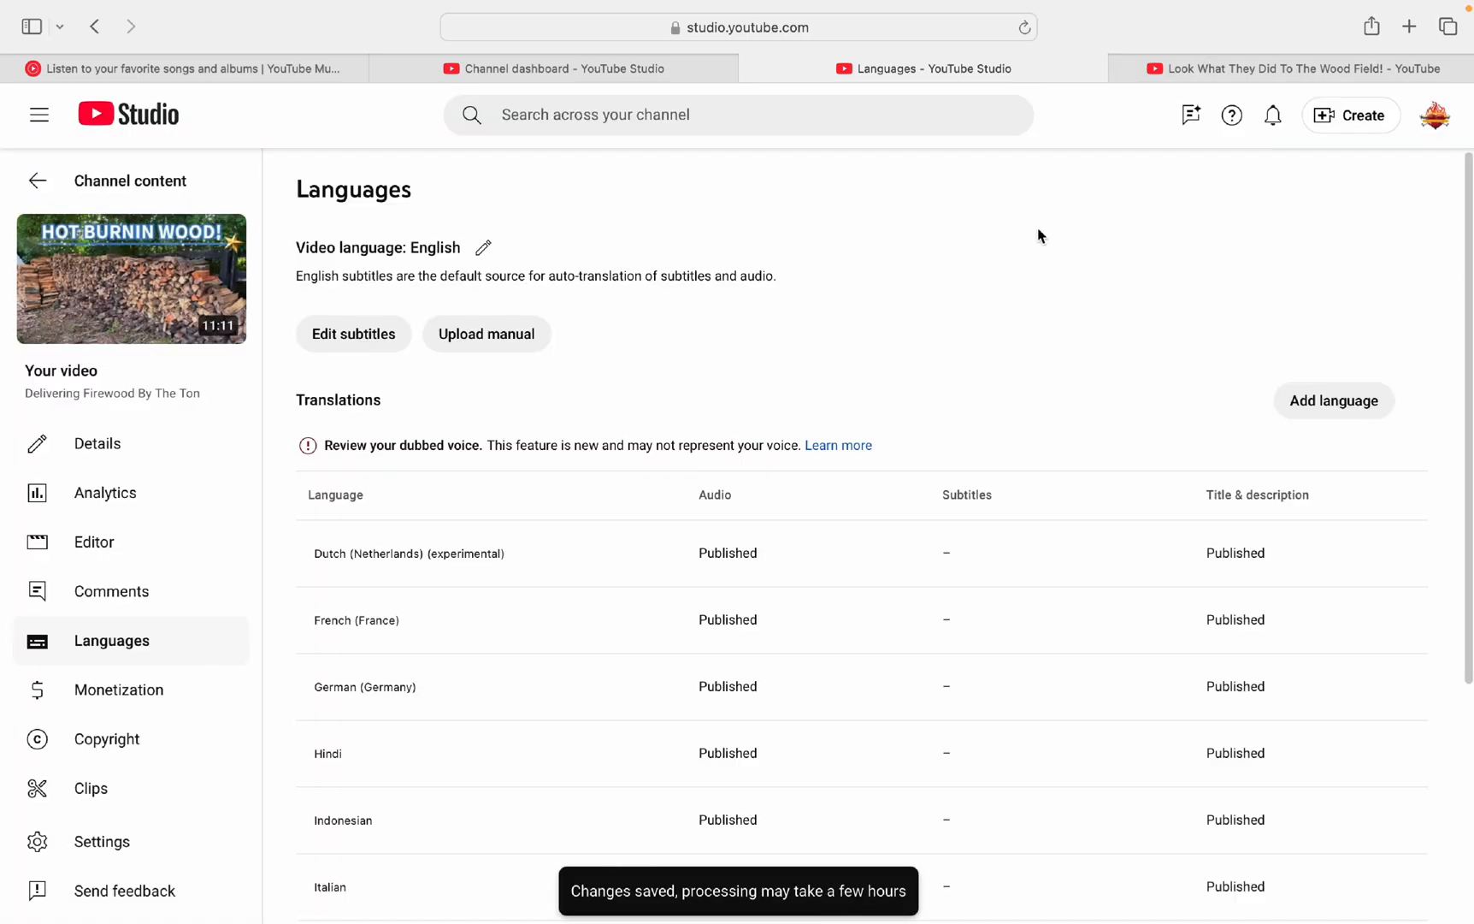
{"action": "mouse_move", "coordinate": [566, 294]}
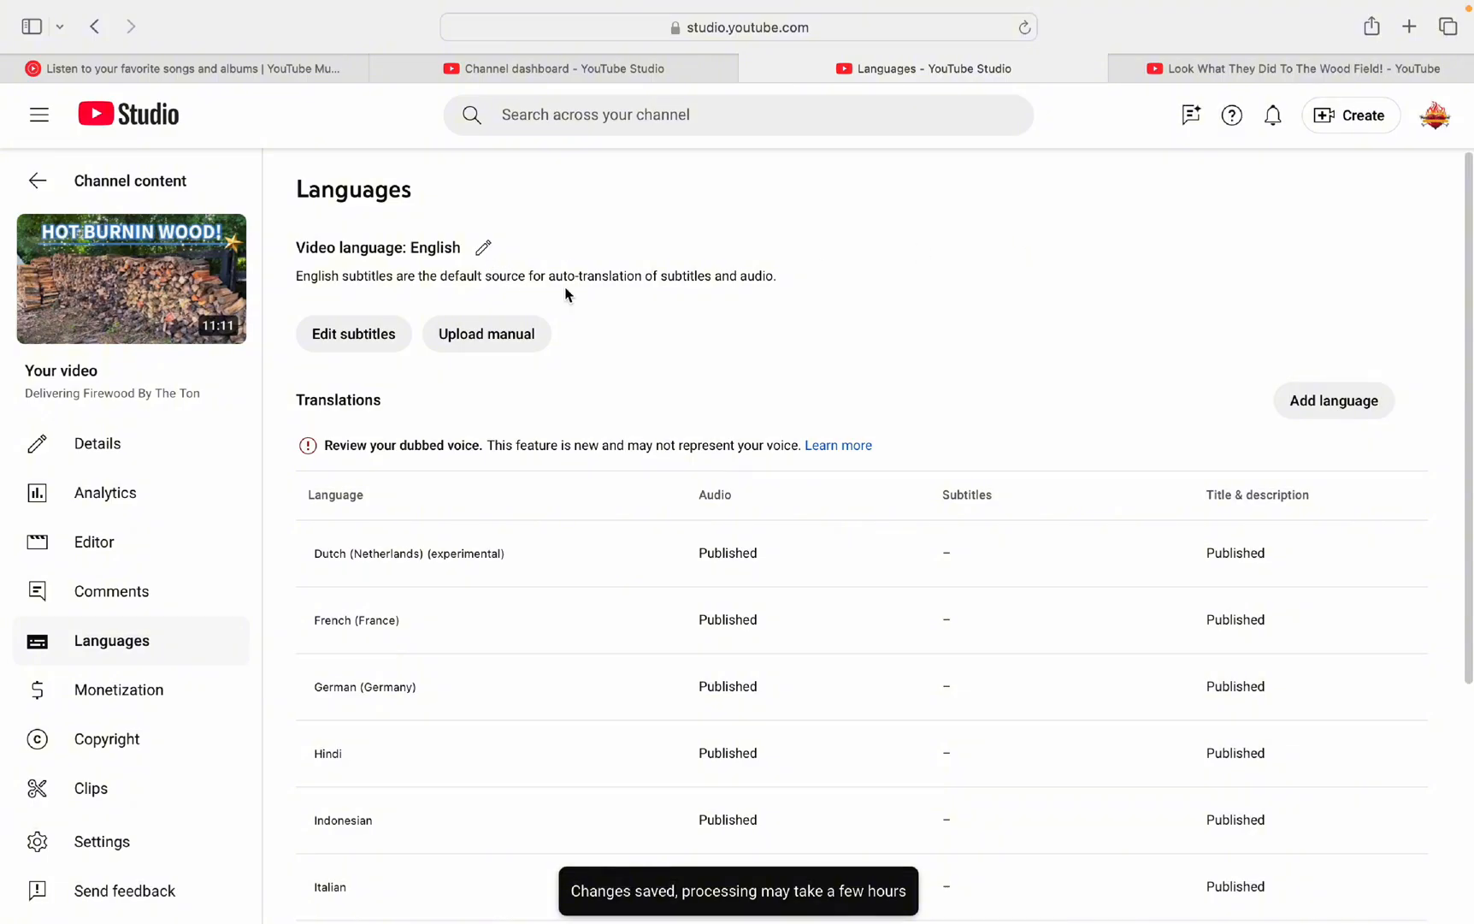
{"action": "mouse_move", "coordinate": [452, 355]}
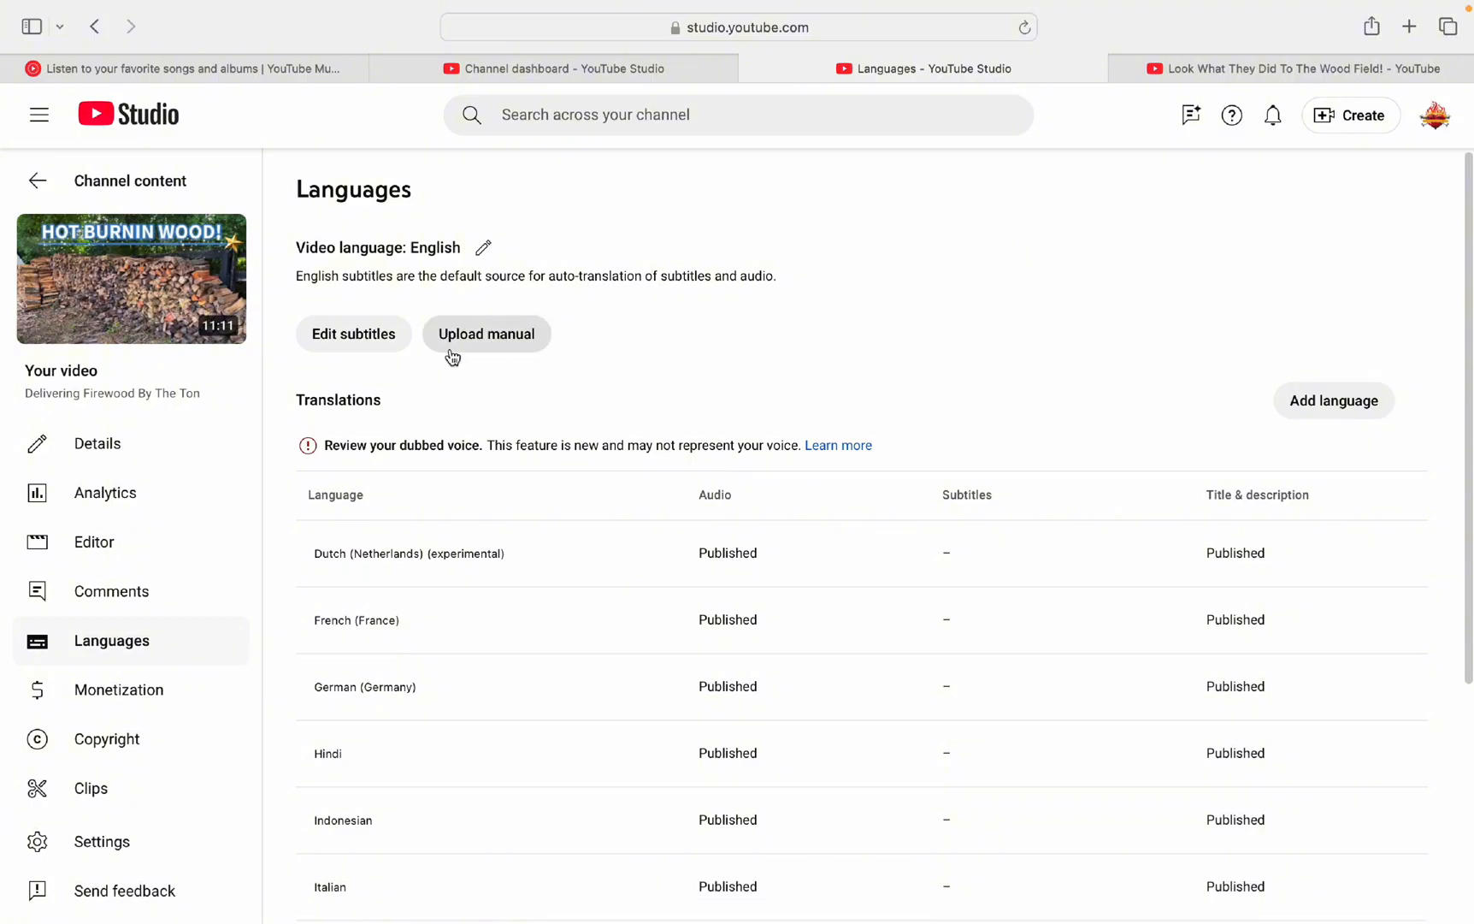
{"action": "mouse_move", "coordinate": [501, 347]}
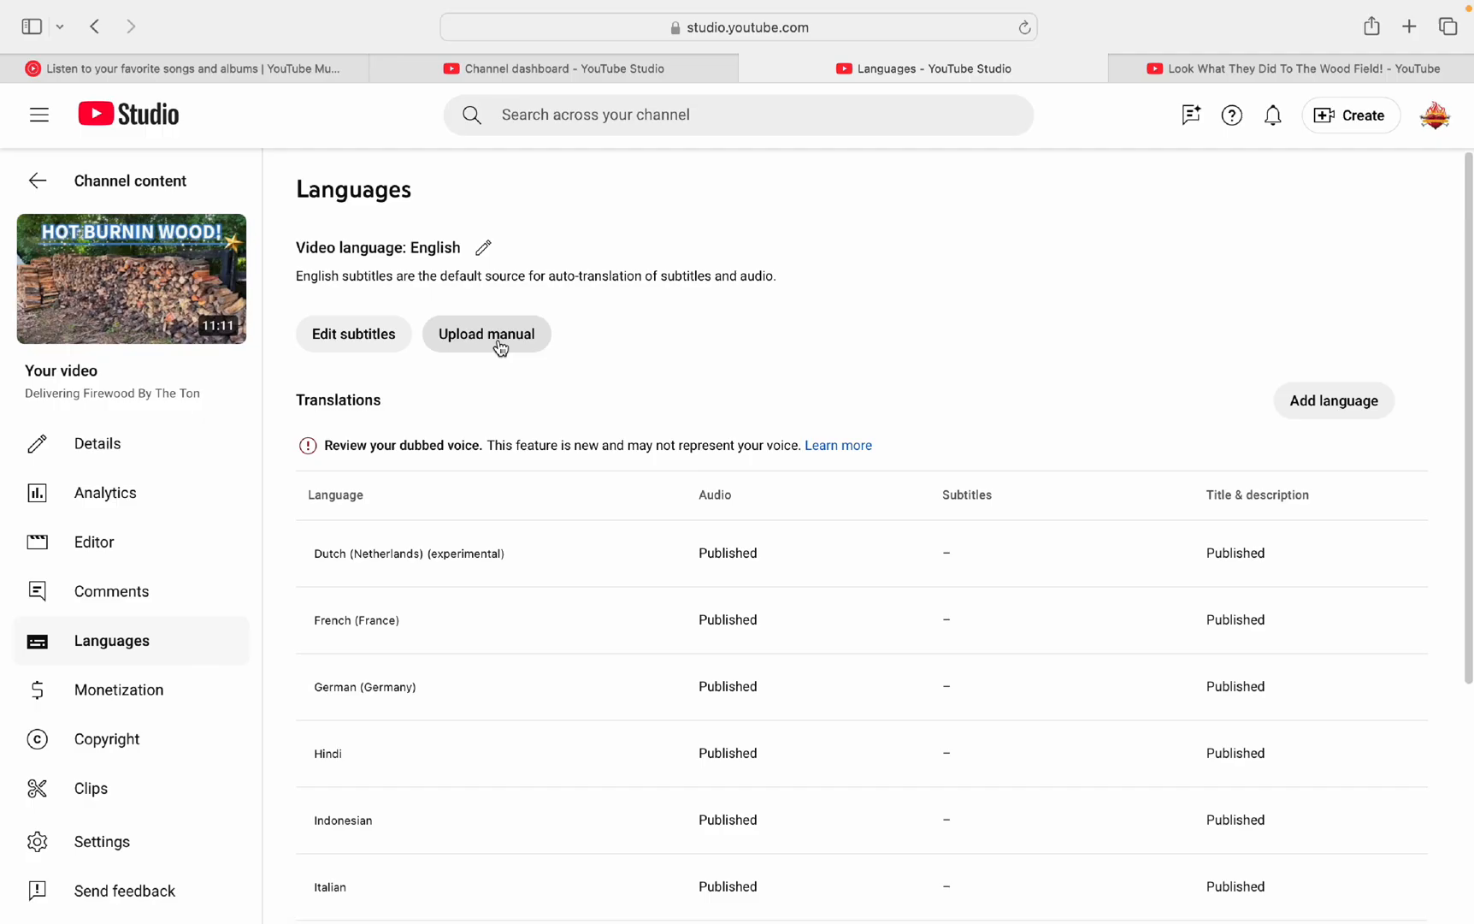
{"action": "mouse_move", "coordinate": [513, 346]}
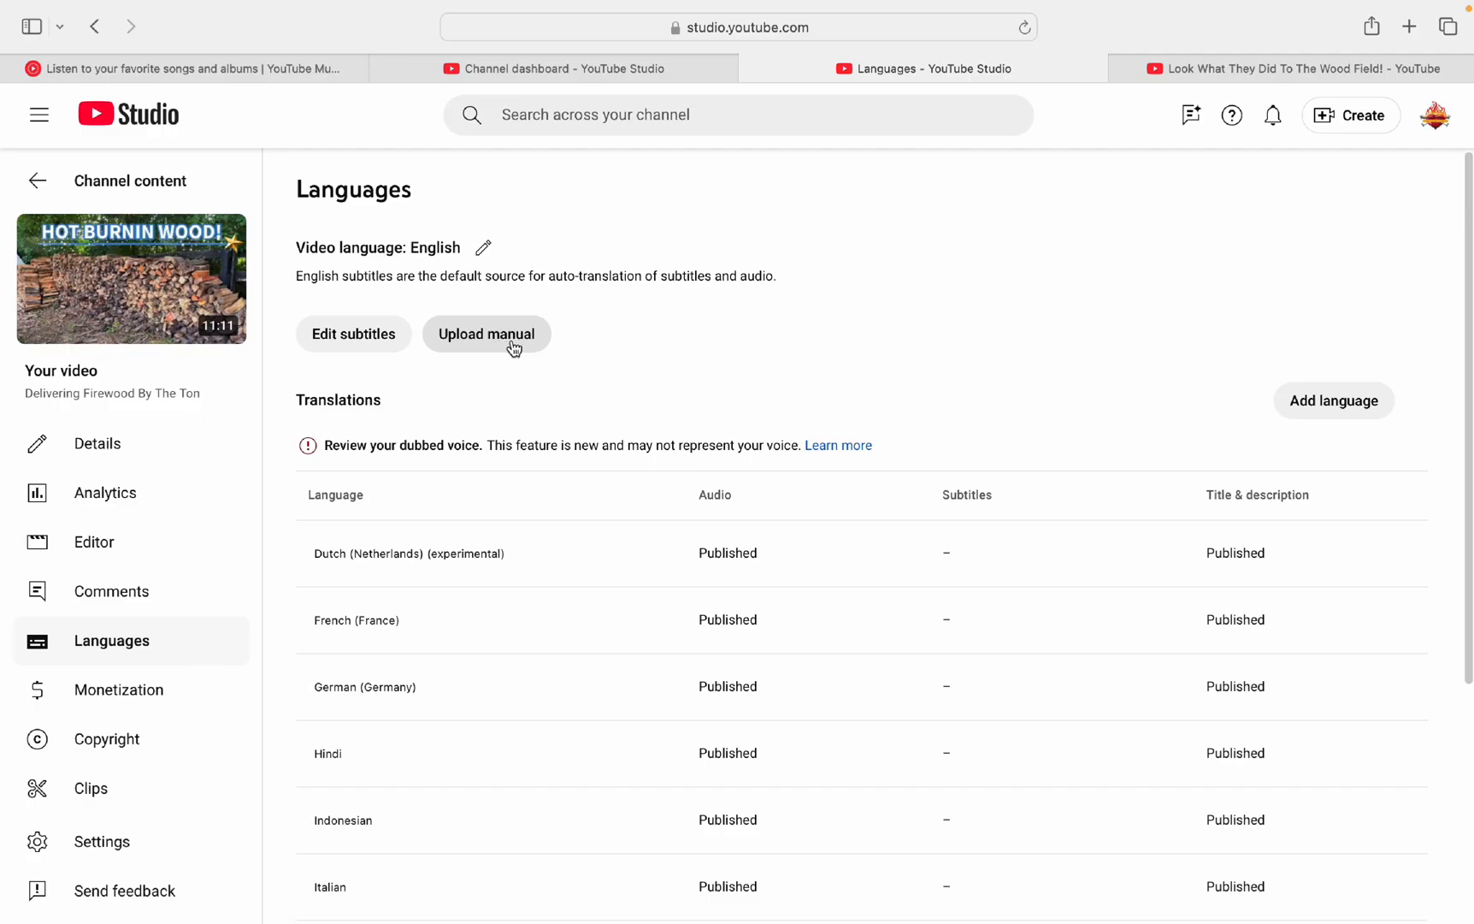
{"action": "mouse_move", "coordinate": [353, 333]}
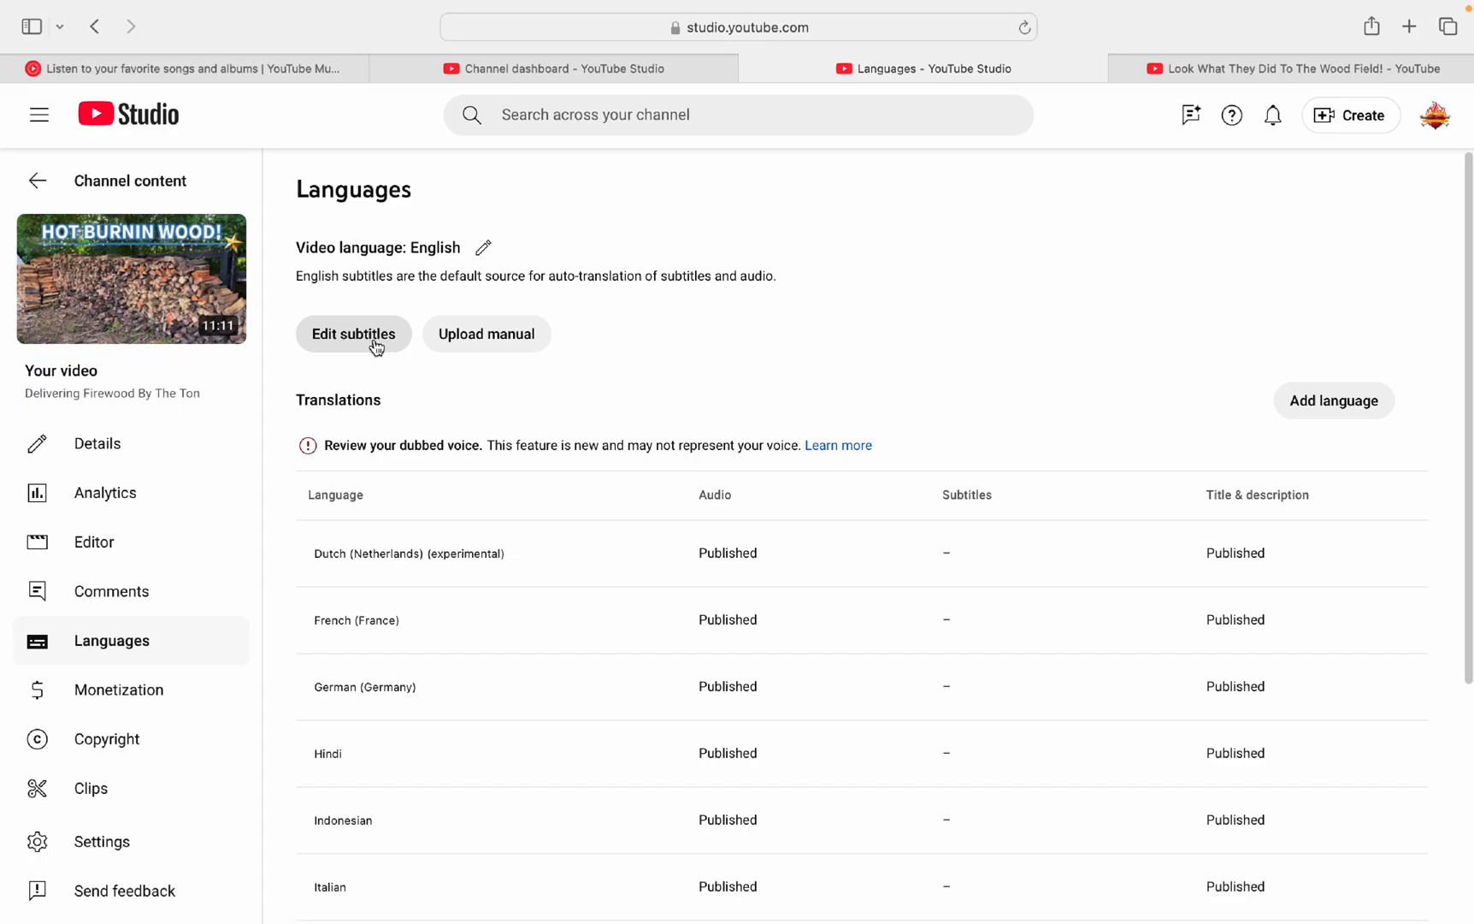
{"action": "mouse_move", "coordinate": [412, 351]}
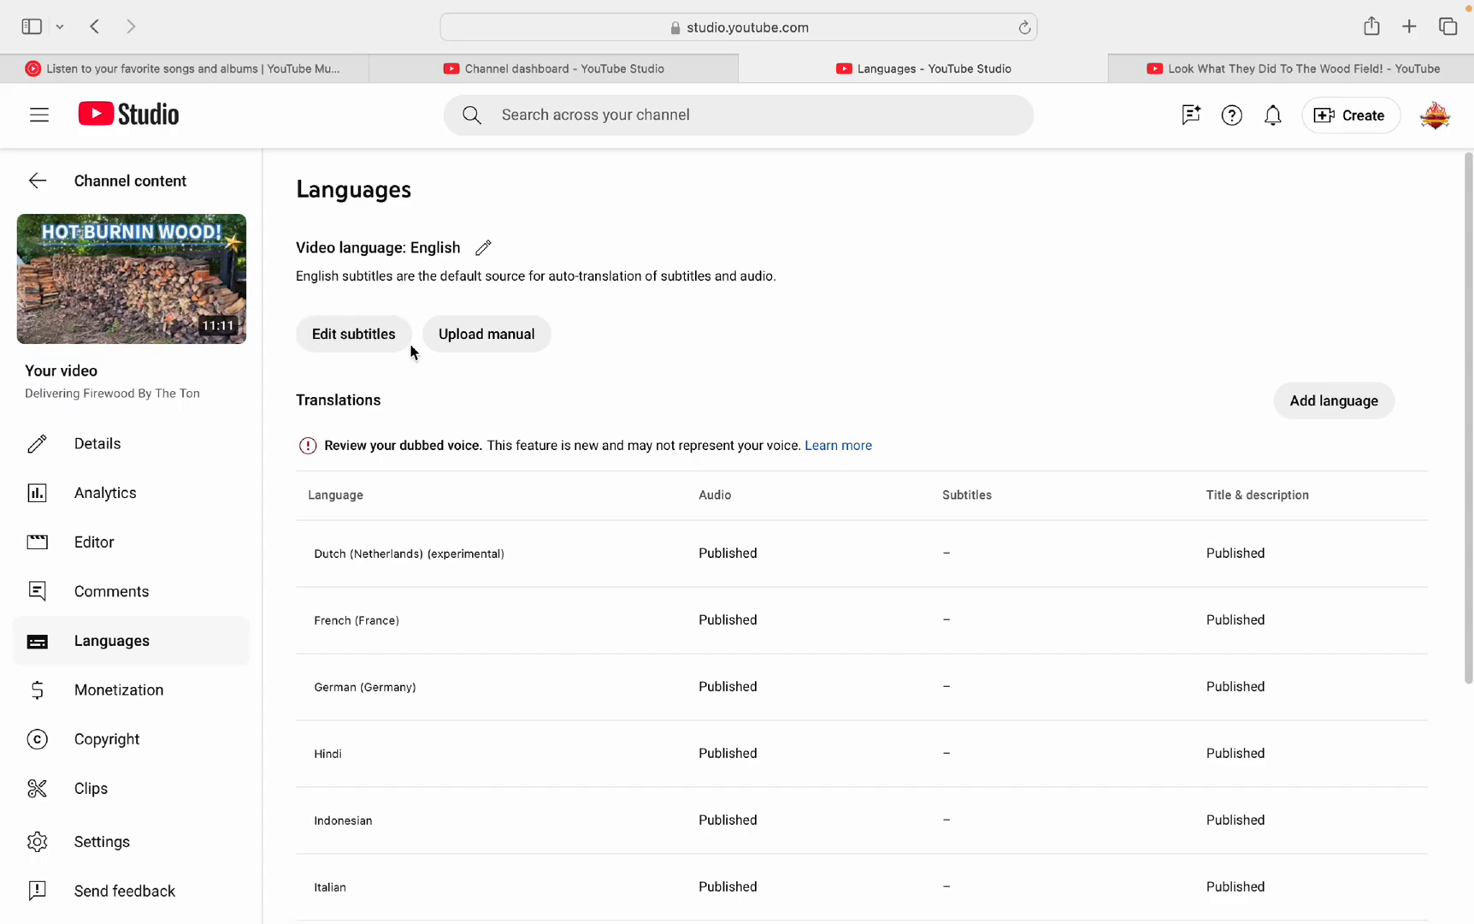
{"action": "mouse_move", "coordinate": [434, 368]}
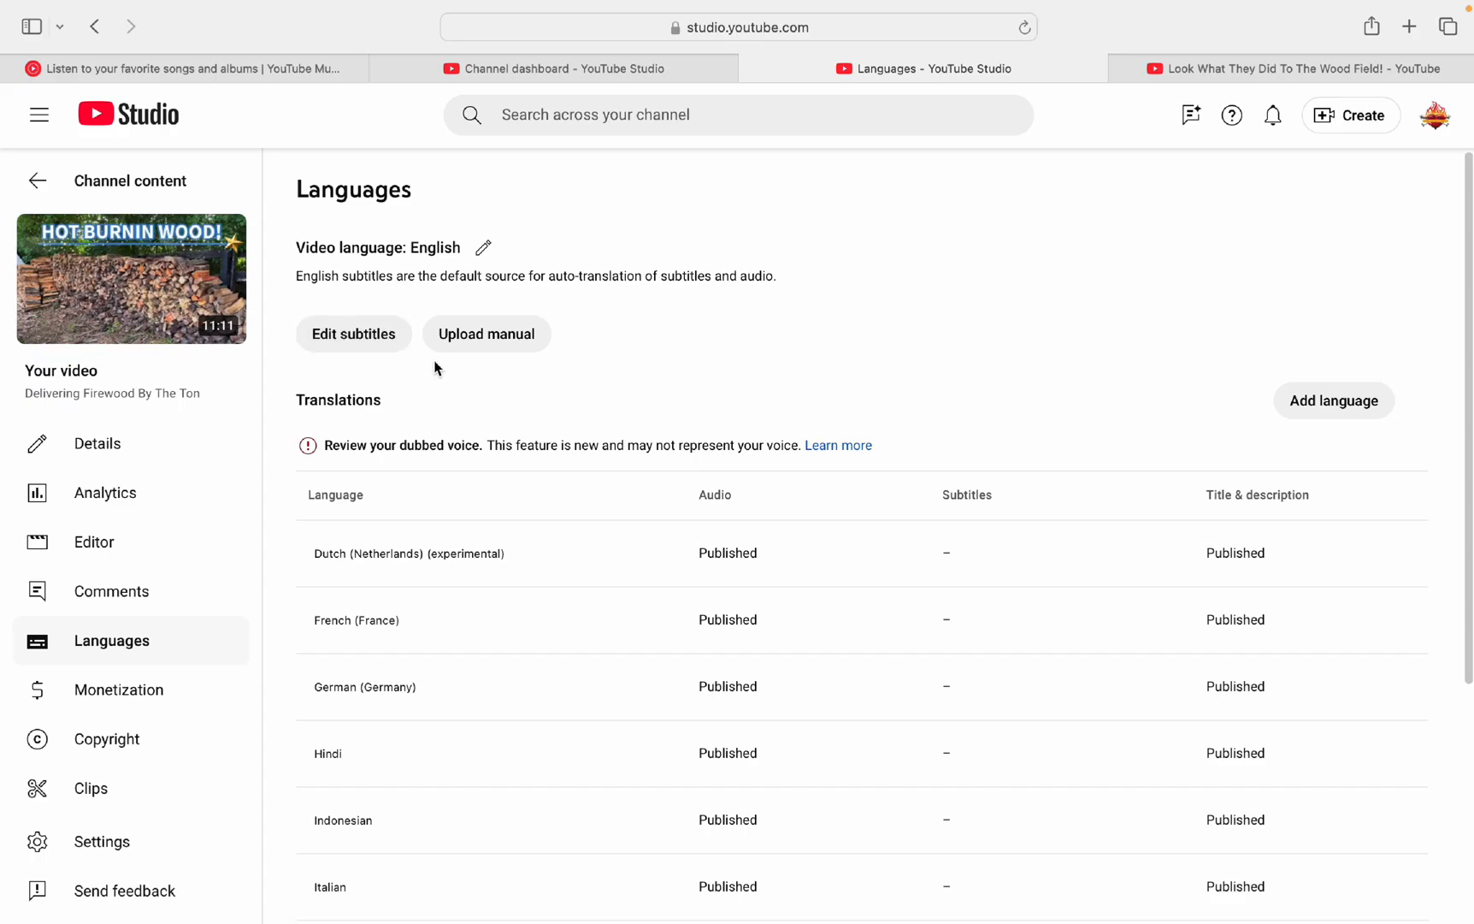
{"action": "mouse_move", "coordinate": [513, 491]}
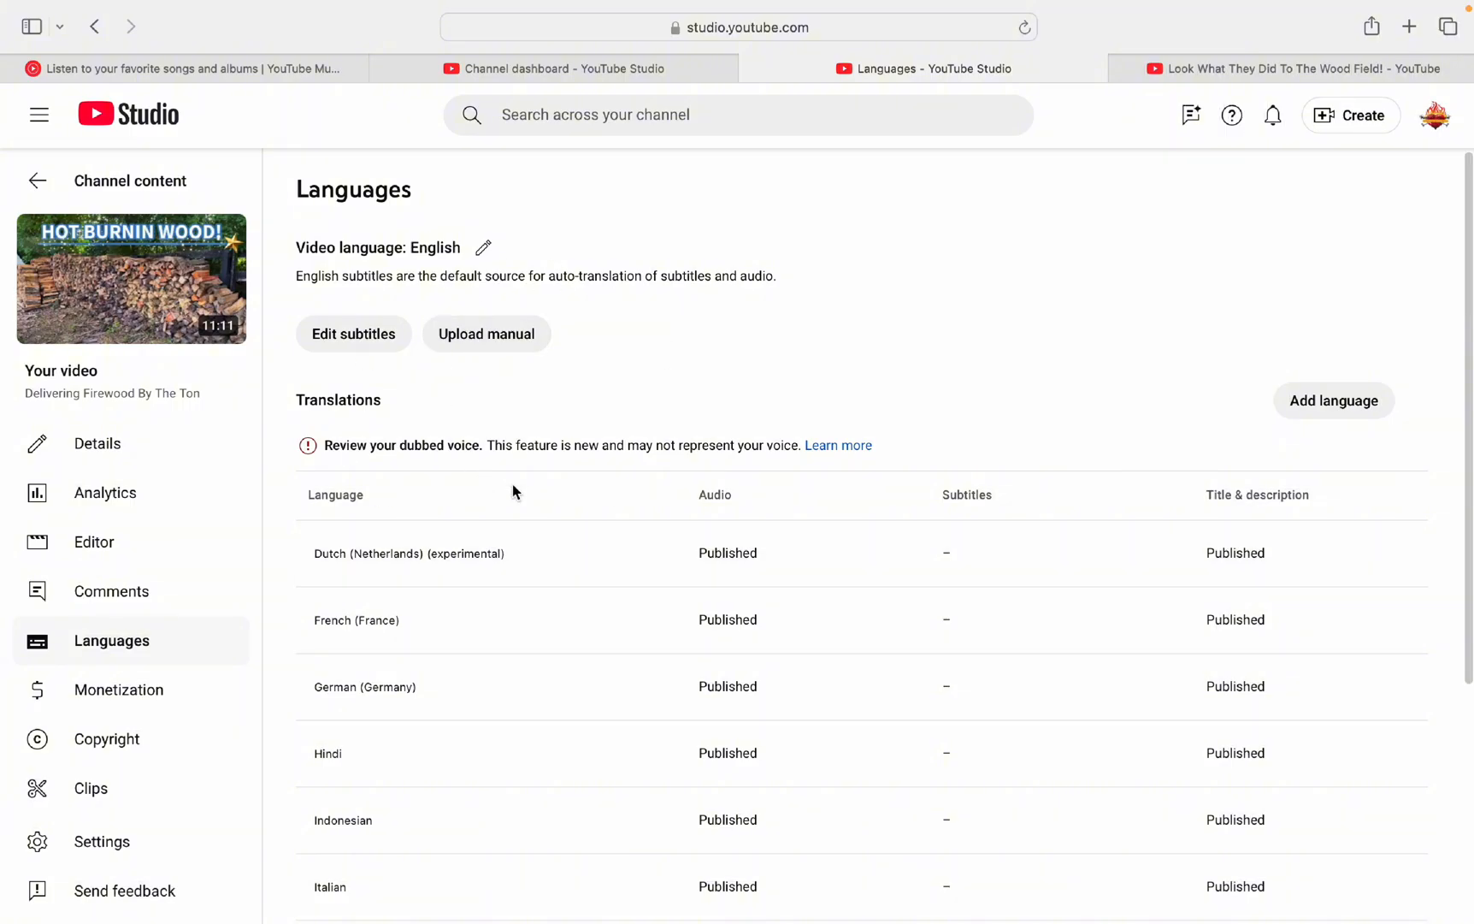
{"action": "mouse_move", "coordinate": [371, 343]}
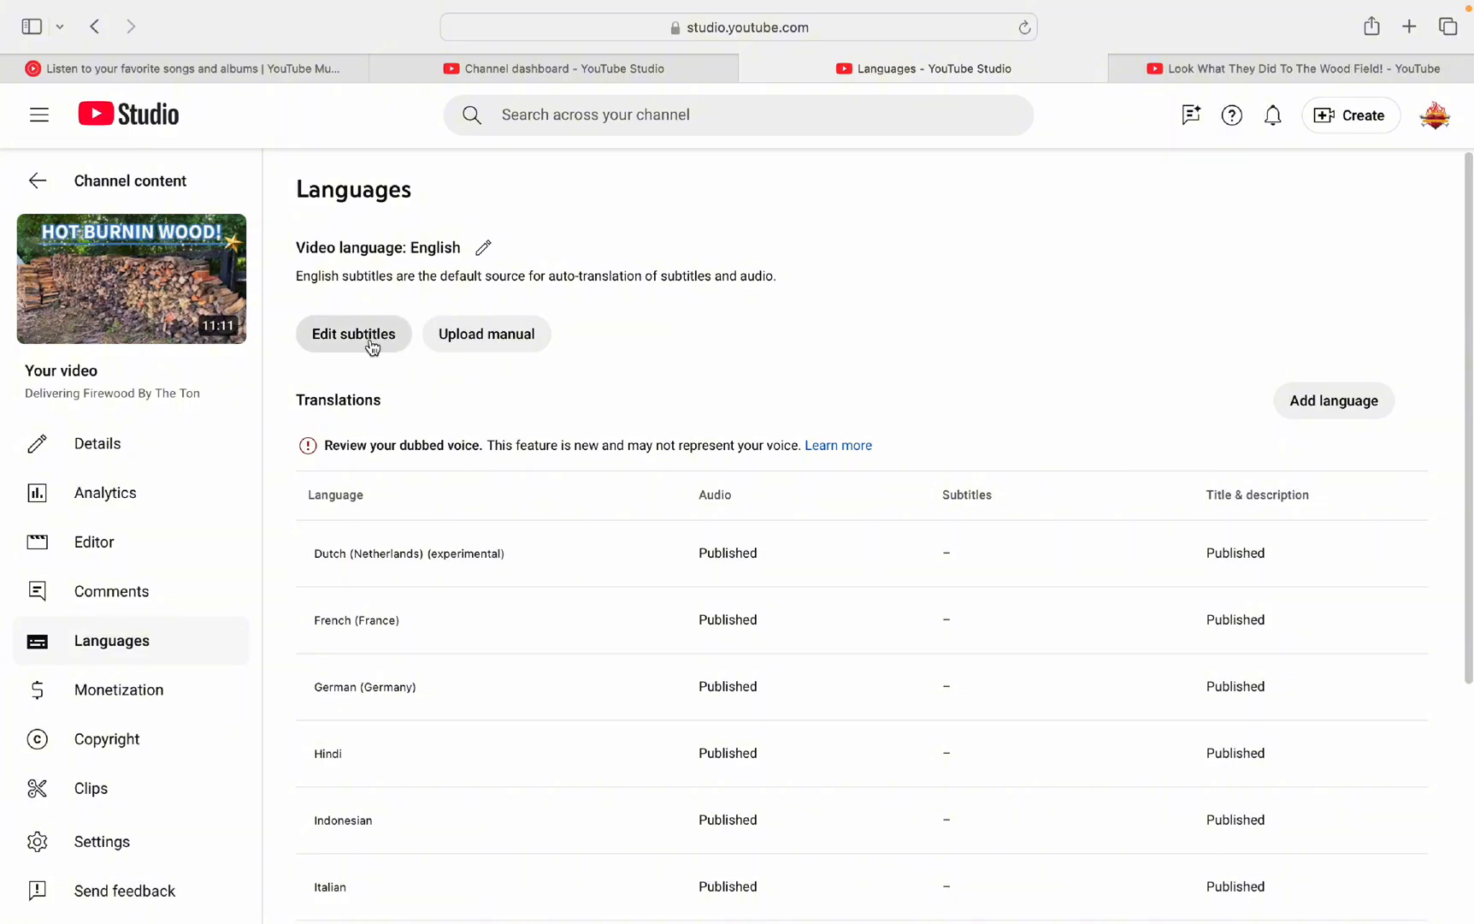
{"action": "mouse_move", "coordinate": [1242, 481]}
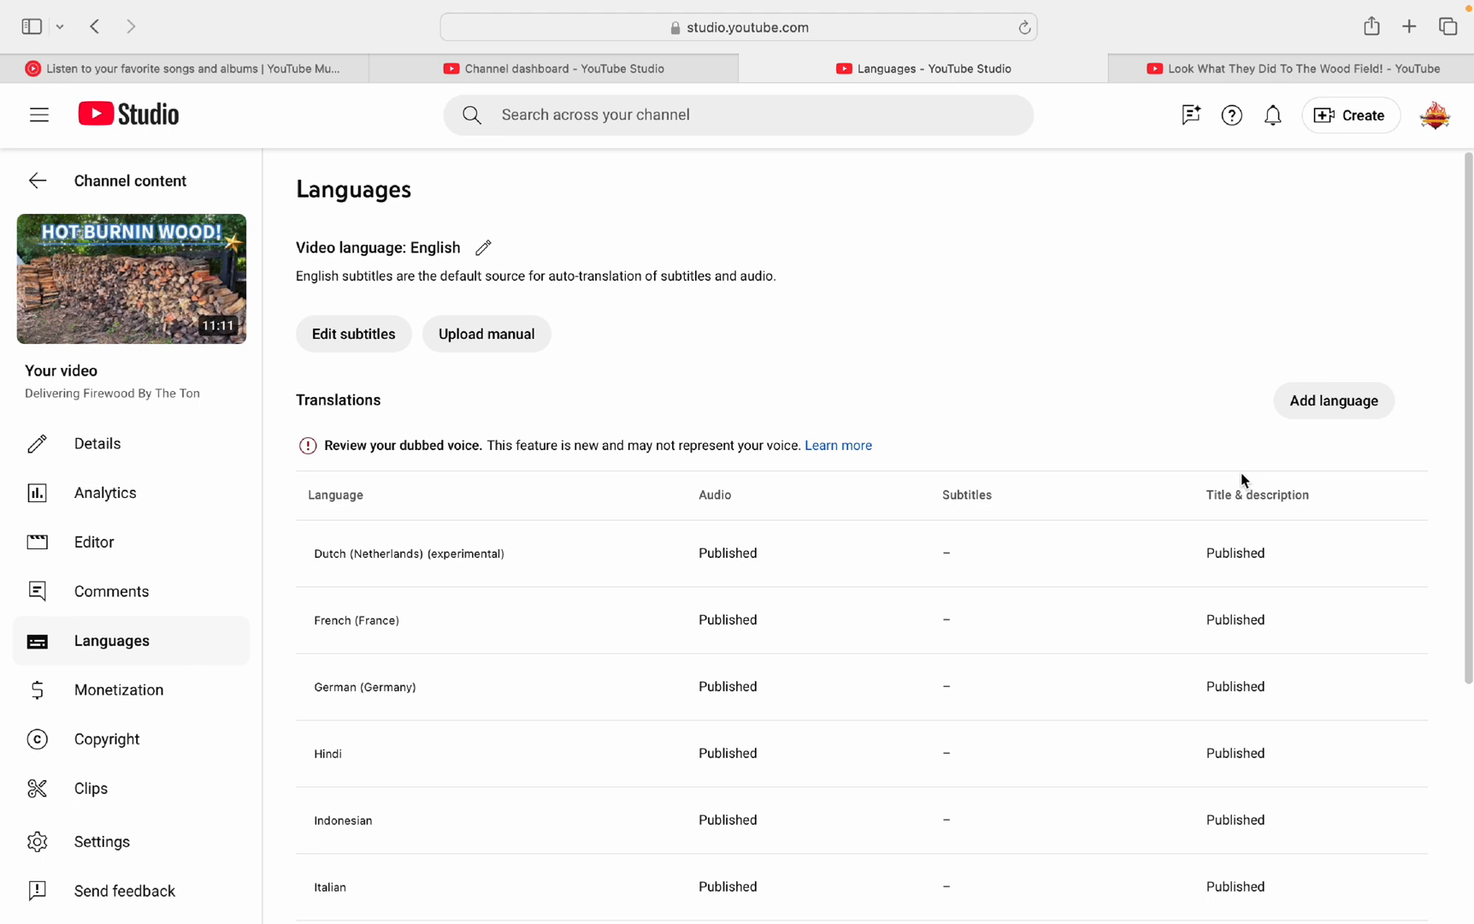
{"action": "mouse_move", "coordinate": [1343, 412]}
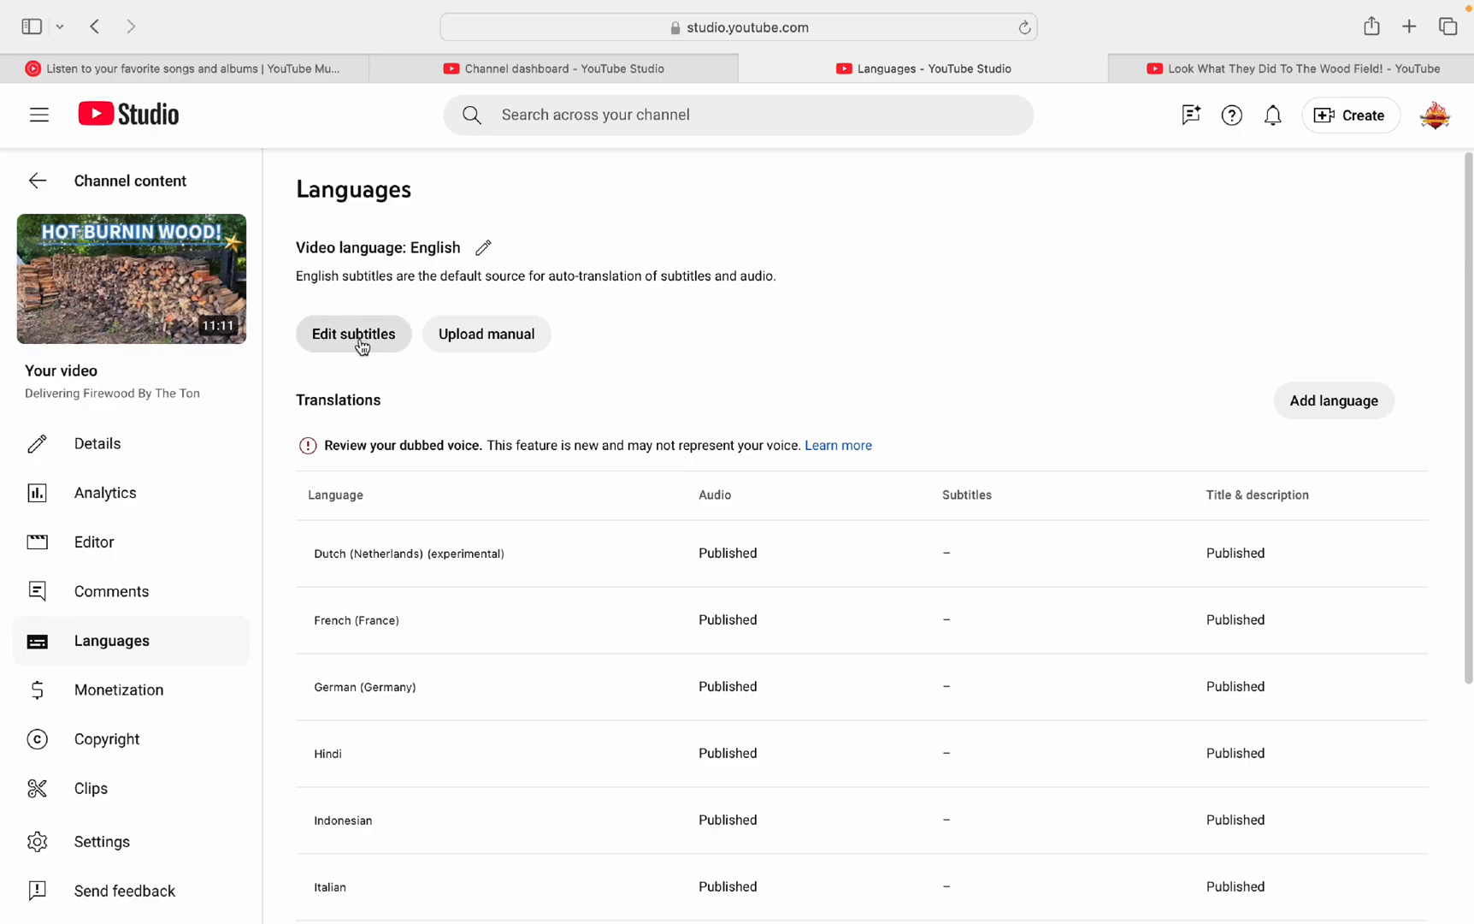
{"action": "mouse_move", "coordinate": [1334, 399]}
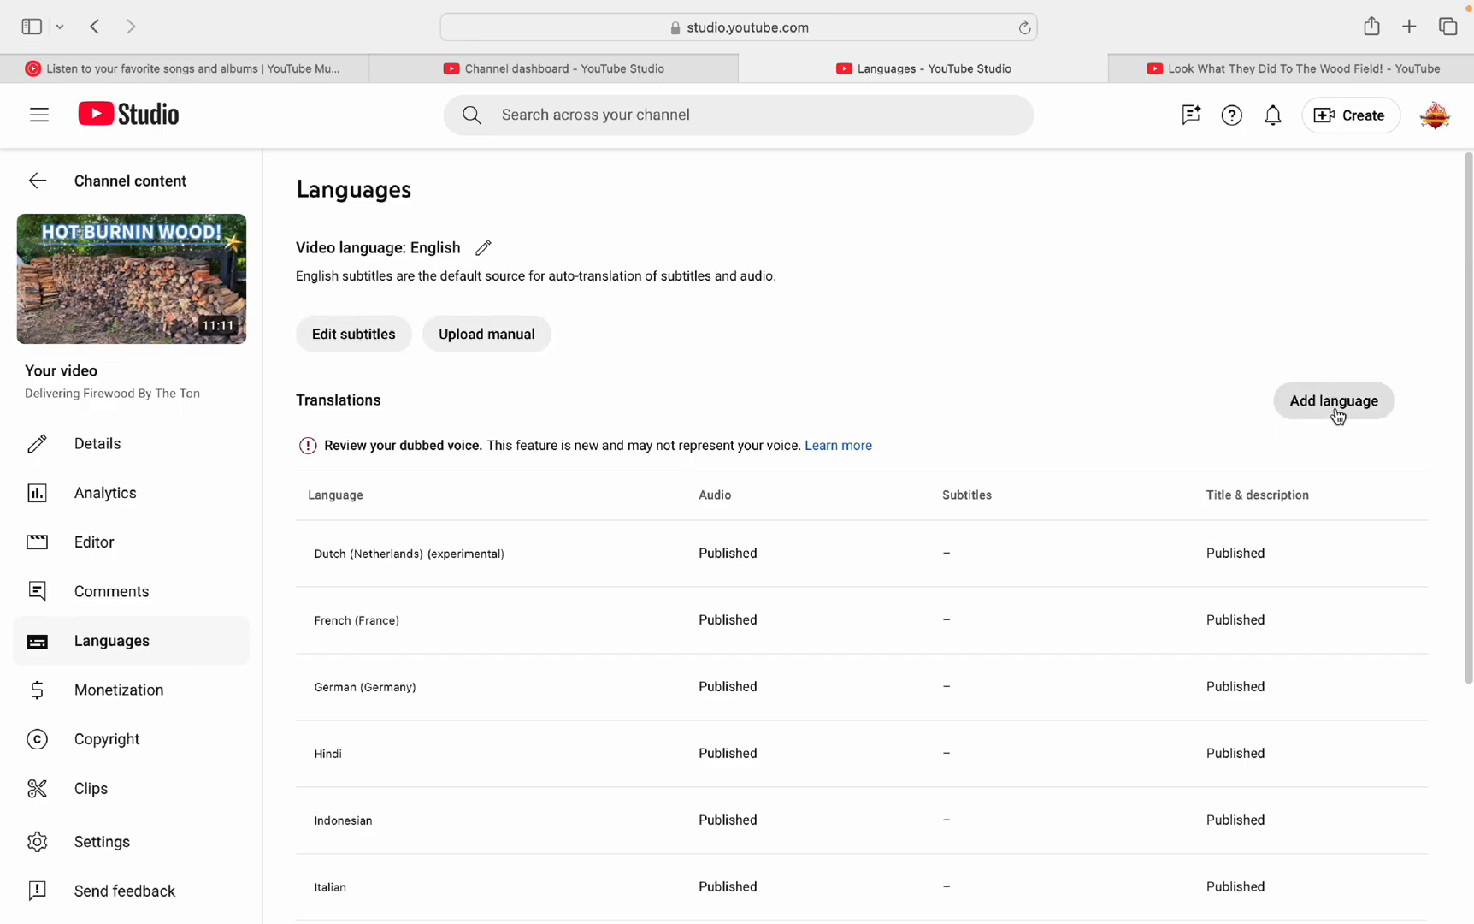
Step: Pick Greek from the Add language dropdown, opening its empty title and description form
{"action": "left_click", "coordinate": [1333, 401]}
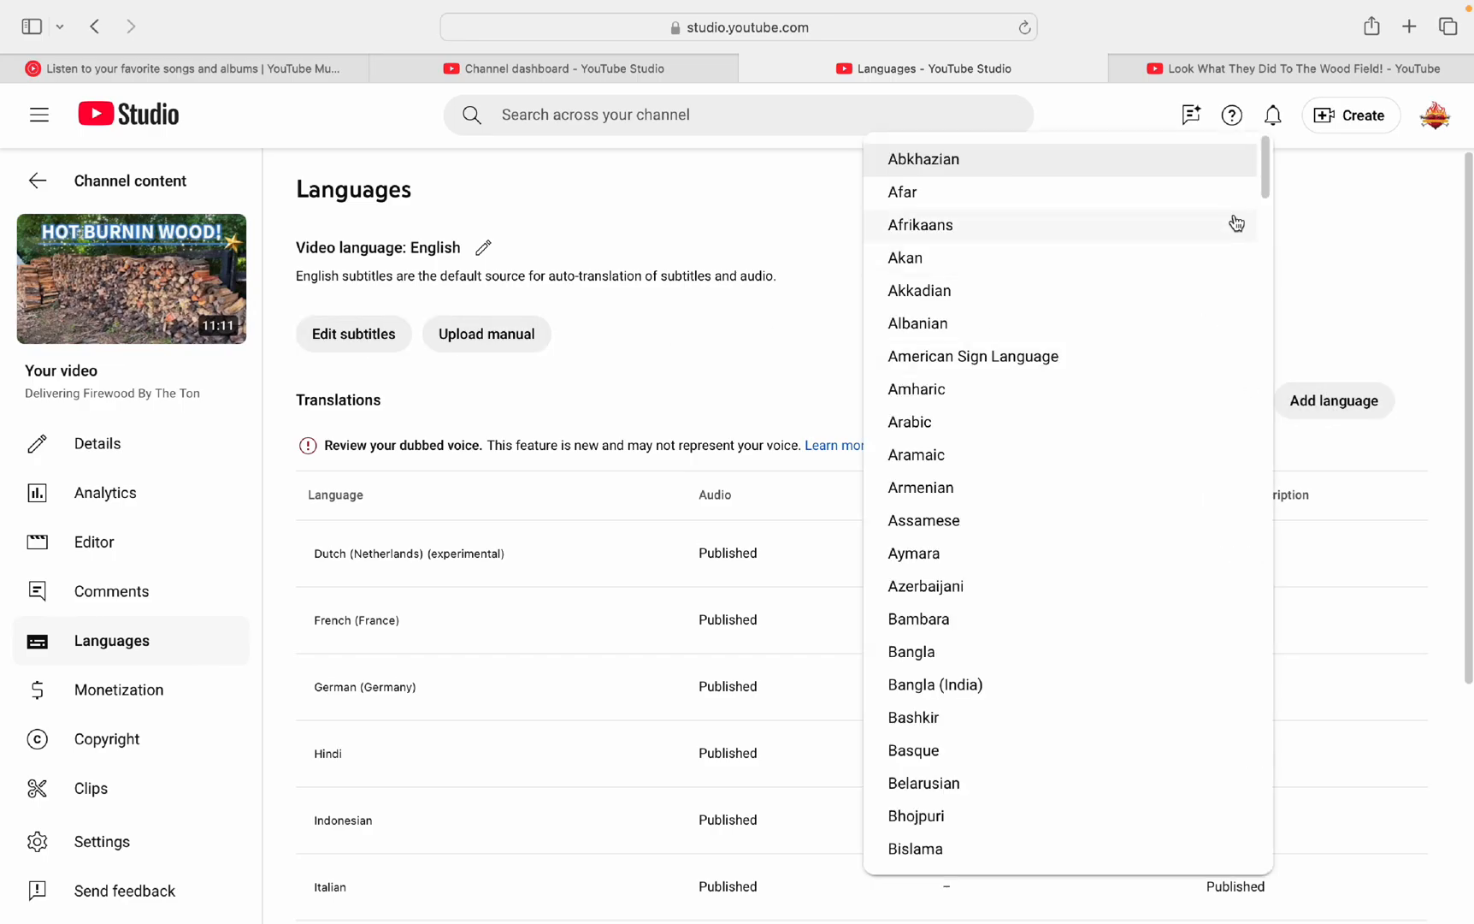
{"action": "scroll", "scroll_direction": "down", "scroll_amount": 3}
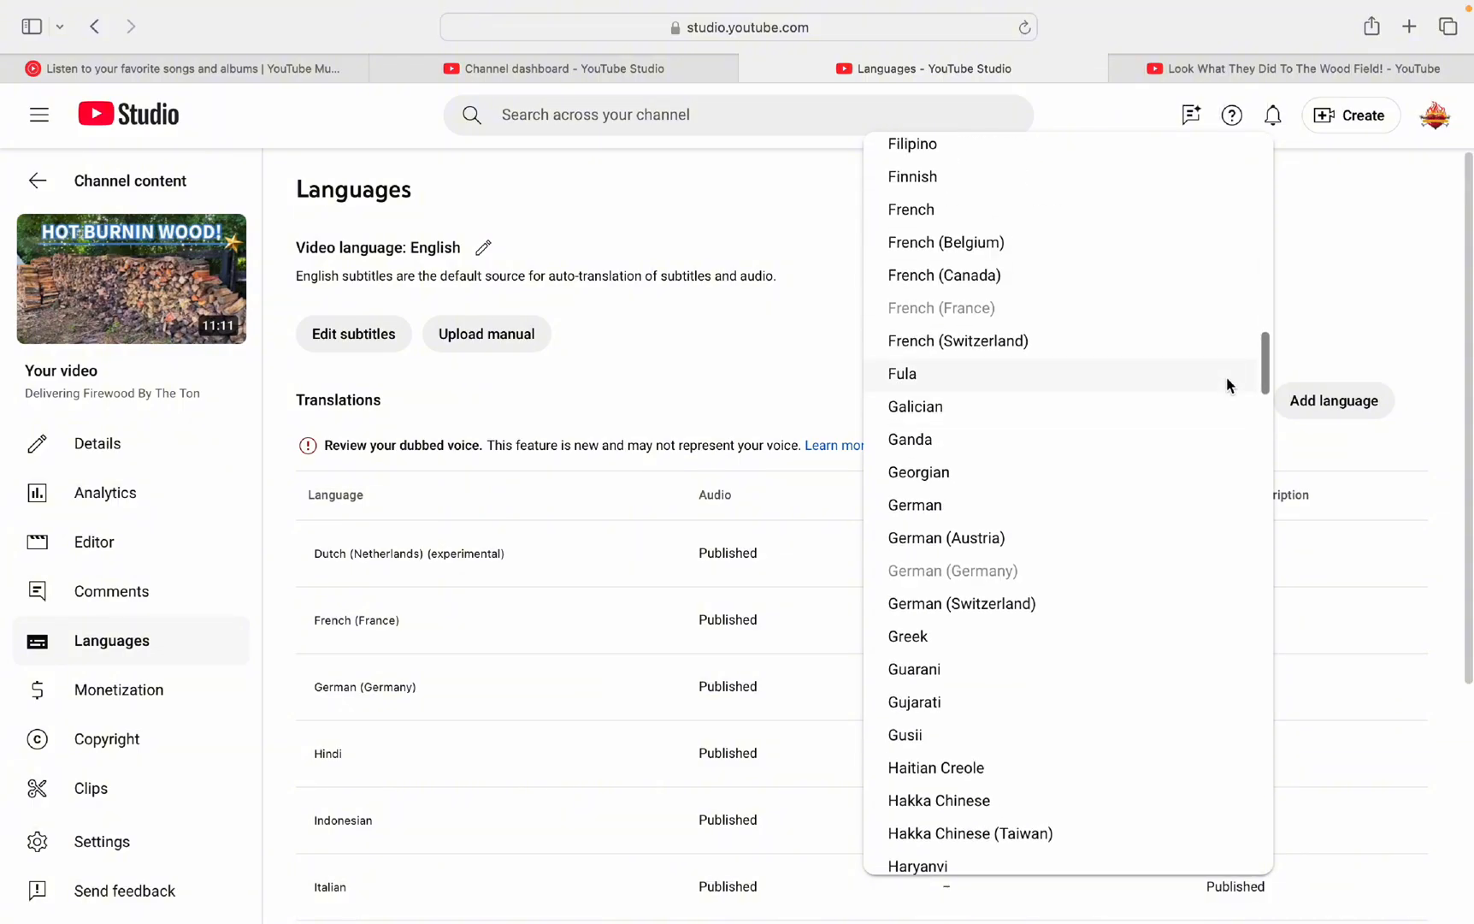
{"action": "scroll", "scroll_direction": "up", "scroll_amount": 3}
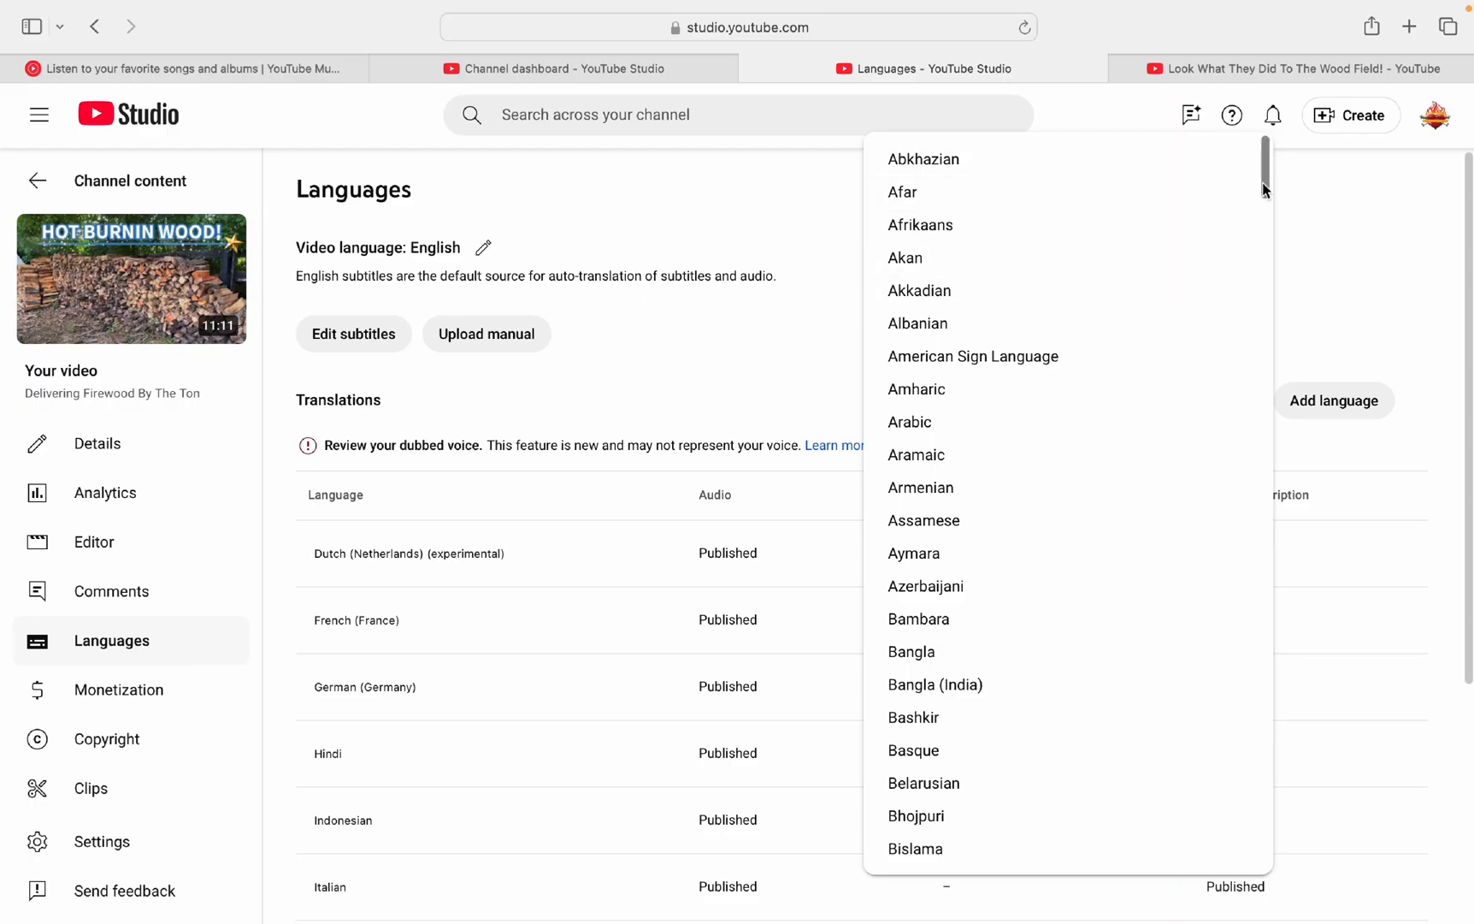
{"action": "mouse_move", "coordinate": [1165, 350]}
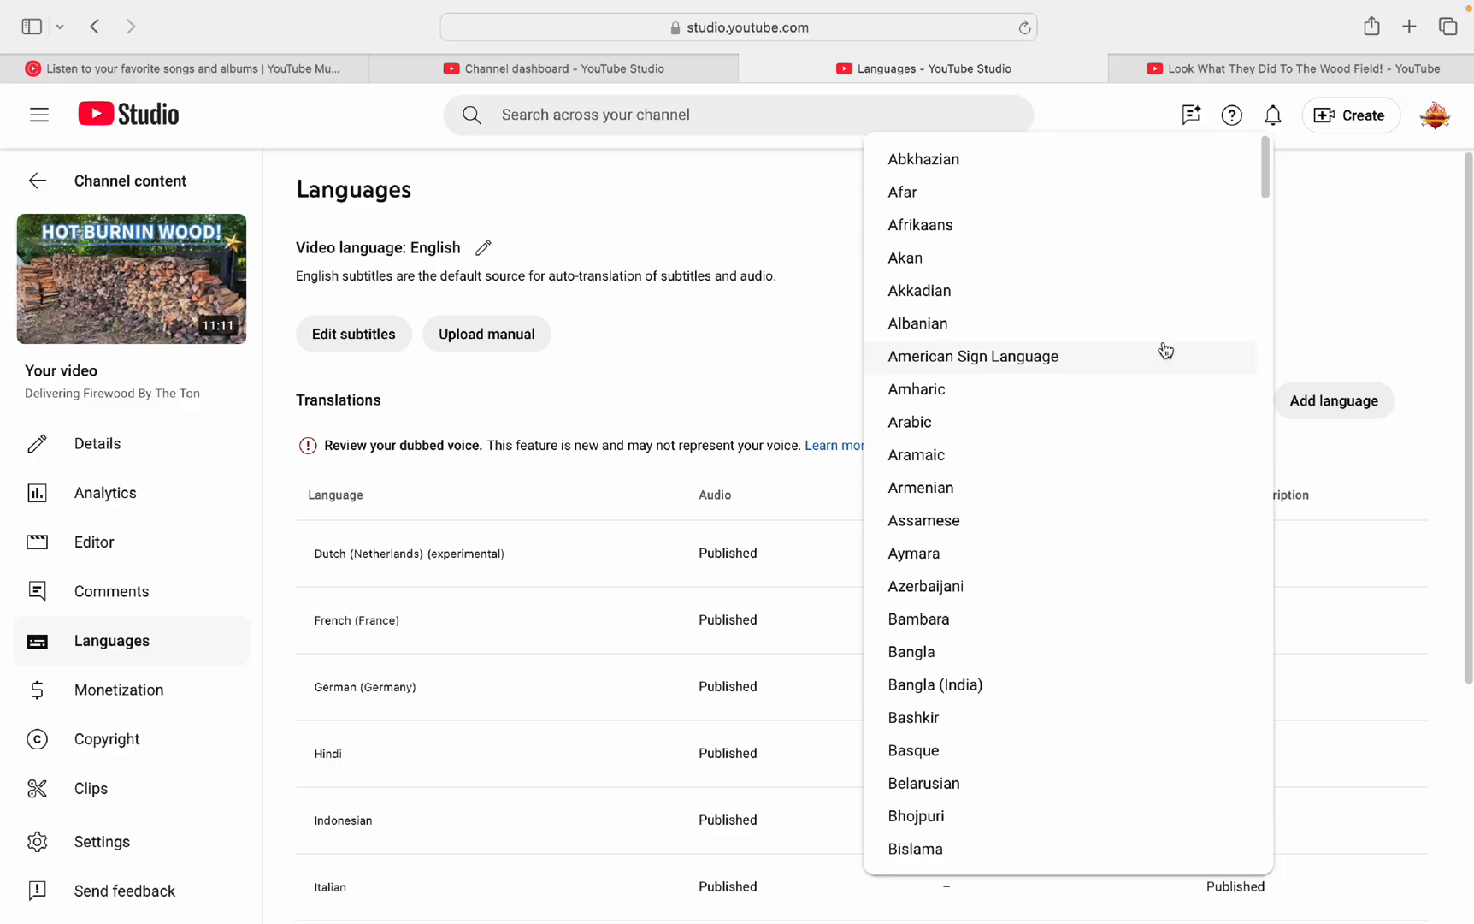
{"action": "mouse_move", "coordinate": [1259, 98]}
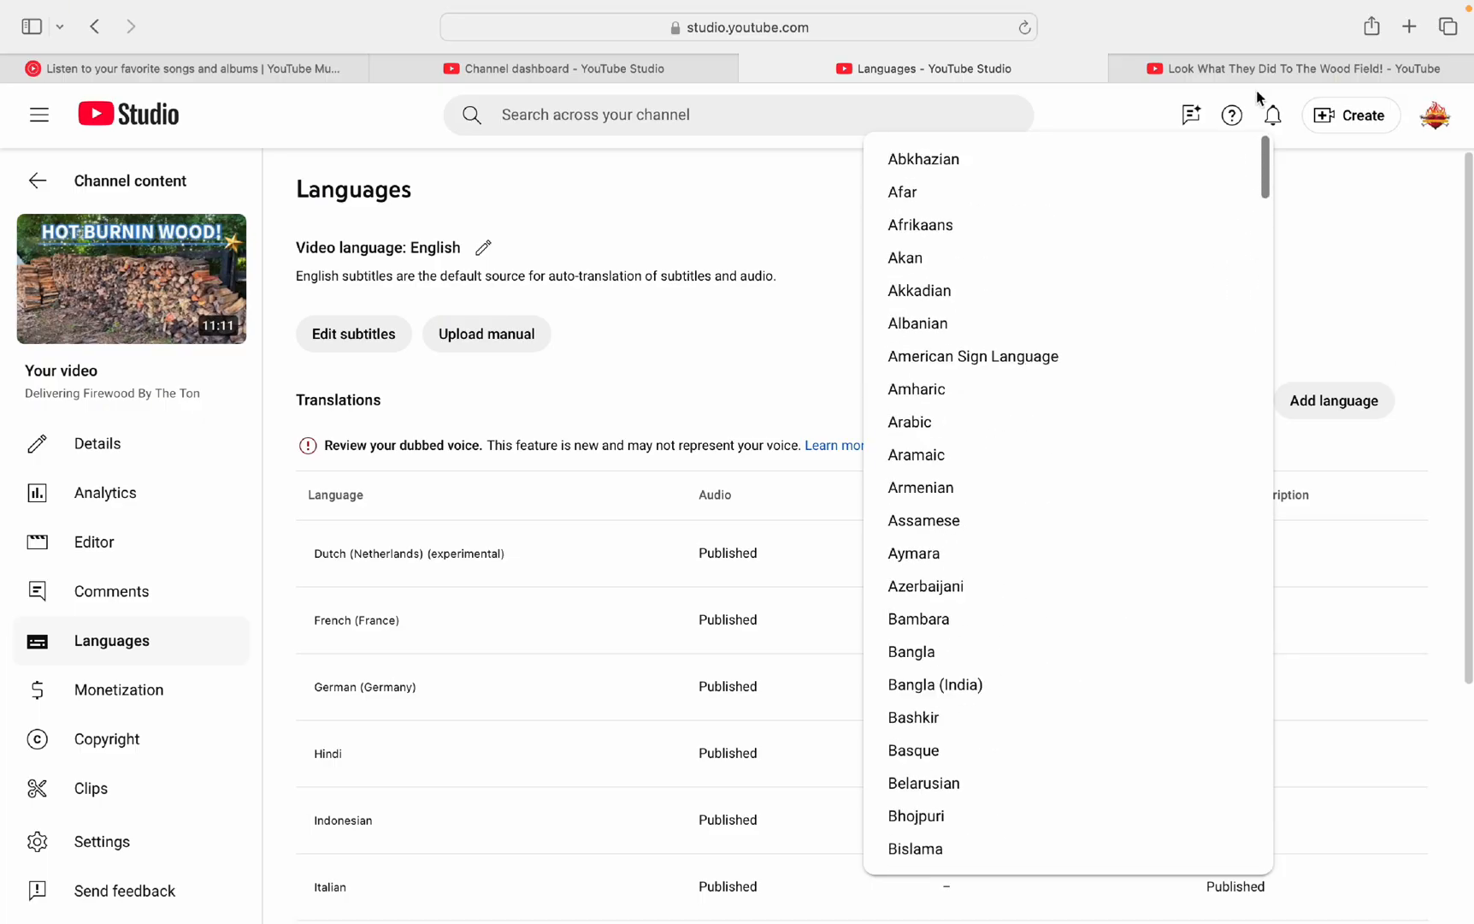
{"action": "left_click", "coordinate": [1339, 310]}
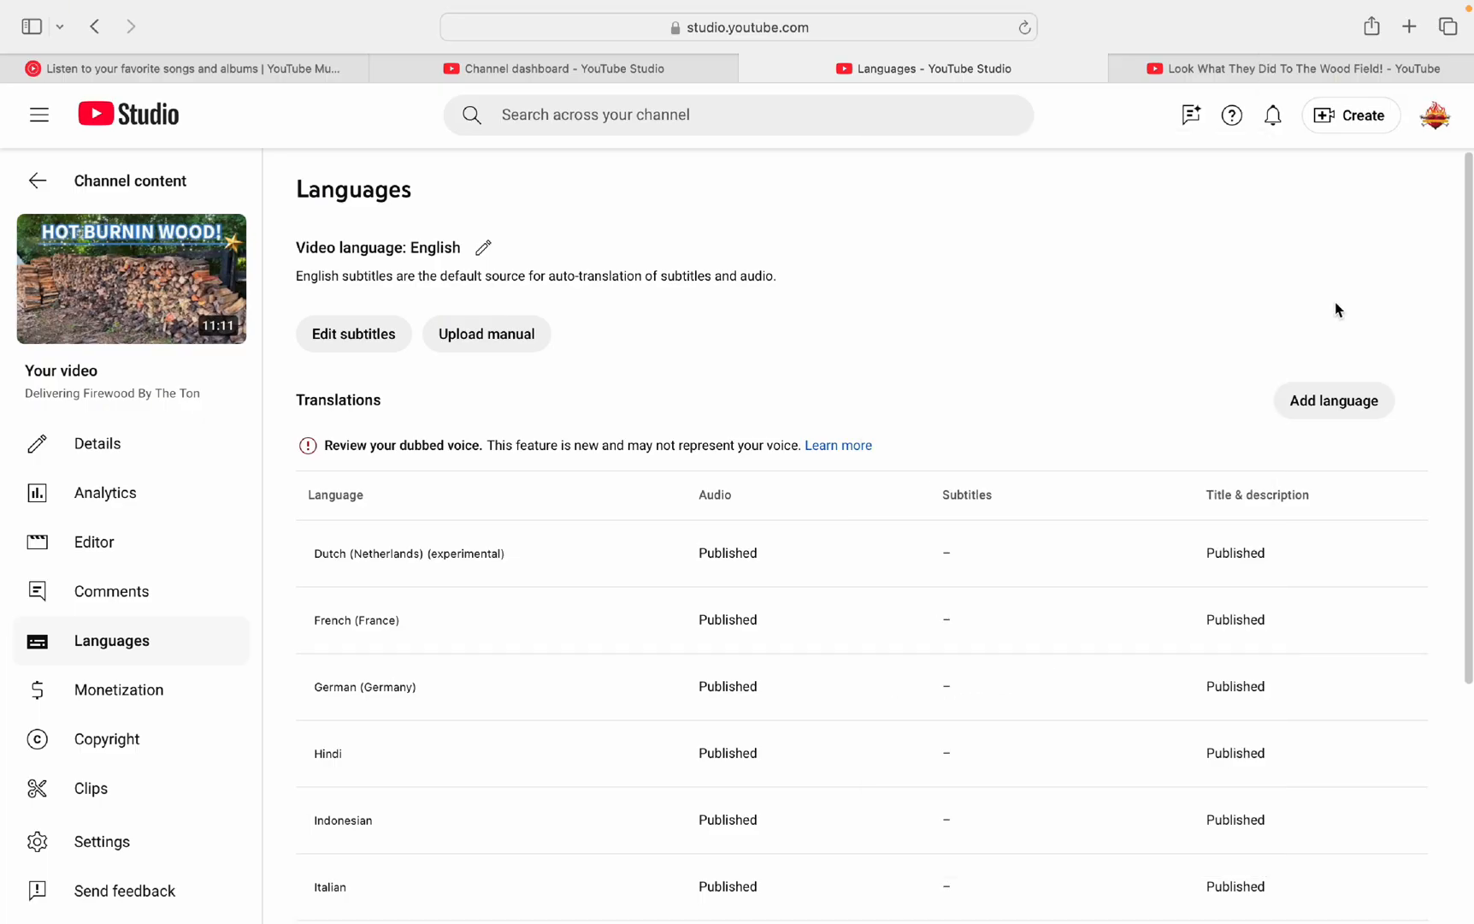
{"action": "left_click", "coordinate": [1334, 400]}
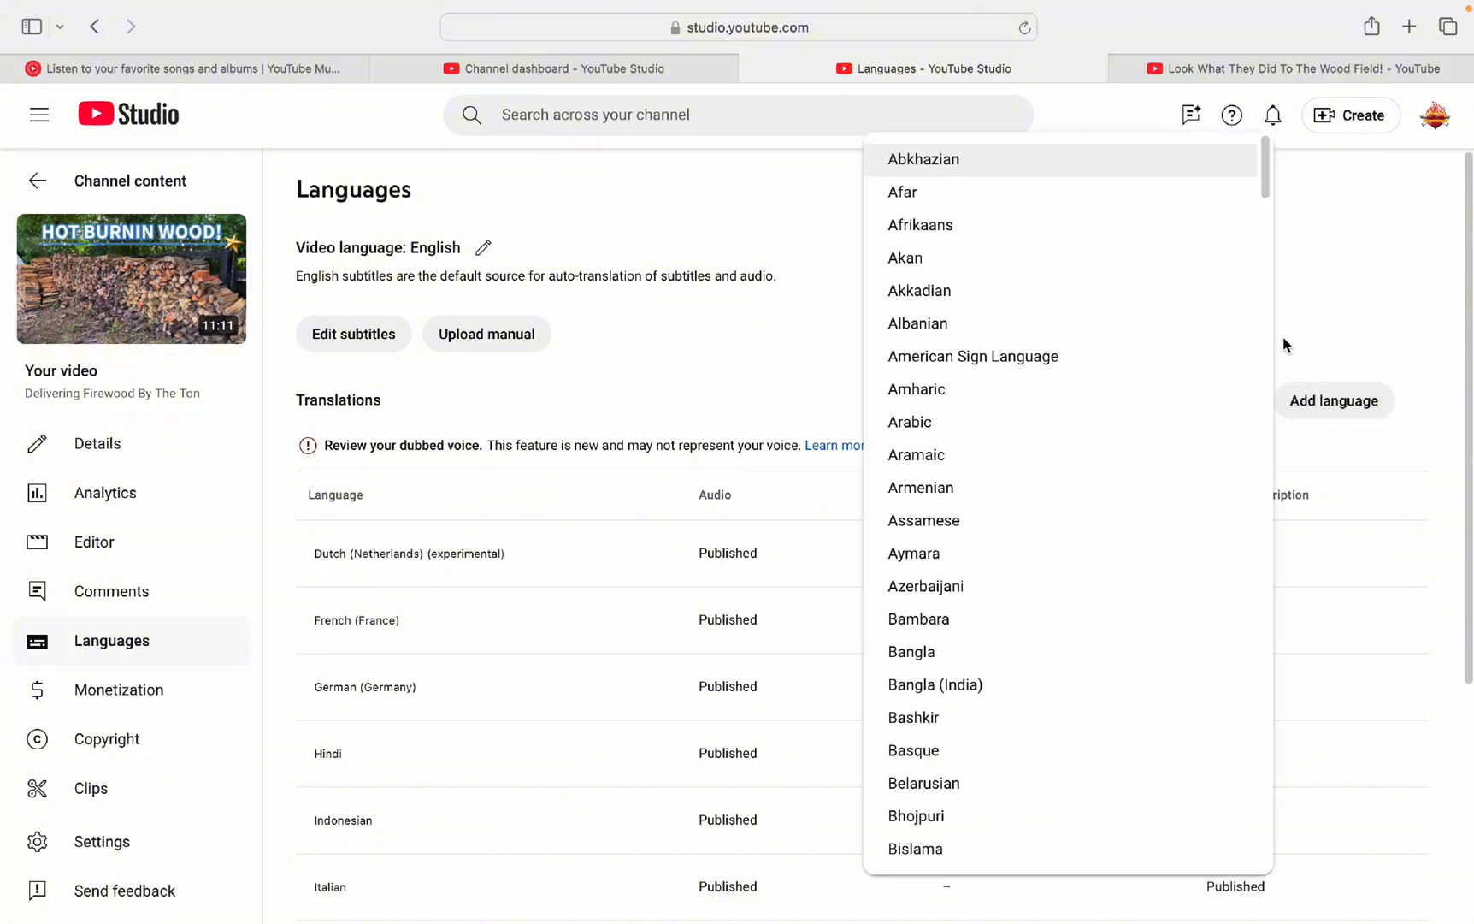
{"action": "scroll", "scroll_direction": "down", "scroll_amount": 3}
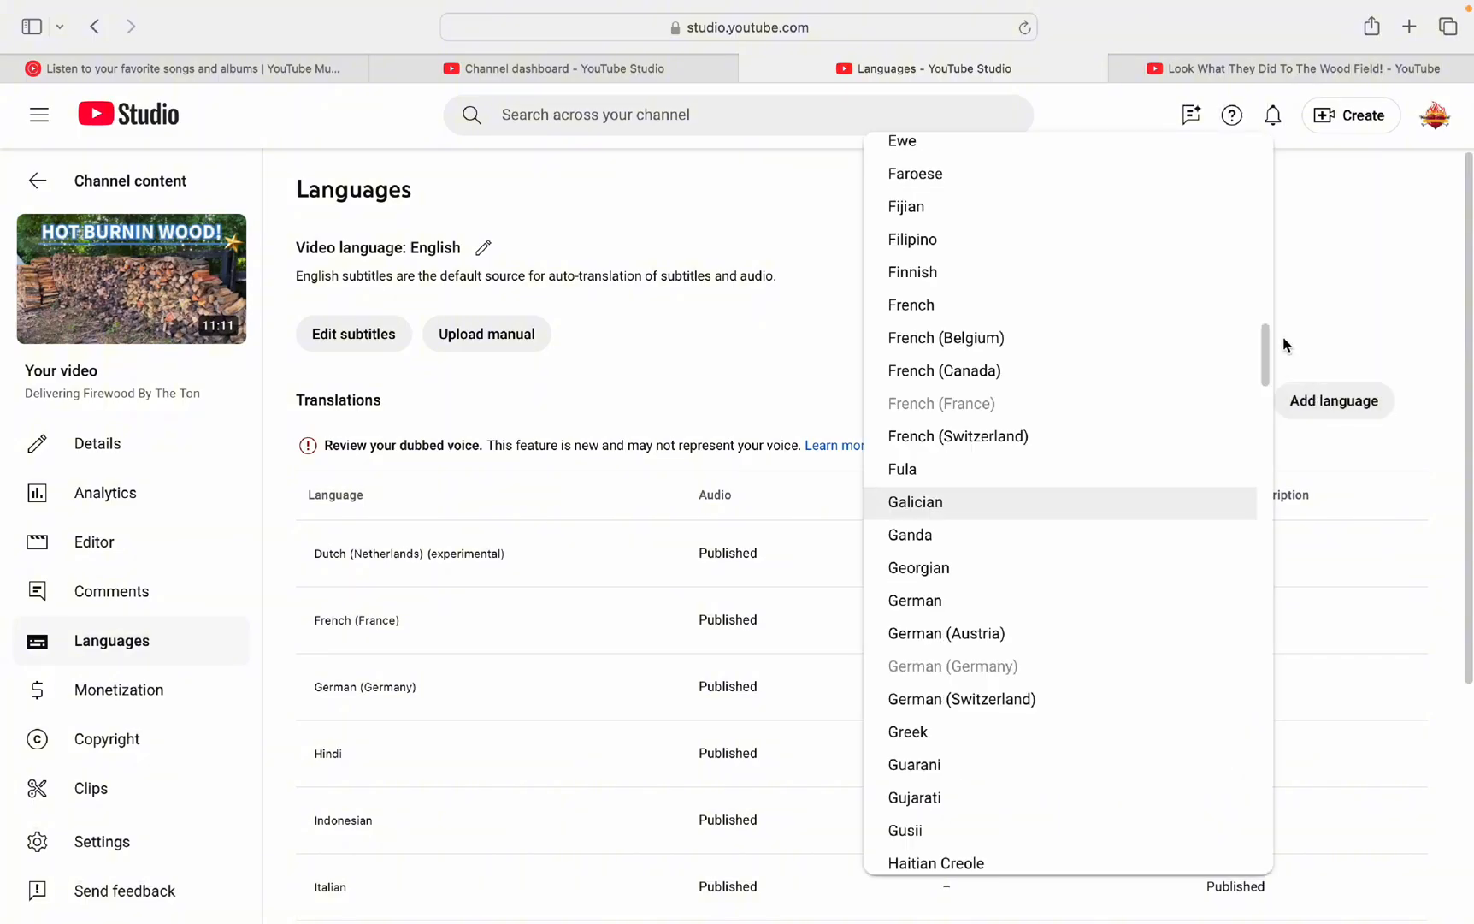
{"action": "mouse_move", "coordinate": [925, 650]}
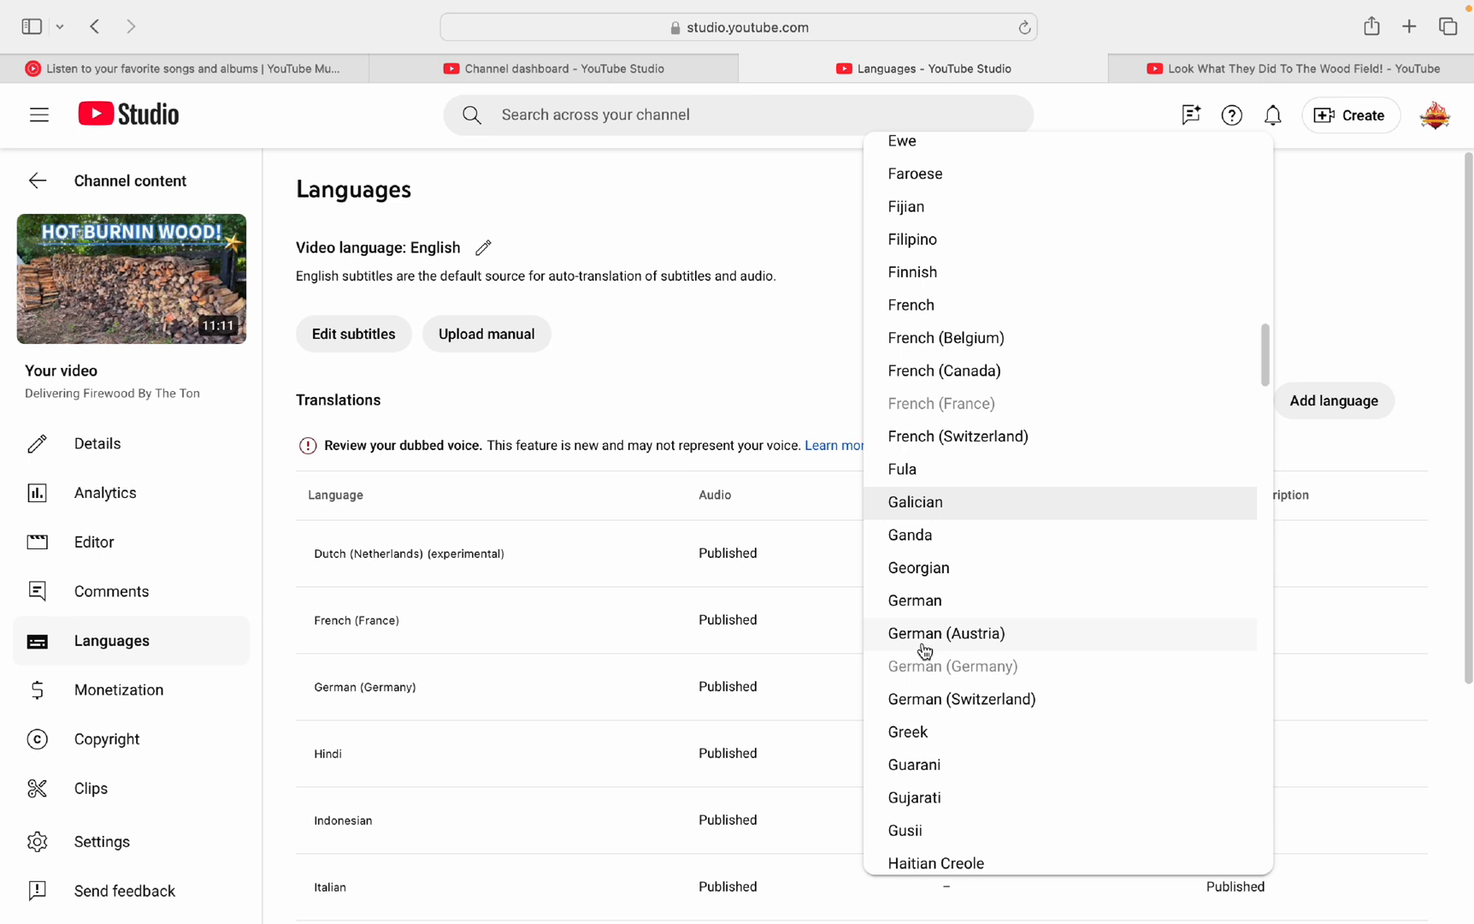
{"action": "mouse_move", "coordinate": [908, 732]}
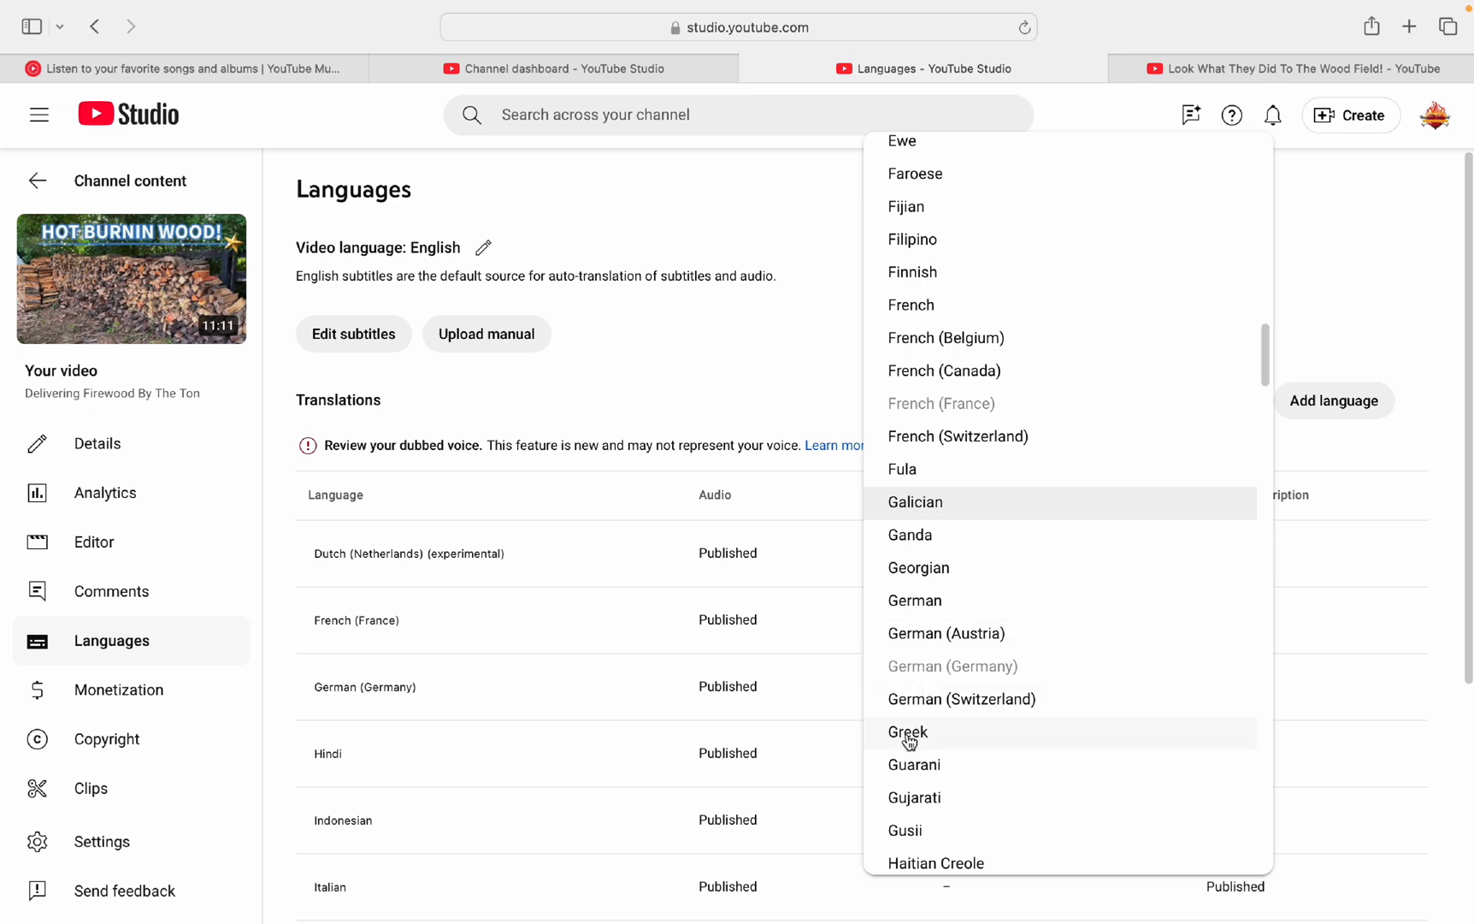
{"action": "left_click", "coordinate": [907, 732]}
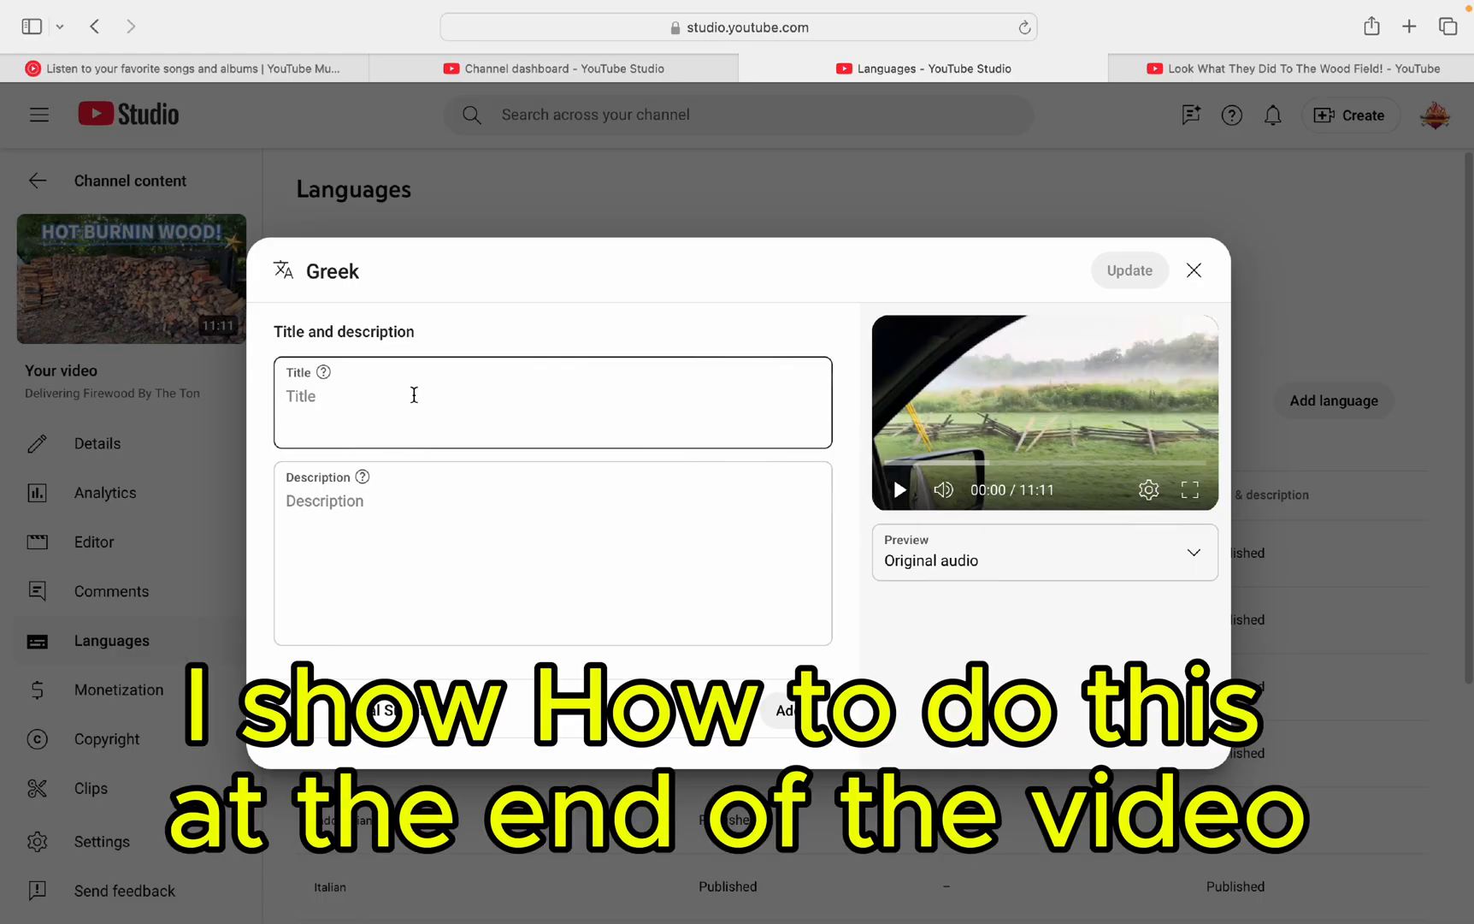
{"action": "mouse_move", "coordinate": [381, 425]}
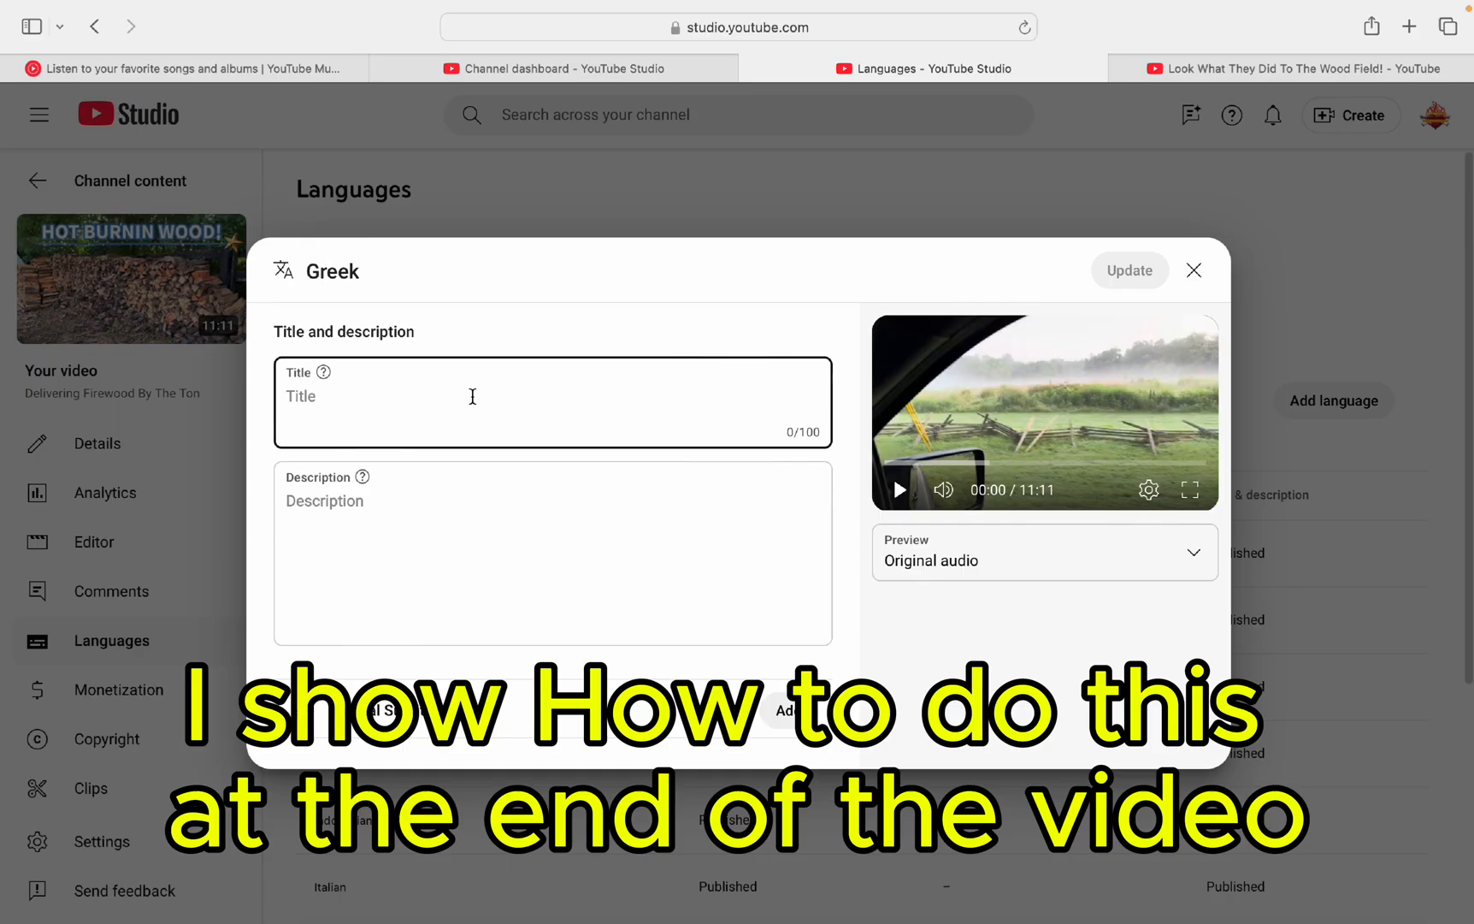
{"action": "type", "text": "tes"}
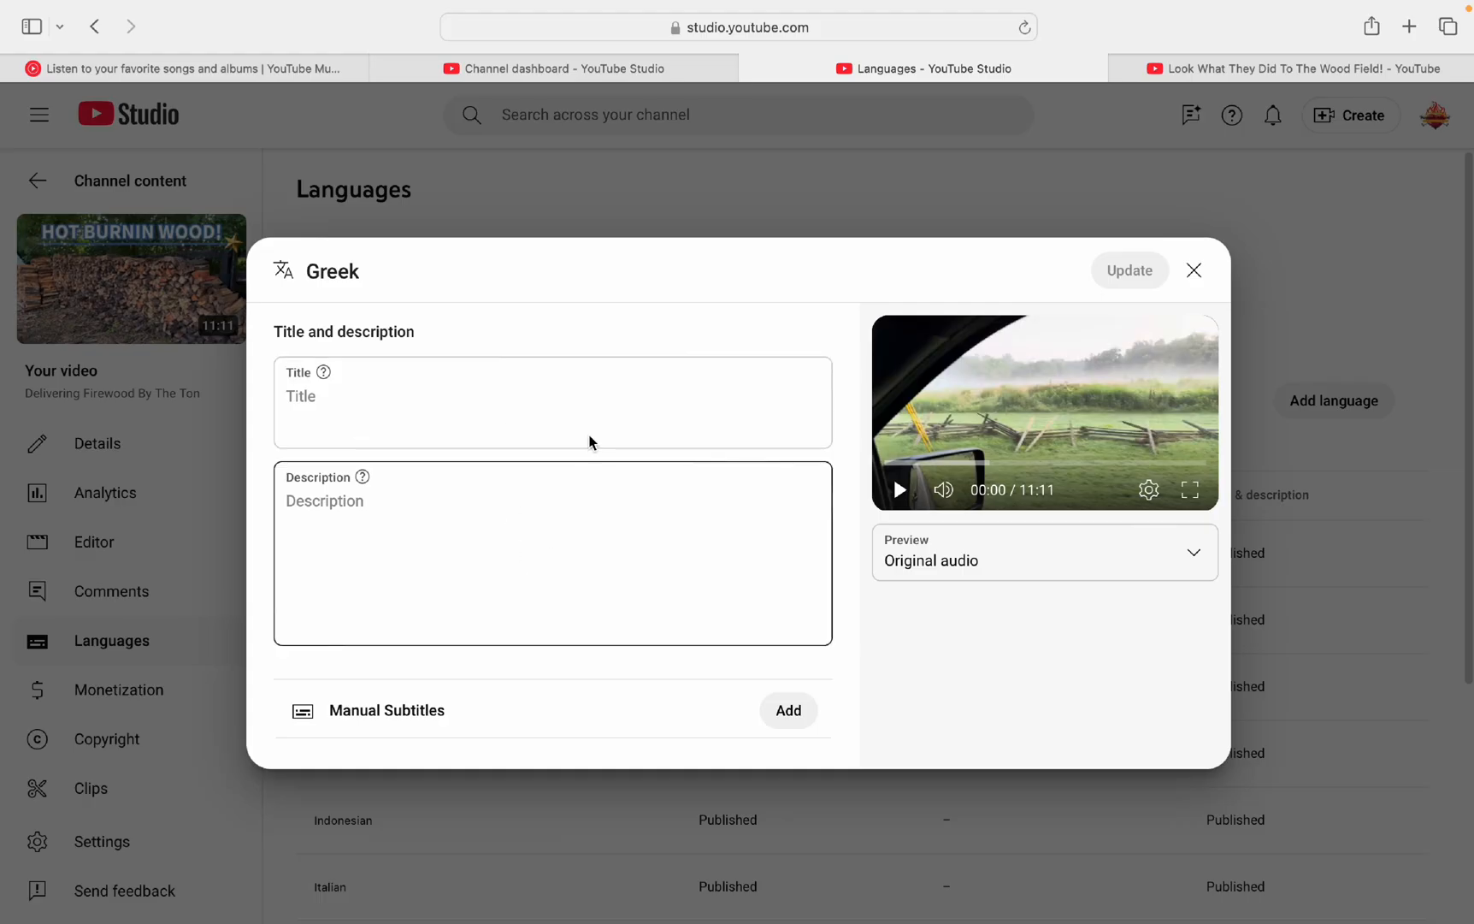
{"action": "mouse_move", "coordinate": [740, 684]}
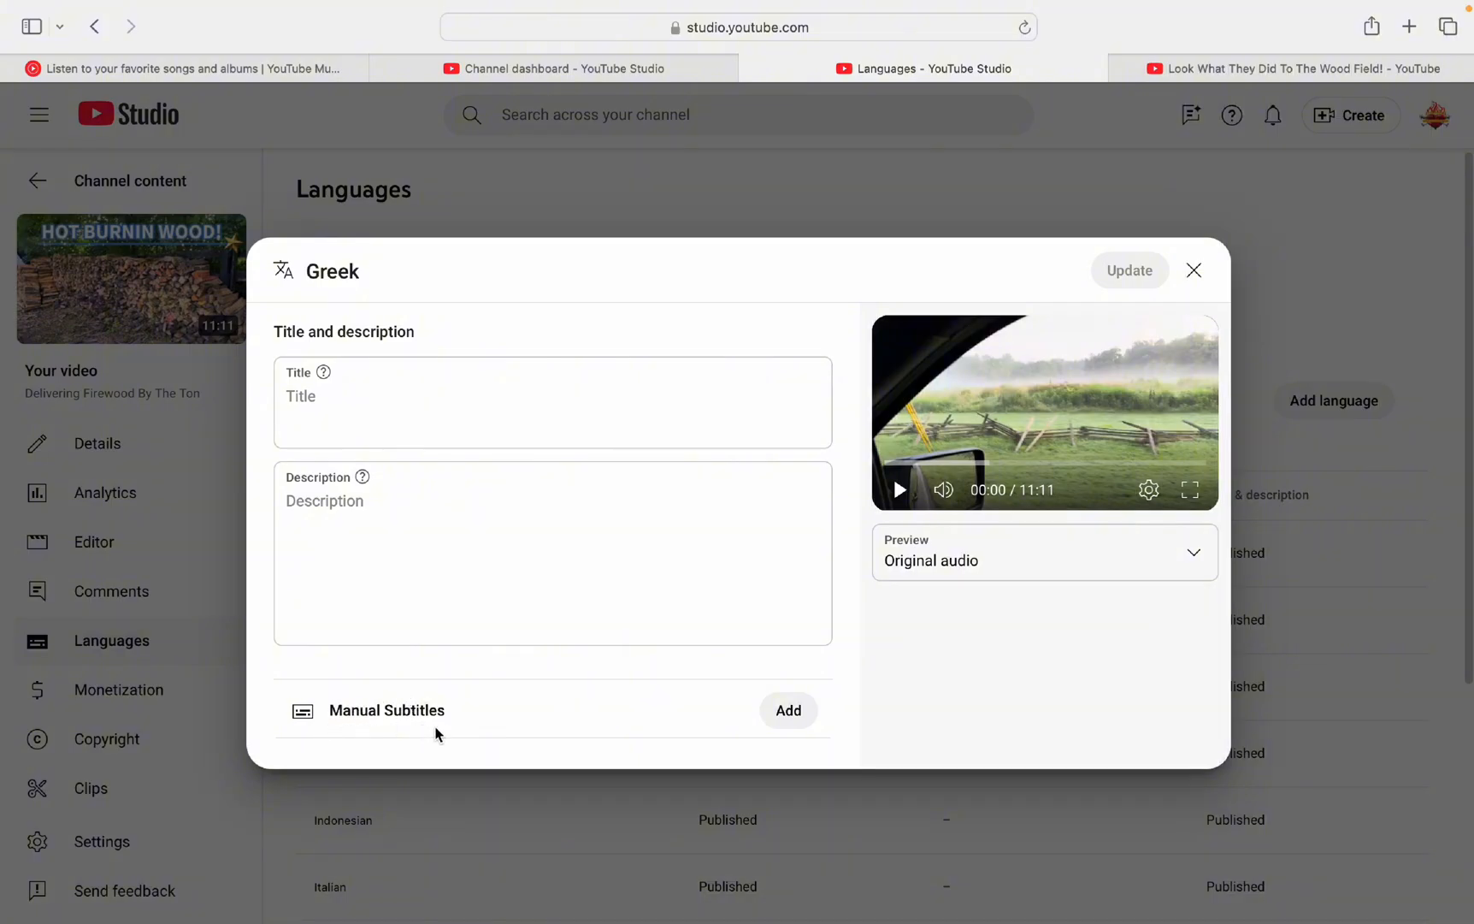
{"action": "mouse_move", "coordinate": [420, 713]}
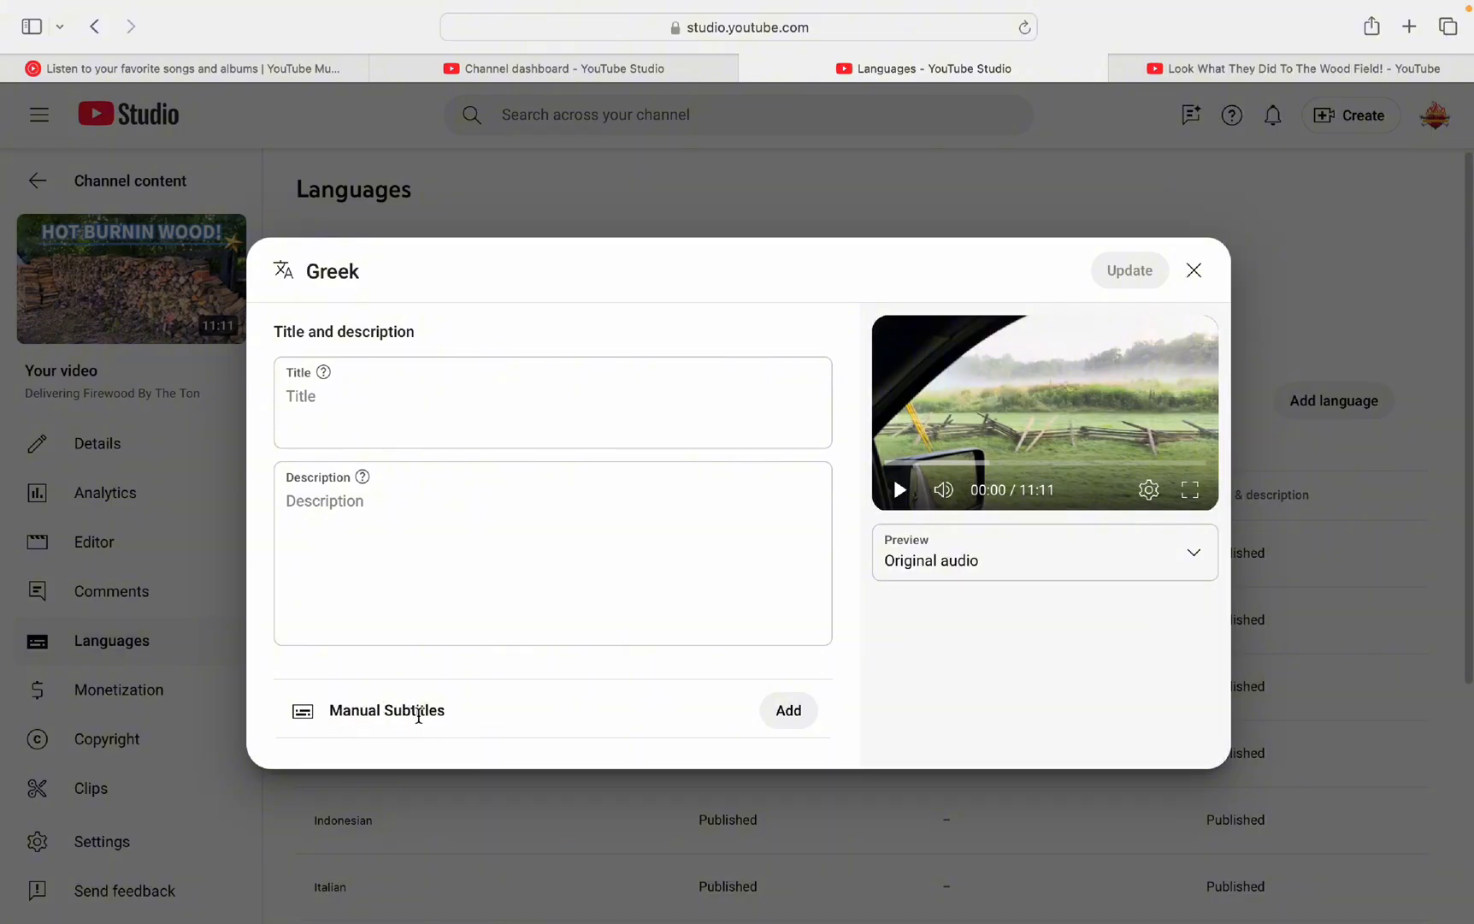
Step: Start Greek subtitles to reach the upload, manual typing or auto-translate options
{"action": "left_click", "coordinate": [787, 710]}
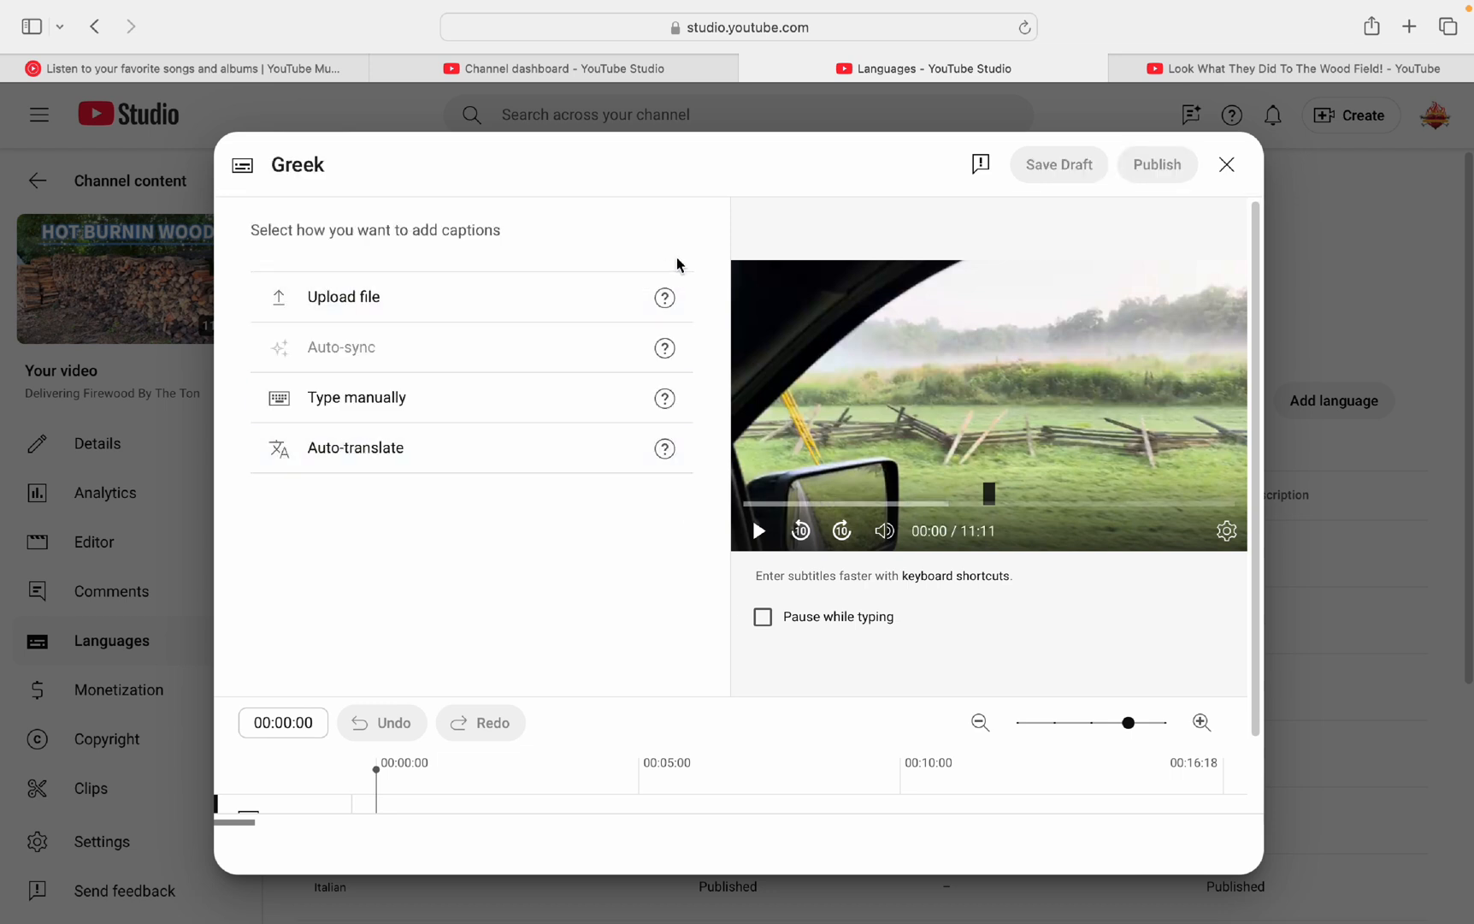
{"action": "mouse_move", "coordinate": [705, 464]}
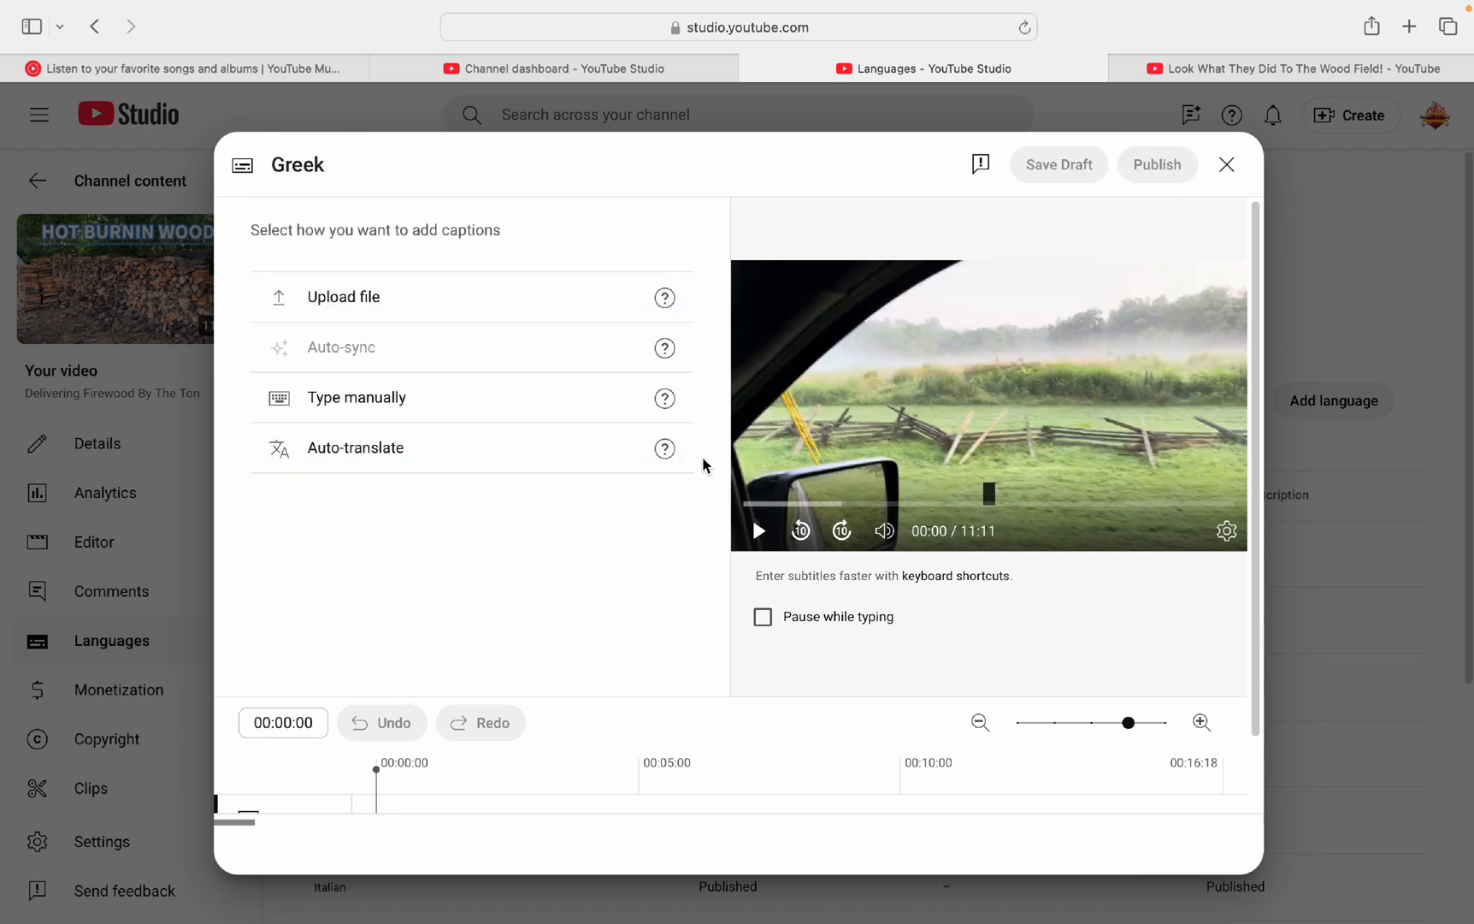
{"action": "mouse_move", "coordinate": [554, 309]}
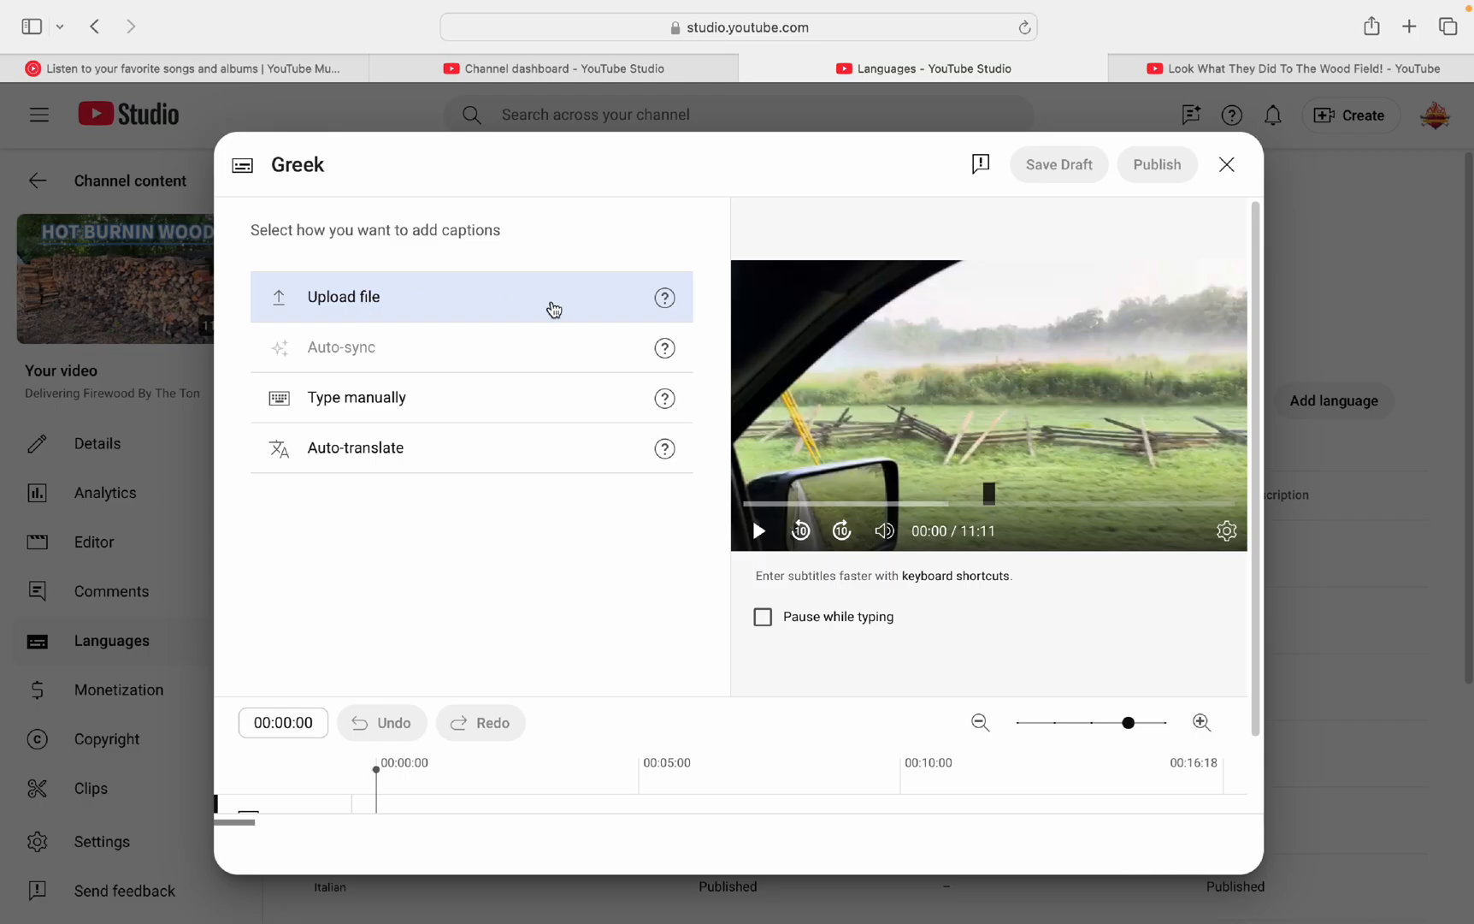
{"action": "mouse_move", "coordinate": [425, 404]}
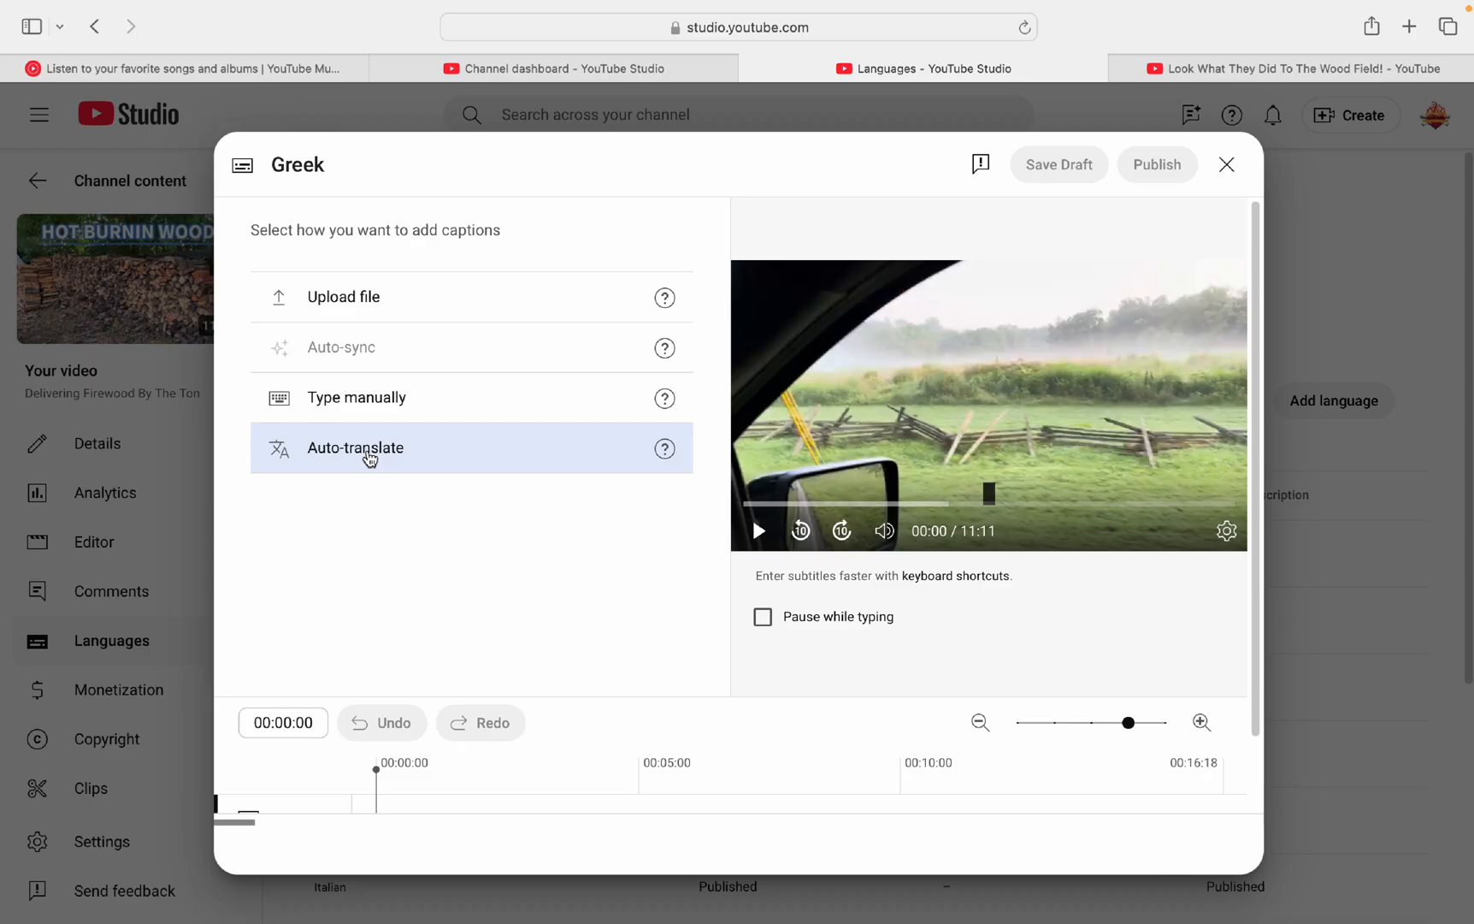
{"action": "mouse_move", "coordinate": [432, 455]}
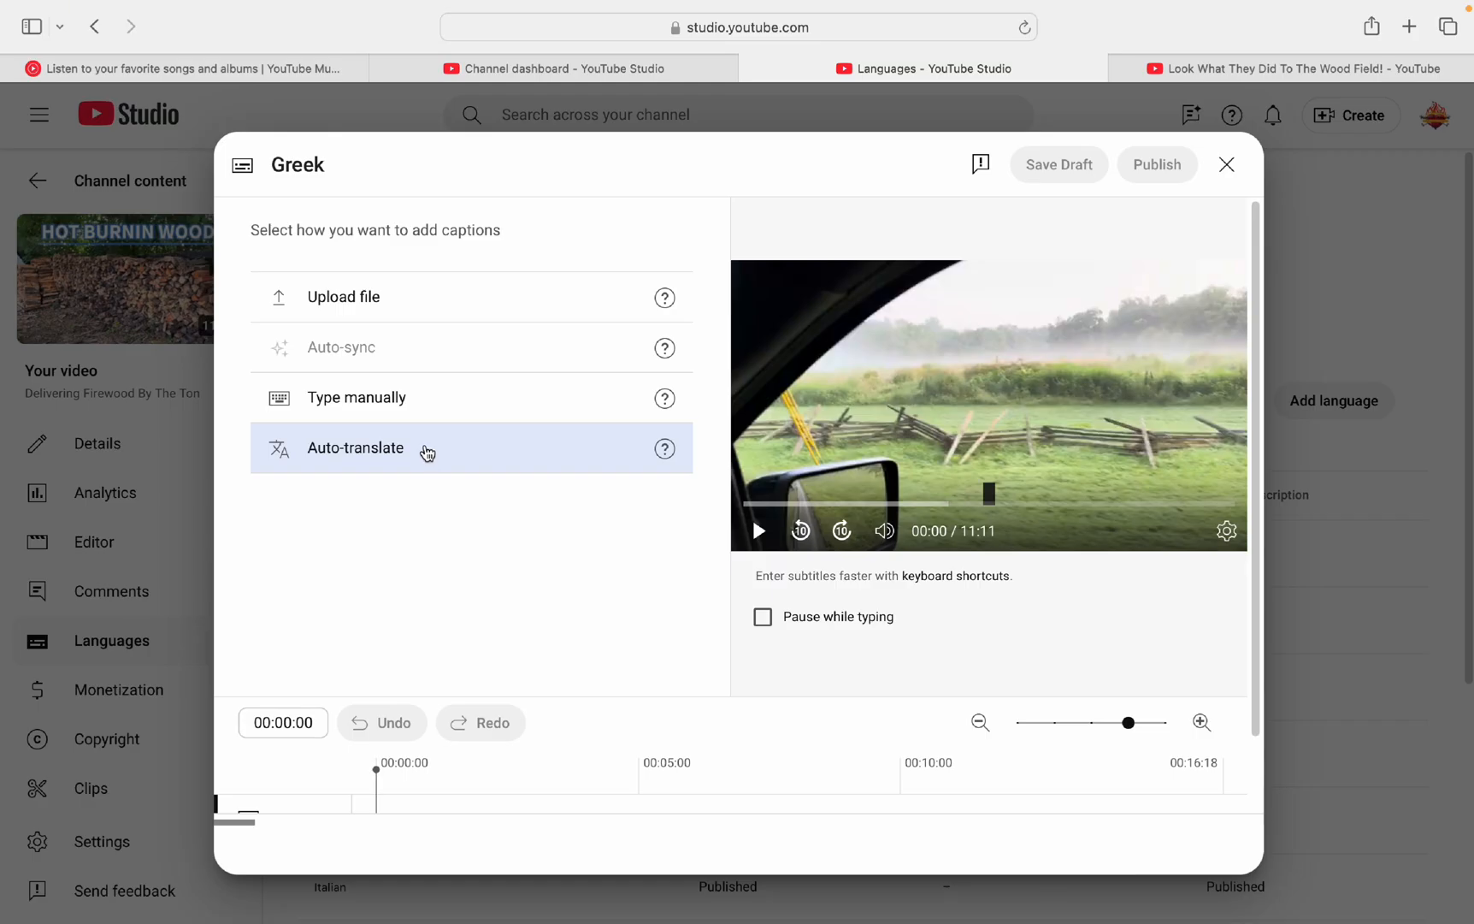
{"action": "mouse_move", "coordinate": [405, 397]}
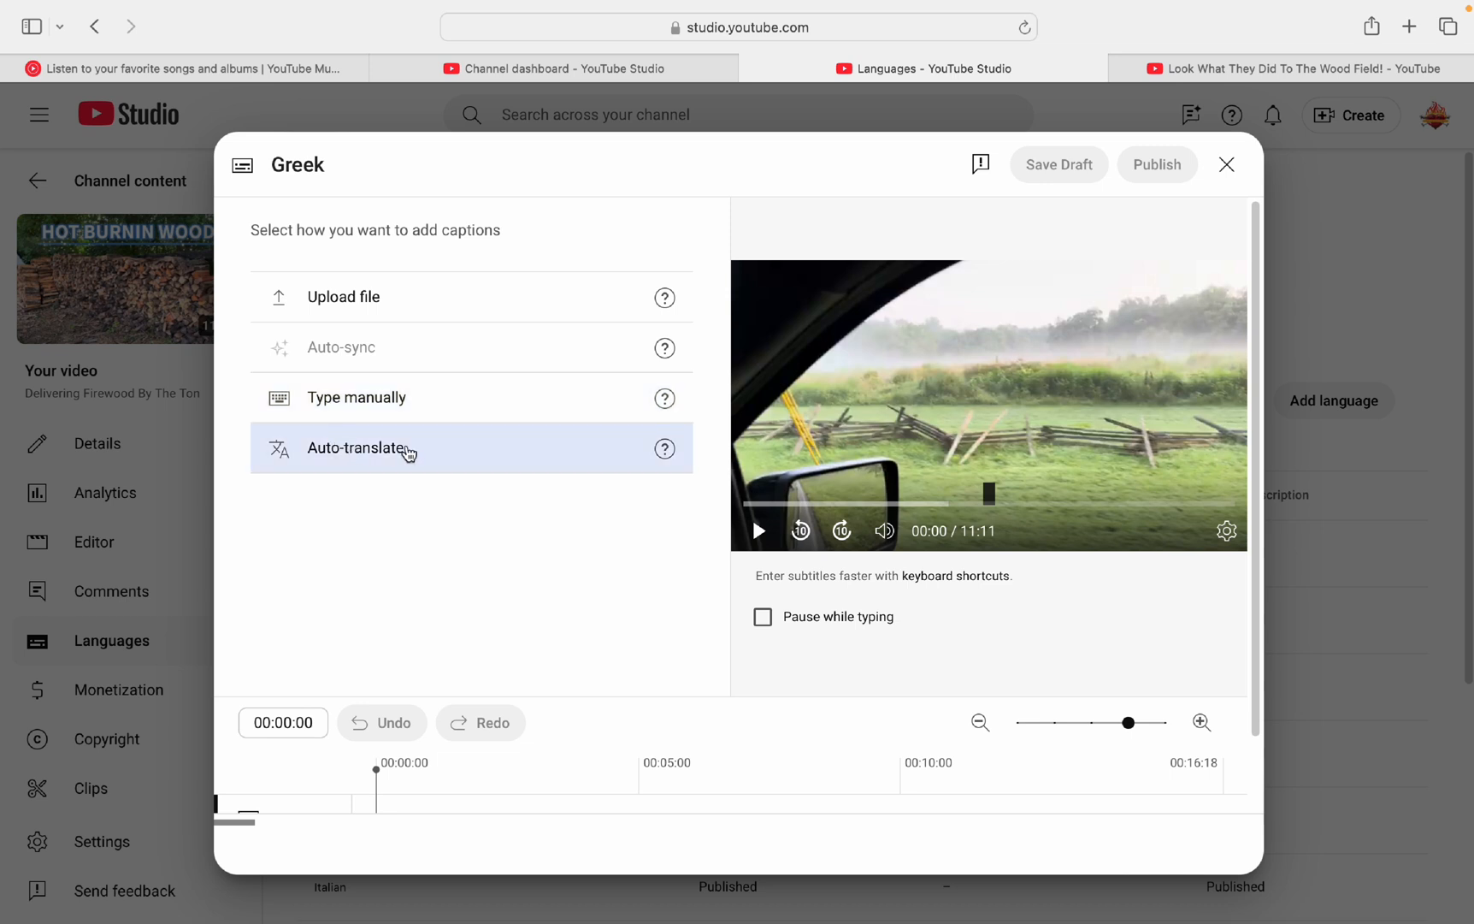
{"action": "mouse_move", "coordinate": [386, 473]}
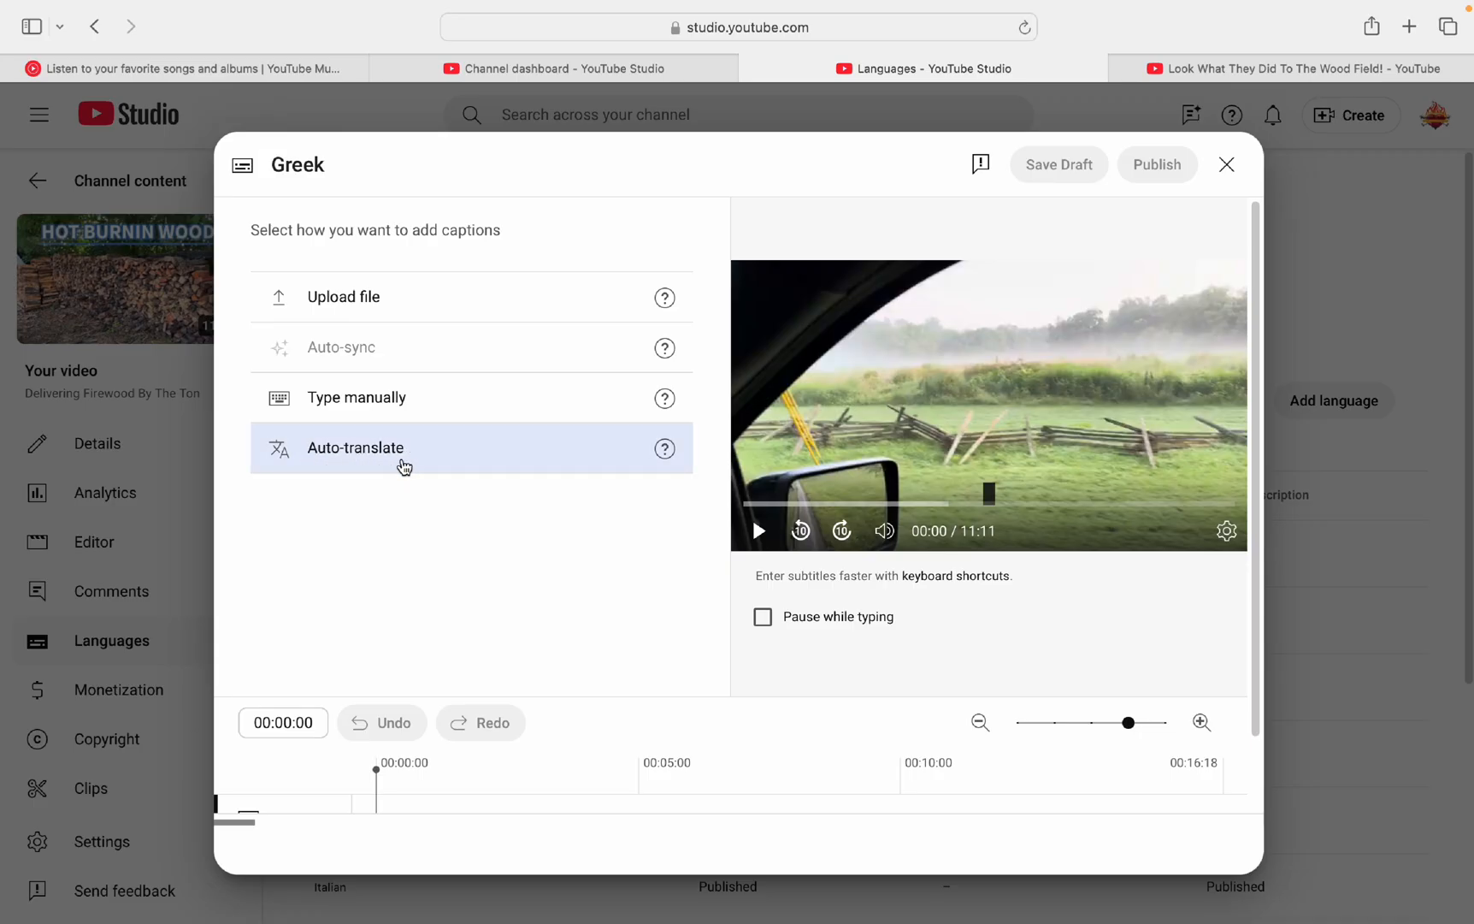
{"action": "mouse_move", "coordinate": [454, 456]}
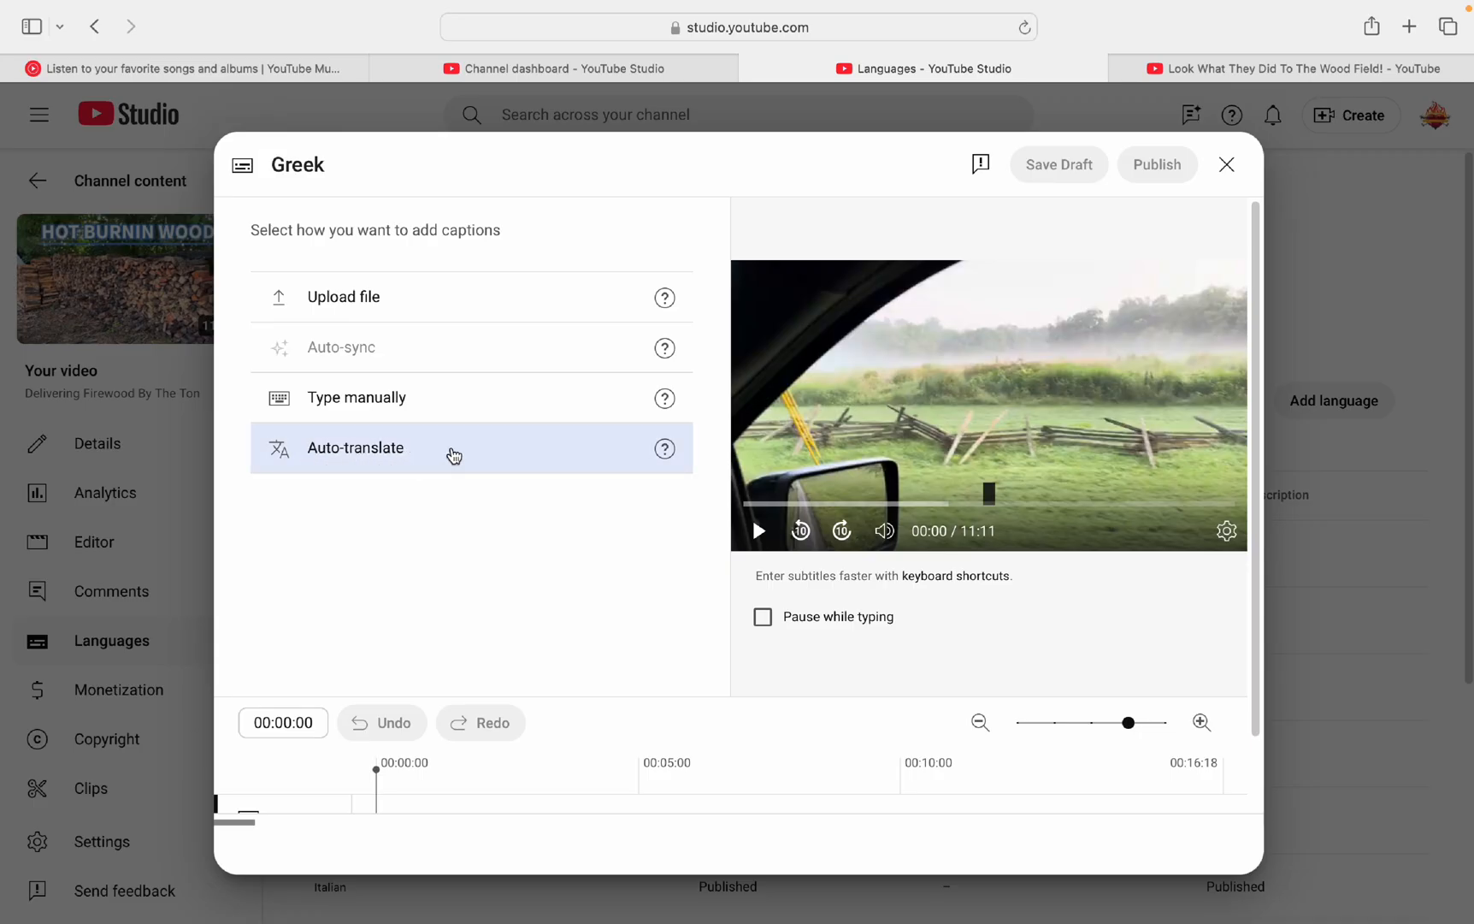
Step: Auto-translate the English transcript into Greek captions and scroll through the result
{"action": "left_click", "coordinate": [355, 447]}
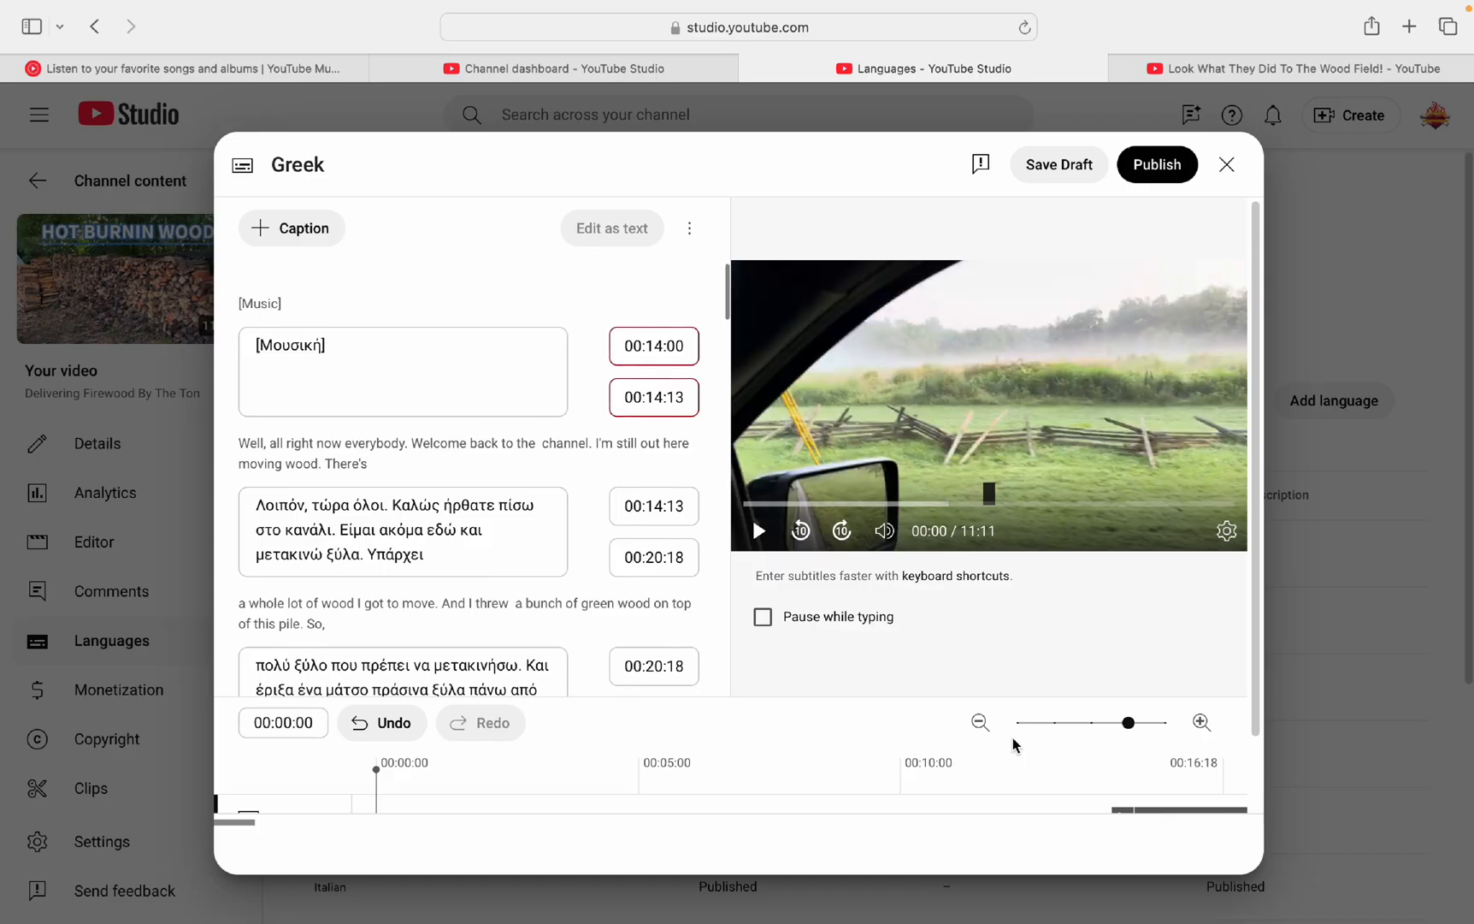
{"action": "mouse_move", "coordinate": [611, 430]}
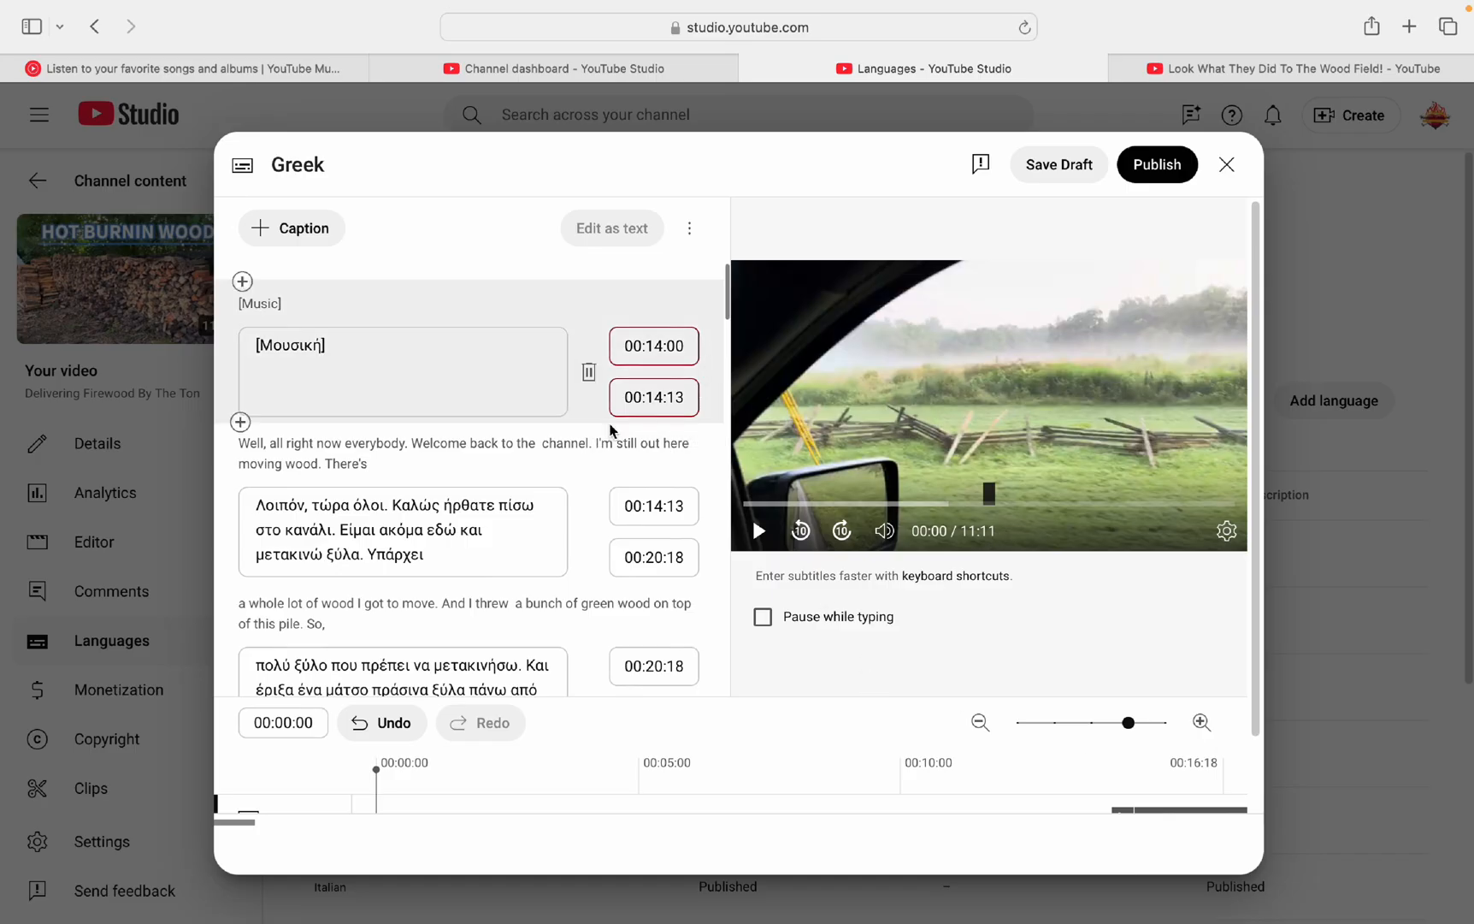
{"action": "mouse_move", "coordinate": [494, 602]}
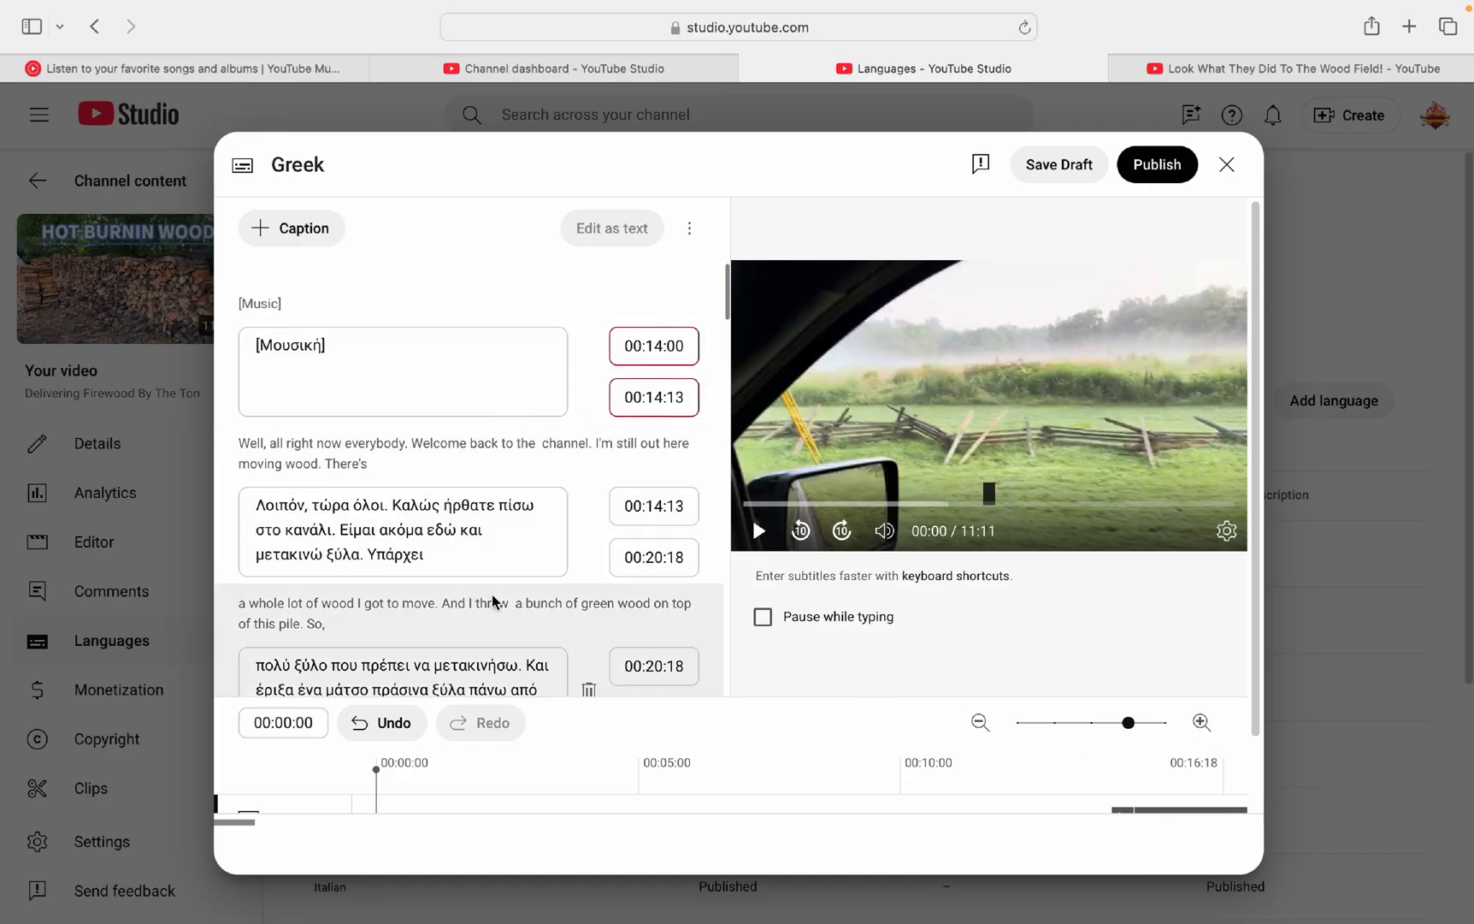
{"action": "mouse_move", "coordinate": [969, 708]}
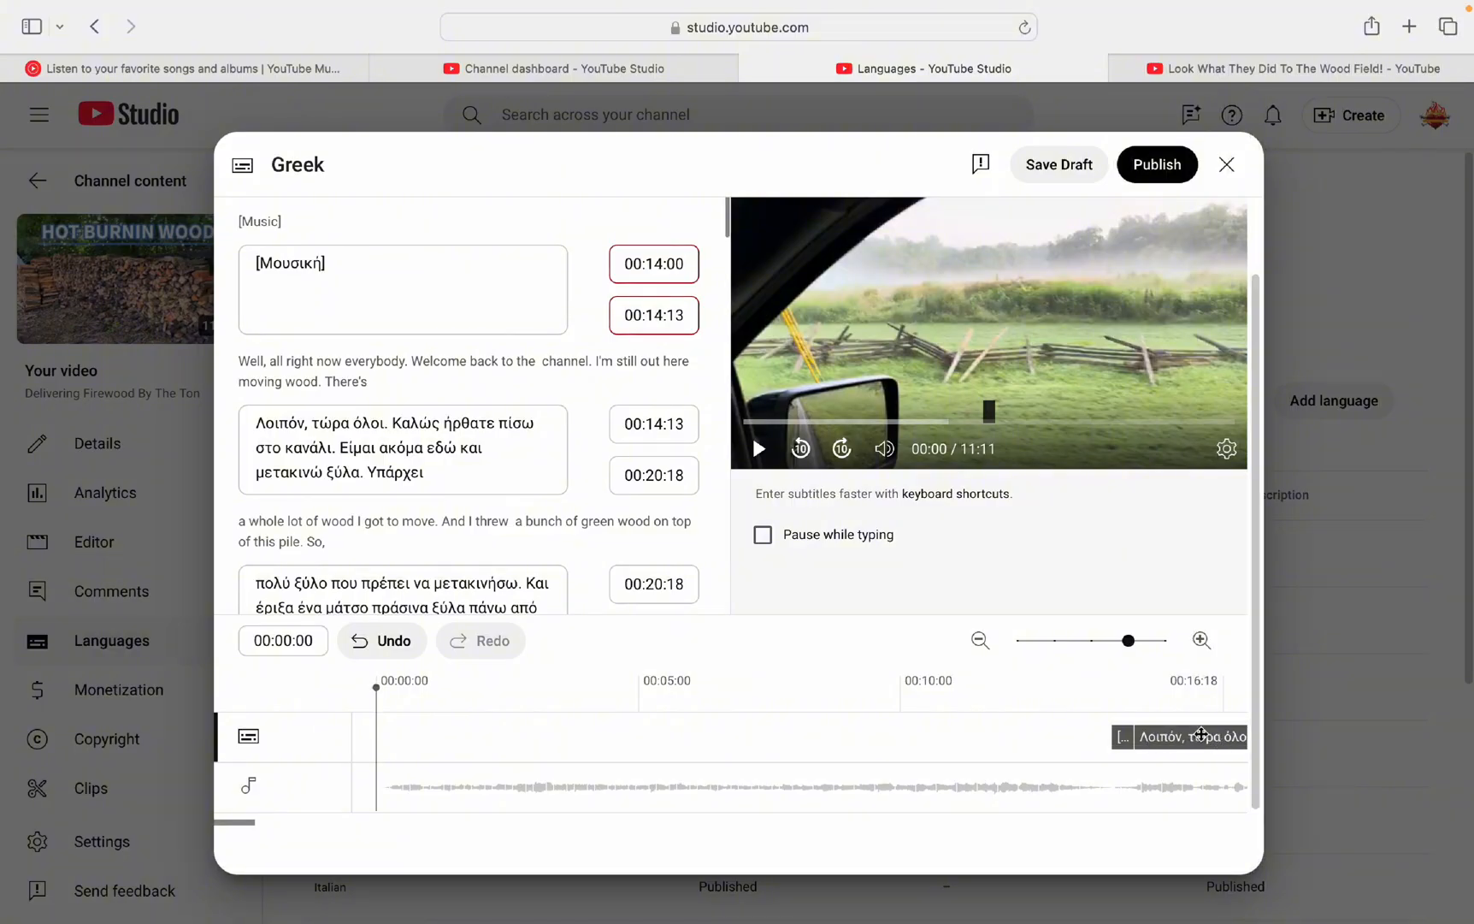
{"action": "mouse_move", "coordinate": [1248, 663]}
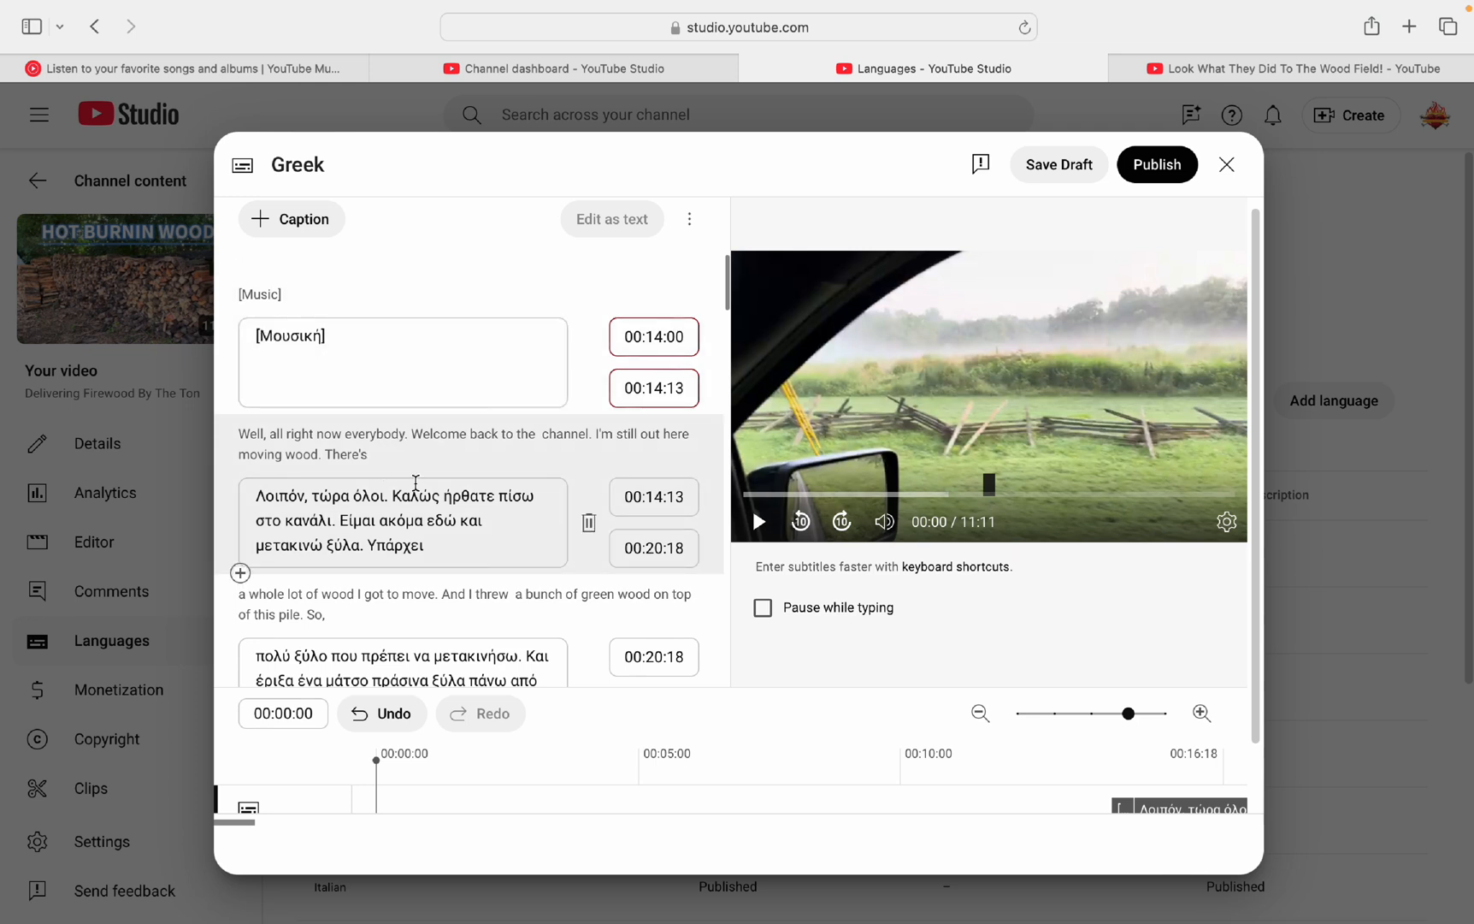
{"action": "mouse_move", "coordinate": [426, 624]}
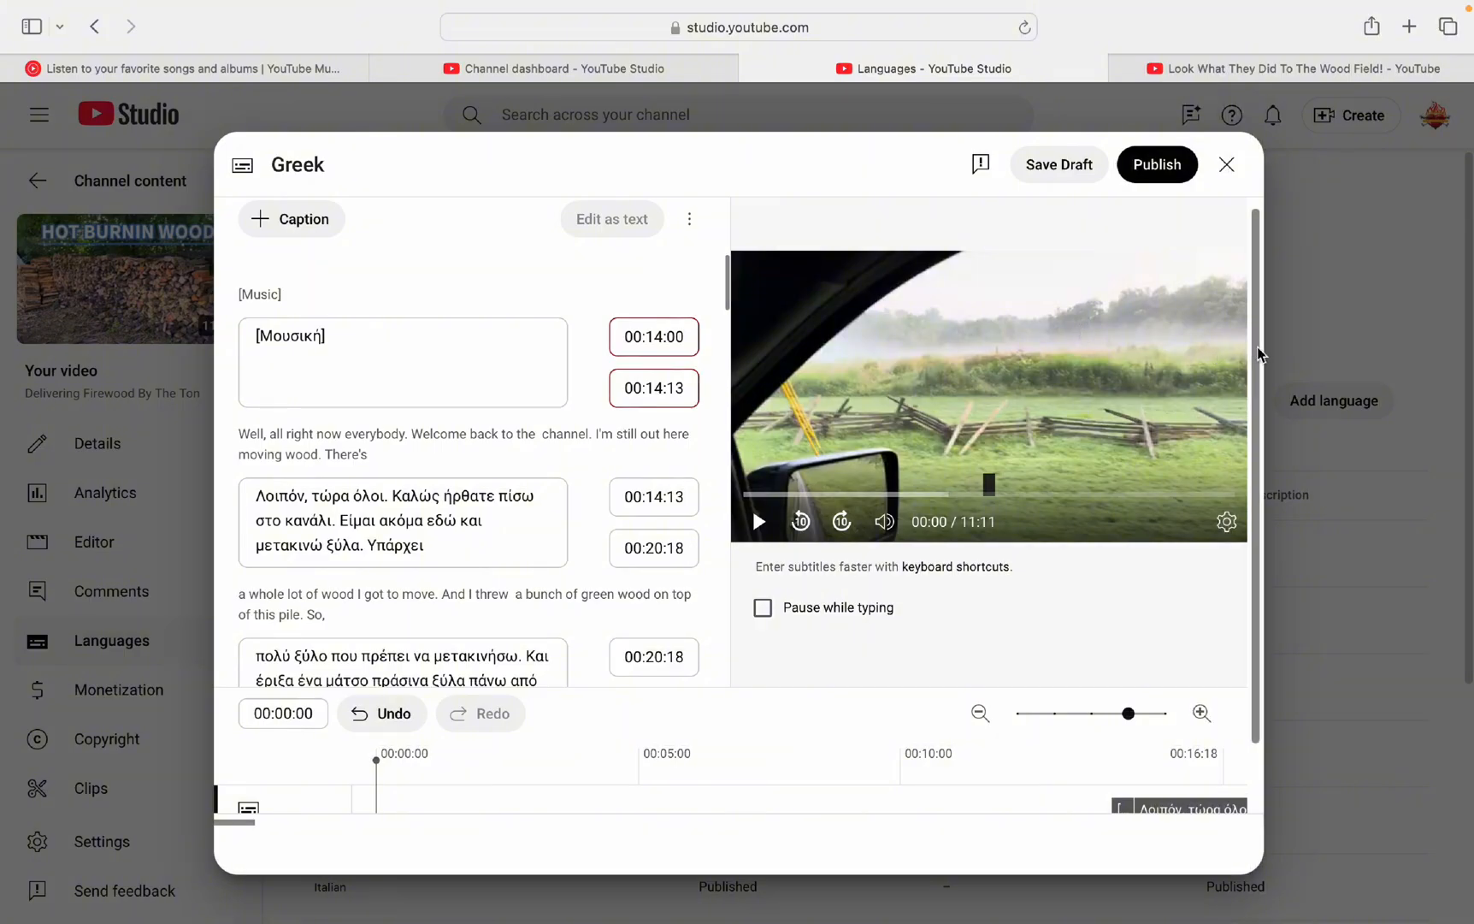
{"action": "scroll", "scroll_direction": "down", "scroll_amount": 3}
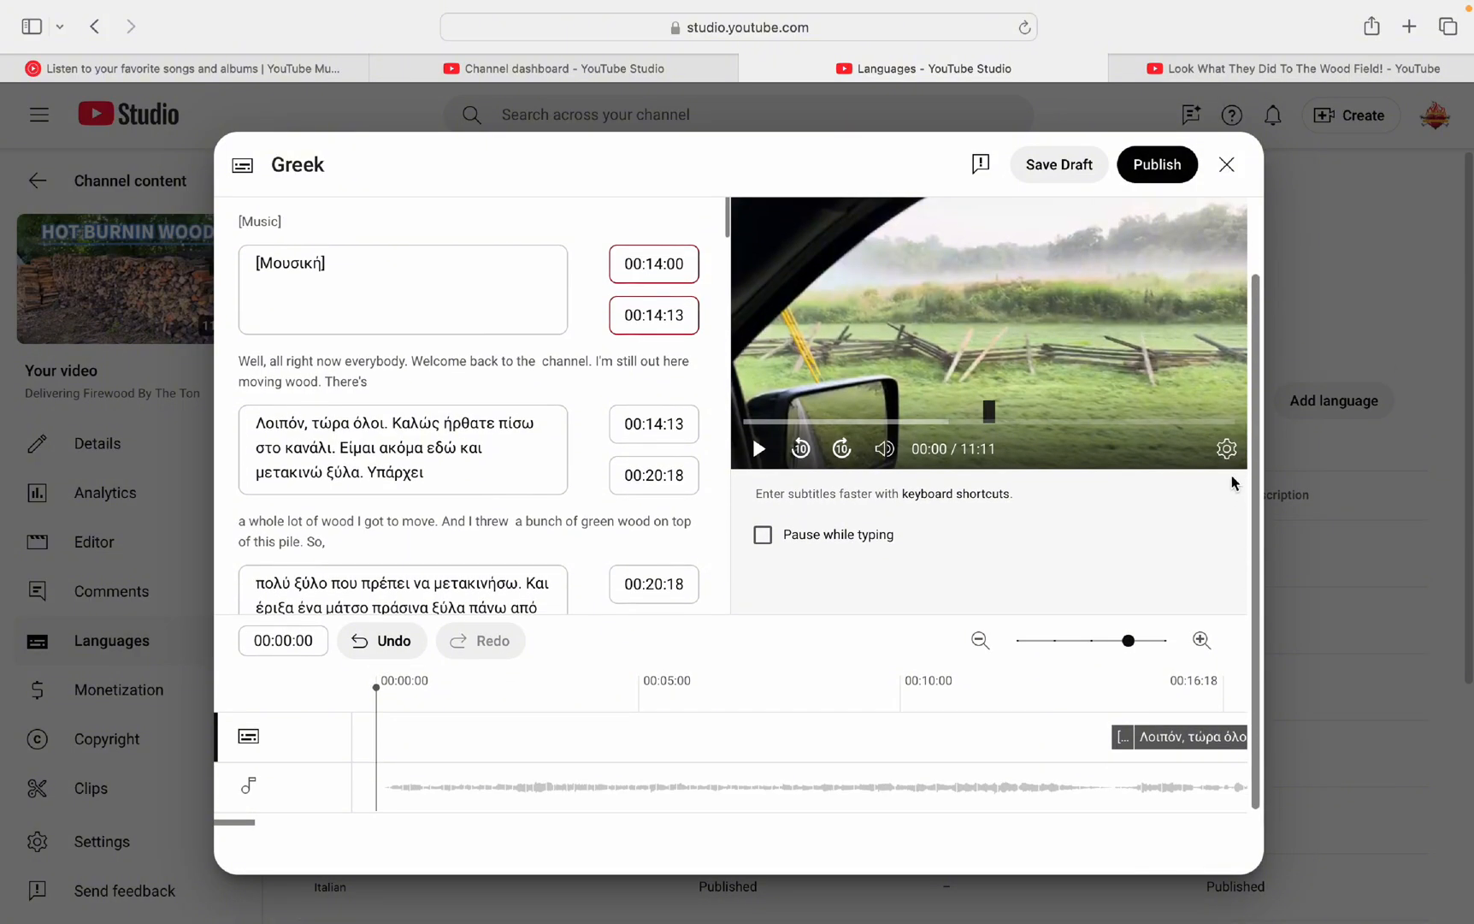
{"action": "mouse_move", "coordinate": [1260, 499]}
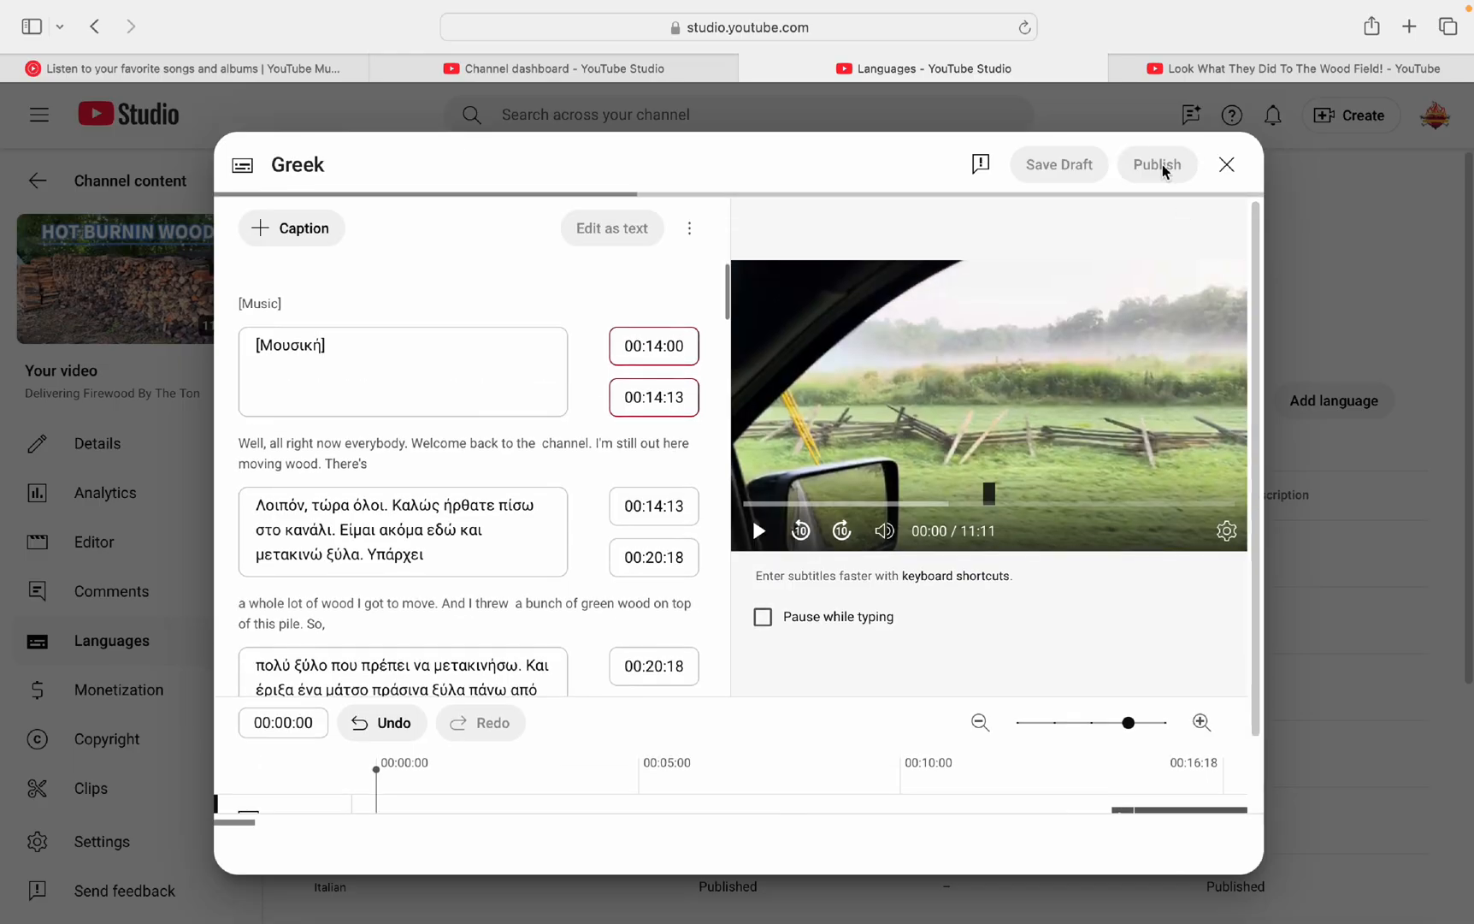
Step: Publish the Greek subtitles and confirm Greek shows 1 Published in the Languages table
{"action": "left_click", "coordinate": [1157, 164]}
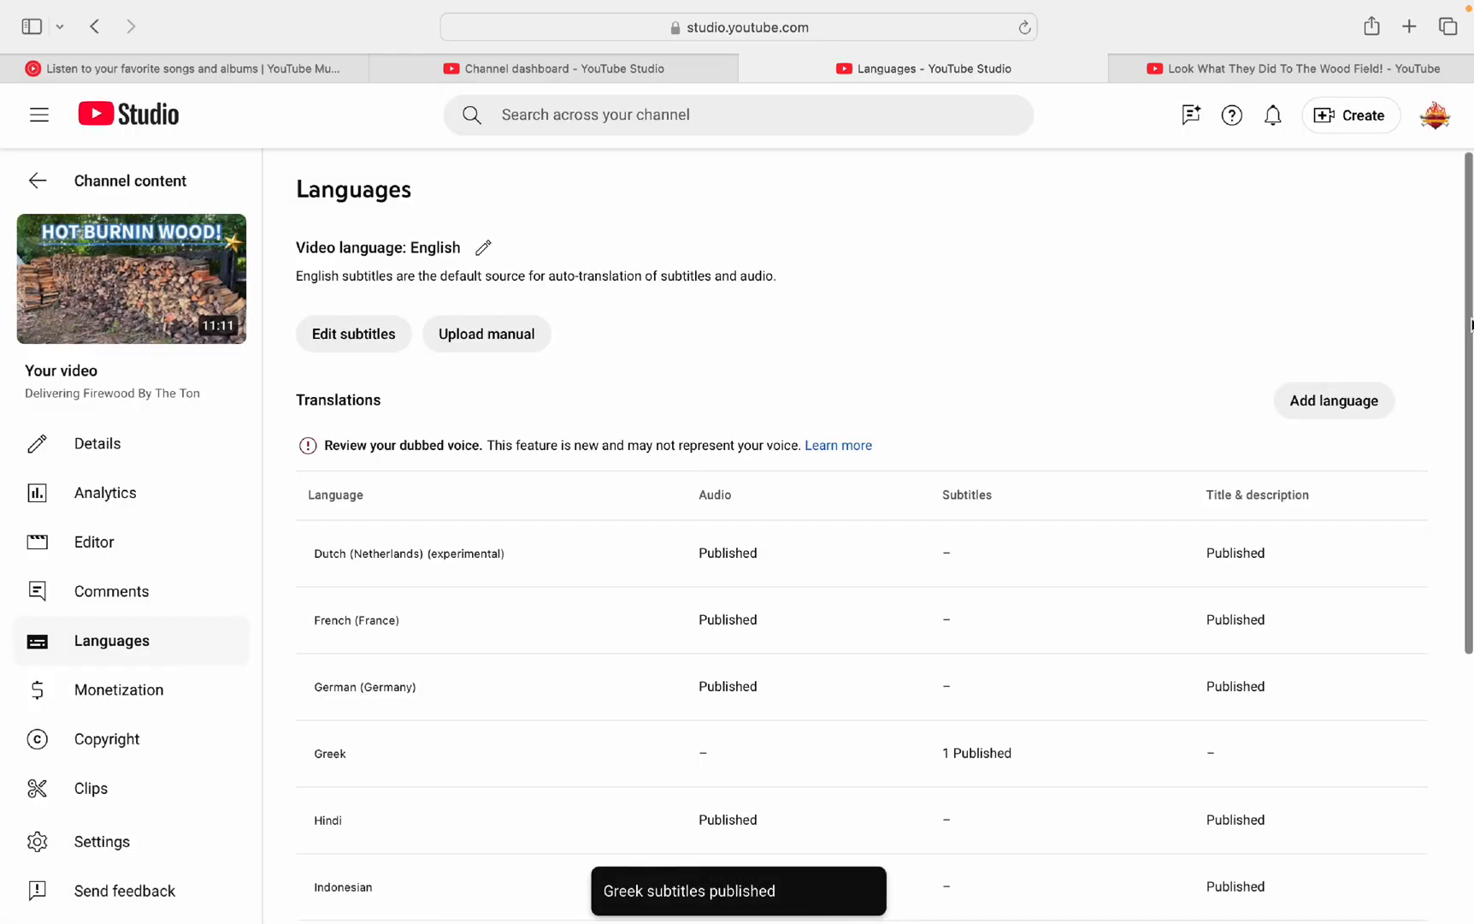
{"action": "scroll", "scroll_direction": "down", "scroll_amount": 3}
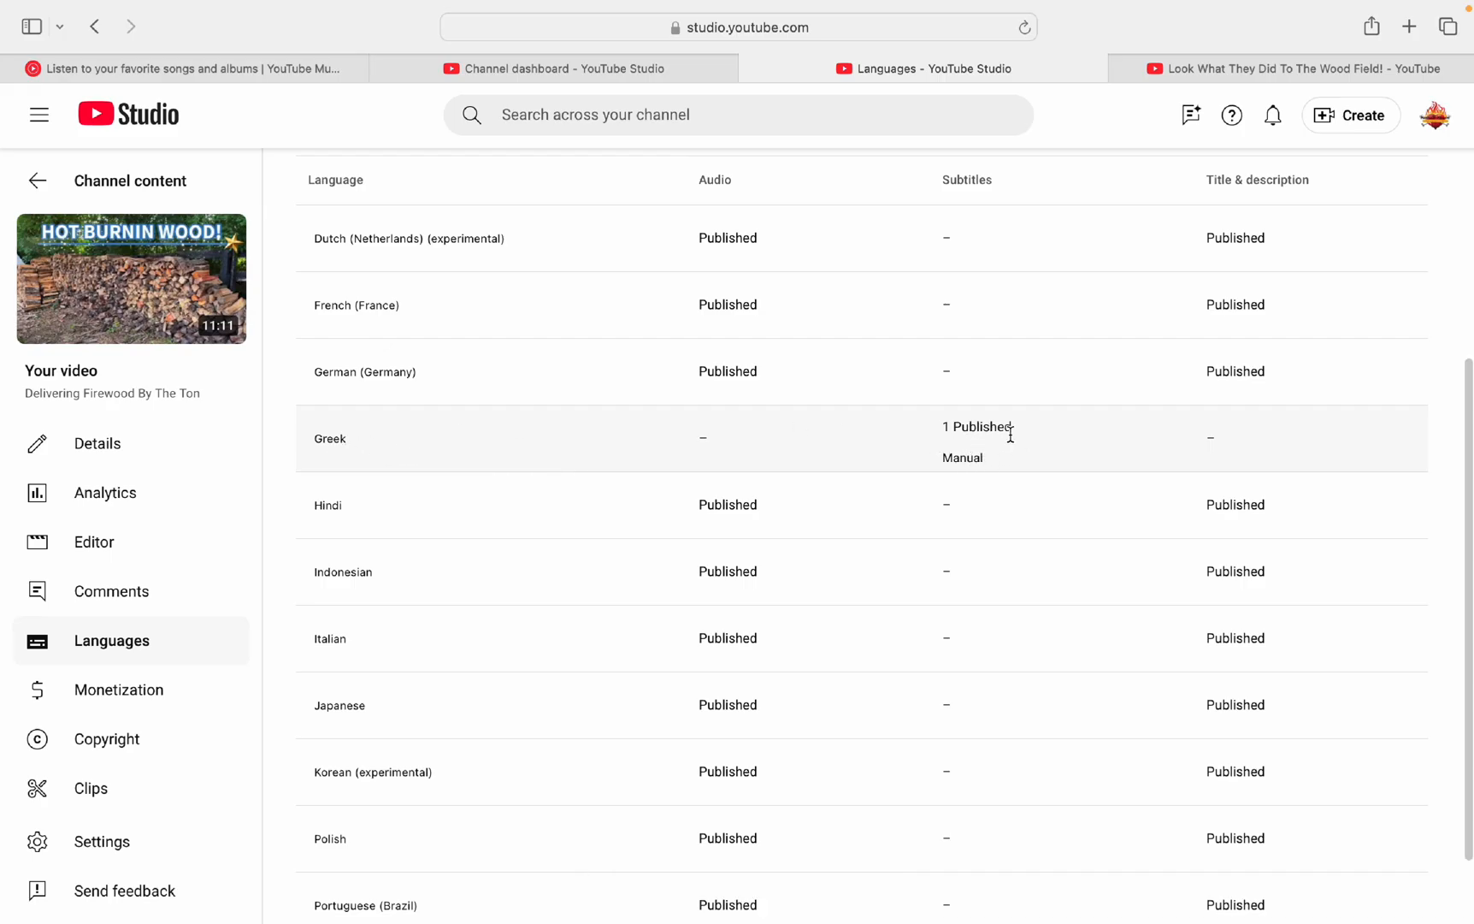
{"action": "mouse_move", "coordinate": [960, 179]}
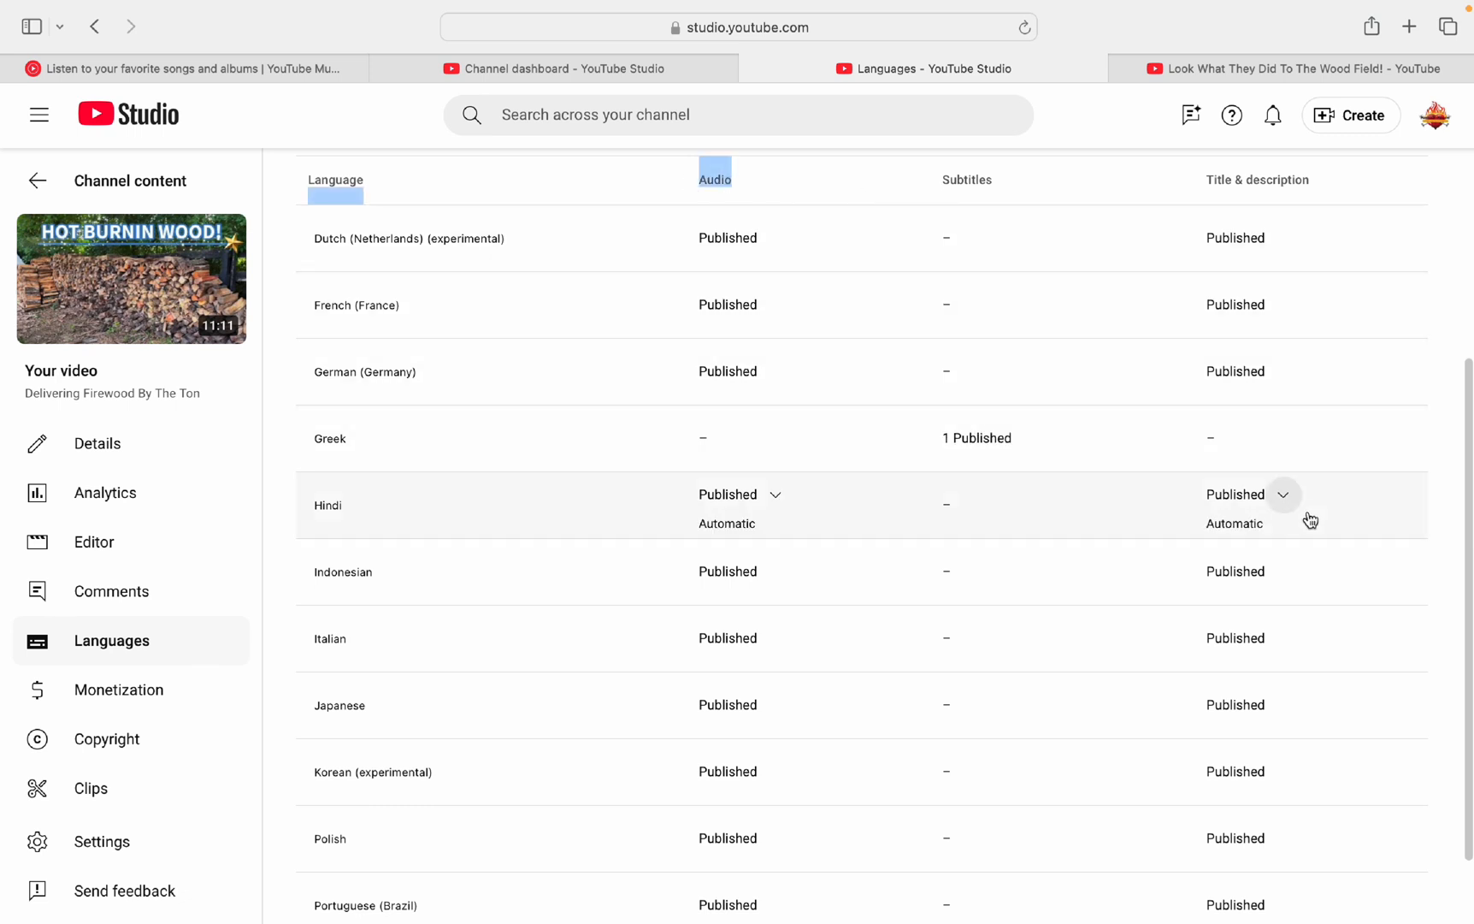
{"action": "scroll", "scroll_direction": "up", "scroll_amount": 3}
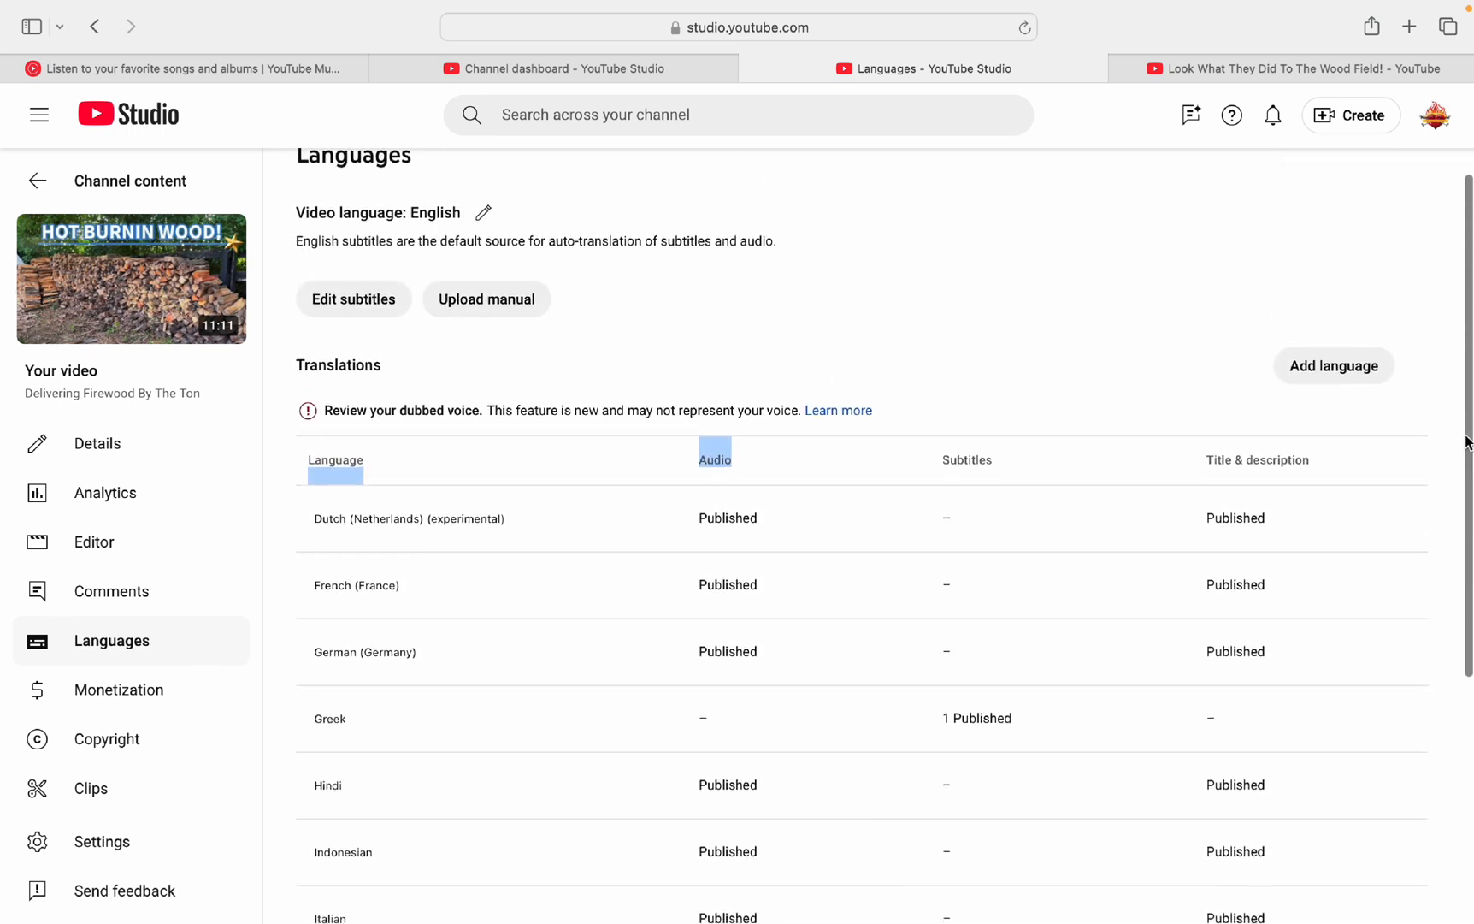
{"action": "scroll", "scroll_direction": "up", "scroll_amount": 3}
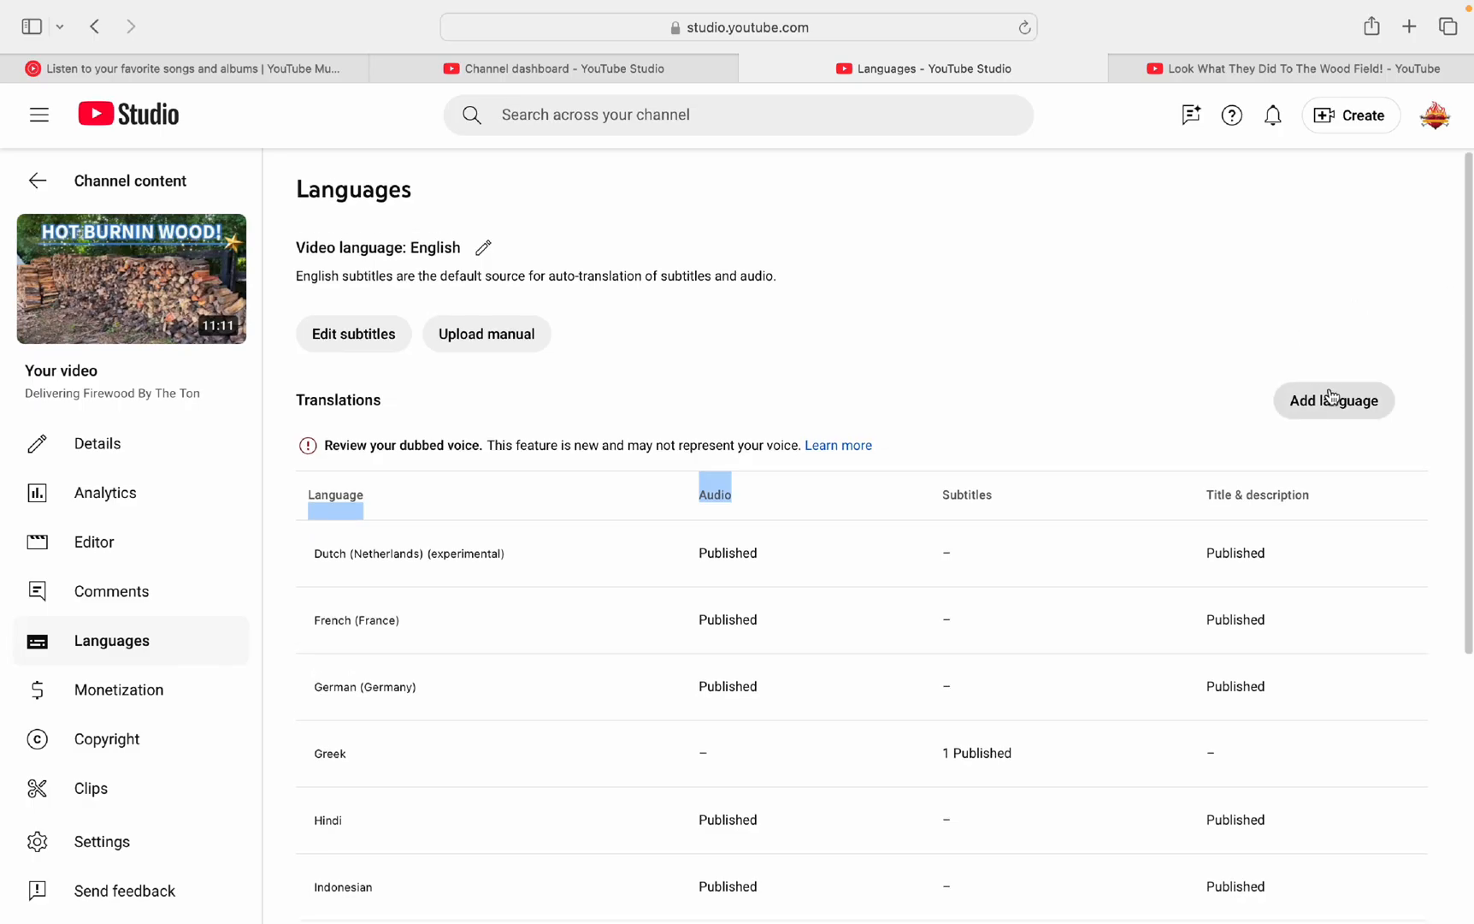
Step: Add Chinese as a translation language and bring up its subtitle creation options
{"action": "left_click", "coordinate": [1333, 400]}
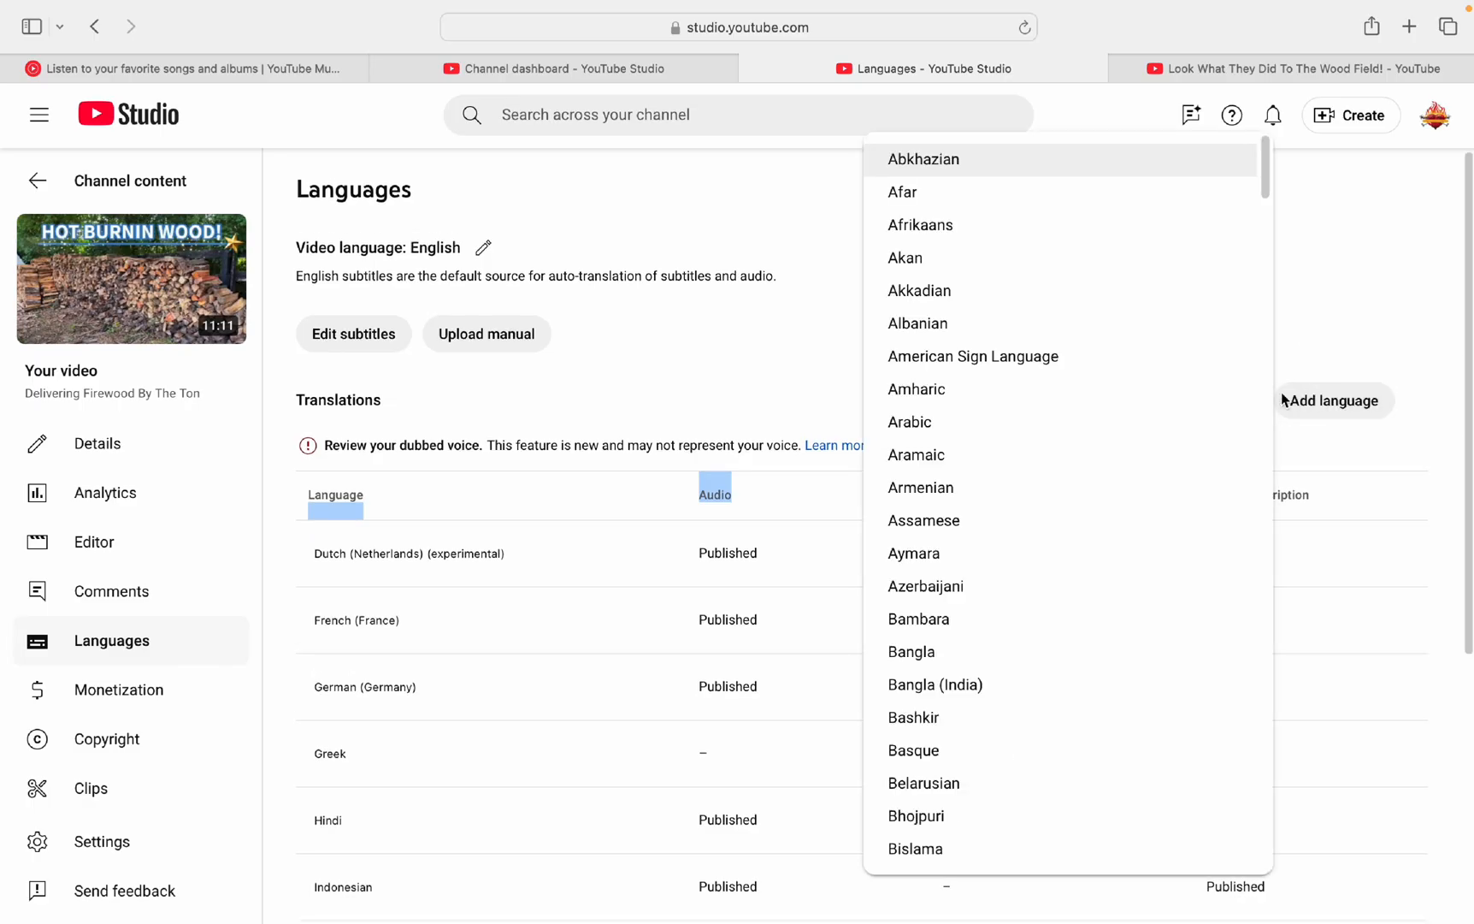
{"action": "scroll", "scroll_direction": "down", "scroll_amount": 3}
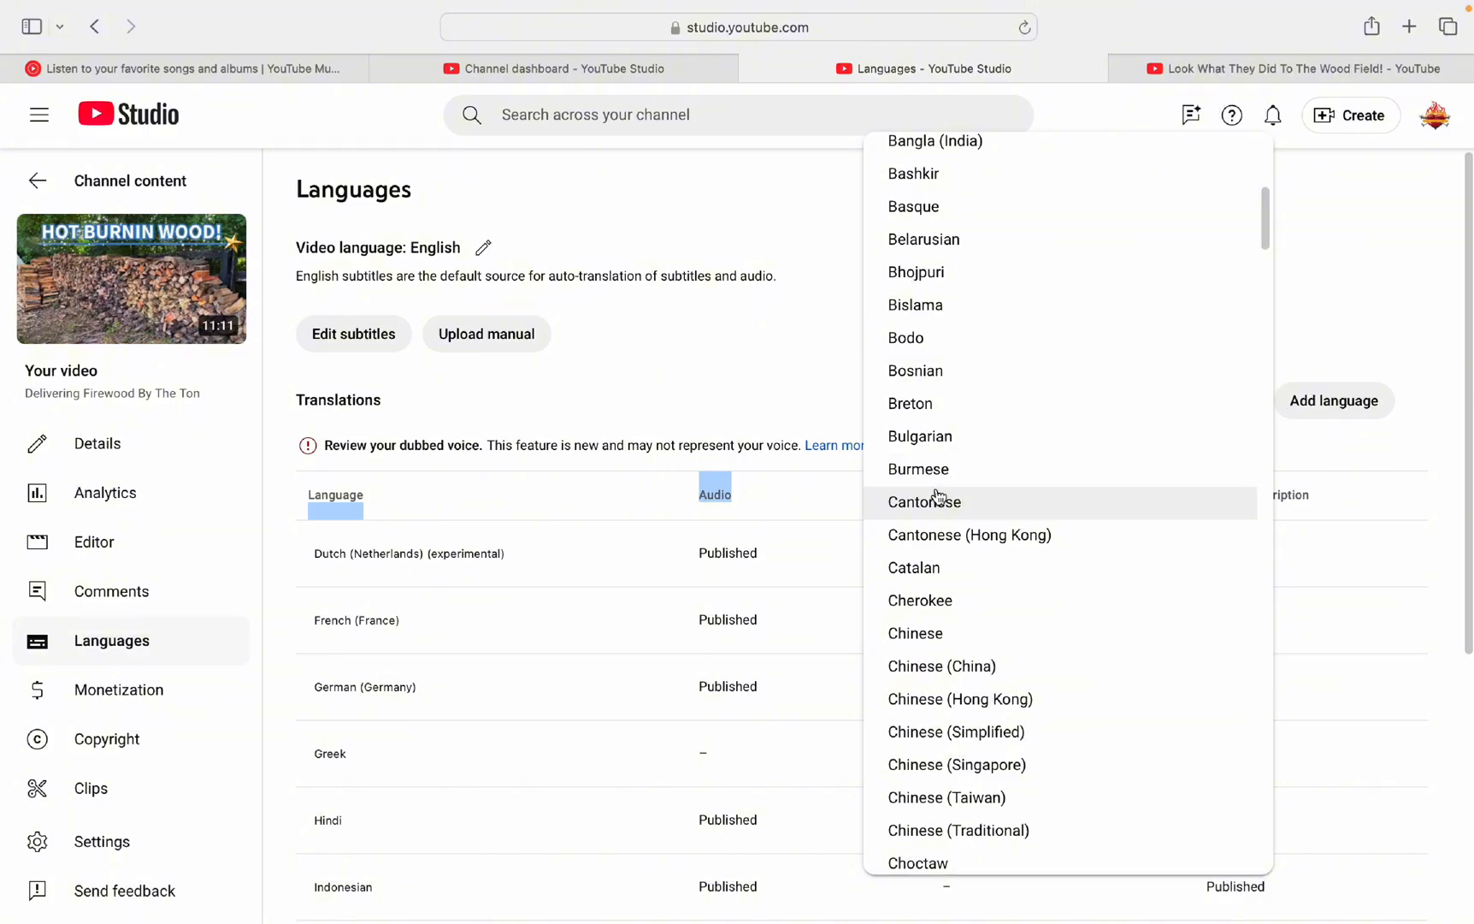
{"action": "mouse_move", "coordinate": [942, 633]}
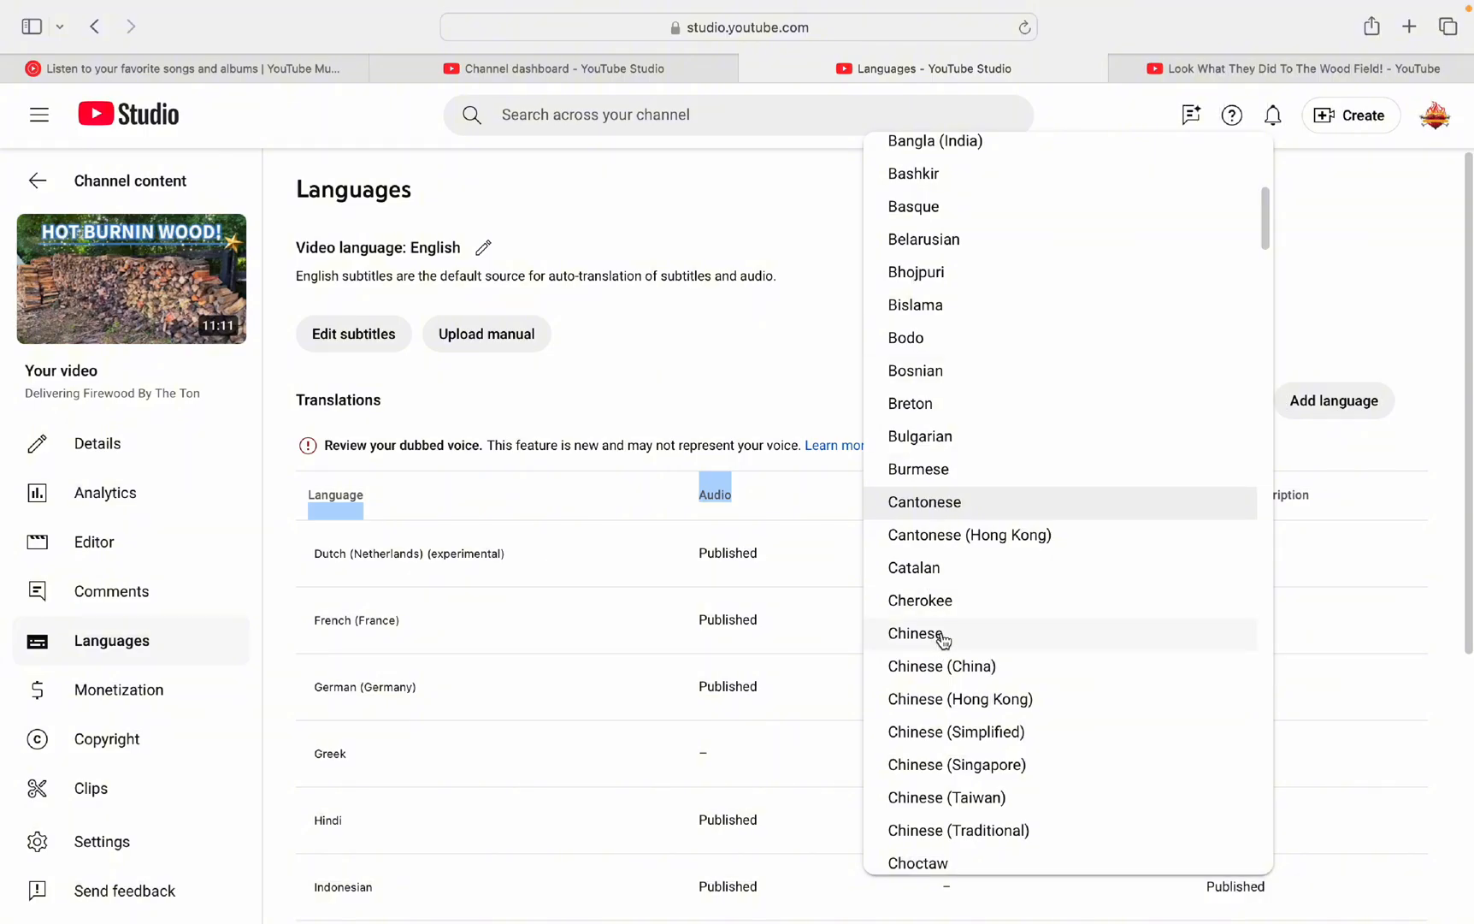
{"action": "mouse_move", "coordinate": [994, 645]}
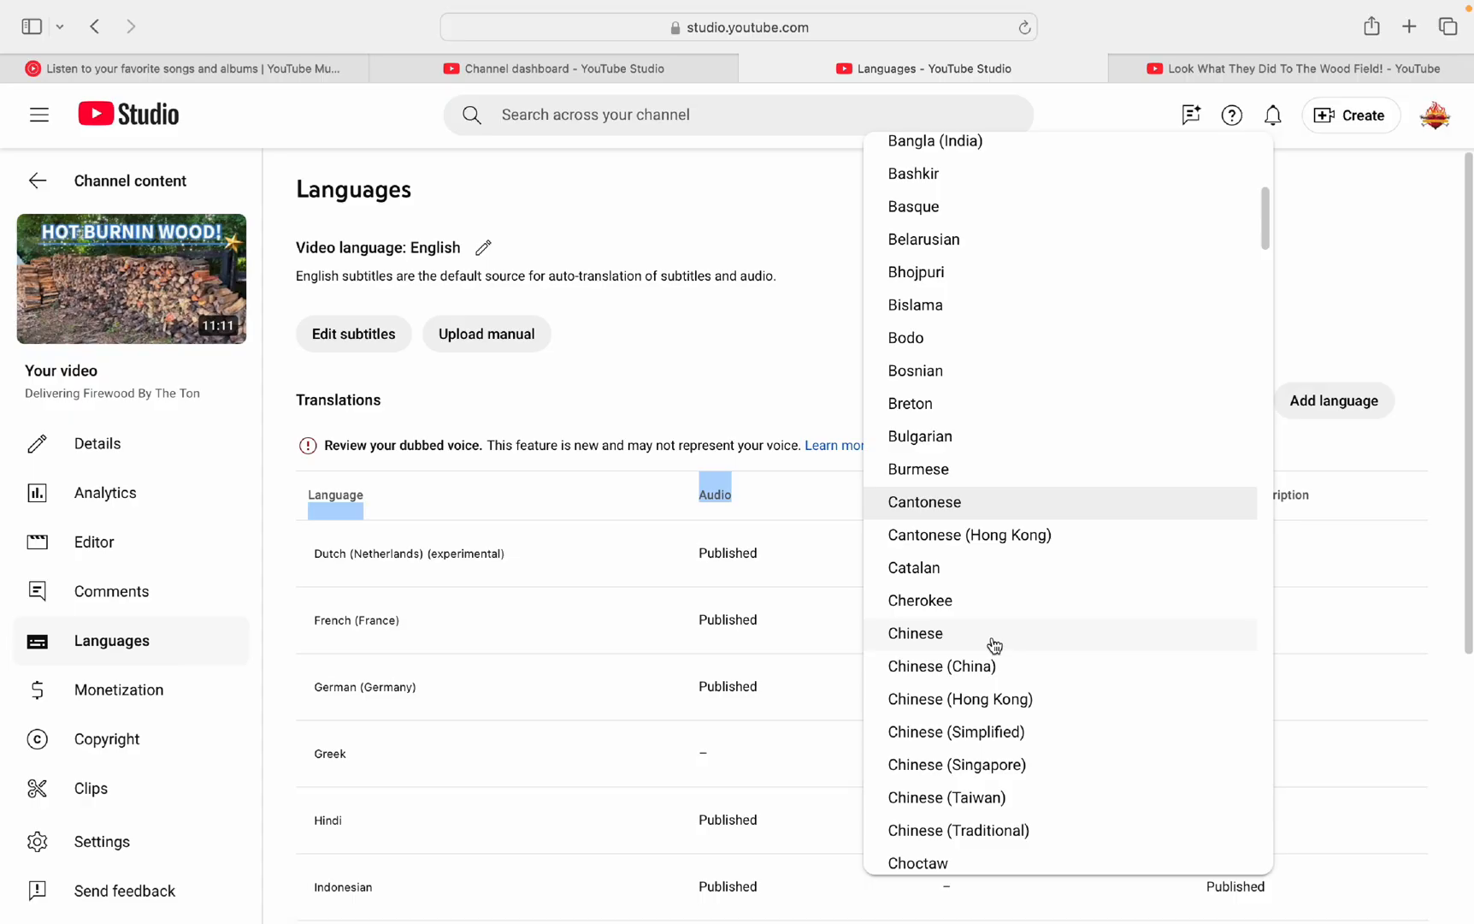
{"action": "mouse_move", "coordinate": [1021, 741]}
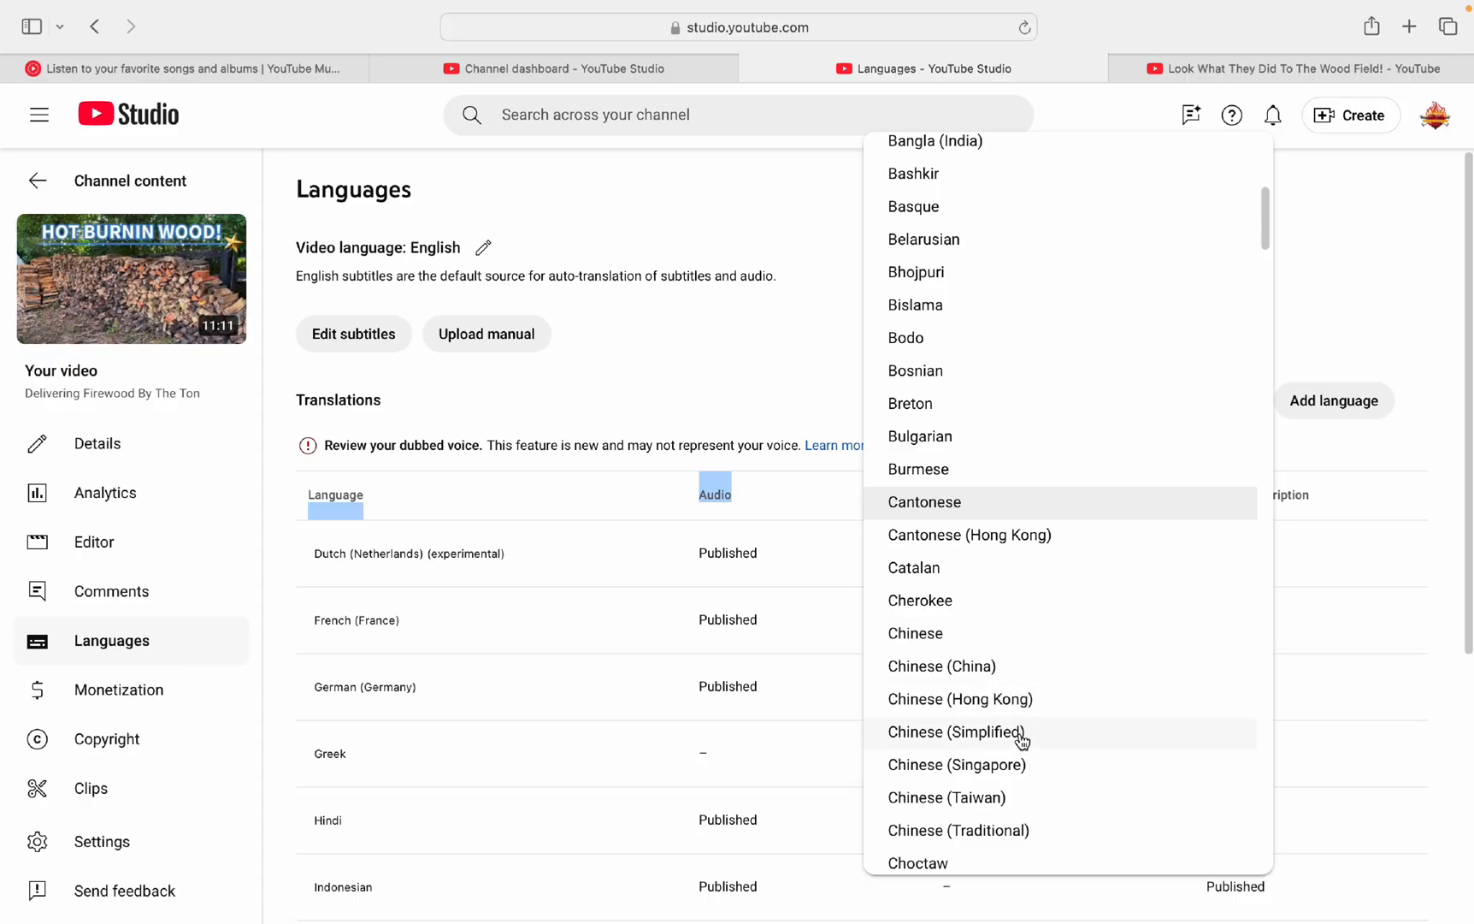
{"action": "mouse_move", "coordinate": [1003, 633]}
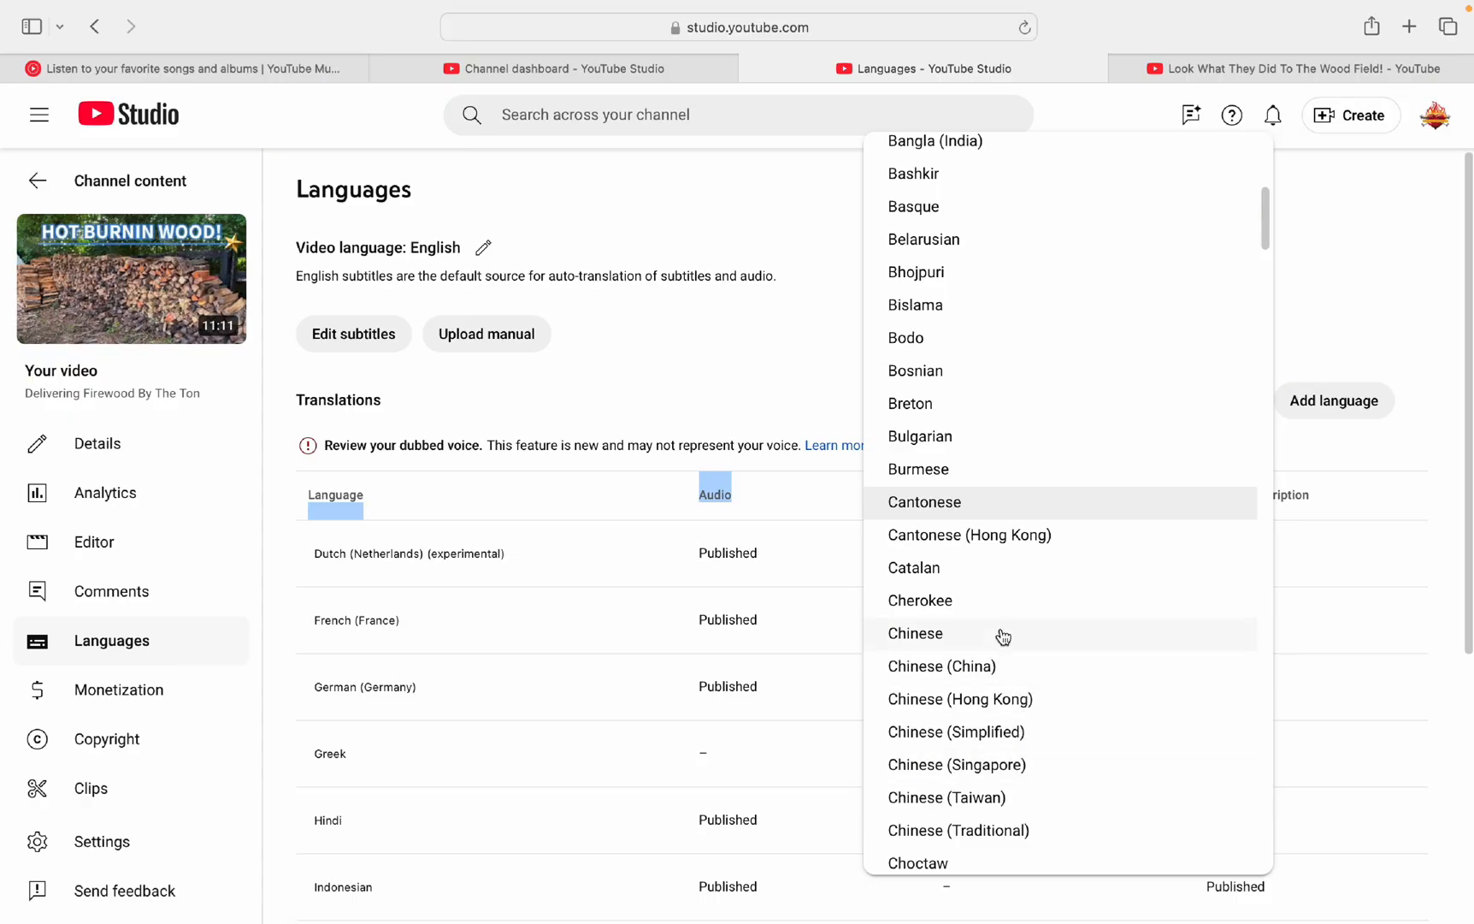
{"action": "left_click", "coordinate": [915, 633]}
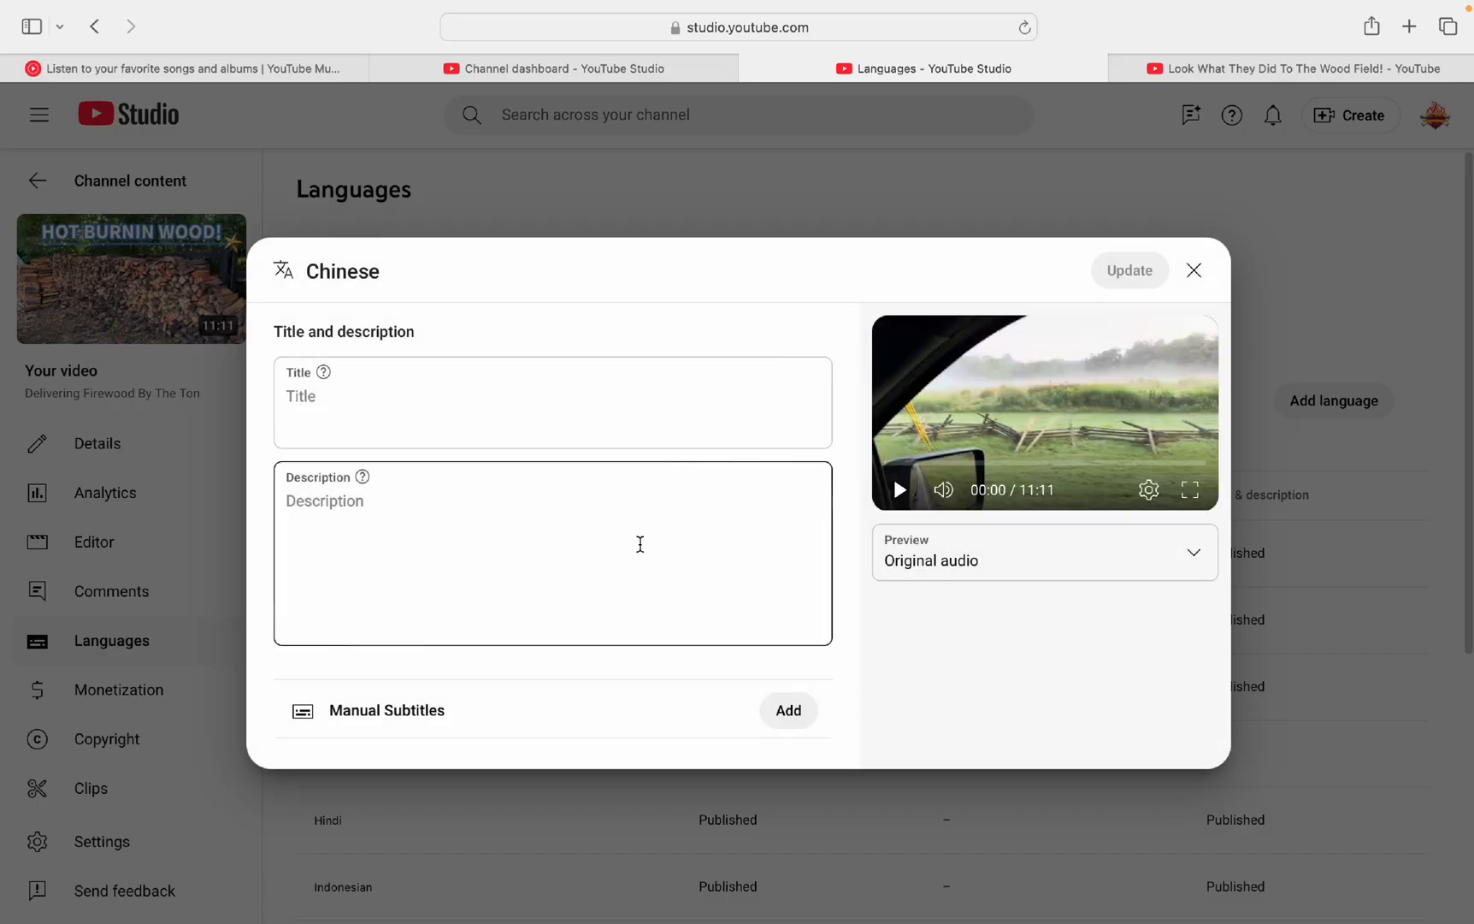
{"action": "mouse_move", "coordinate": [788, 710]}
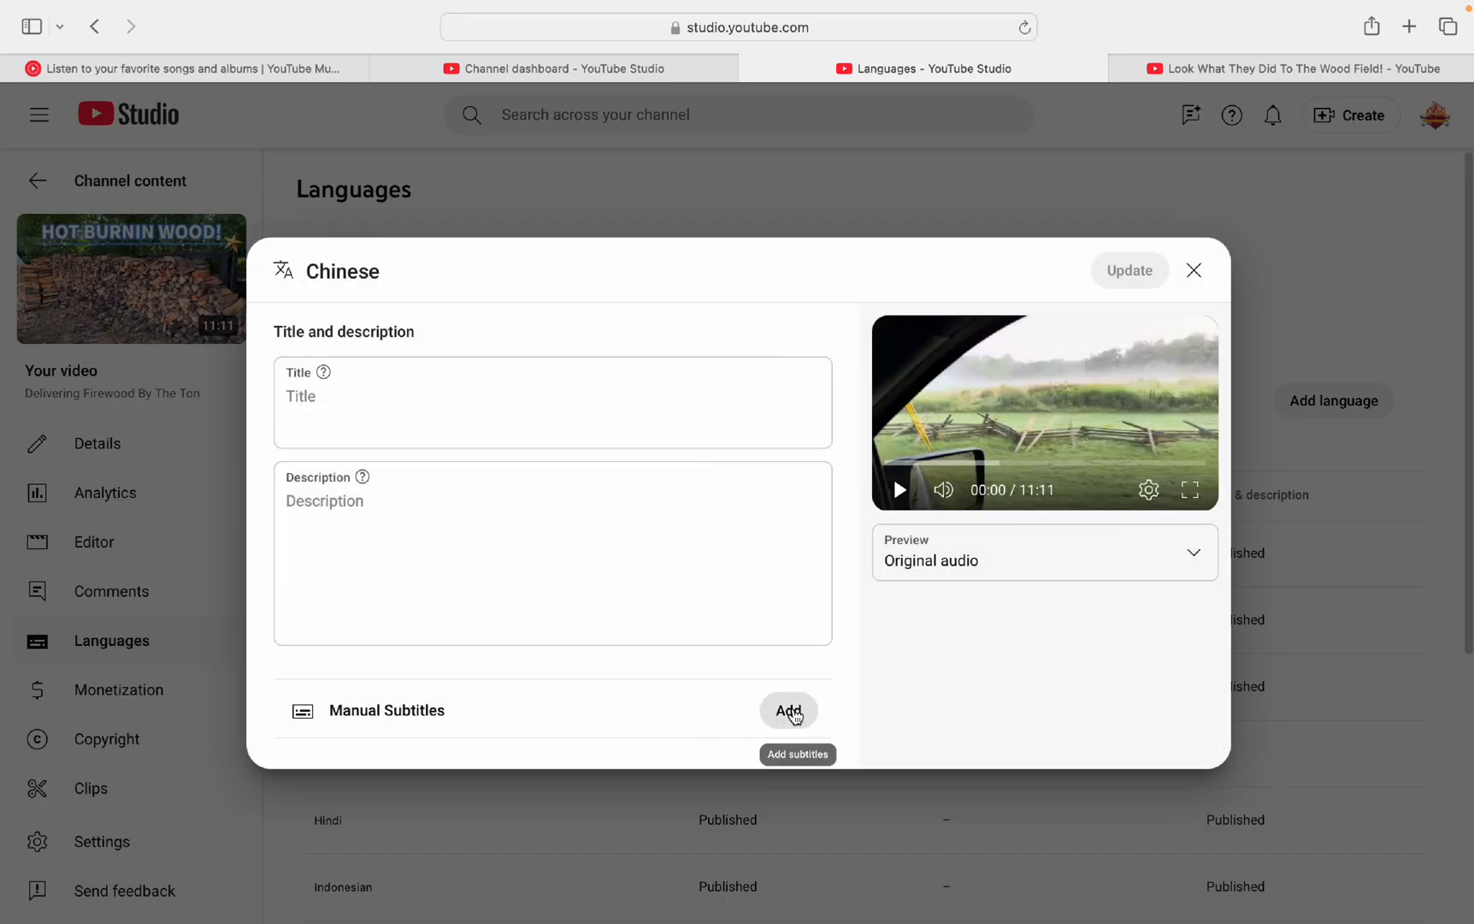
{"action": "left_click", "coordinate": [788, 709]}
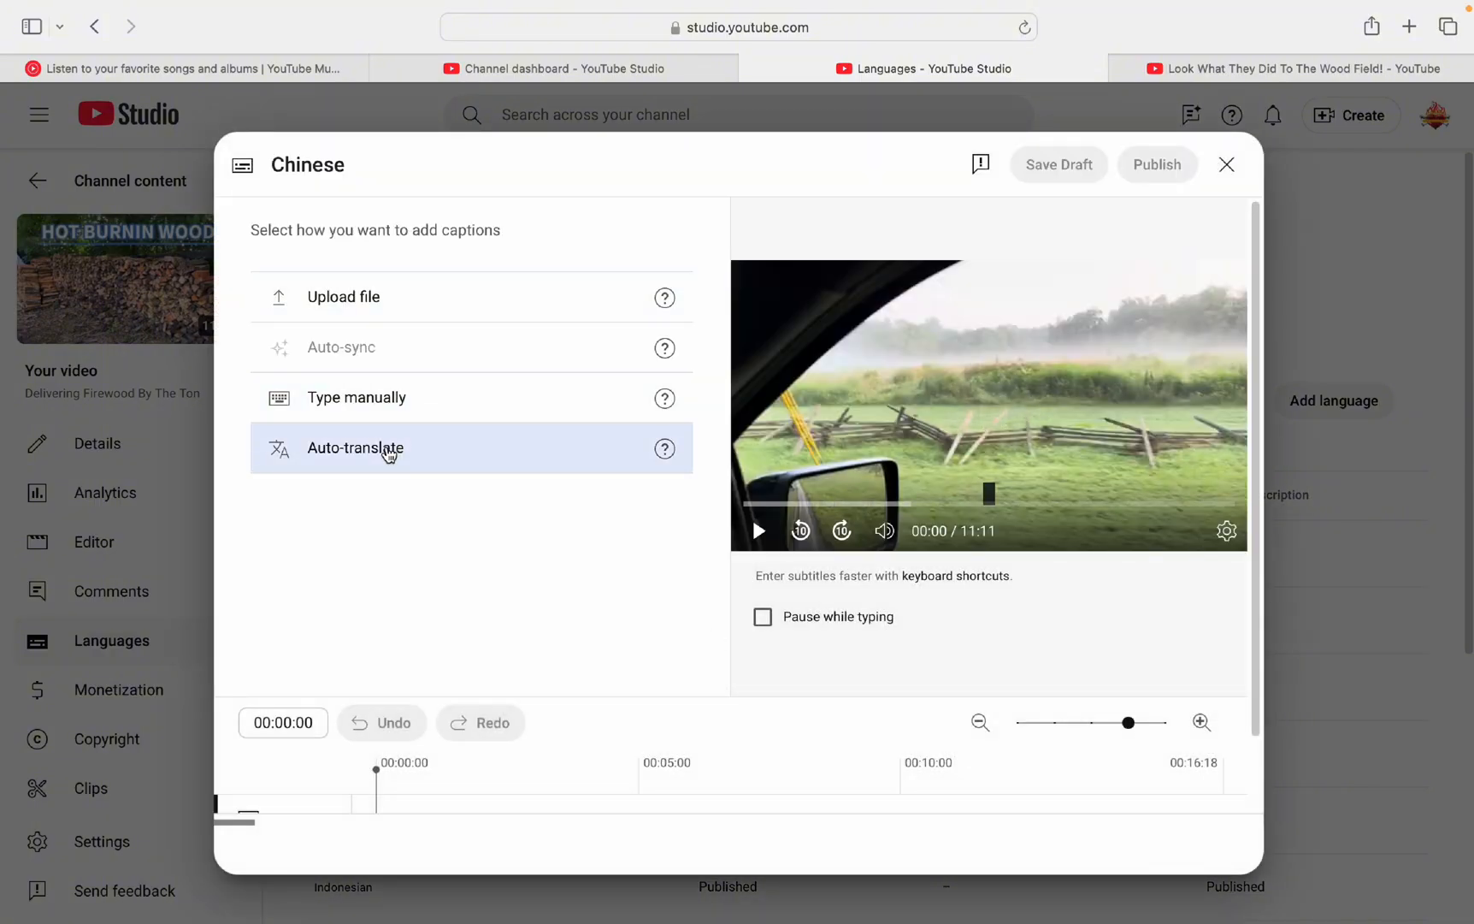
Step: Auto-translate the Chinese subtitles from the English transcript and publish them
{"action": "left_click", "coordinate": [356, 448]}
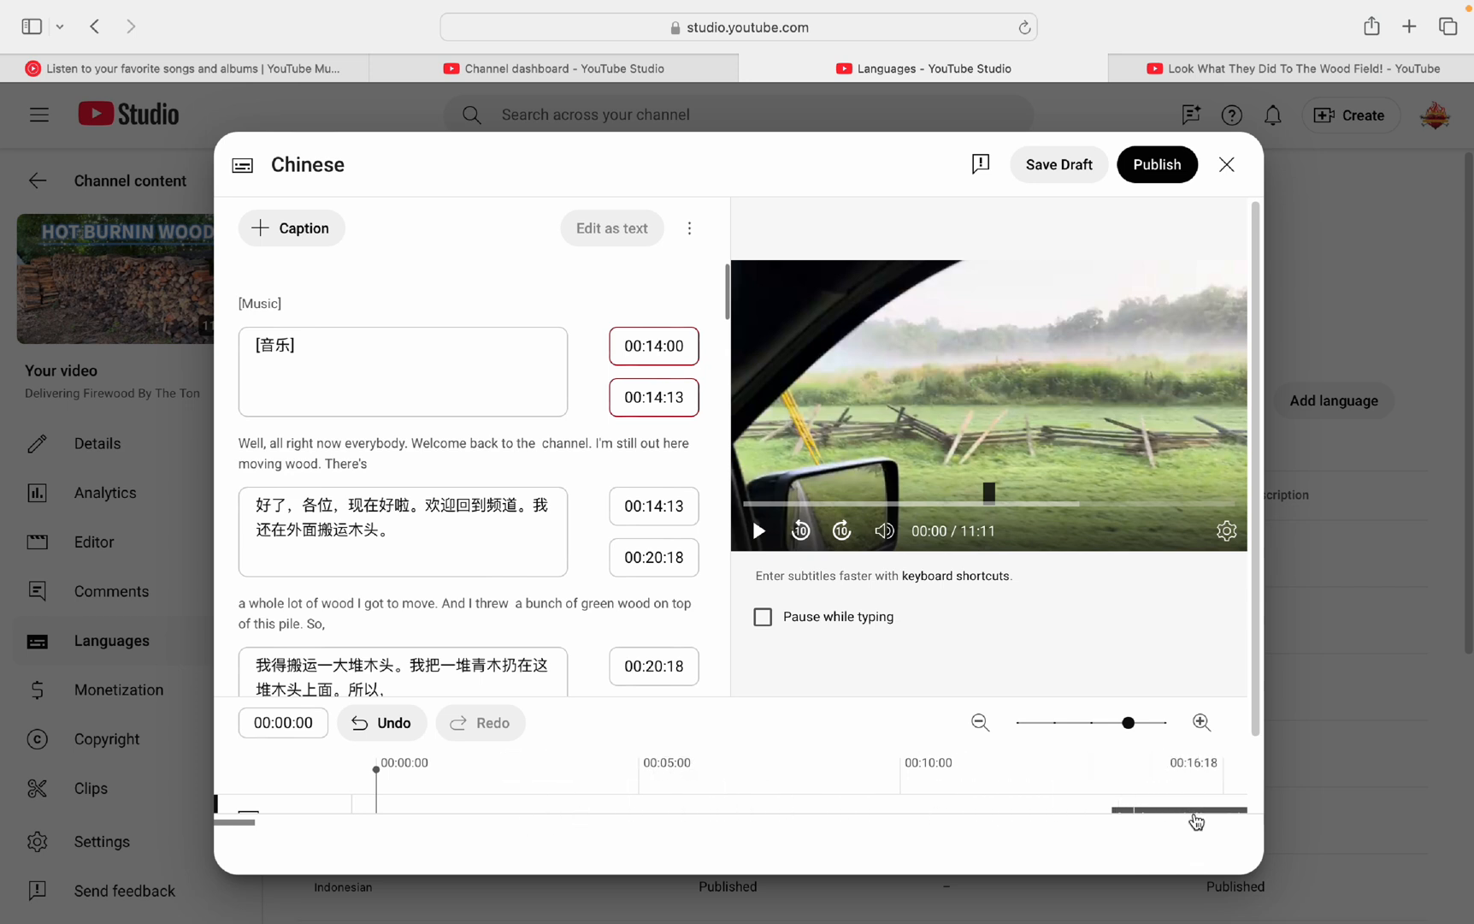
{"action": "mouse_move", "coordinate": [1022, 807]}
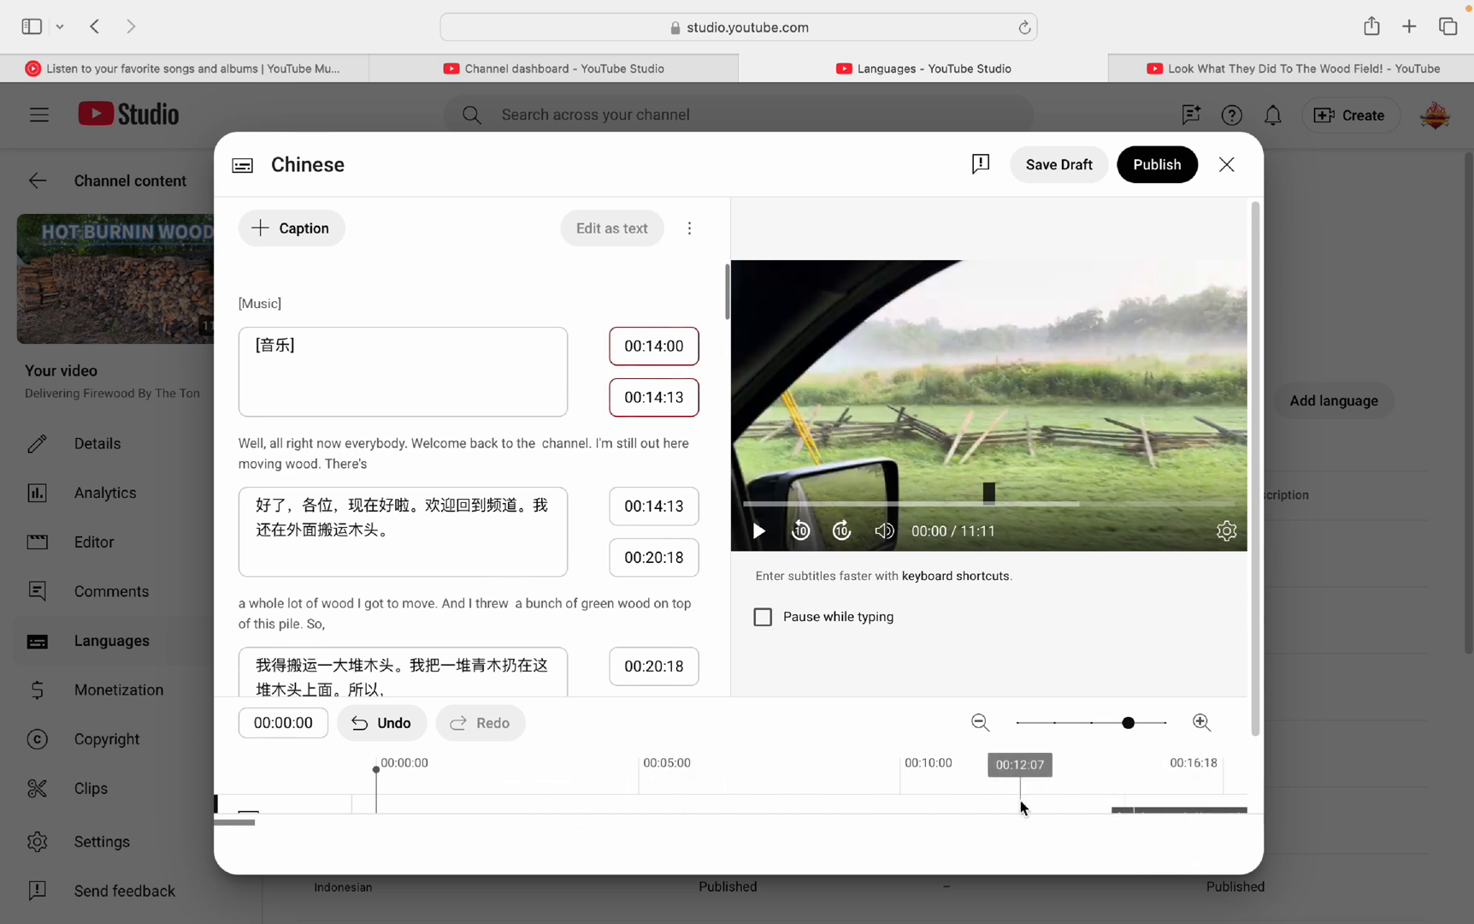
{"action": "scroll", "scroll_direction": "down", "scroll_amount": 3}
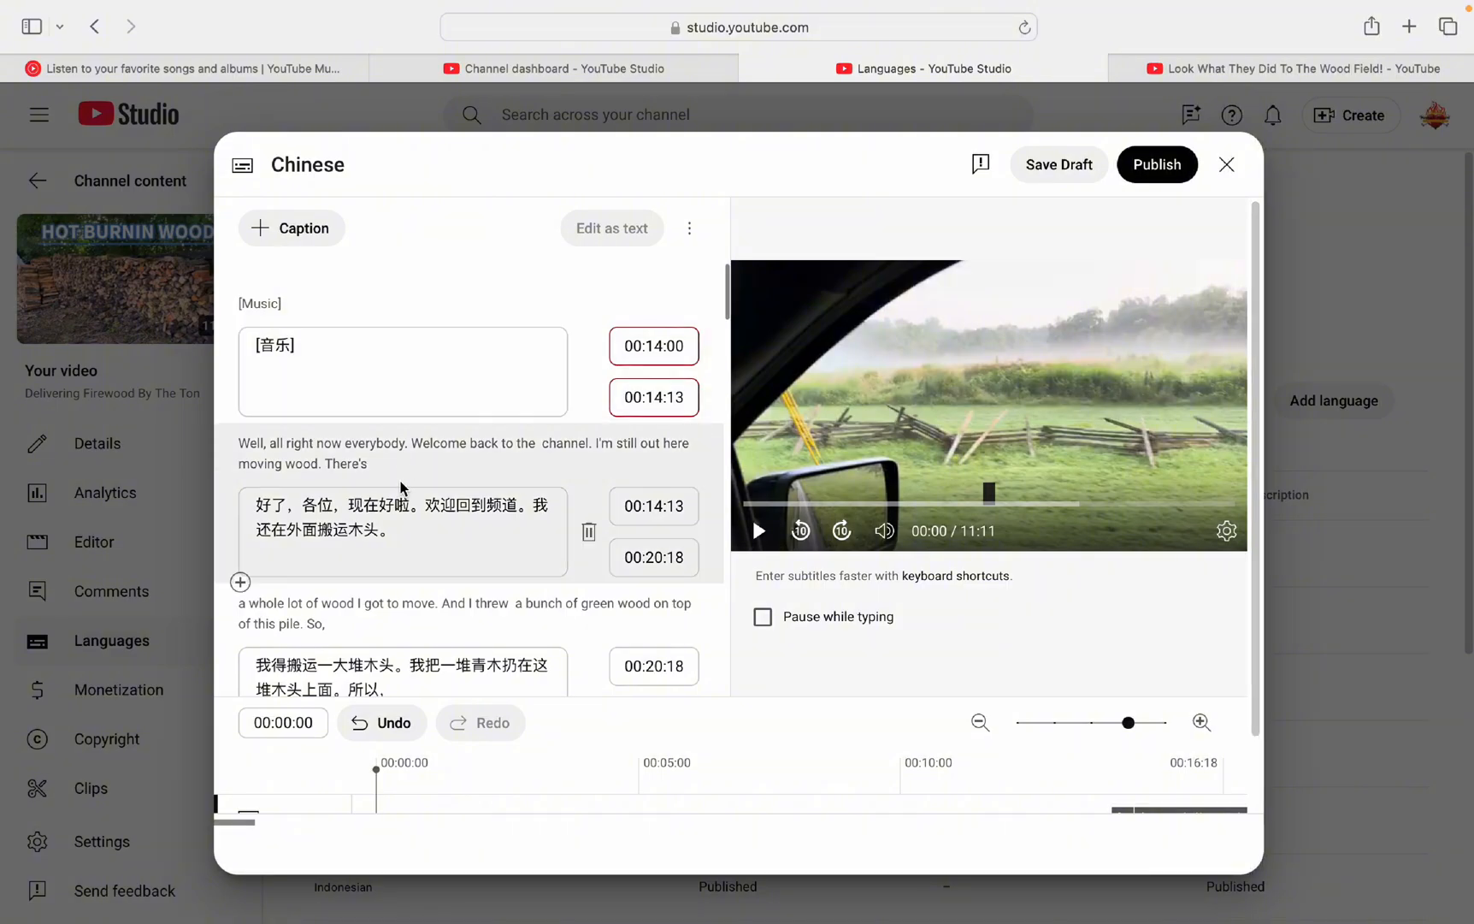
{"action": "left_click", "coordinate": [402, 531]}
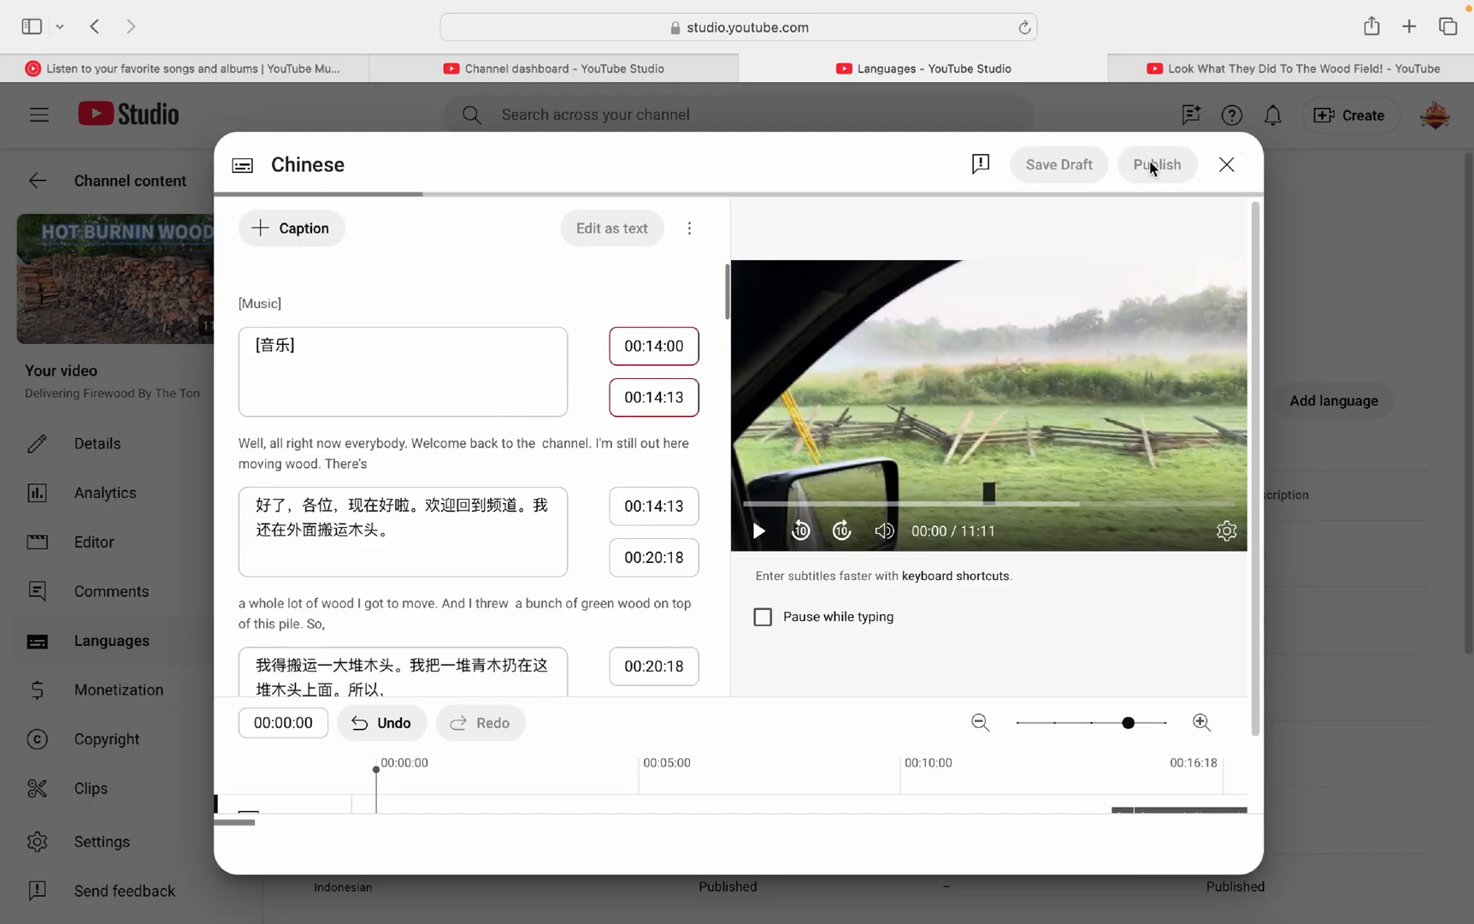
{"action": "left_click", "coordinate": [1157, 164]}
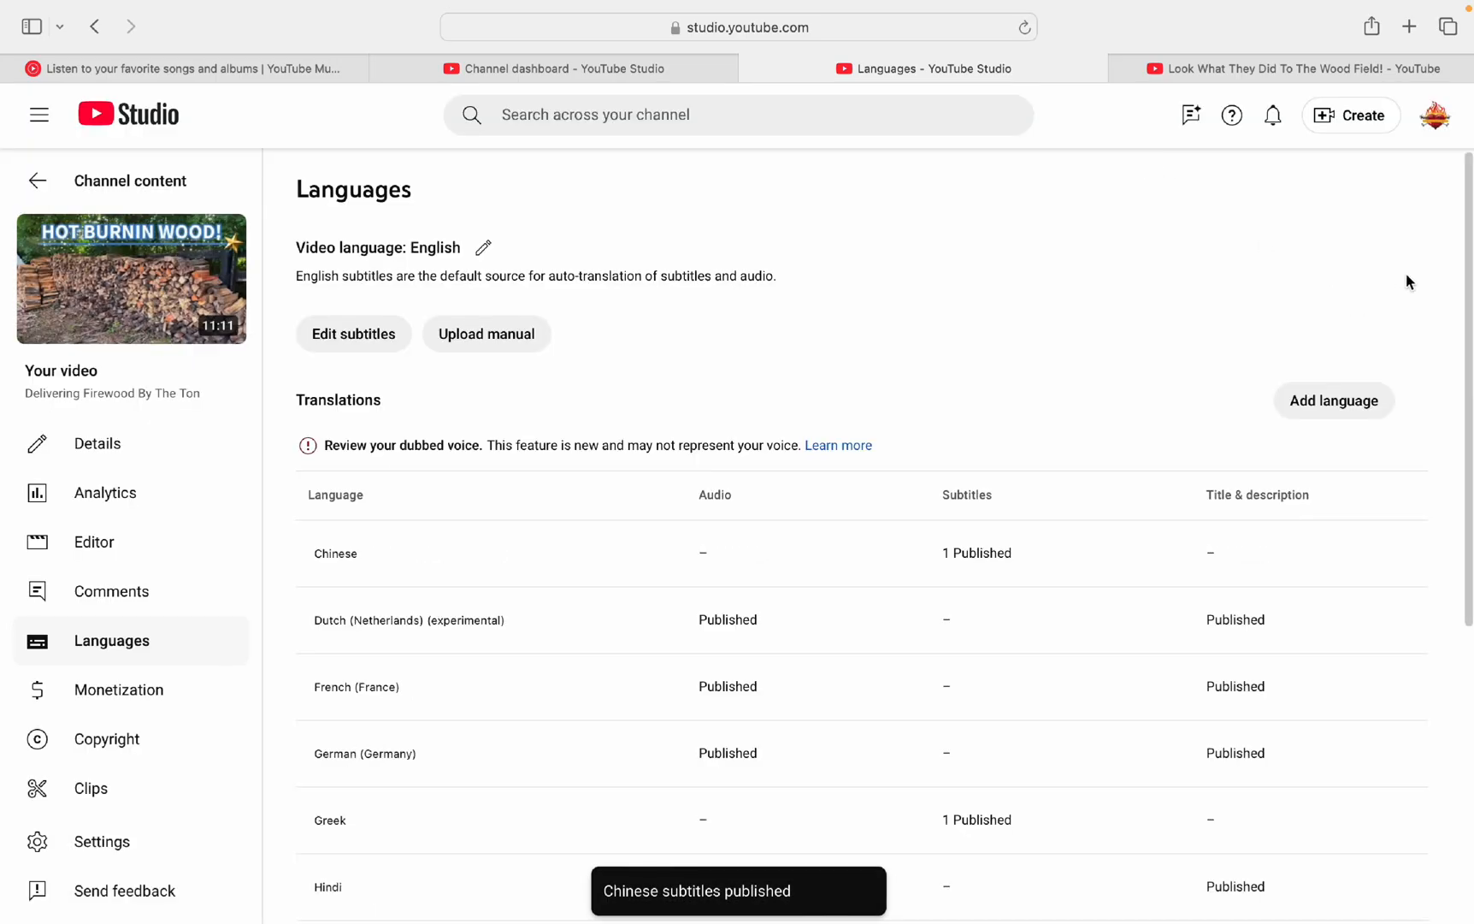
{"action": "mouse_move", "coordinate": [1333, 401]}
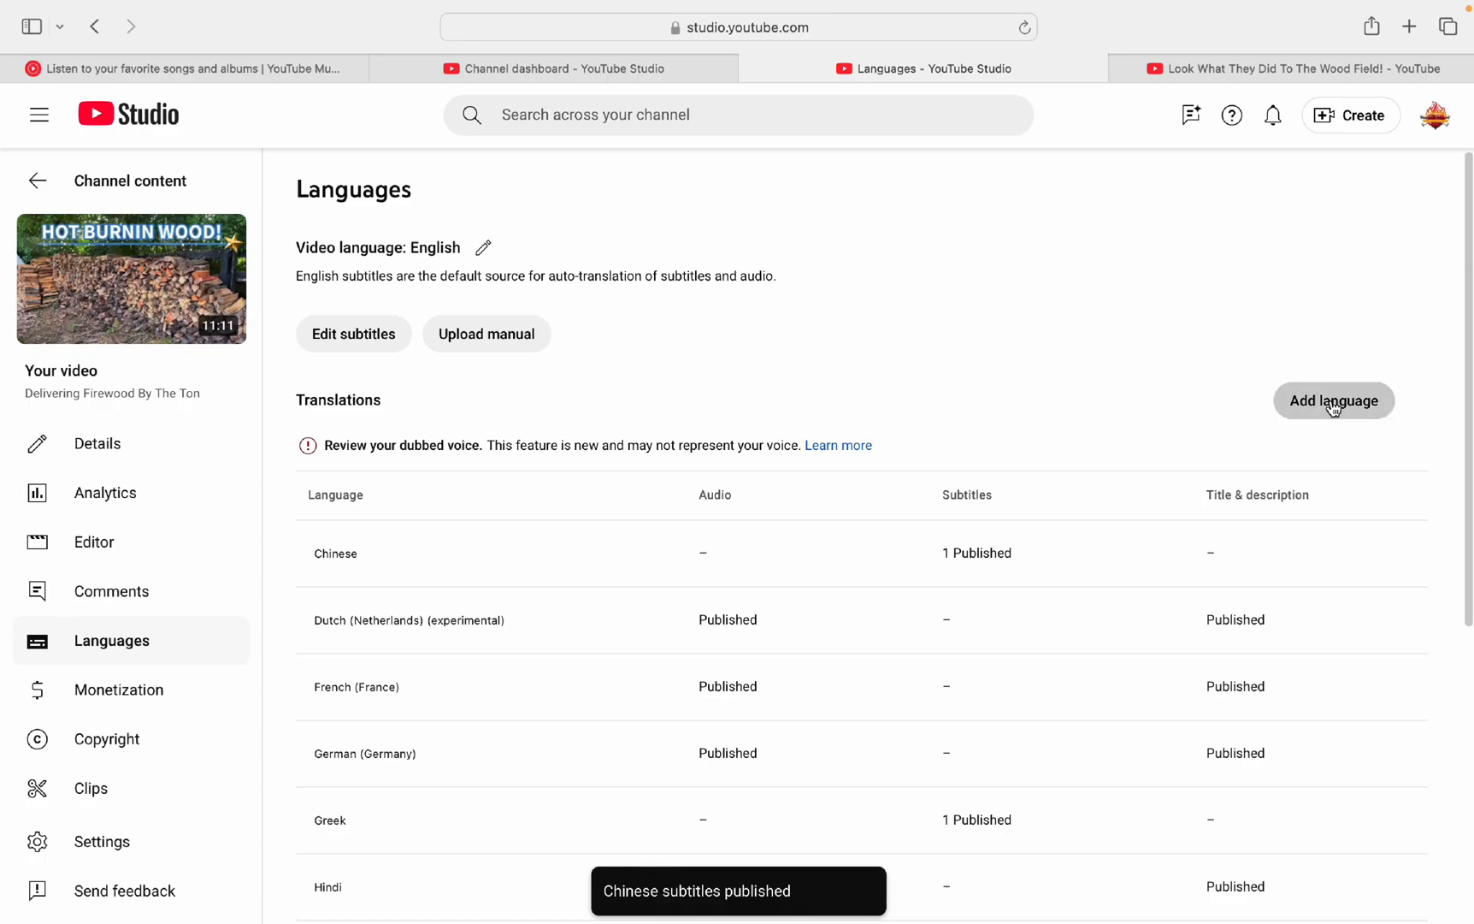
Step: Add Thai as a translation language and bring up its upload, type or auto-translate choices
{"action": "left_click", "coordinate": [1333, 401]}
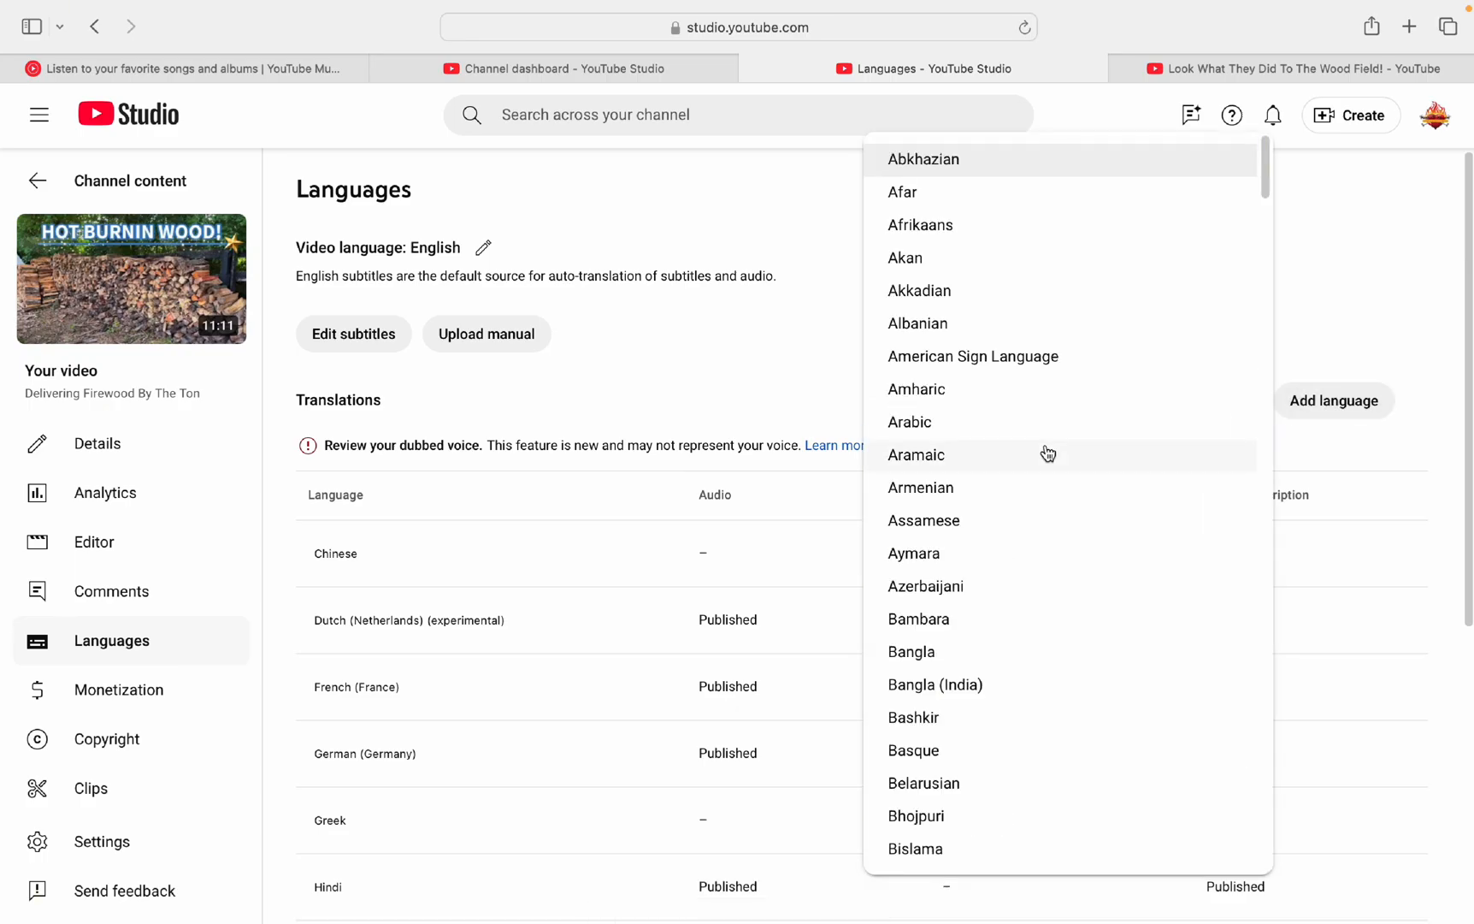
{"action": "scroll", "scroll_direction": "down", "scroll_amount": 3}
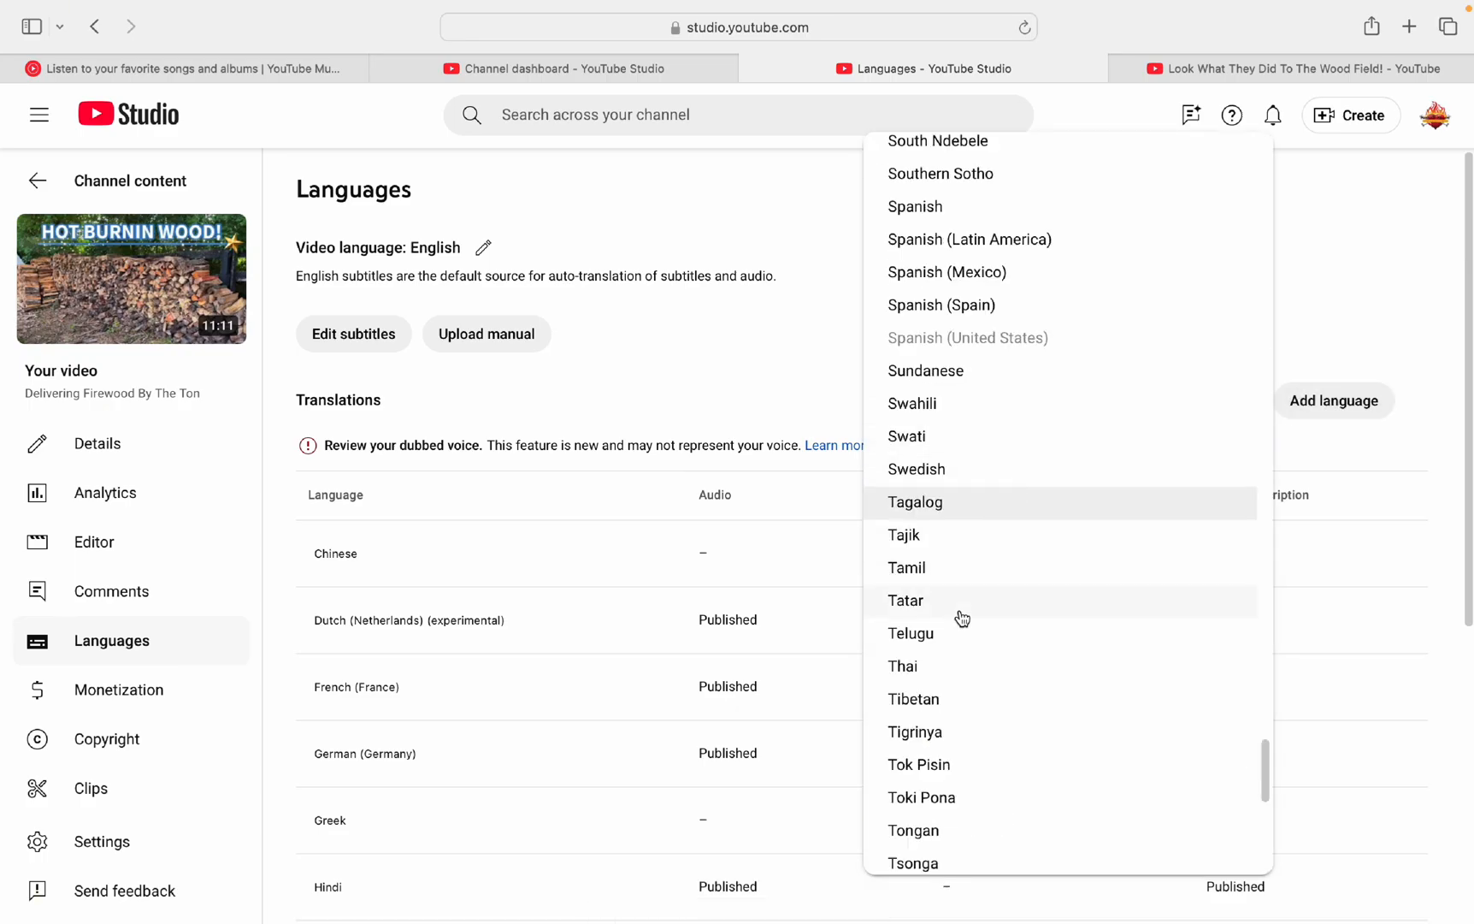
{"action": "left_click", "coordinate": [903, 666]}
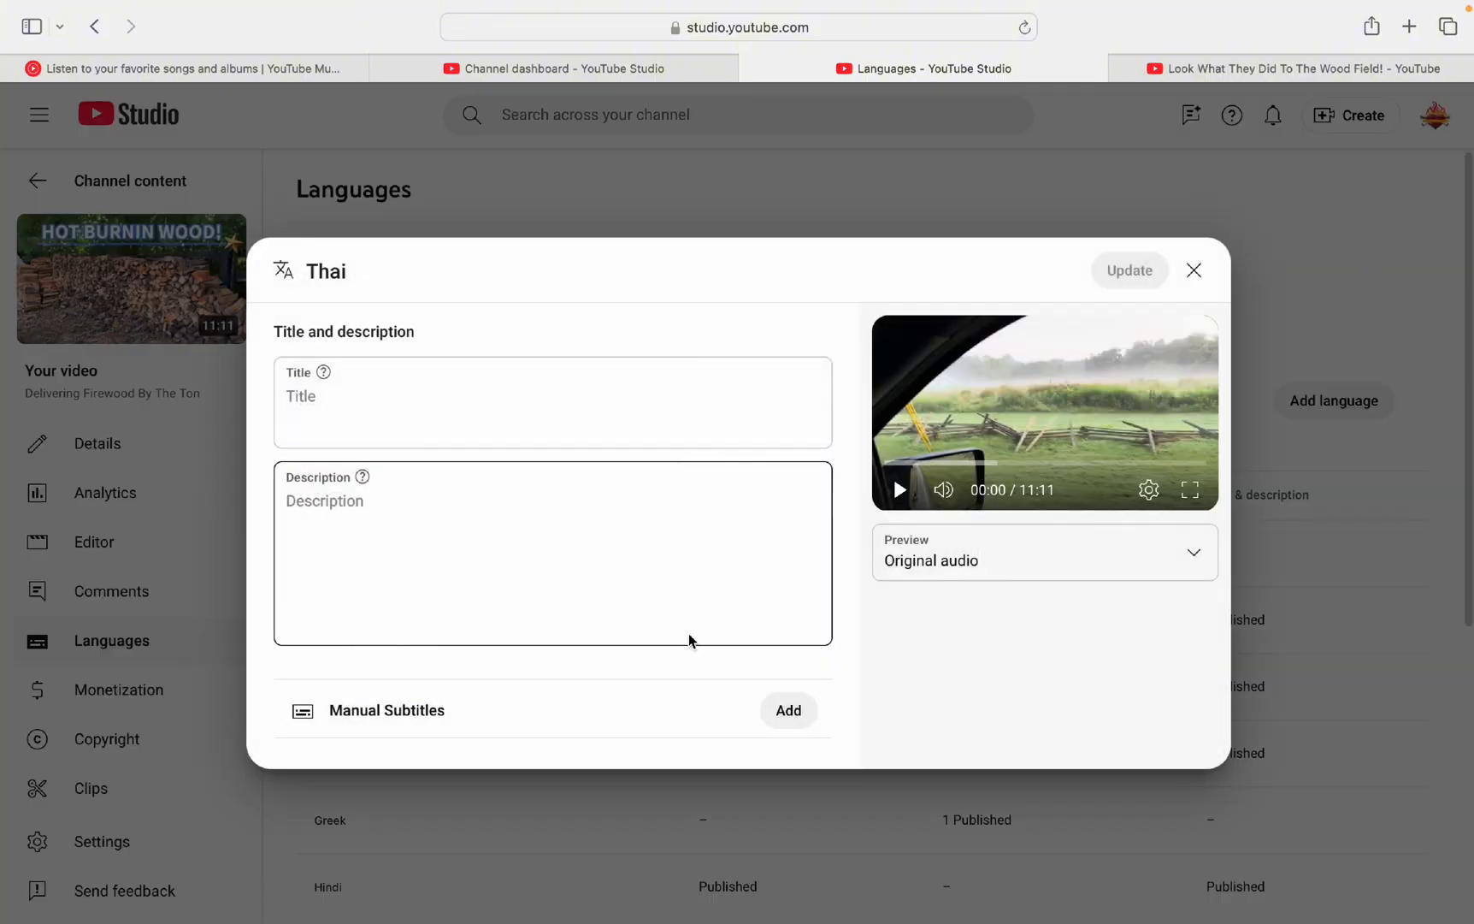
{"action": "mouse_move", "coordinate": [789, 710]}
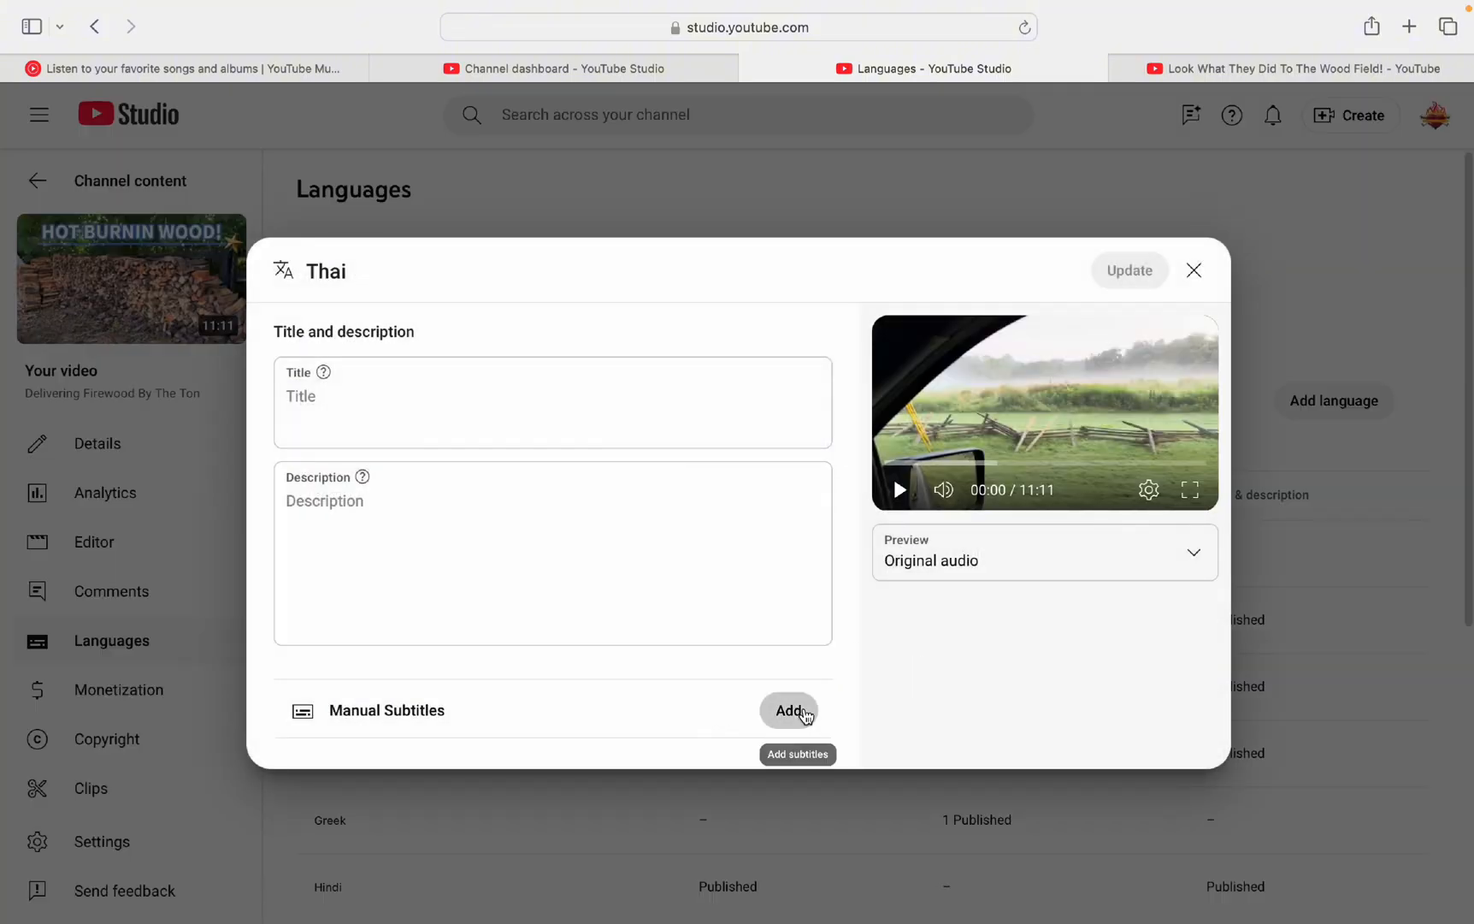
{"action": "left_click", "coordinate": [789, 710]}
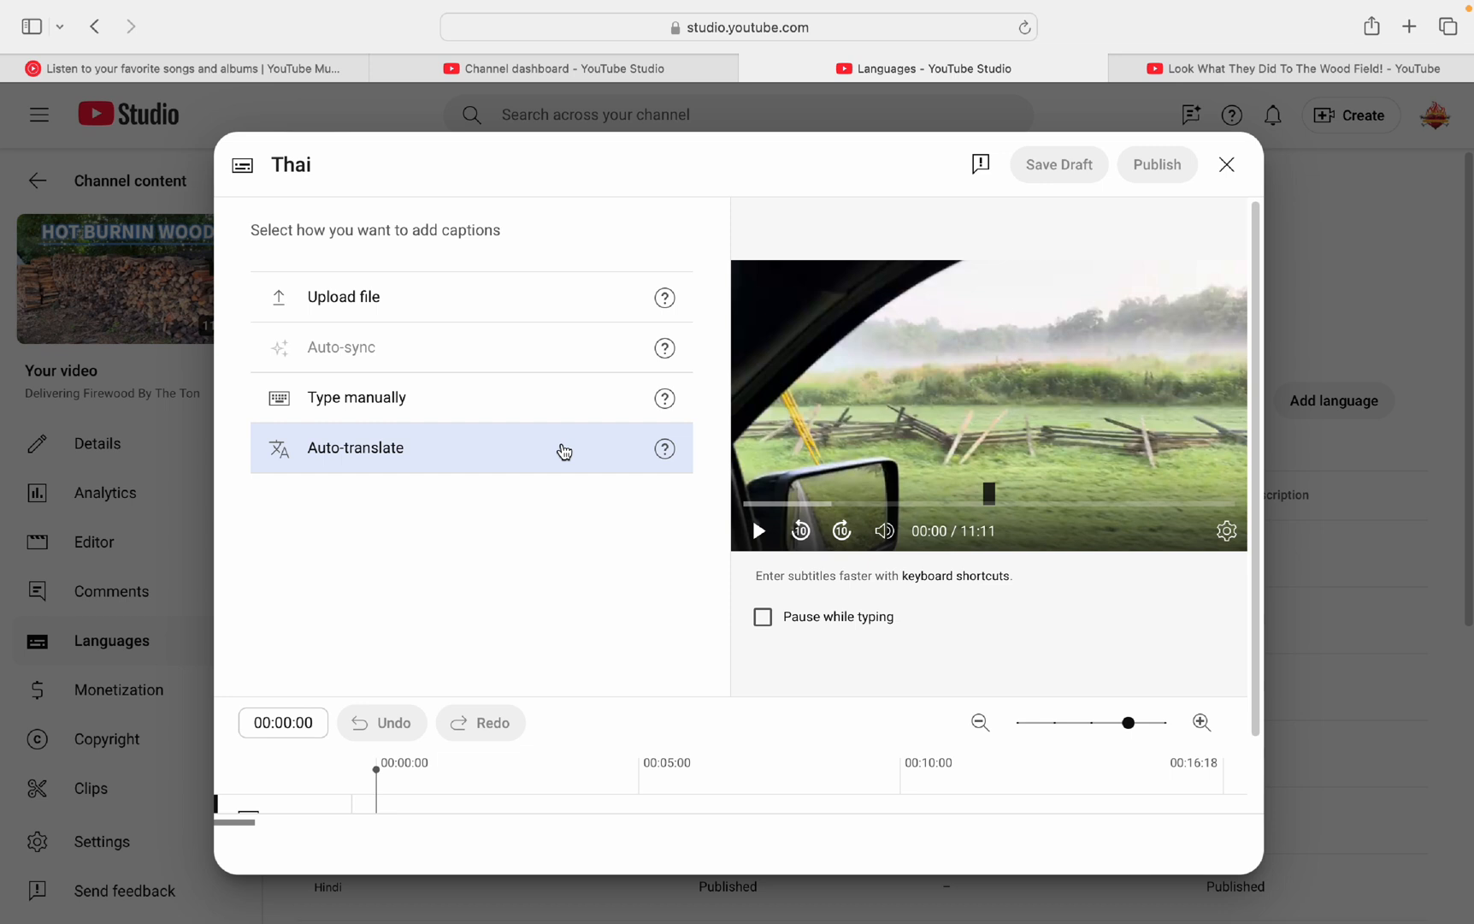
Step: Fill the Thai subtitle editor with auto-translated captions from the English transcript
{"action": "left_click", "coordinate": [355, 448]}
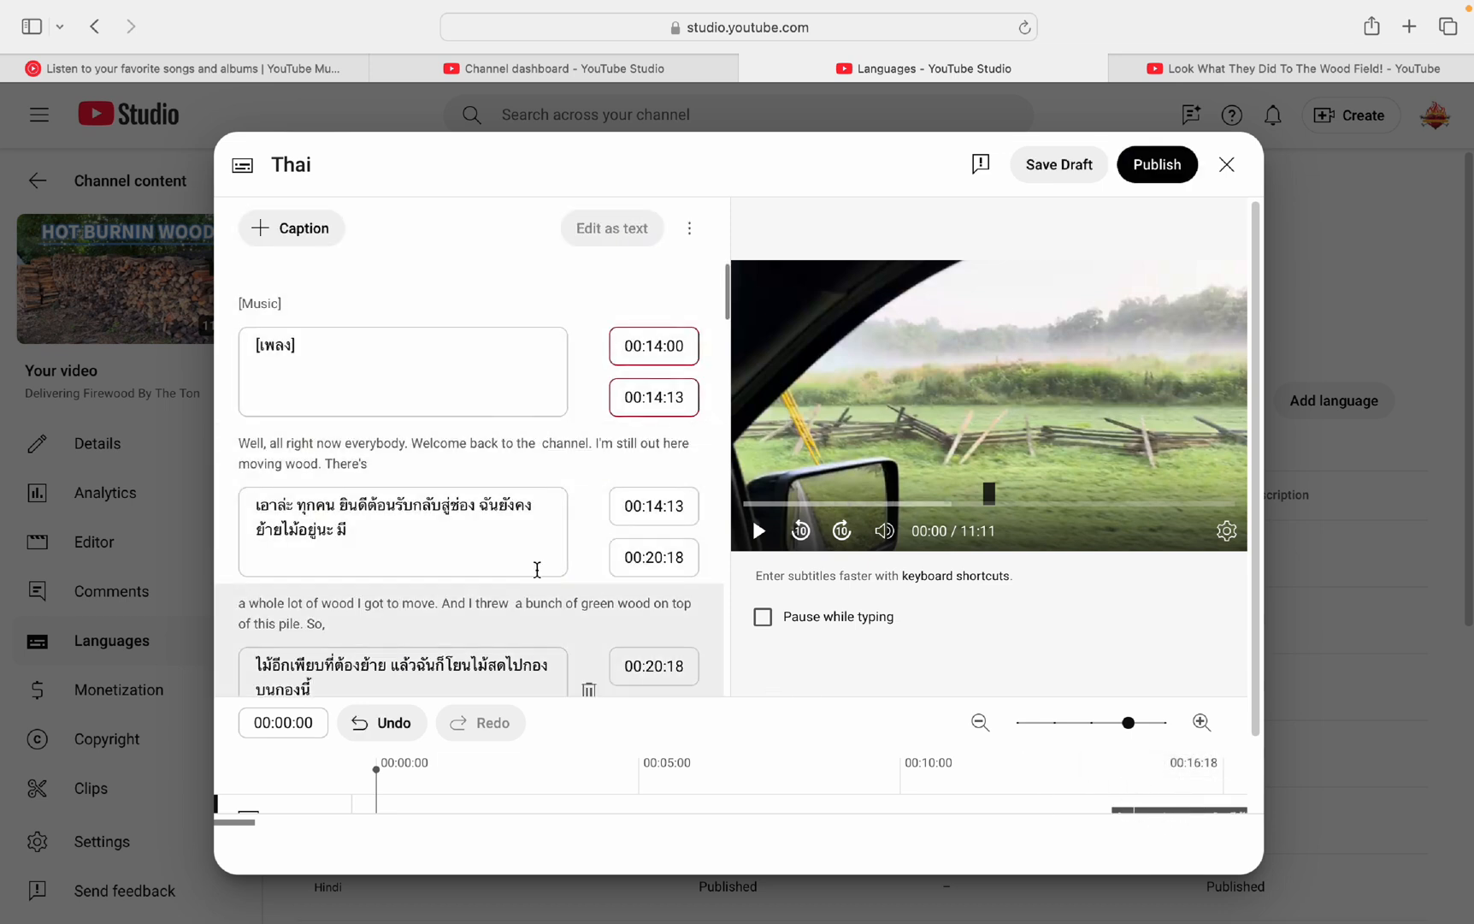
{"action": "left_click", "coordinate": [403, 531]}
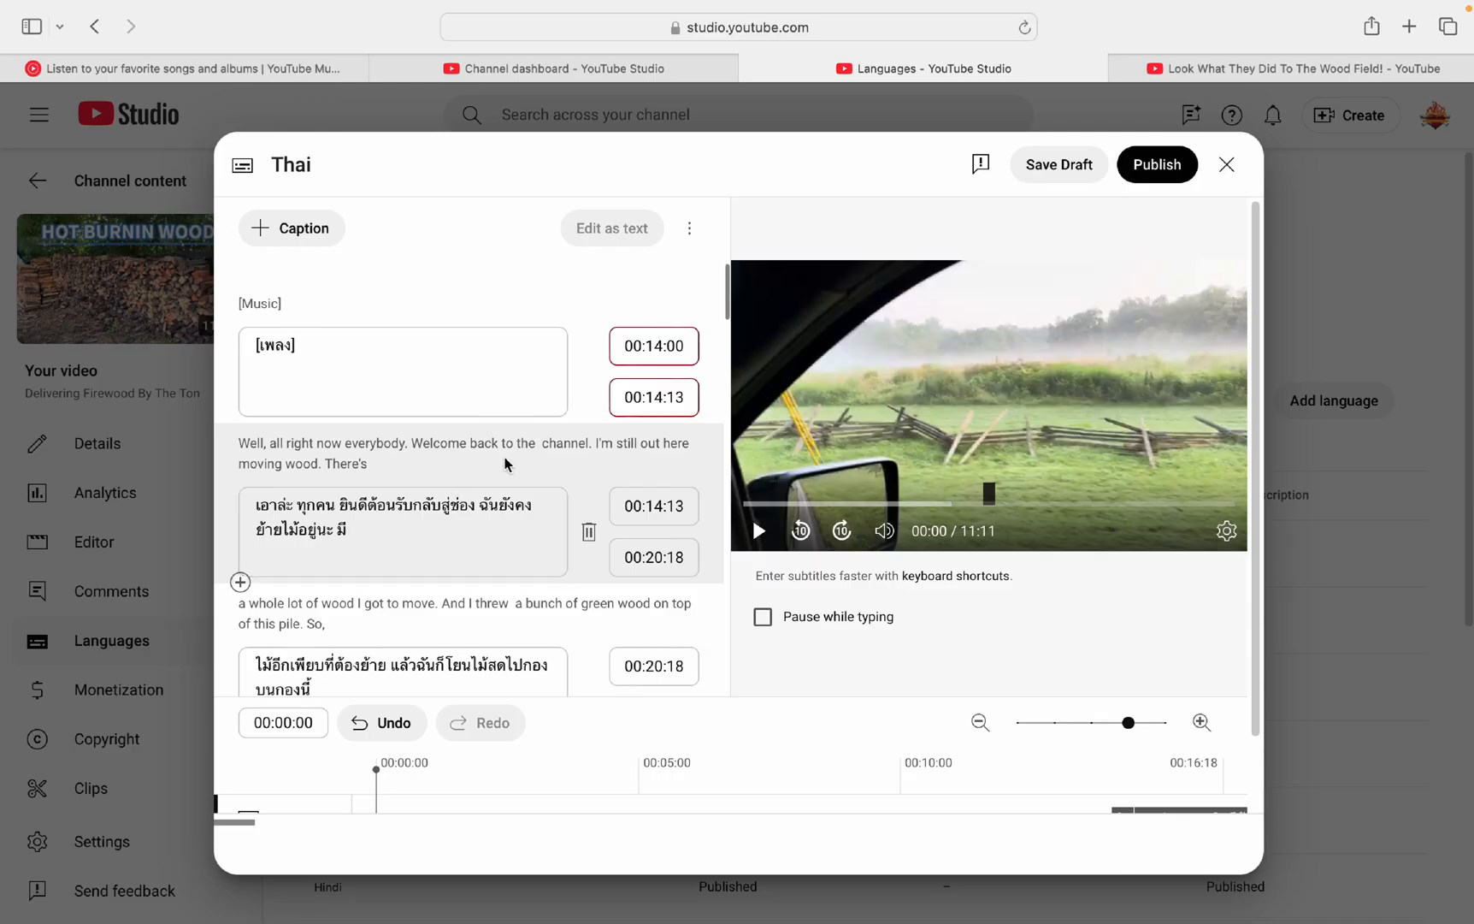
{"action": "mouse_move", "coordinate": [957, 280]}
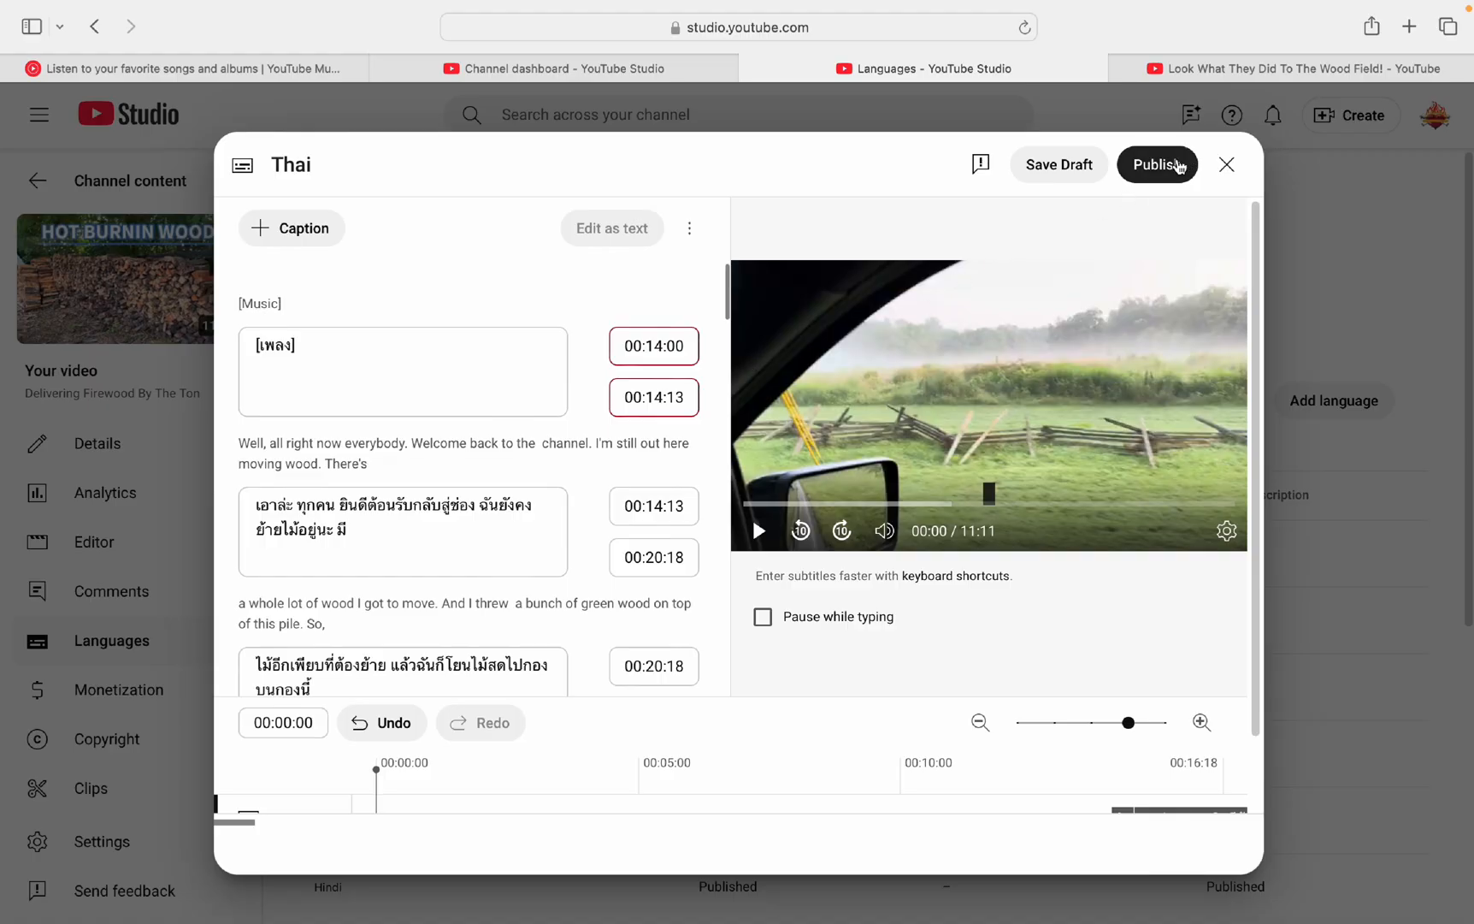
{"action": "mouse_move", "coordinate": [1147, 195]}
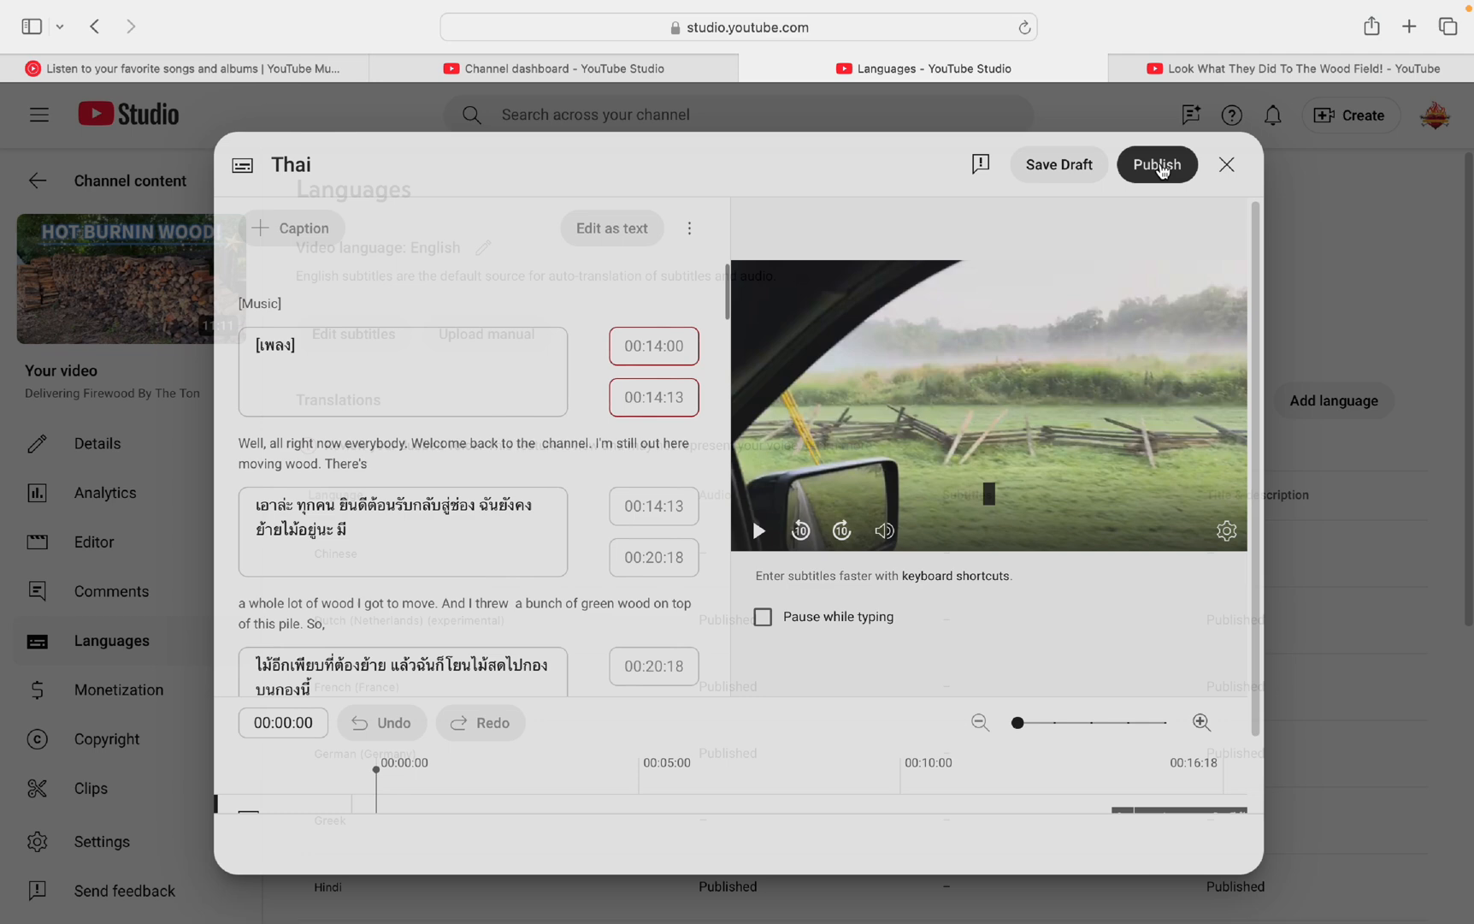
Step: Publish the Thai subtitles, then add Russian as a new translation language
{"action": "left_click", "coordinate": [1157, 163]}
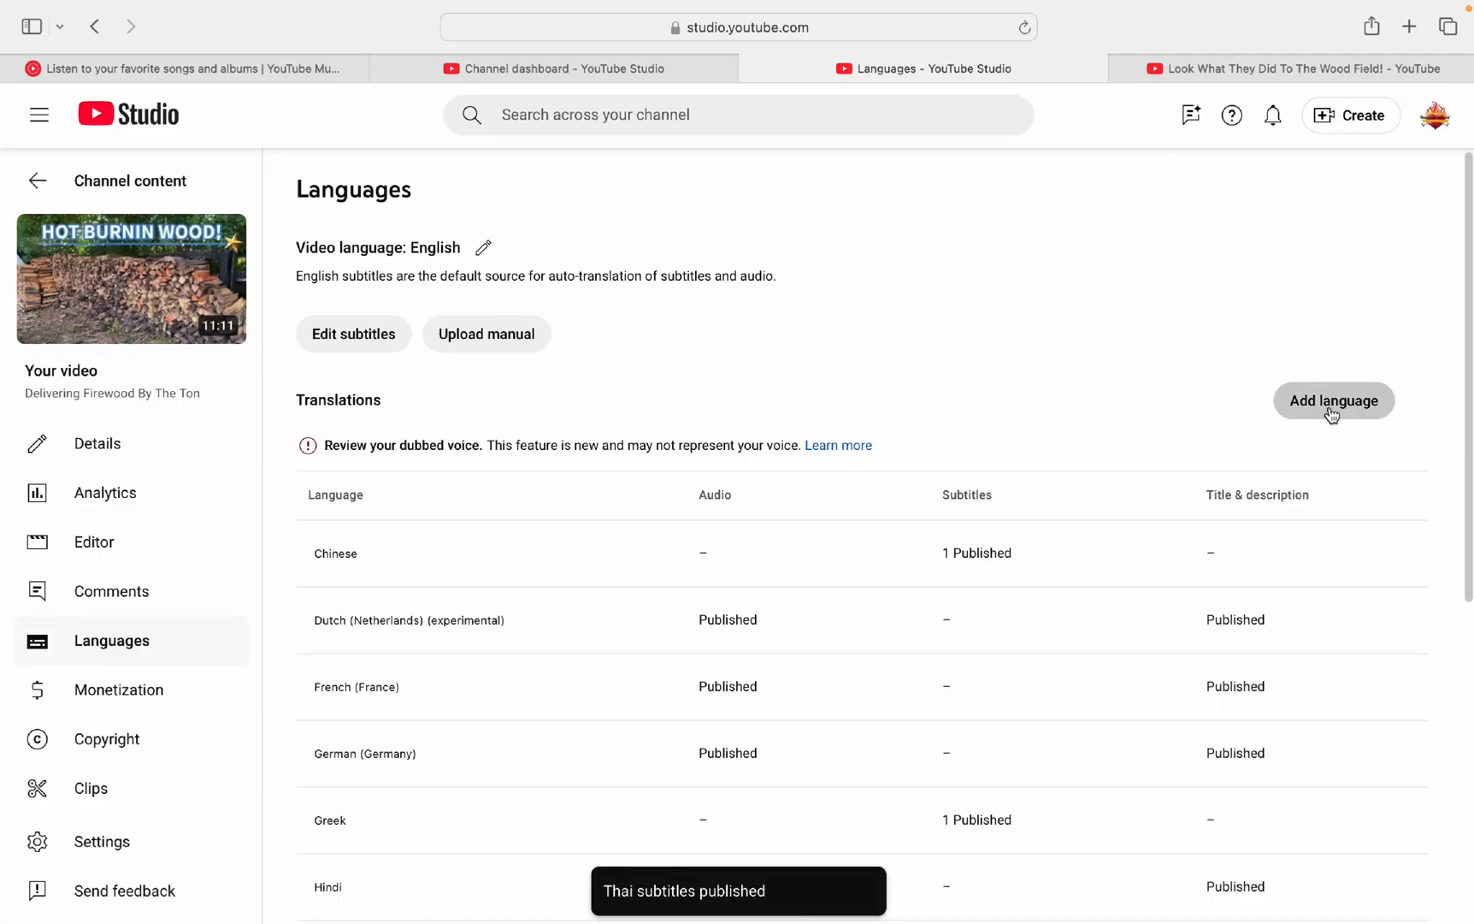
{"action": "left_click", "coordinate": [1333, 401]}
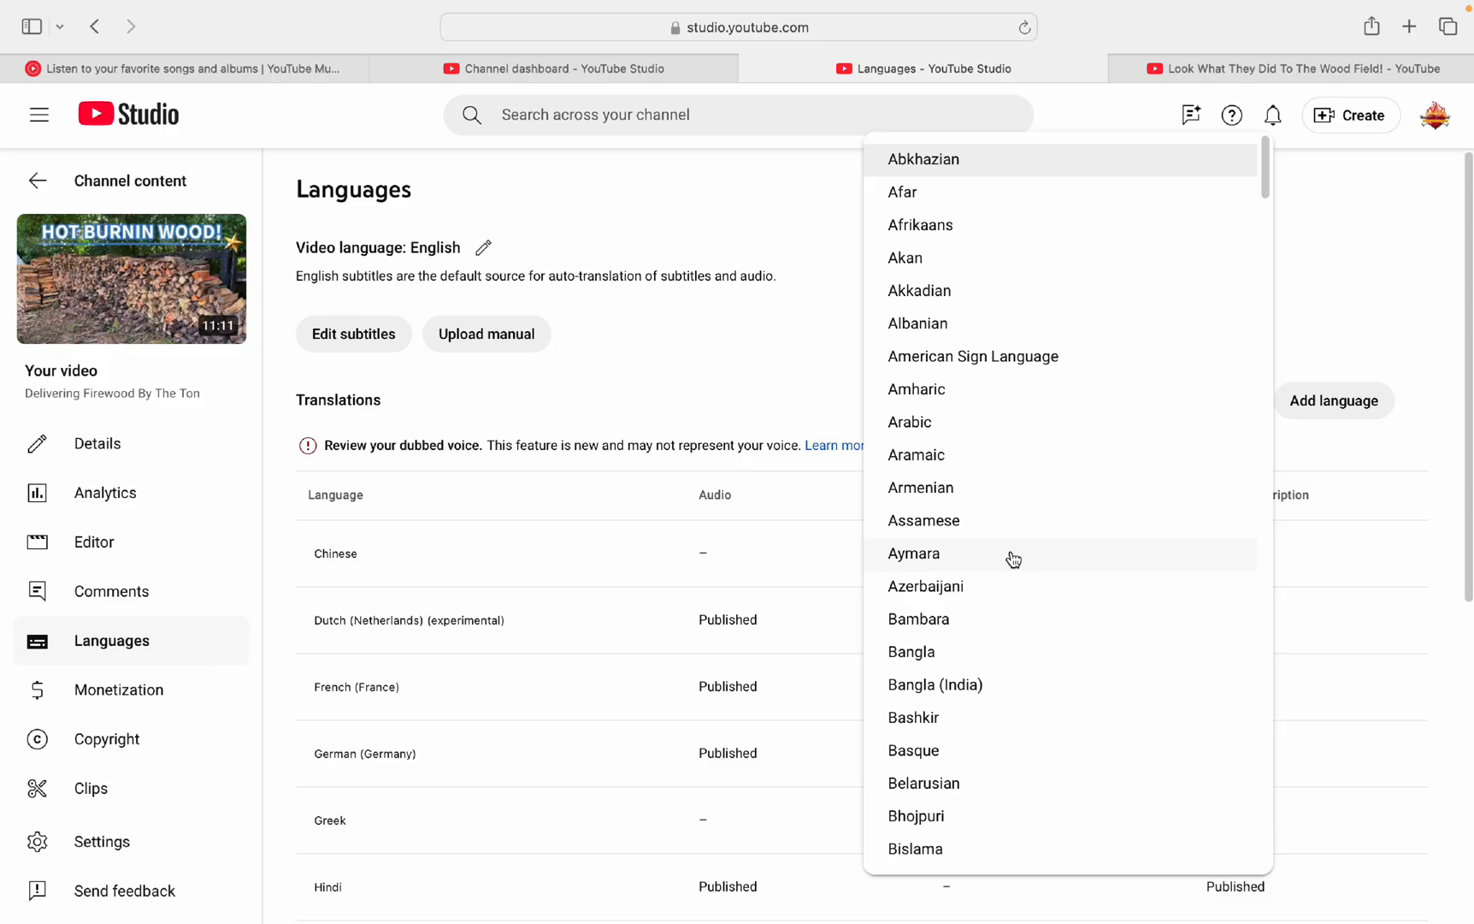
{"action": "scroll", "scroll_direction": "down", "scroll_amount": 3}
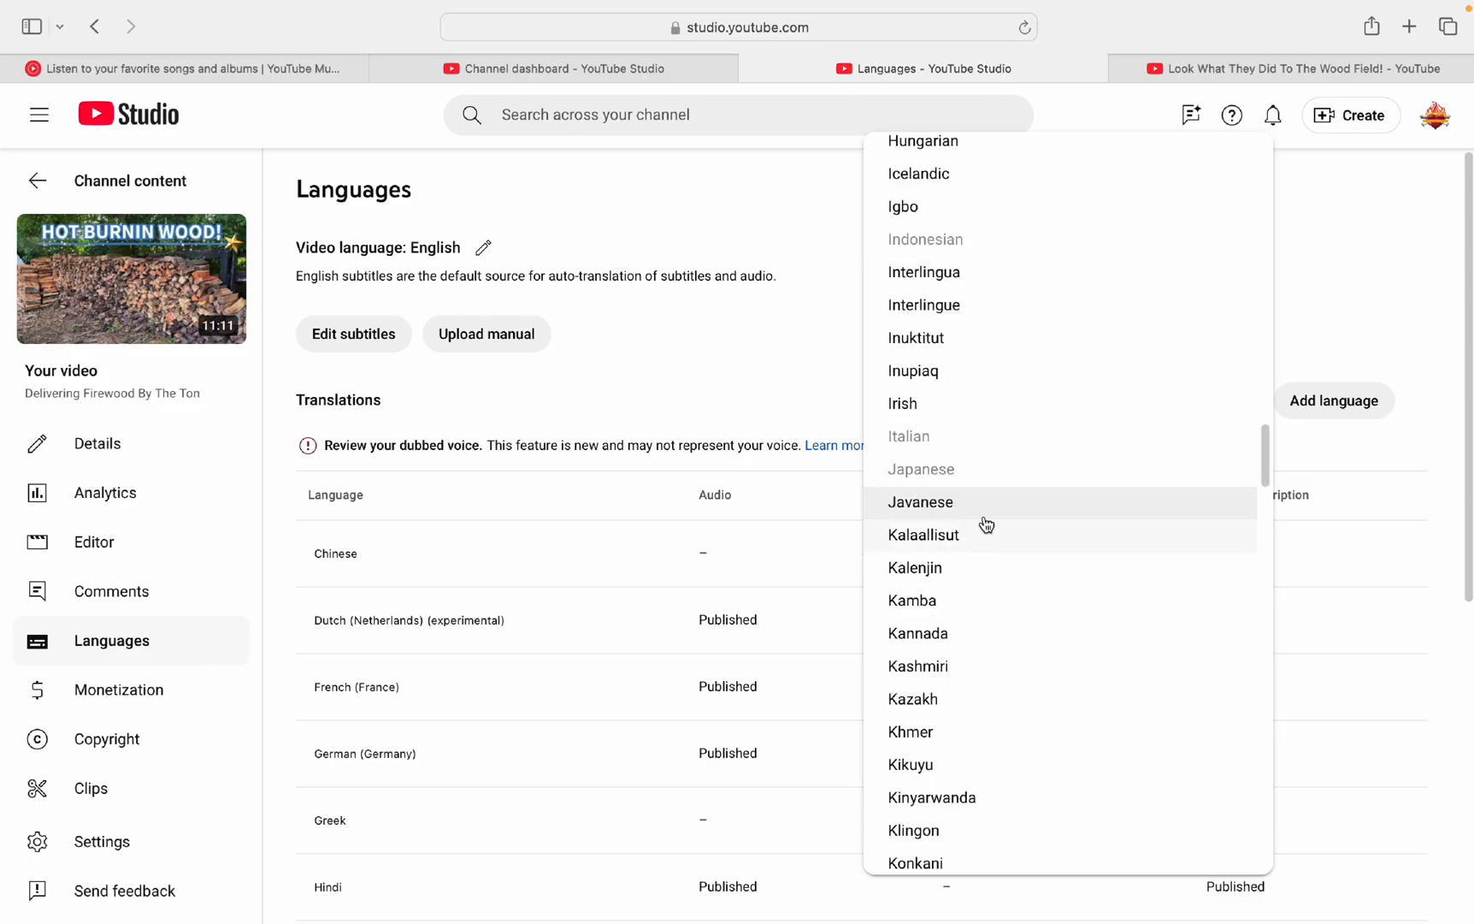
{"action": "mouse_move", "coordinate": [974, 506]}
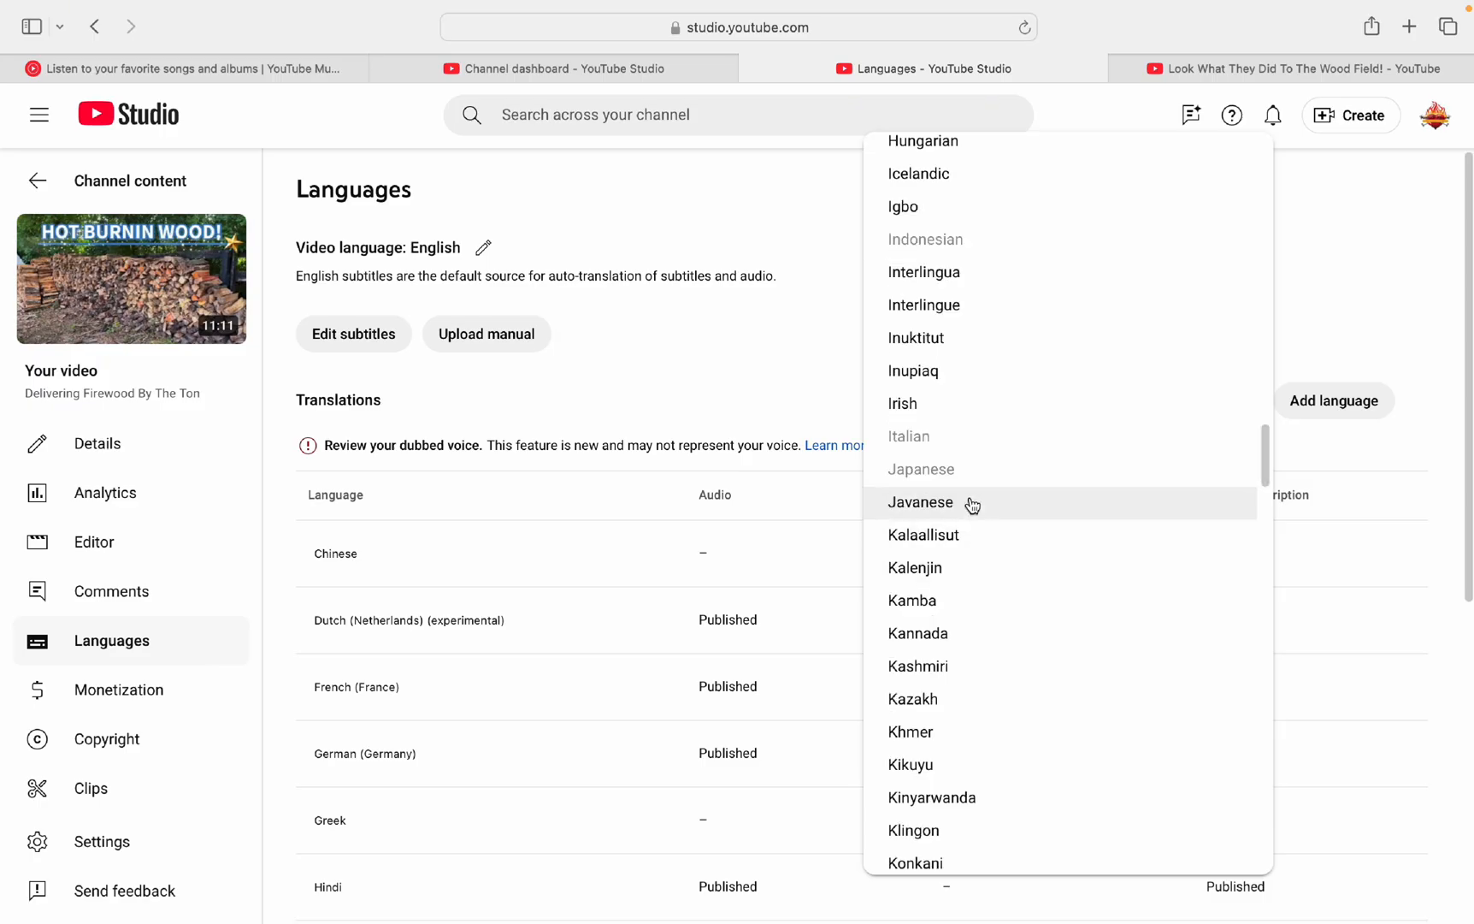
{"action": "mouse_move", "coordinate": [1378, 283]}
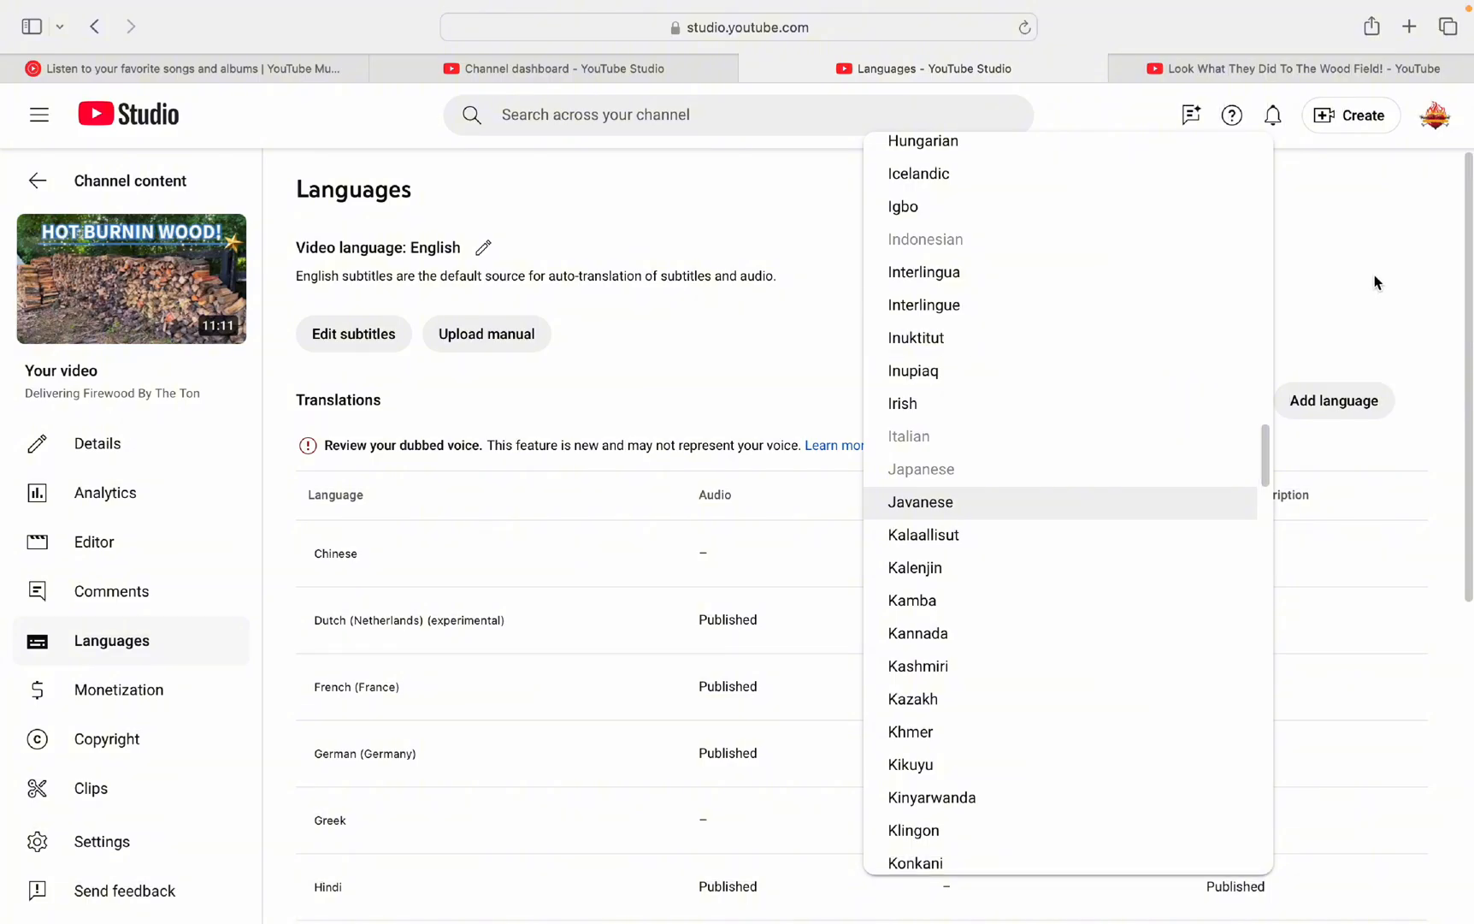
{"action": "scroll", "scroll_direction": "down", "scroll_amount": 3}
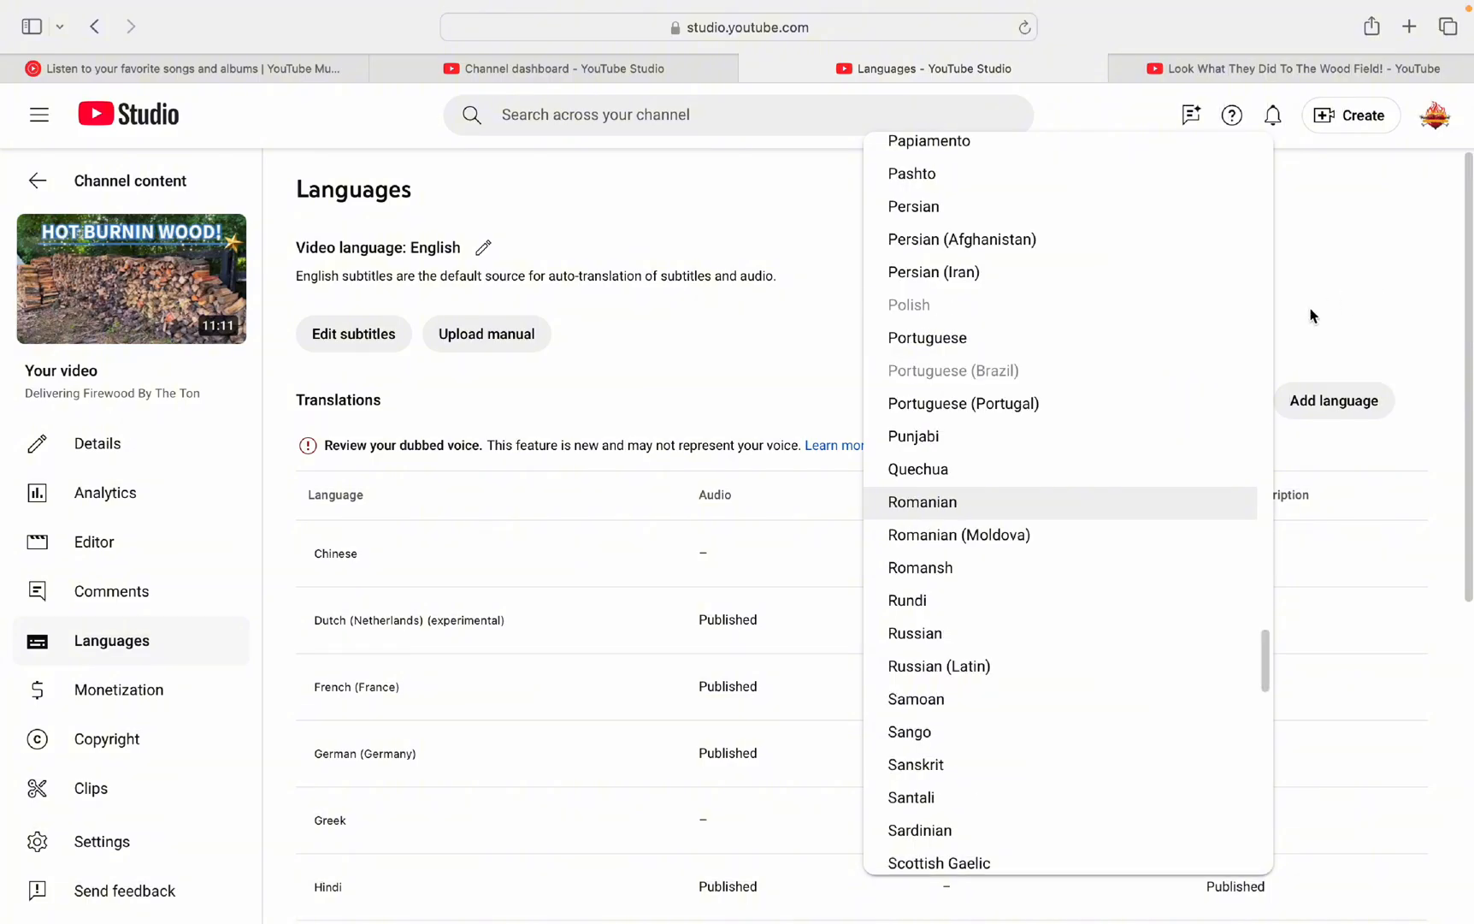
{"action": "mouse_move", "coordinate": [944, 640]}
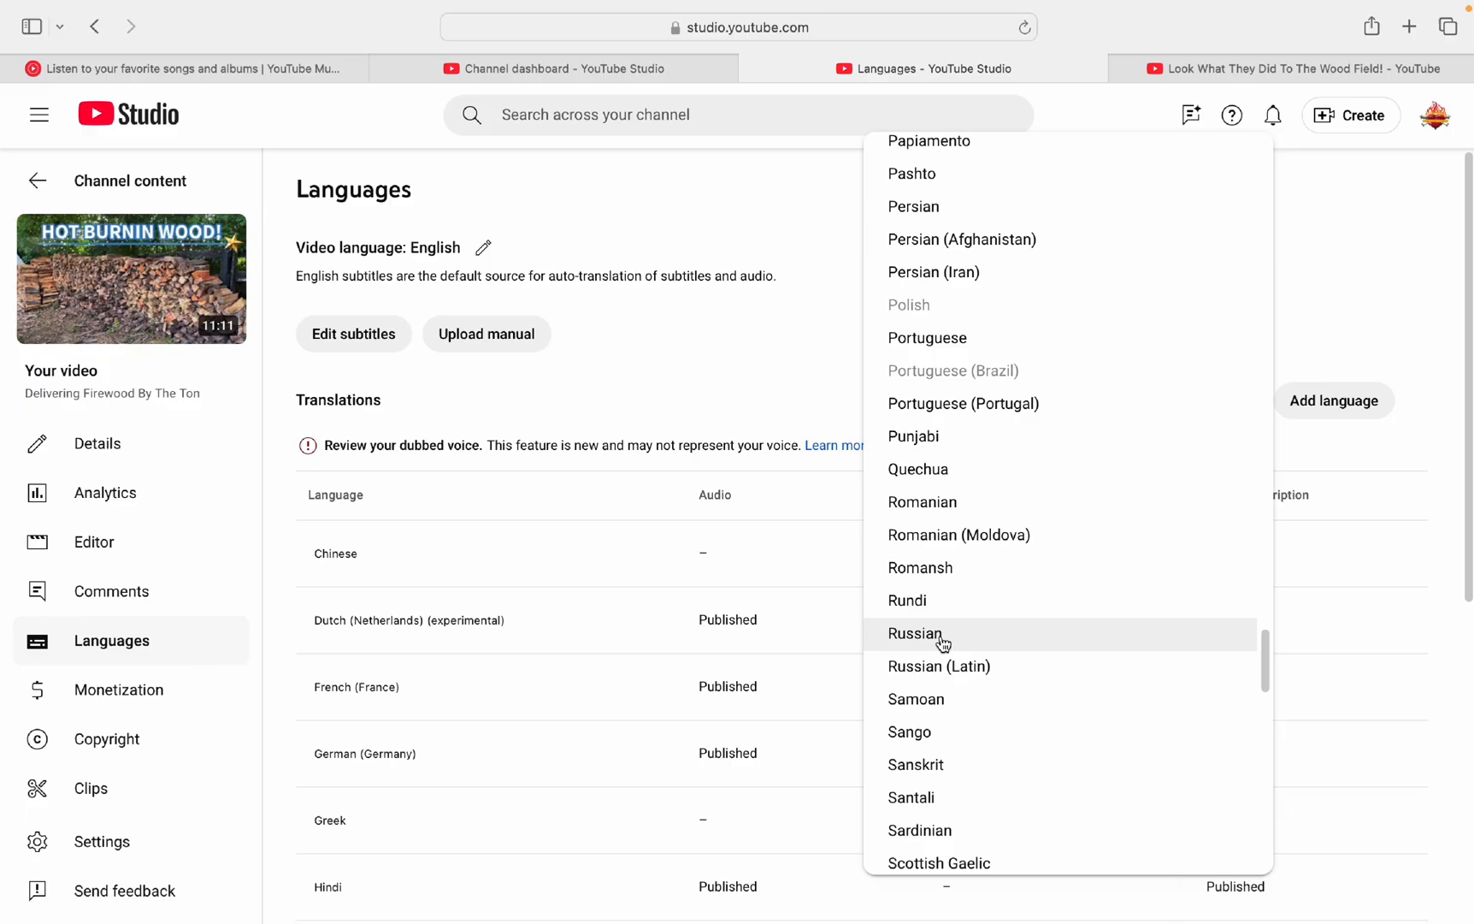
{"action": "left_click", "coordinate": [917, 633]}
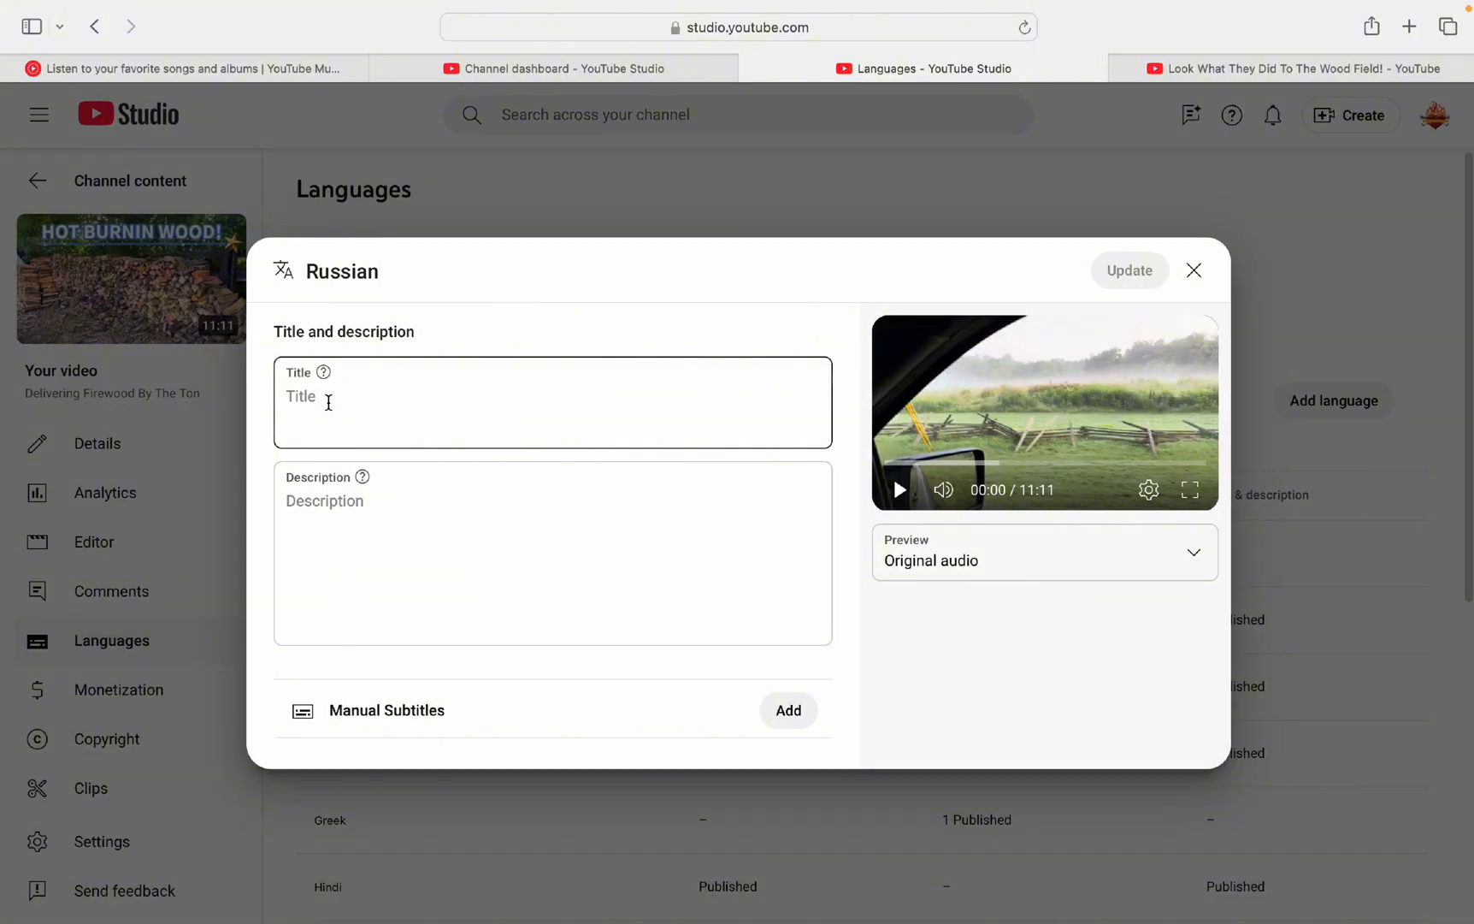
Step: Generate auto-translated Russian subtitles and publish them, returning to the Languages page
{"action": "left_click", "coordinate": [538, 548]}
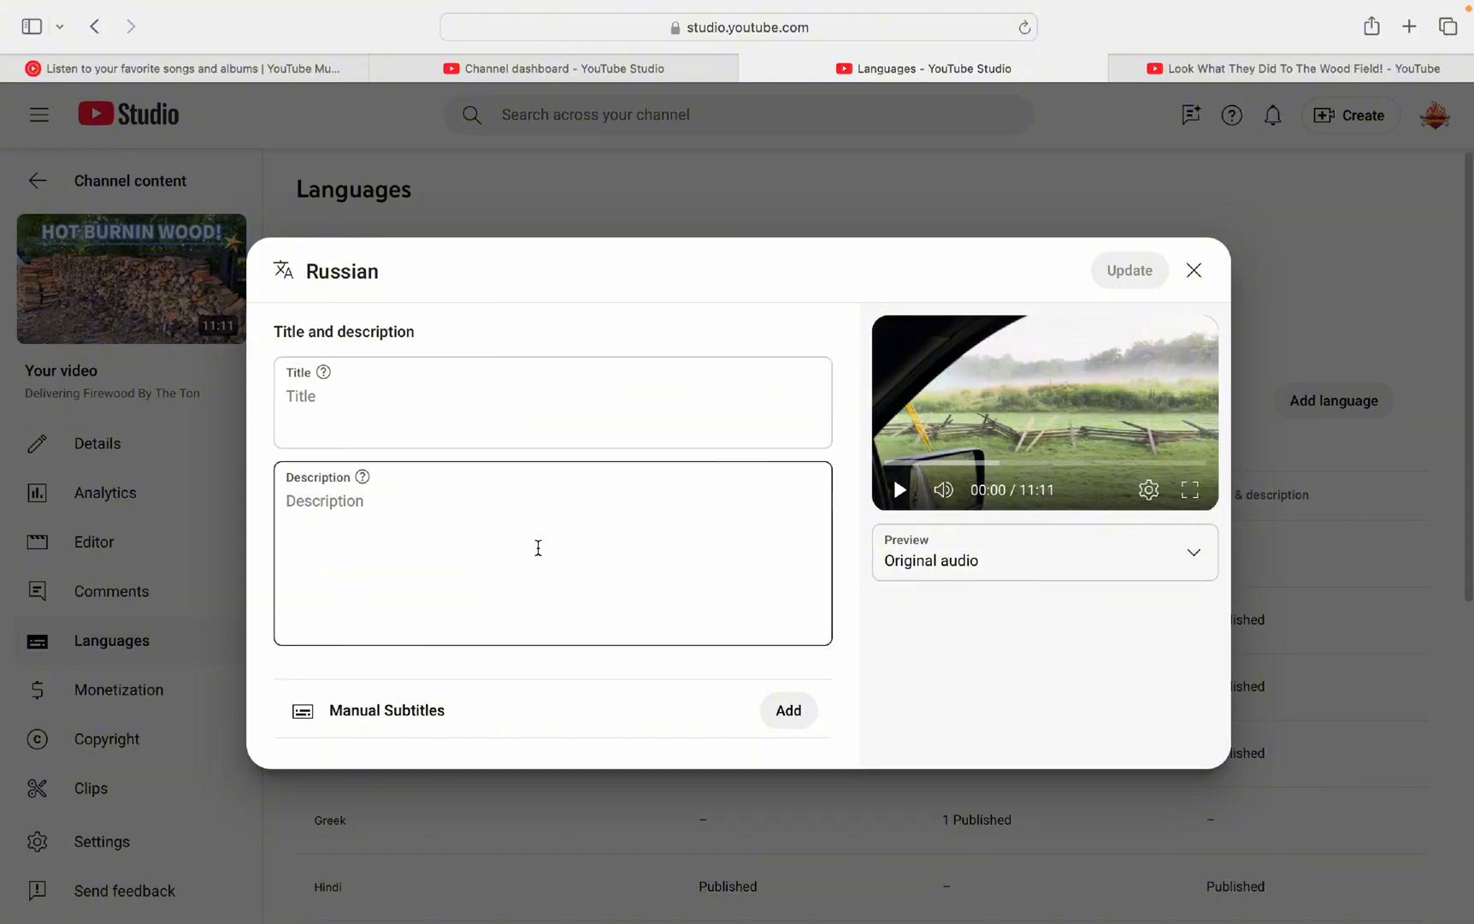
{"action": "left_click", "coordinate": [1194, 271]}
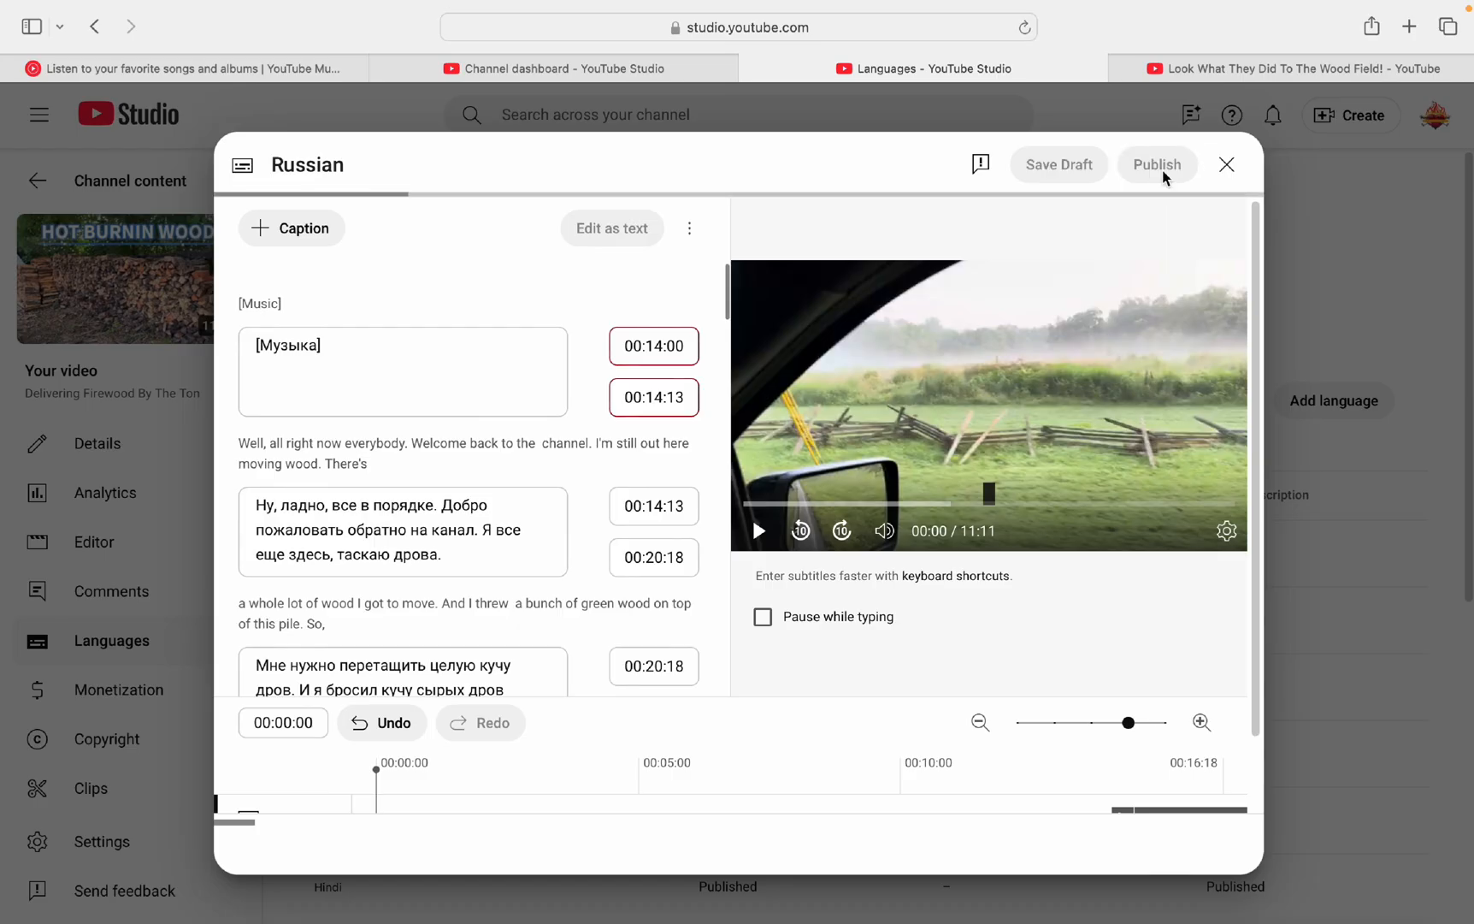
{"action": "left_click", "coordinate": [1156, 164]}
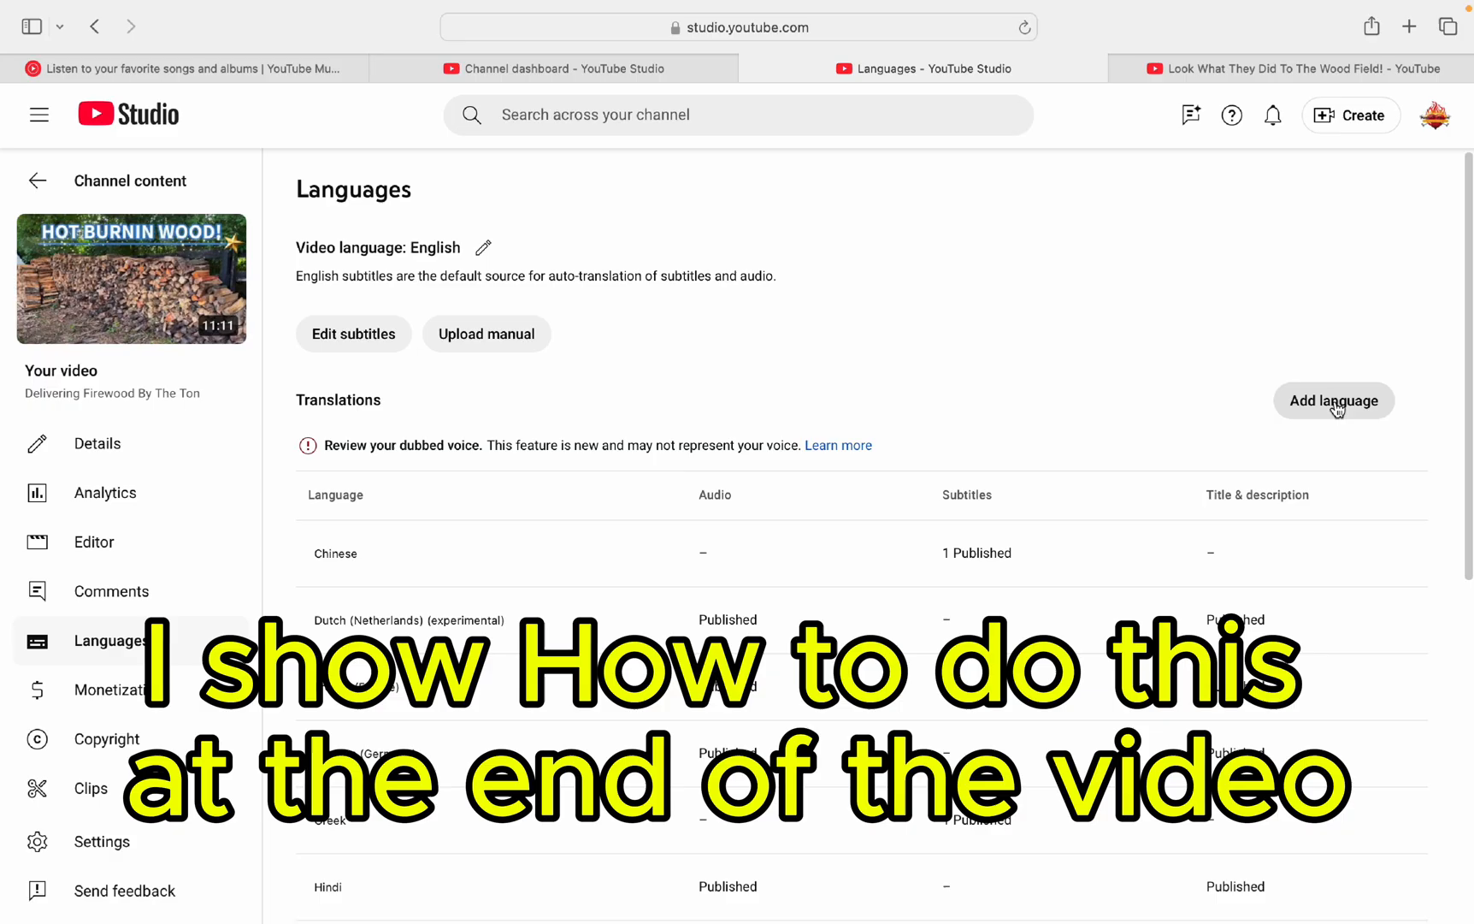
{"action": "mouse_move", "coordinate": [900, 341]}
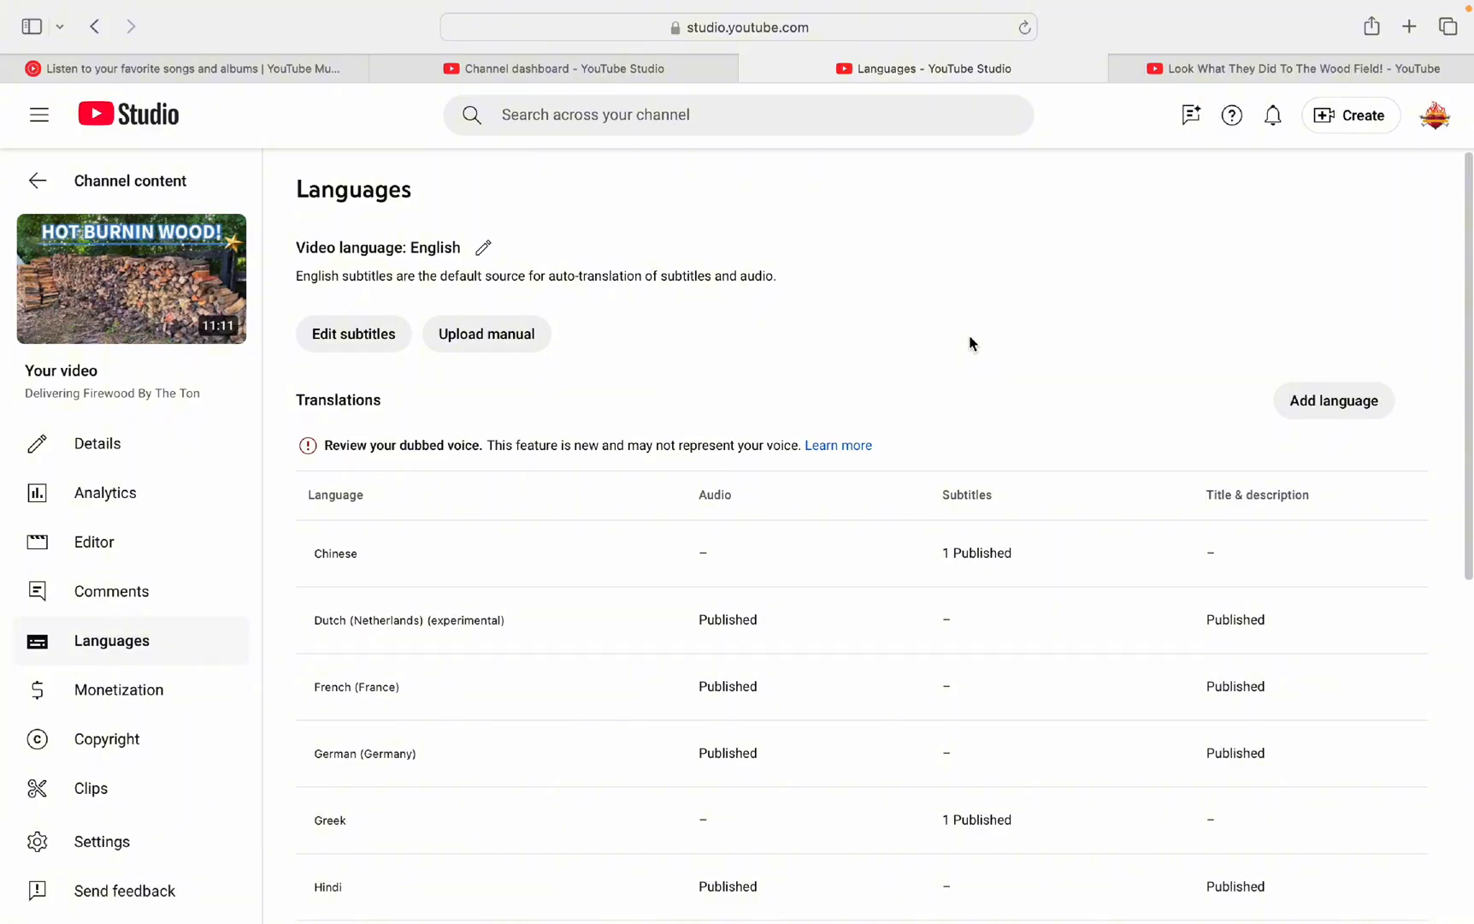
Step: Move from the Languages page through the dashboard tab to the wood field video's watch page
{"action": "scroll", "scroll_direction": "down", "scroll_amount": 3}
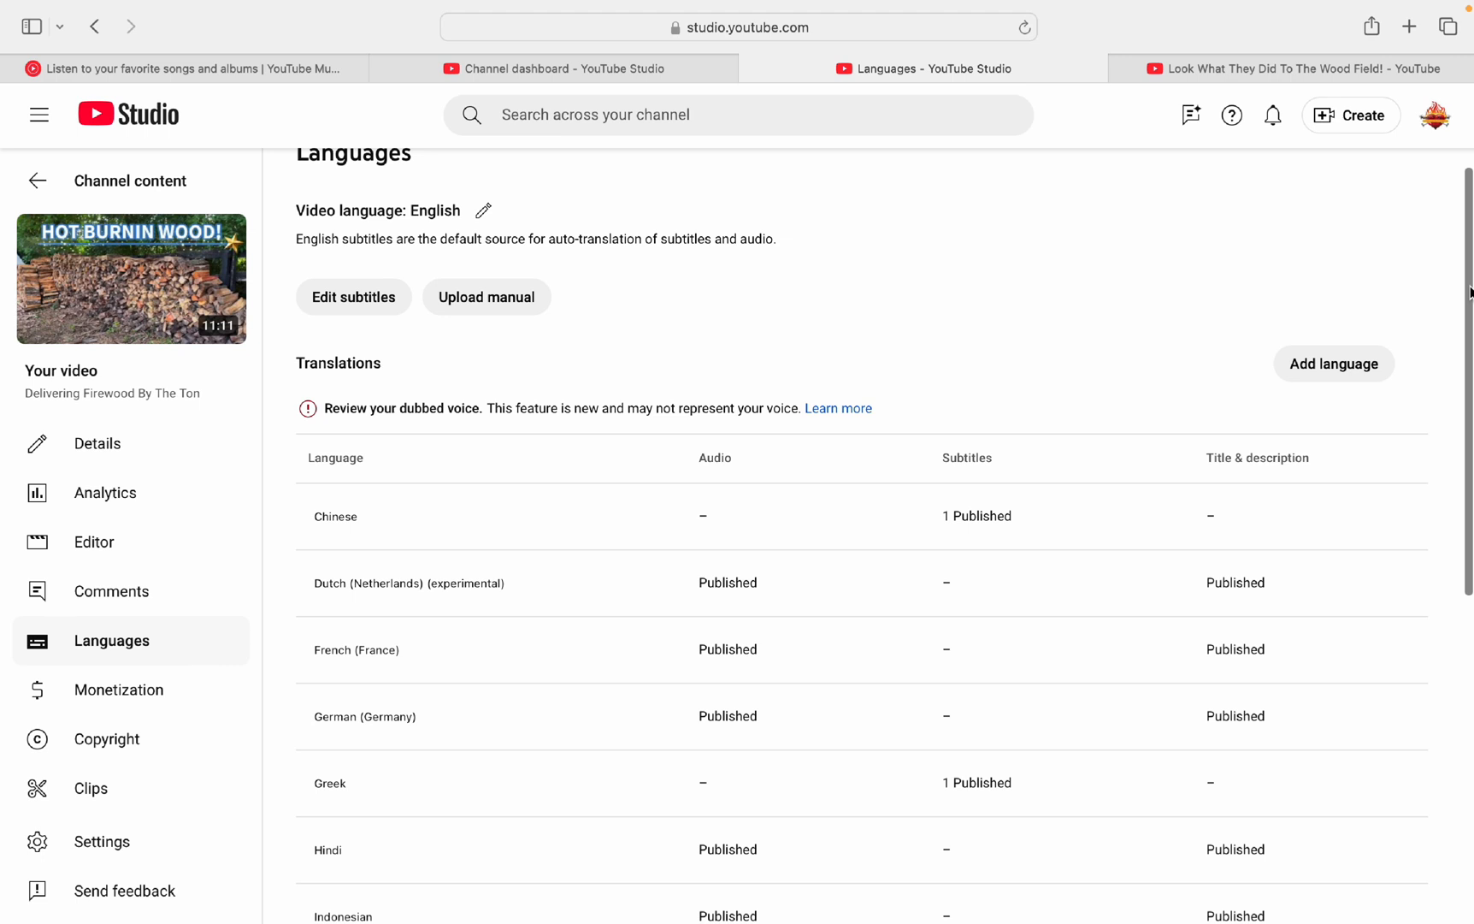
{"action": "scroll", "scroll_direction": "up", "scroll_amount": 3}
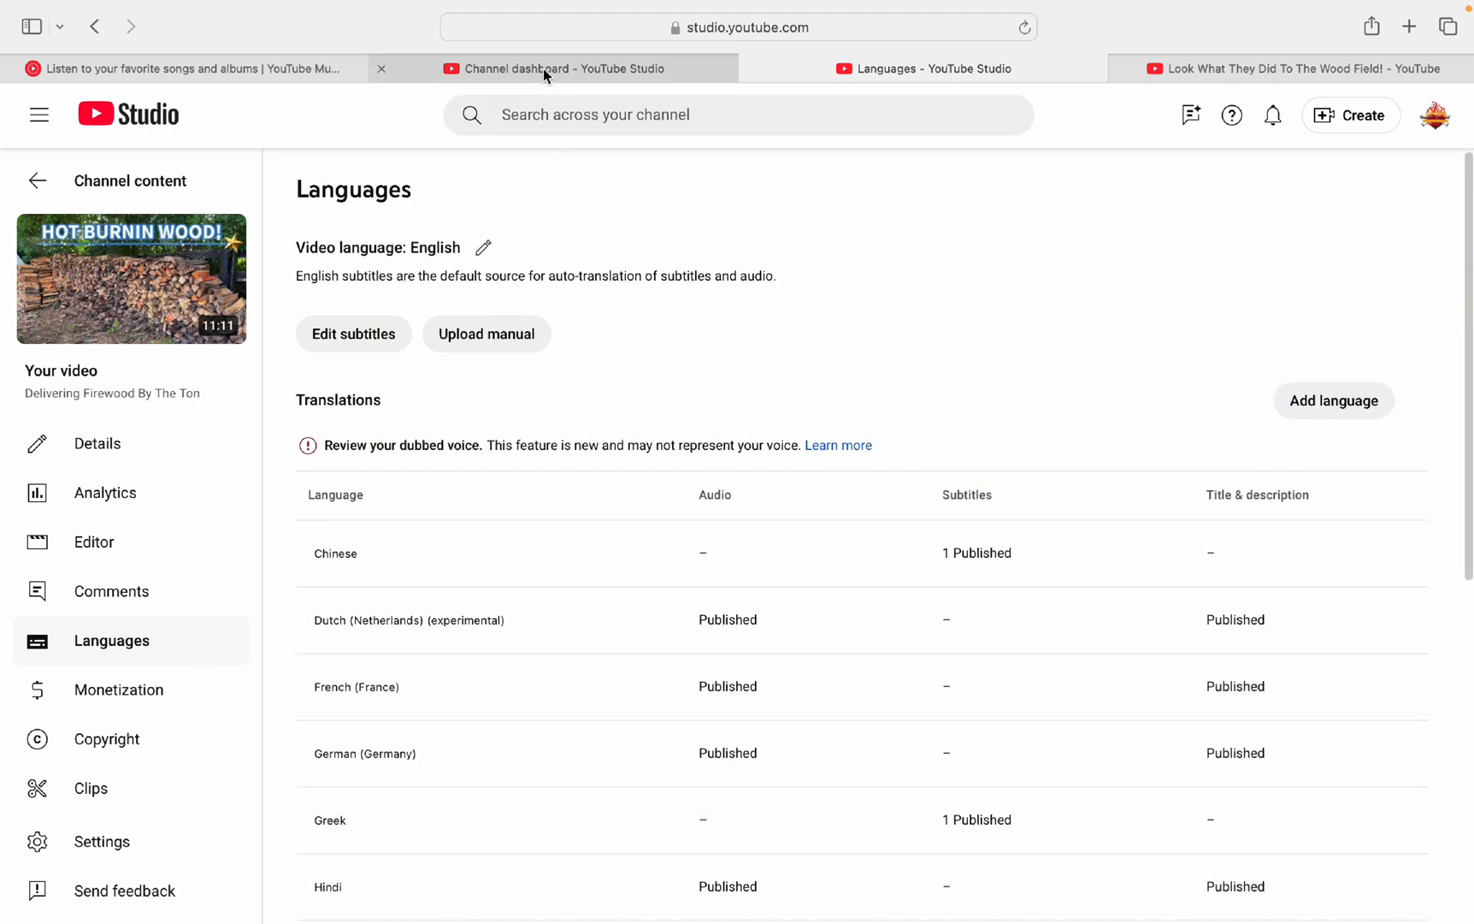
{"action": "left_click", "coordinate": [553, 67]}
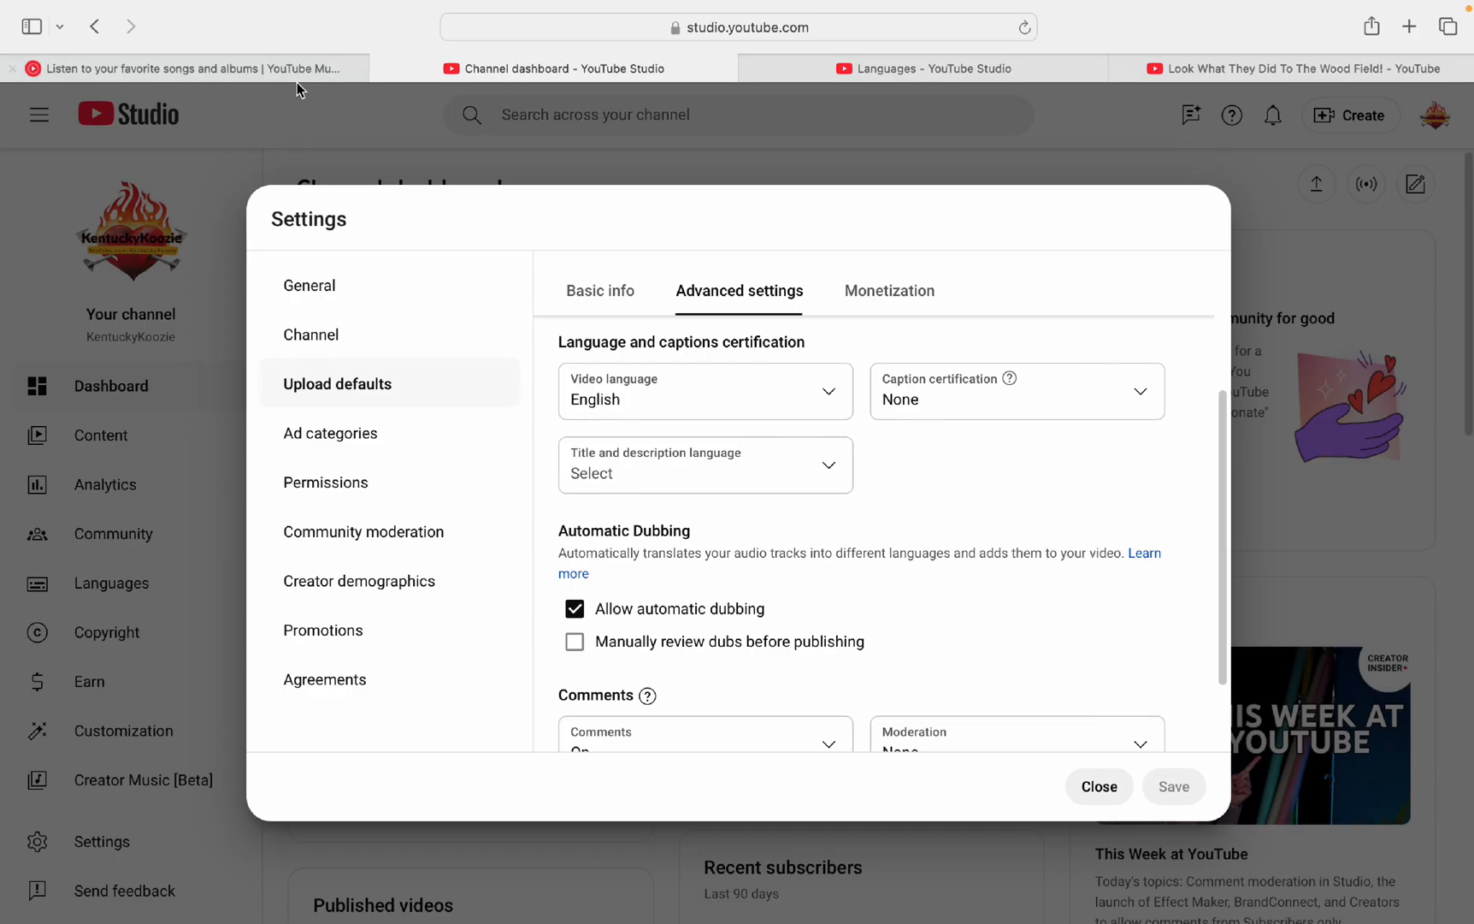
{"action": "left_click", "coordinate": [935, 68]}
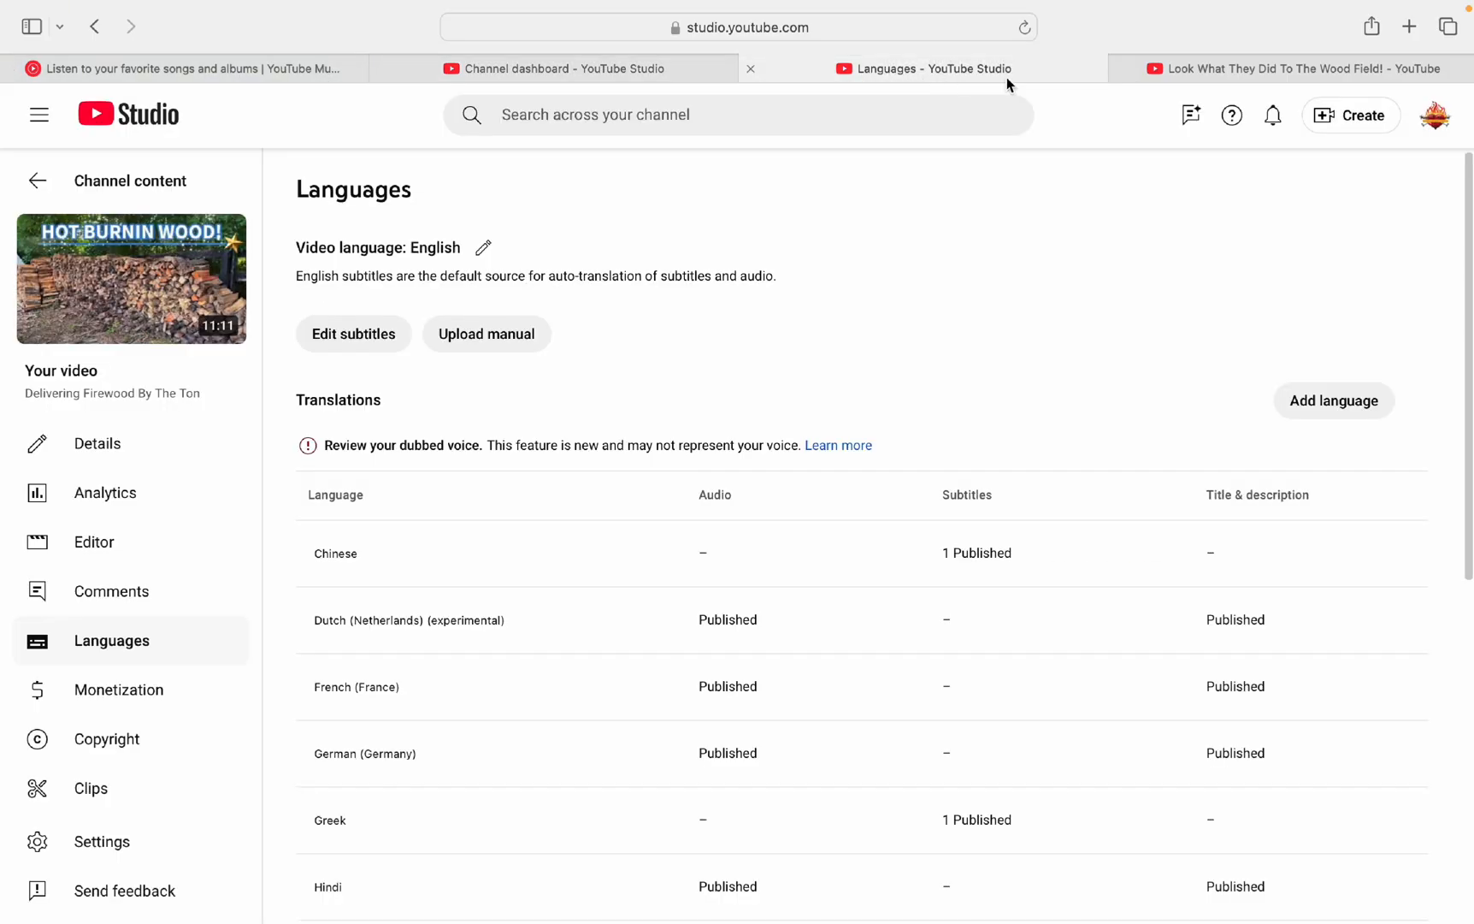
{"action": "left_click", "coordinate": [1293, 68]}
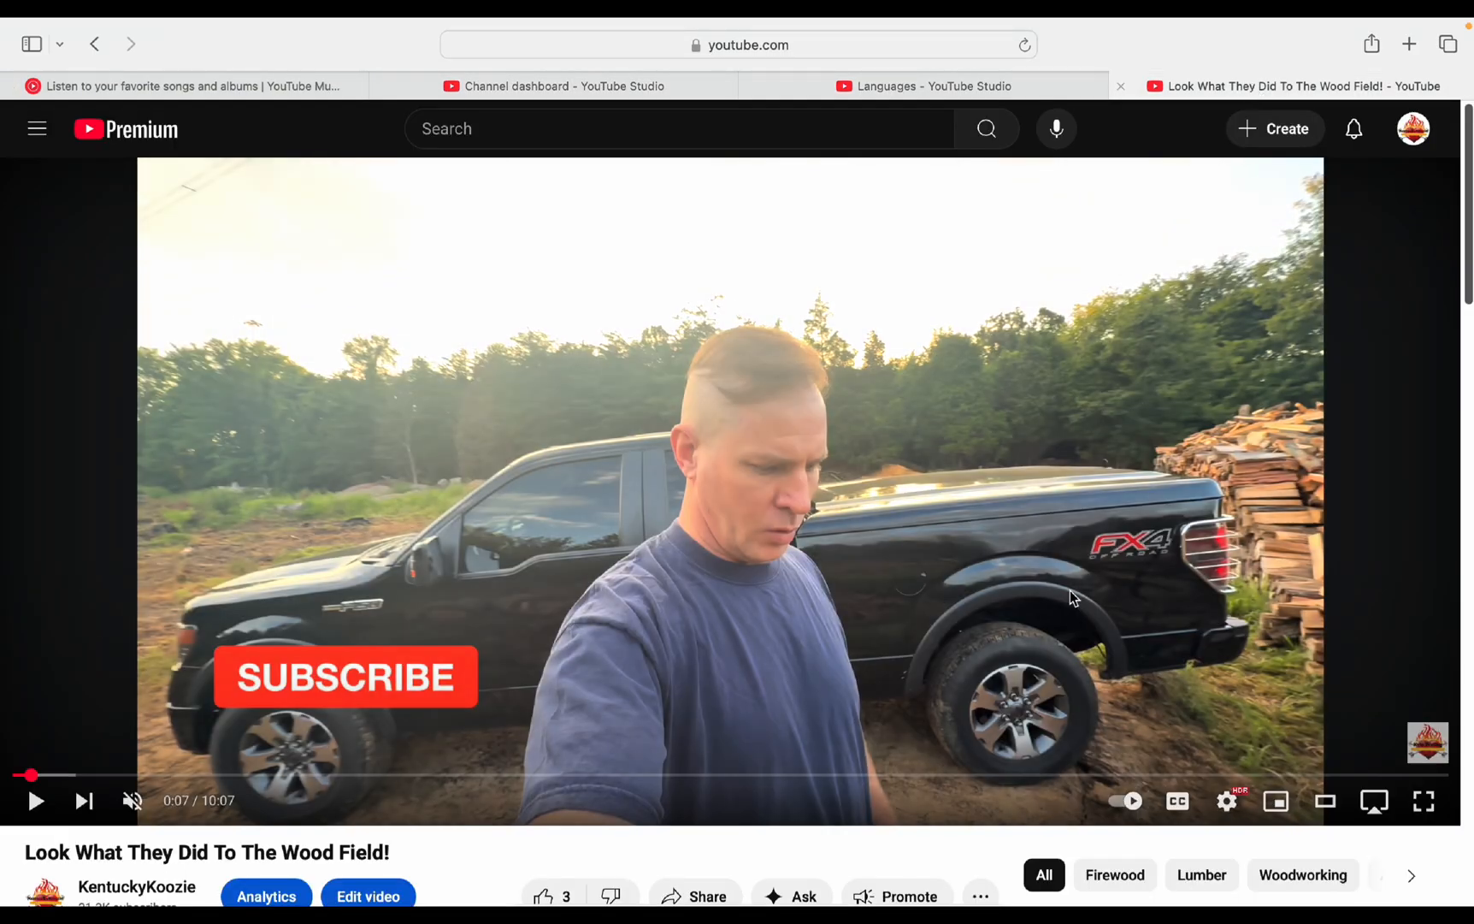
Step: Switch the player's Subtitles/CC setting to Greek to check the captions
{"action": "left_click", "coordinate": [1227, 800]}
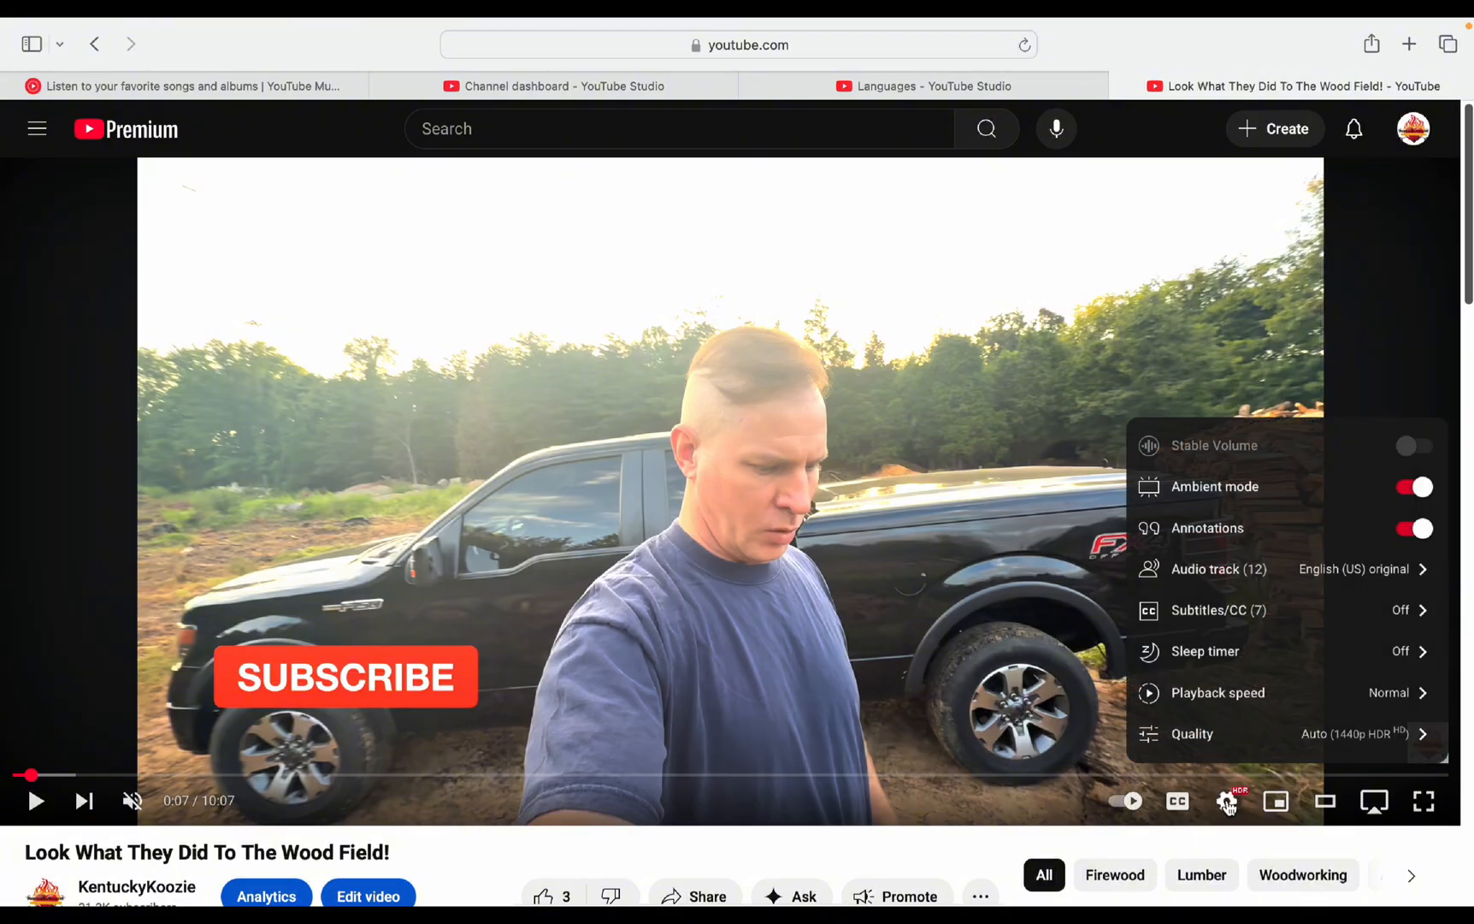
{"action": "mouse_move", "coordinate": [1286, 623]}
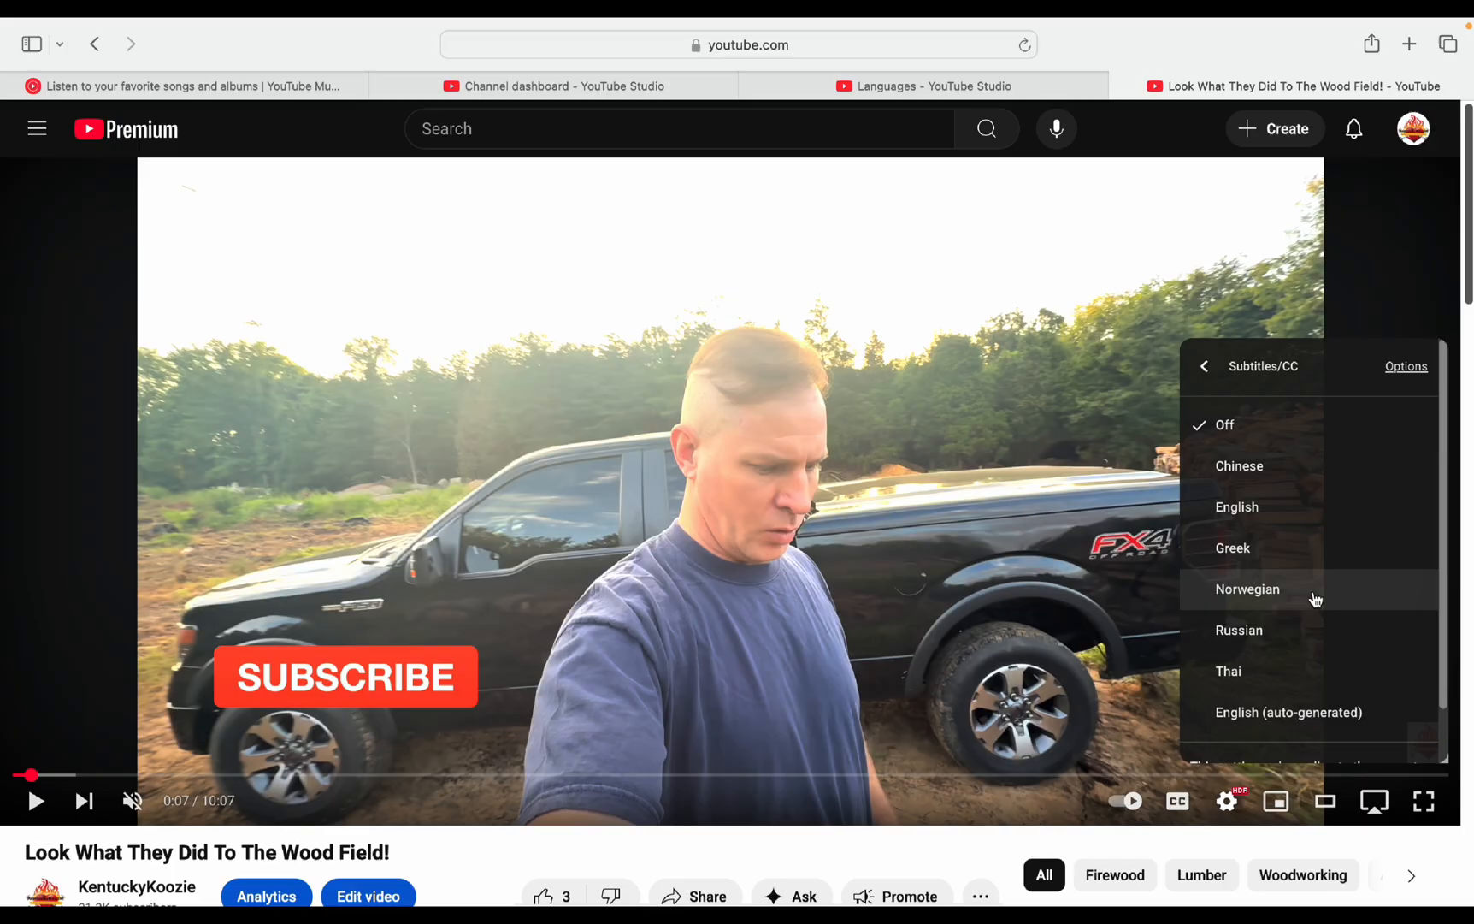
{"action": "mouse_move", "coordinate": [1240, 555]}
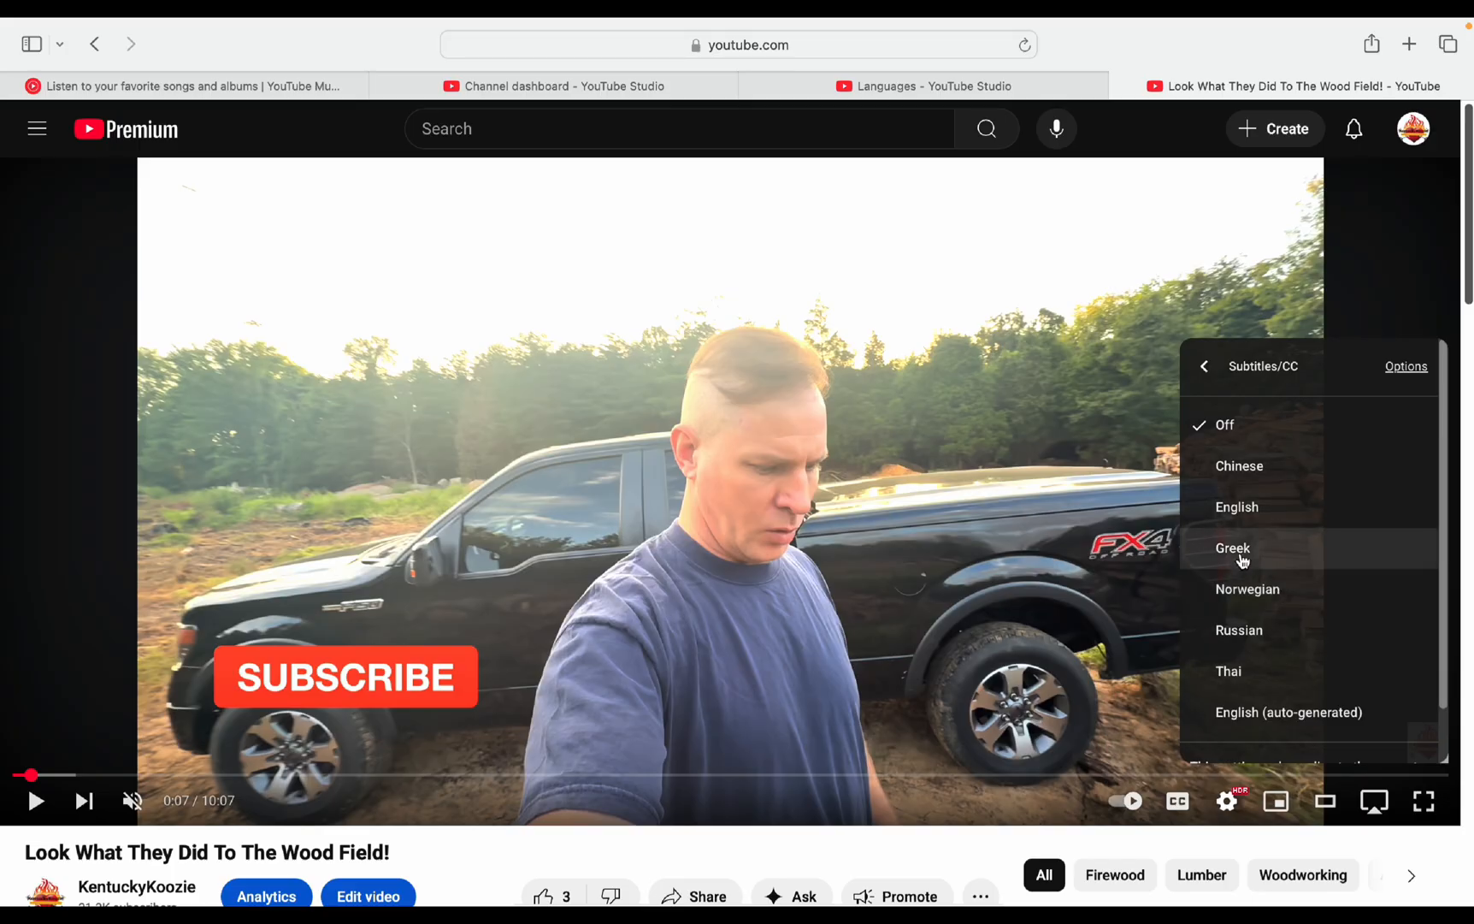
{"action": "left_click", "coordinate": [1233, 548]}
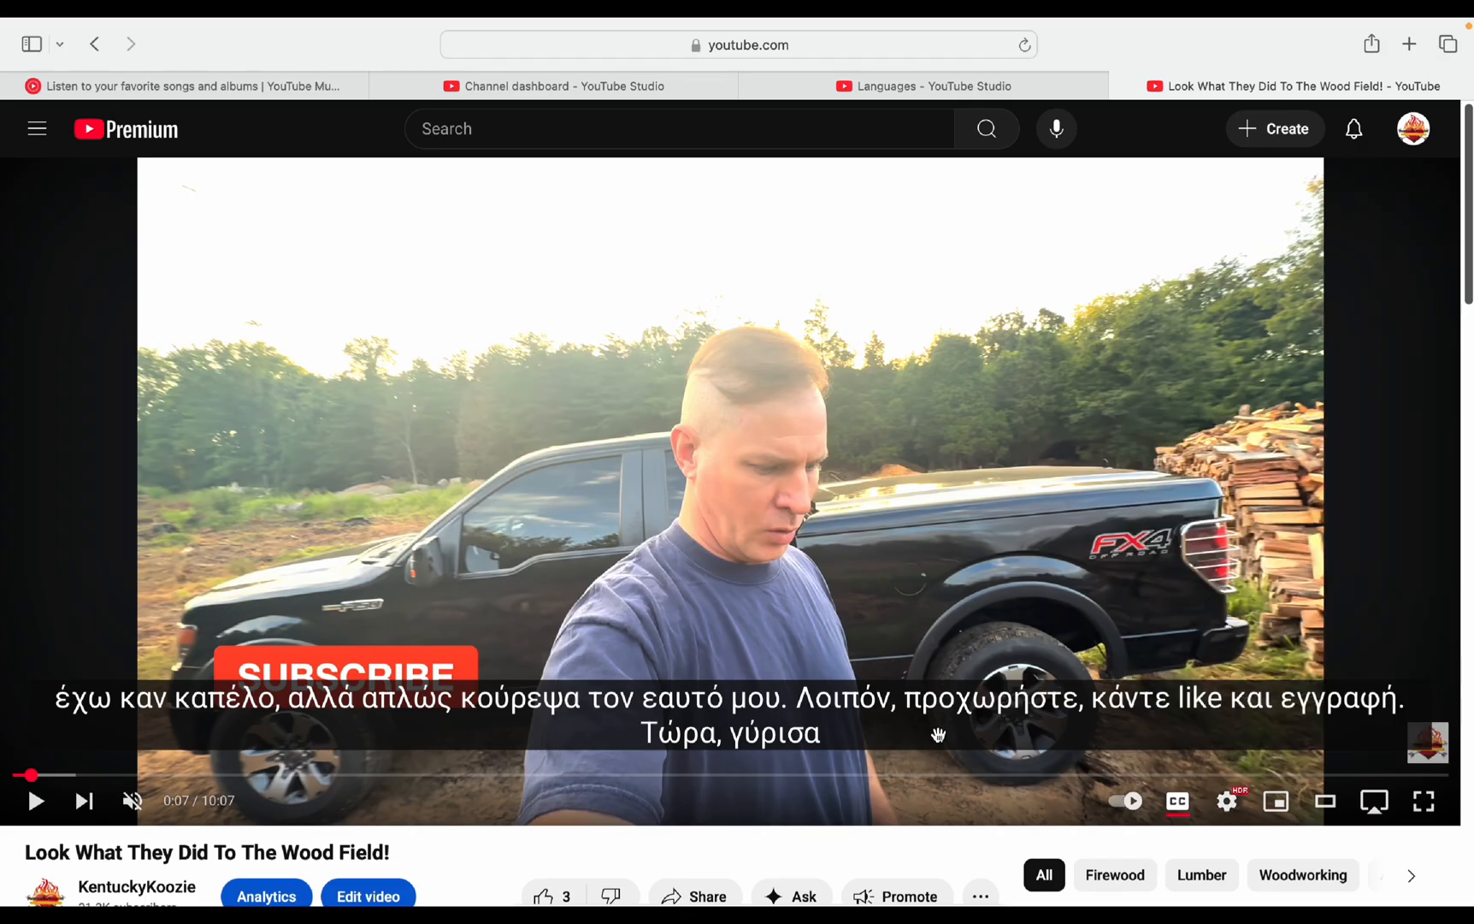
{"action": "mouse_move", "coordinate": [589, 696]}
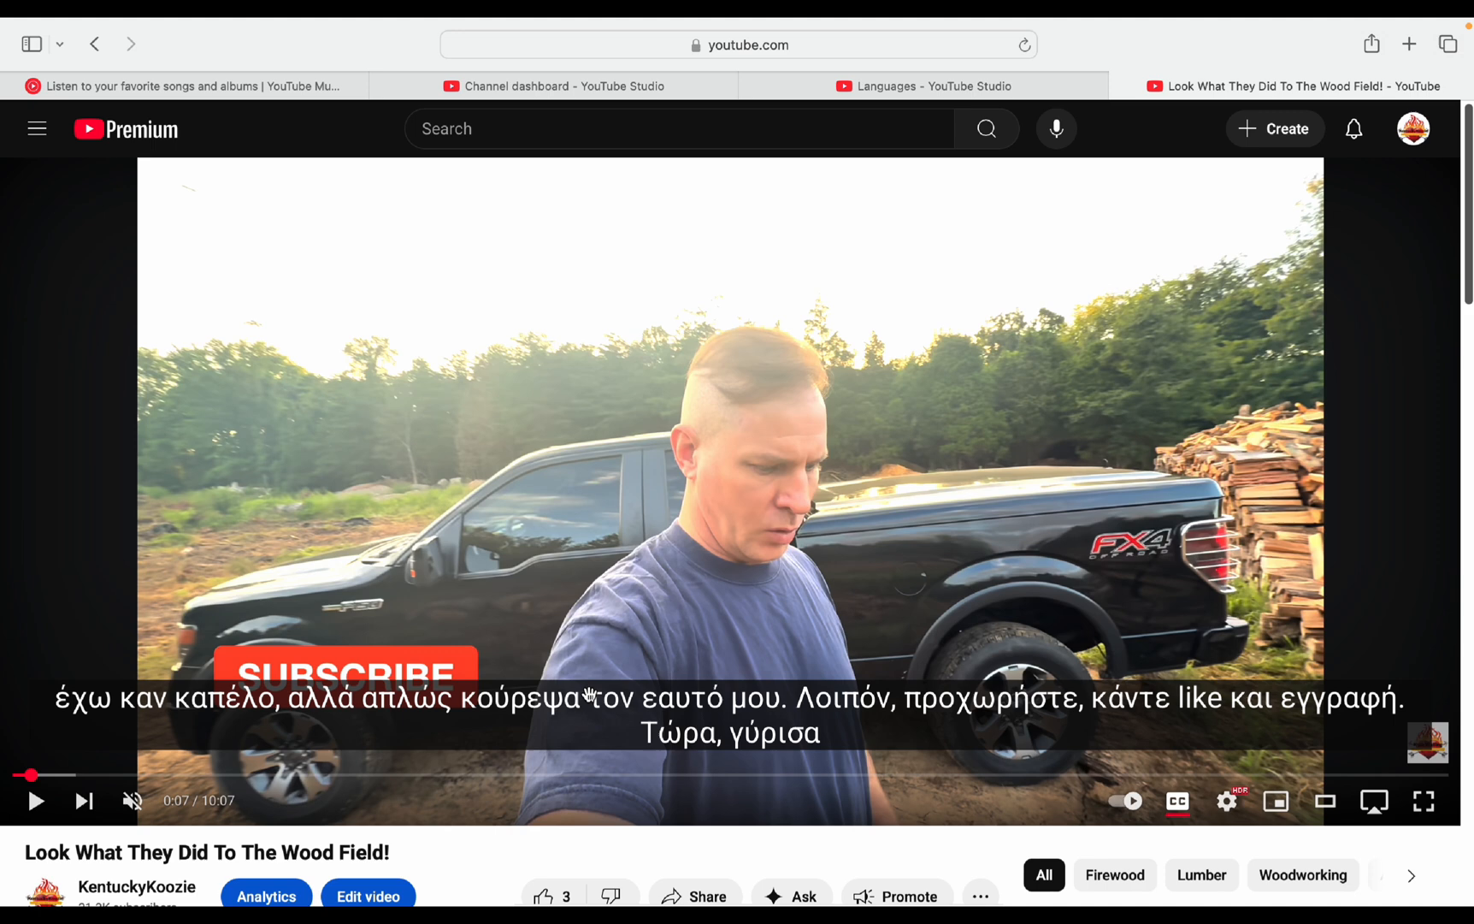
{"action": "mouse_move", "coordinate": [1411, 183]}
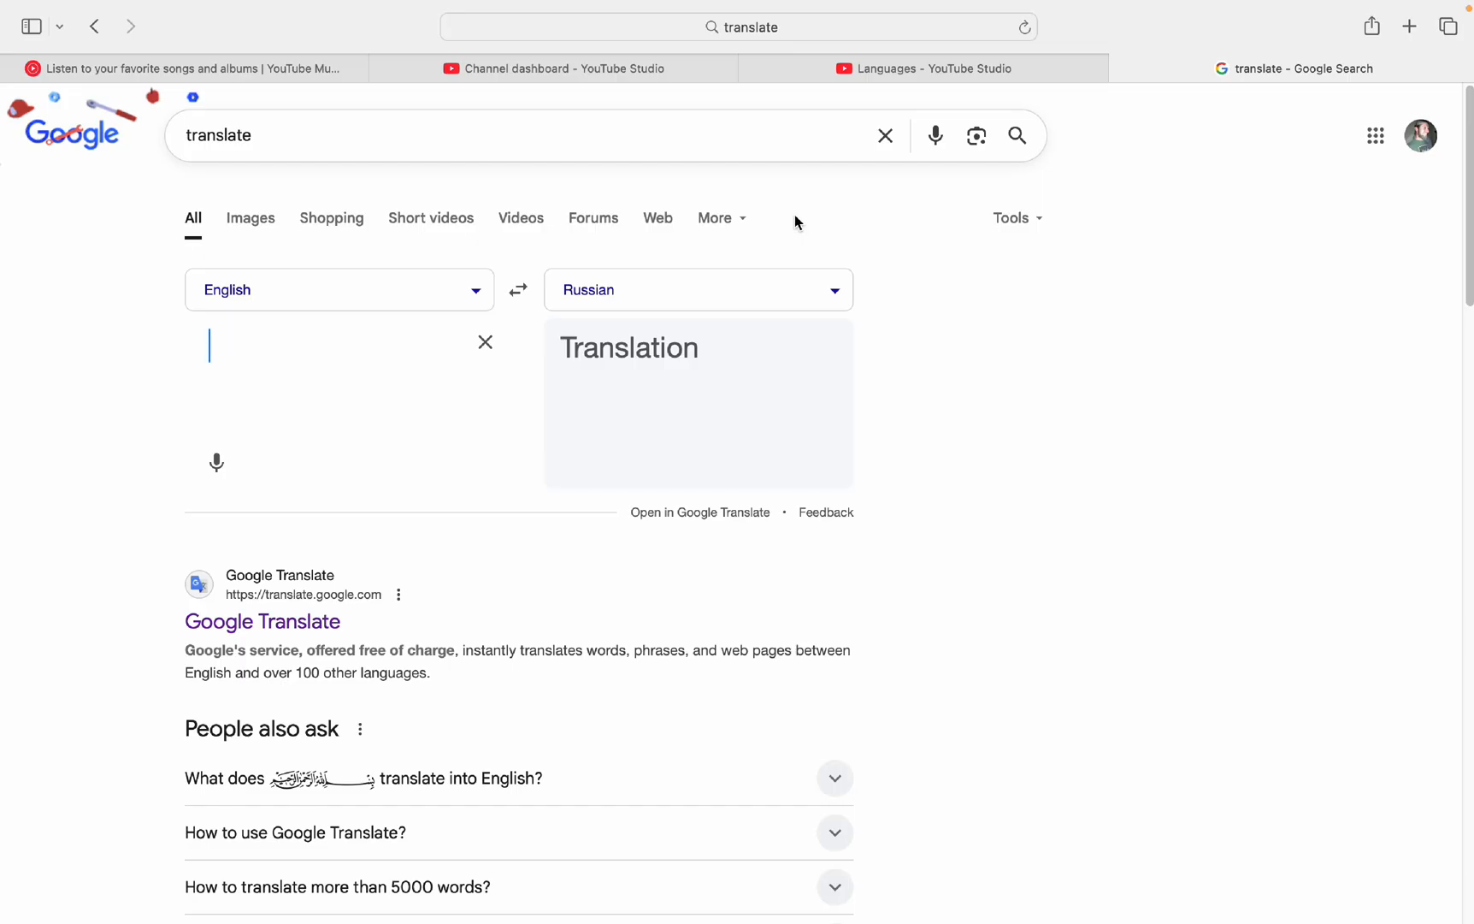
{"action": "mouse_move", "coordinate": [724, 223]}
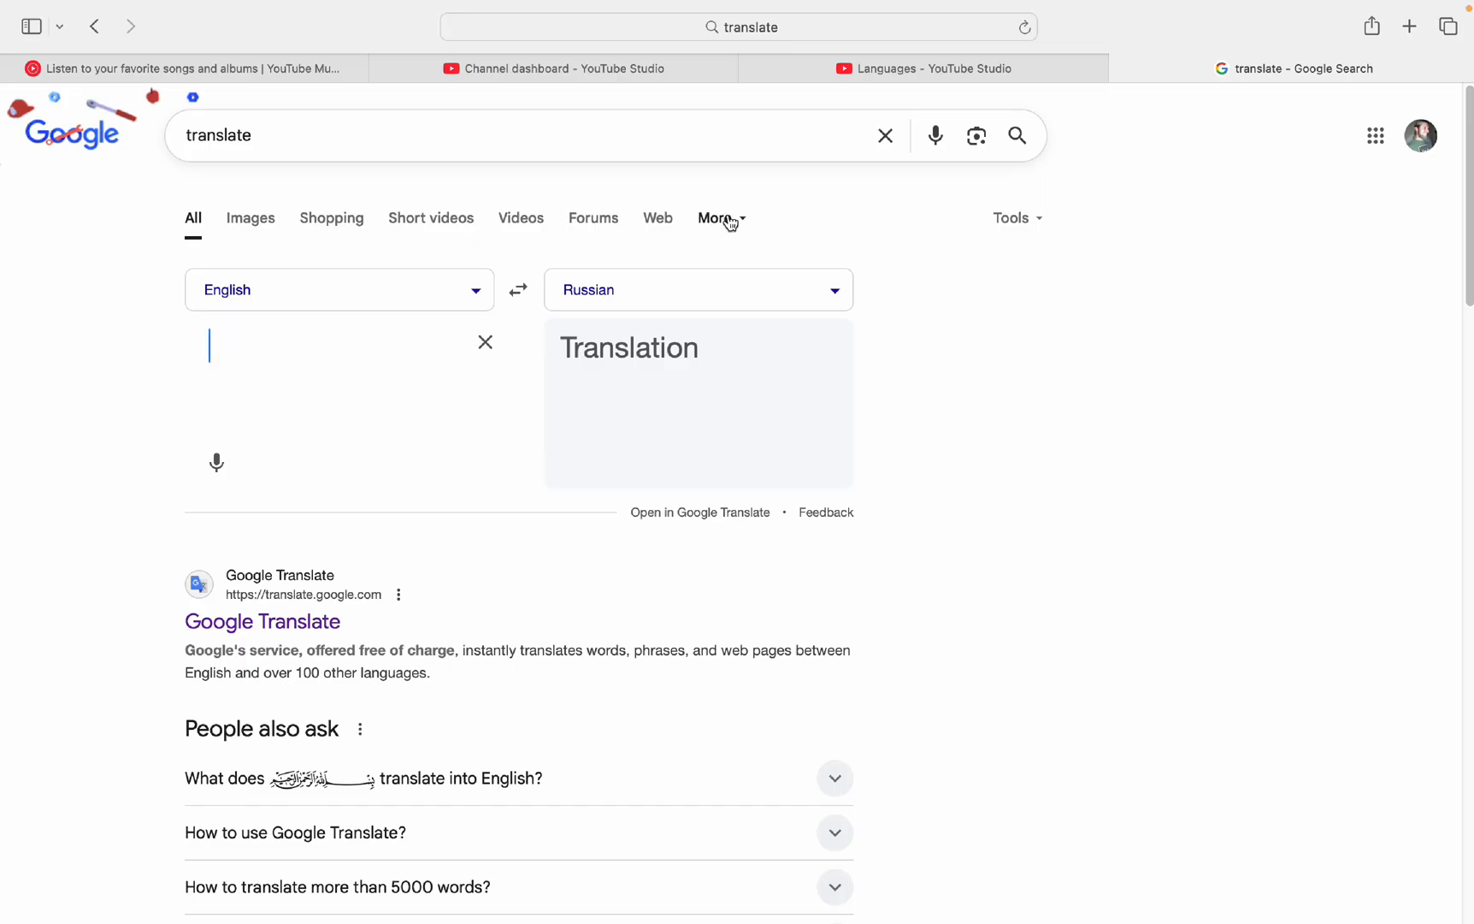
{"action": "mouse_move", "coordinate": [218, 223]}
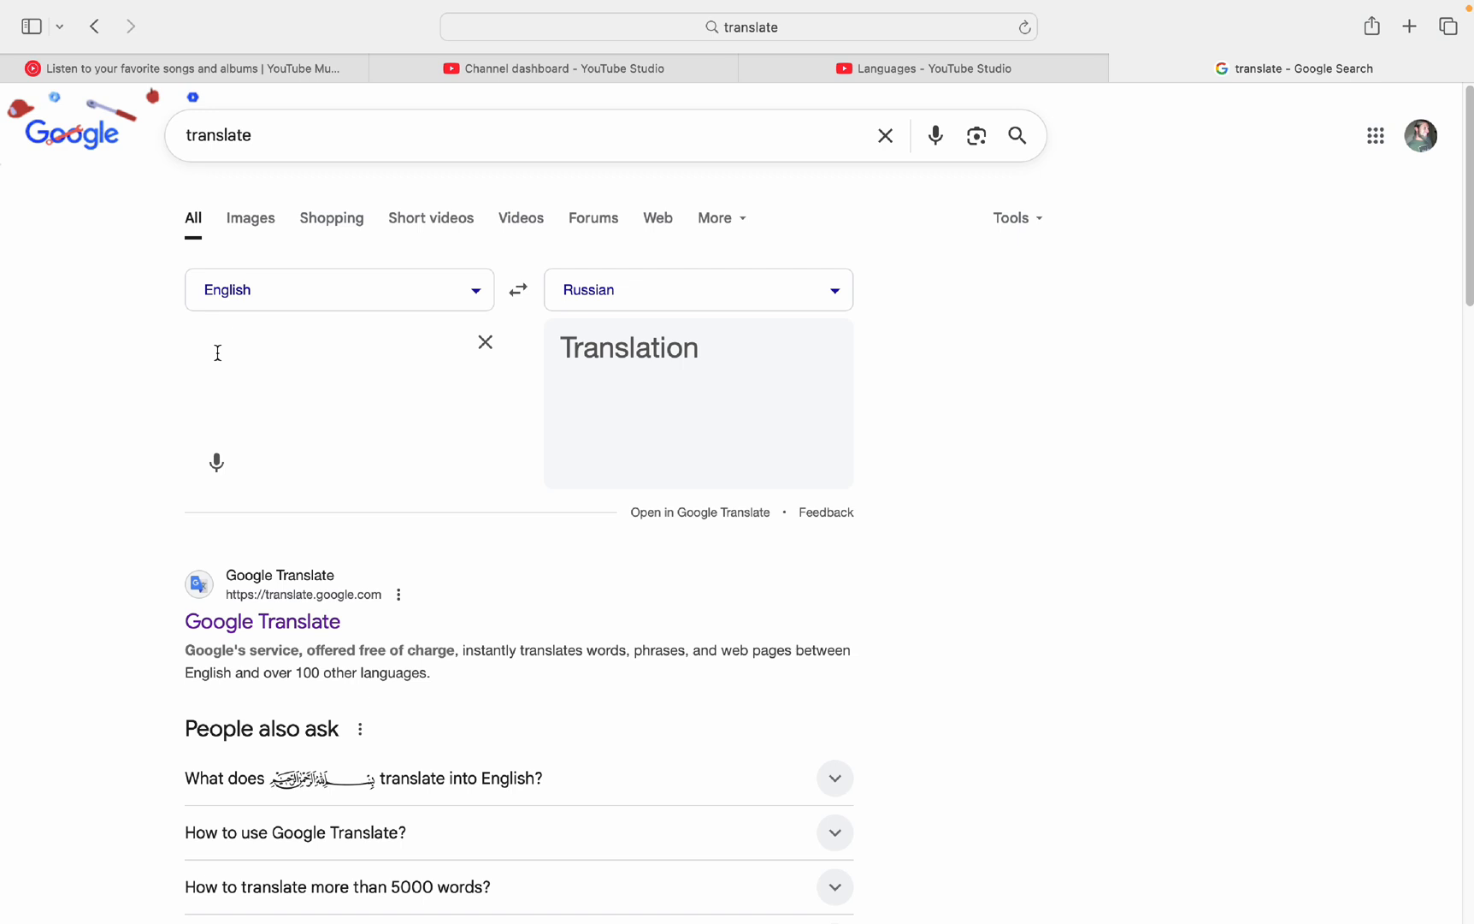
Step: Enter 'Delivering Firewood In Kentucky' into Google's English-to-Russian translator
{"action": "type", "text": "Delivering F"}
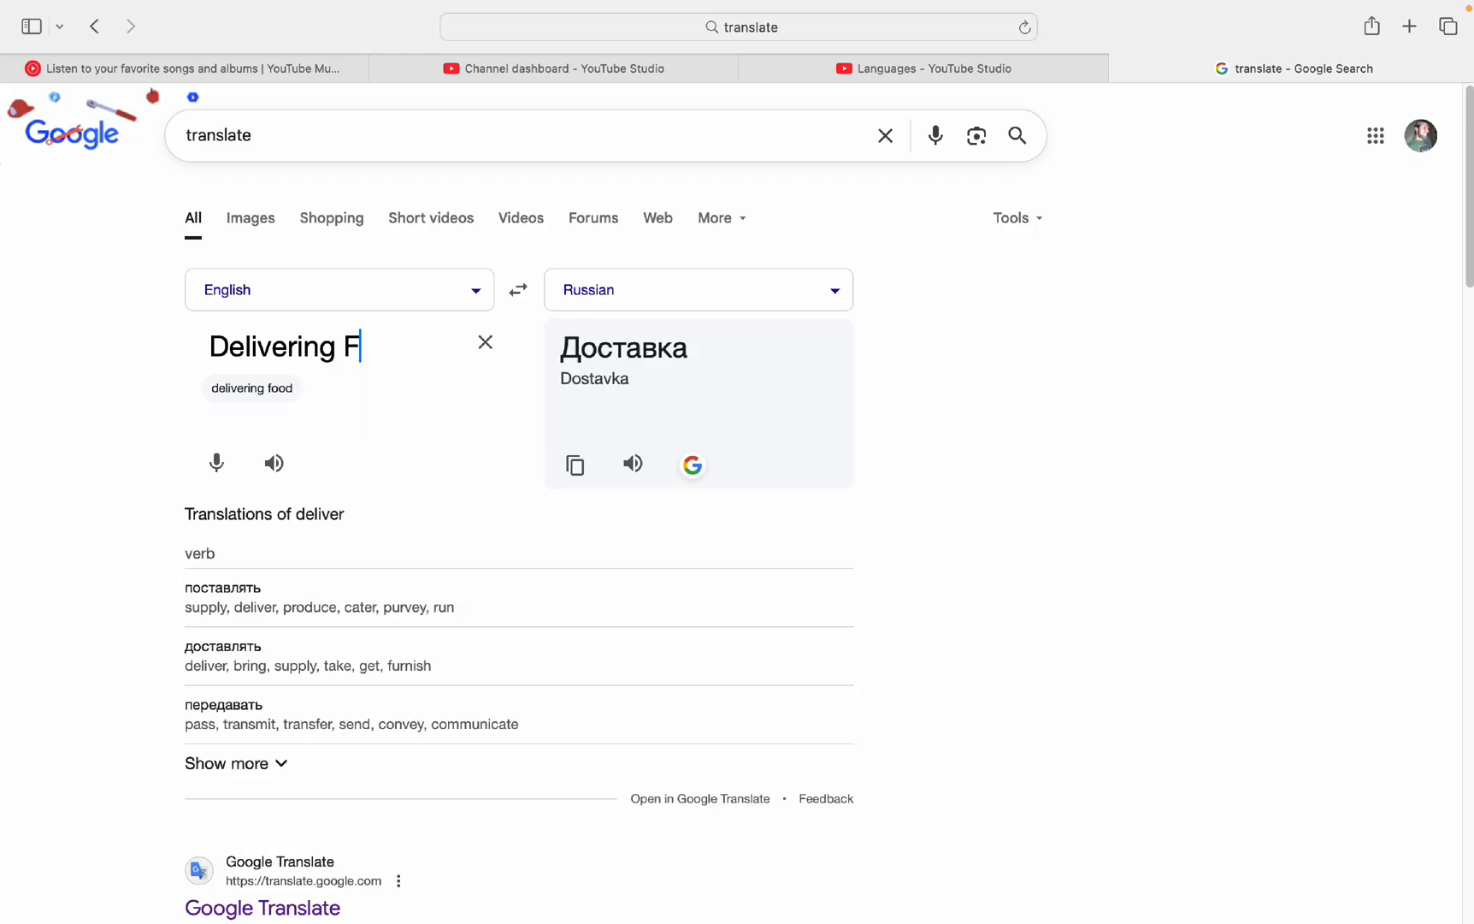
{"action": "type", "text": "irewood"}
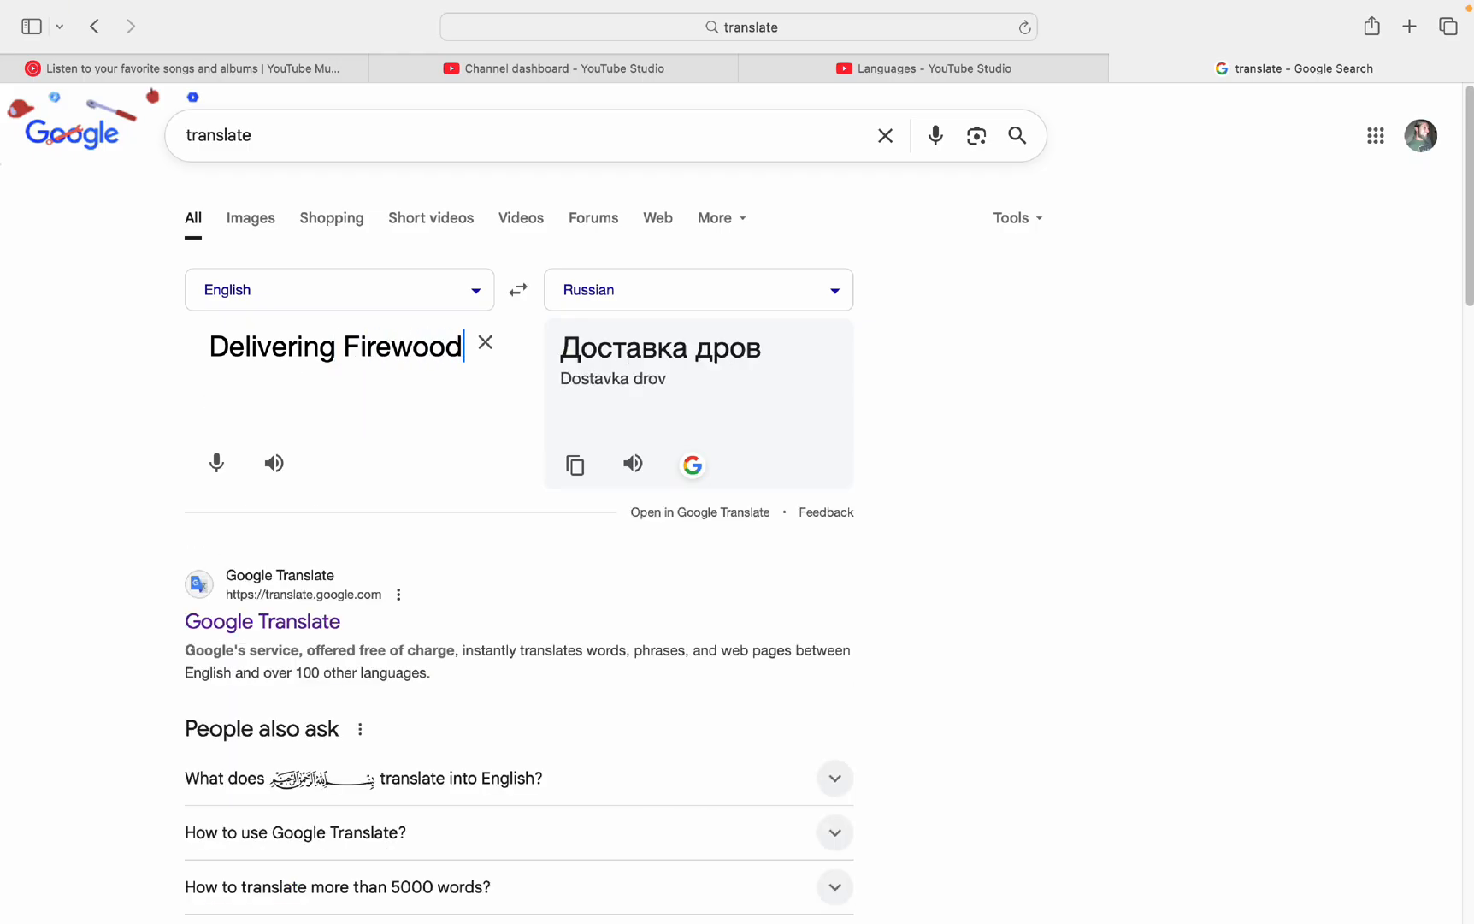
{"action": "type", "text": "In Ken"}
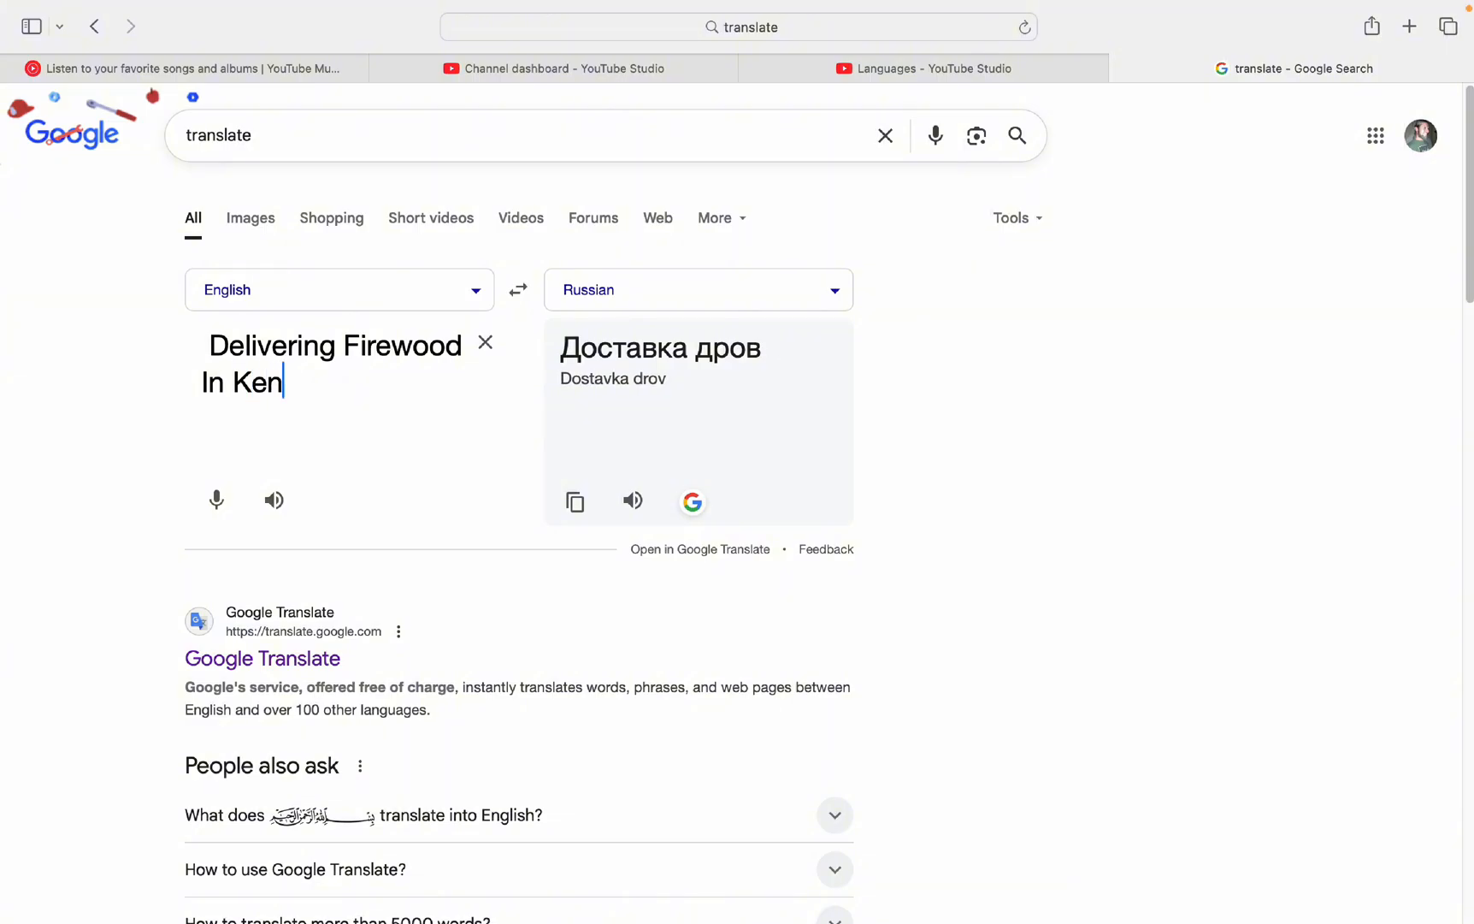
{"action": "type", "text": "tucky"}
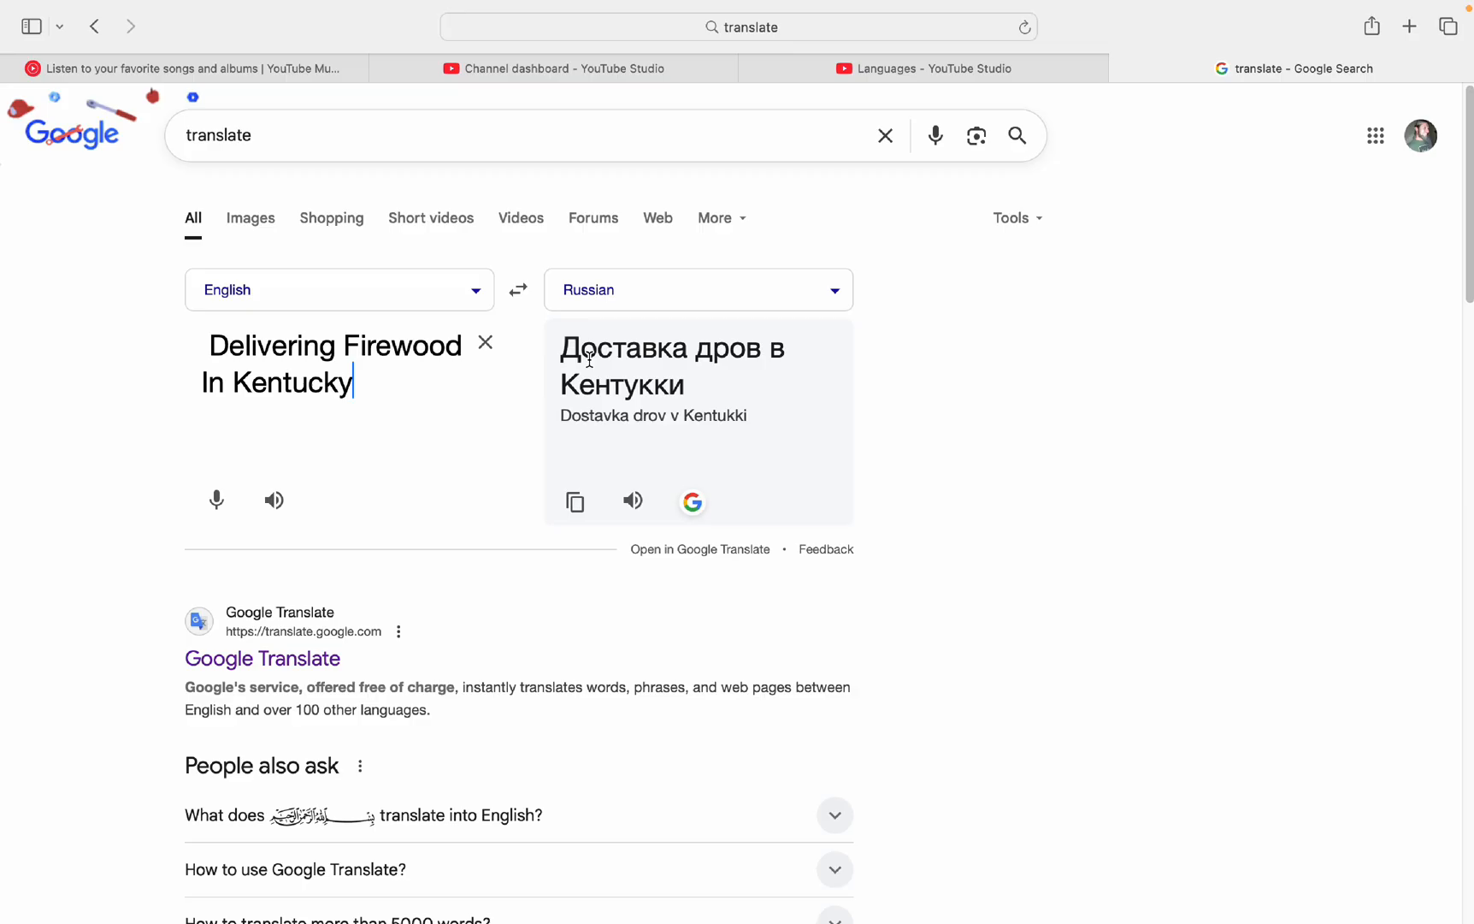
{"action": "mouse_move", "coordinate": [691, 393]}
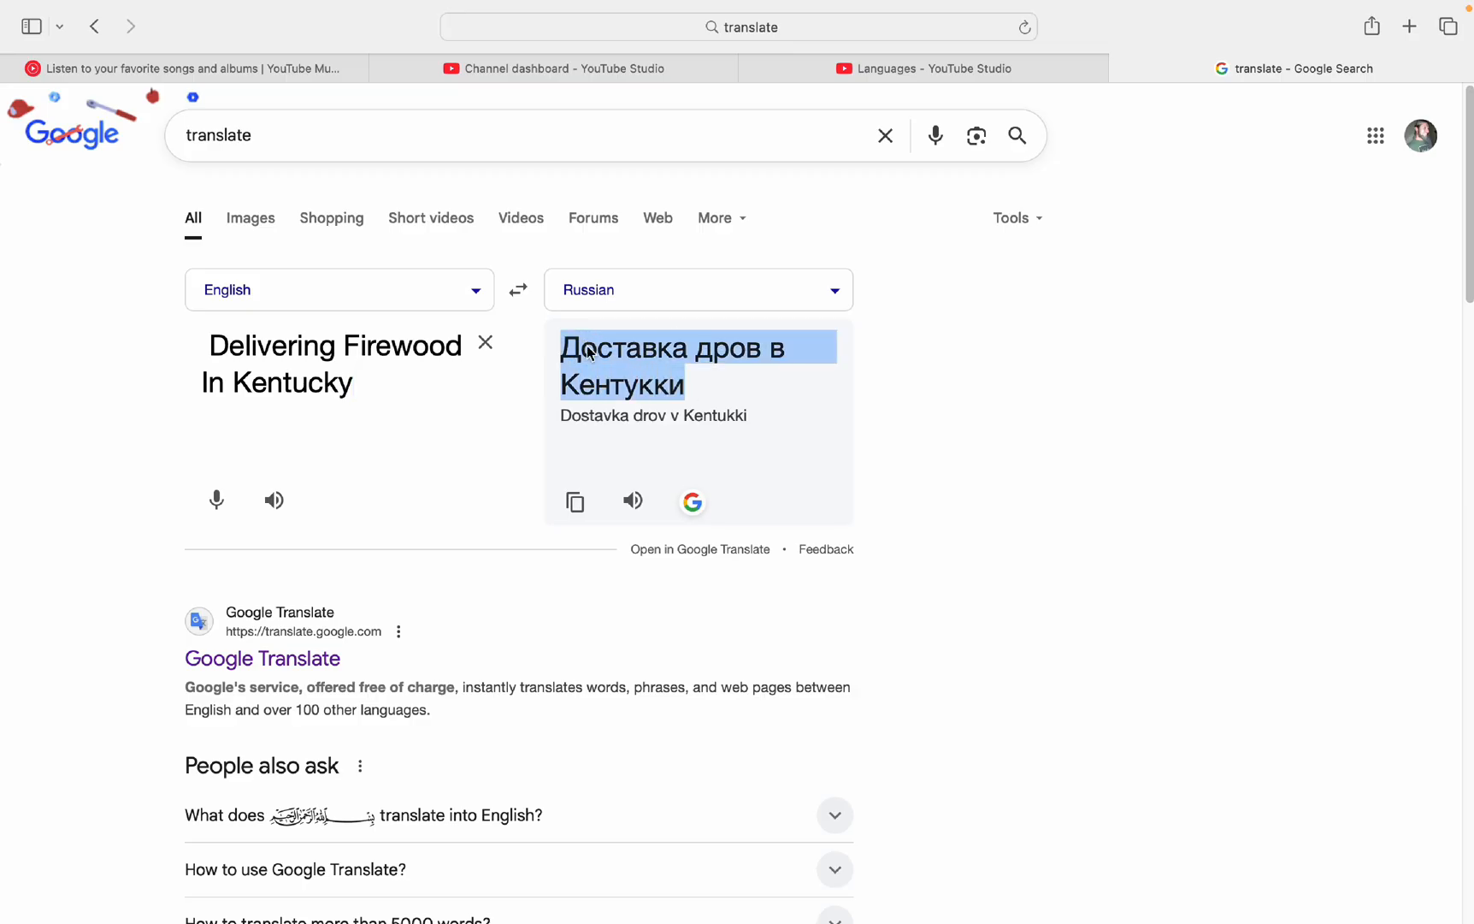
{"action": "mouse_move", "coordinate": [883, 111]}
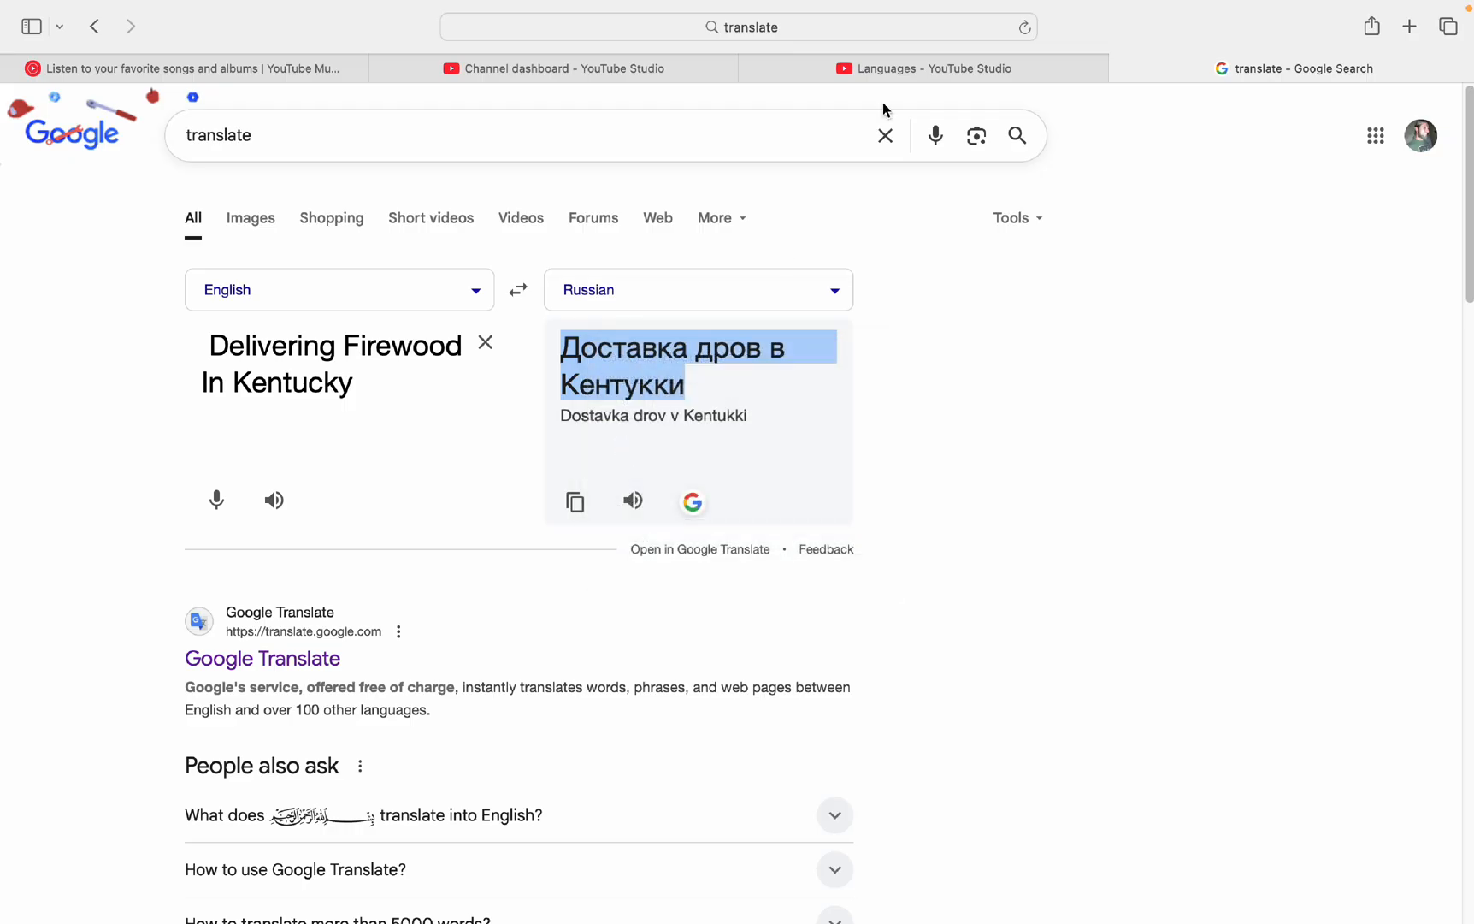
Step: Enter the Russian title 'Доставка дров в Кентукки' in the Russian translation form
{"action": "left_click", "coordinate": [555, 68]}
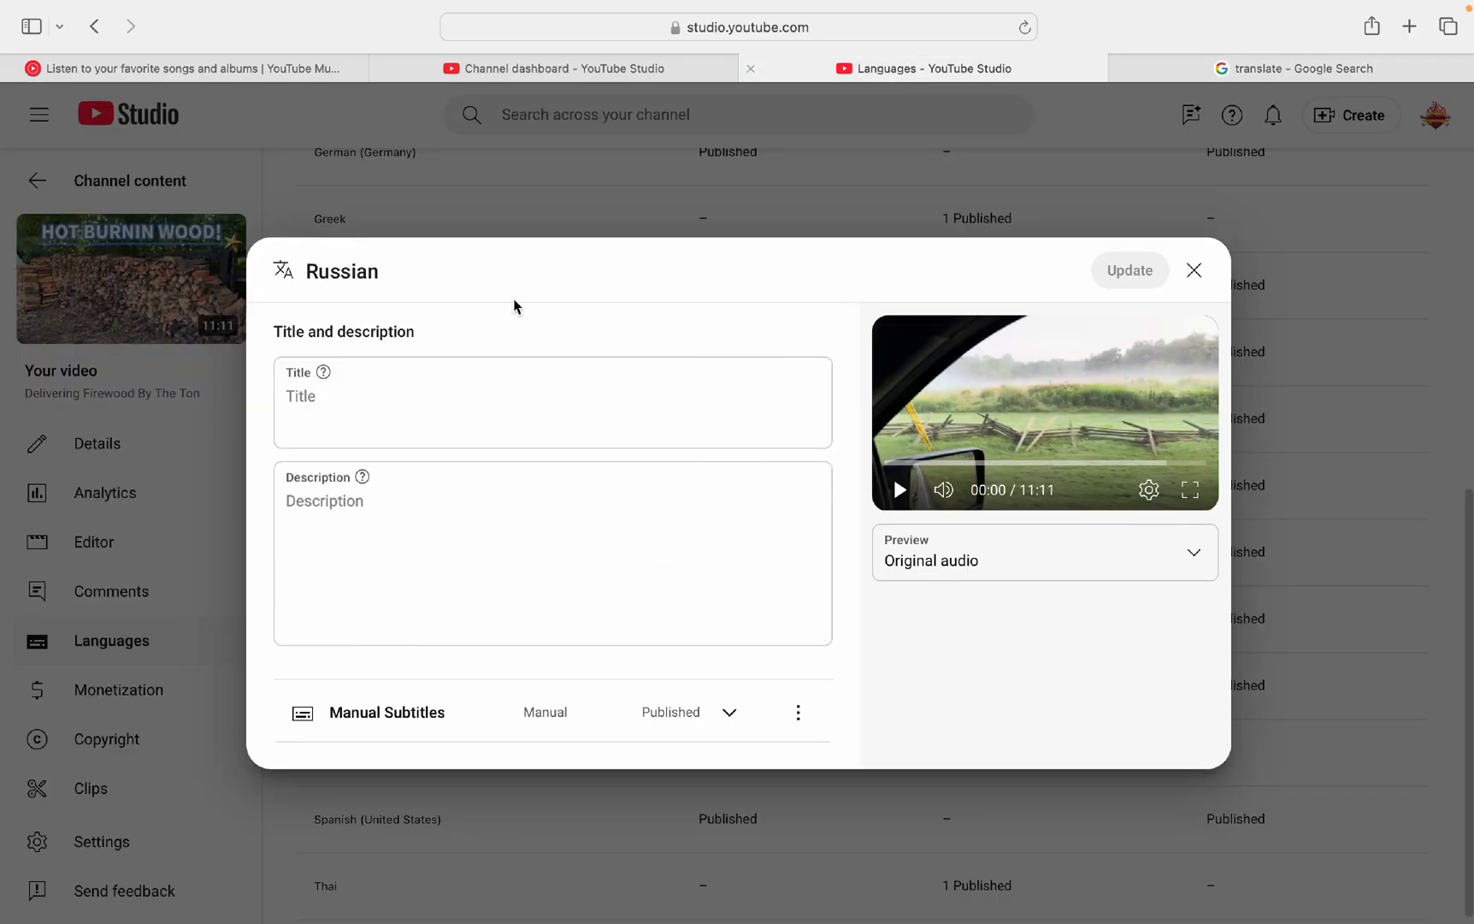
{"action": "mouse_move", "coordinate": [508, 293]}
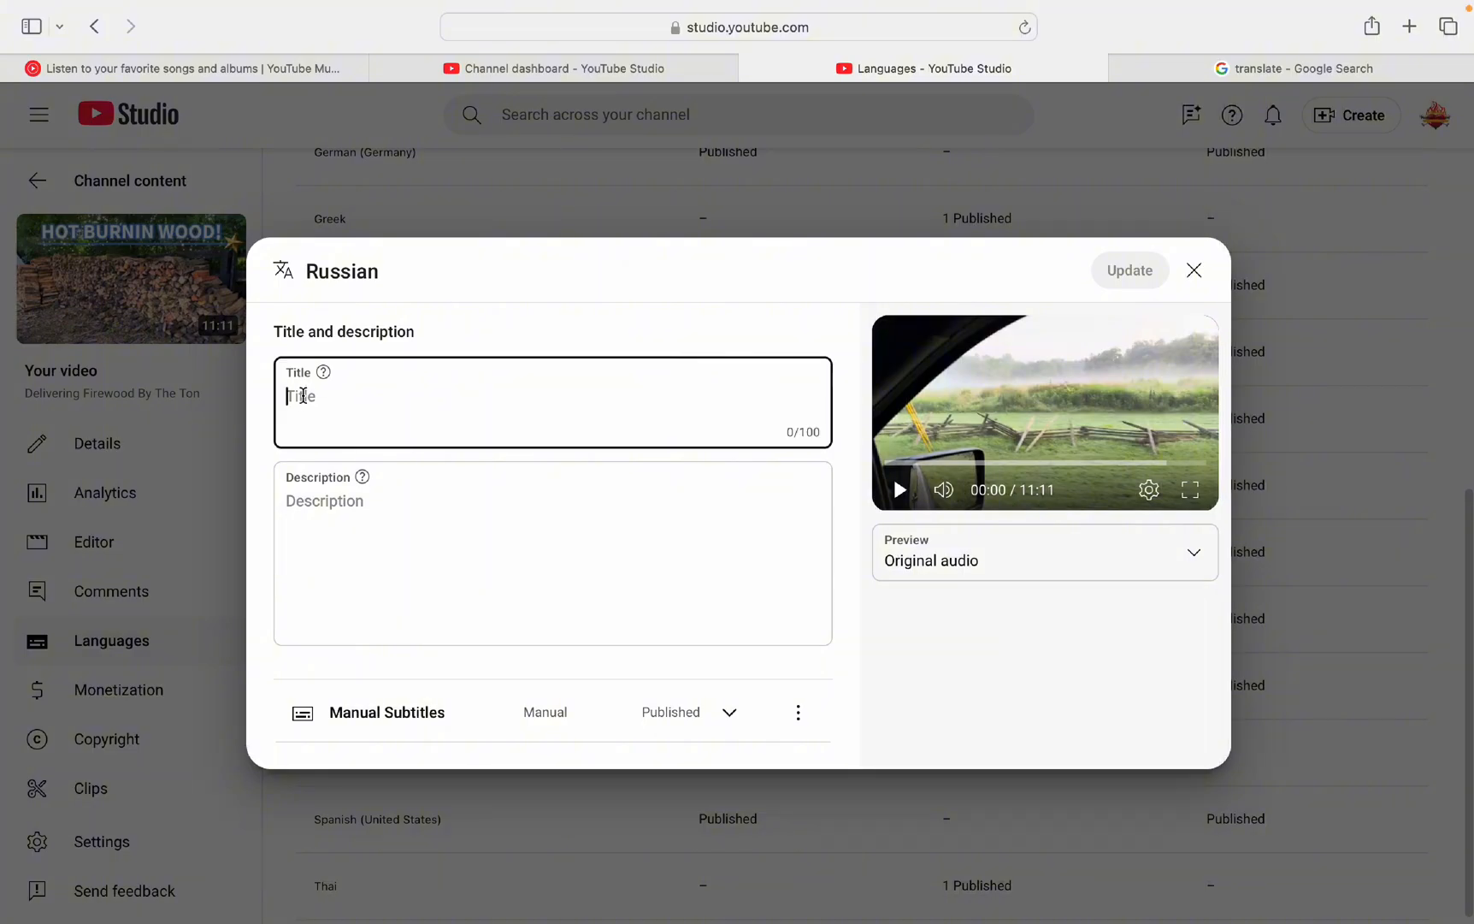
{"action": "type", "text": "Доставка дров в Кентукки"}
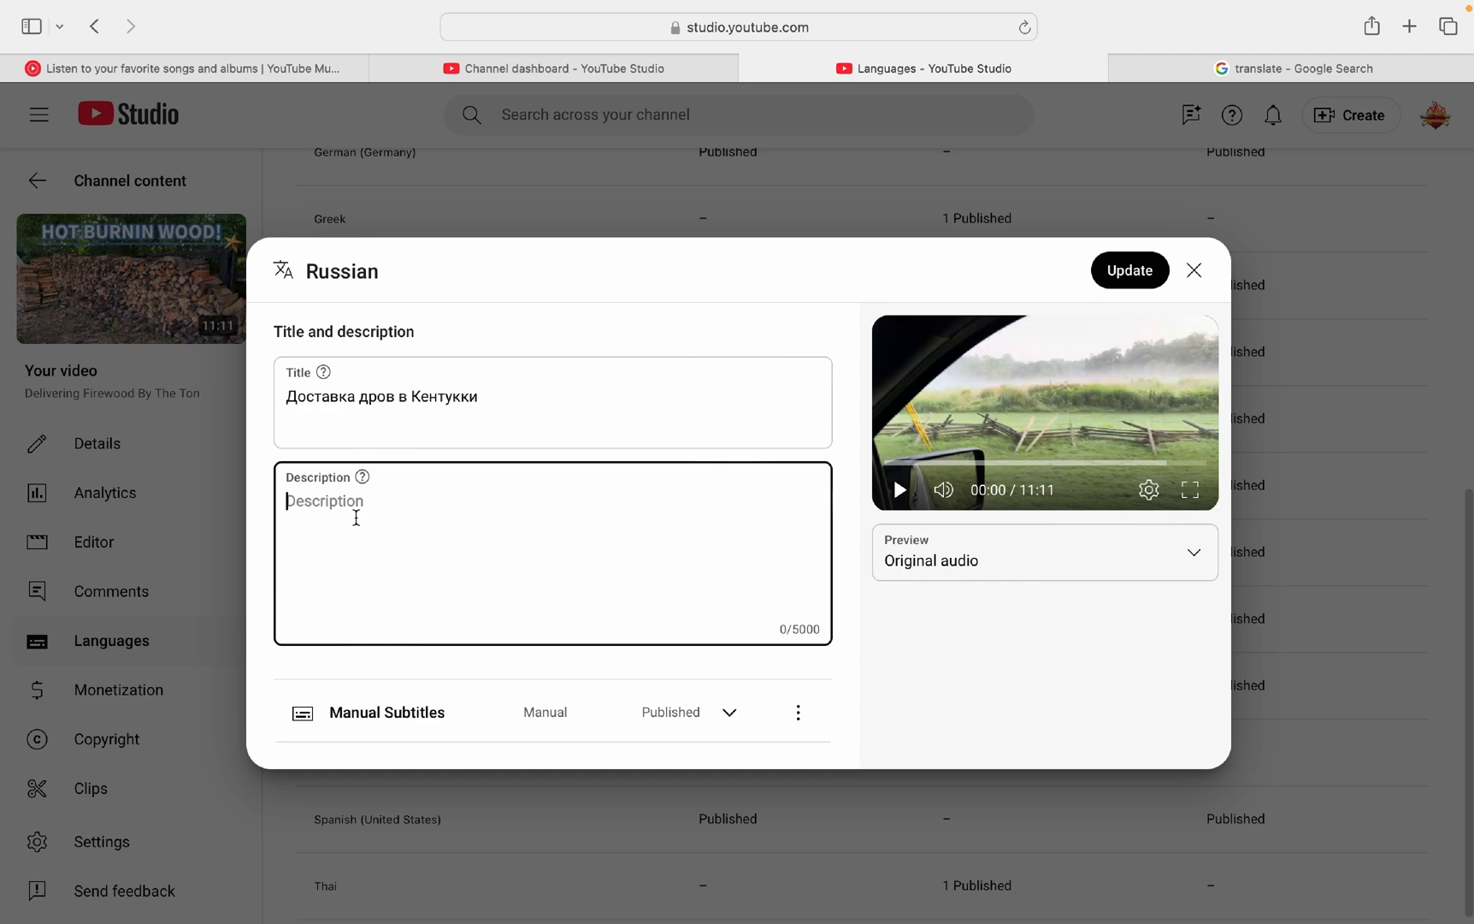
{"action": "left_click", "coordinate": [1303, 67]}
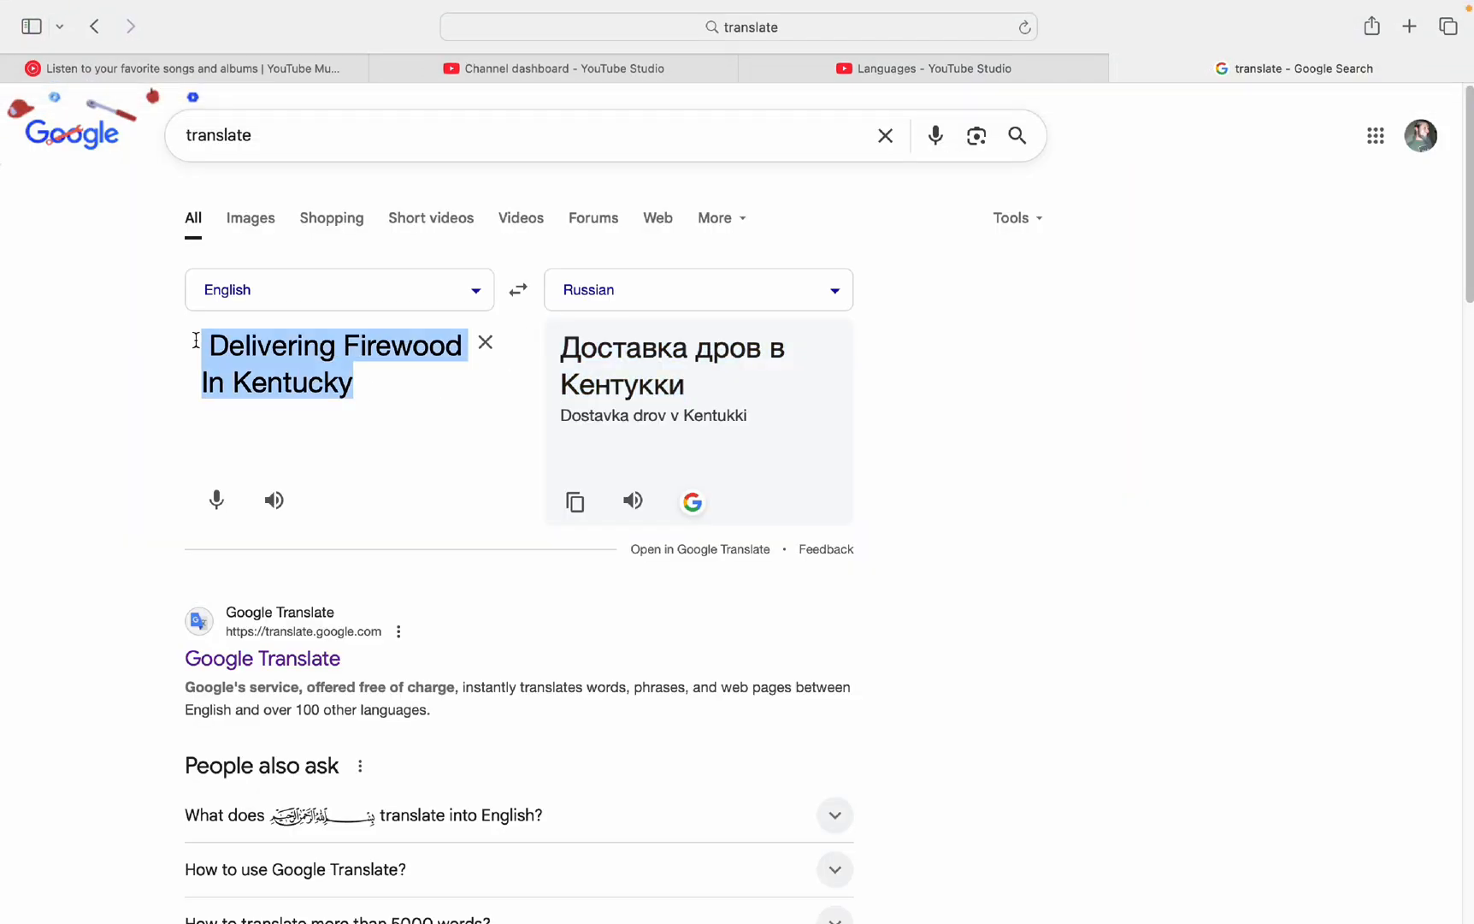
Step: Translate 'I delivered a bunch of wood!' into Russian and copy 'Я доставил кучу дров!'
{"action": "type", "text": "I del"}
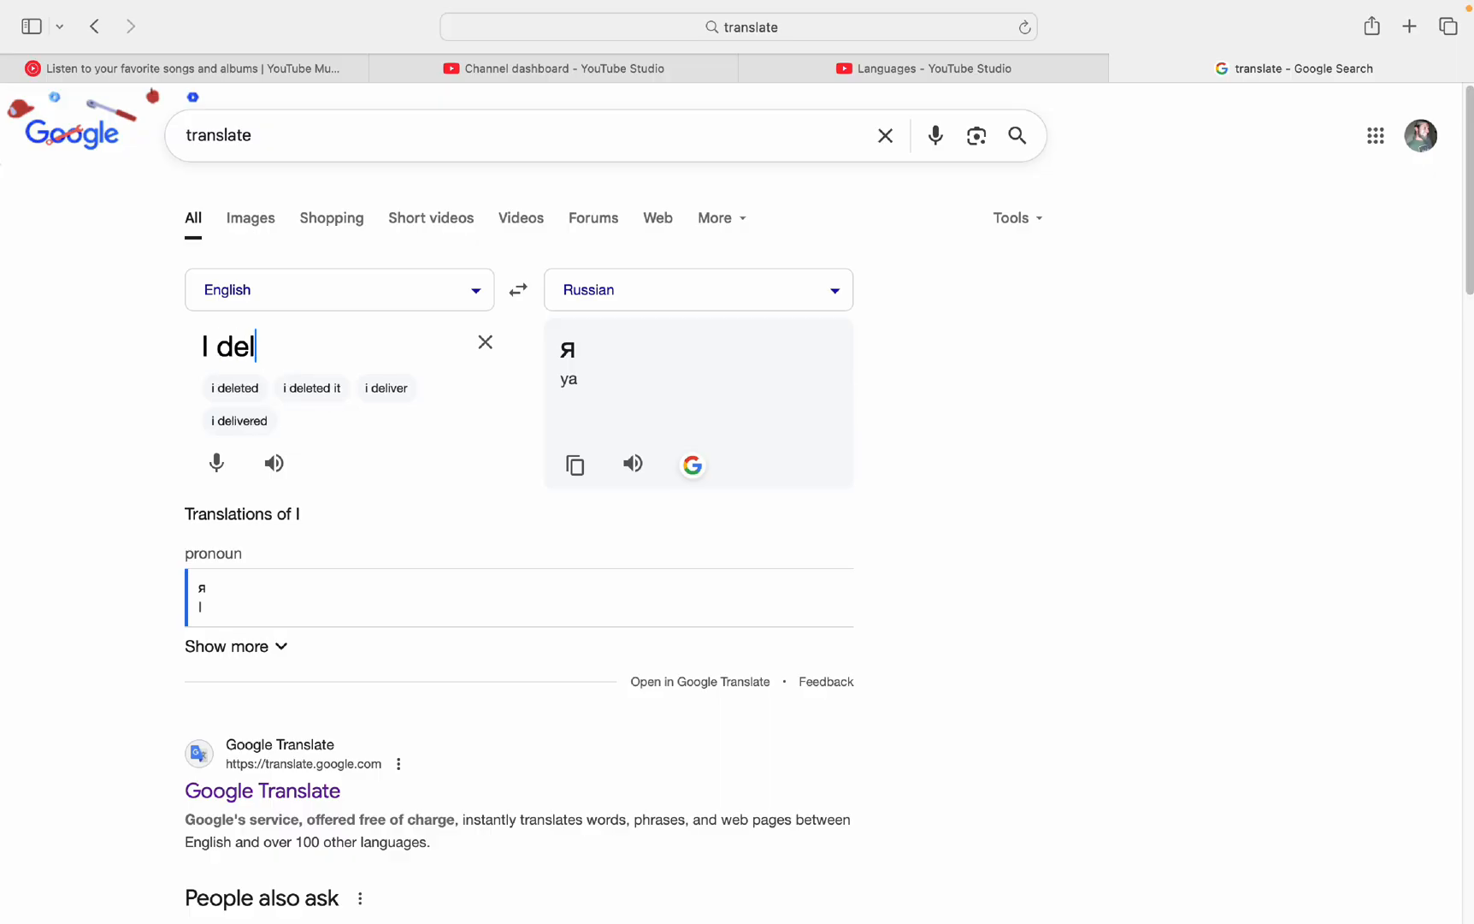
{"action": "type", "text": "delivered a"}
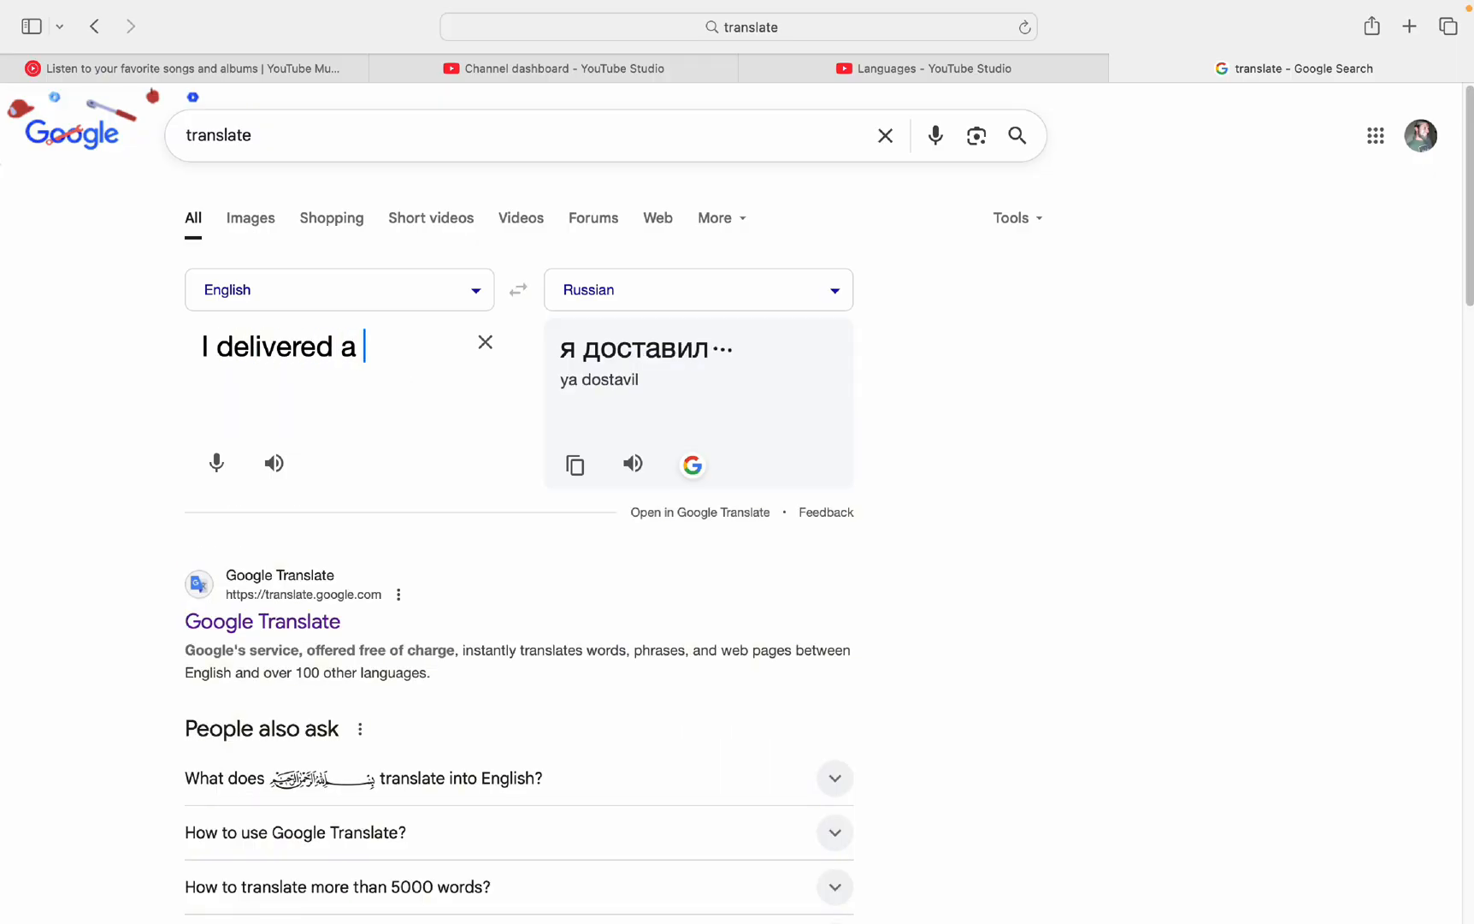
{"action": "type", "text": "bunch"}
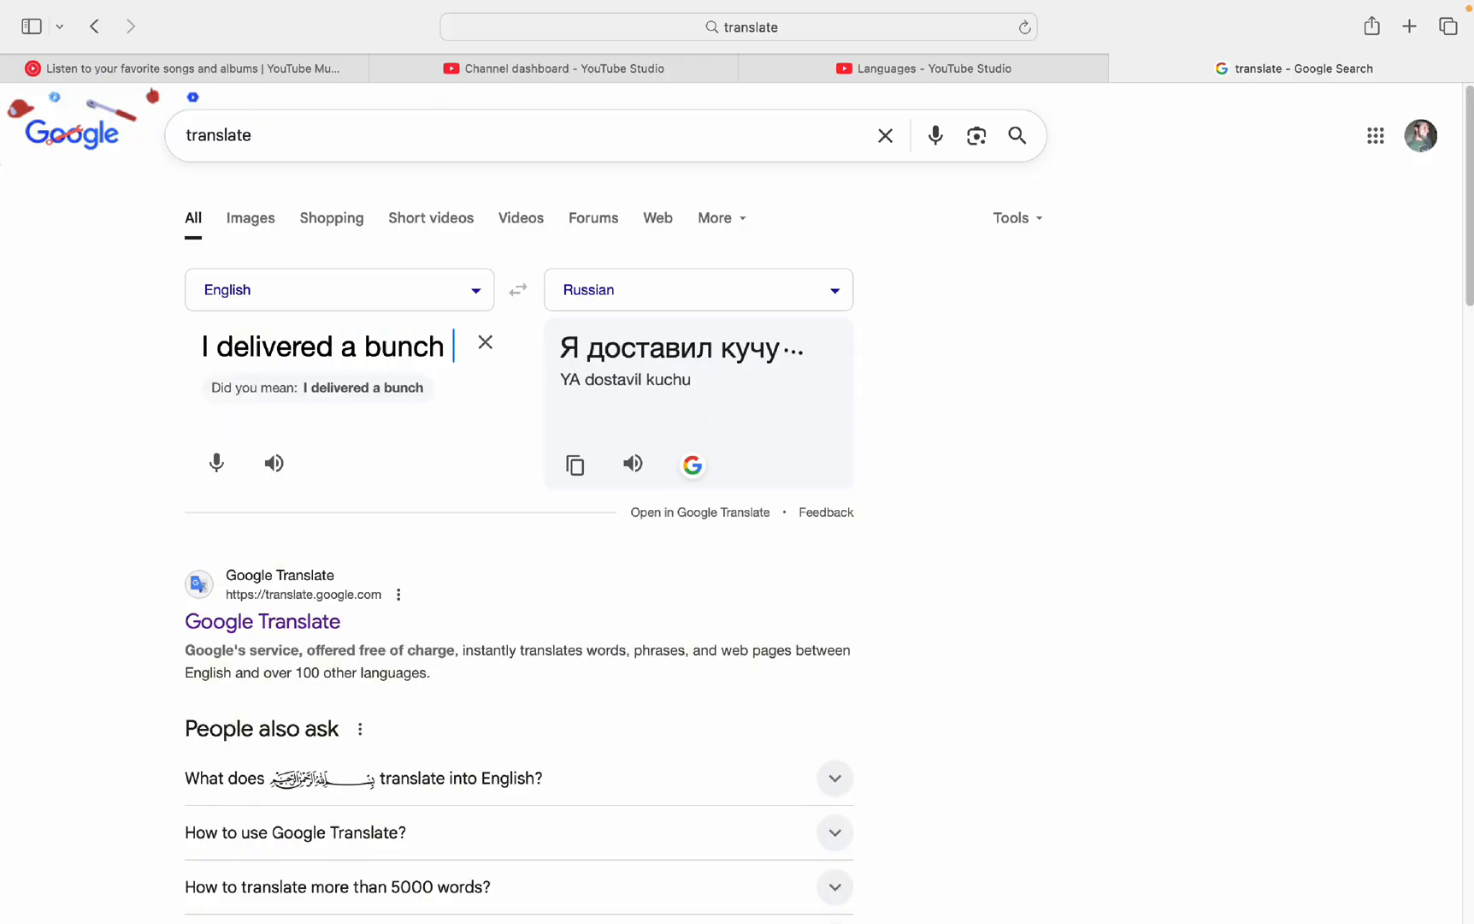
{"action": "type", "text": "of wood!"}
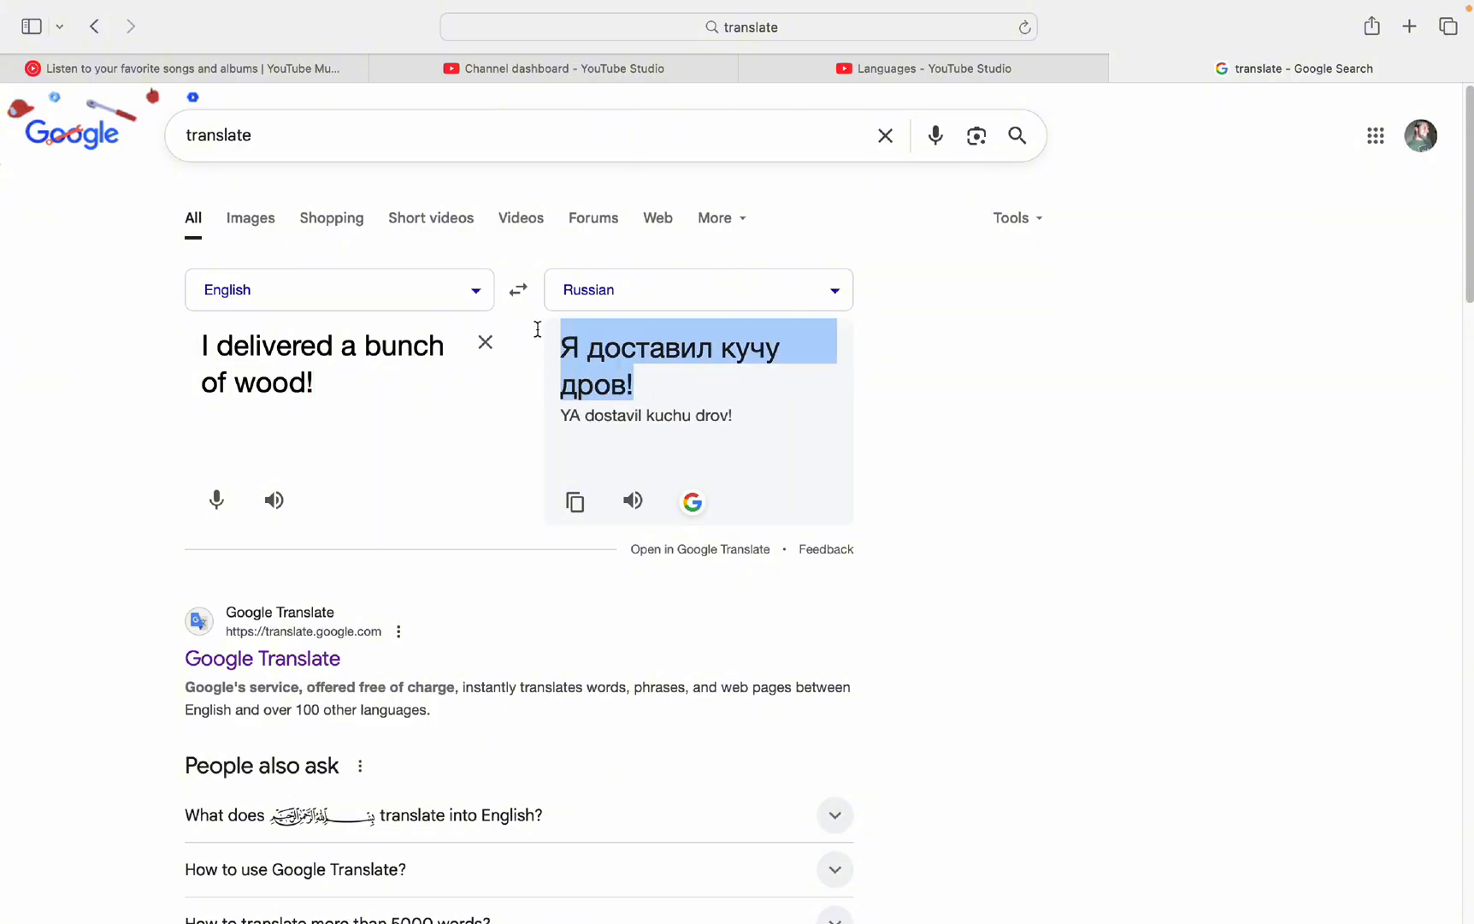
{"action": "right_click", "coordinate": [672, 362]}
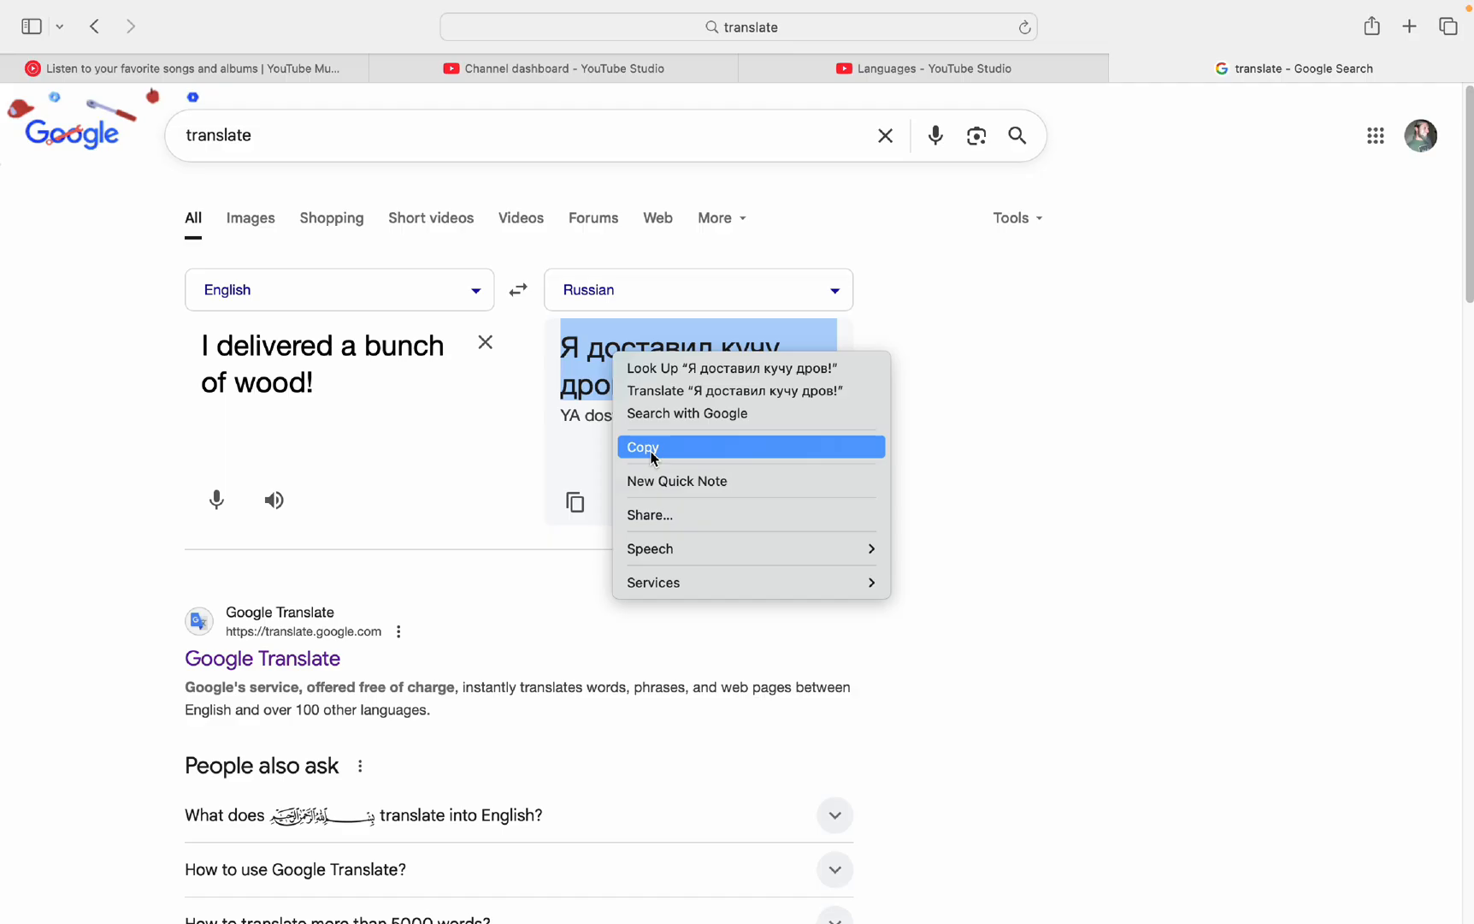
{"action": "left_click", "coordinate": [643, 446]}
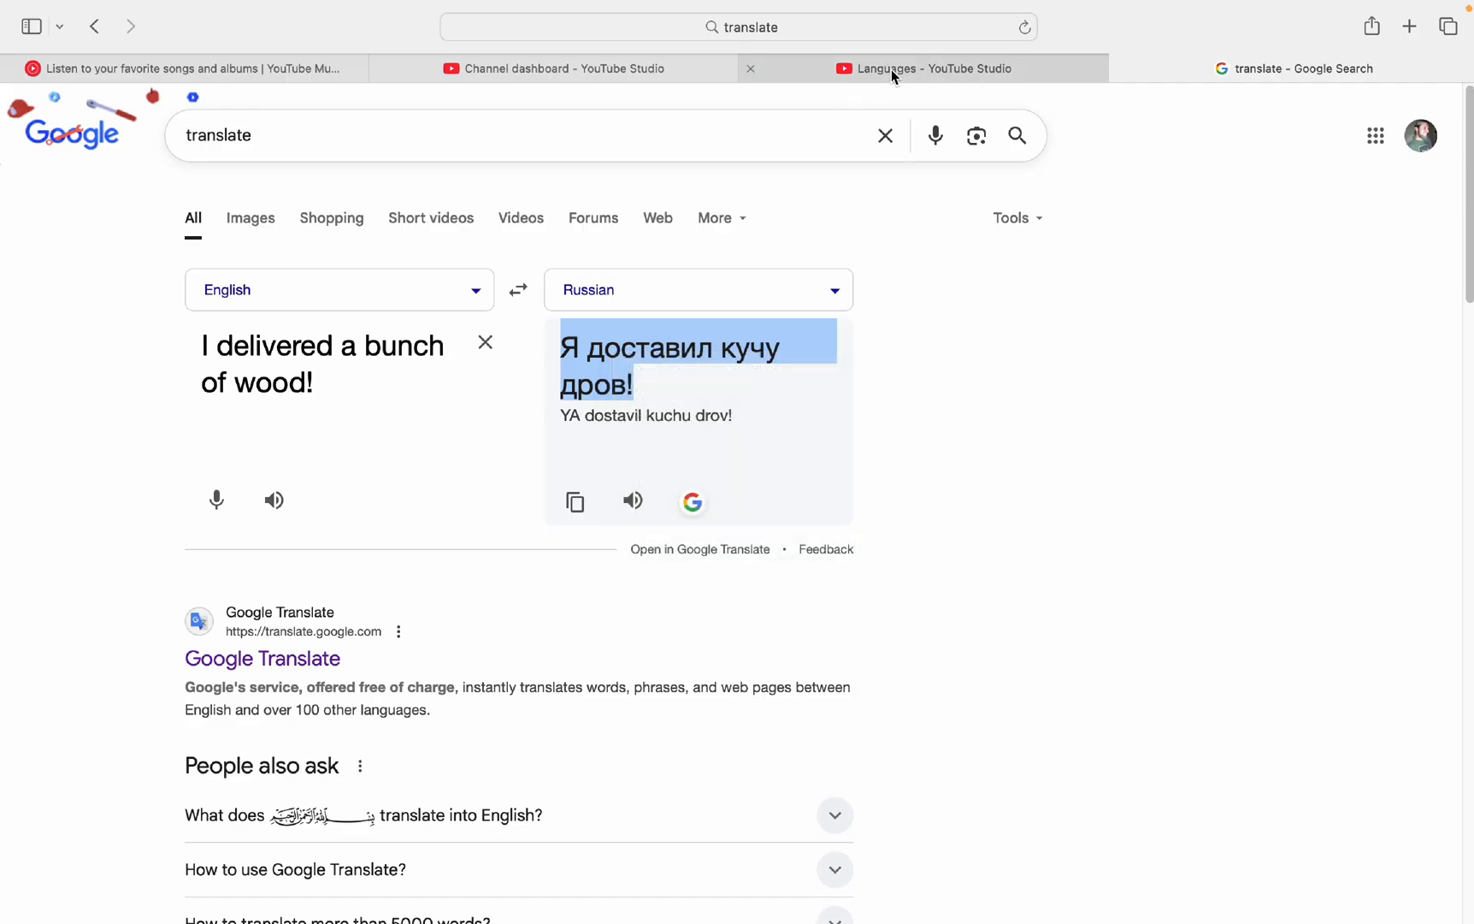
Step: Paste 'Я доставил кучу дров!' as the Russian description and update the translation
{"action": "left_click", "coordinate": [923, 67]}
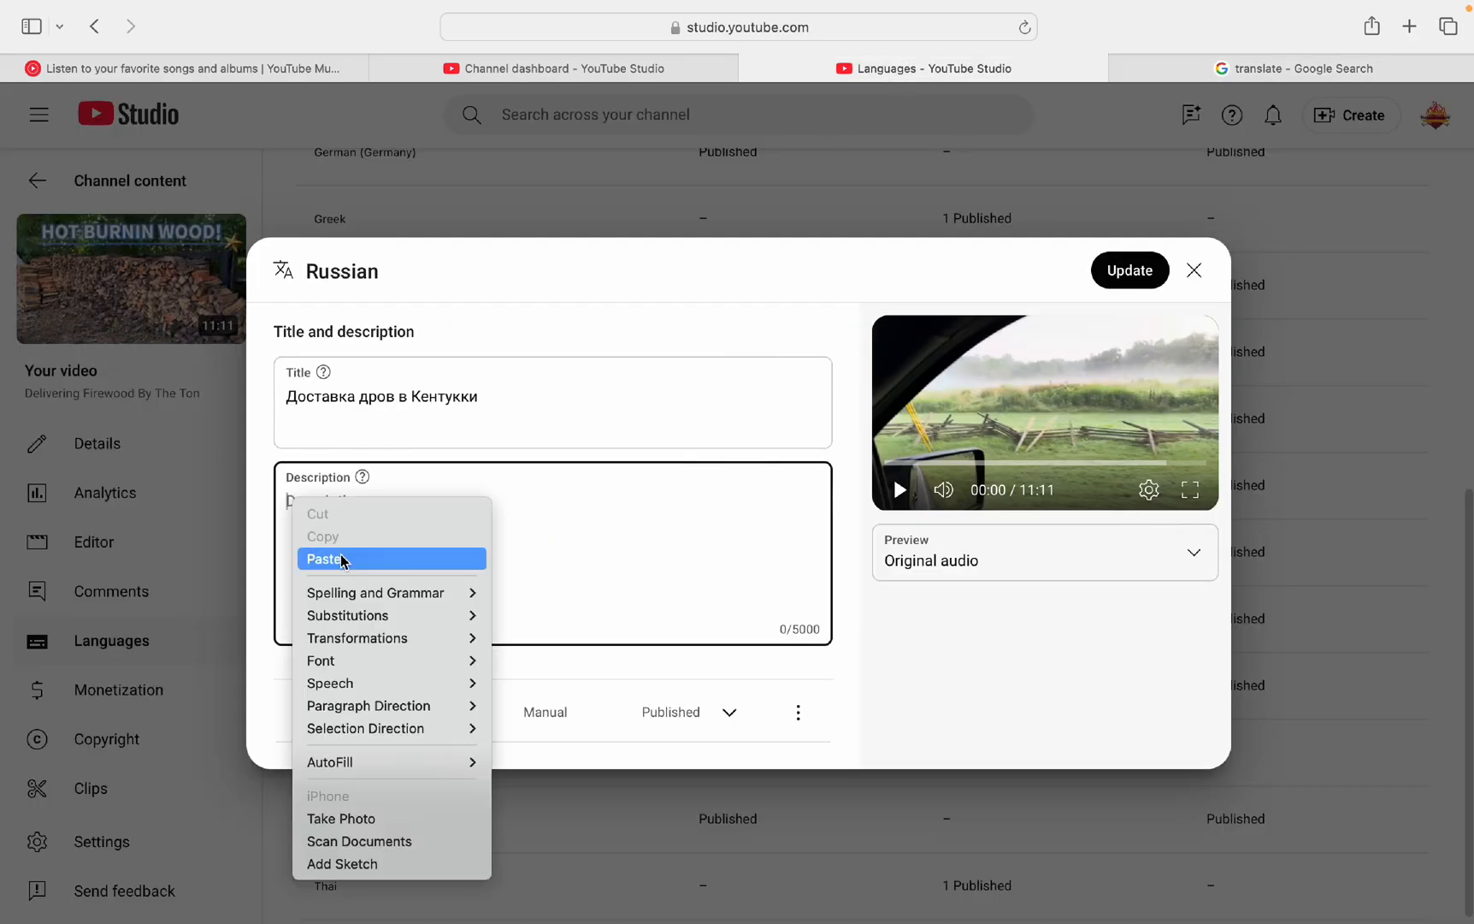
{"action": "left_click", "coordinate": [323, 558]}
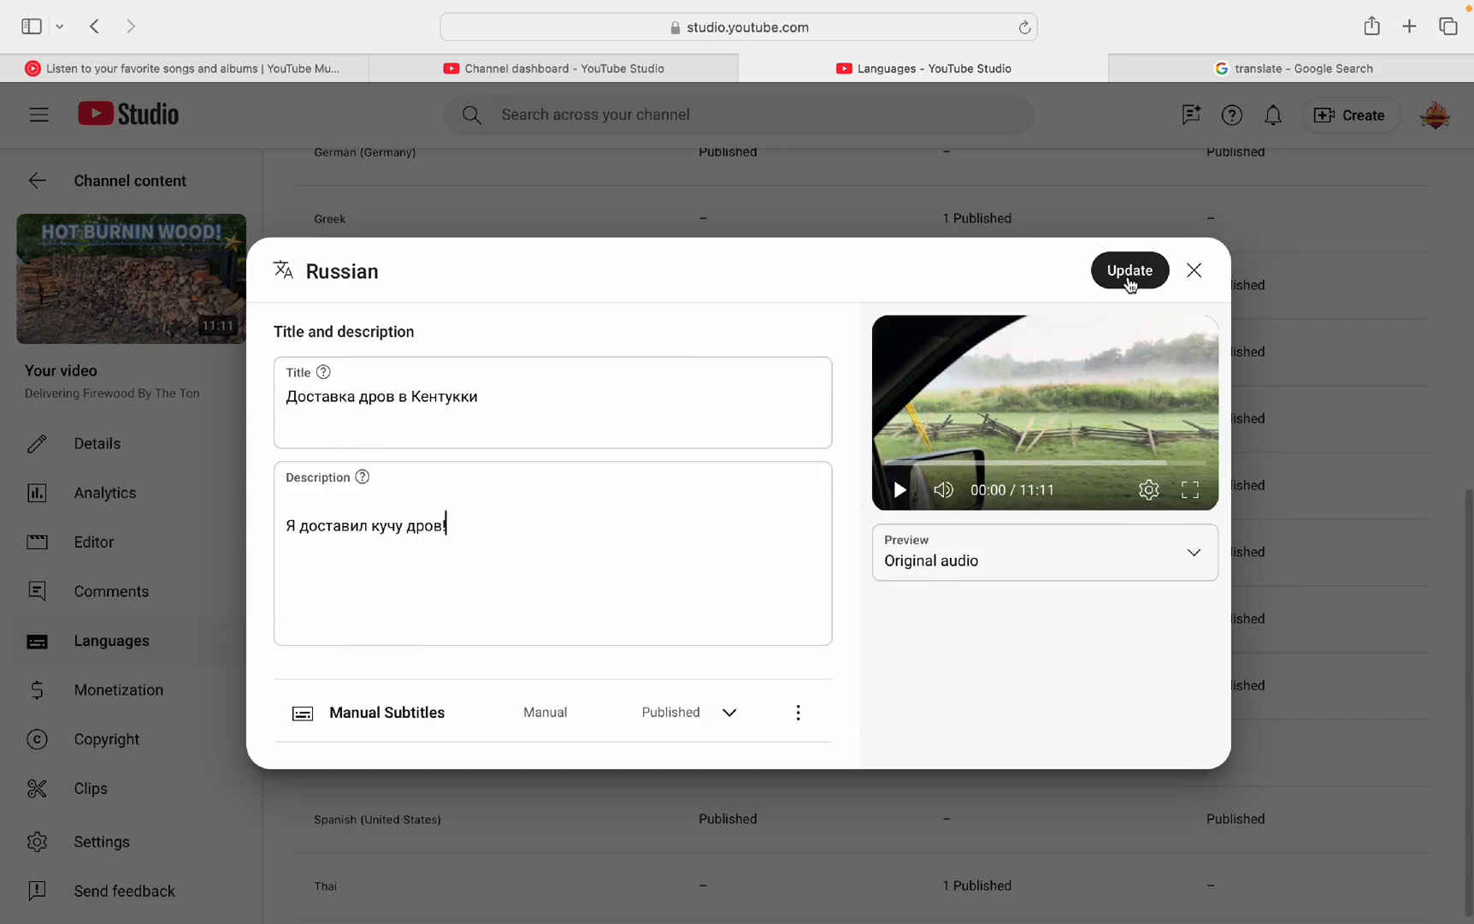
{"action": "left_click", "coordinate": [1129, 271]}
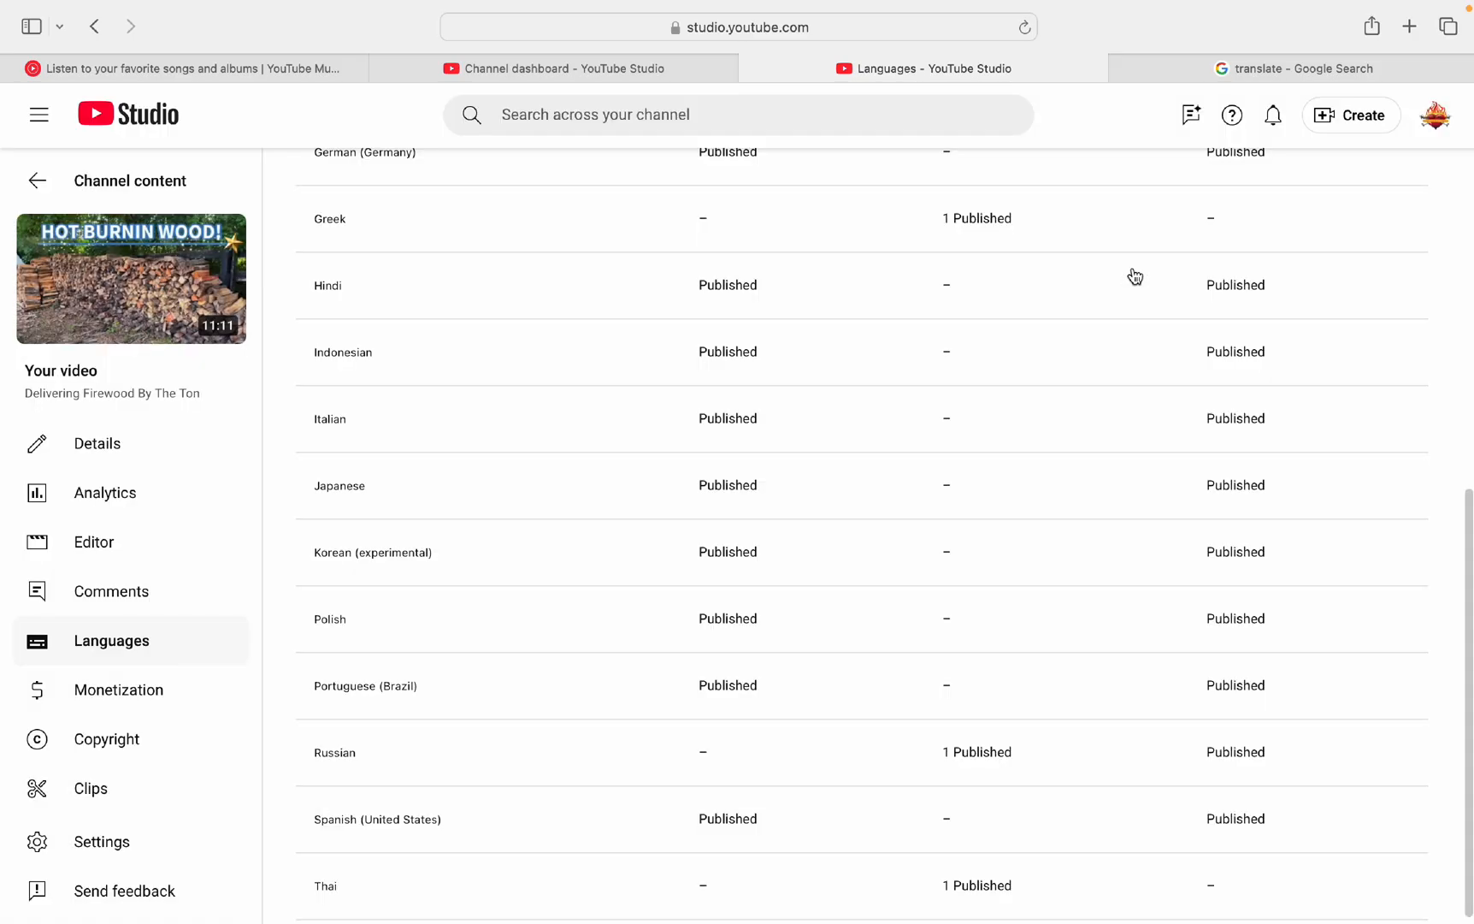